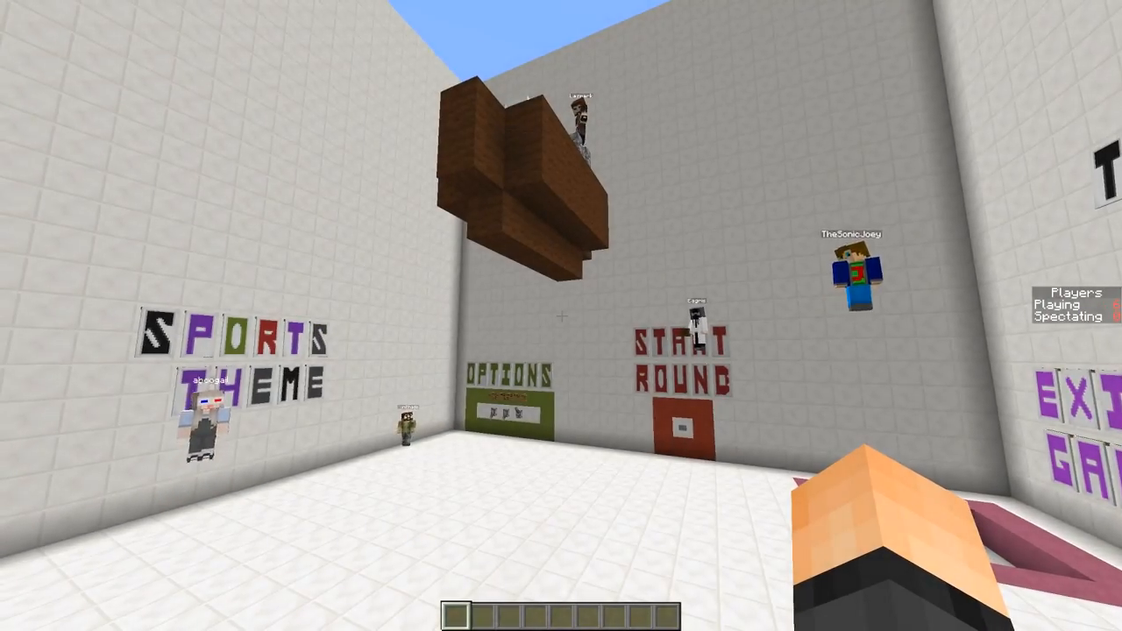
pyautogui.moveTo(561, 315)
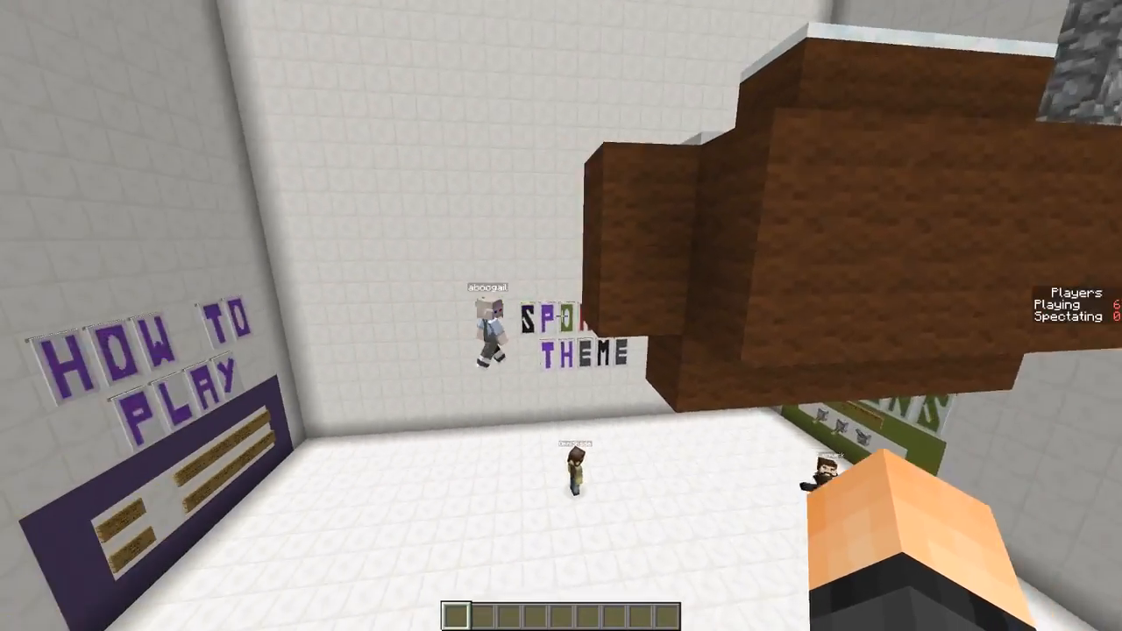
pyautogui.moveTo(561, 316)
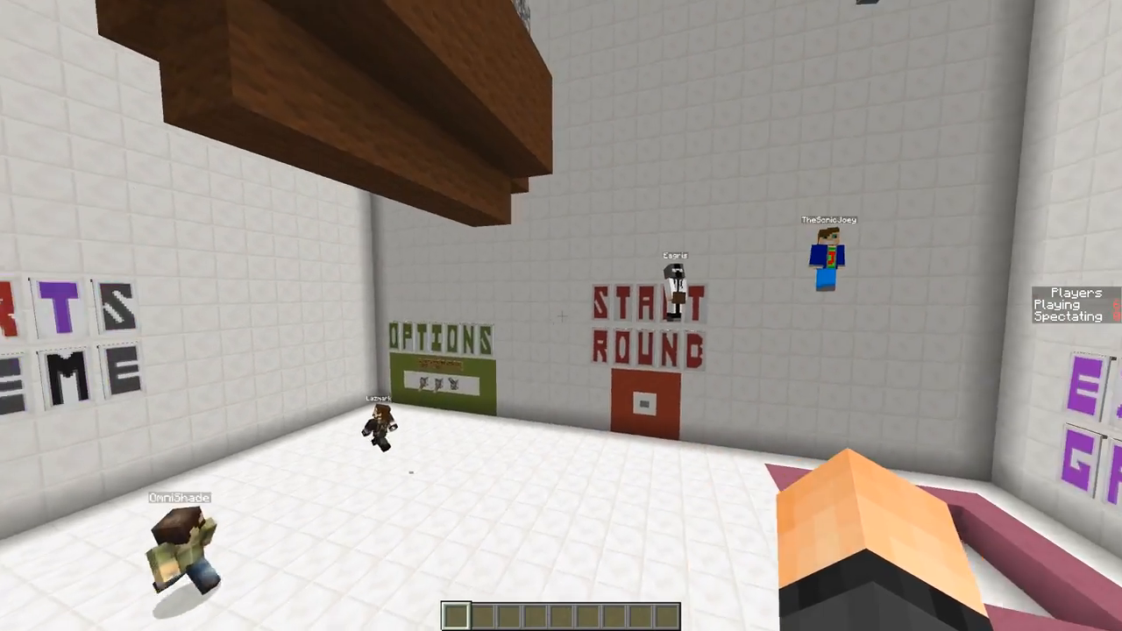
pyautogui.moveTo(561, 316)
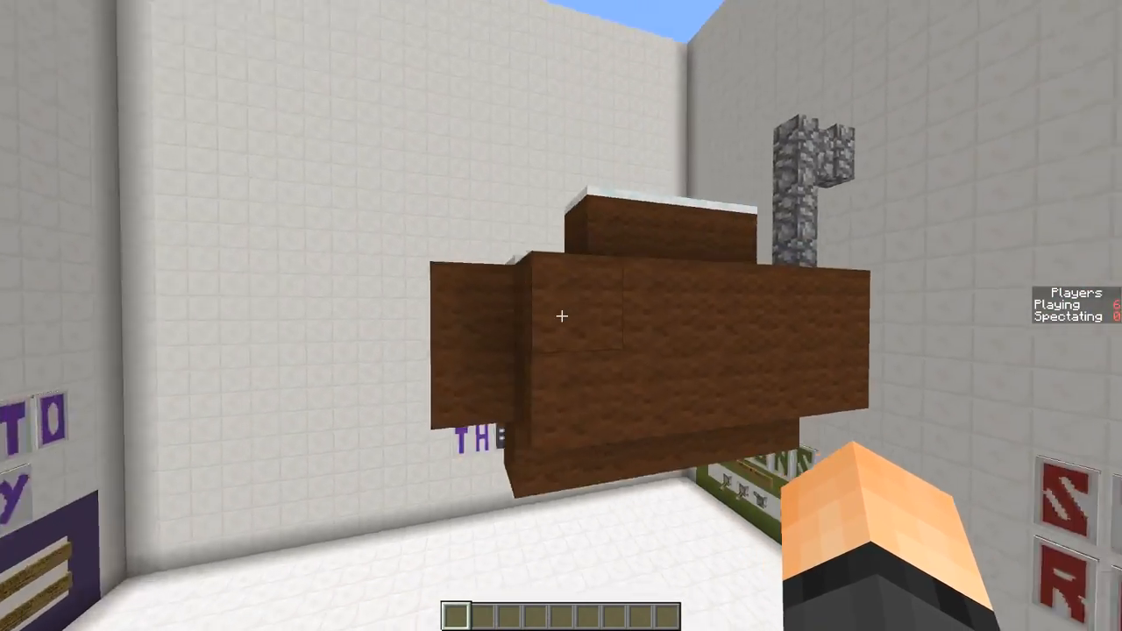
pyautogui.moveTo(561, 315)
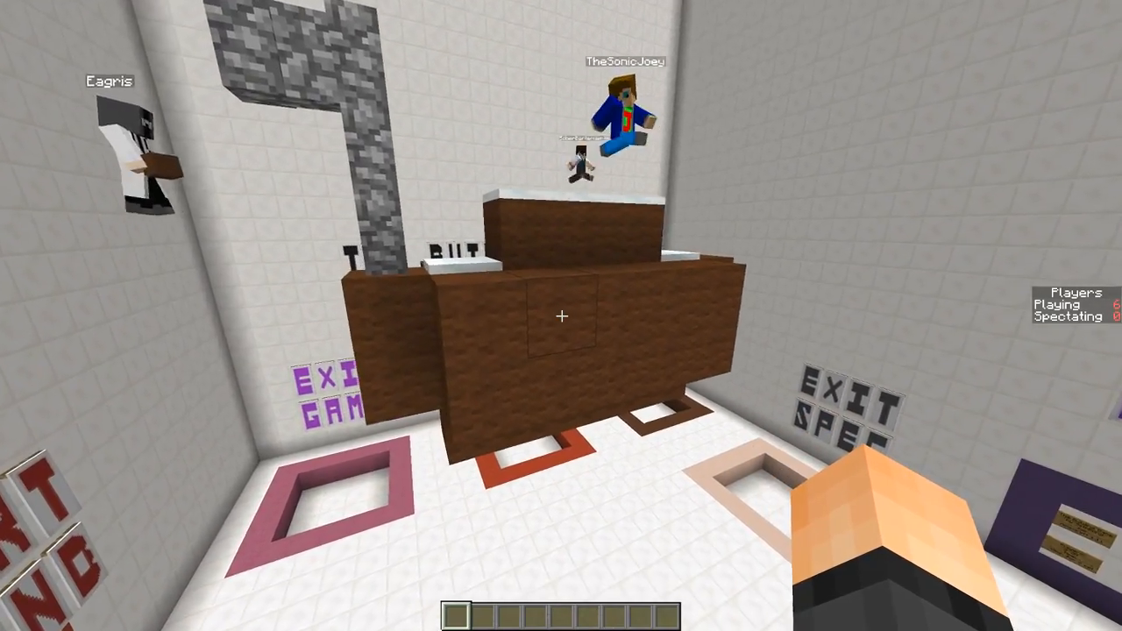
pyautogui.moveTo(561, 316)
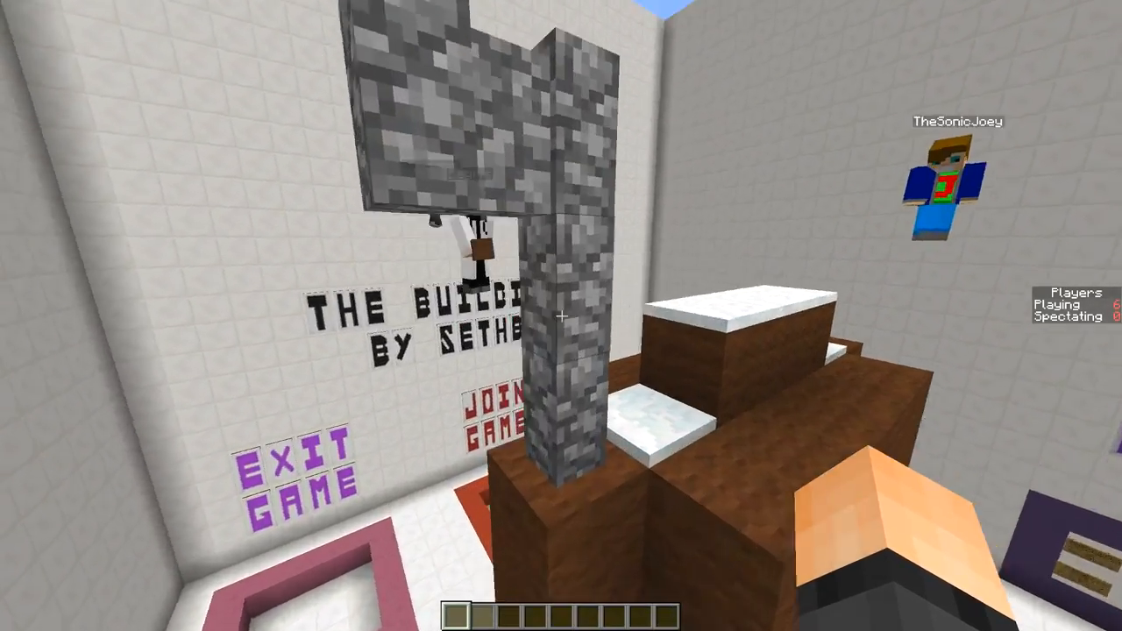
pyautogui.moveTo(561, 315)
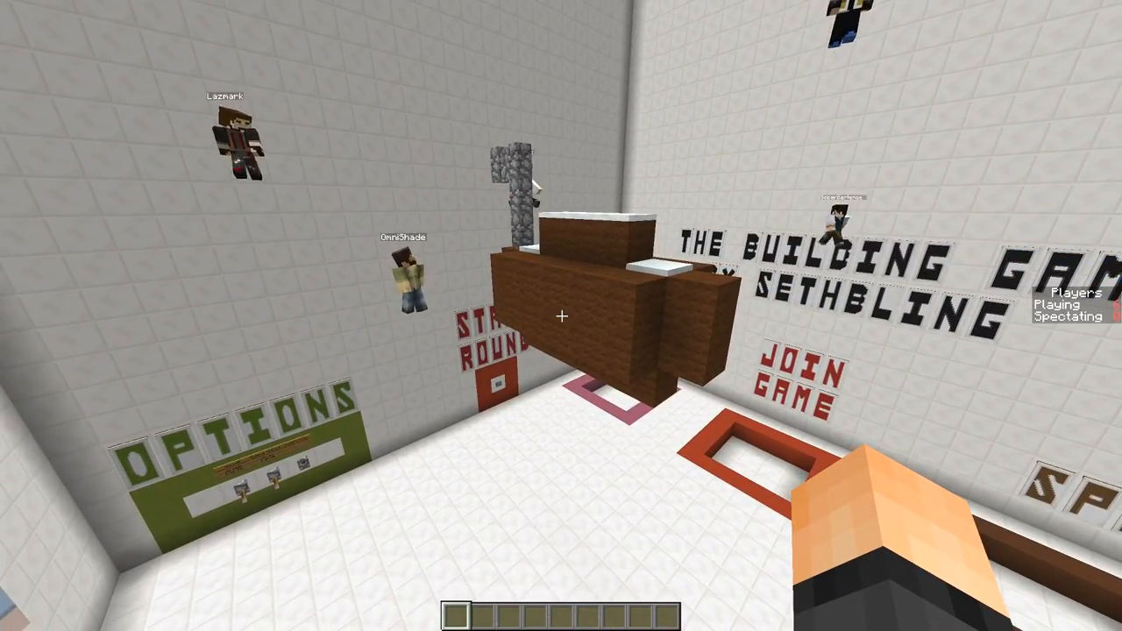
pyautogui.moveTo(561, 316)
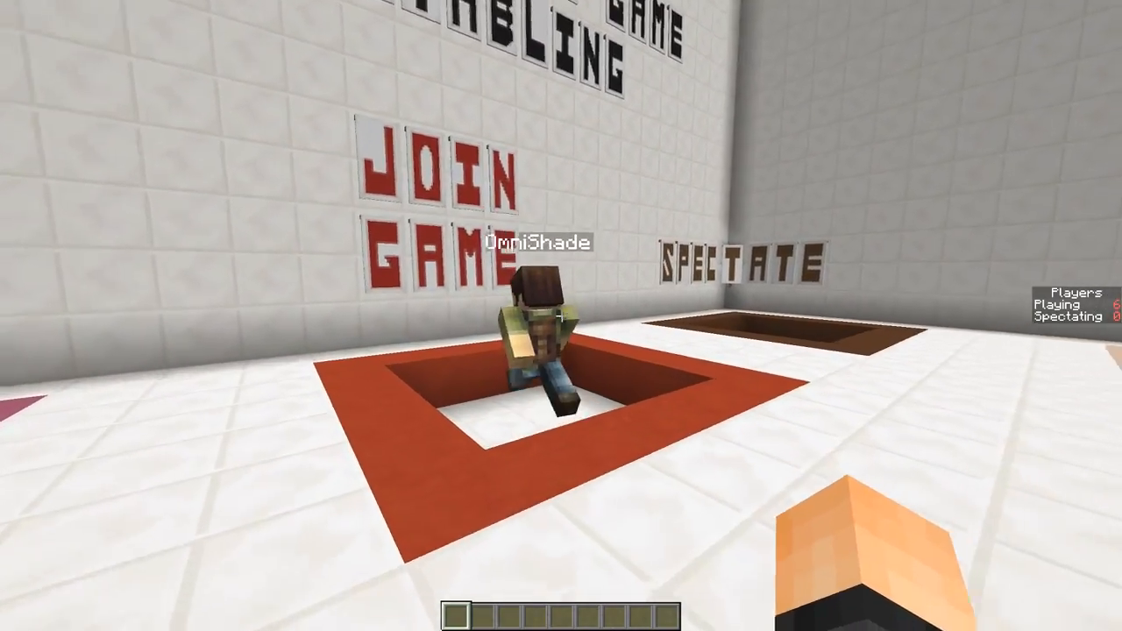
pyautogui.moveTo(561, 315)
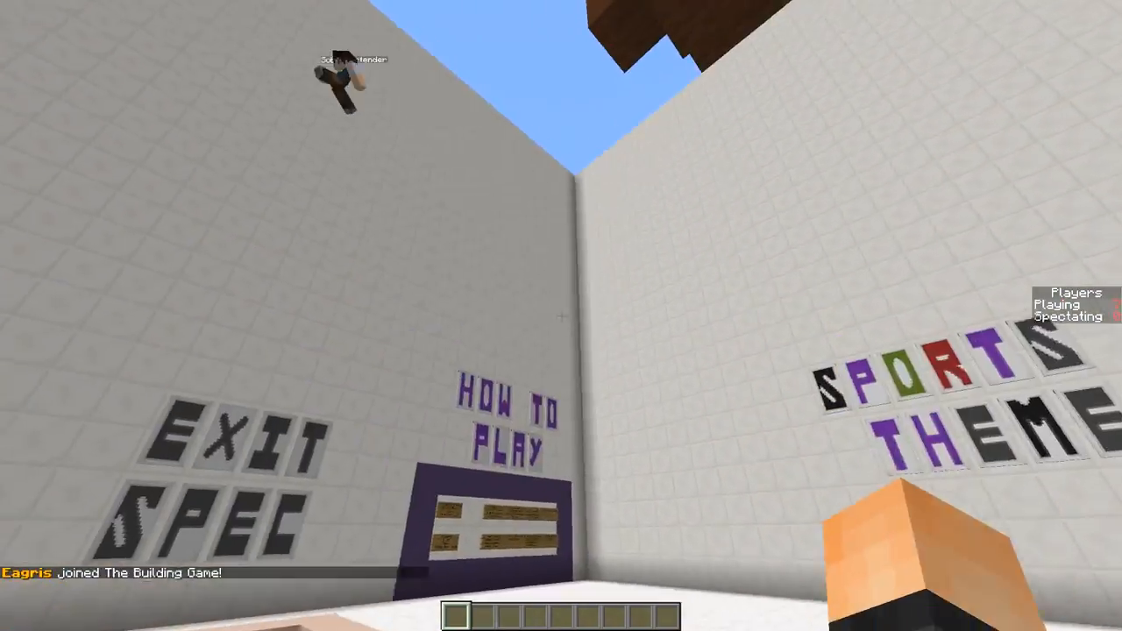
pyautogui.moveTo(561, 316)
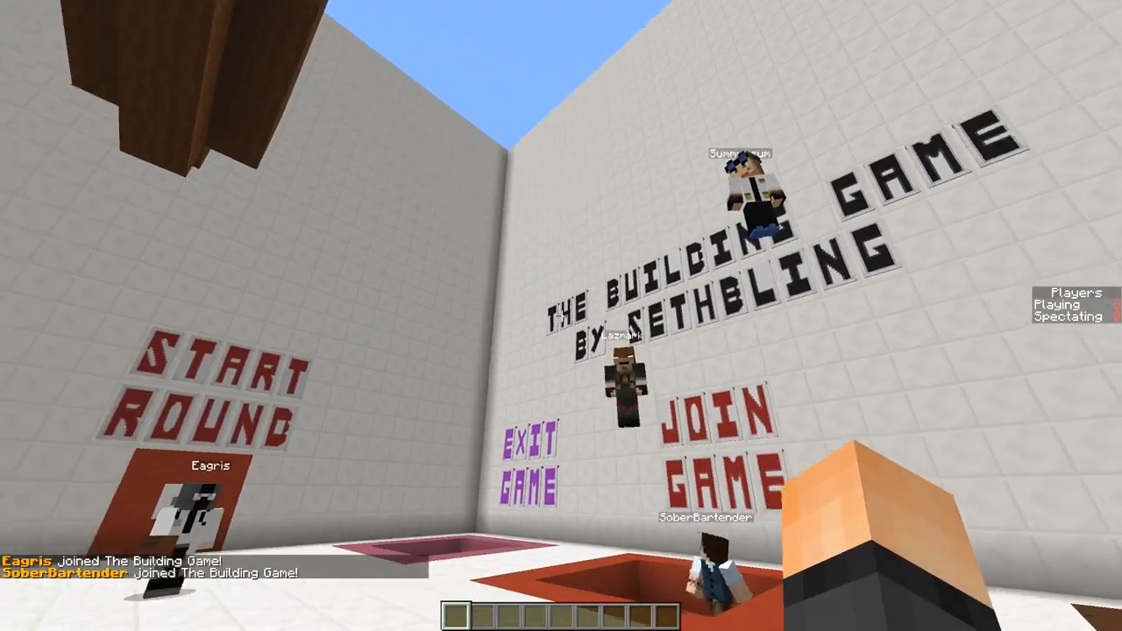
pyautogui.moveTo(561, 316)
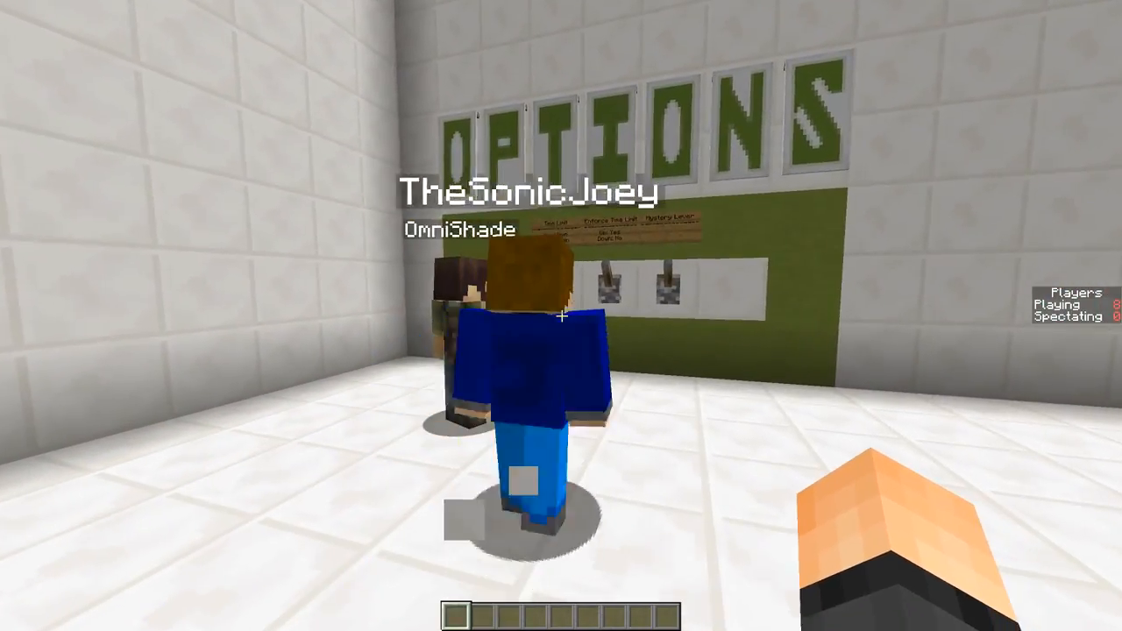
pyautogui.moveTo(561, 315)
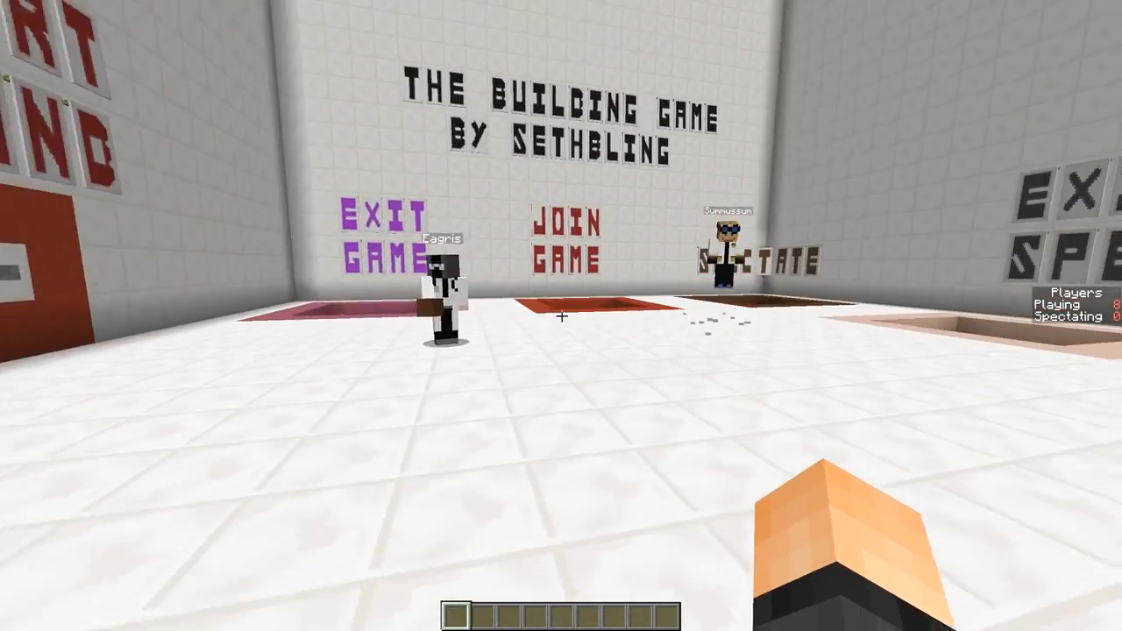
pyautogui.moveTo(350, 315)
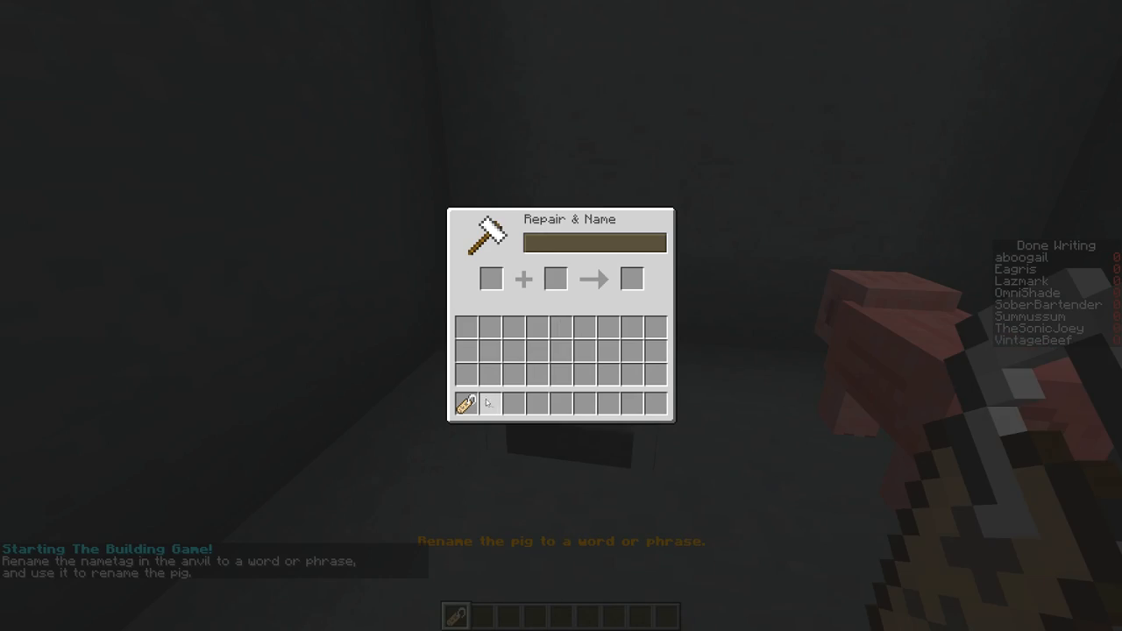
# - Rename the name tag to 'Cricket' at the anvil and take it for the pig
pyautogui.click(490, 278)
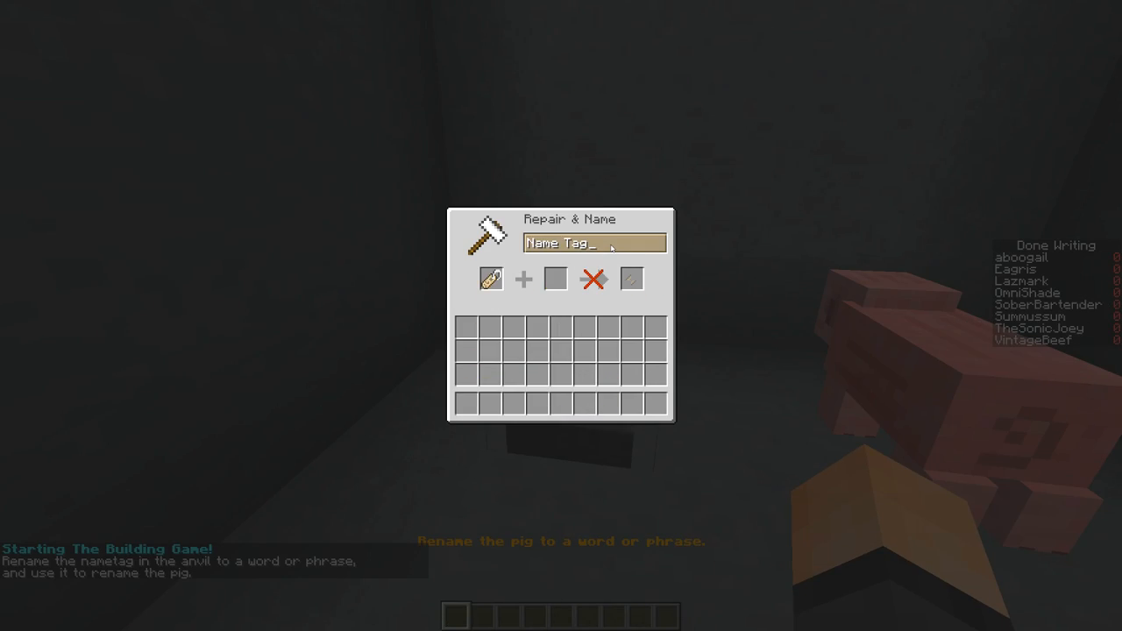
pyautogui.press('ctrl+a')
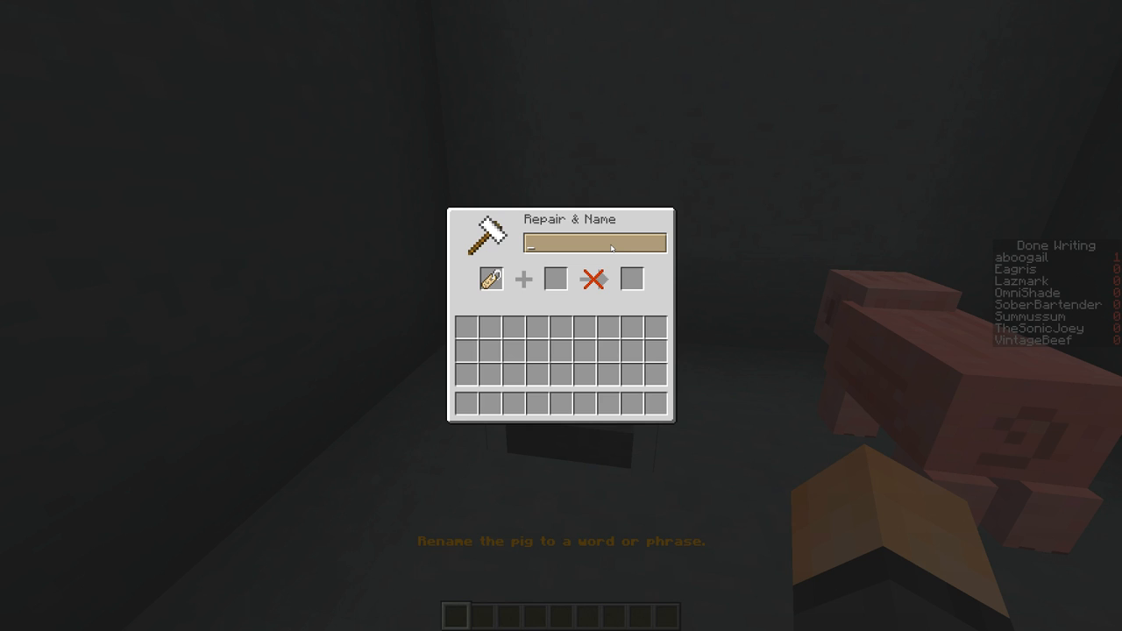
pyautogui.write('Cricke')
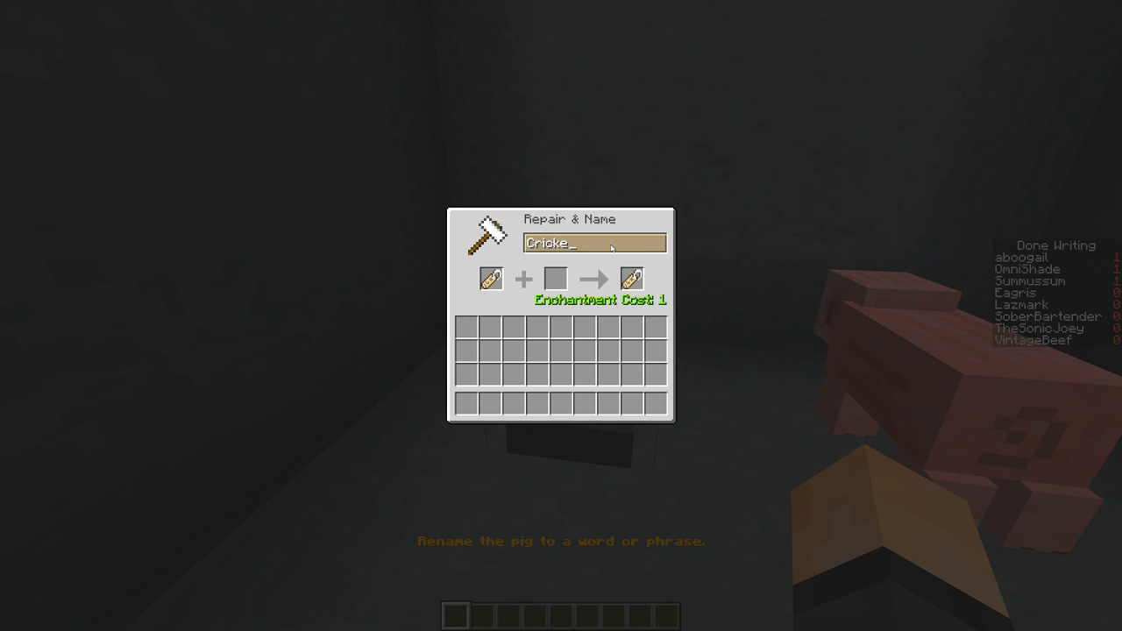
pyautogui.write('t')
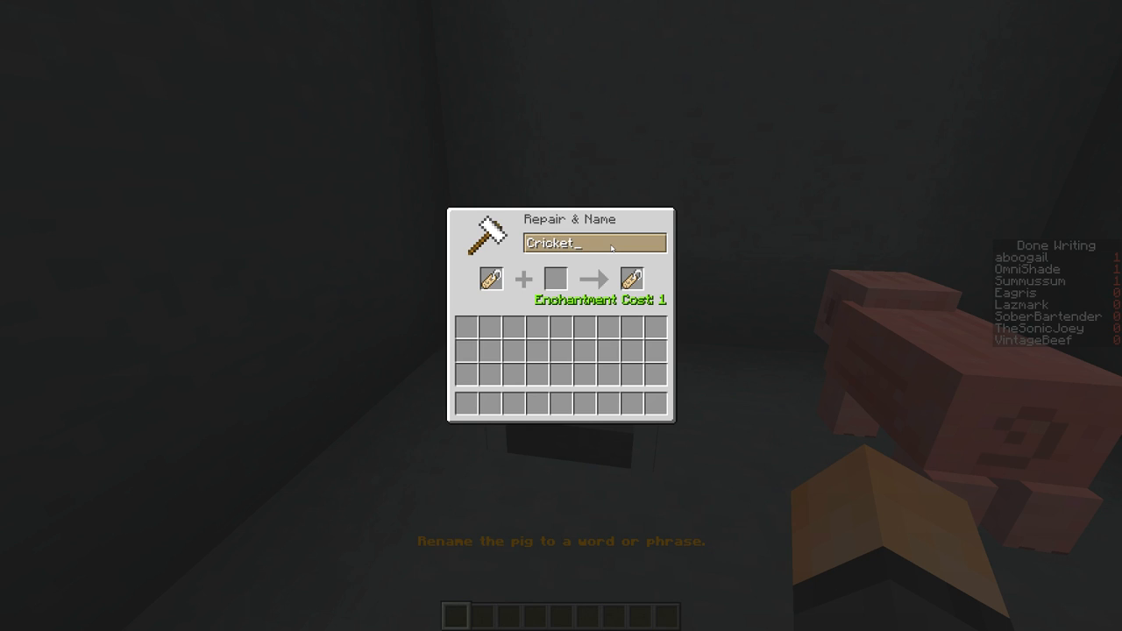
pyautogui.moveTo(554, 256)
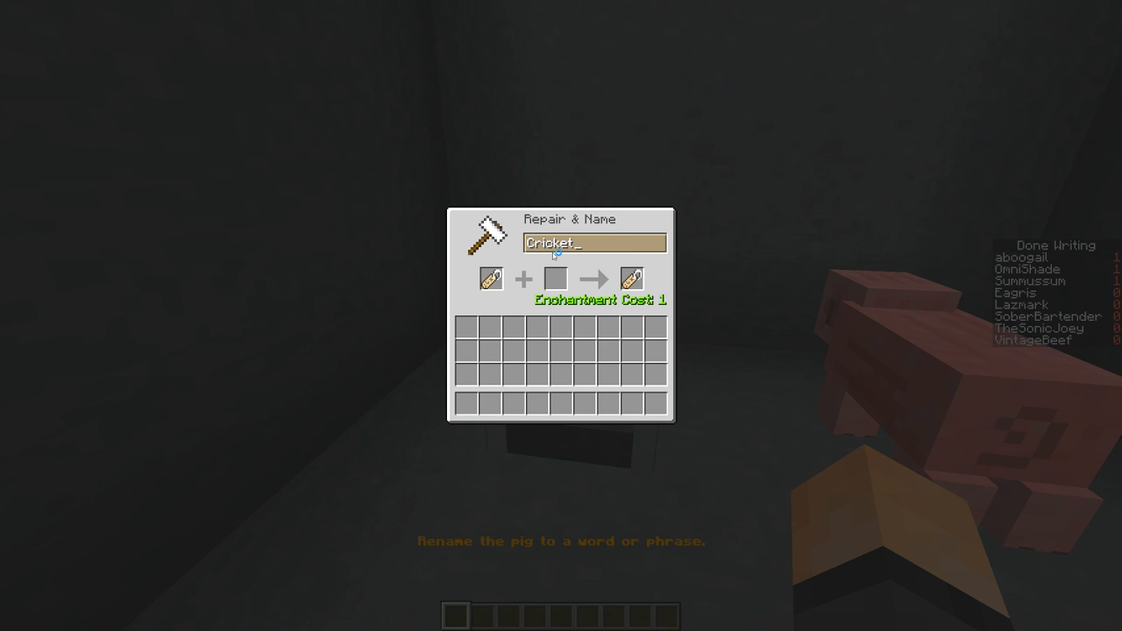
pyautogui.moveTo(633, 279)
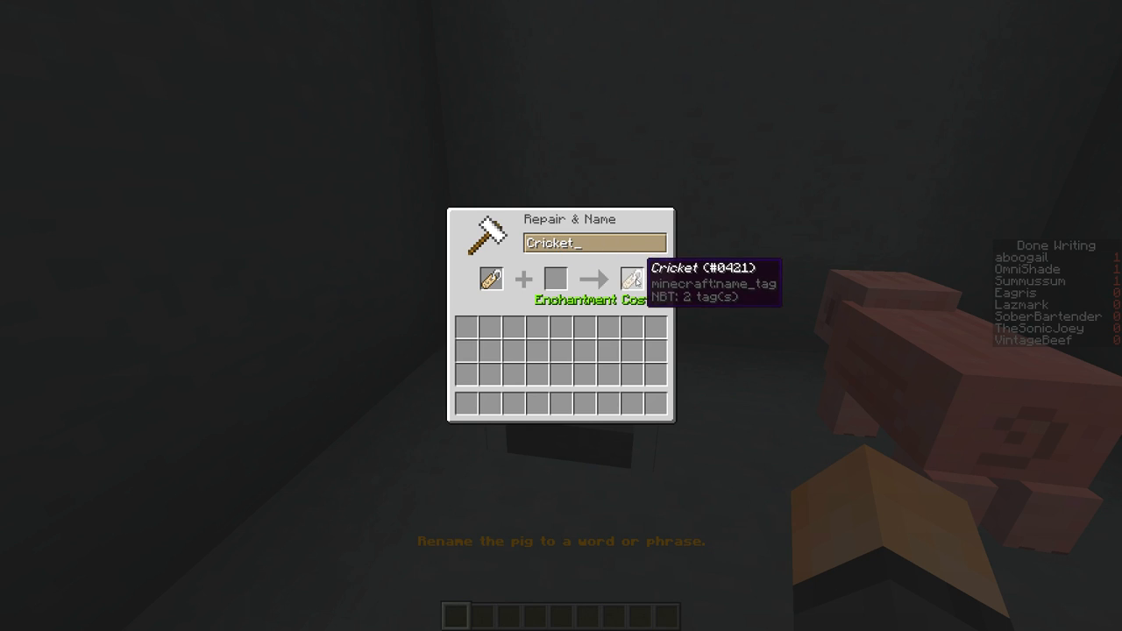
pyautogui.press('Escape')
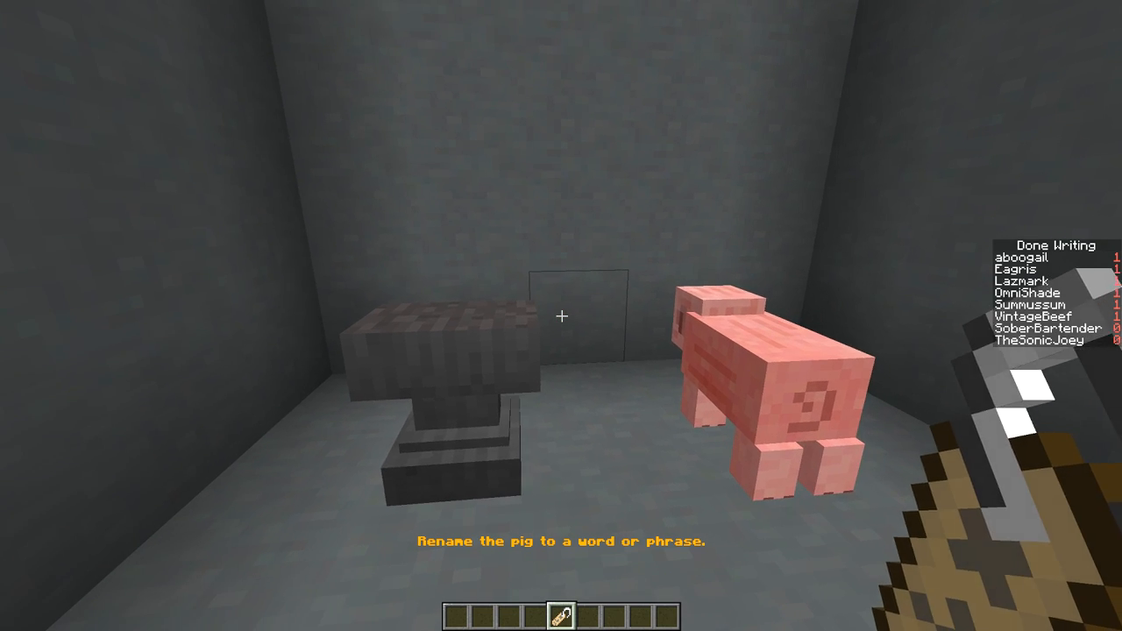
# - Briefly check the creative inventory while waiting for the curling build round
pyautogui.press('e')
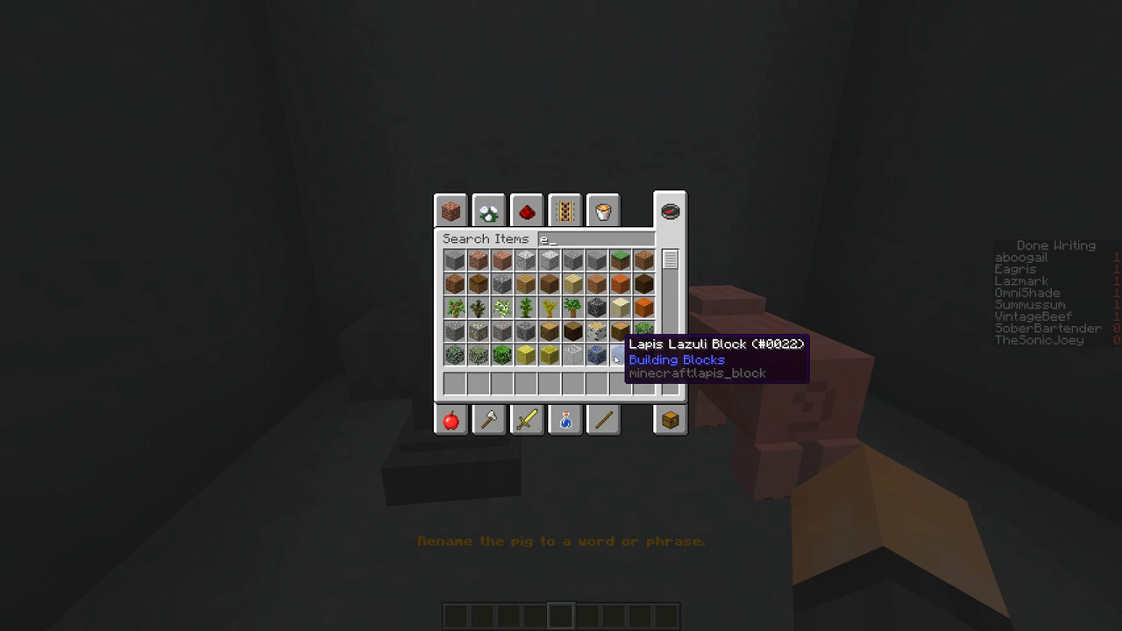
pyautogui.press('escape')
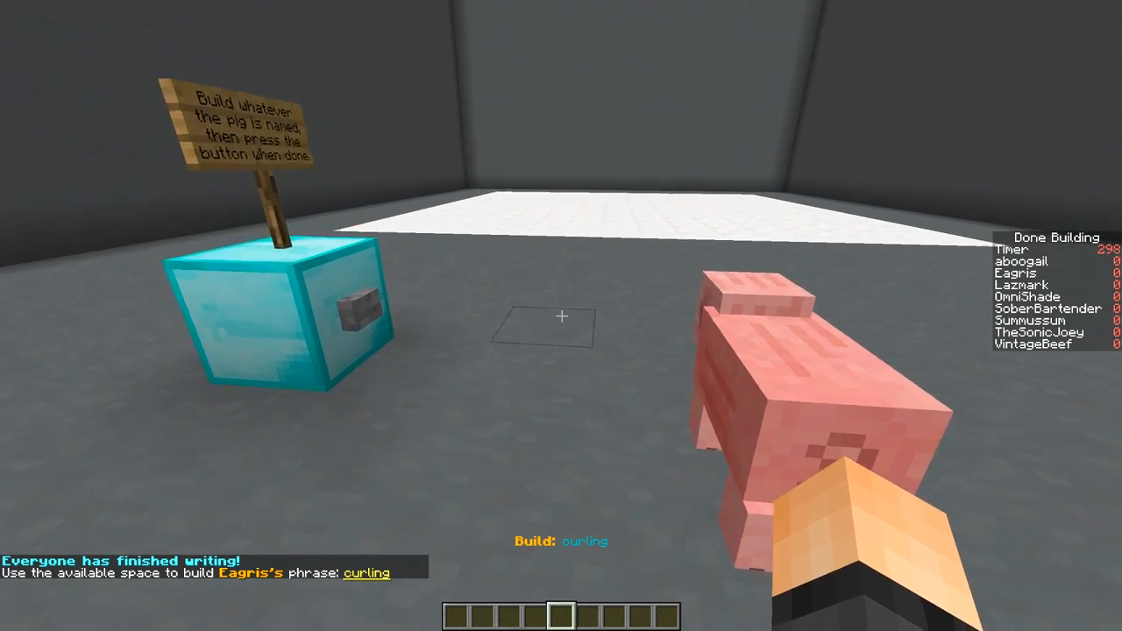
# - Stock ice blocks from the creative inventory by searching 'ice' for the curling lane
pyautogui.press('e')
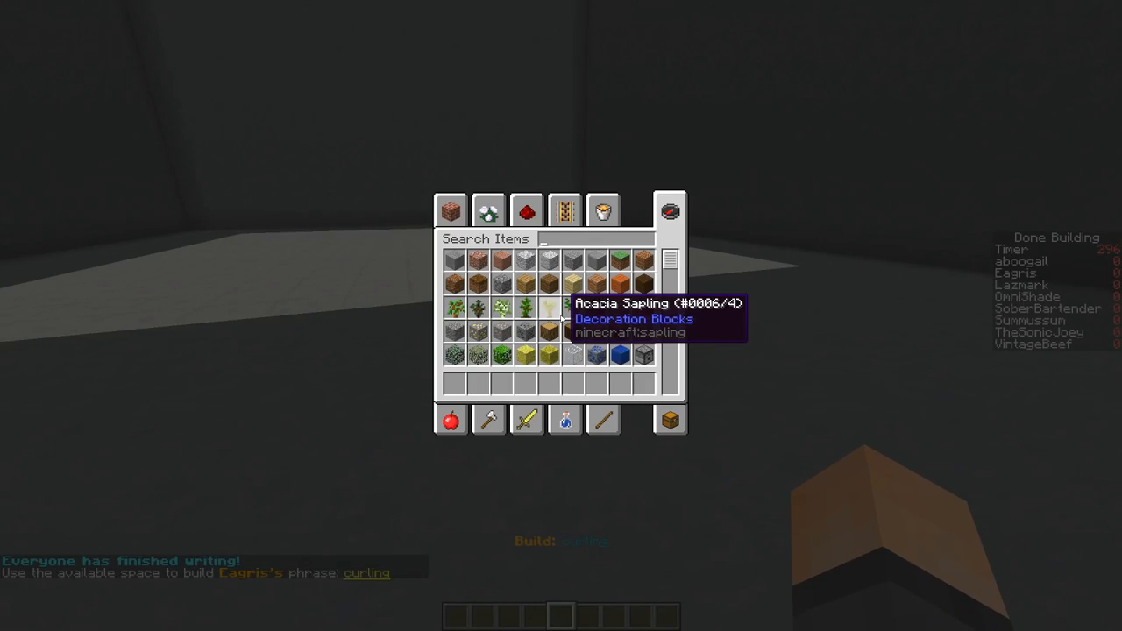
pyautogui.write('ice')
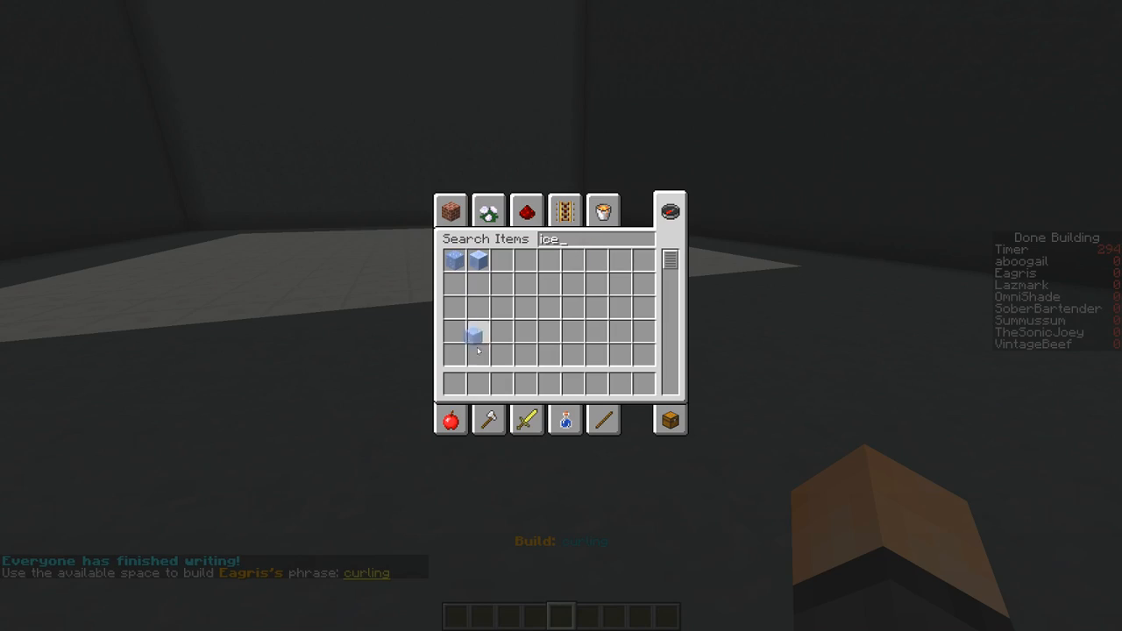
pyautogui.press('Escape')
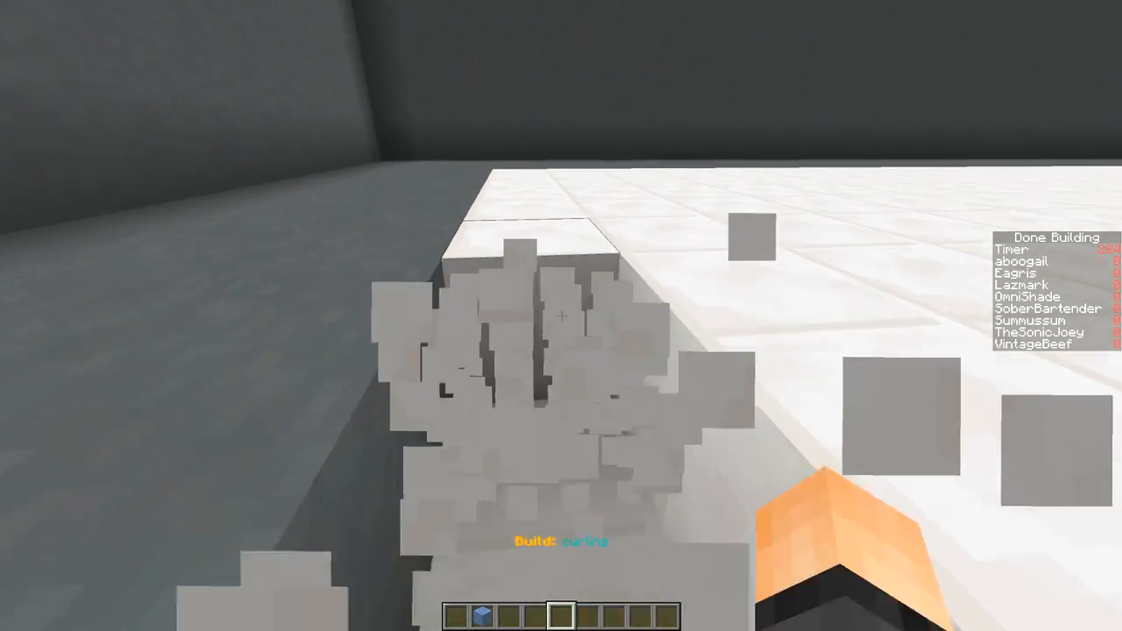
pyautogui.moveTo(561, 315)
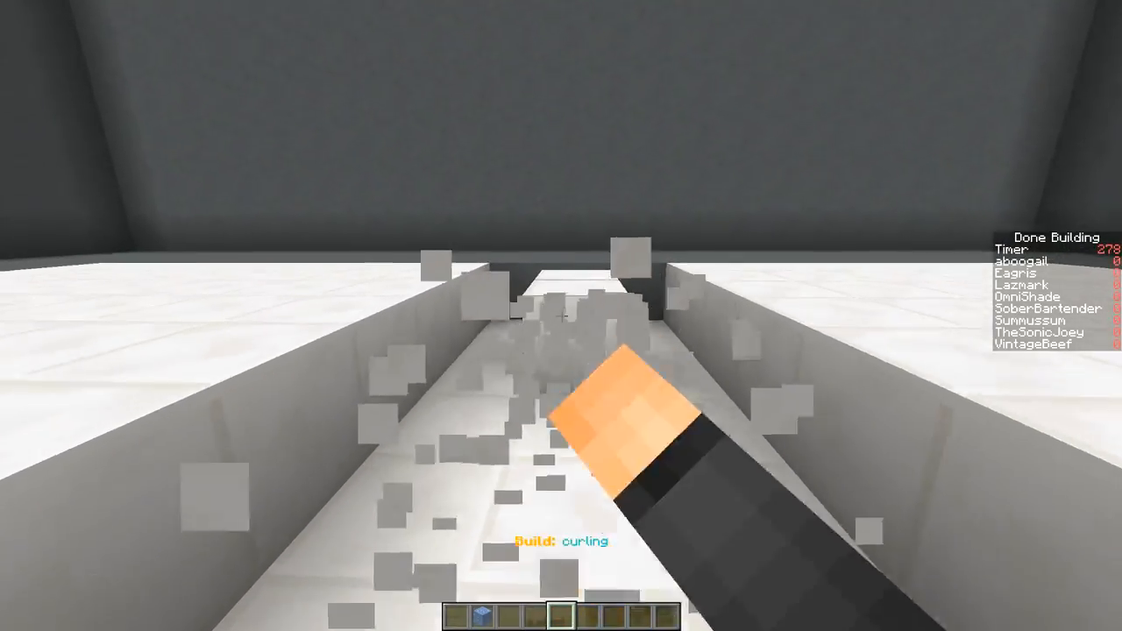
pyautogui.moveTo(561, 316)
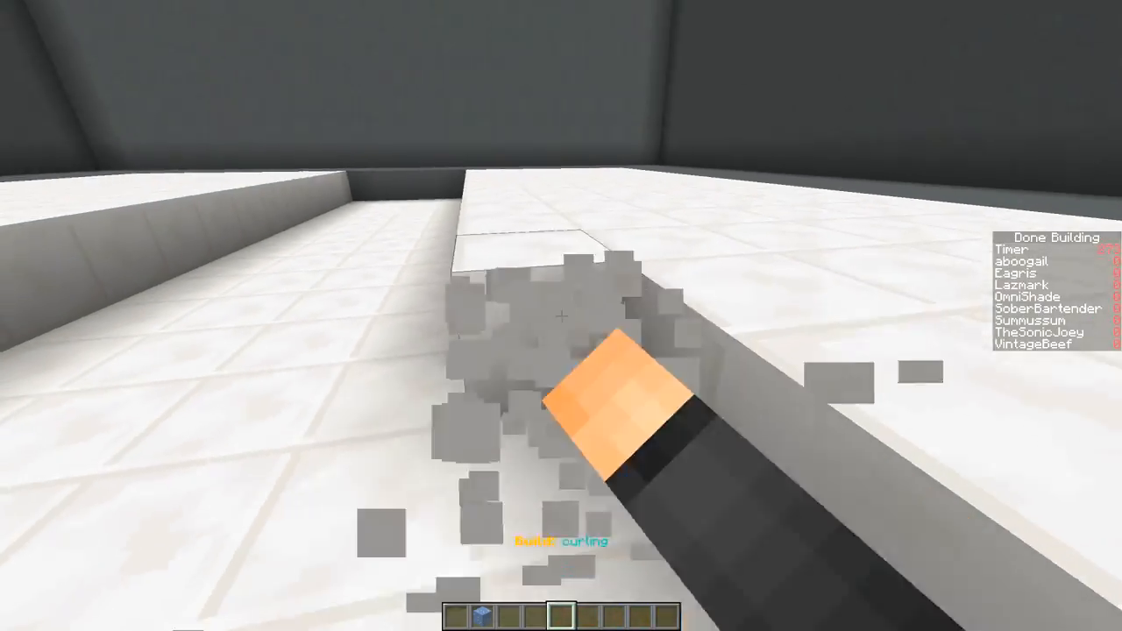
pyautogui.moveTo(561, 315)
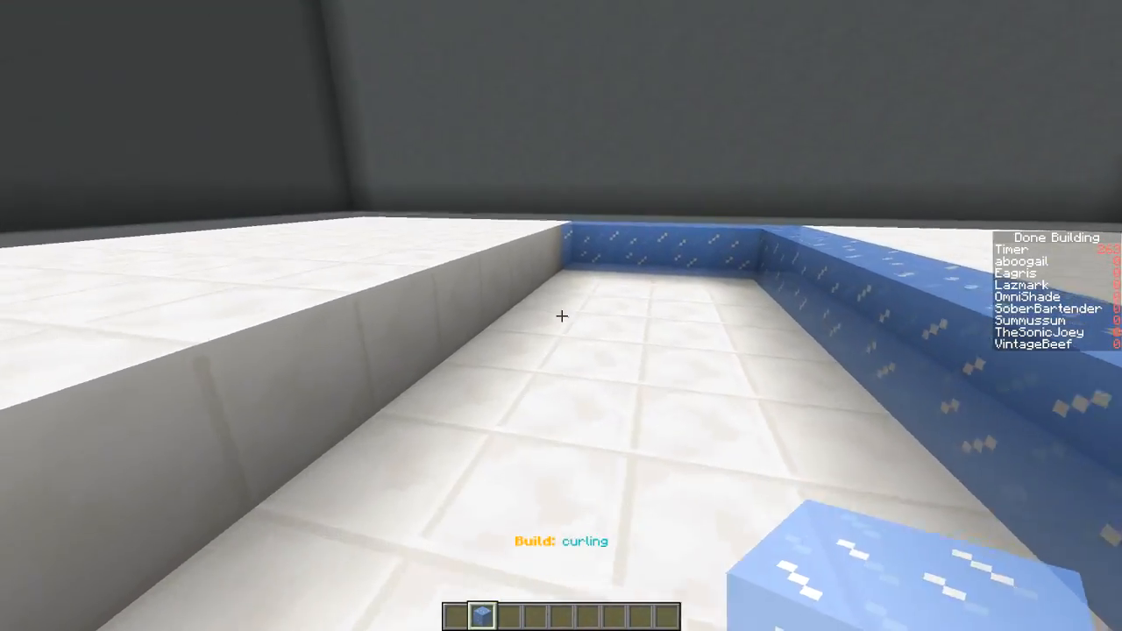
pyautogui.moveTo(561, 315)
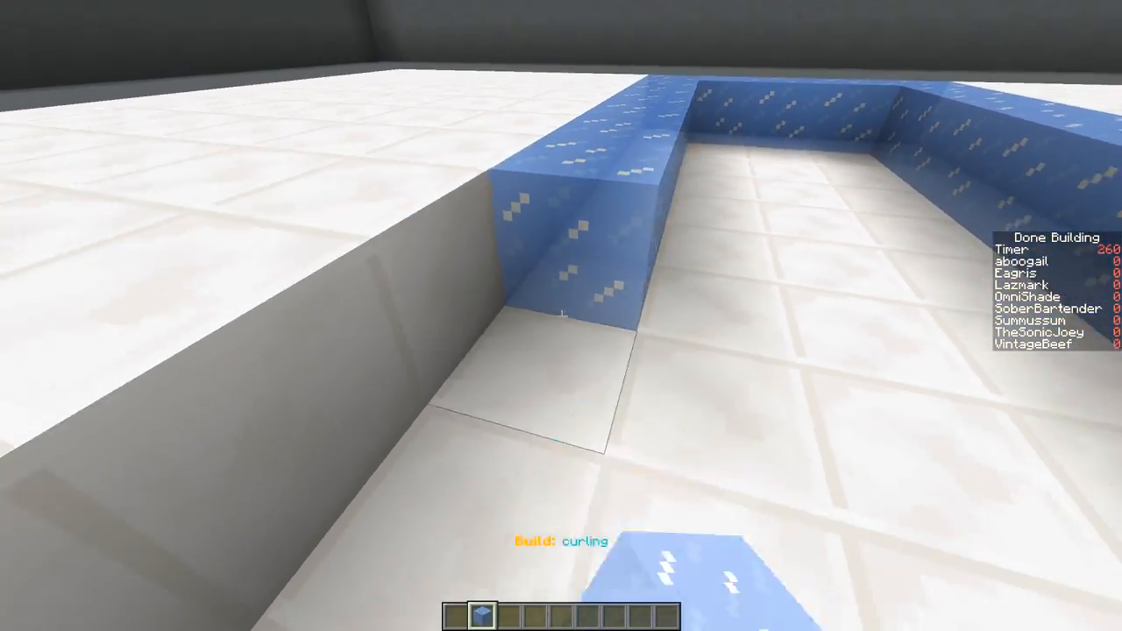
pyautogui.moveTo(561, 316)
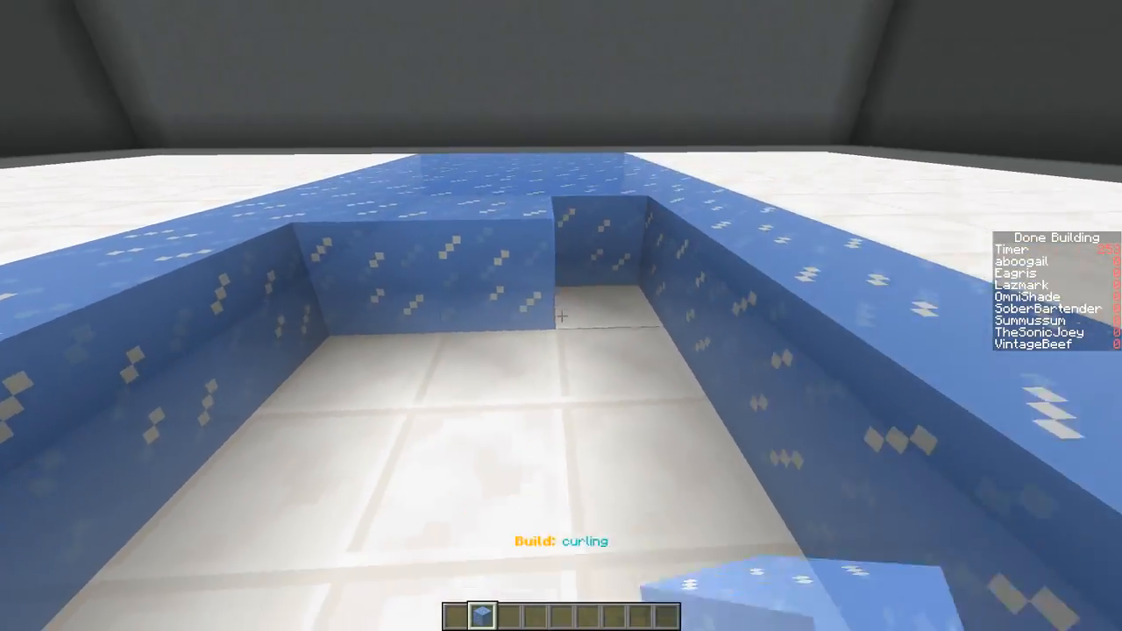
pyautogui.moveTo(561, 316)
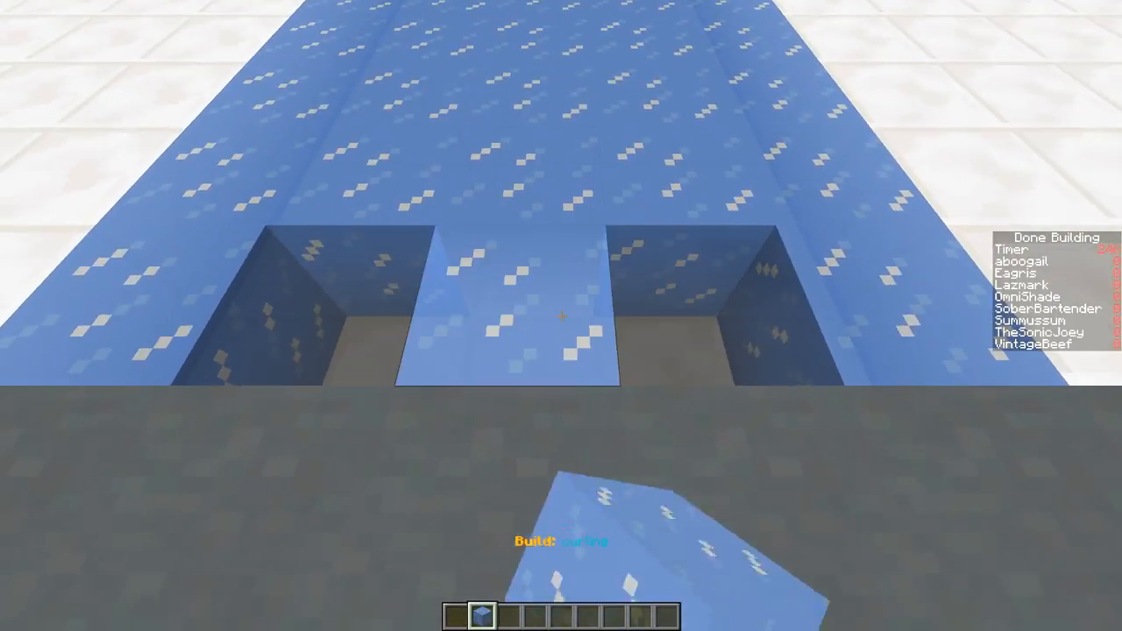
pyautogui.moveTo(561, 316)
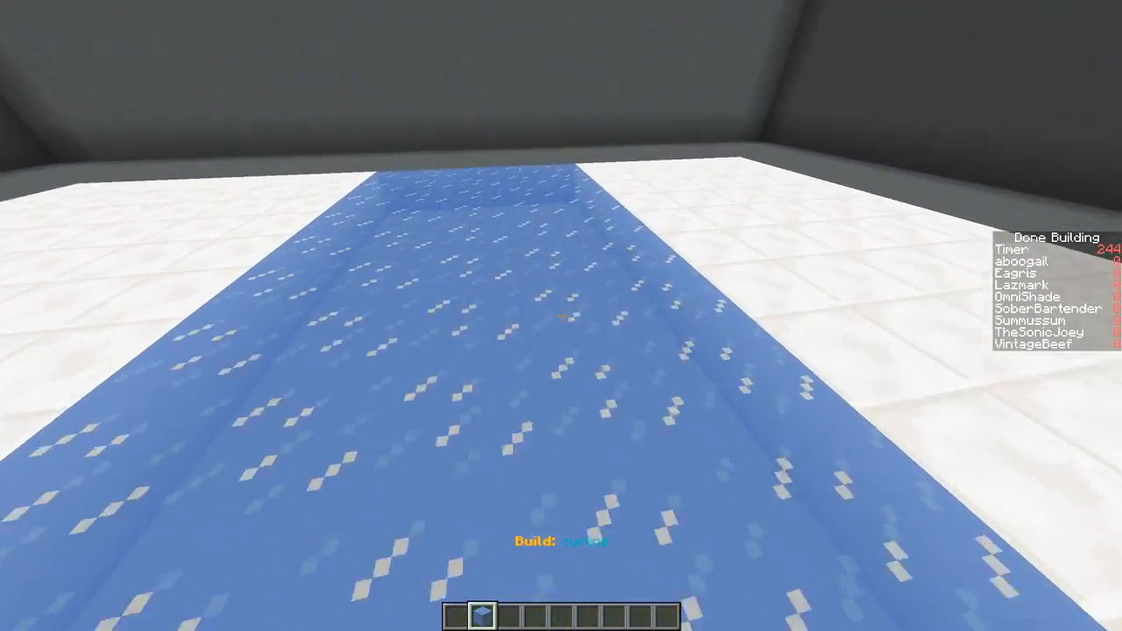
# - Search 'red' in the creative inventory to get red blocks for the target rings
pyautogui.press('e')
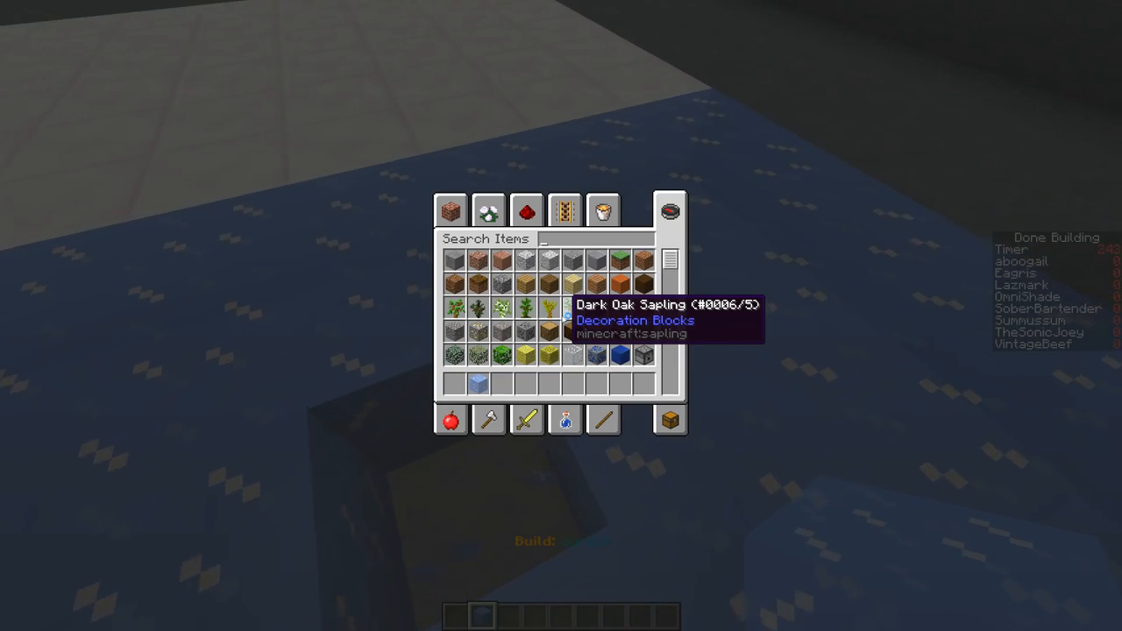
pyautogui.write('red')
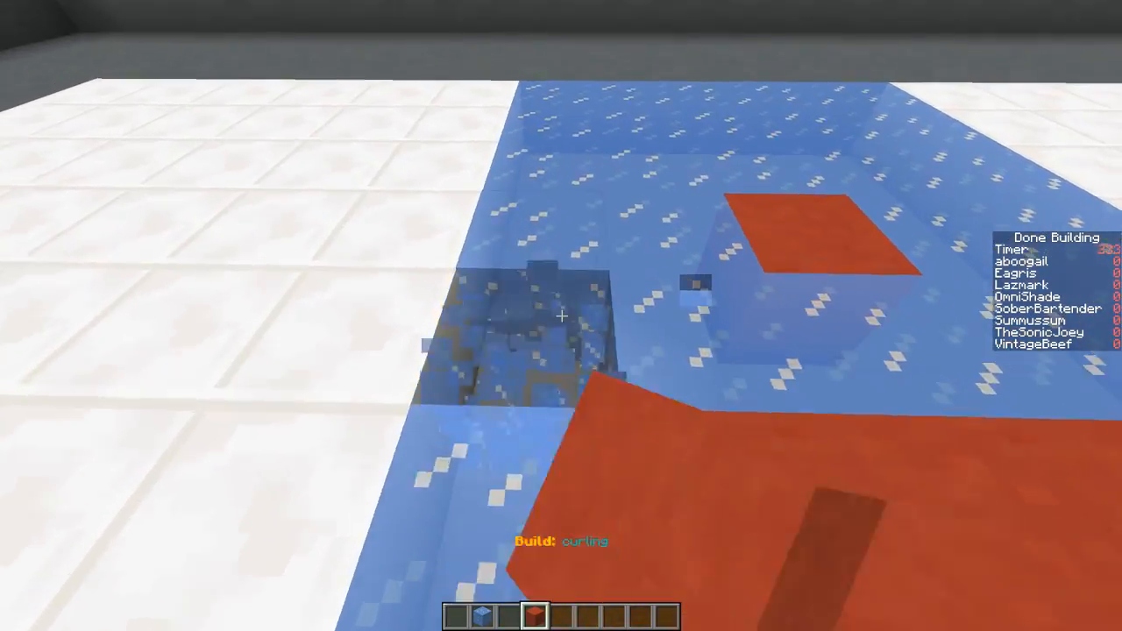
pyautogui.moveTo(561, 316)
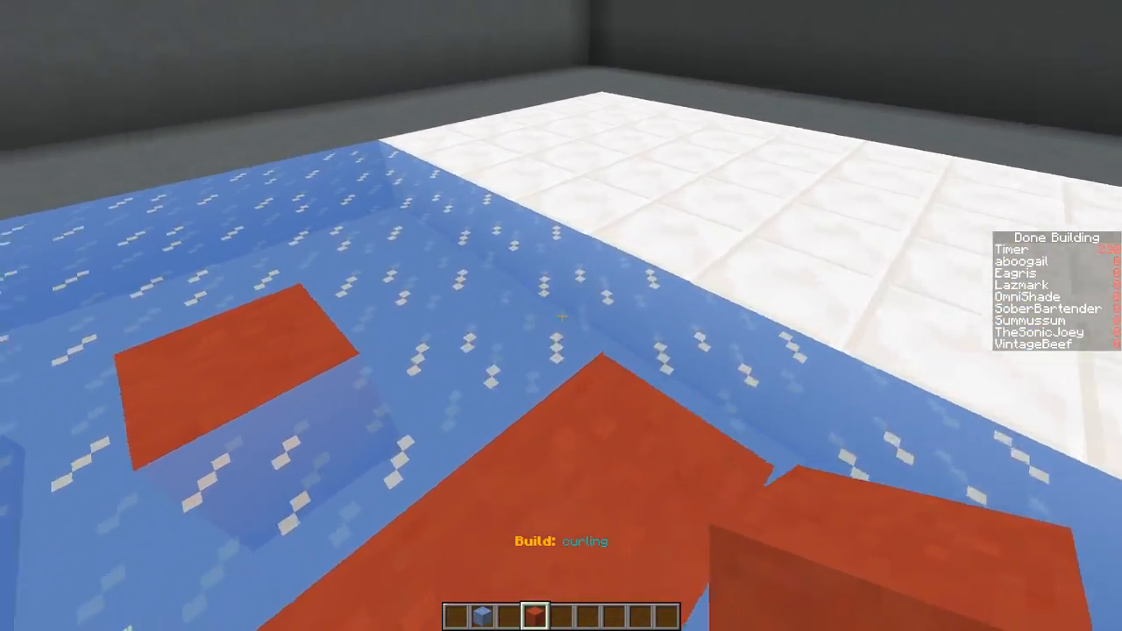
pyautogui.moveTo(561, 316)
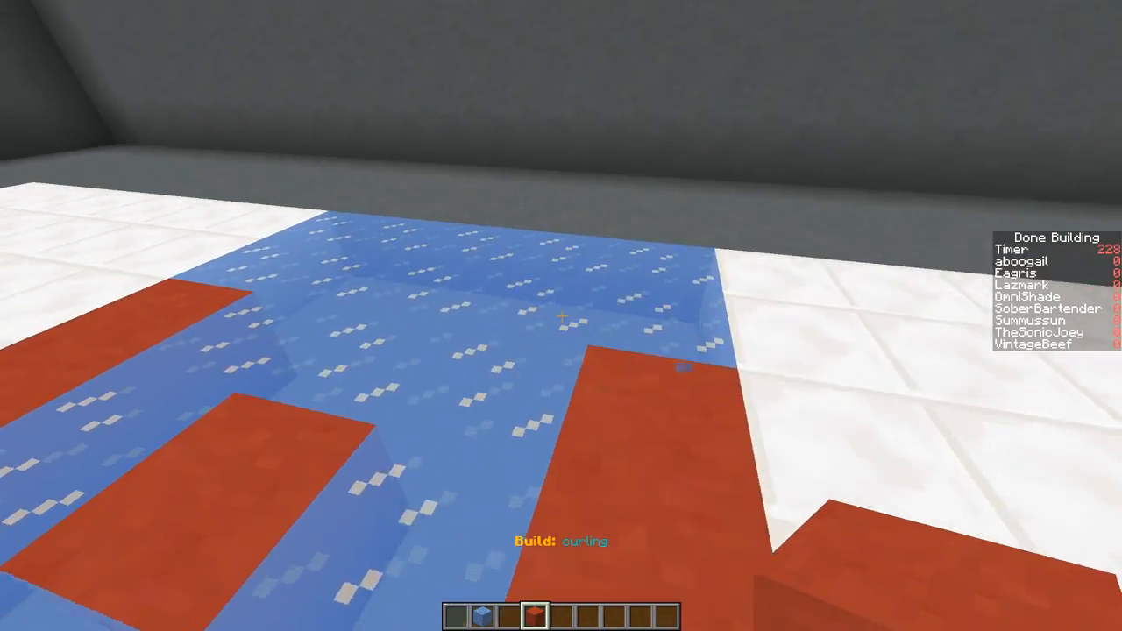
pyautogui.moveTo(562, 316)
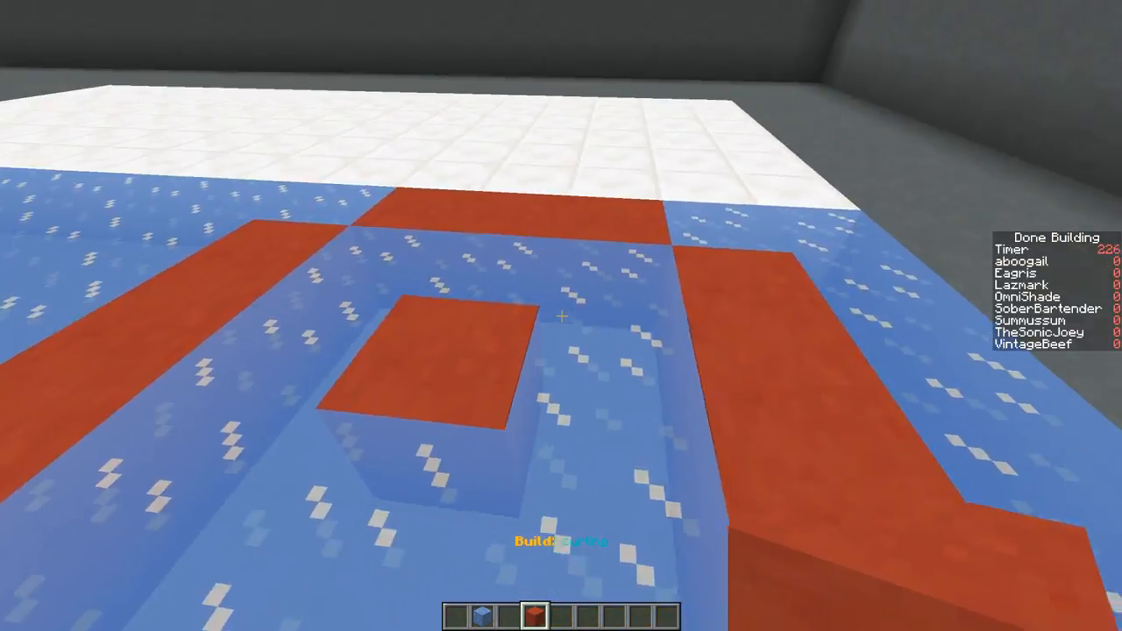
pyautogui.moveTo(561, 315)
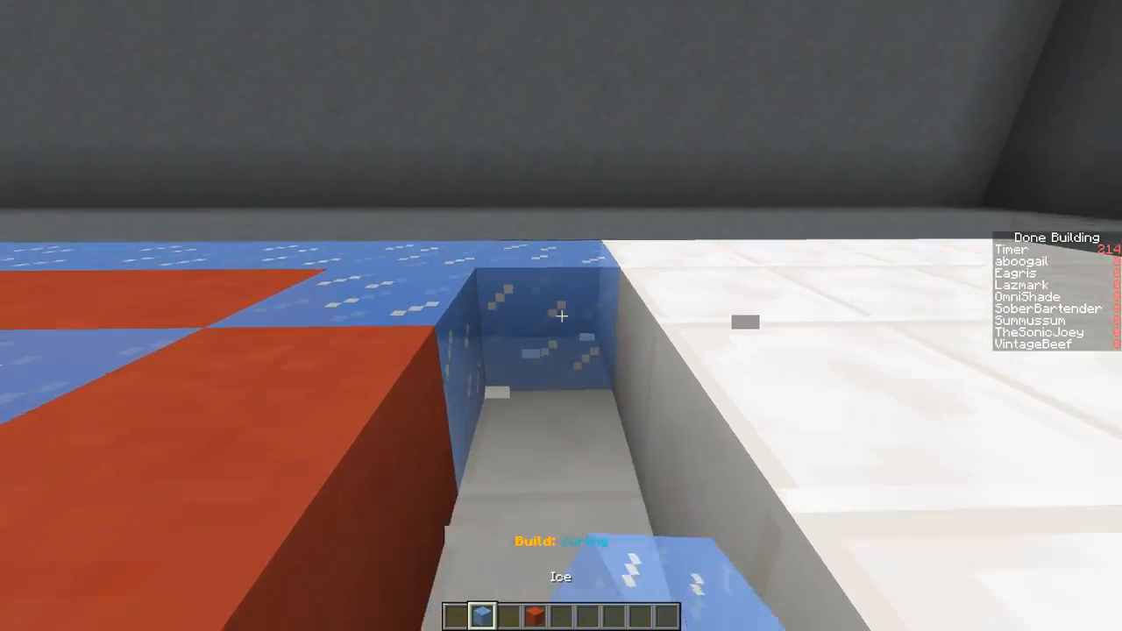
pyautogui.moveTo(561, 315)
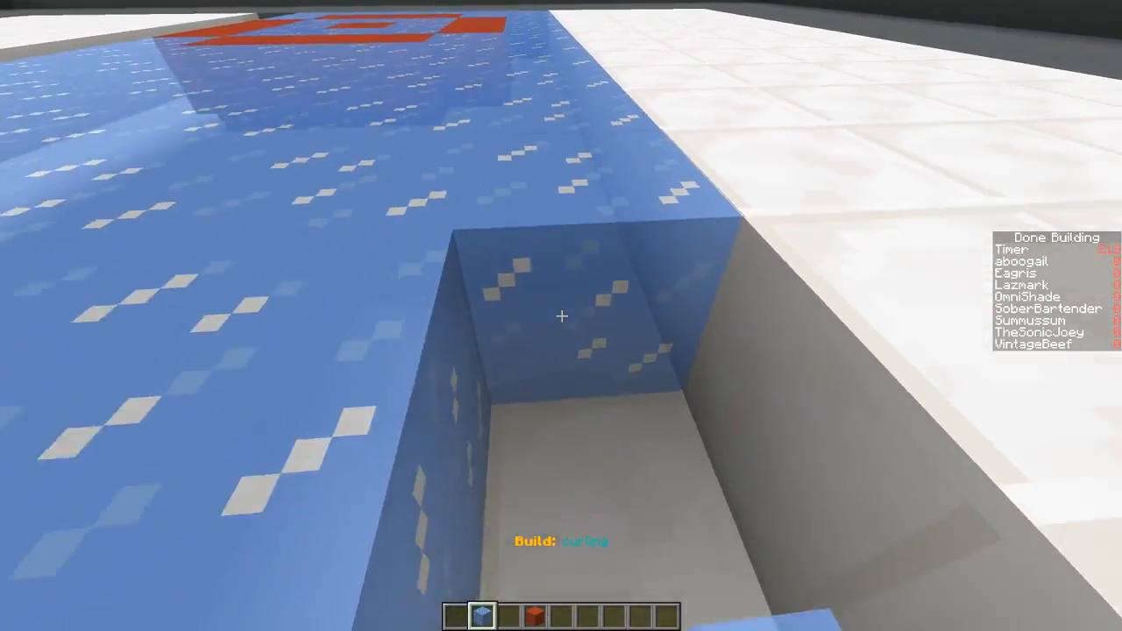
pyautogui.moveTo(561, 315)
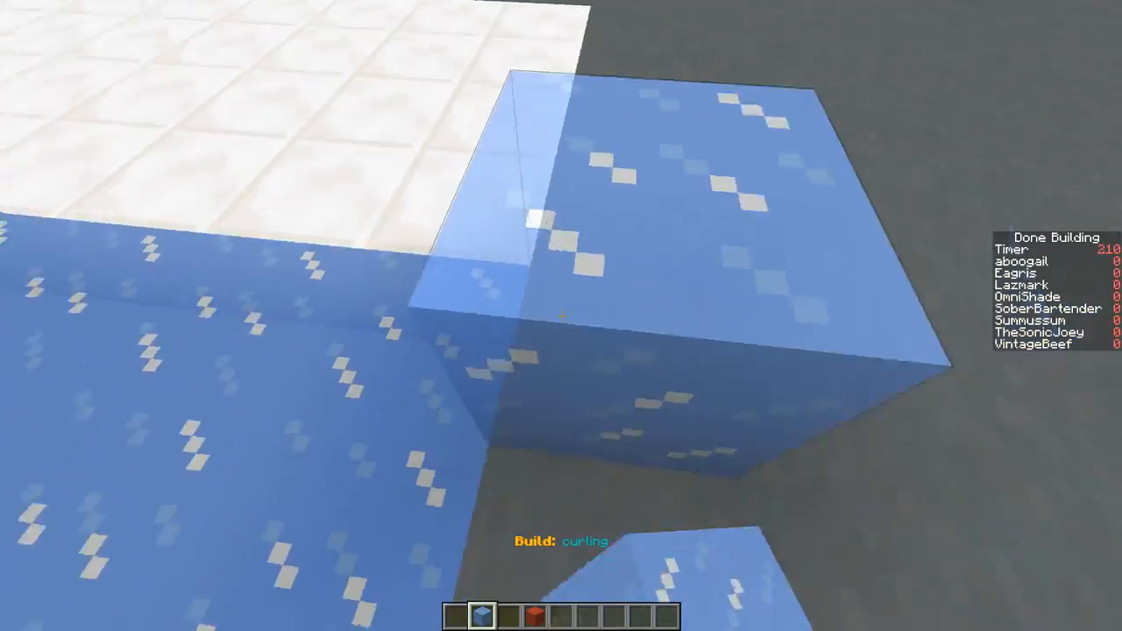
pyautogui.moveTo(561, 315)
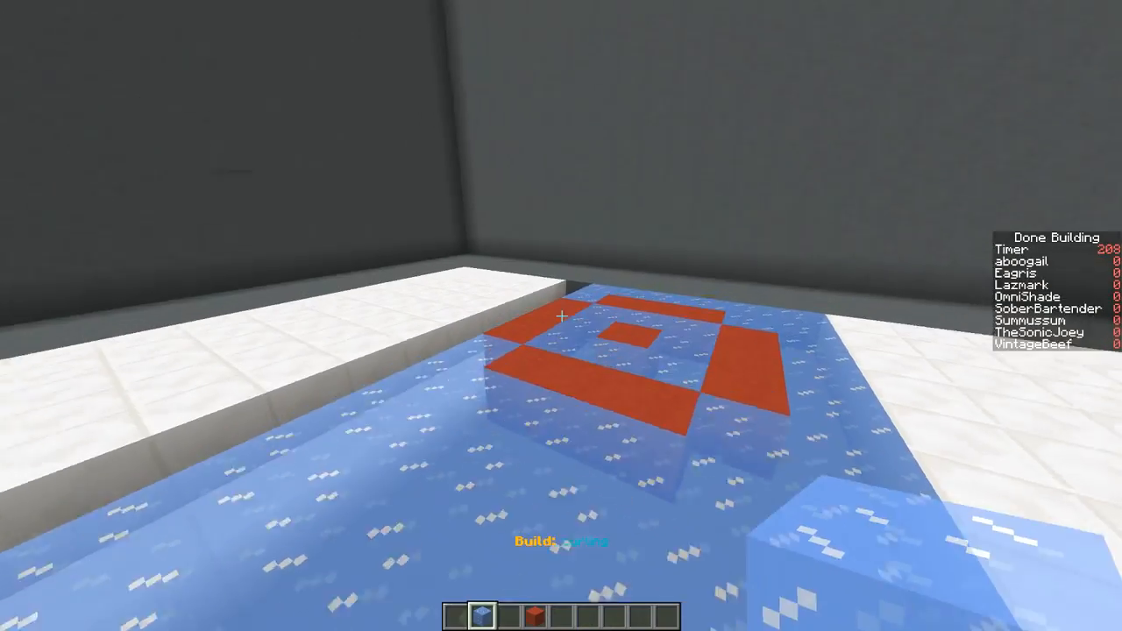
pyautogui.moveTo(561, 316)
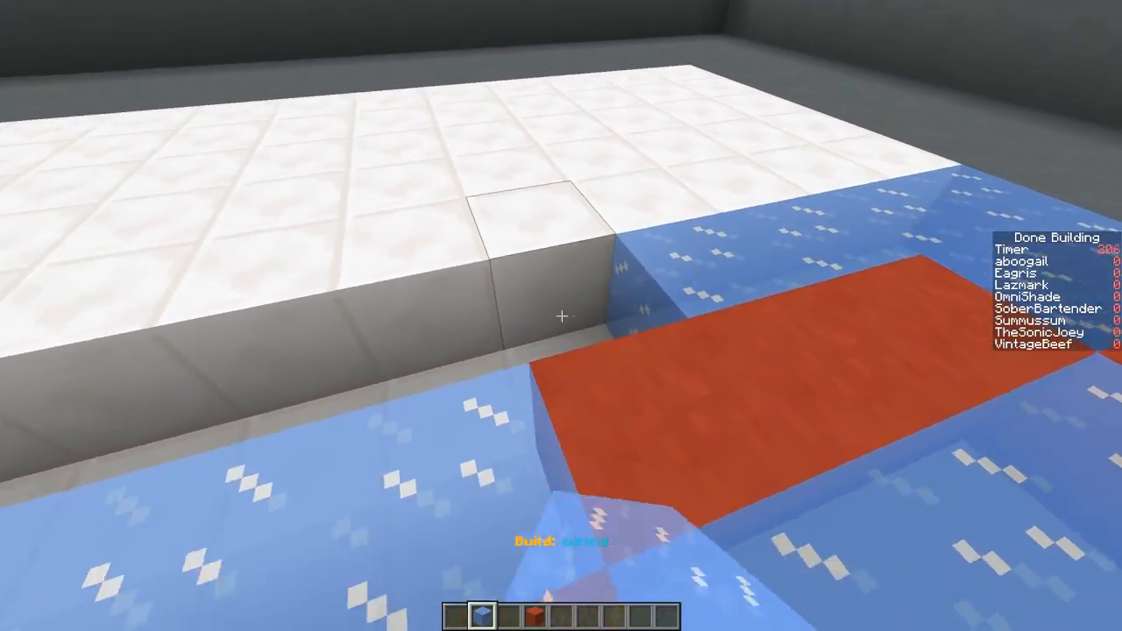
pyautogui.moveTo(562, 316)
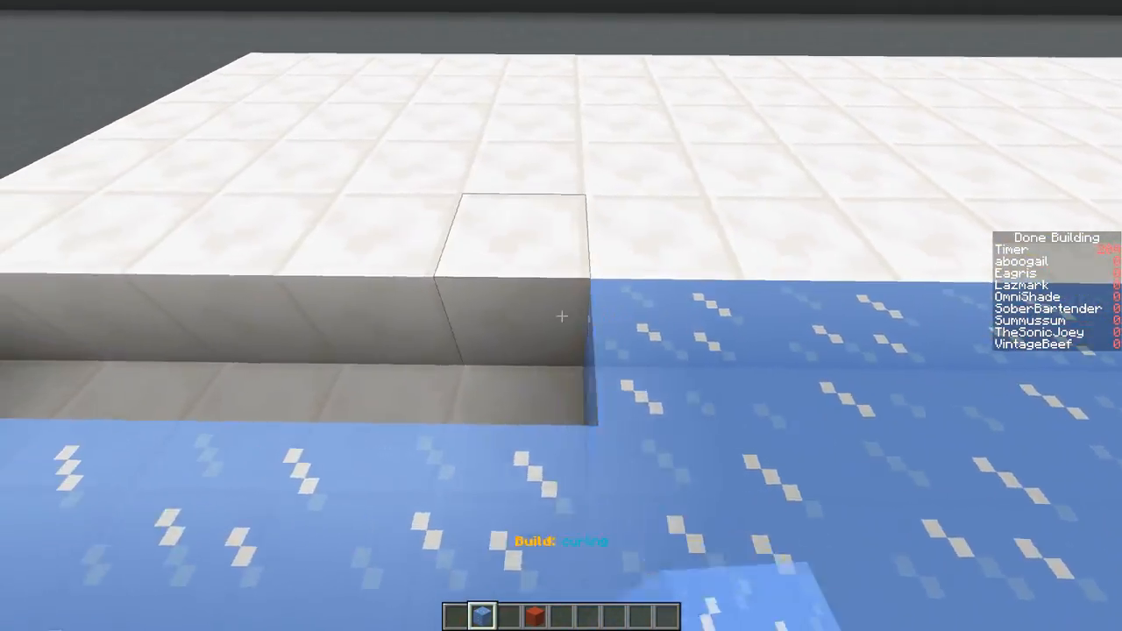
# - Fetch stone blocks ('s') and levers ('le') from the inventory for the curling stones
pyautogui.press('e')
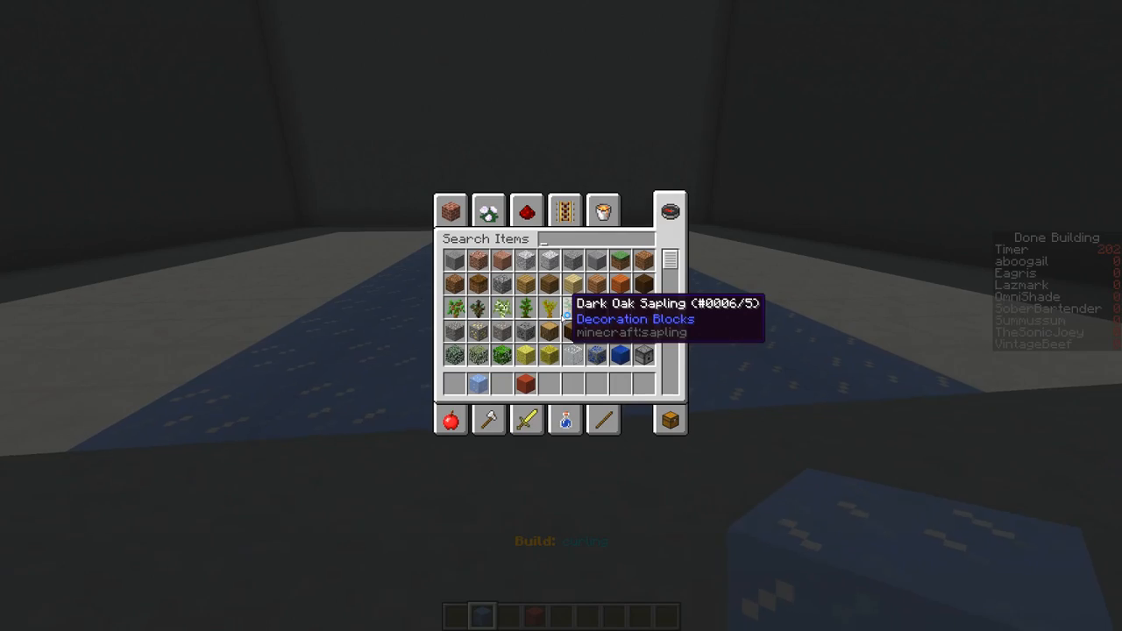
pyautogui.write('s')
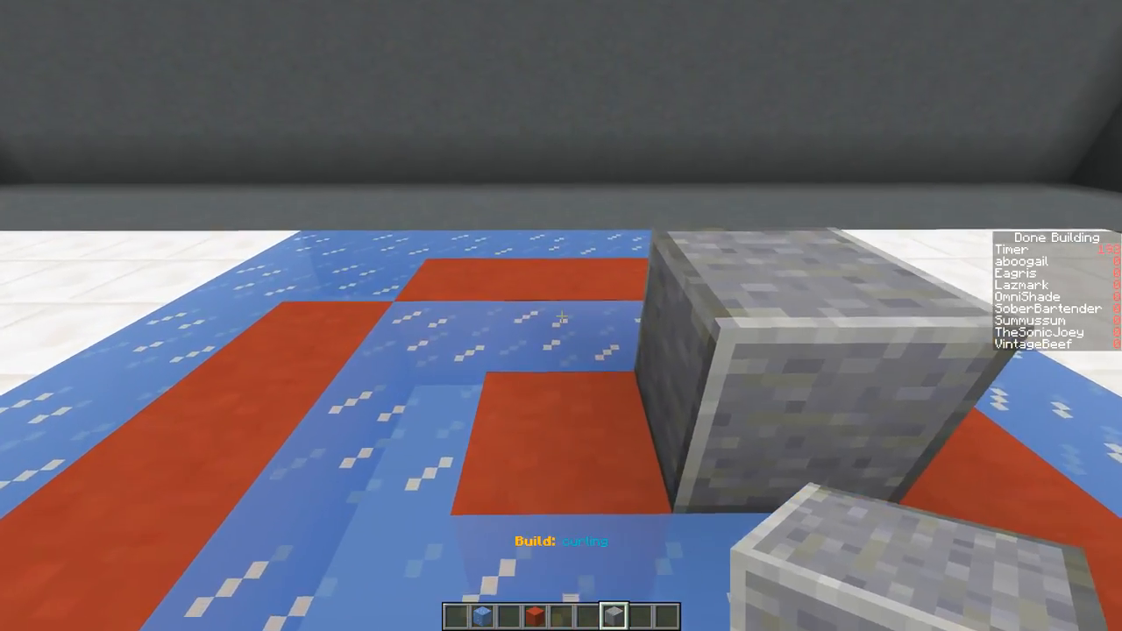
pyautogui.moveTo(561, 316)
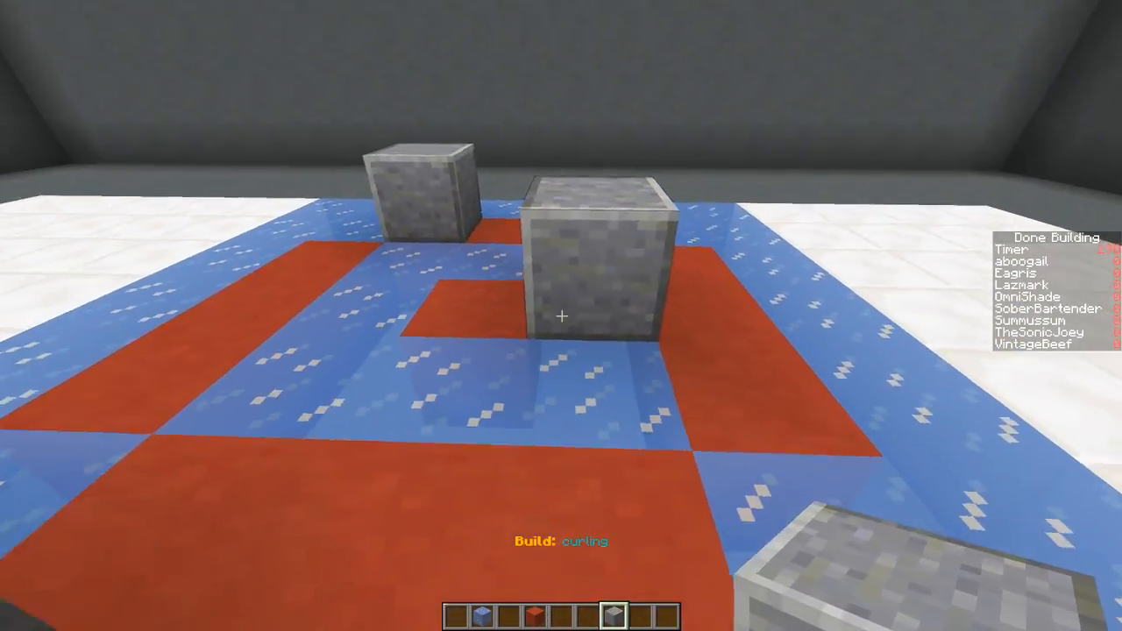
pyautogui.moveTo(561, 315)
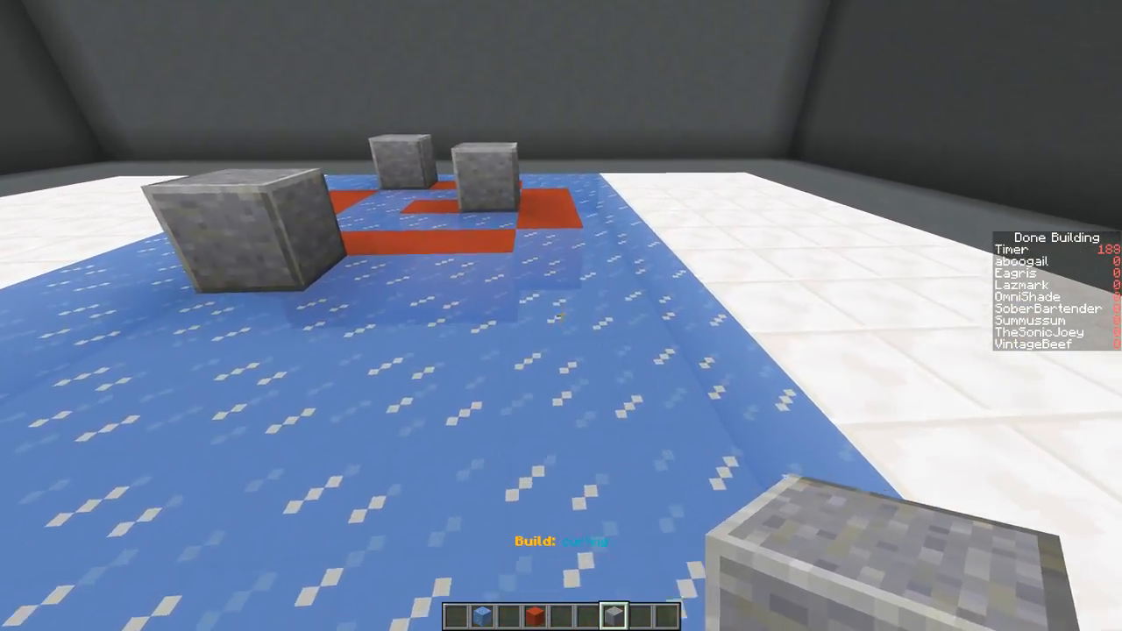
pyautogui.press('e')
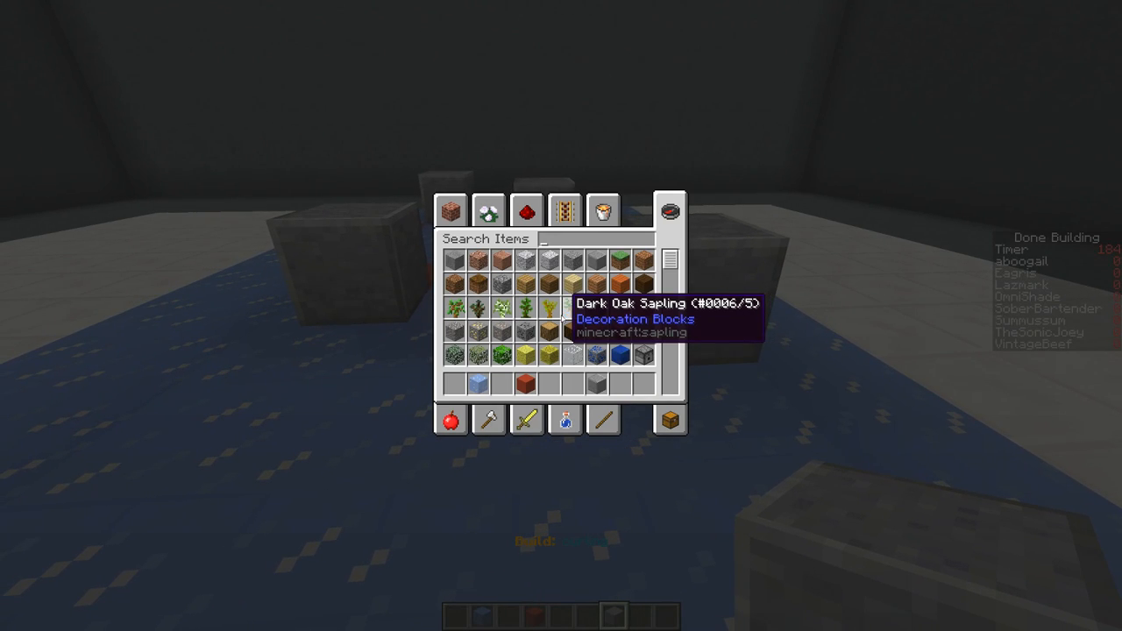
pyautogui.write('le')
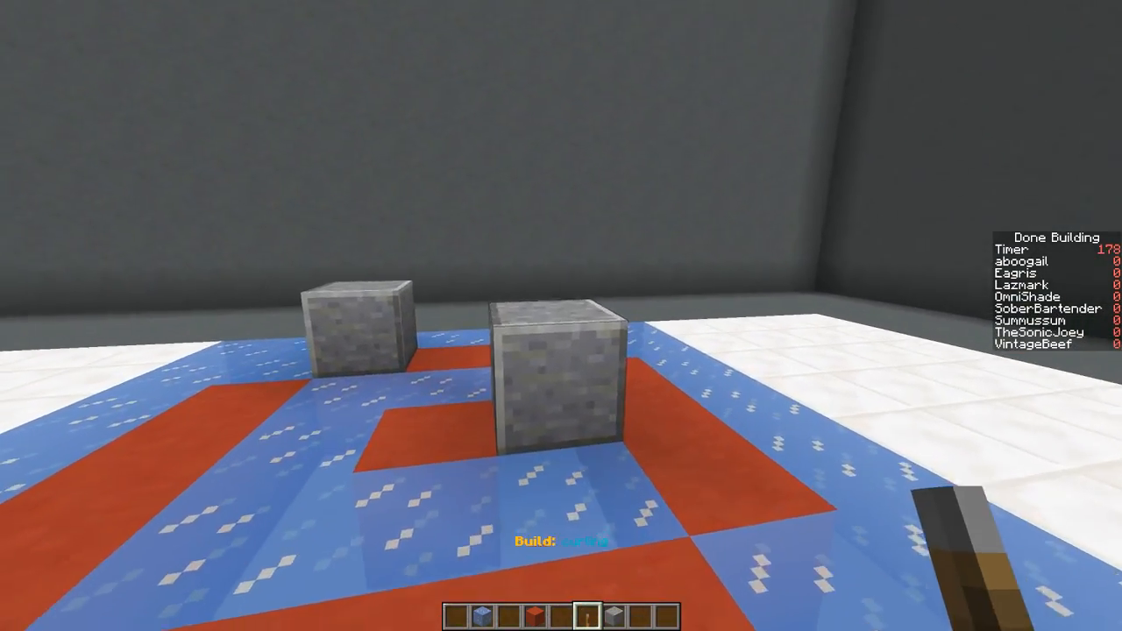
pyautogui.moveTo(561, 315)
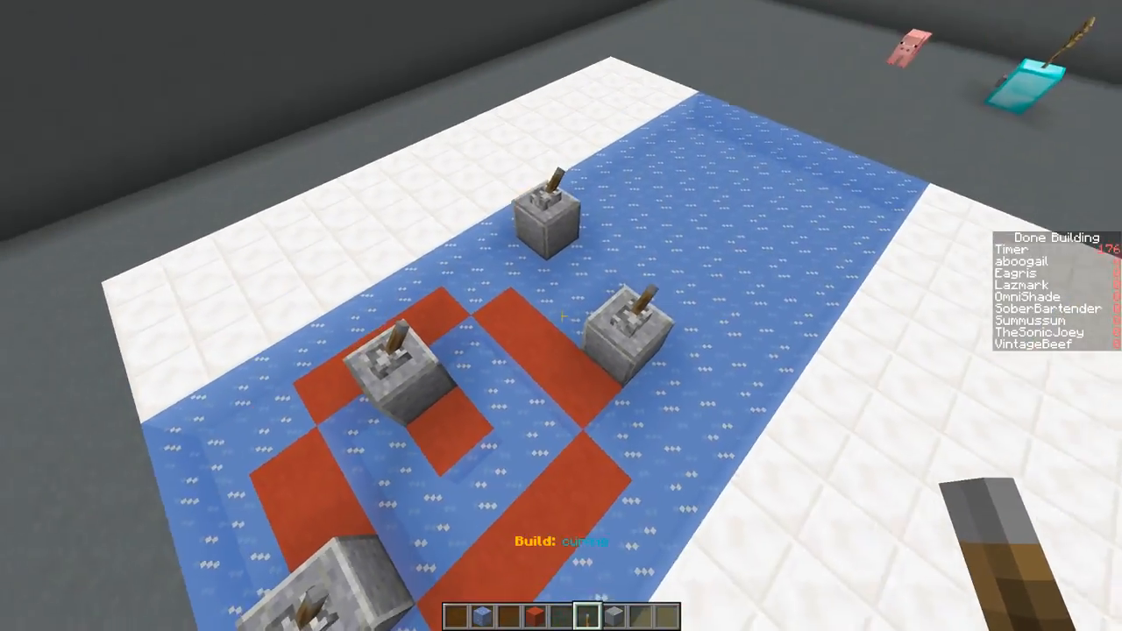
pyautogui.moveTo(562, 315)
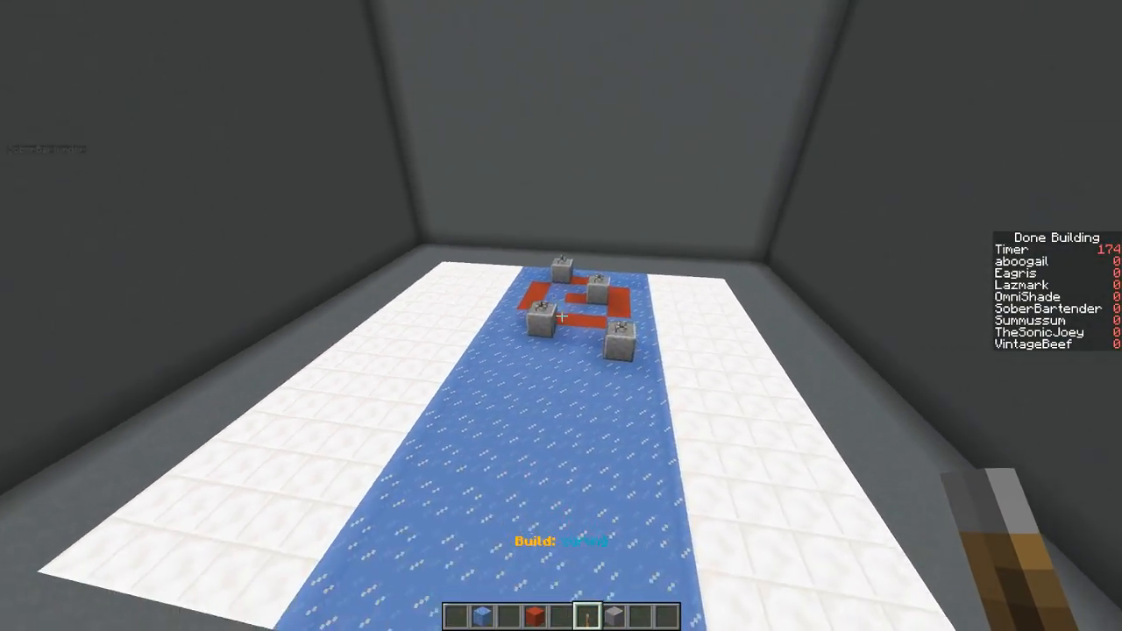
# - Take a villager spawn egg by searching 'villa' and return to the world holding it
pyautogui.press('e')
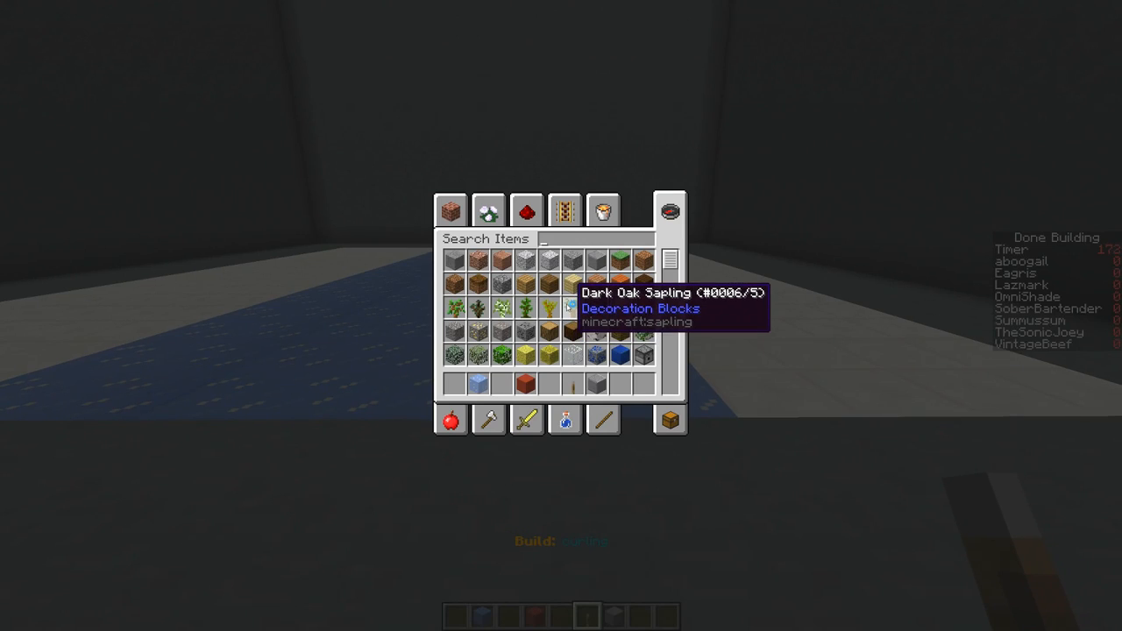
pyautogui.write('villa')
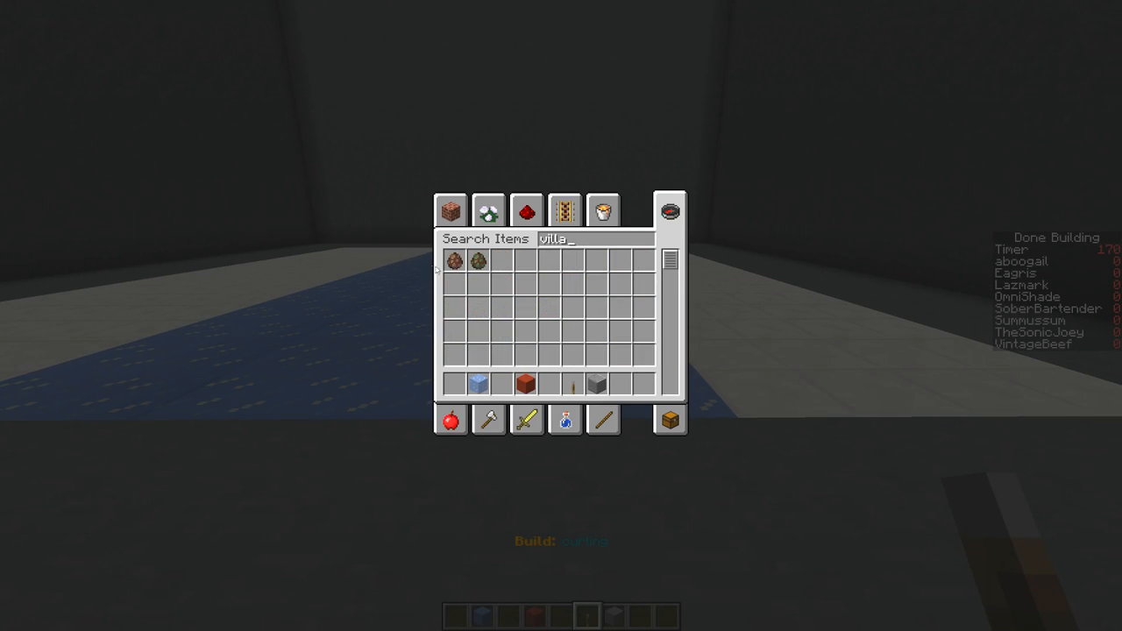
pyautogui.press('Escape')
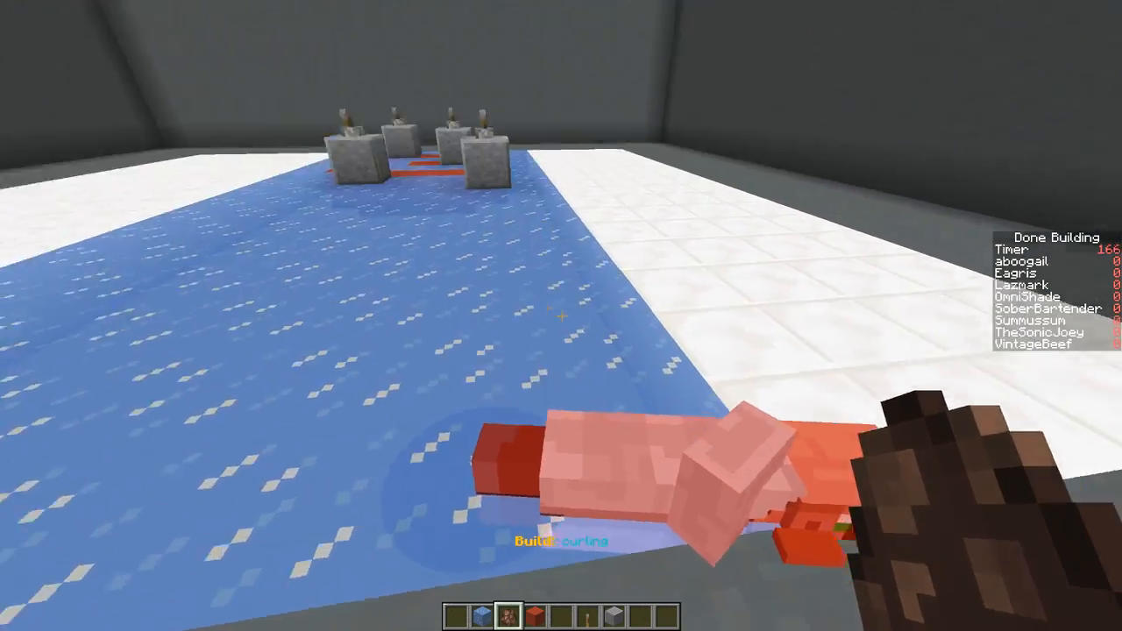
pyautogui.moveTo(561, 316)
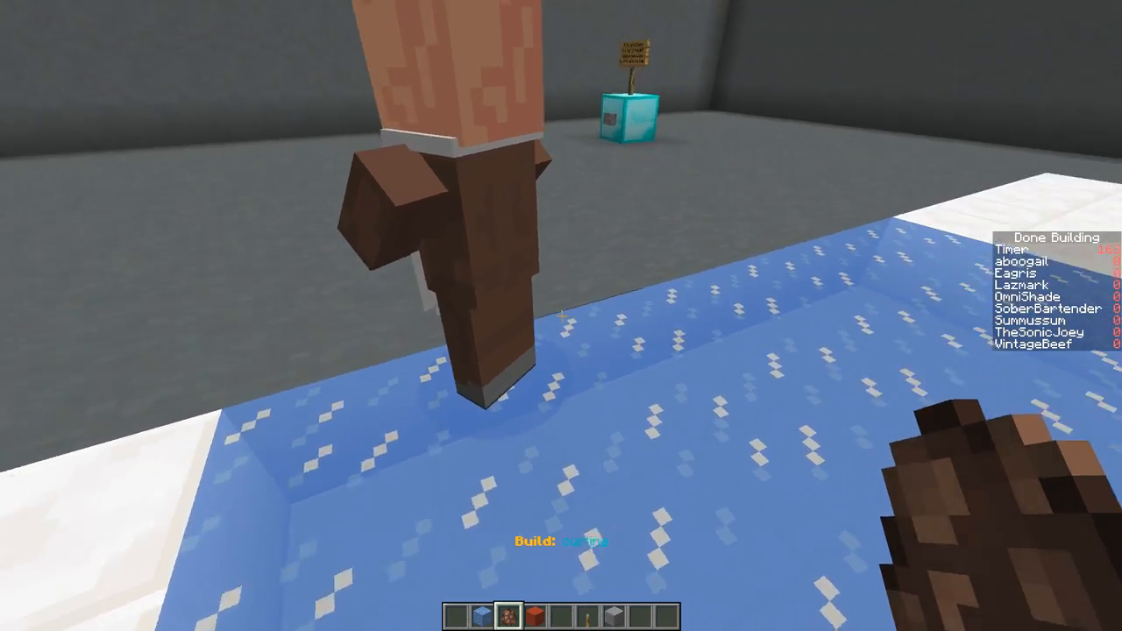
pyautogui.moveTo(562, 316)
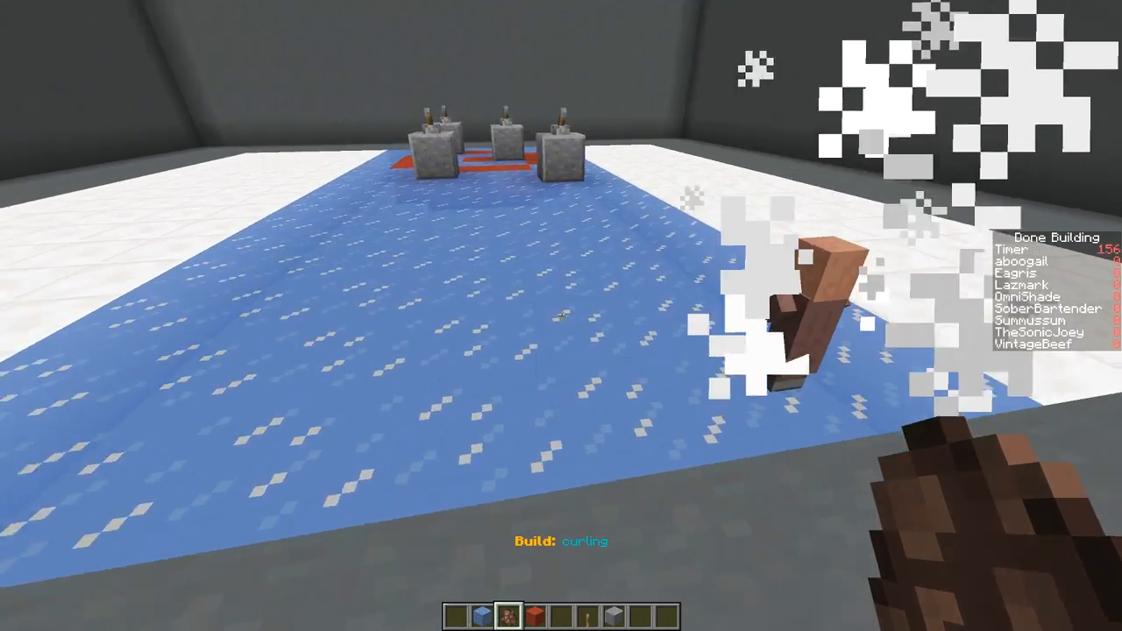
pyautogui.moveTo(561, 316)
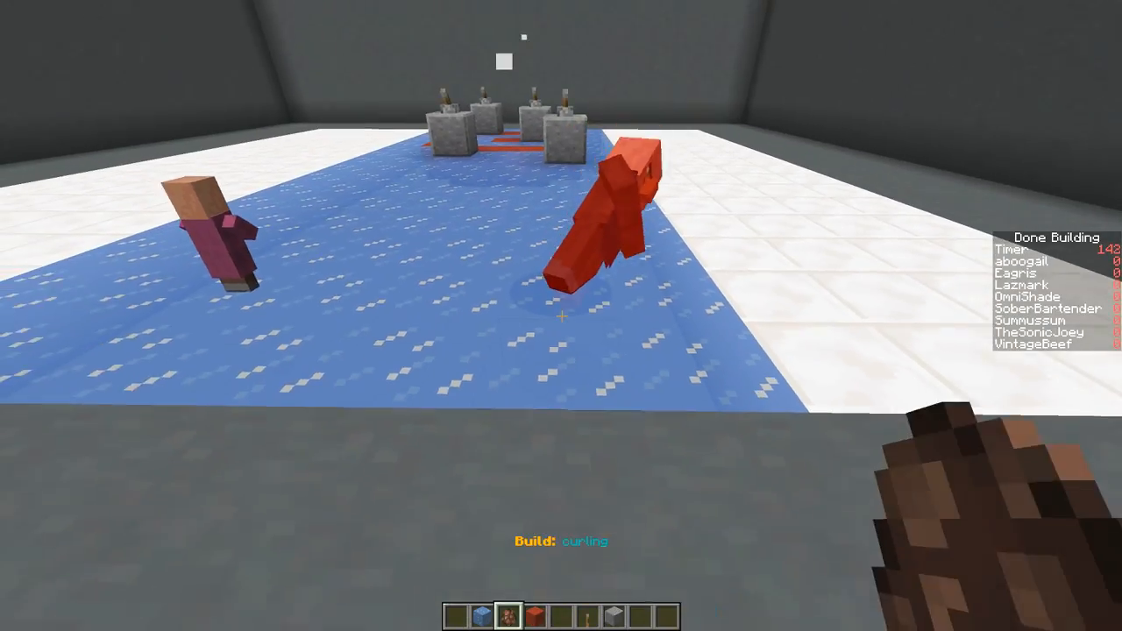
pyautogui.moveTo(561, 316)
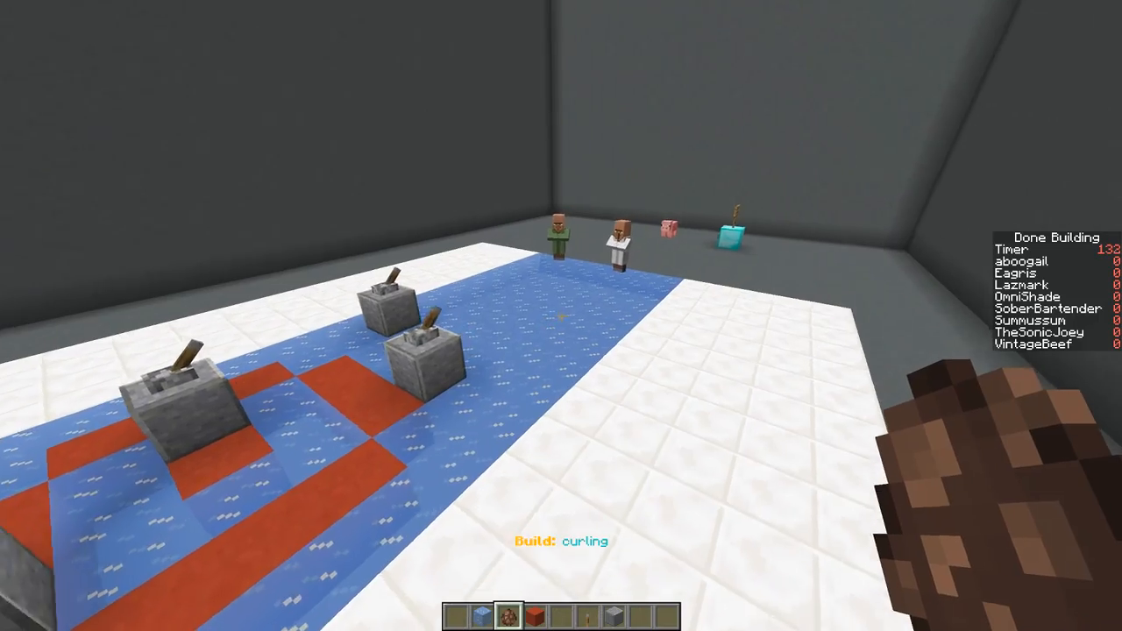
pyautogui.moveTo(561, 315)
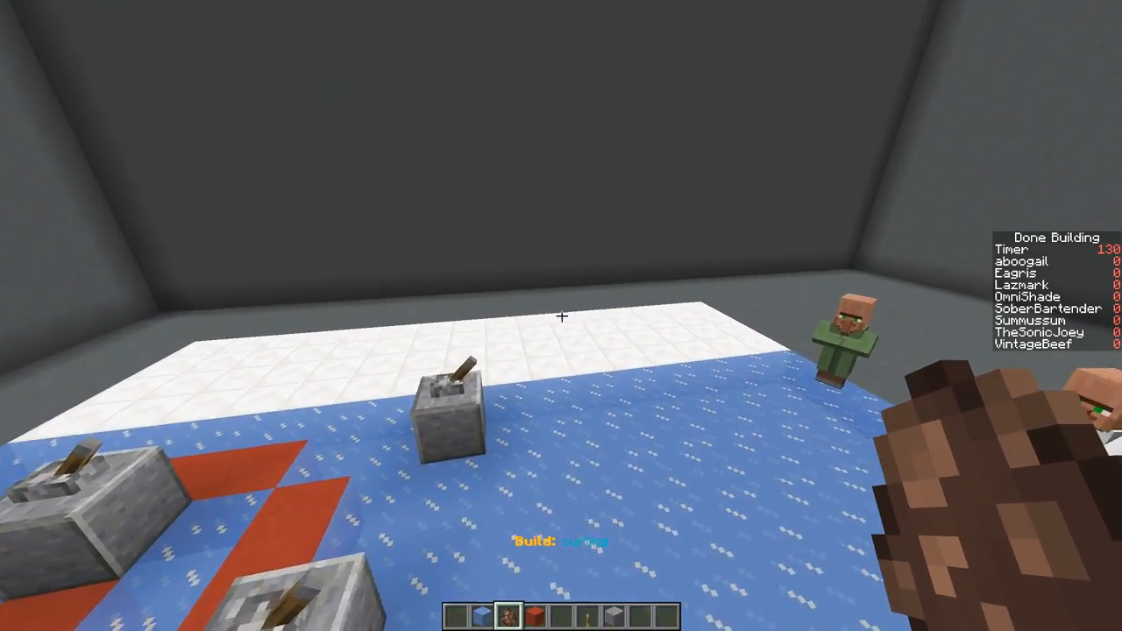
# - Bring up the item catalogue to look for slabs after spawning the villagers
pyautogui.press('e')
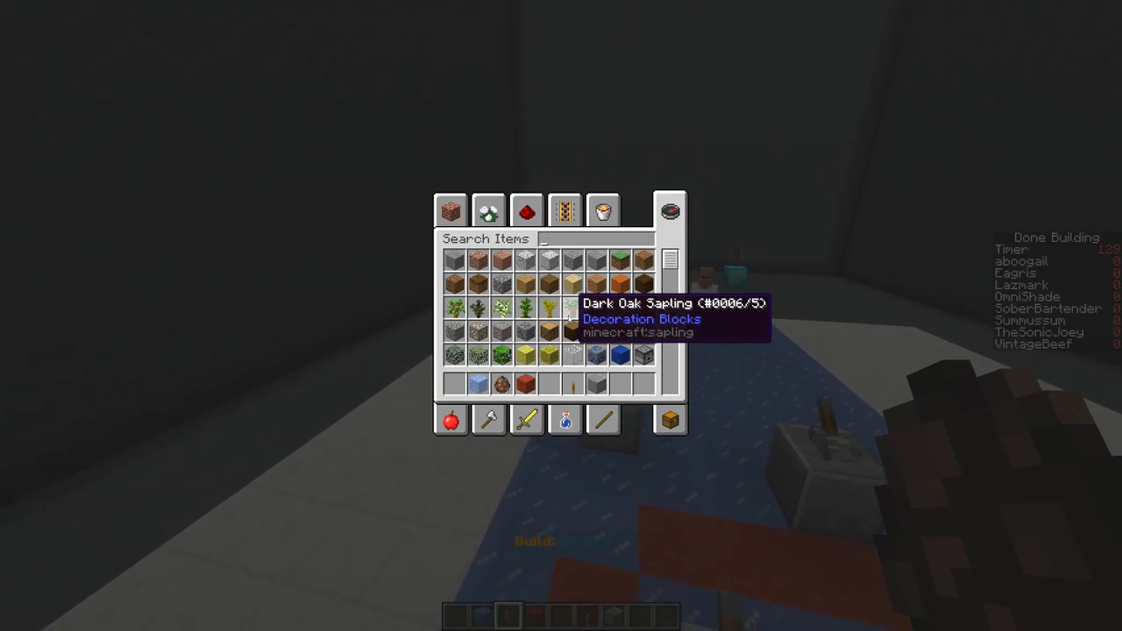
# - Search 'sla' to get stone slabs for the edge of the curling rink floor
pyautogui.write('sla')
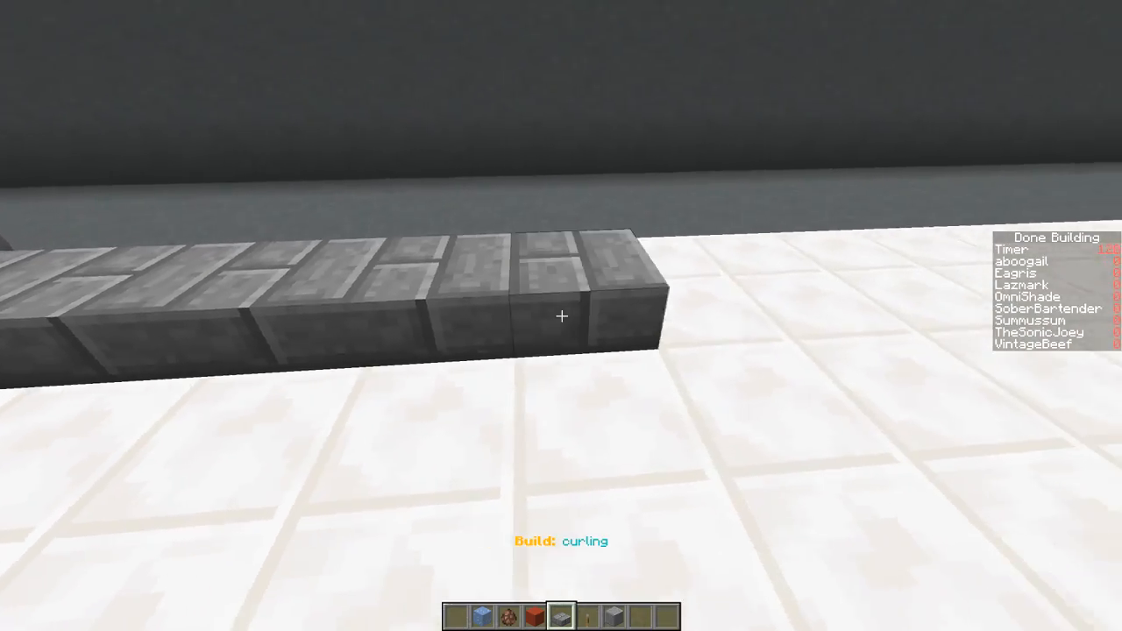
pyautogui.moveTo(561, 316)
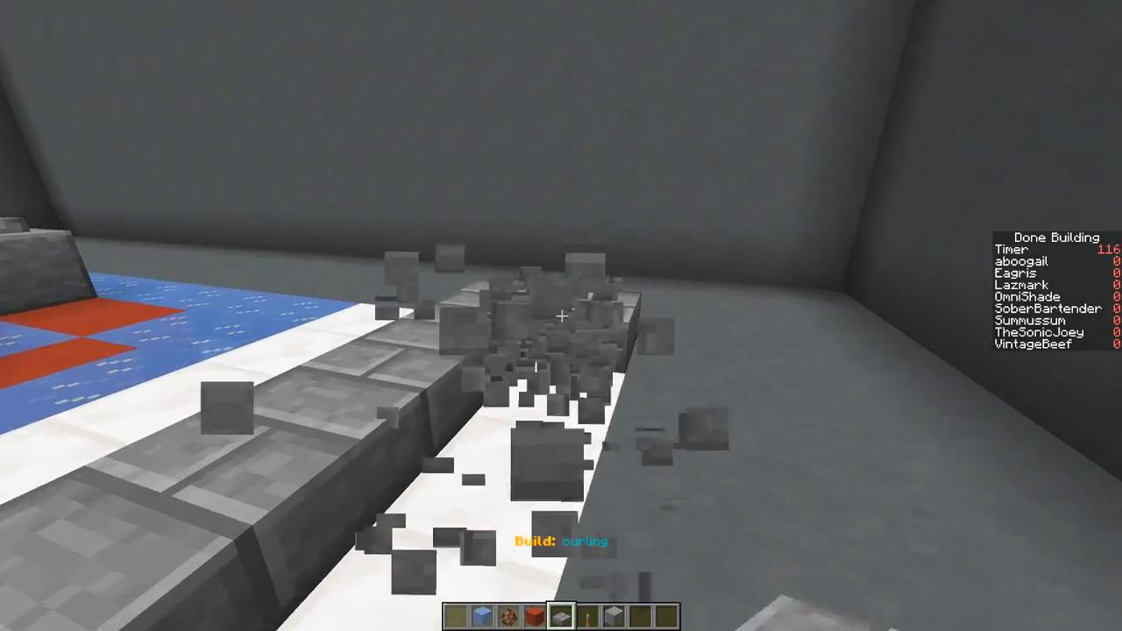
pyautogui.moveTo(561, 315)
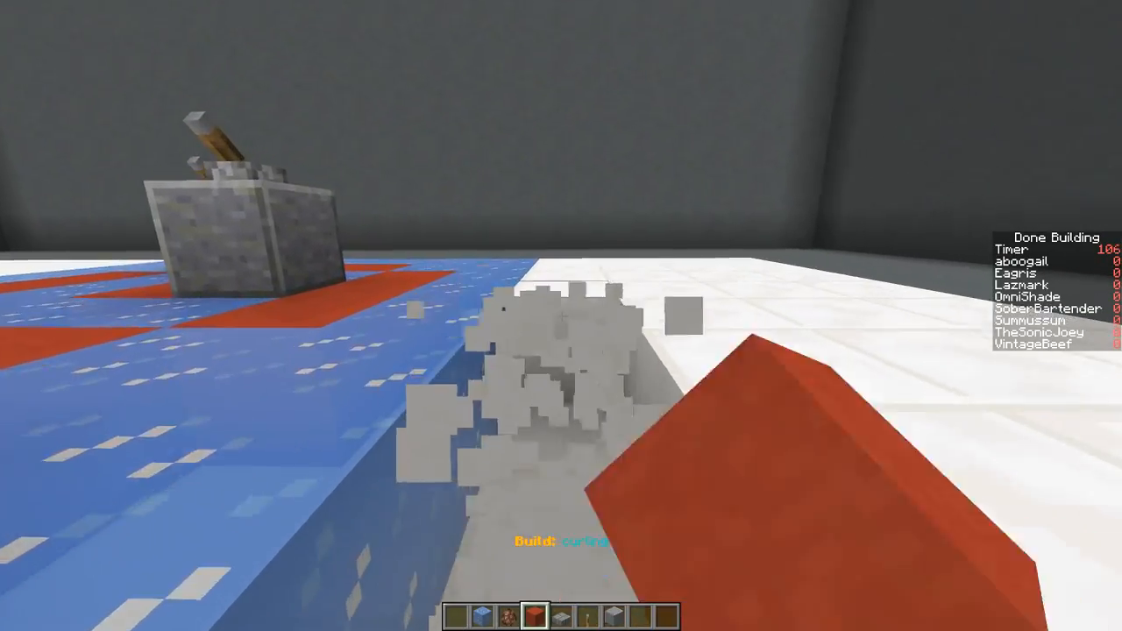
pyautogui.moveTo(561, 316)
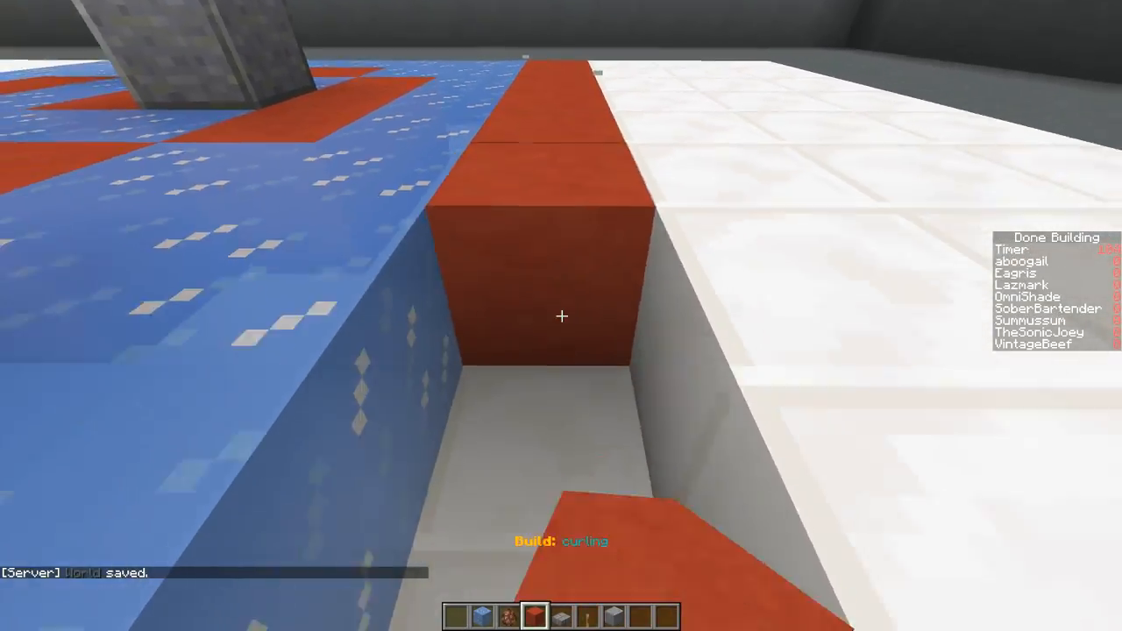
pyautogui.moveTo(561, 316)
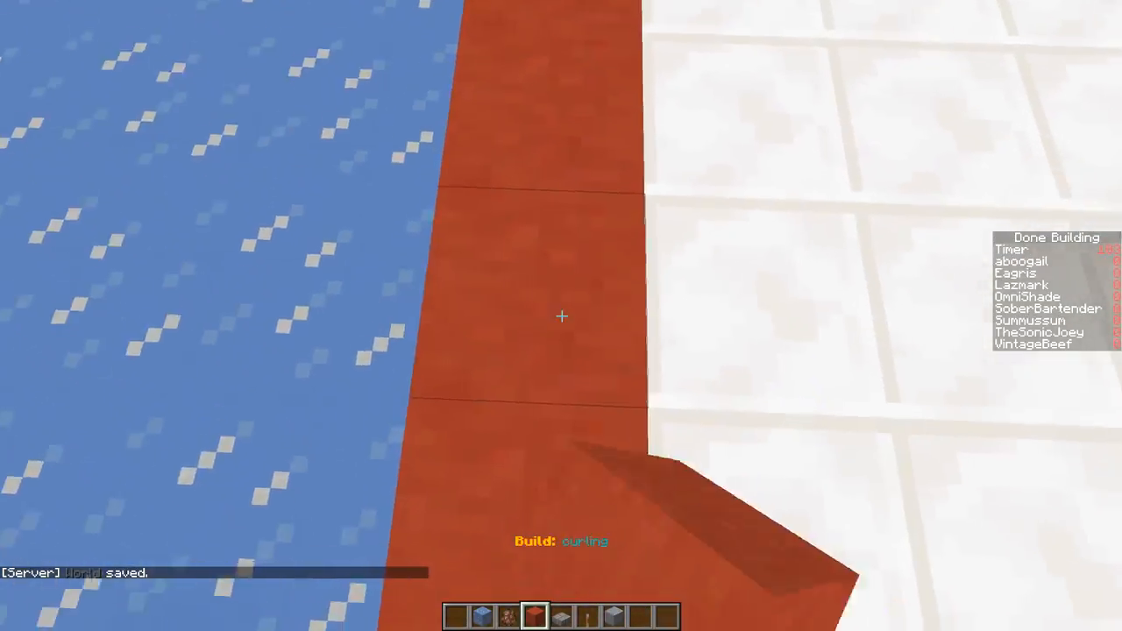
pyautogui.moveTo(561, 316)
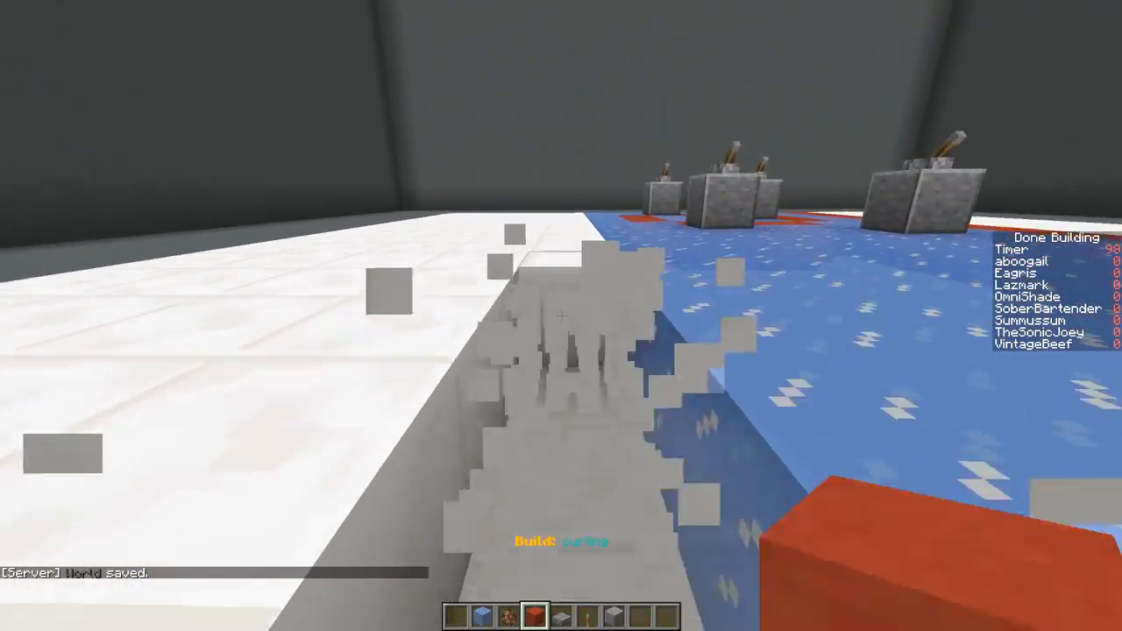
pyautogui.moveTo(561, 316)
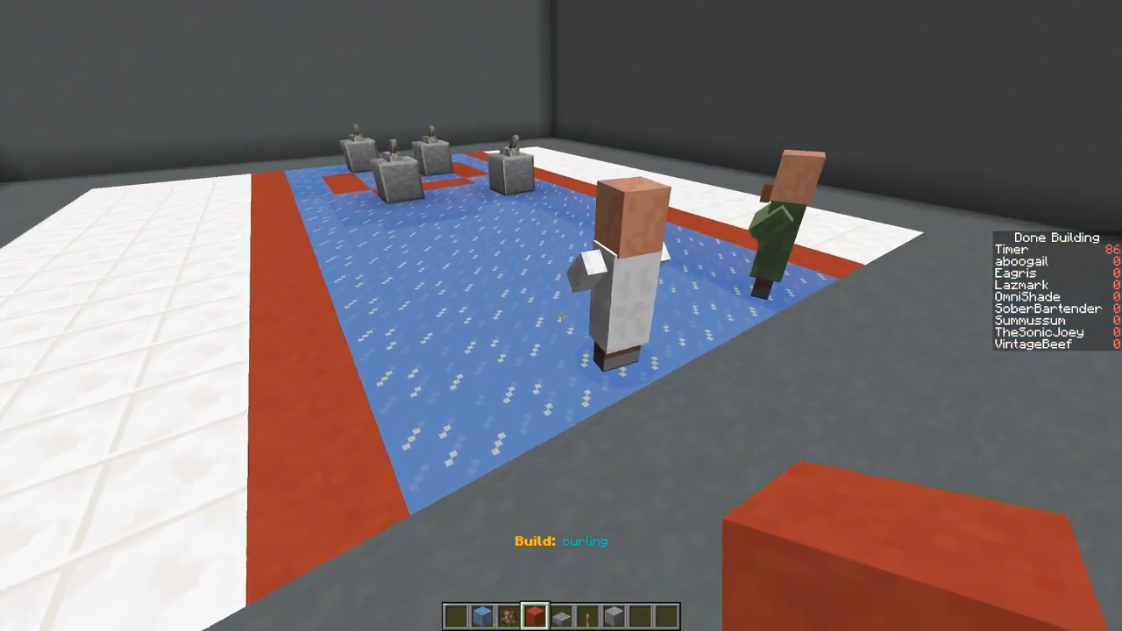
pyautogui.moveTo(561, 316)
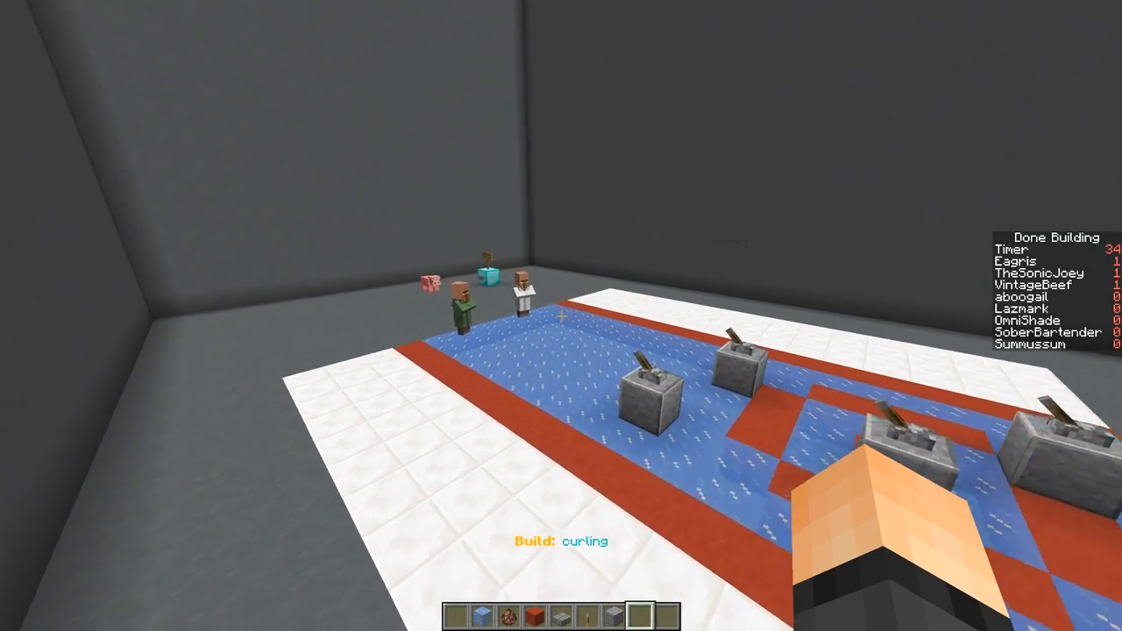
pyautogui.moveTo(561, 316)
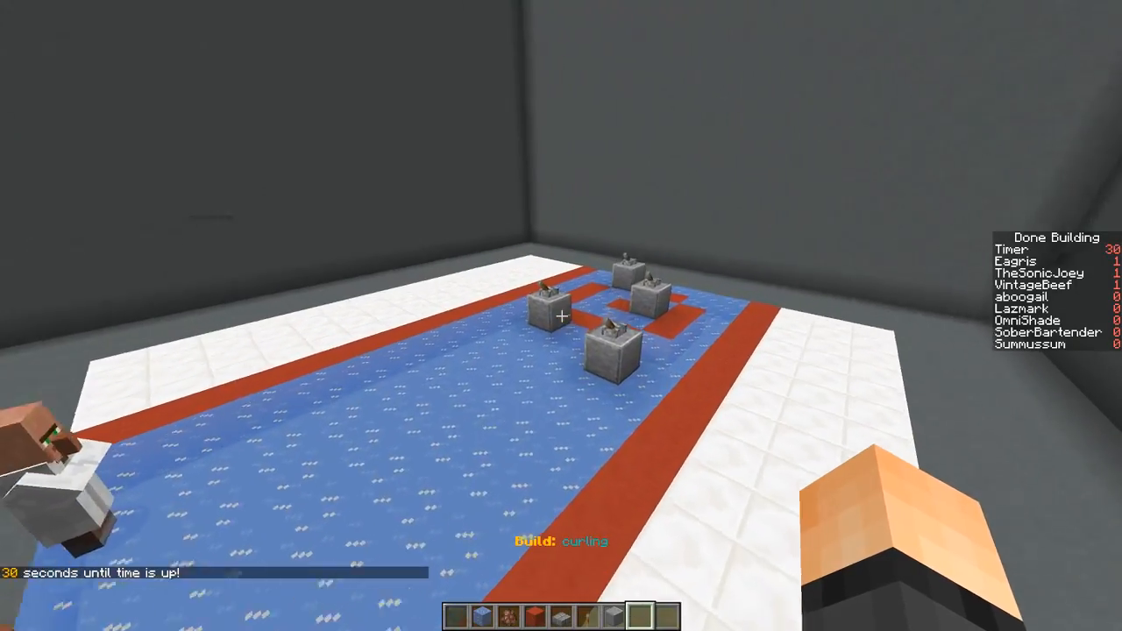
pyautogui.moveTo(561, 316)
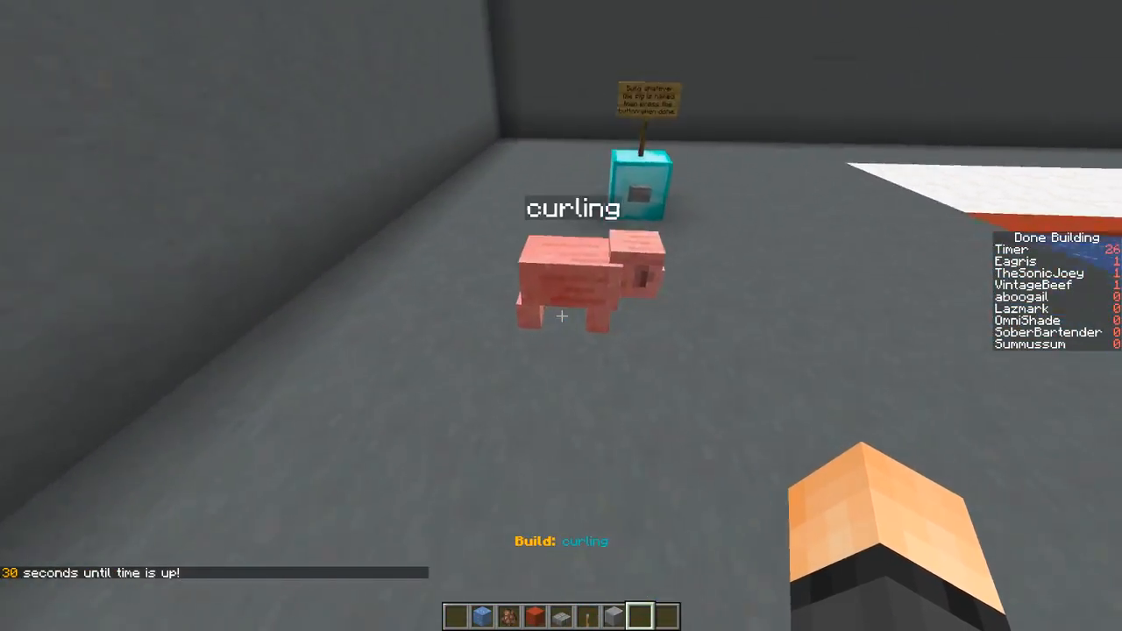
pyautogui.moveTo(562, 315)
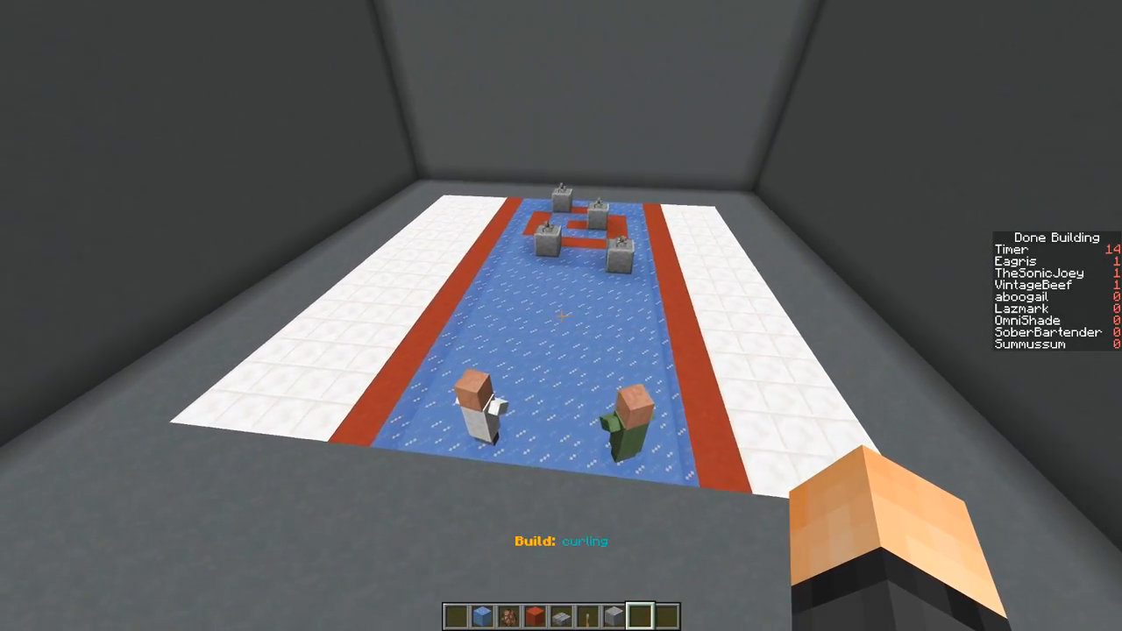
pyautogui.moveTo(561, 315)
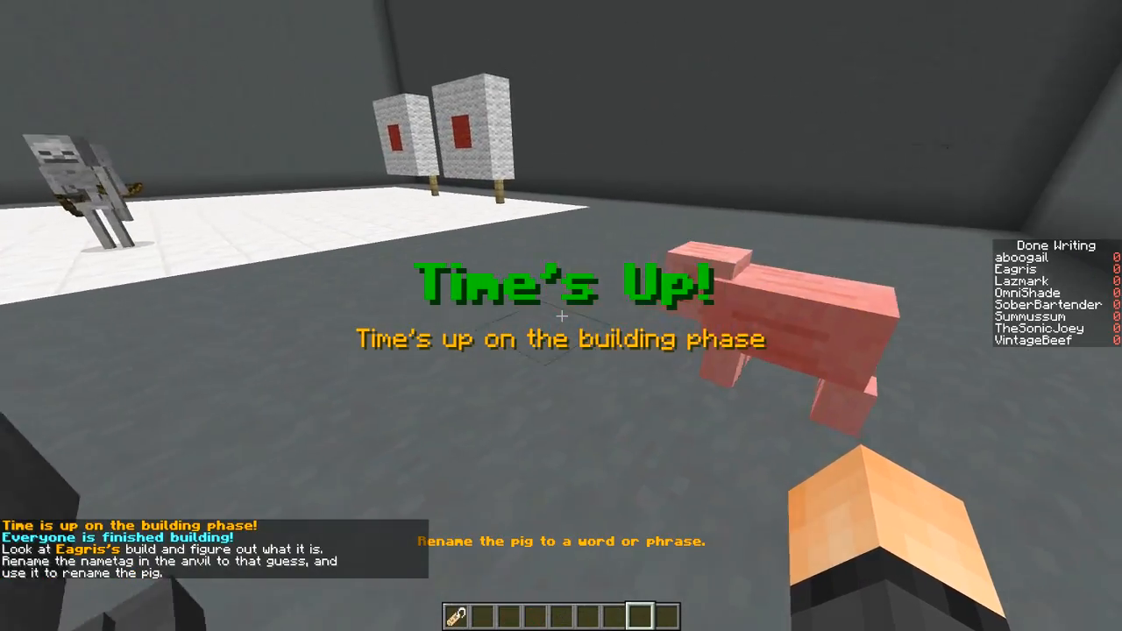
pyautogui.moveTo(561, 315)
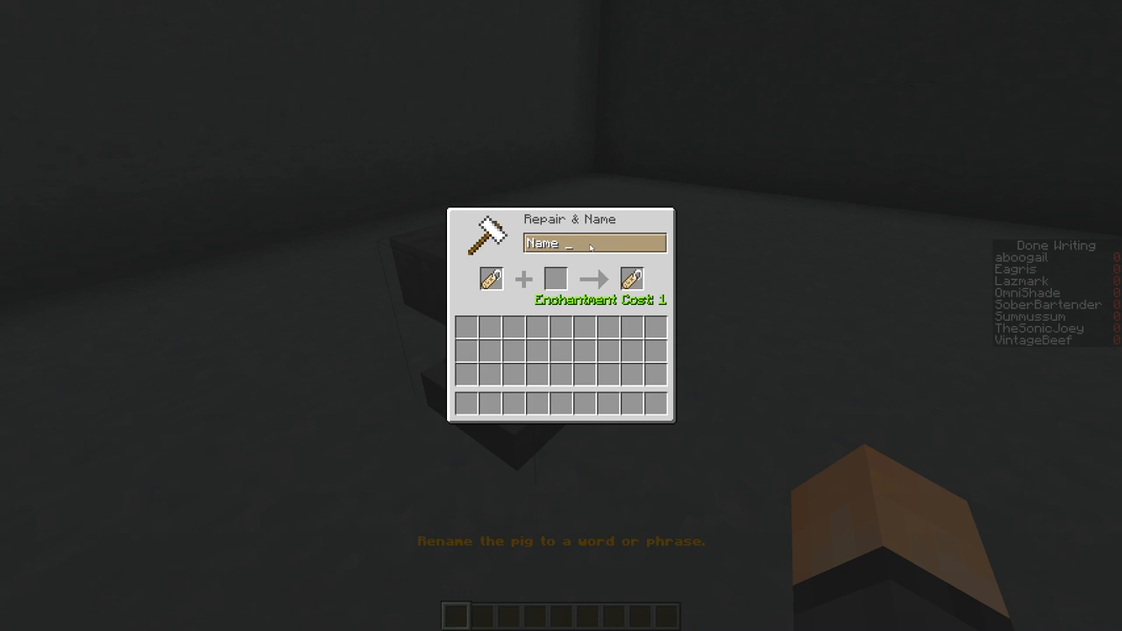
# - Name the tag 'Archer' at the anvil and return to the skeleton archery build
pyautogui.write('Archer')
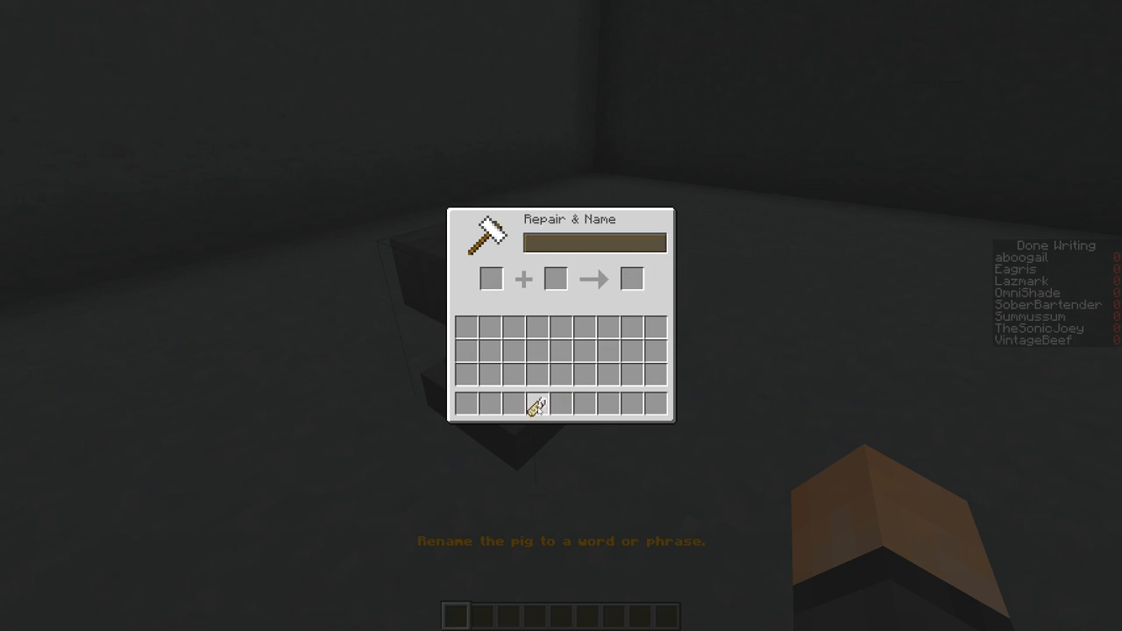
pyautogui.press('Escape')
pyautogui.write('ew')
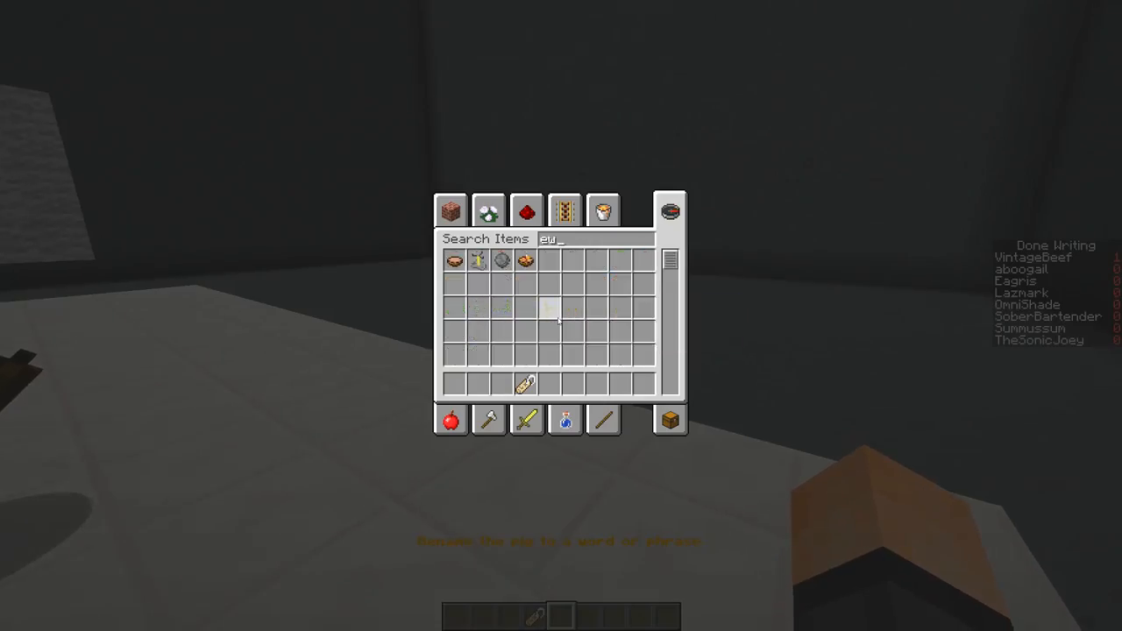
pyautogui.press('Escape')
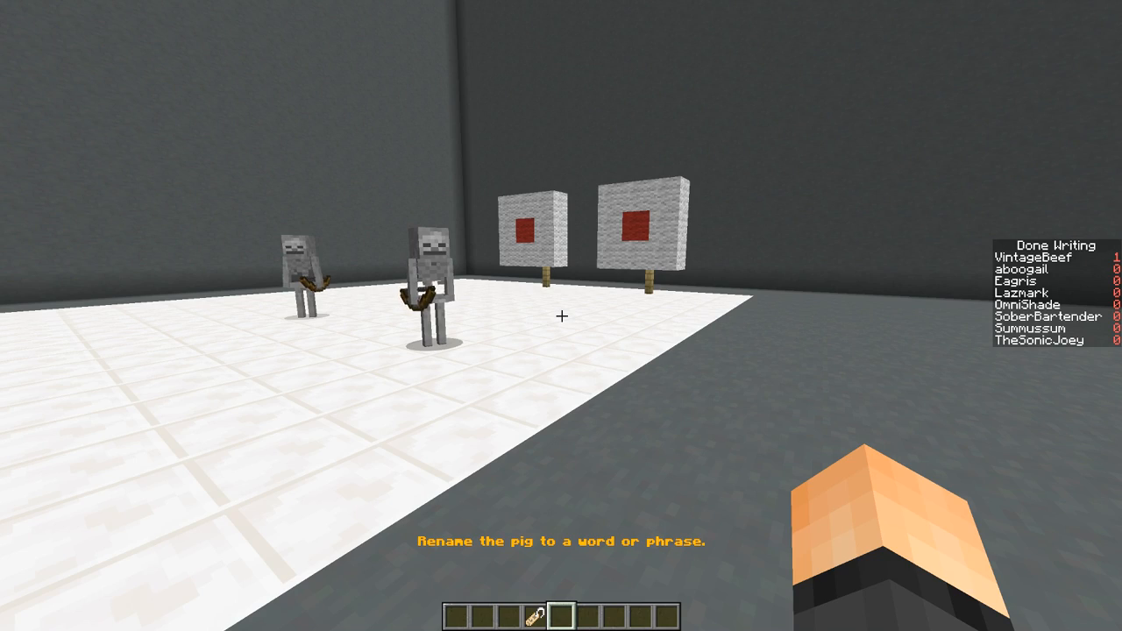
pyautogui.moveTo(561, 316)
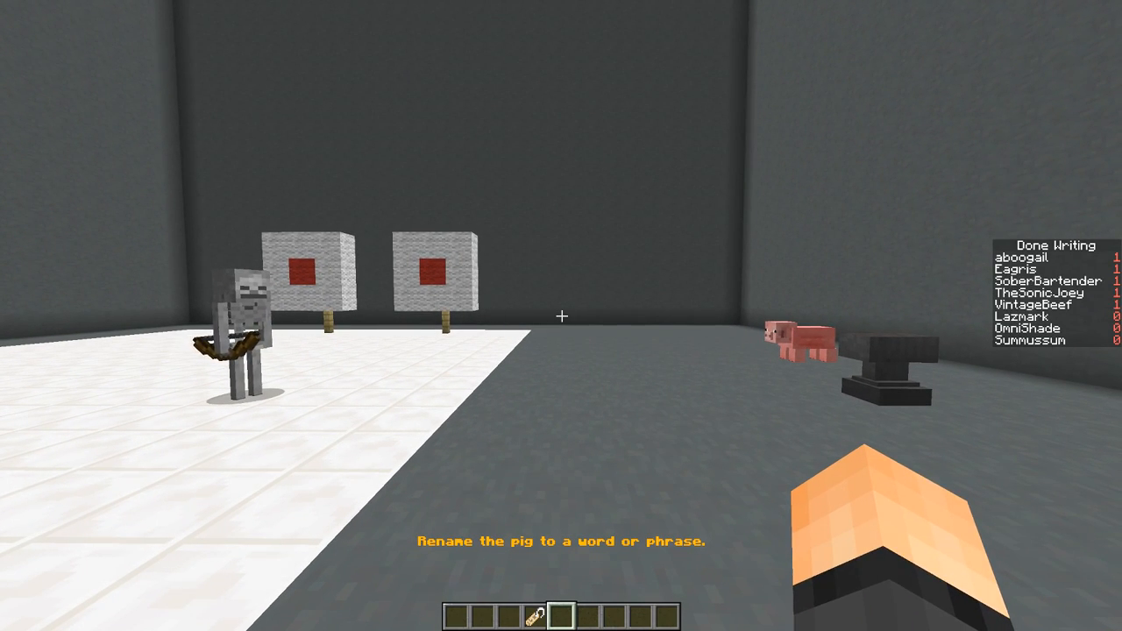
pyautogui.moveTo(561, 315)
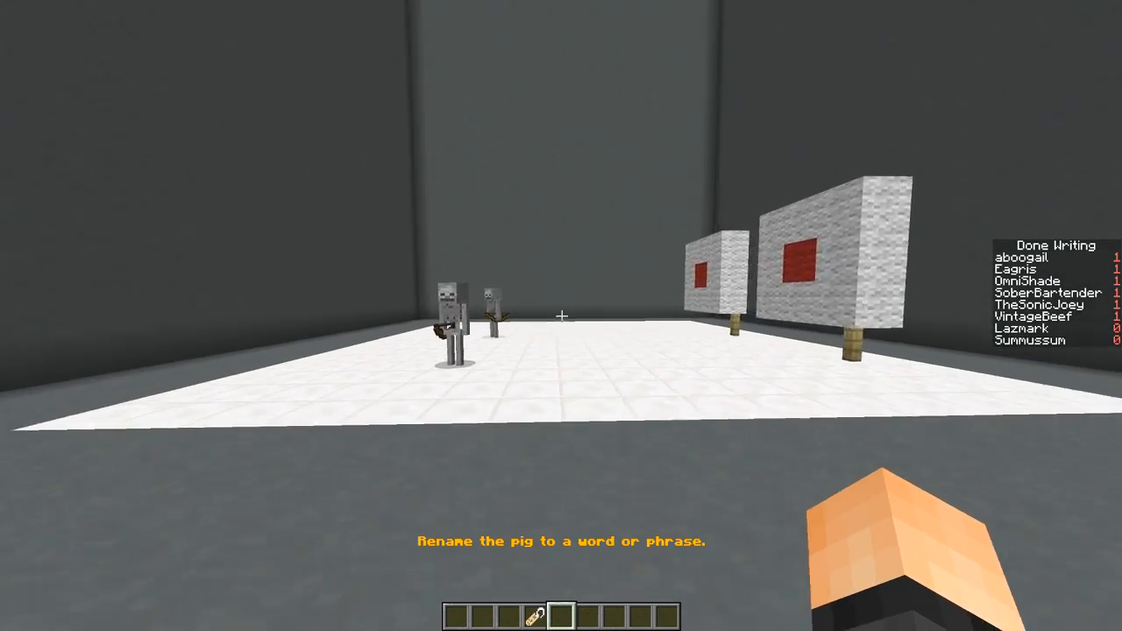
# - Glance at the item inventory while waiting for the writing phase to end
pyautogui.press('e')
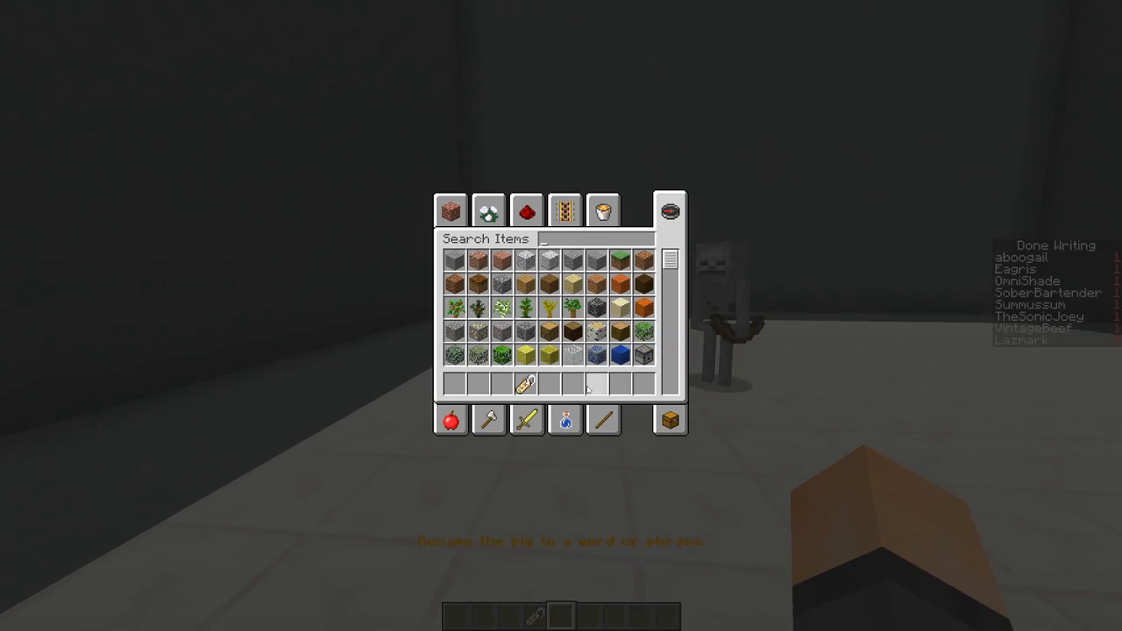
pyautogui.press('Escape')
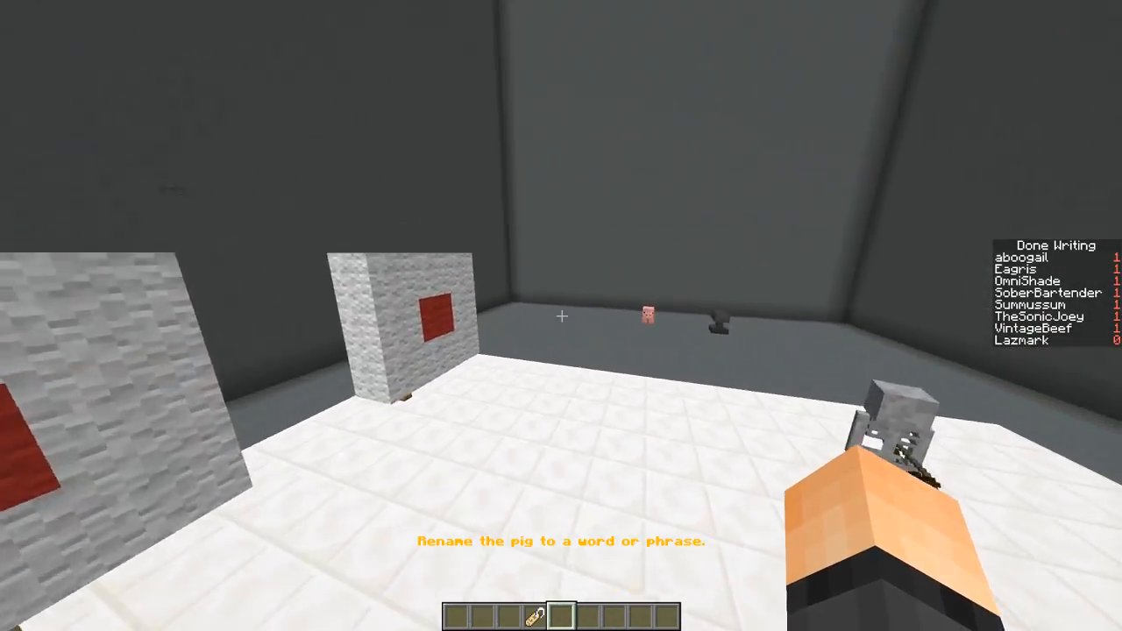
pyautogui.moveTo(561, 315)
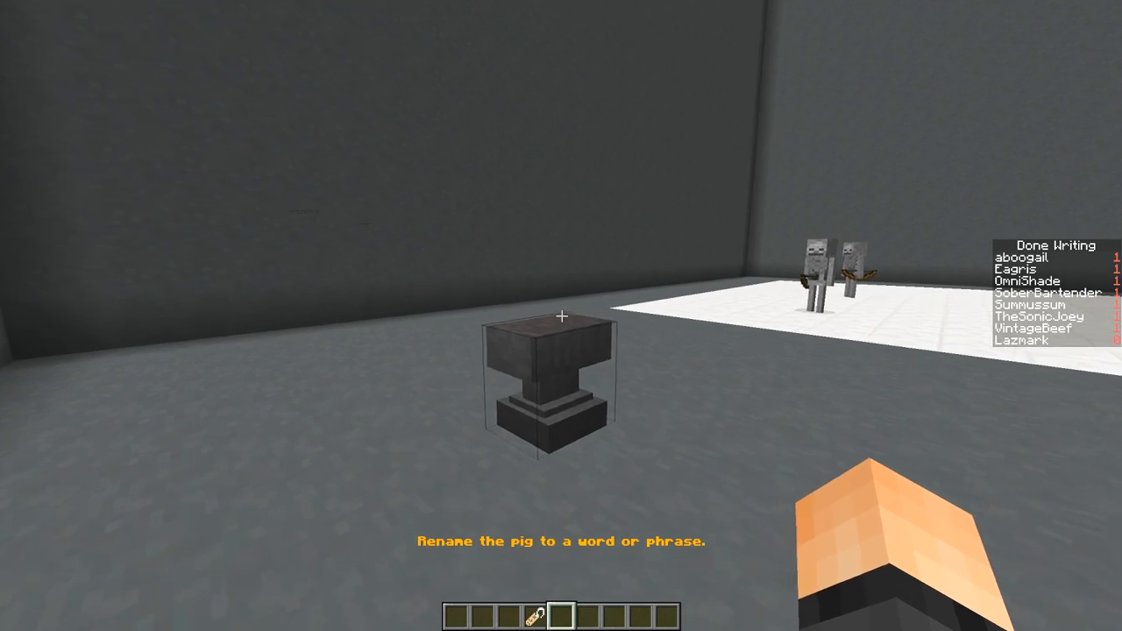
pyautogui.moveTo(561, 316)
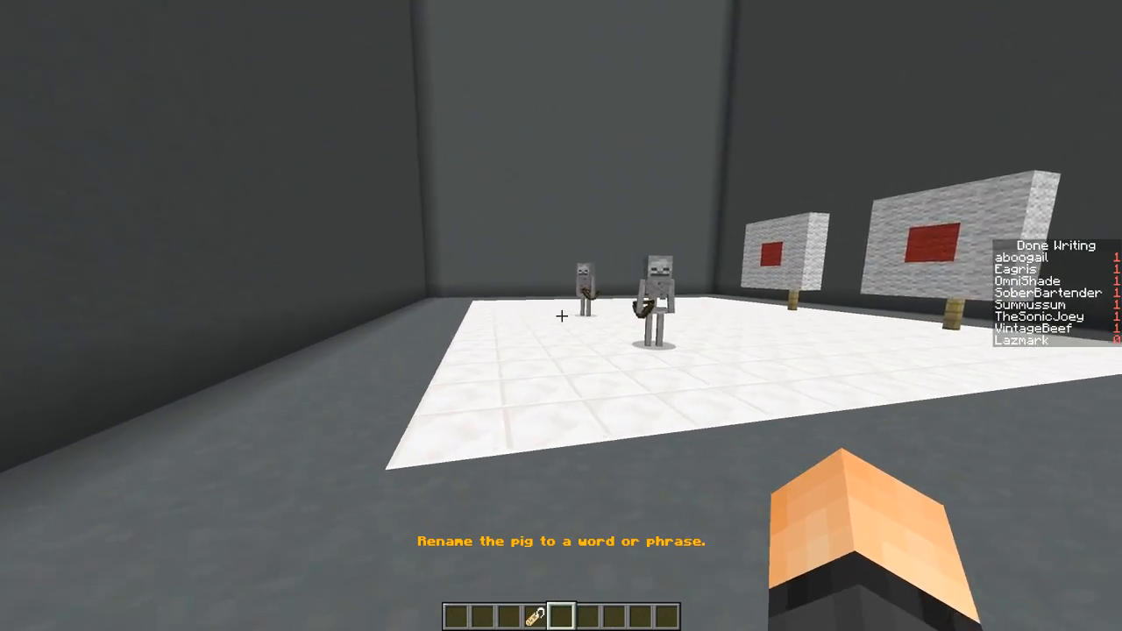
pyautogui.moveTo(561, 316)
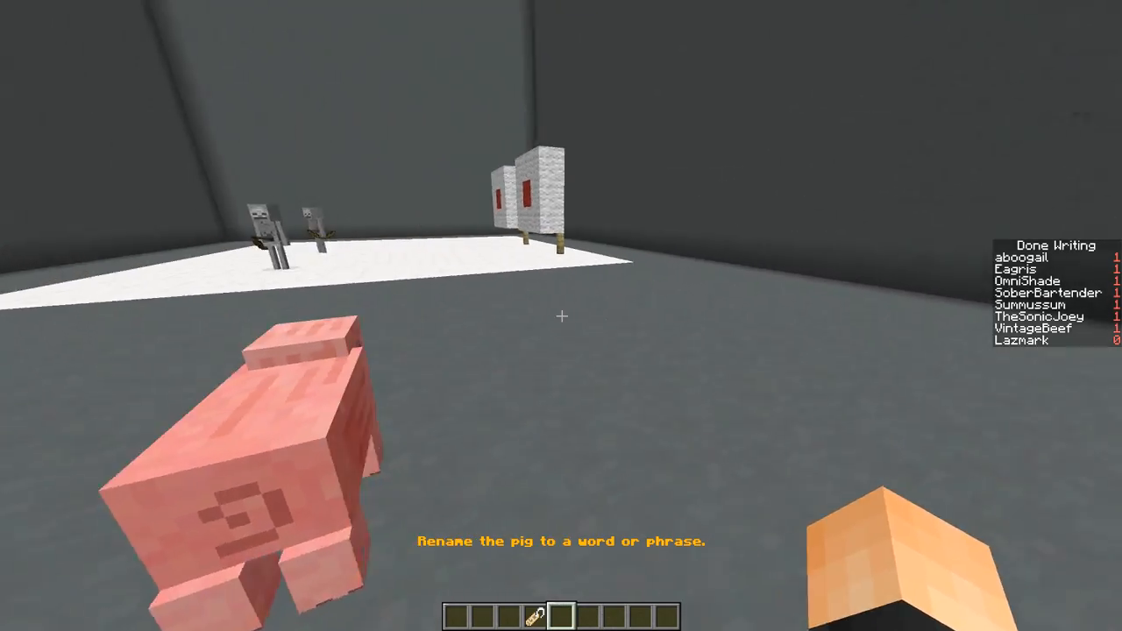
pyautogui.moveTo(561, 315)
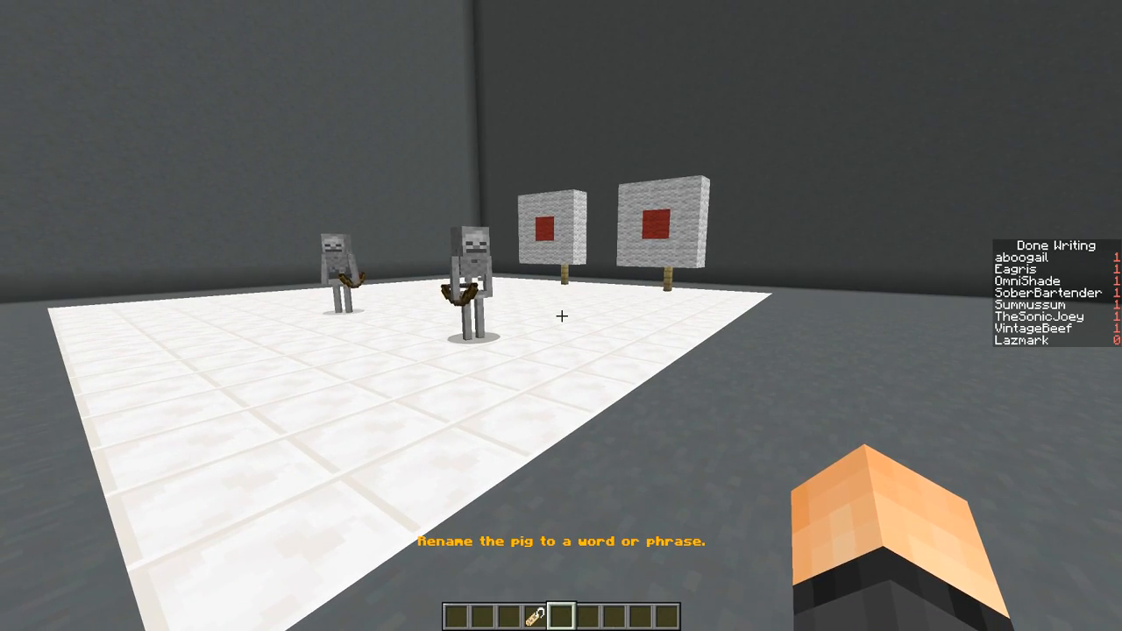
pyautogui.moveTo(561, 315)
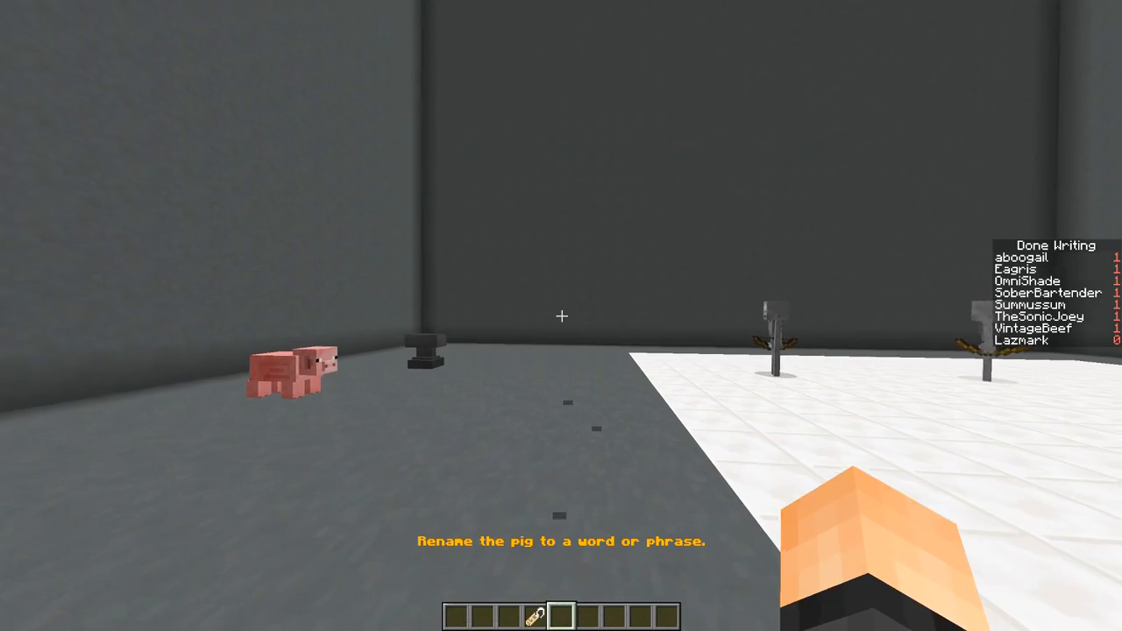
pyautogui.moveTo(562, 316)
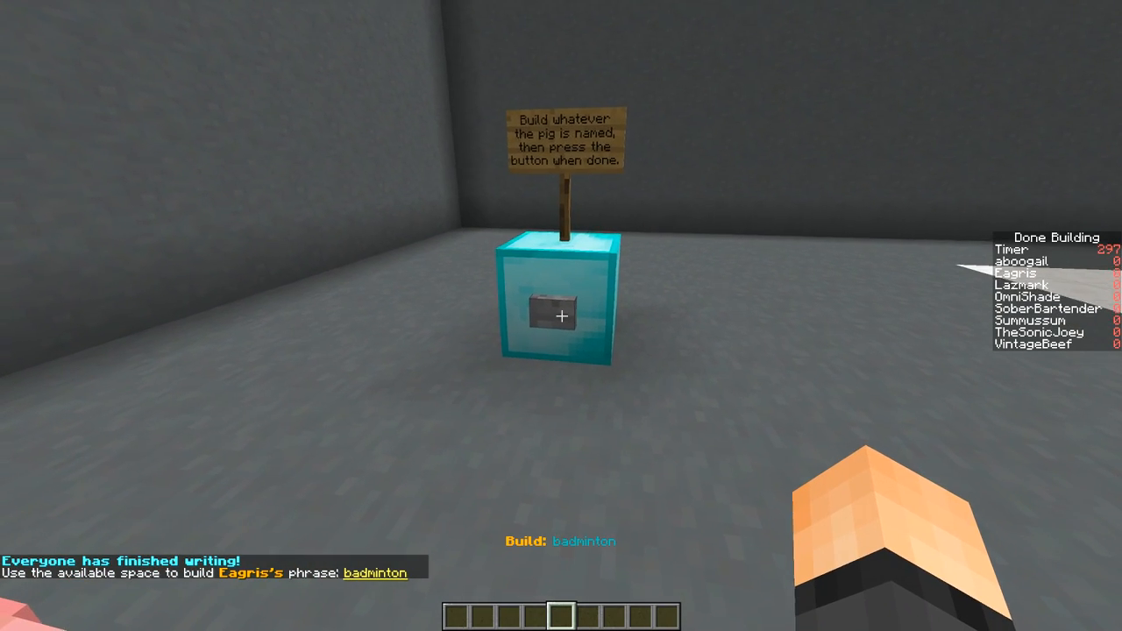
# - Search the inventory for 'we', 'fenc' and 'ir' to gather fence posts and iron bars for the net
pyautogui.press('e')
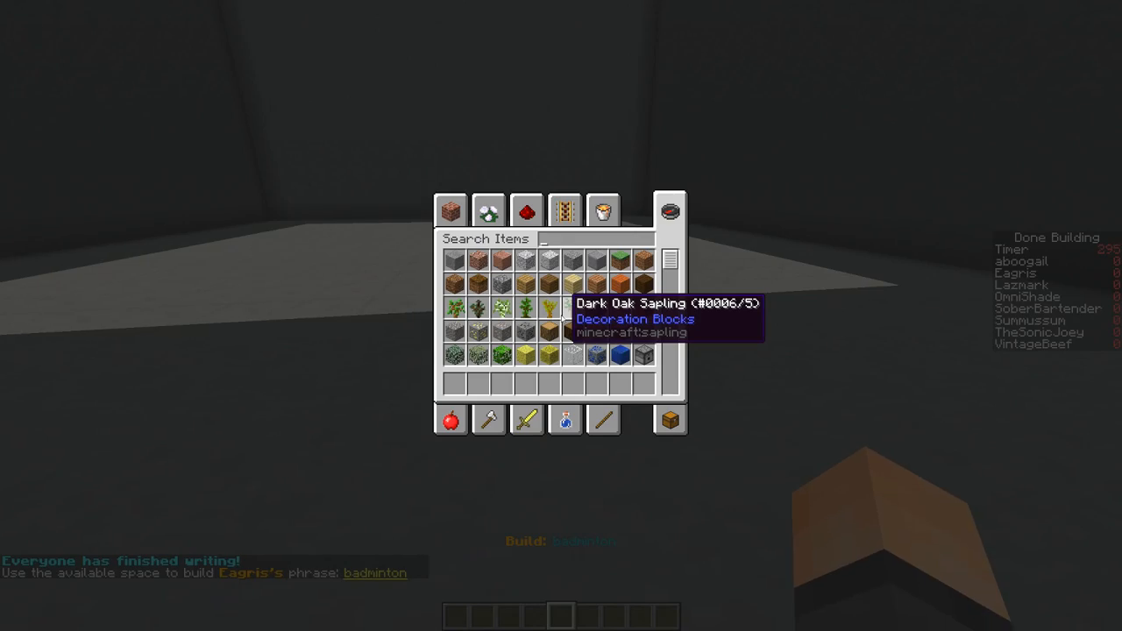
pyautogui.press('Escape')
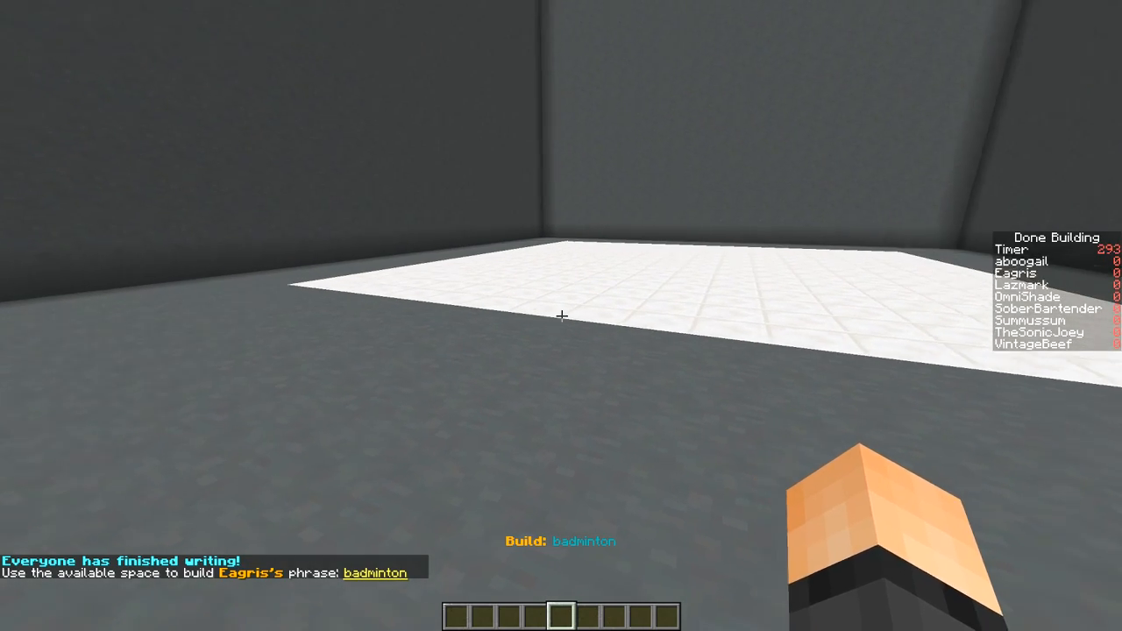
pyautogui.press('e')
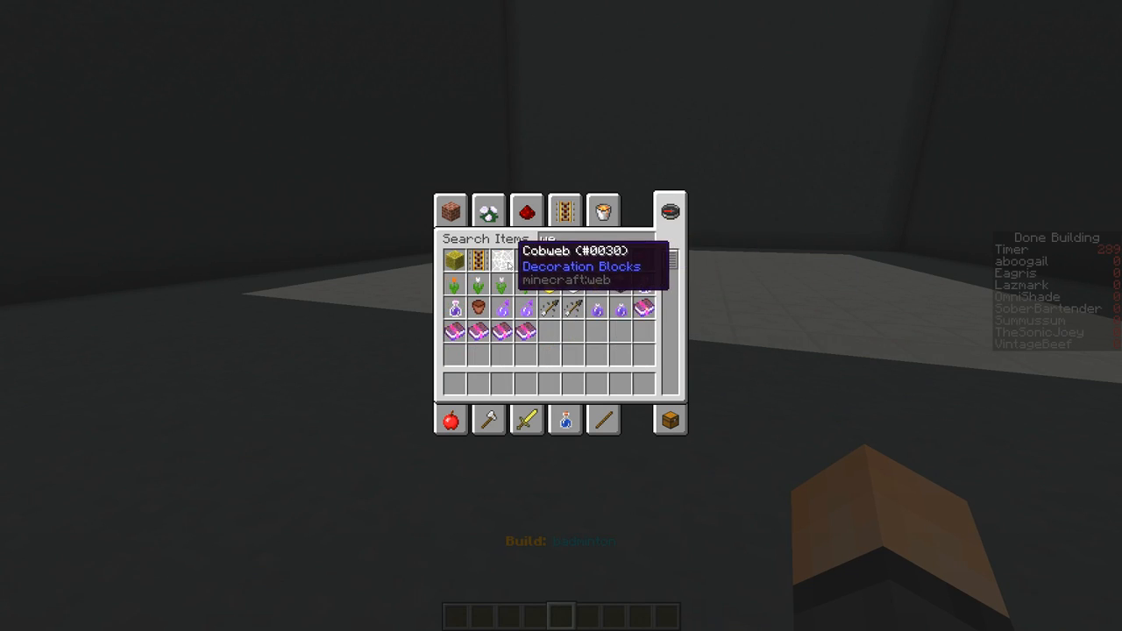
pyautogui.write('we')
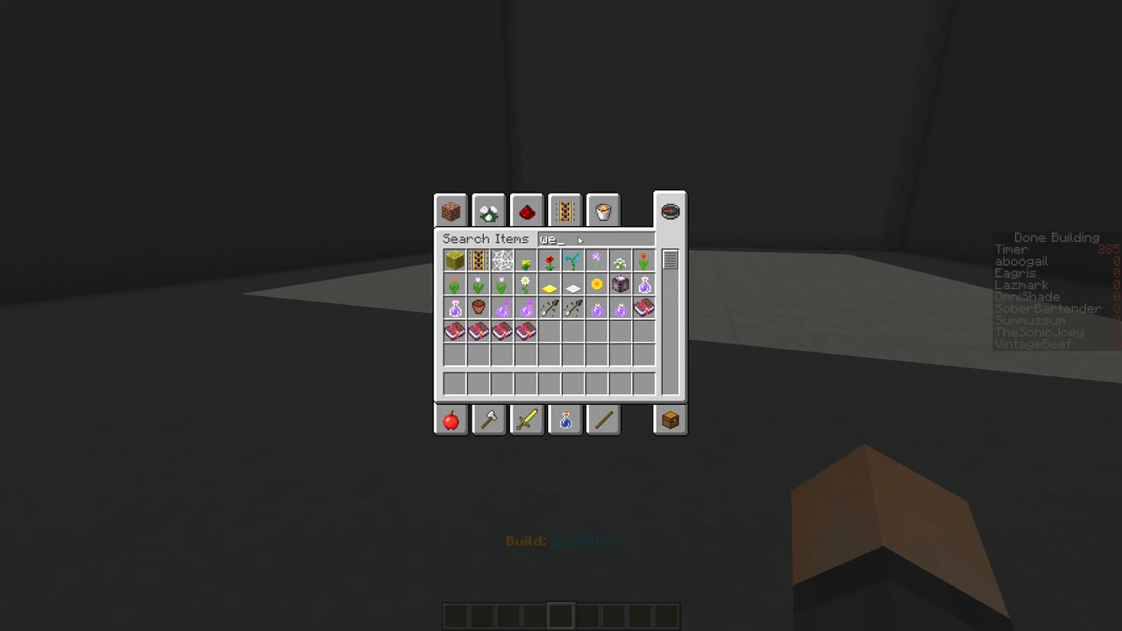
pyautogui.write('fenc')
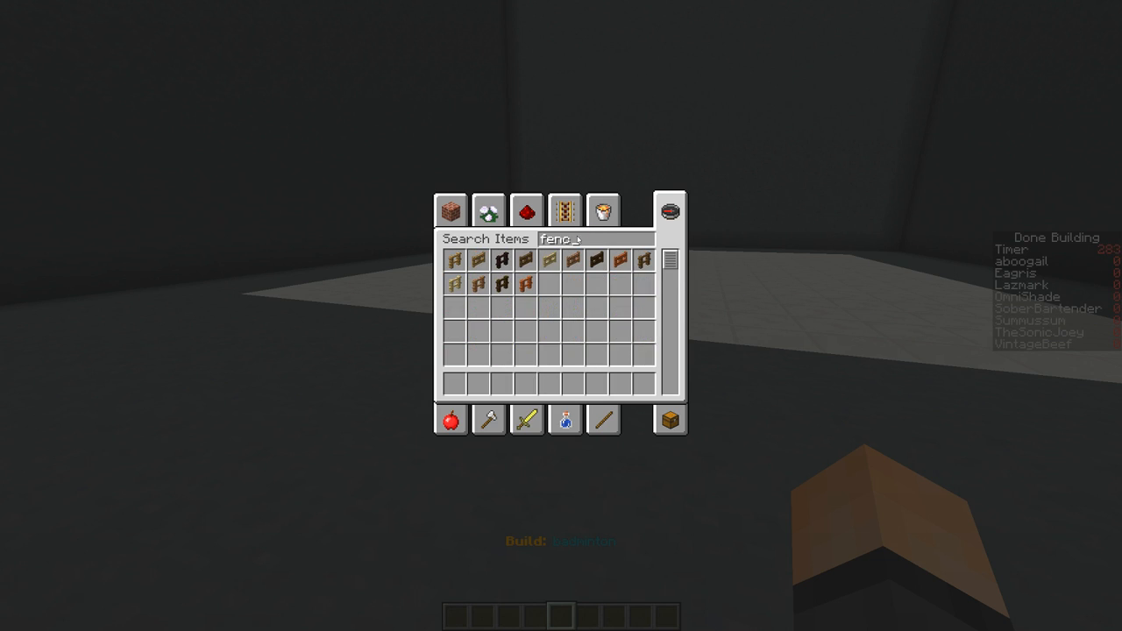
pyautogui.write('ir')
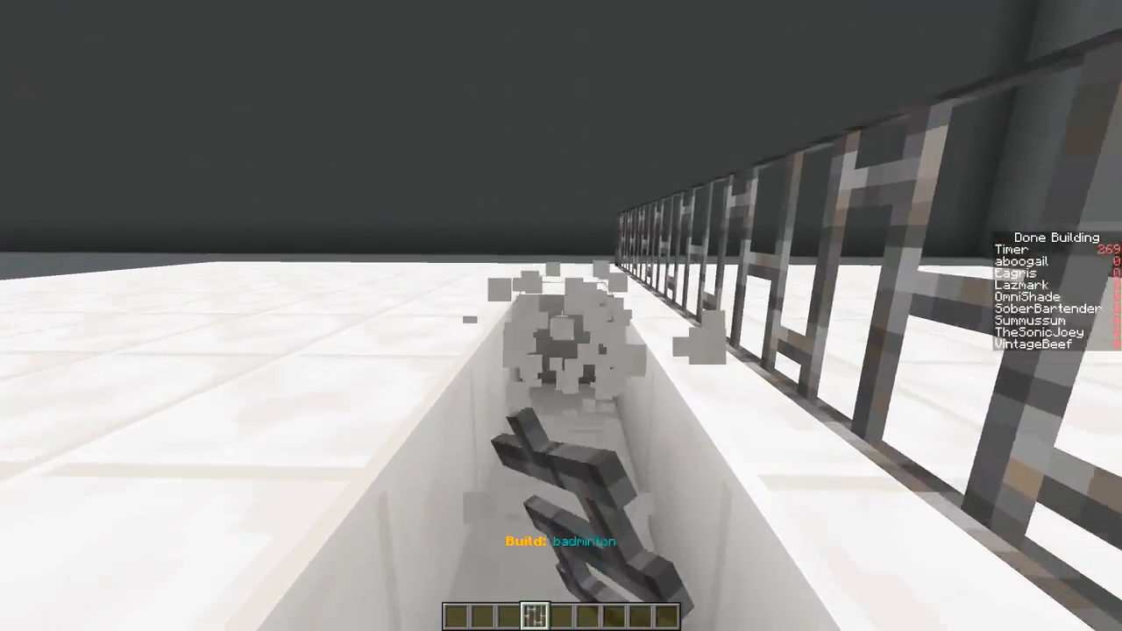
pyautogui.moveTo(561, 316)
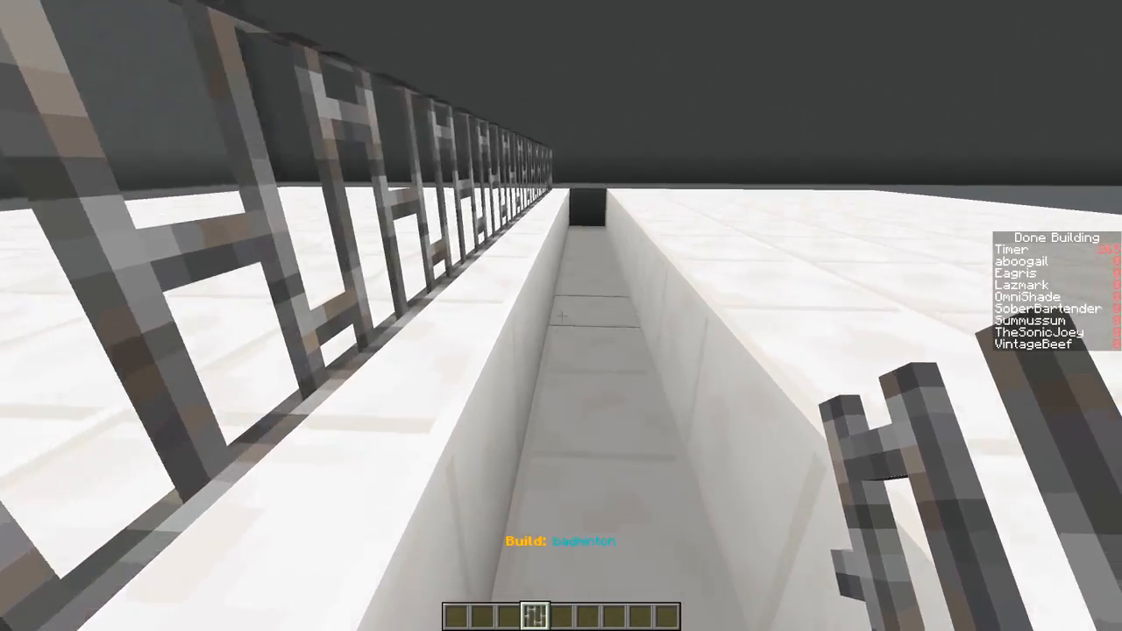
pyautogui.moveTo(562, 316)
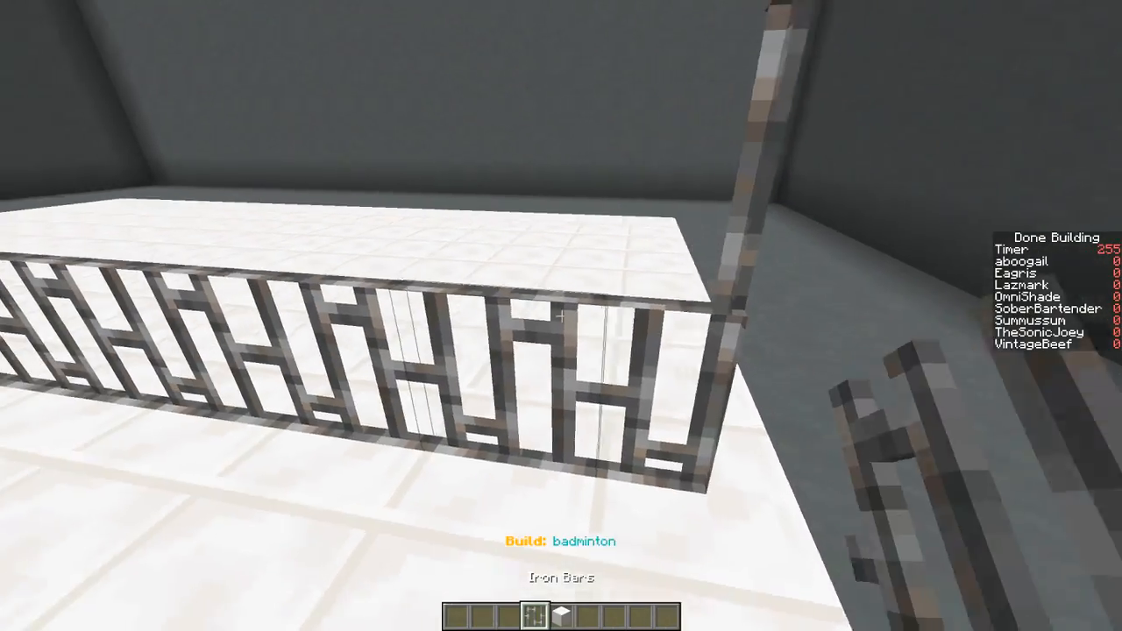
pyautogui.moveTo(561, 315)
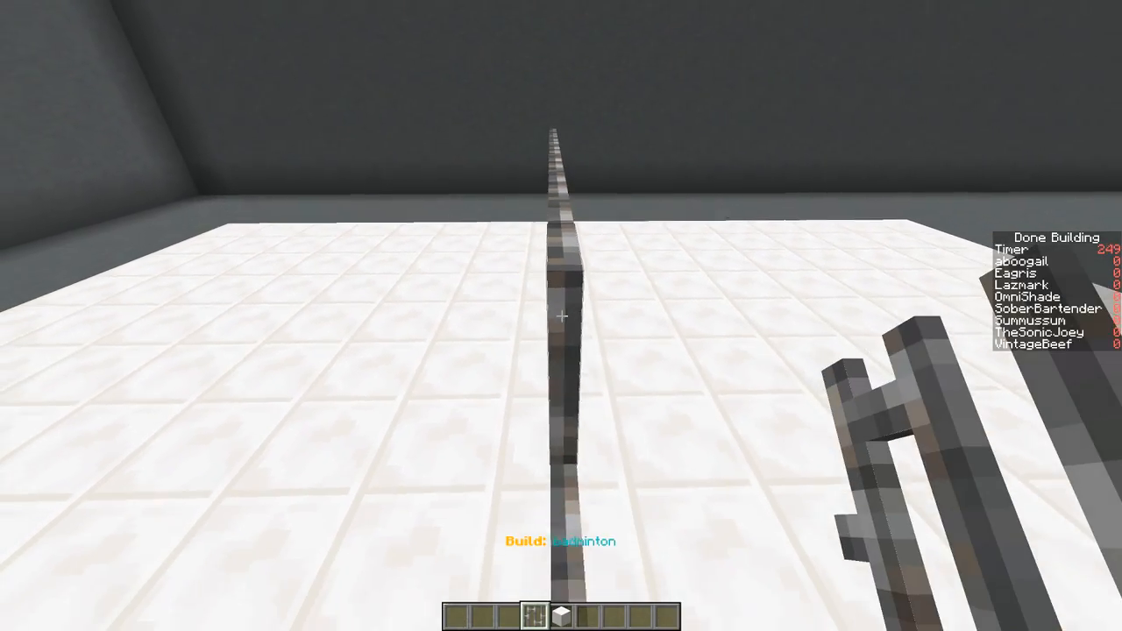
pyautogui.moveTo(561, 316)
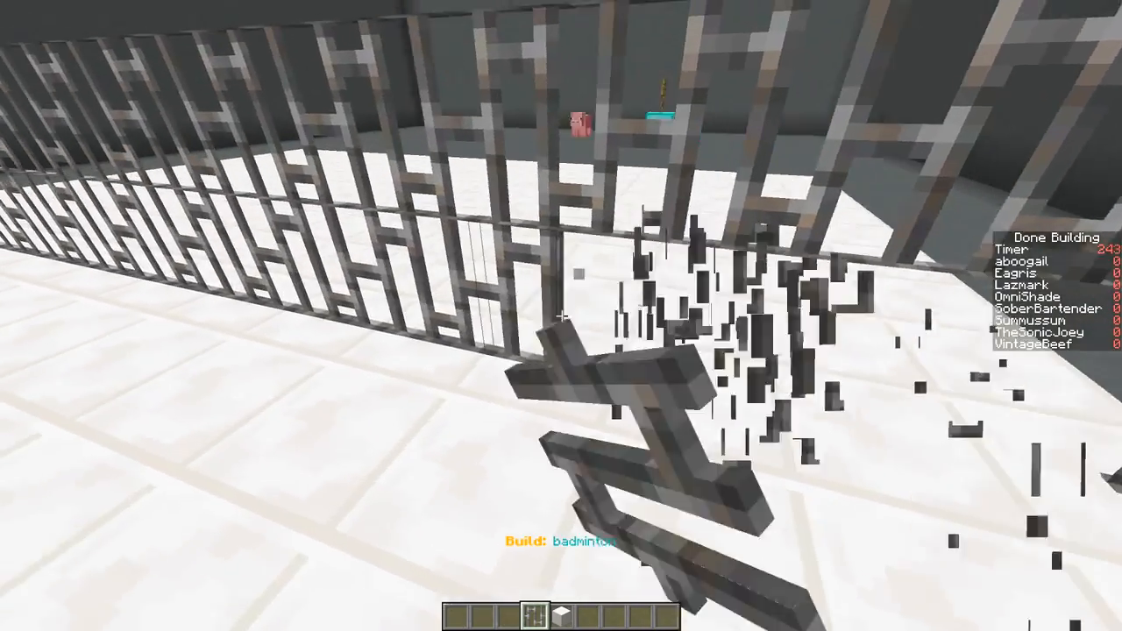
pyautogui.moveTo(561, 316)
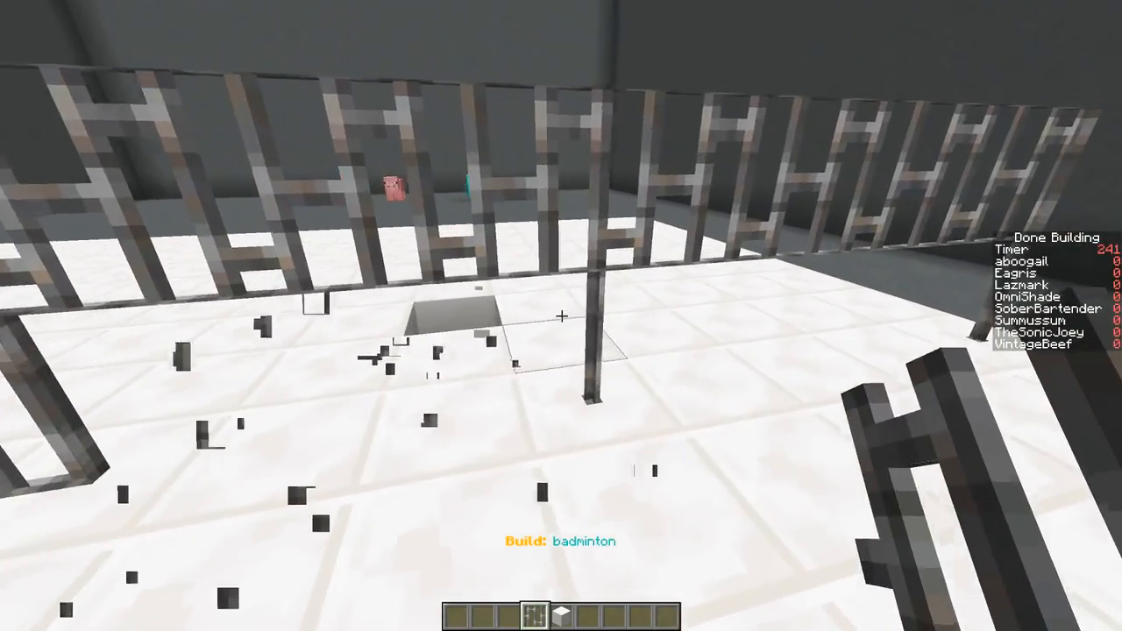
pyautogui.moveTo(561, 315)
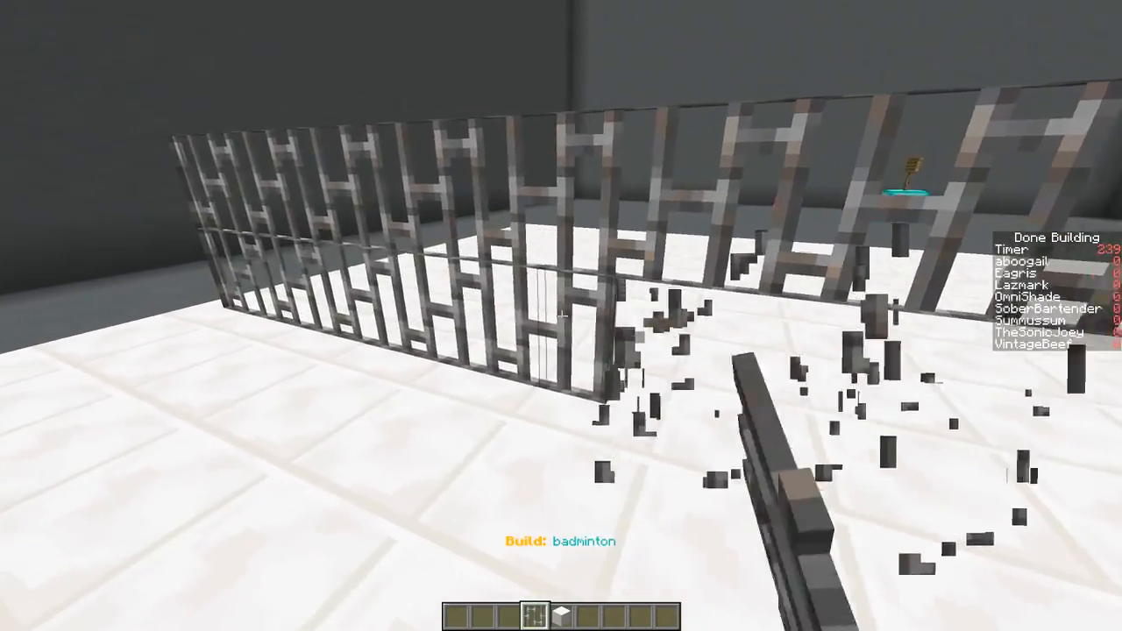
pyautogui.moveTo(561, 316)
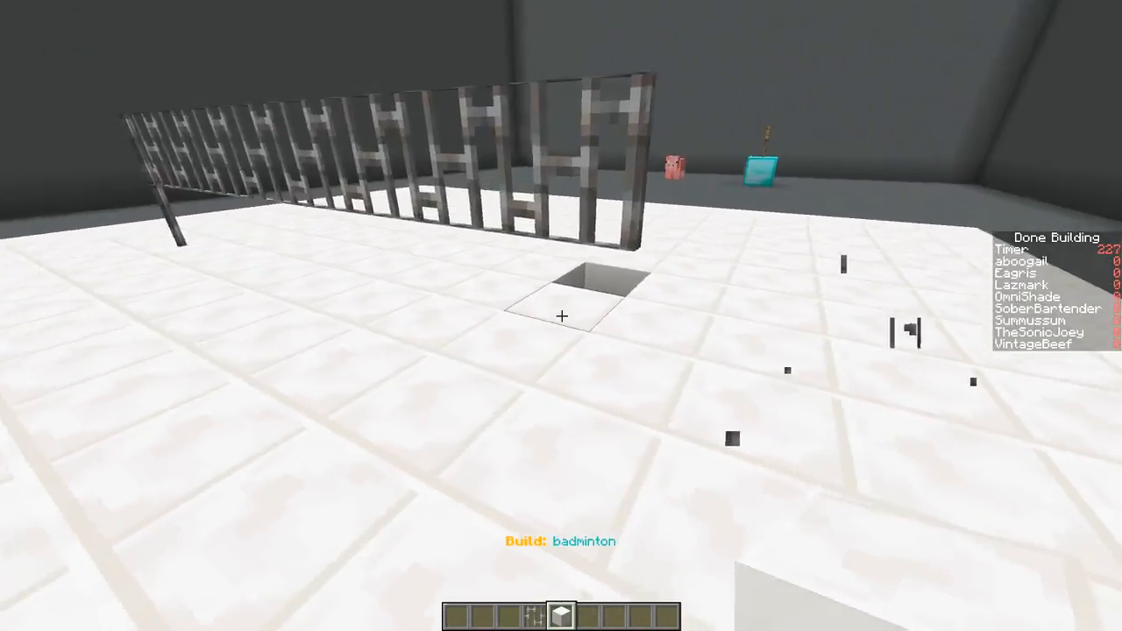
pyautogui.moveTo(561, 316)
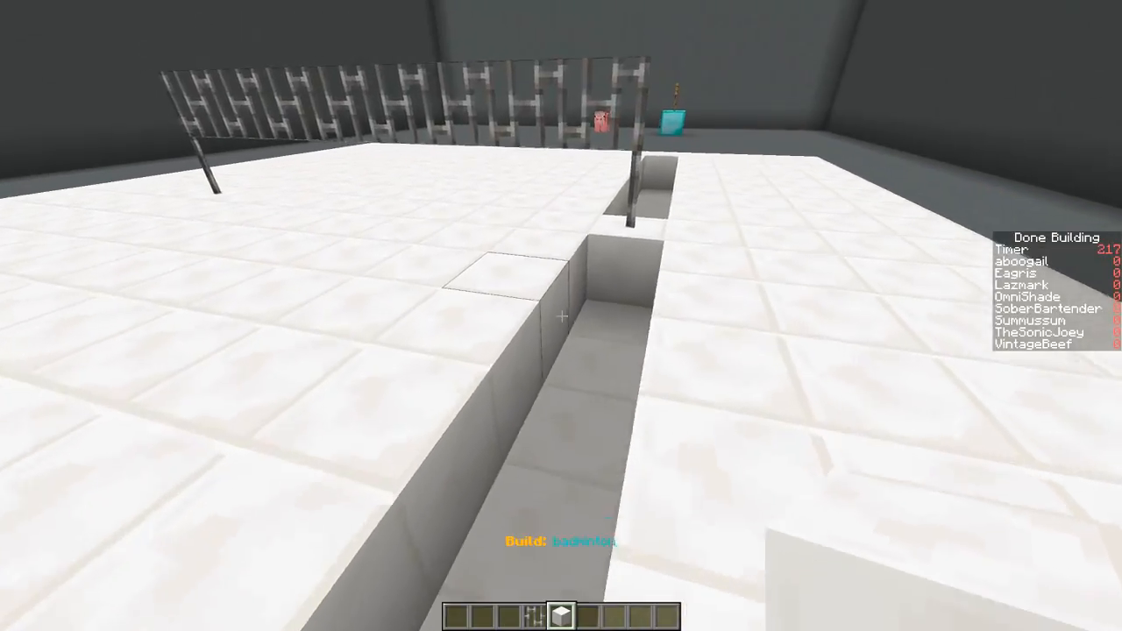
# - Pick dark blocks by searching 'cla' in the catalogue for the court boundary lines
pyautogui.press('e')
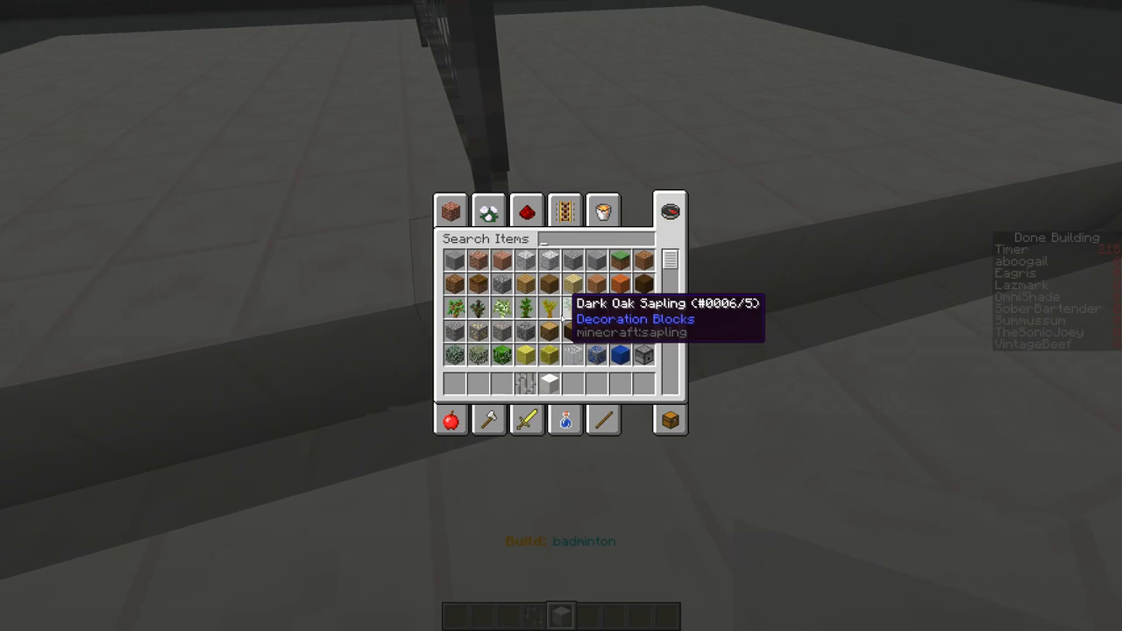
pyautogui.write('cla')
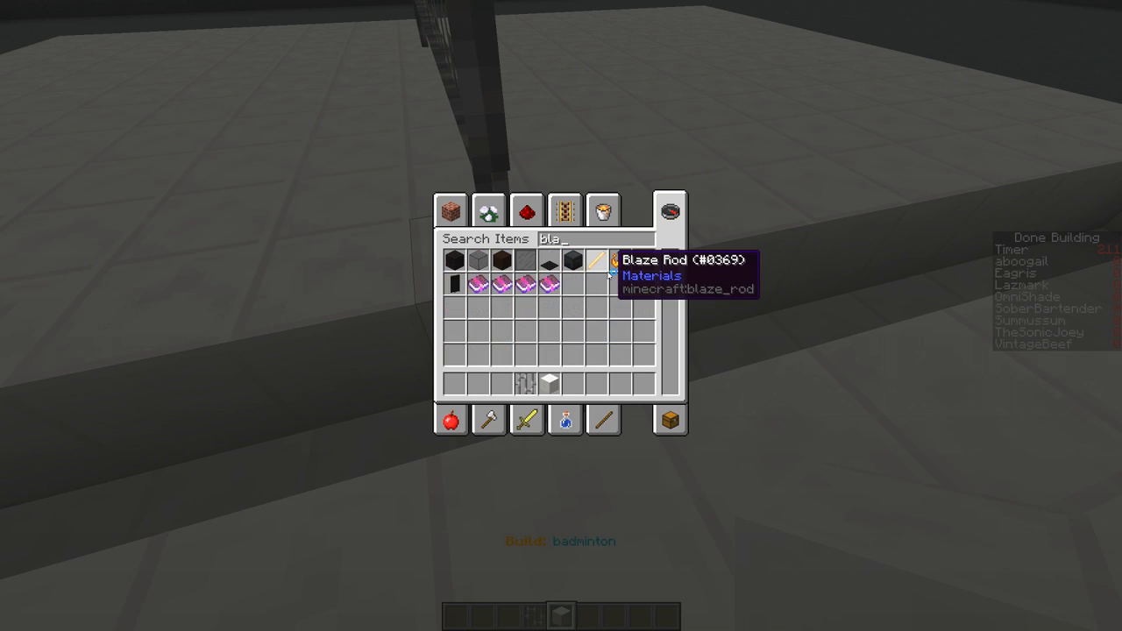
pyautogui.press('Escape')
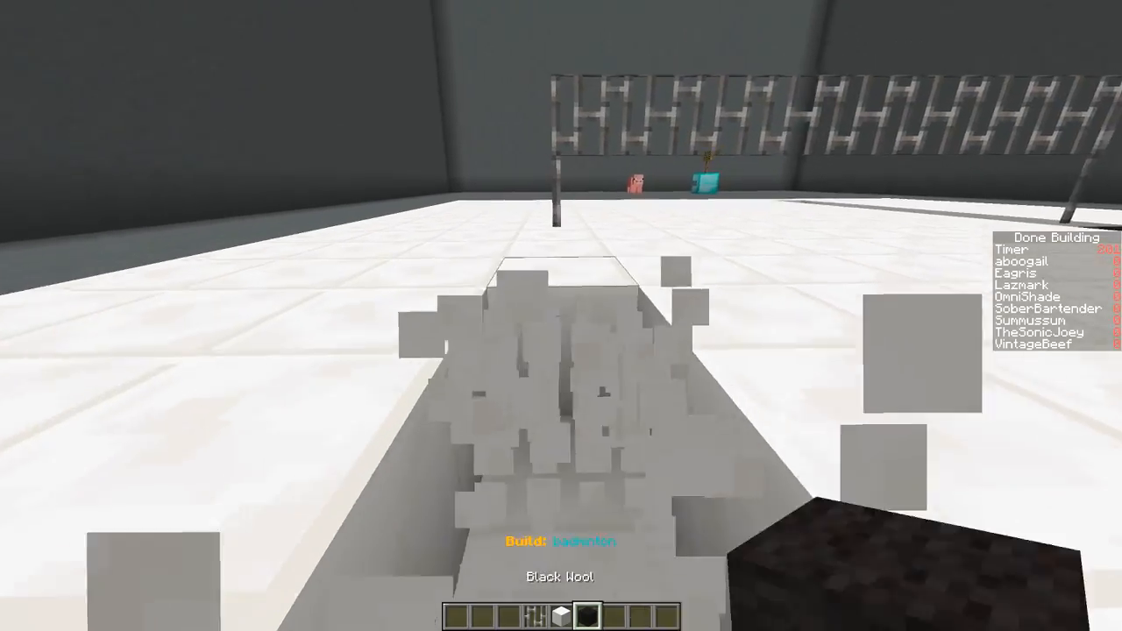
pyautogui.moveTo(561, 316)
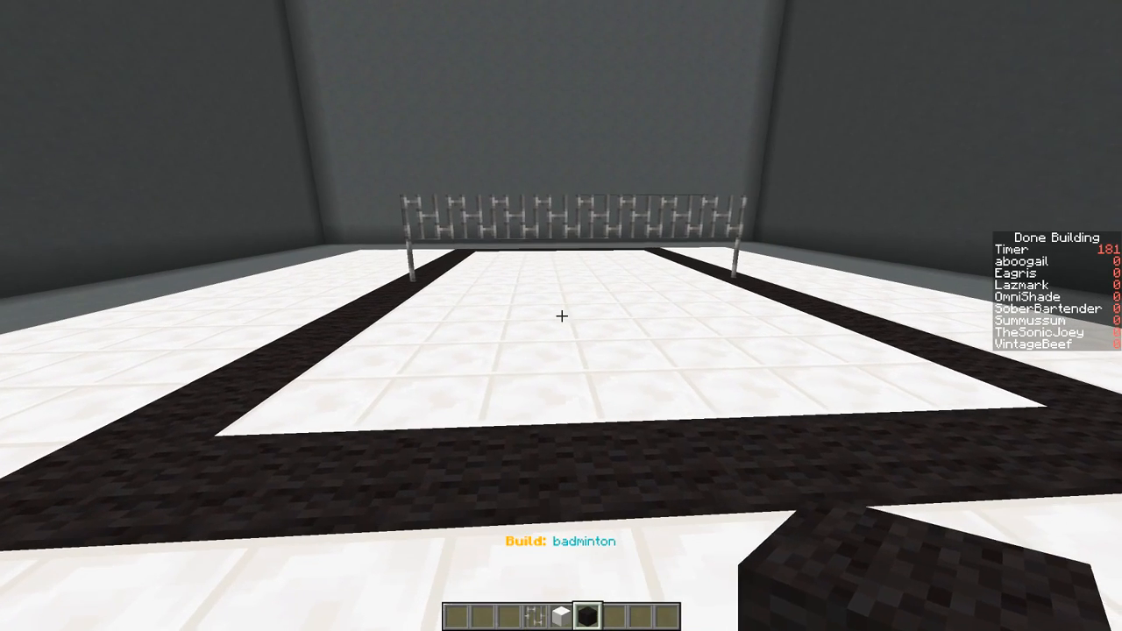
# - Take a wooden shovel from the Tools category as the armor stand's racket
pyautogui.press('e')
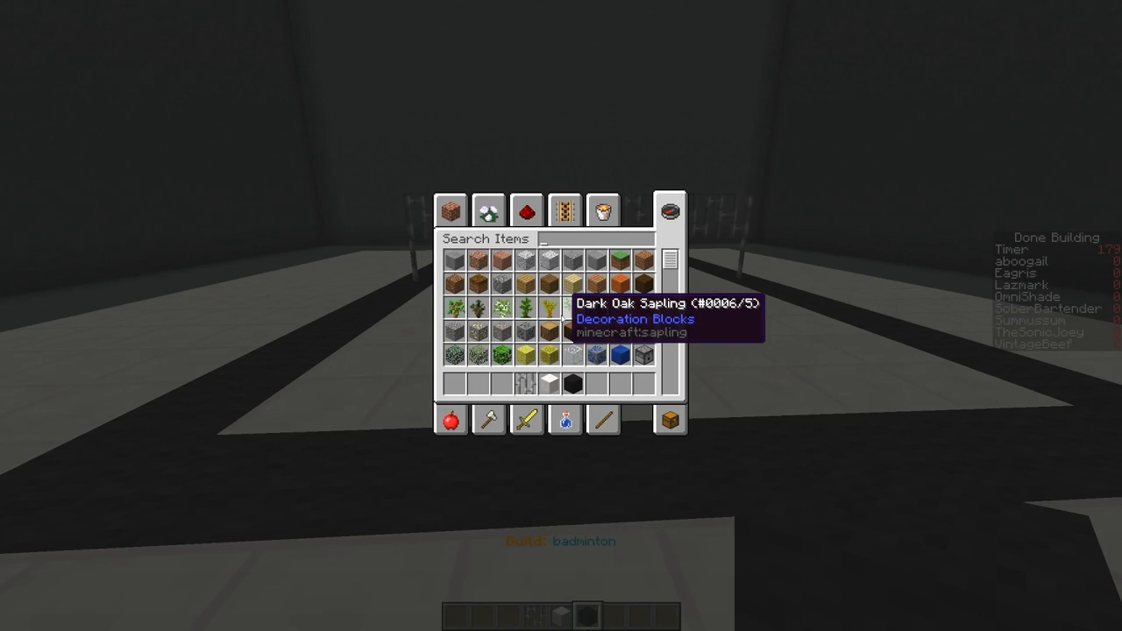
pyautogui.moveTo(570, 386)
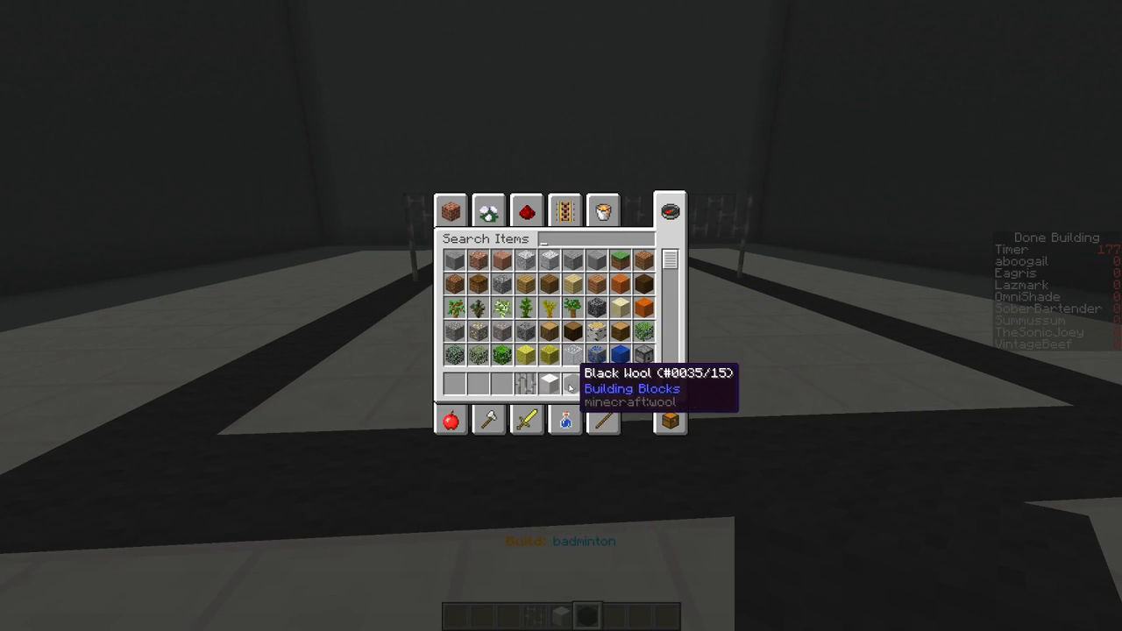
pyautogui.click(487, 421)
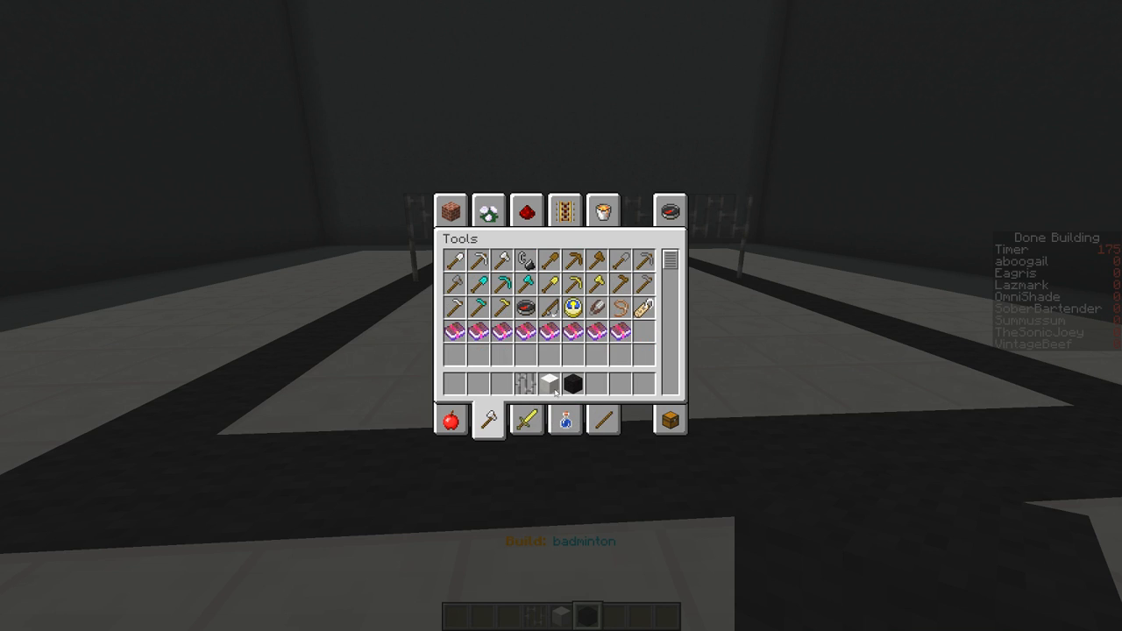
pyautogui.moveTo(577, 307)
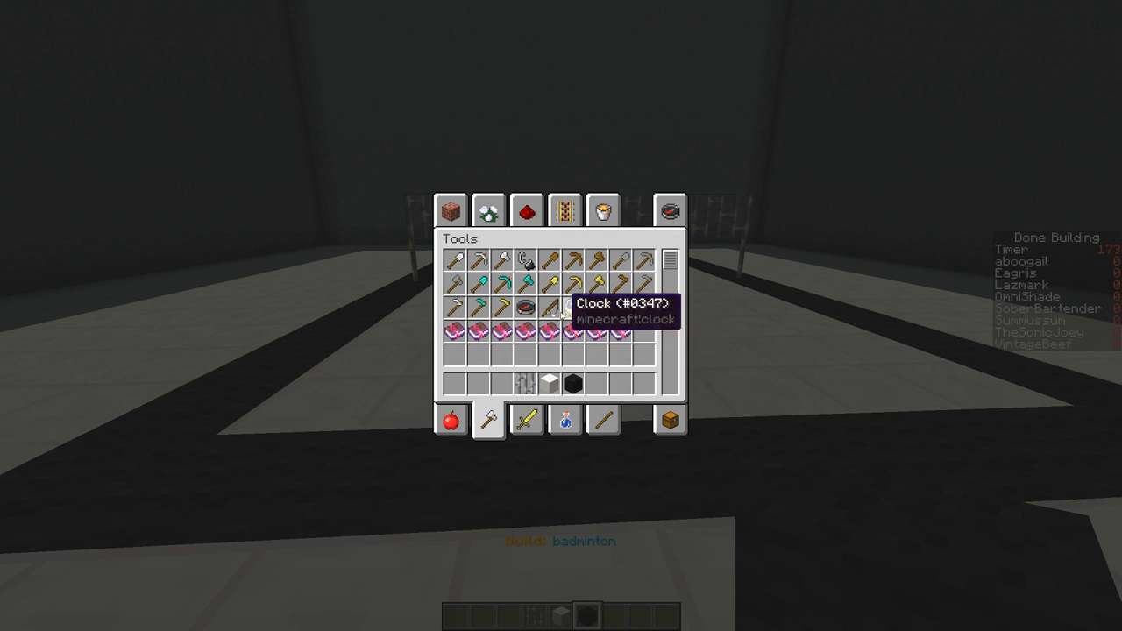
pyautogui.press('Escape')
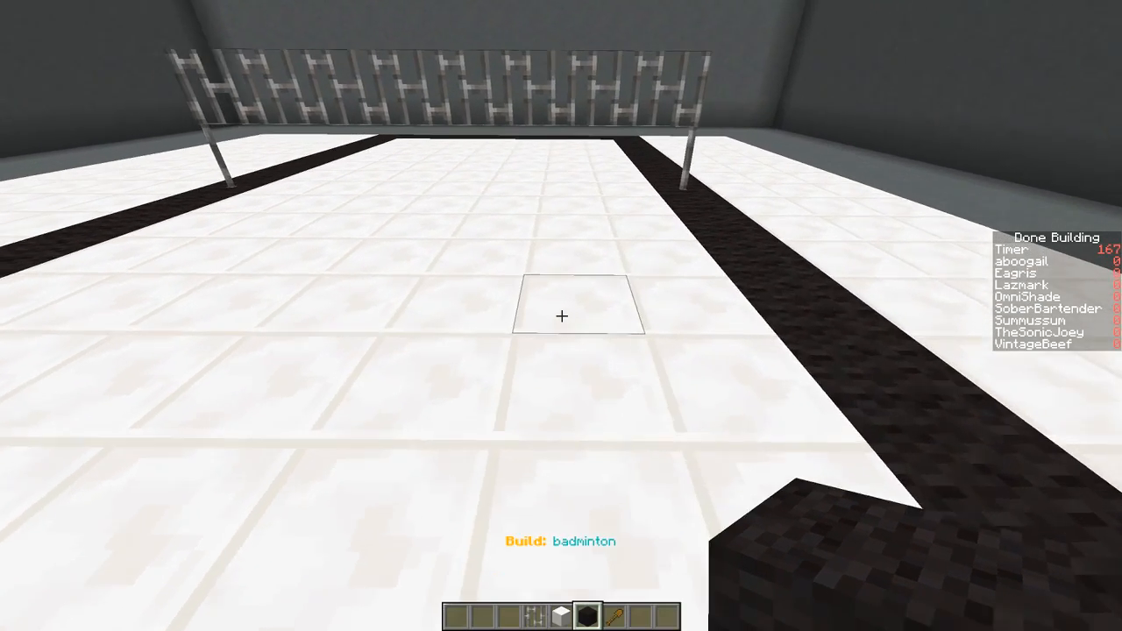
# - Search 'arm' for armor stands and place them on both sides of the net
pyautogui.press('e')
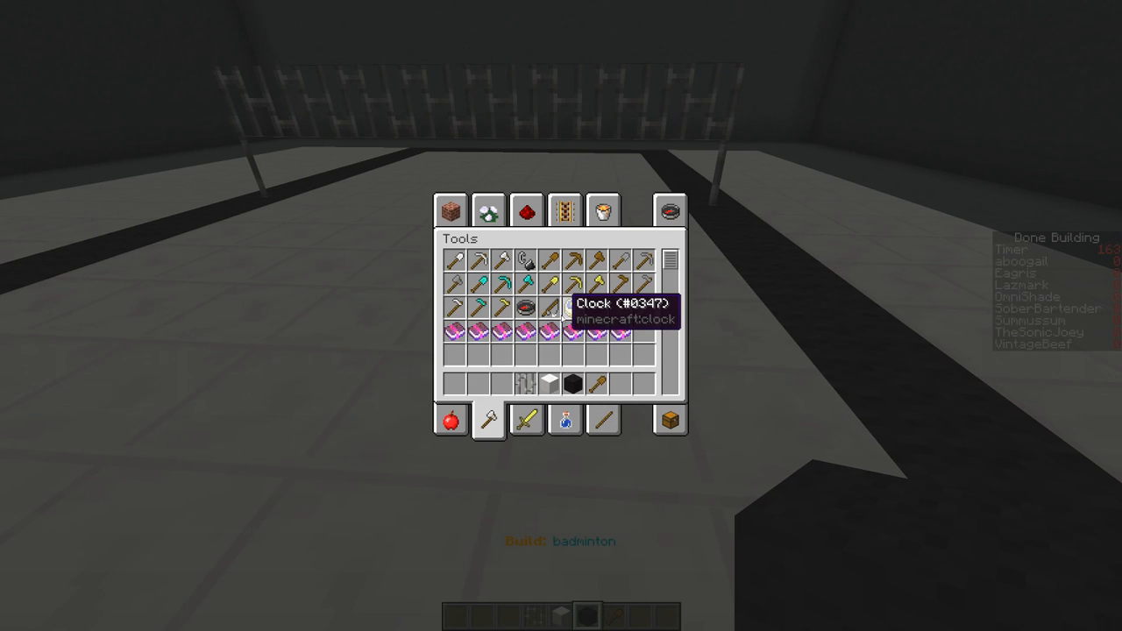
pyautogui.moveTo(602, 210)
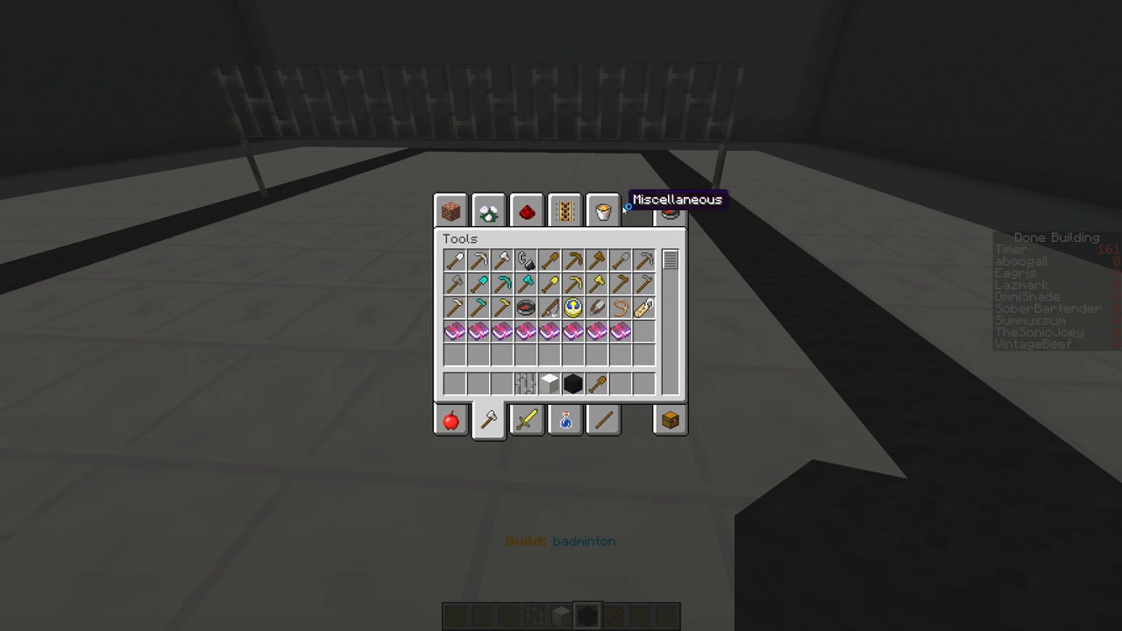
pyautogui.write('arm')
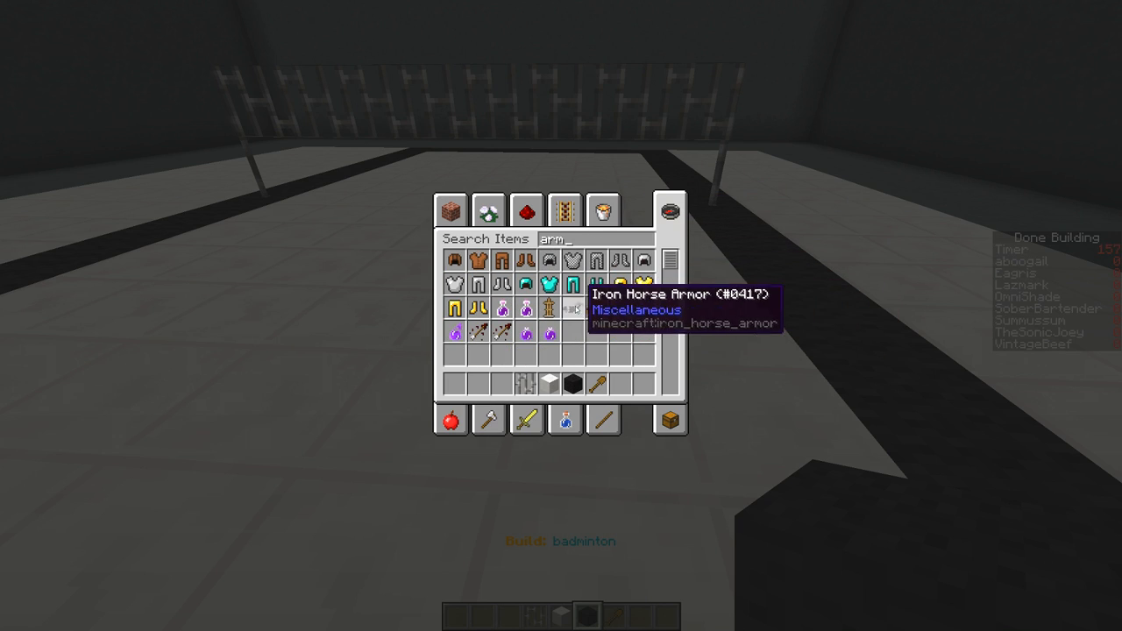
pyautogui.press('Escape')
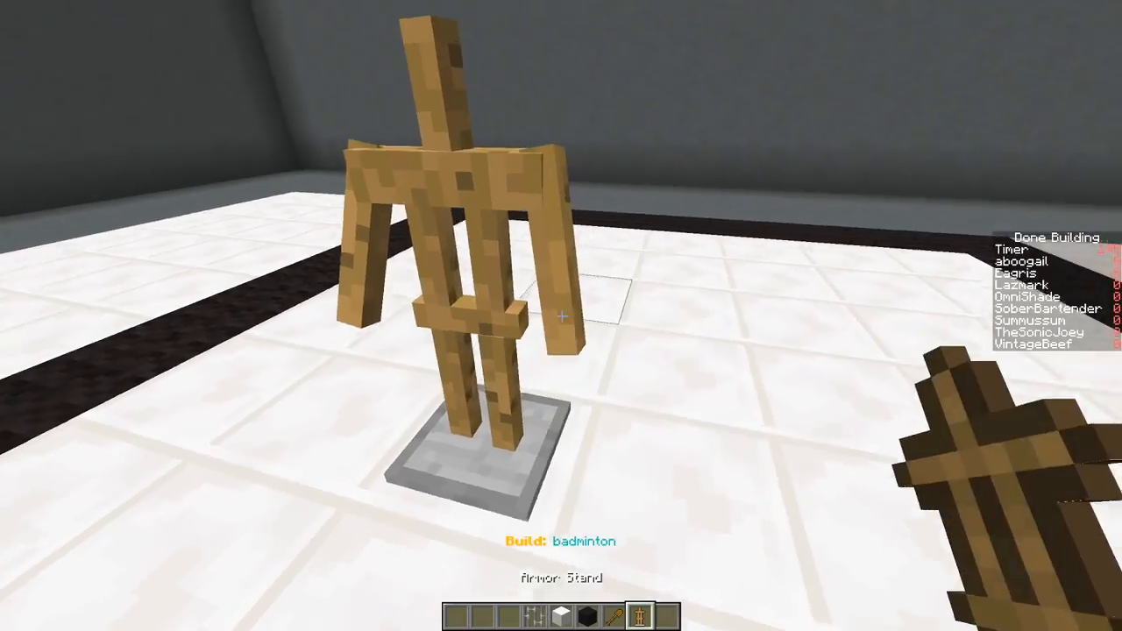
pyautogui.moveTo(561, 315)
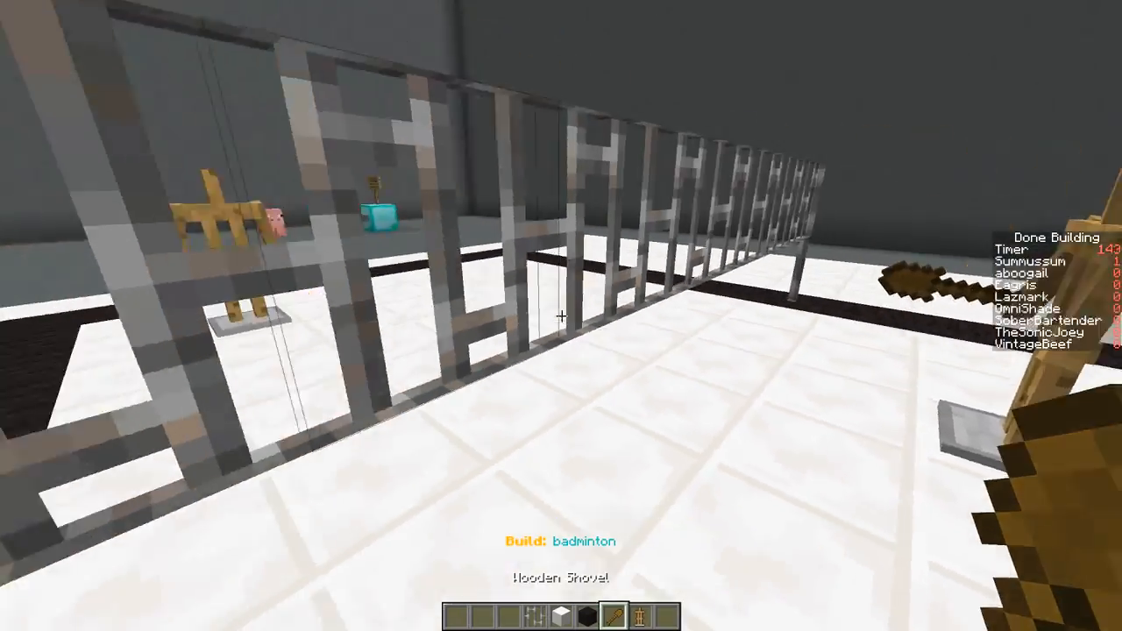
pyautogui.moveTo(561, 316)
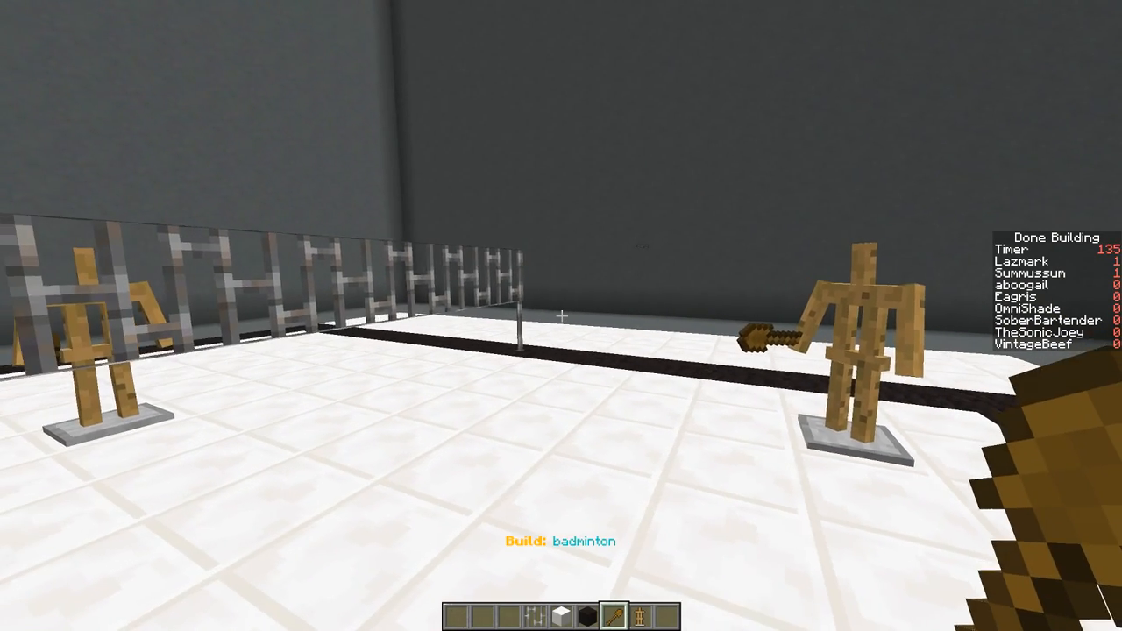
# - Search 'lea' for leather tunics to dress both armor stands
pyautogui.press('e')
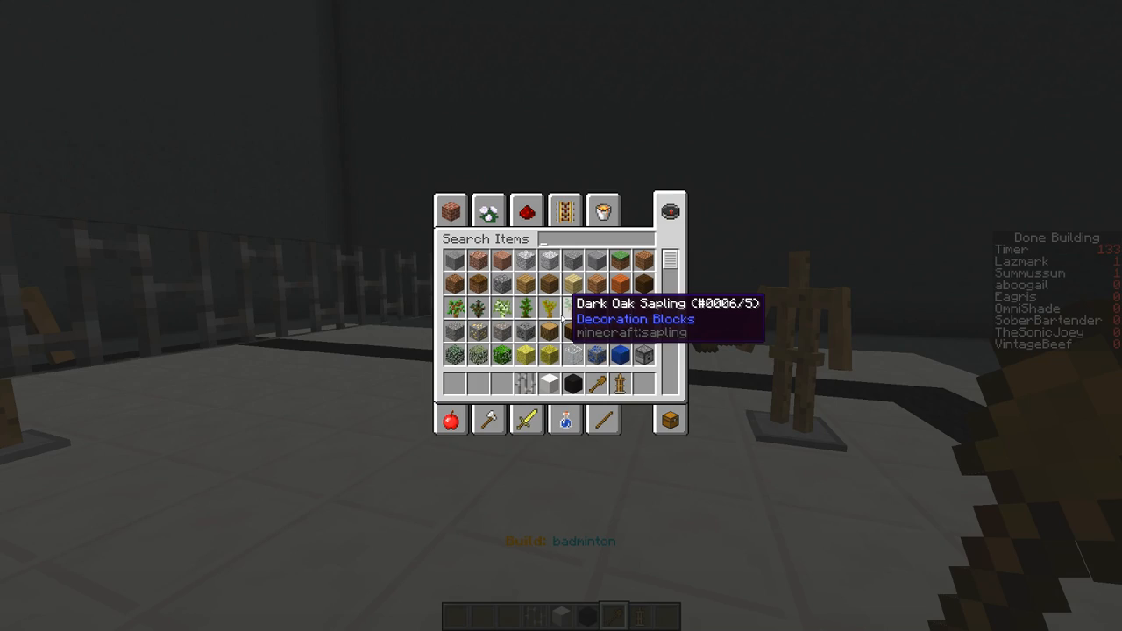
pyautogui.write('lea')
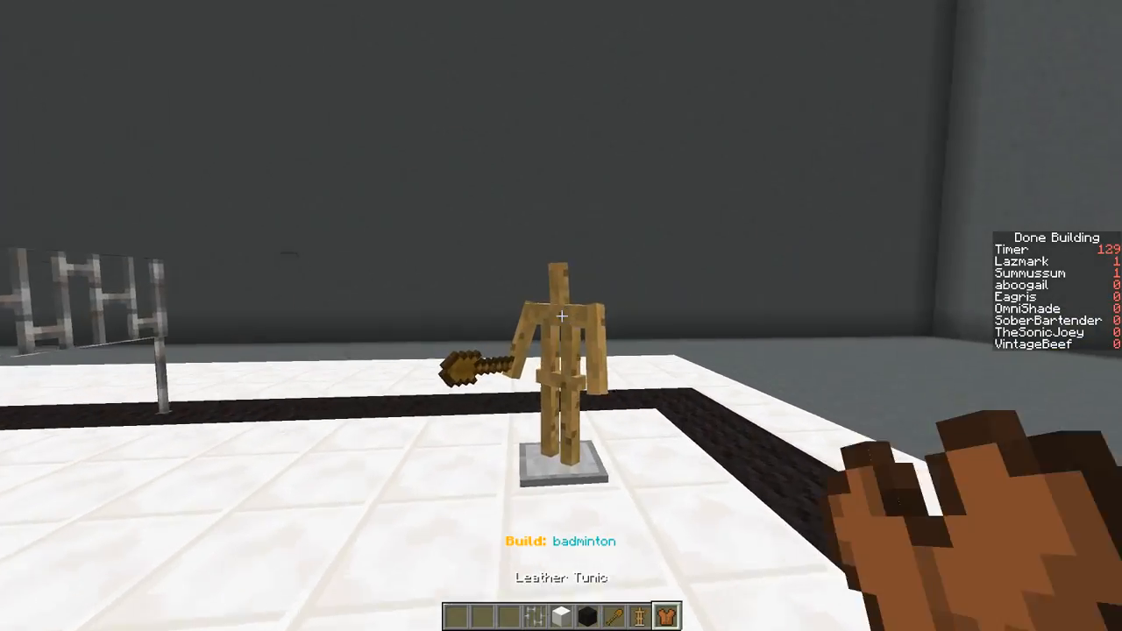
pyautogui.moveTo(561, 316)
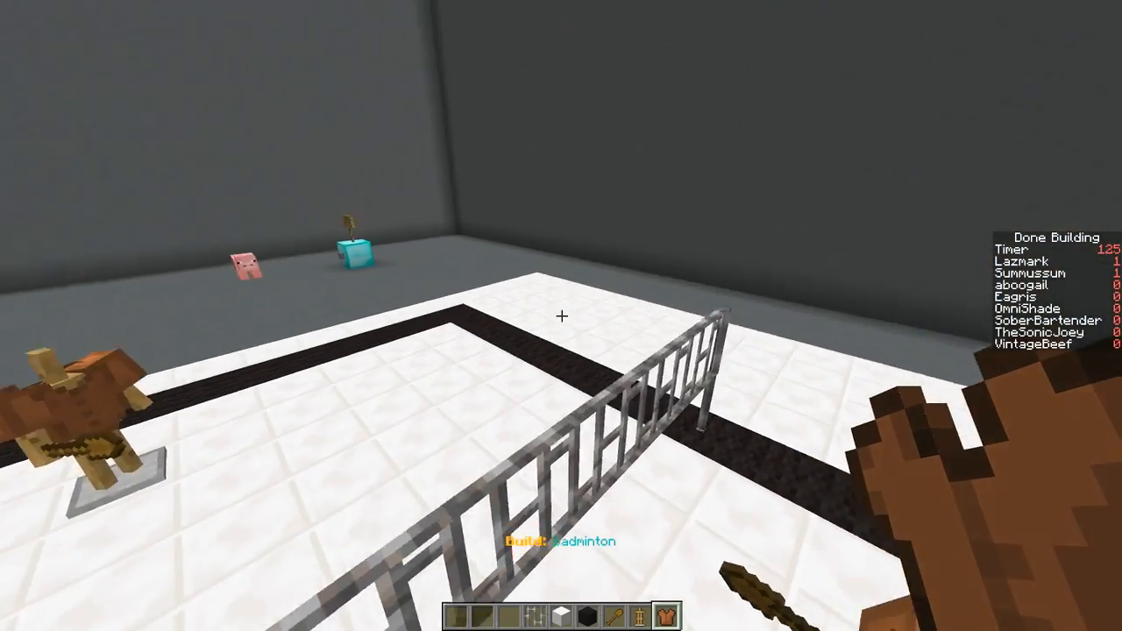
pyautogui.moveTo(561, 316)
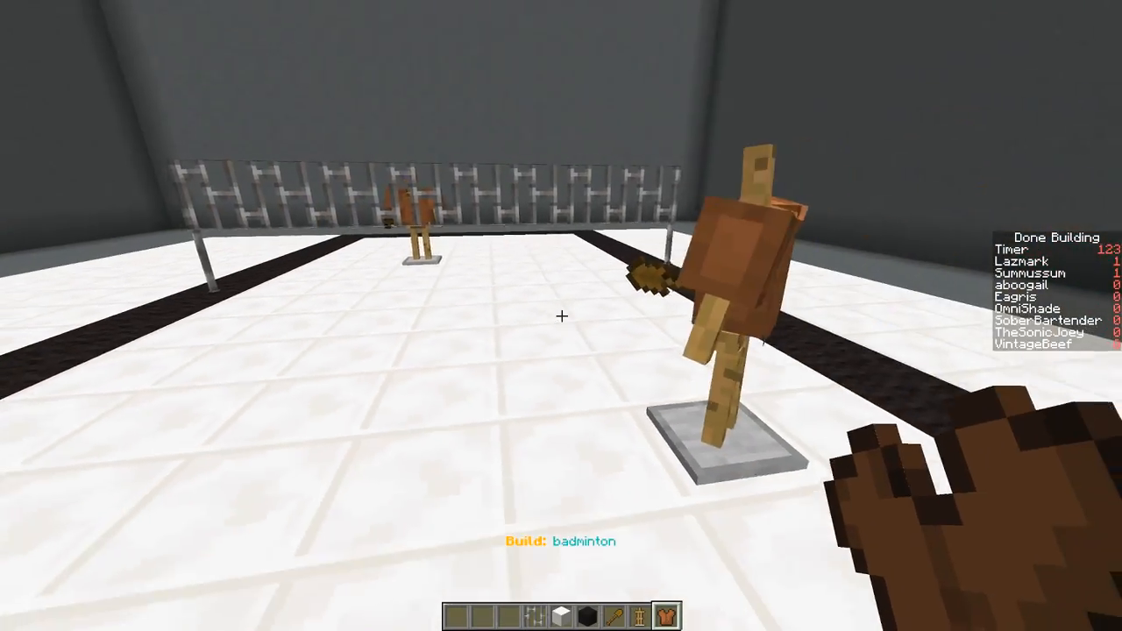
# - Search 'whi' then 'bone' for extra items and return to the court
pyautogui.press('e')
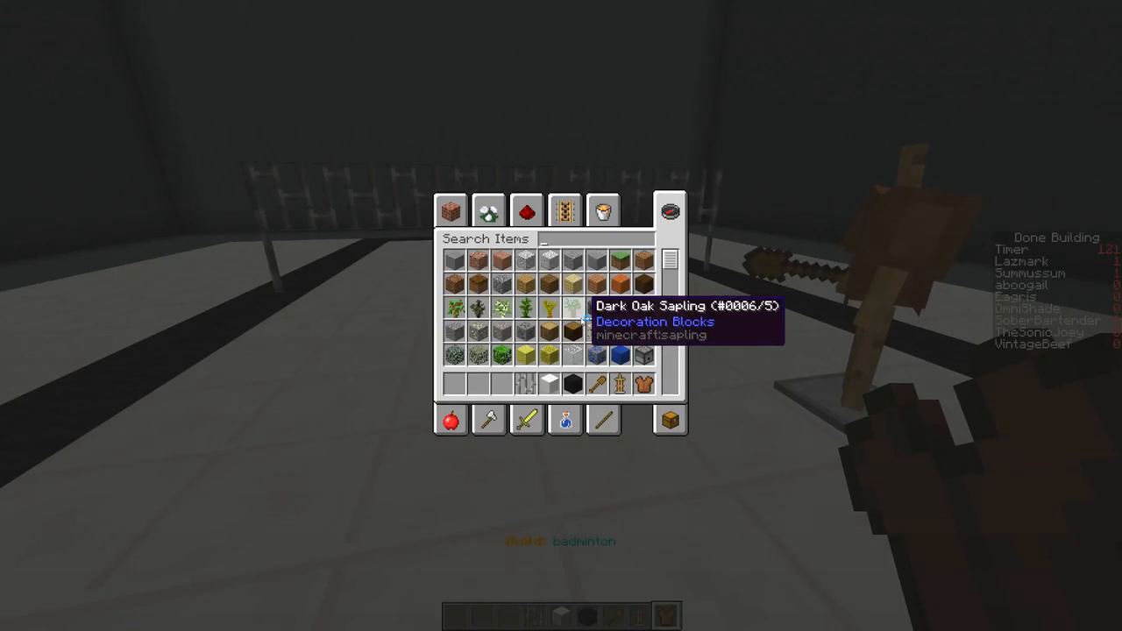
pyautogui.write('whi')
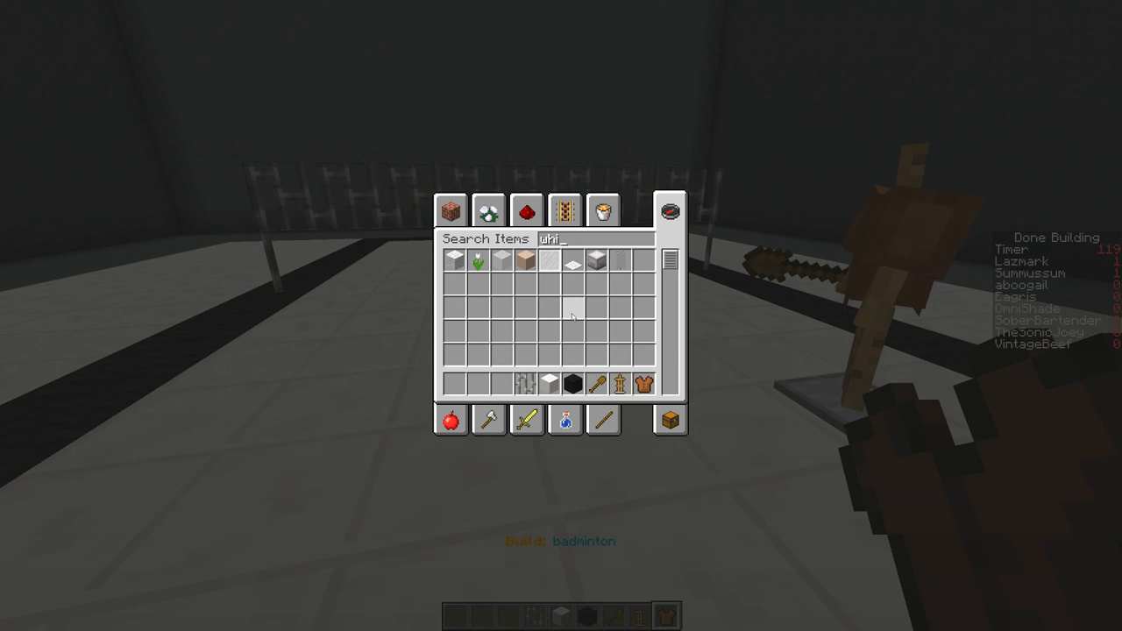
pyautogui.write('bone')
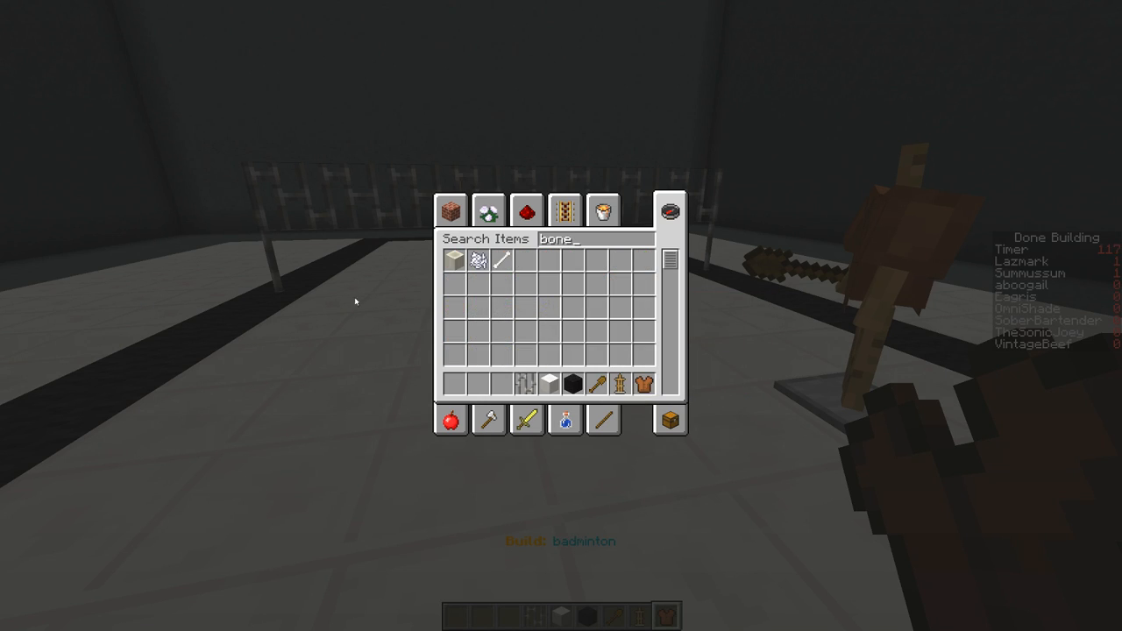
pyautogui.press('Escape')
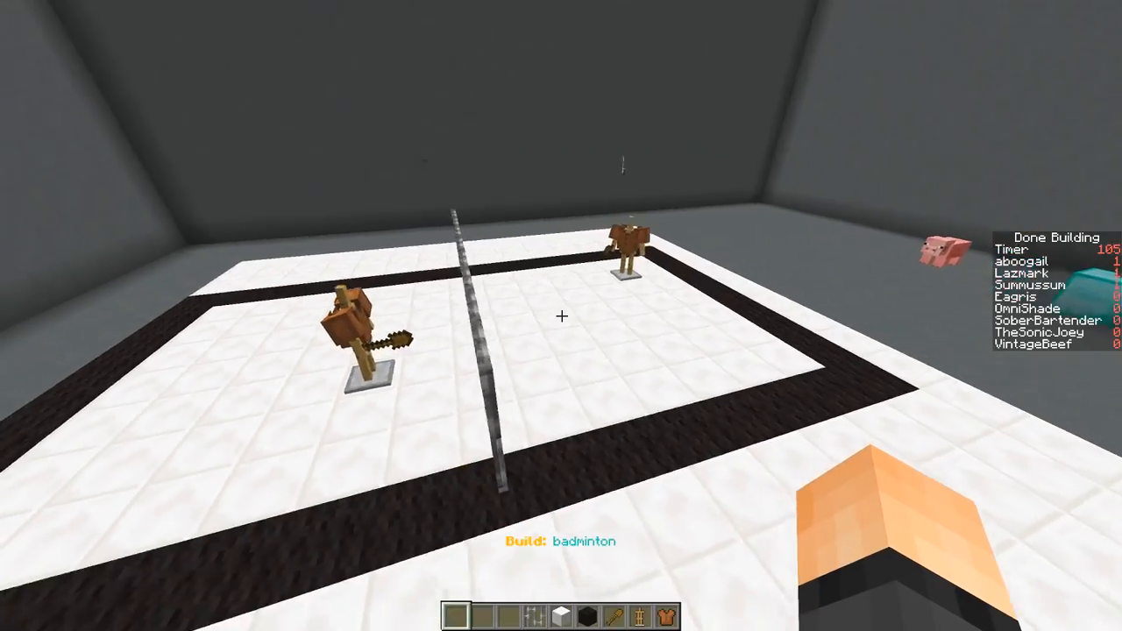
pyautogui.moveTo(561, 315)
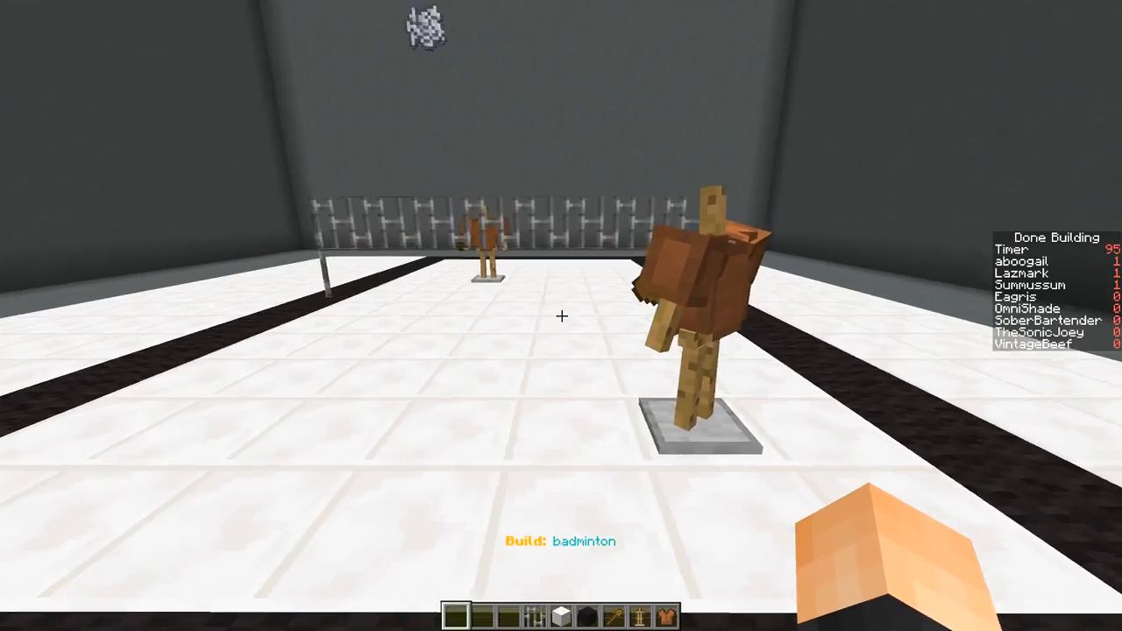
pyautogui.moveTo(561, 316)
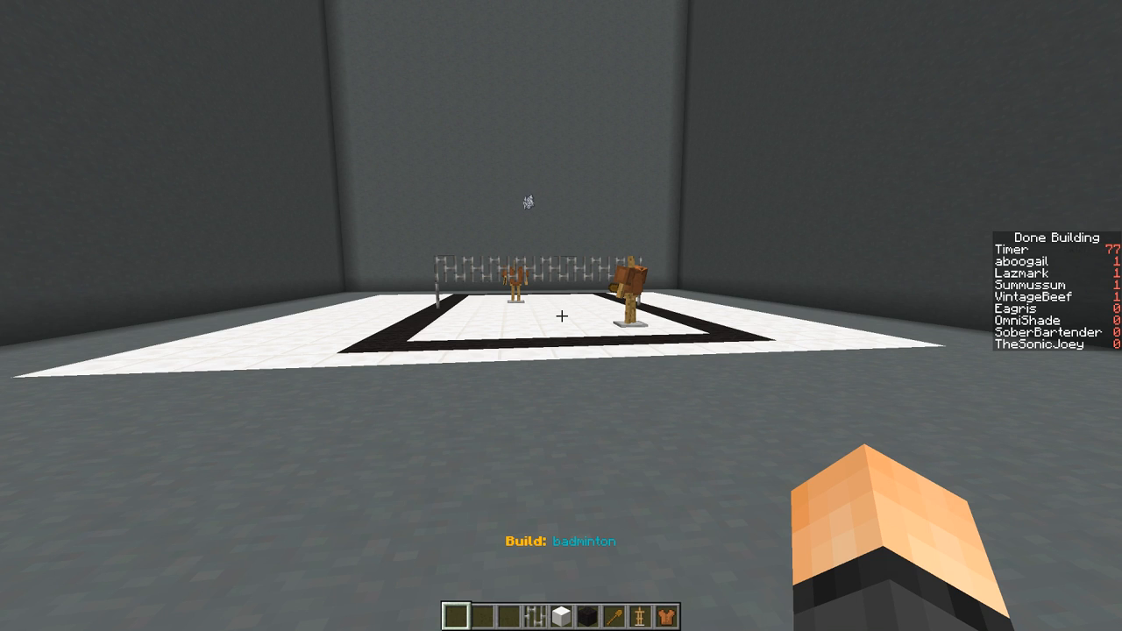
pyautogui.moveTo(561, 316)
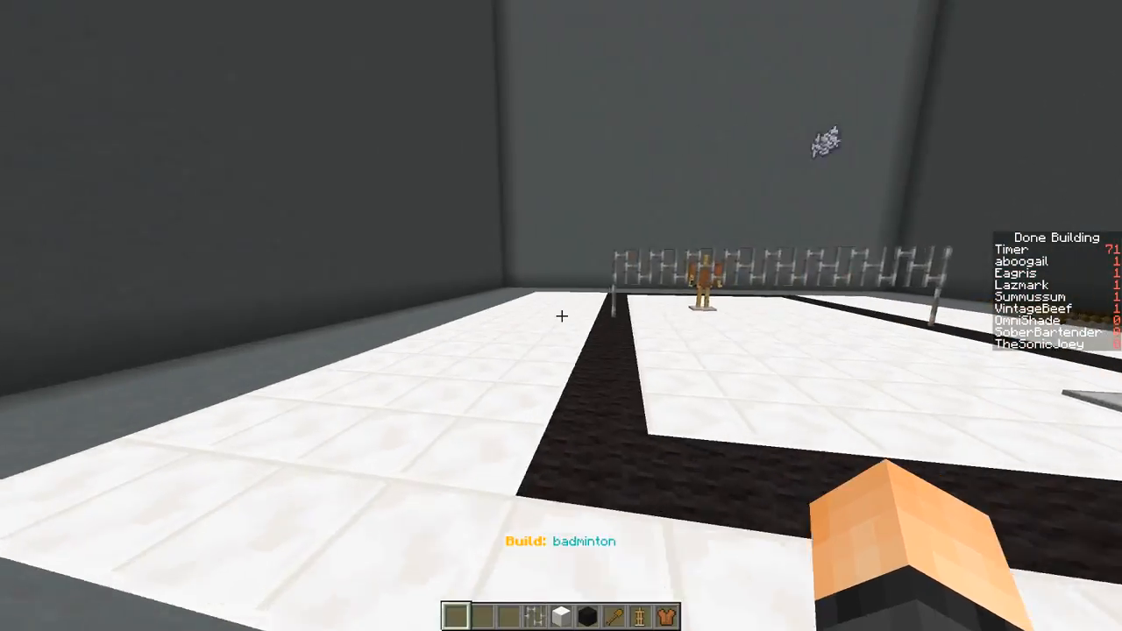
pyautogui.moveTo(561, 315)
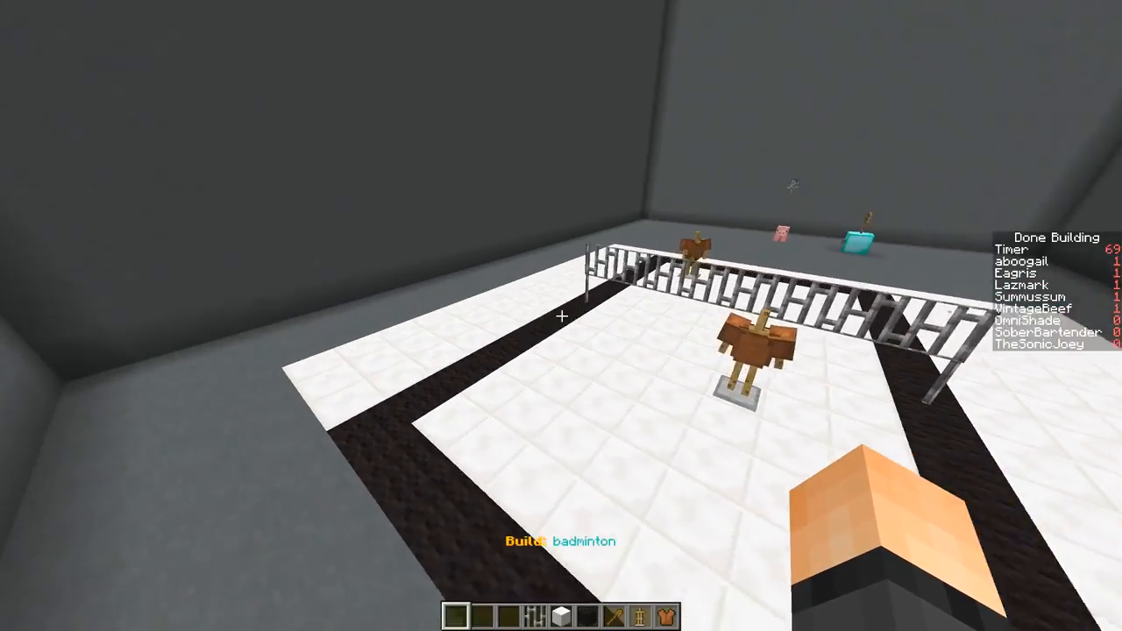
pyautogui.moveTo(561, 316)
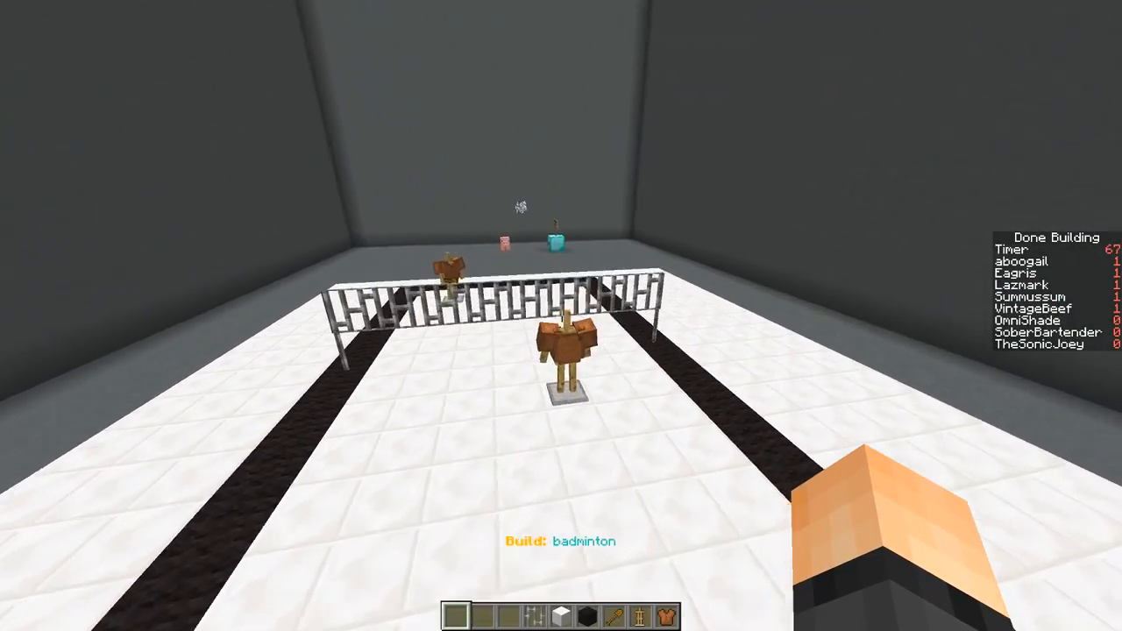
pyautogui.moveTo(561, 315)
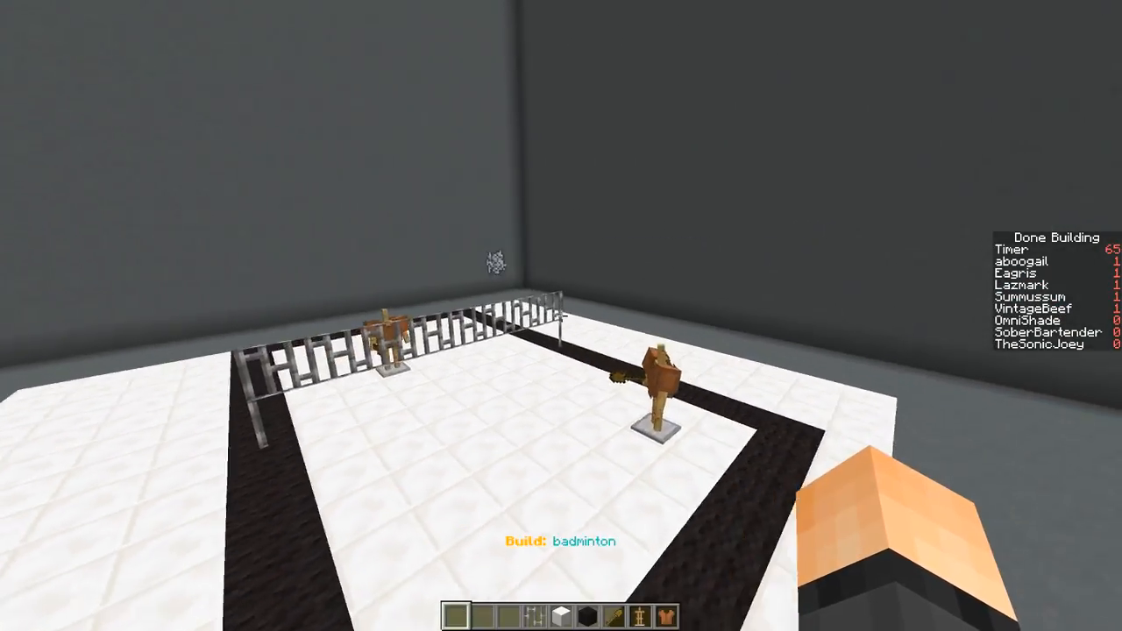
pyautogui.moveTo(561, 316)
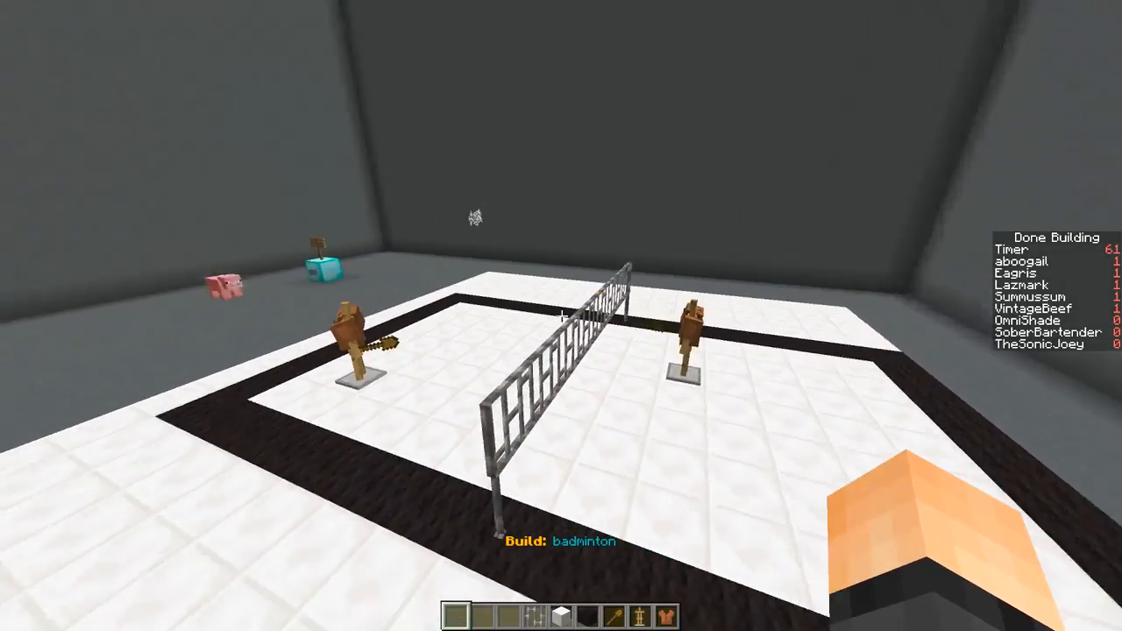
pyautogui.moveTo(561, 315)
pyautogui.write('feath')
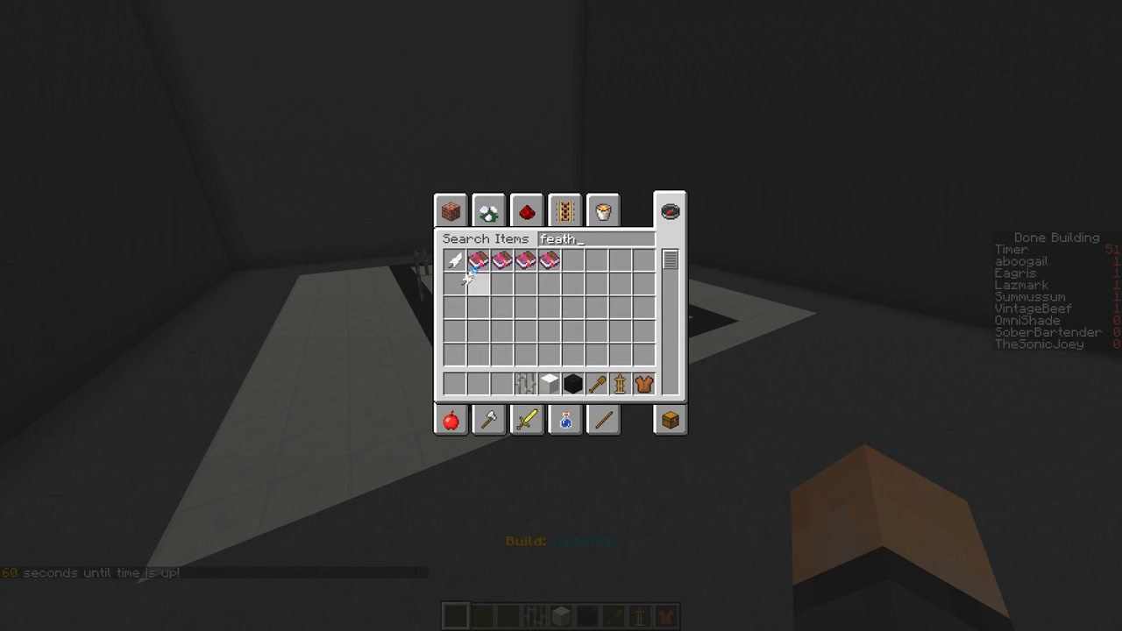
# - Look over the finished badminton build and briefly search the inventory for 'head'
pyautogui.press('Escape')
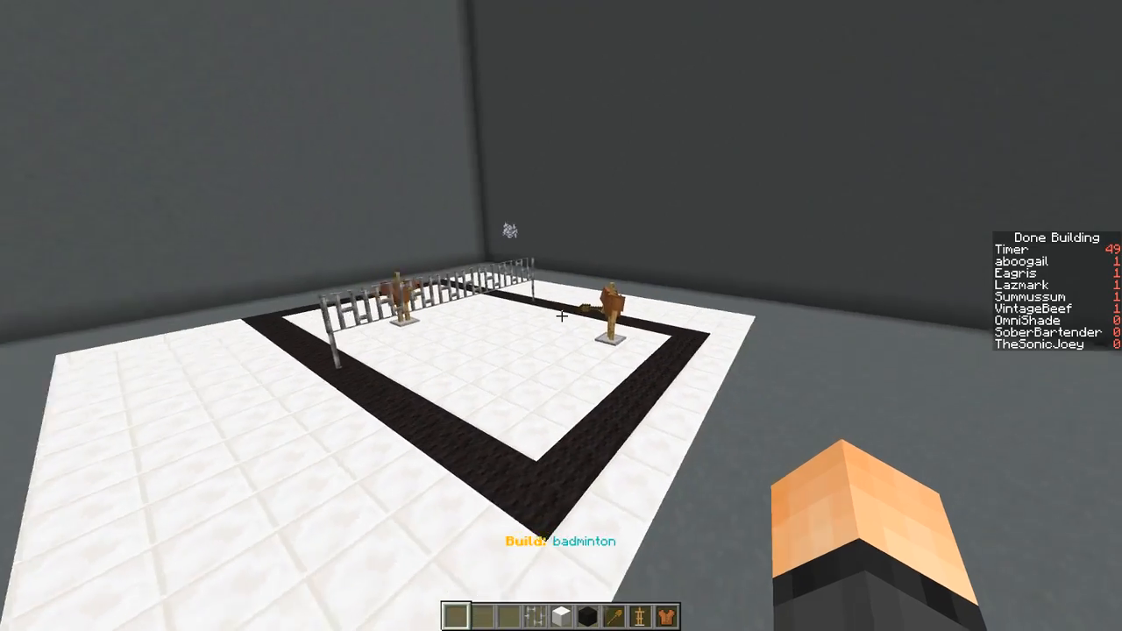
pyautogui.moveTo(561, 316)
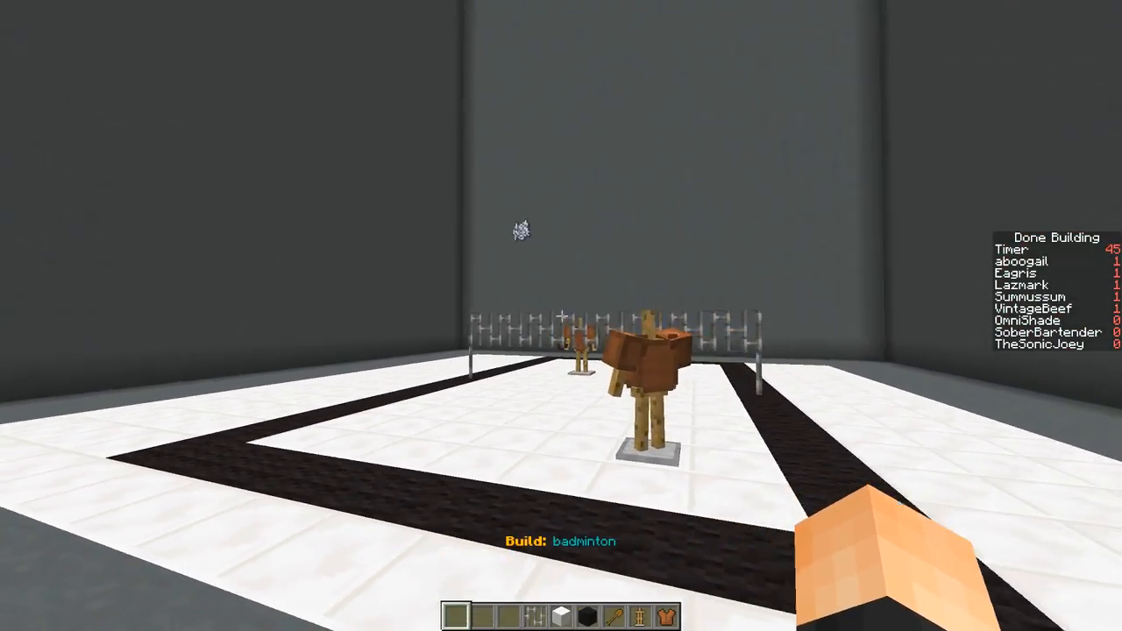
pyautogui.moveTo(561, 316)
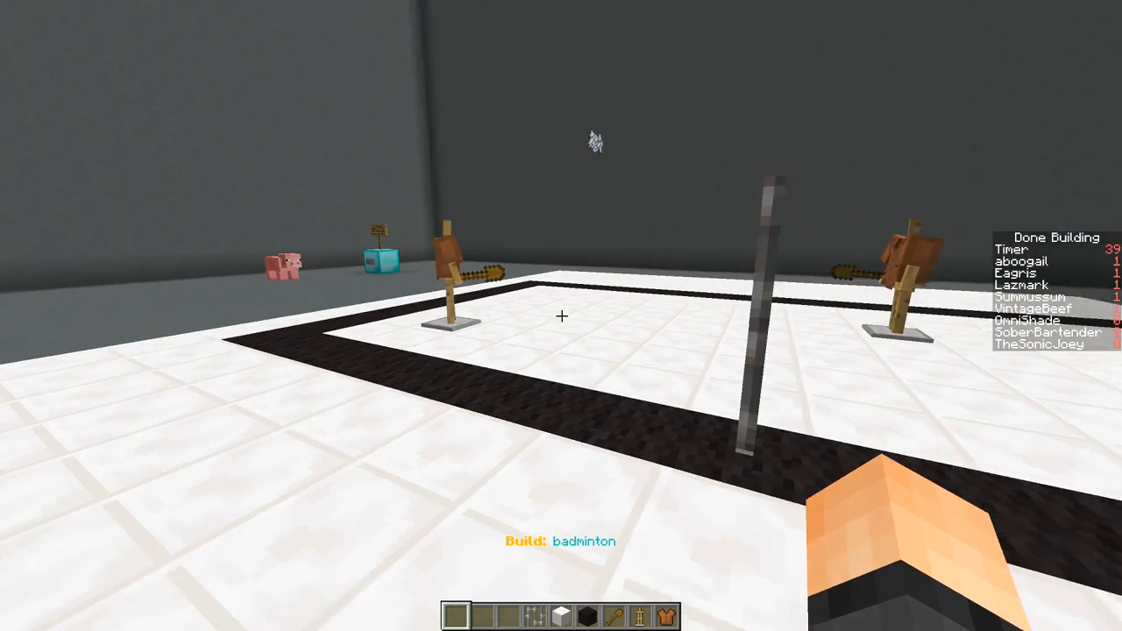
pyautogui.moveTo(561, 315)
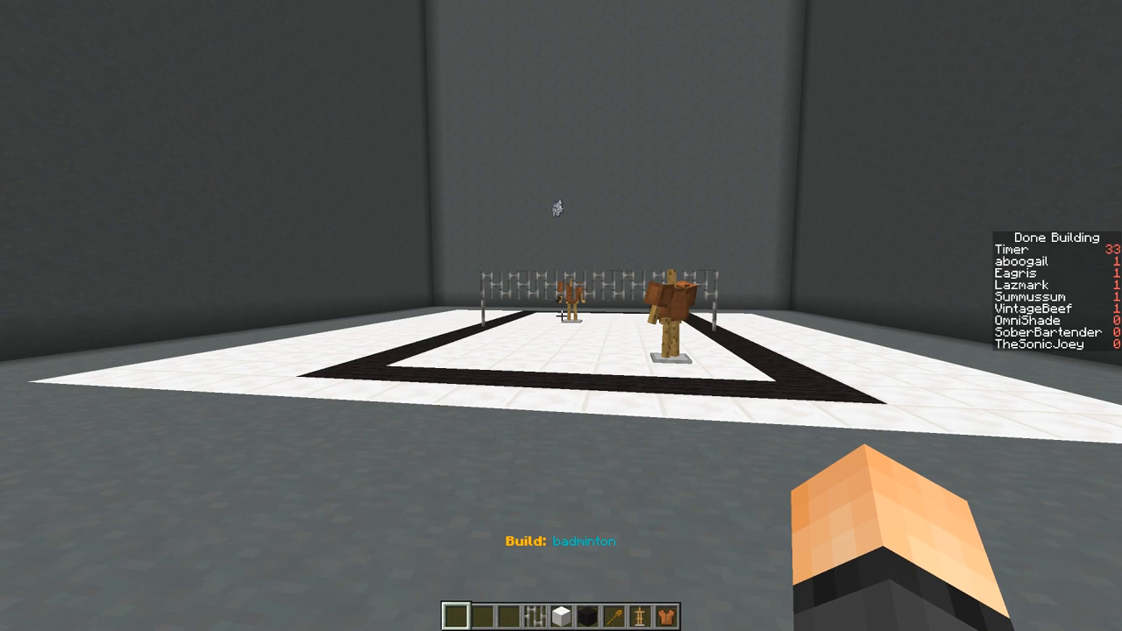
pyautogui.moveTo(561, 316)
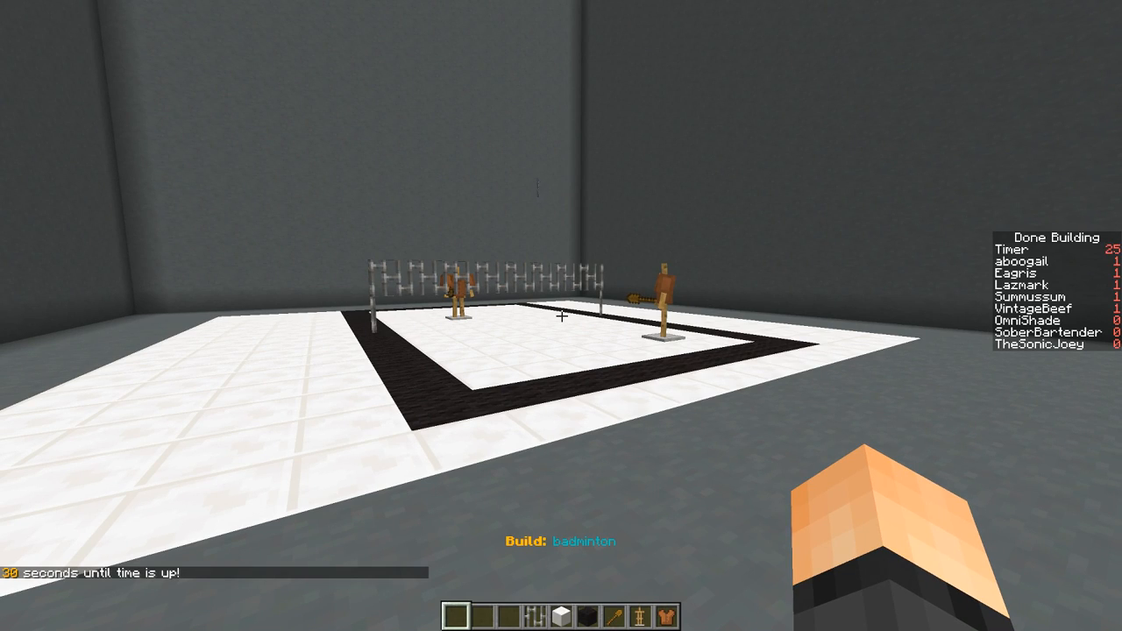
pyautogui.moveTo(561, 315)
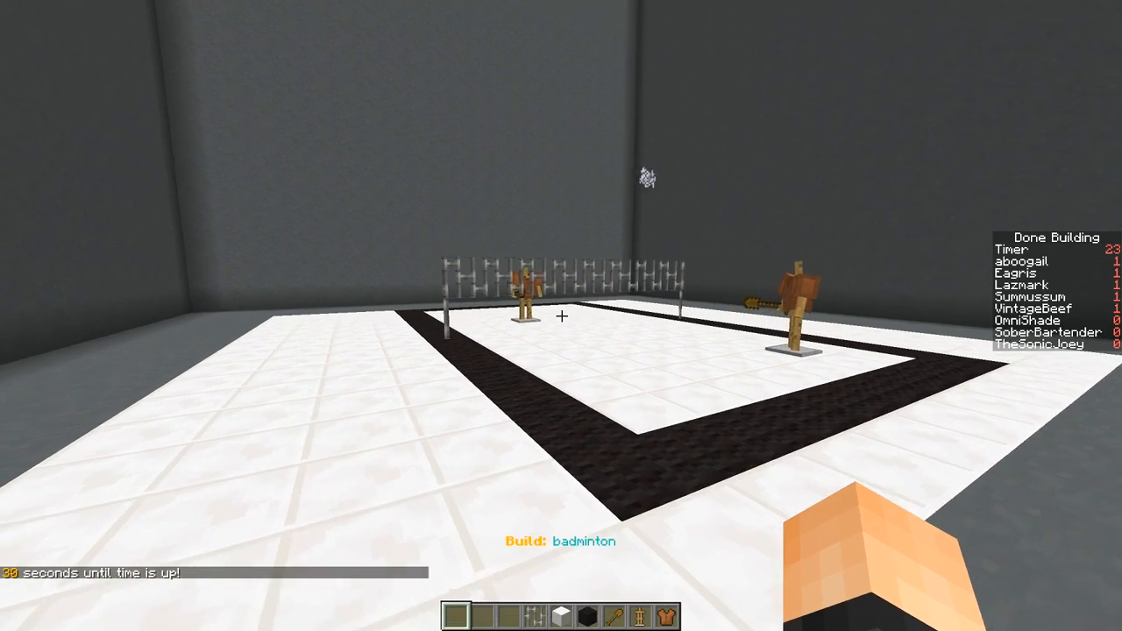
pyautogui.moveTo(561, 315)
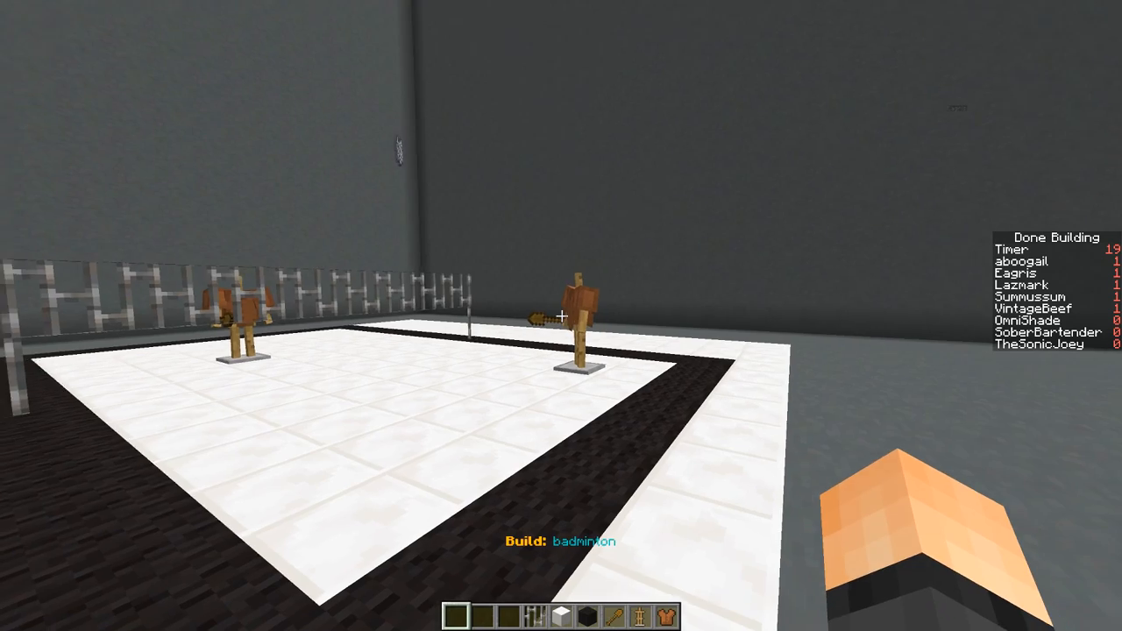
pyautogui.press('e')
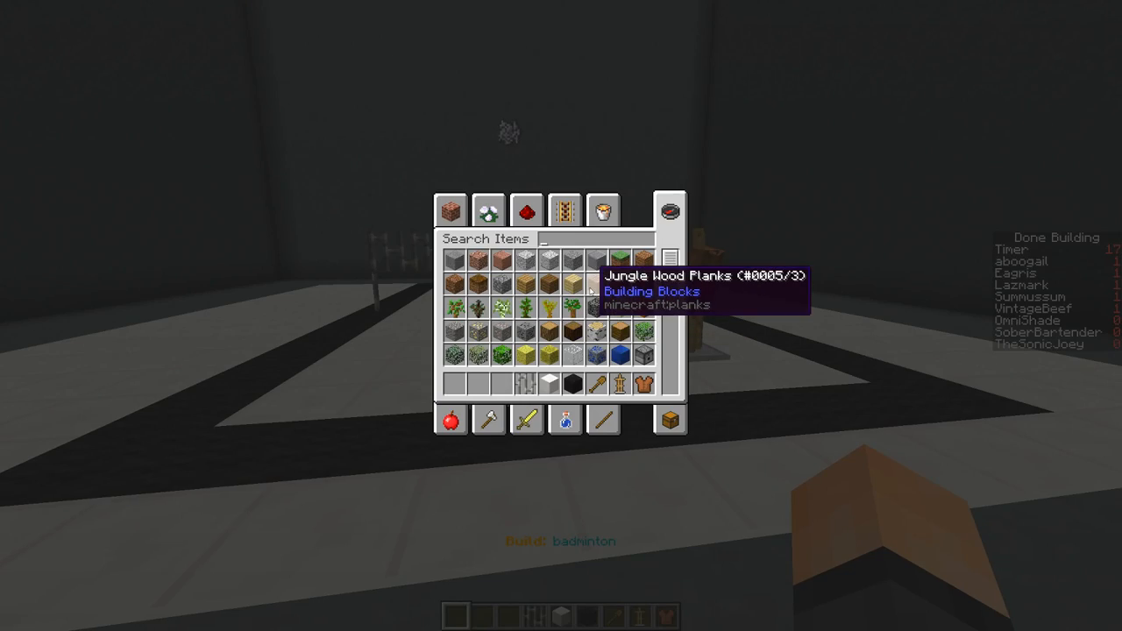
pyautogui.write('head')
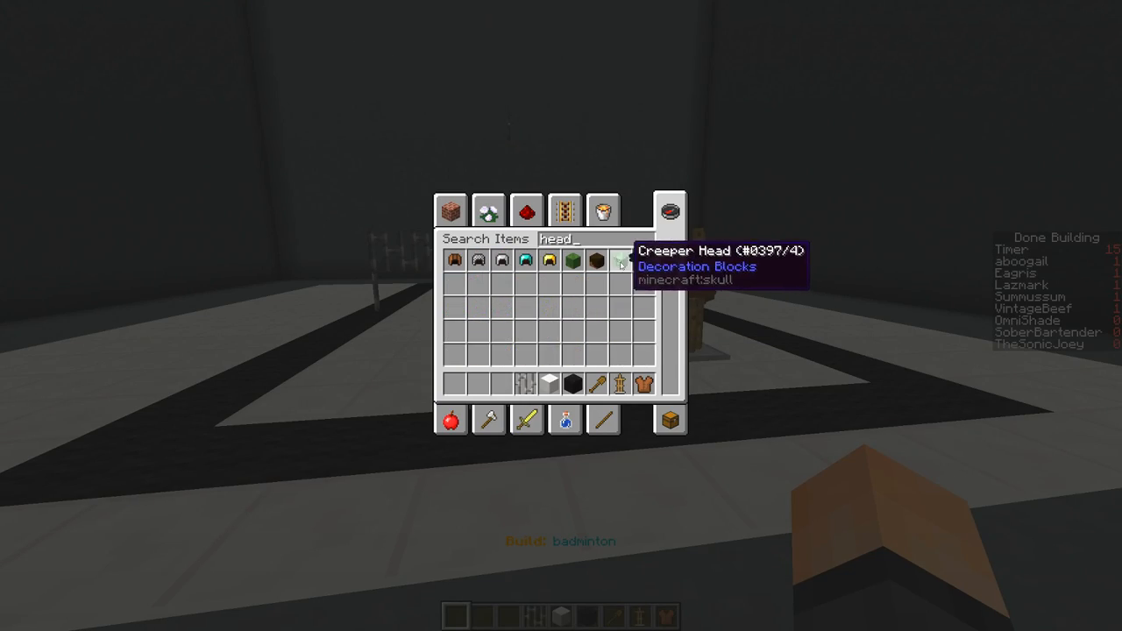
pyautogui.press('escape')
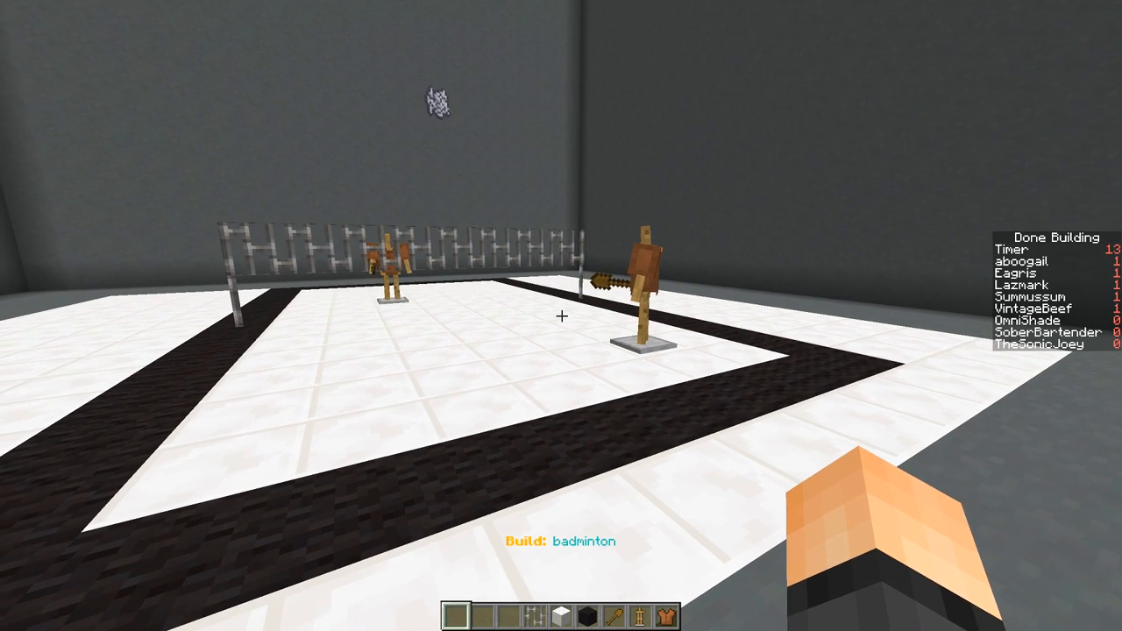
pyautogui.moveTo(561, 315)
pyautogui.write('hea')
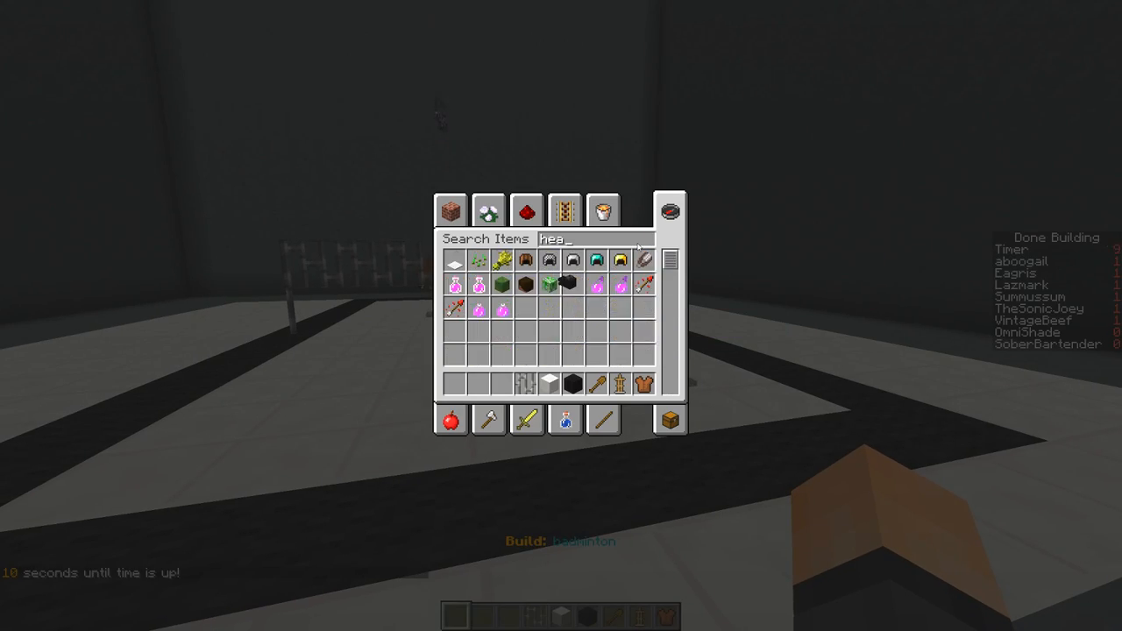
pyautogui.press('Escape')
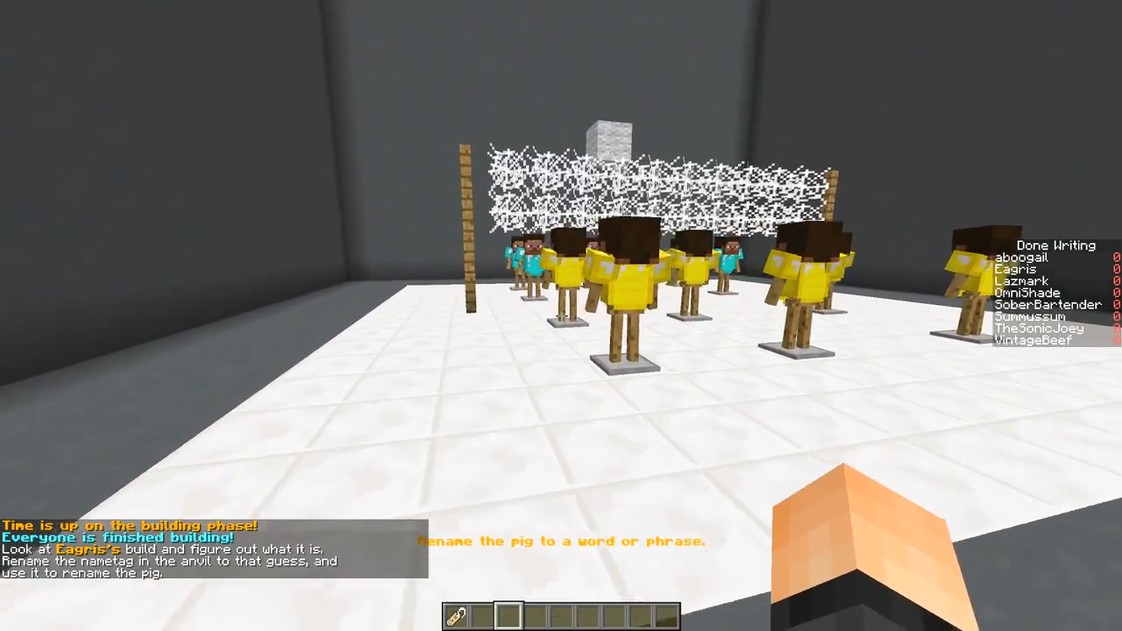
pyautogui.moveTo(561, 316)
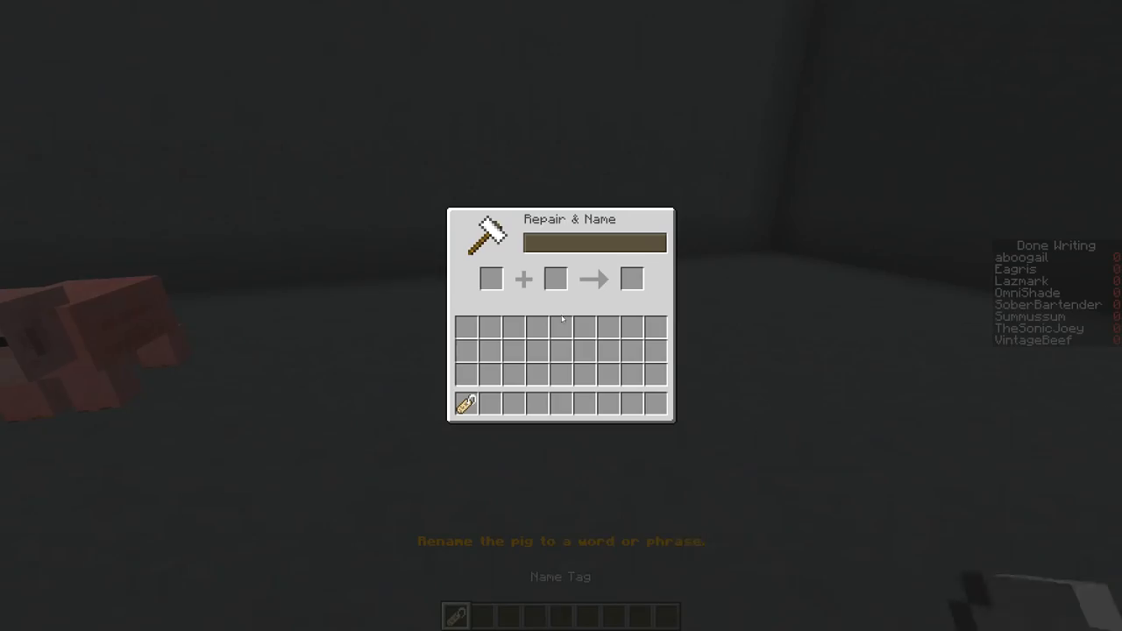
# - Rename the name tag to 'Volleyball' at the anvil as the guess
pyautogui.click(466, 402)
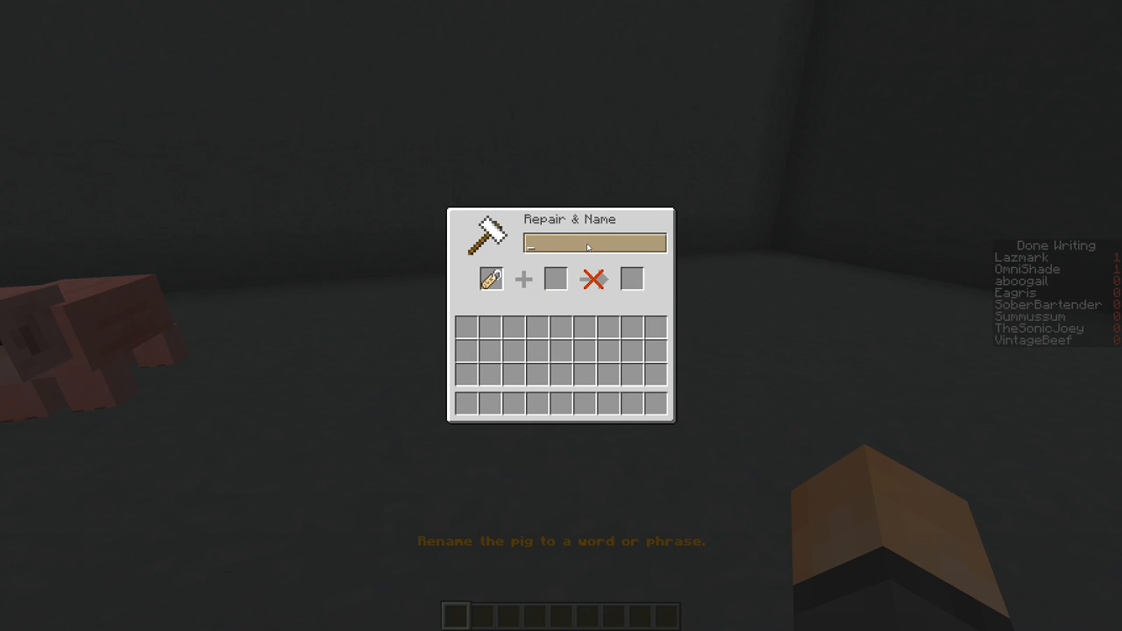
pyautogui.write('Volle')
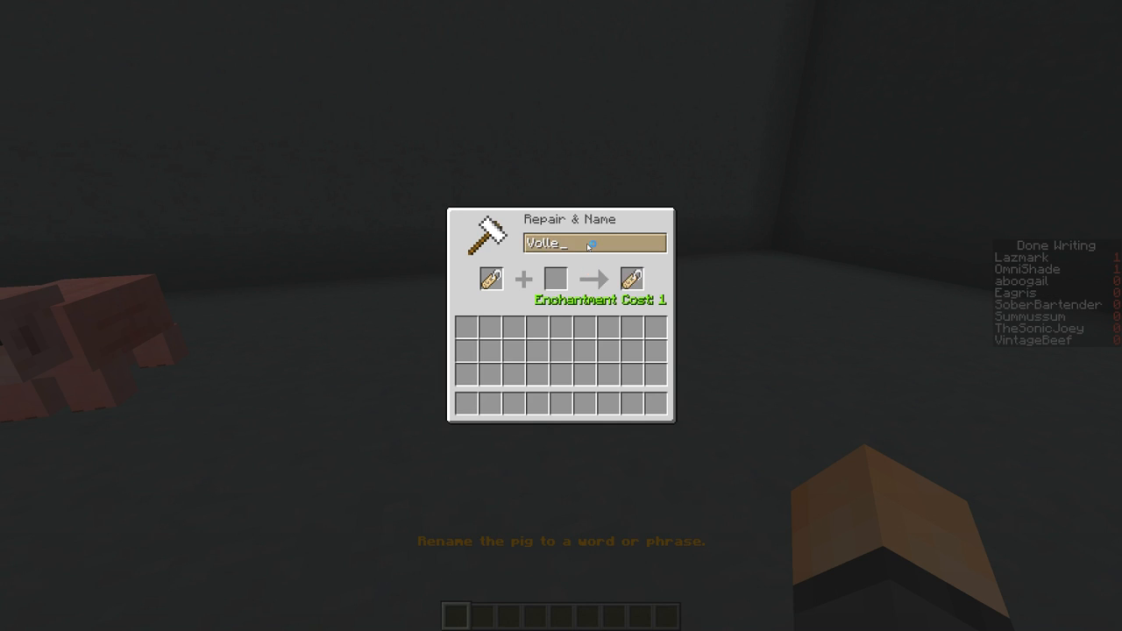
pyautogui.write('yball')
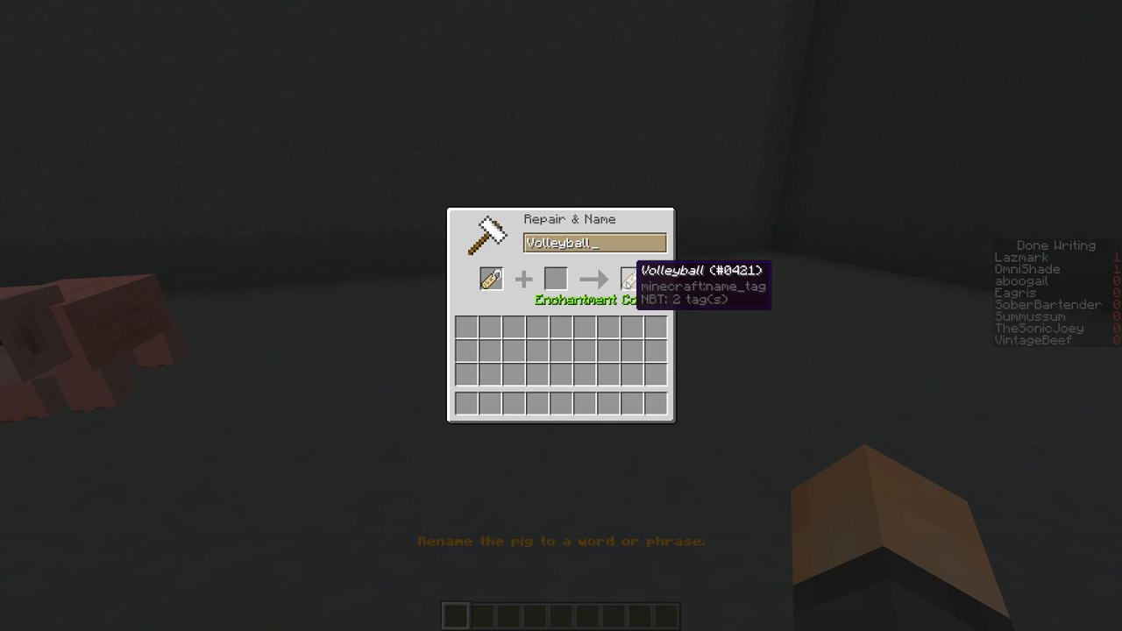
pyautogui.press('Escape')
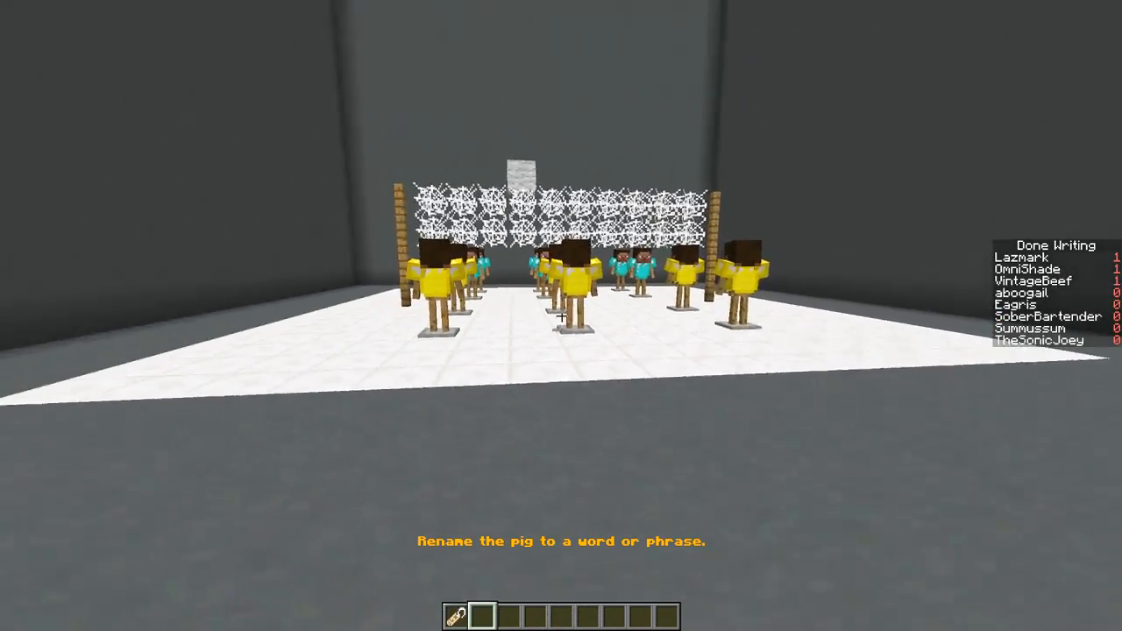
pyautogui.moveTo(561, 315)
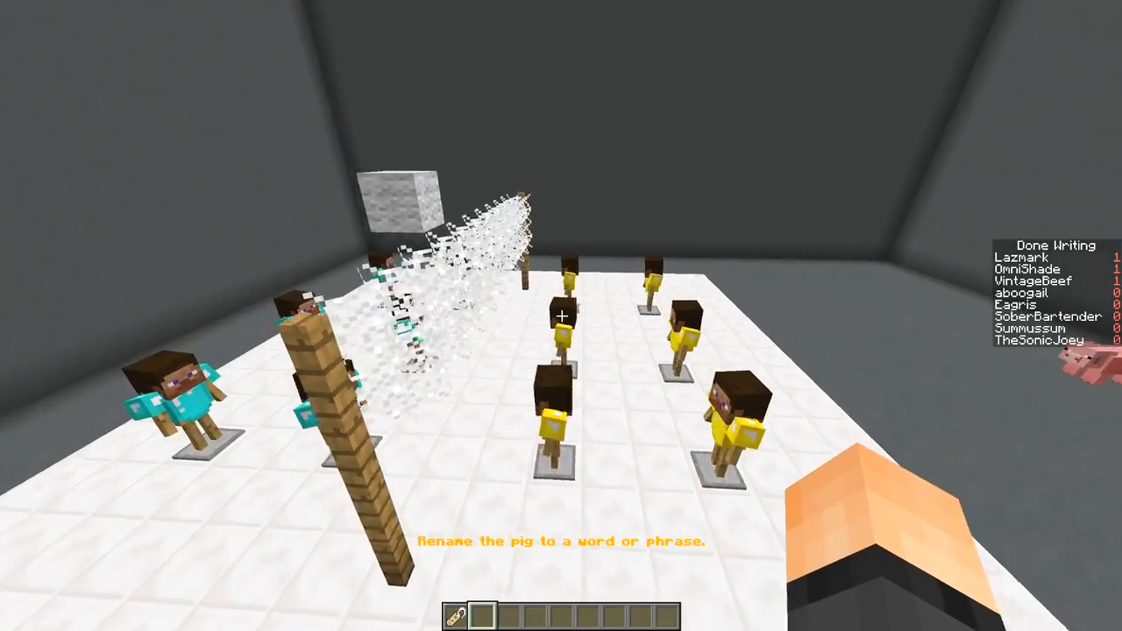
pyautogui.moveTo(561, 316)
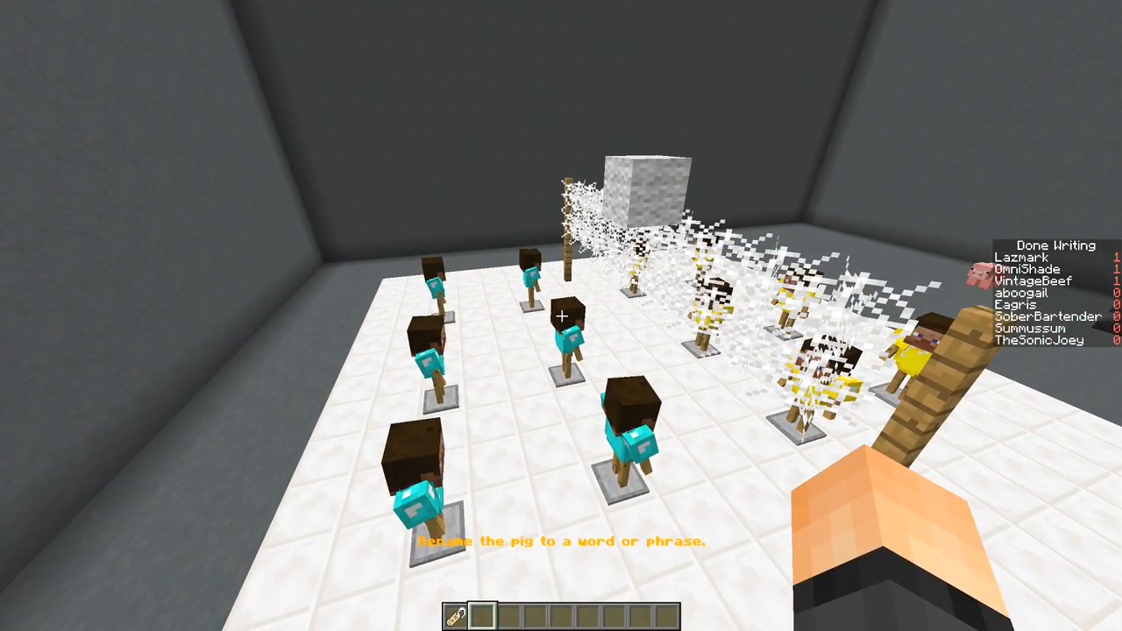
pyautogui.moveTo(561, 315)
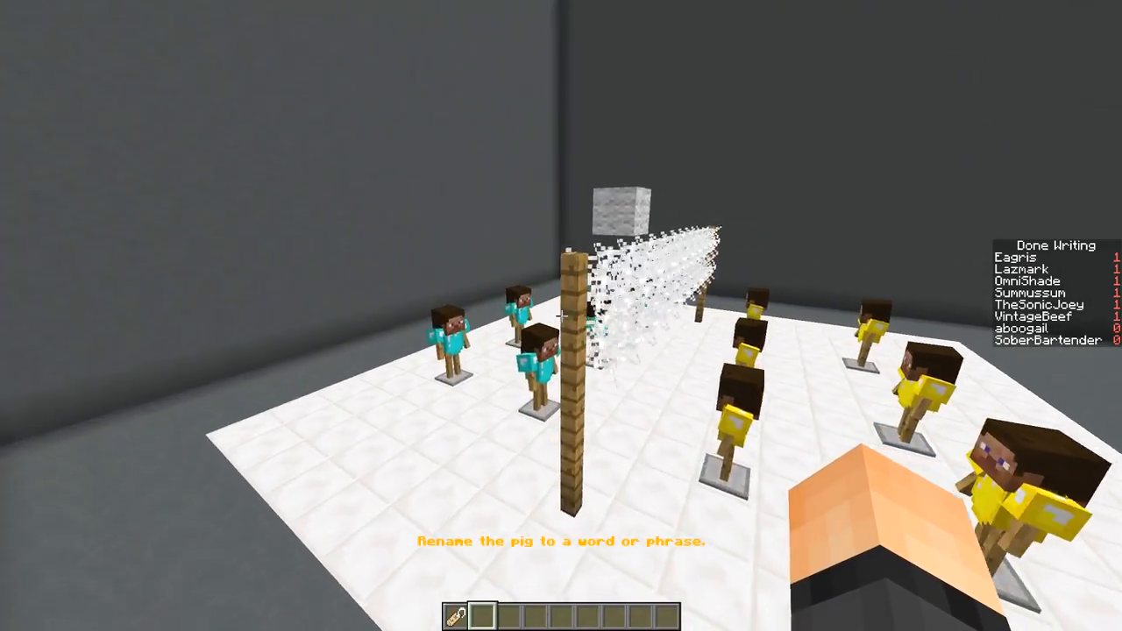
pyautogui.moveTo(561, 315)
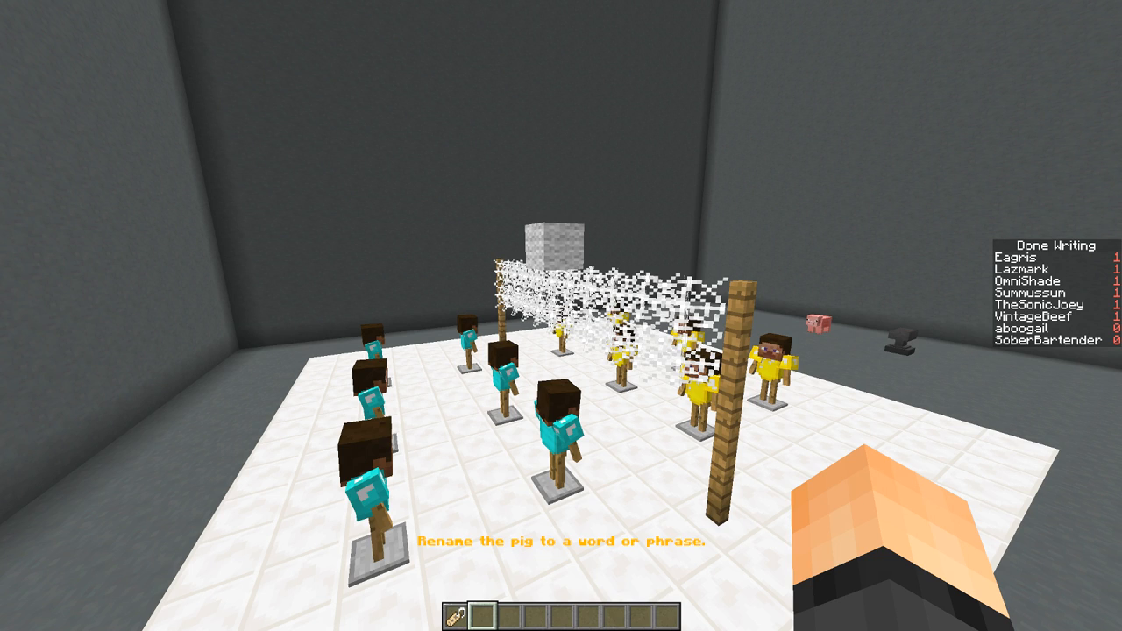
pyautogui.moveTo(561, 316)
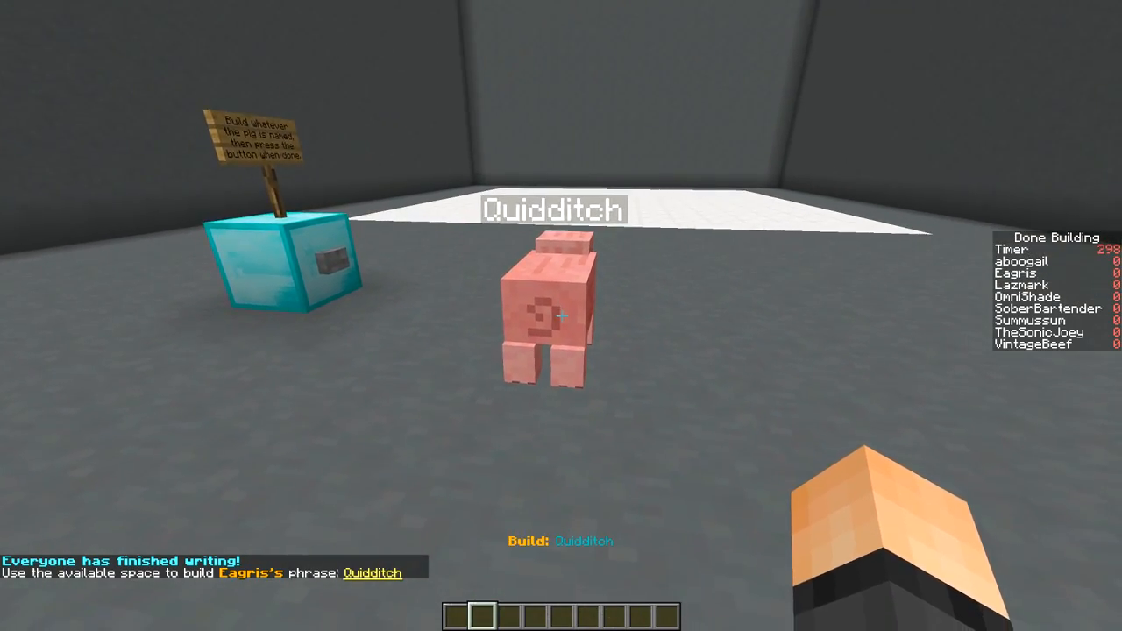
pyautogui.moveTo(561, 315)
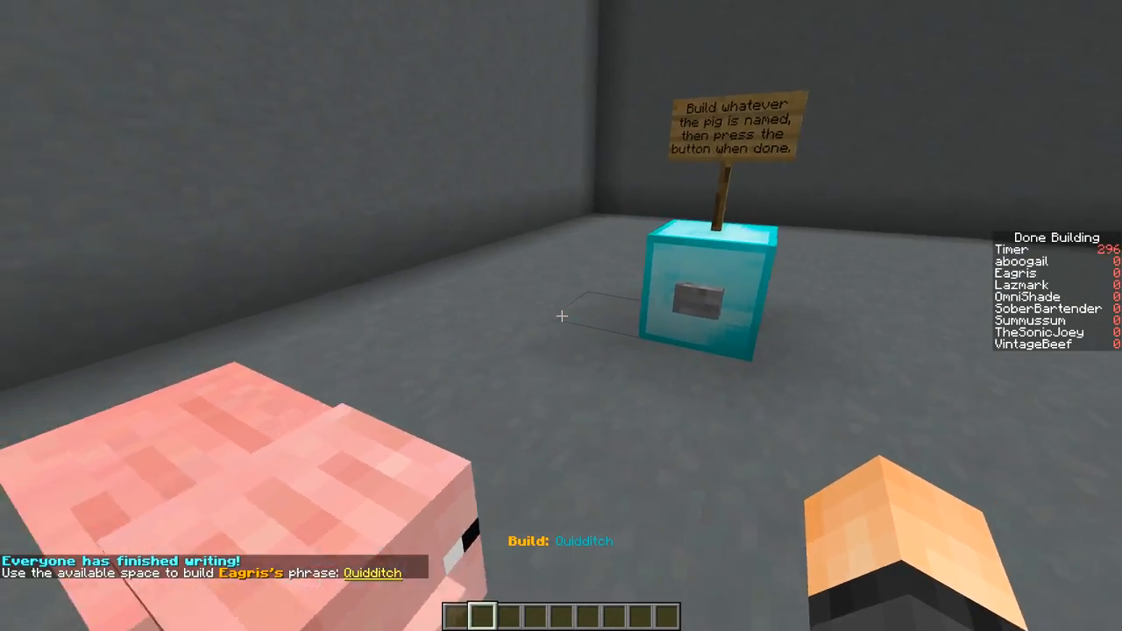
# - Search the creative inventory for 'sl' to start the Quidditch build
pyautogui.press('e')
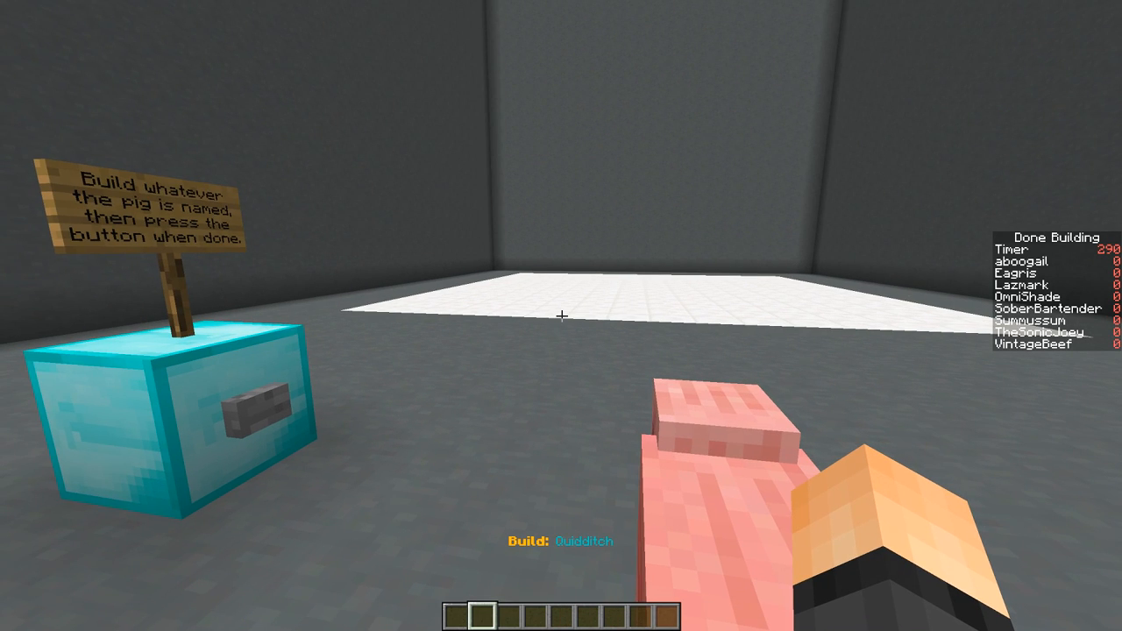
pyautogui.moveTo(561, 316)
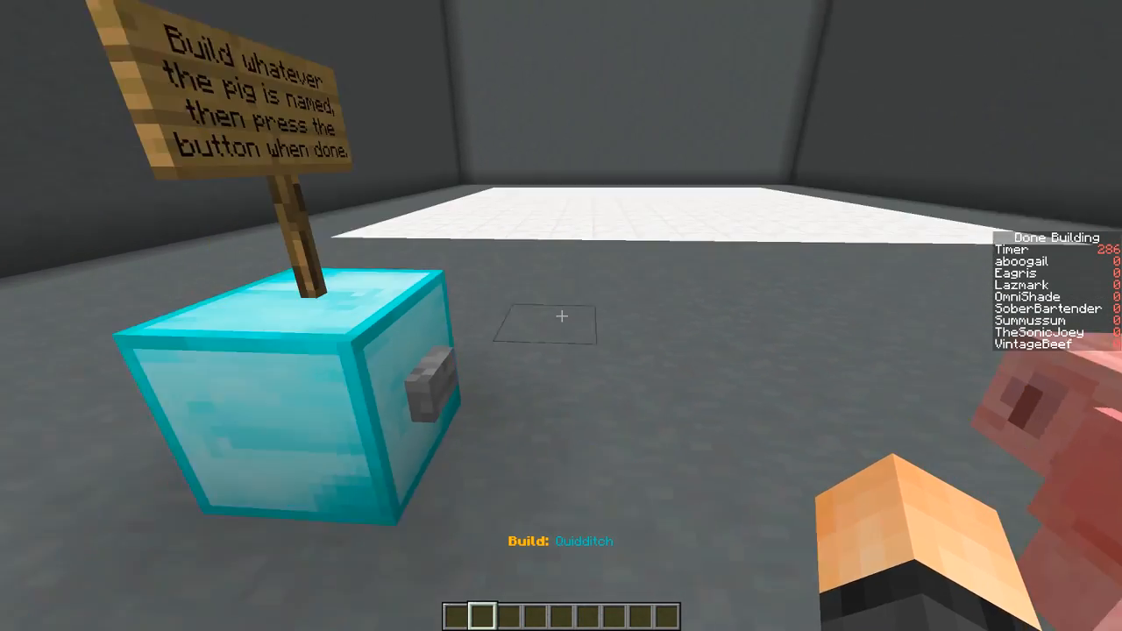
pyautogui.press('e')
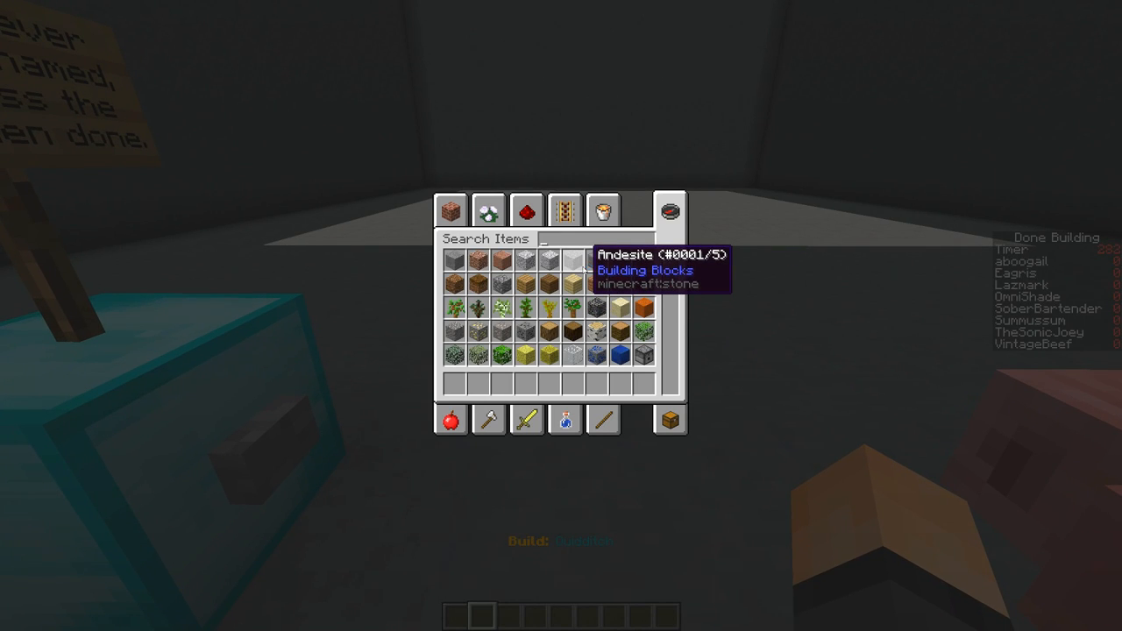
pyautogui.moveTo(578, 289)
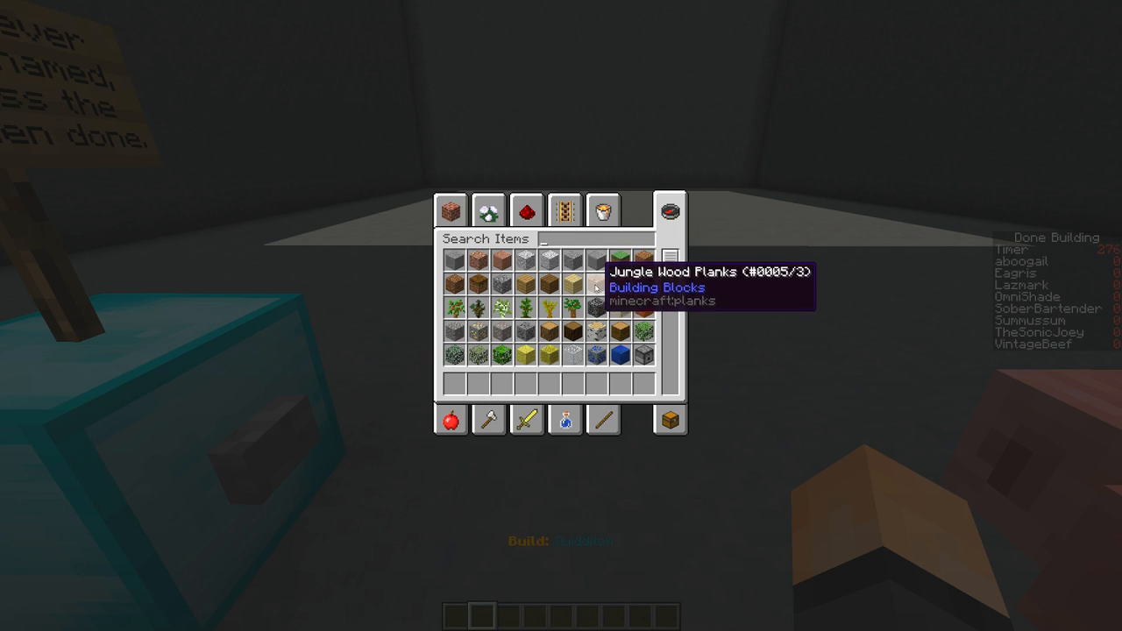
pyautogui.moveTo(603, 326)
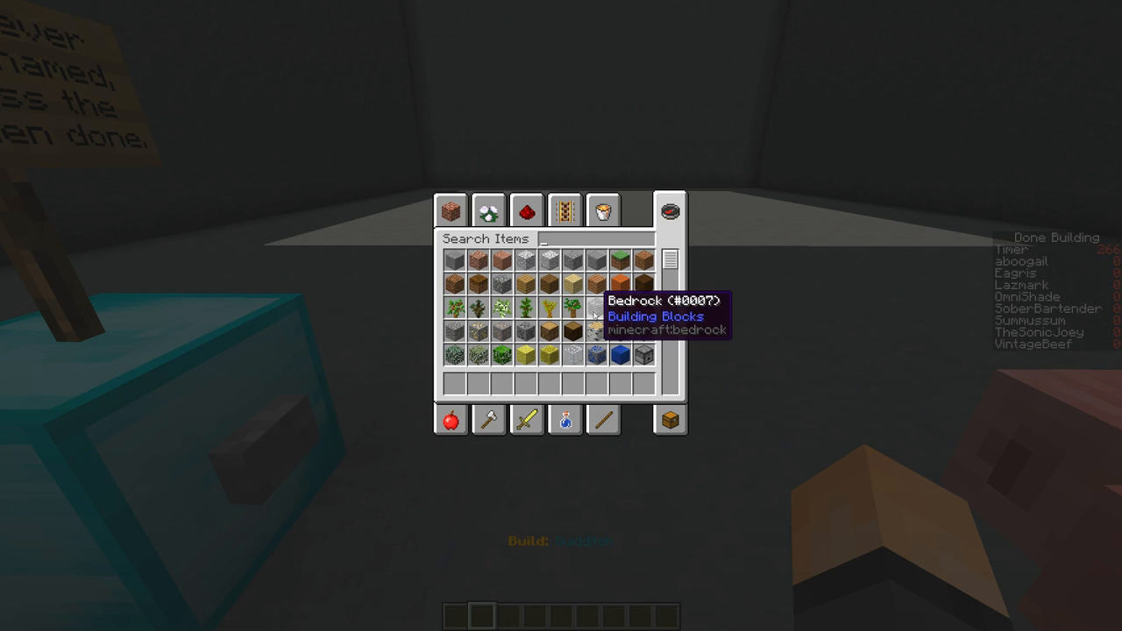
pyautogui.write('sl')
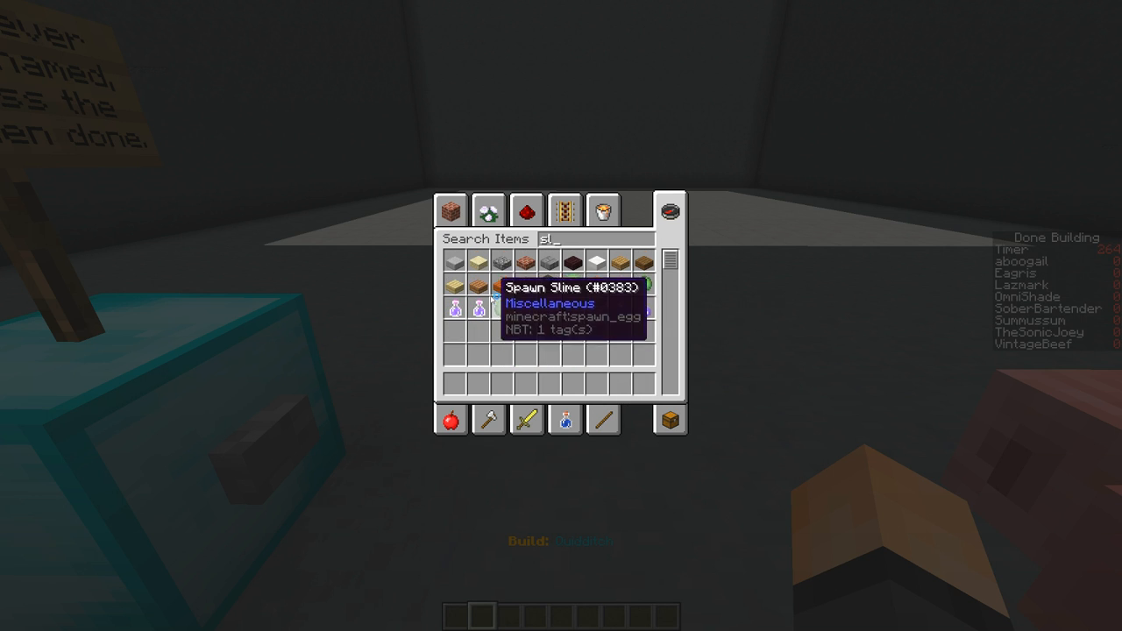
# - Place a row of oak planks on the arena floor and a floating oak slab
pyautogui.press('Escape')
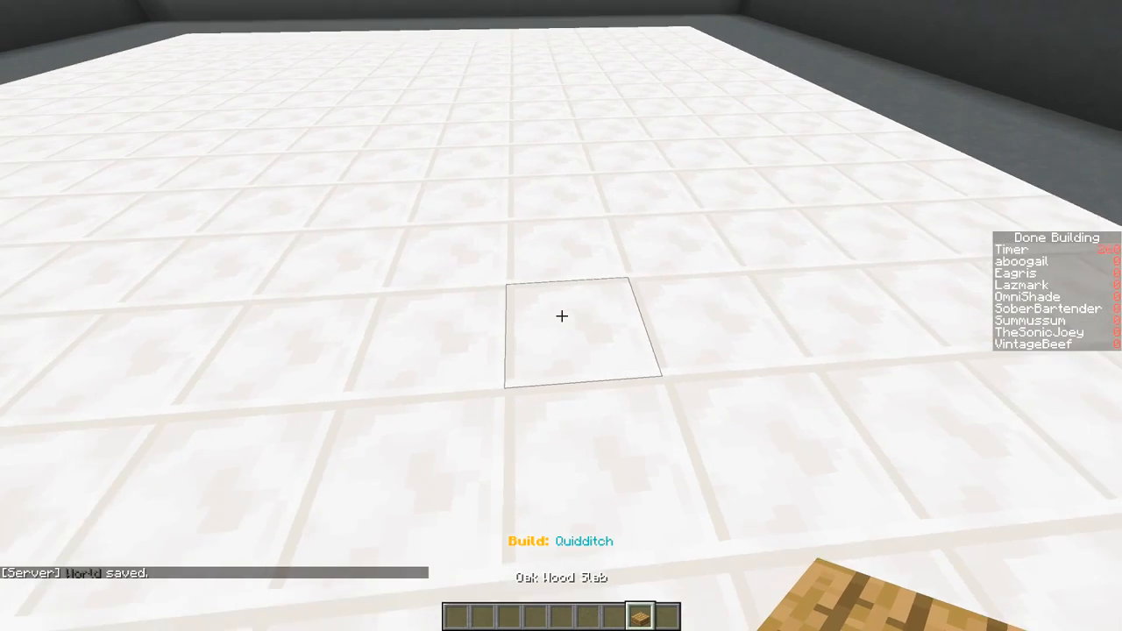
pyautogui.click(561, 315)
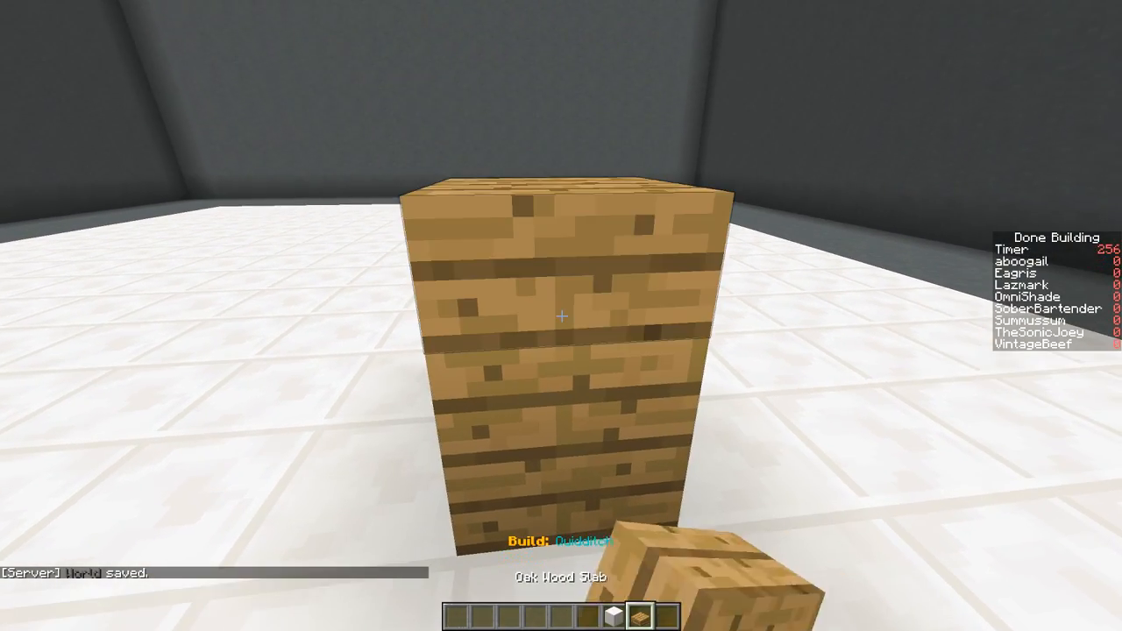
pyautogui.click(561, 316)
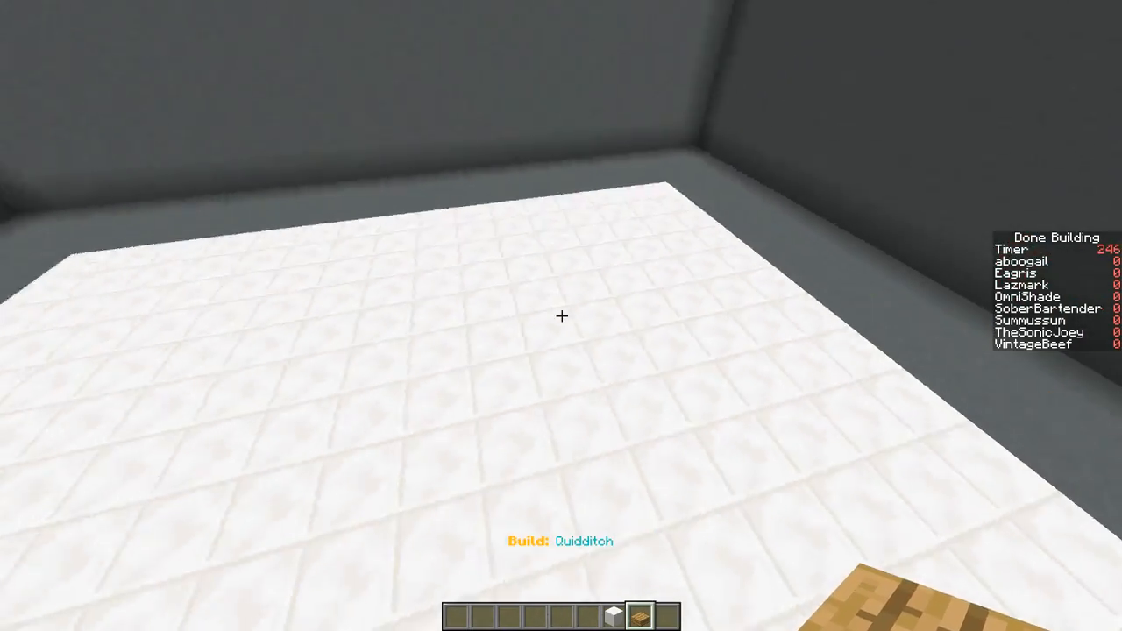
pyautogui.moveTo(561, 316)
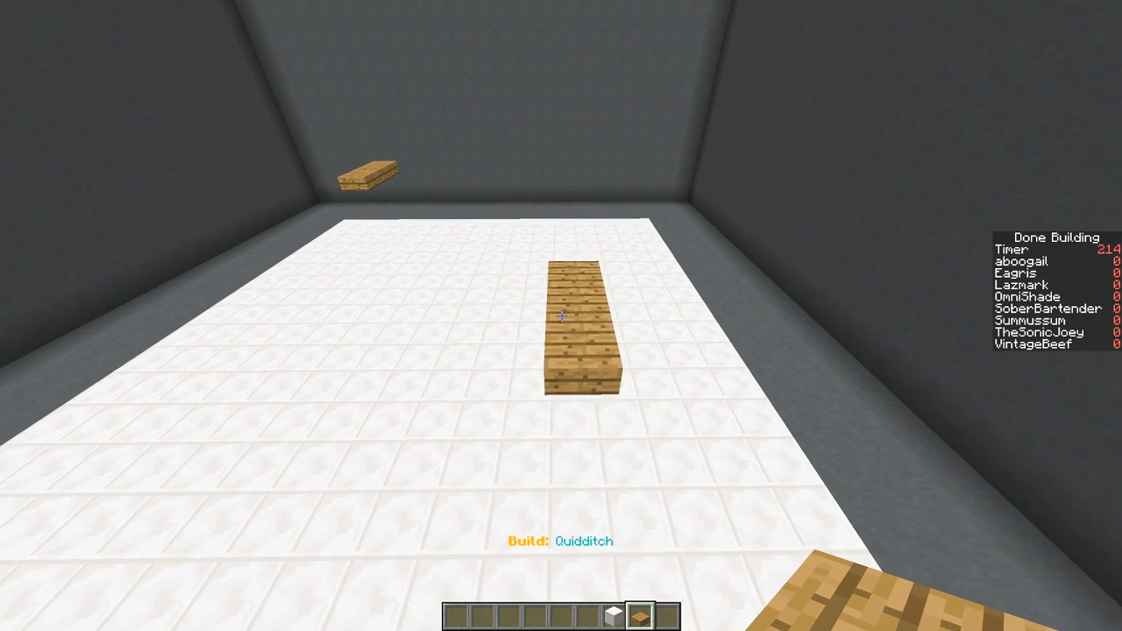
# - Search 'ill' for villager spawn eggs to spawn riders on the plank broomsticks
pyautogui.press('e')
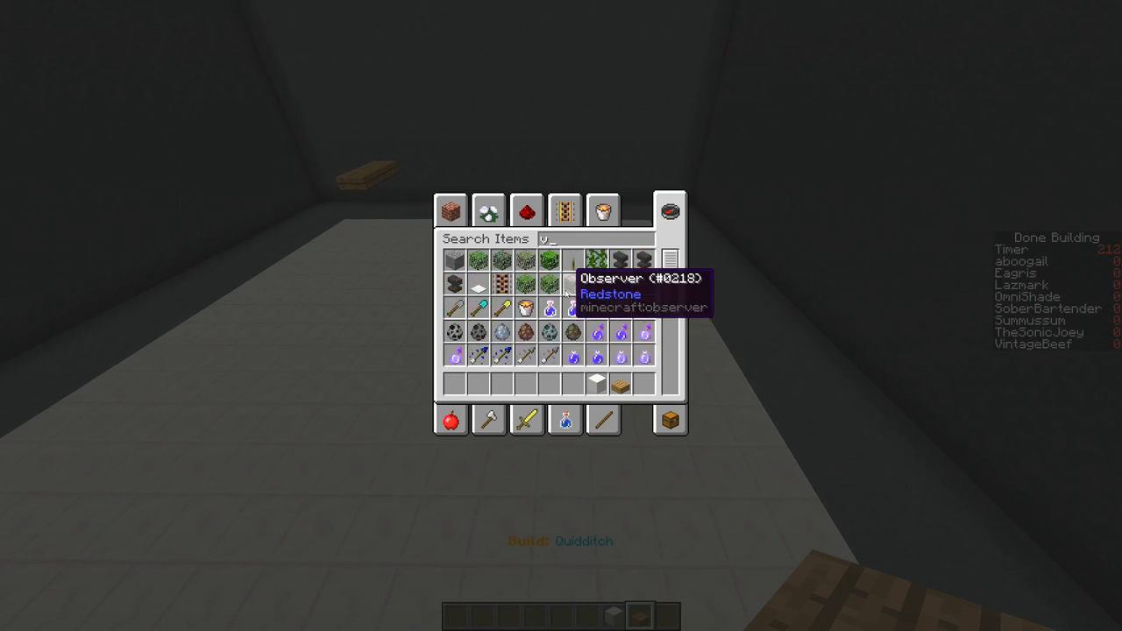
pyautogui.write('ill')
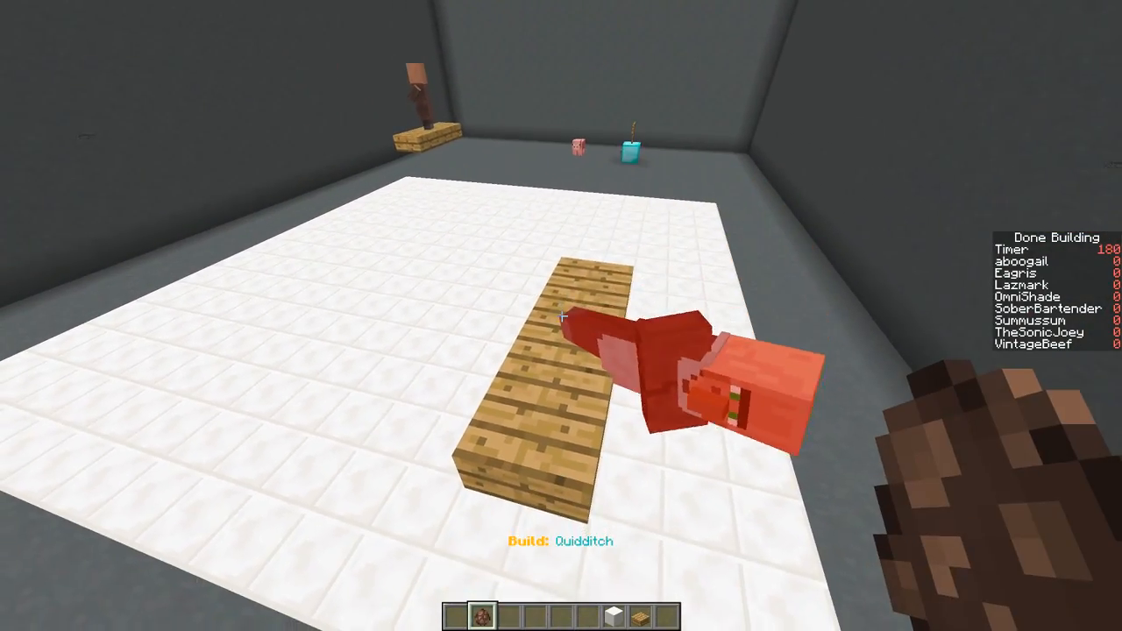
pyautogui.moveTo(561, 316)
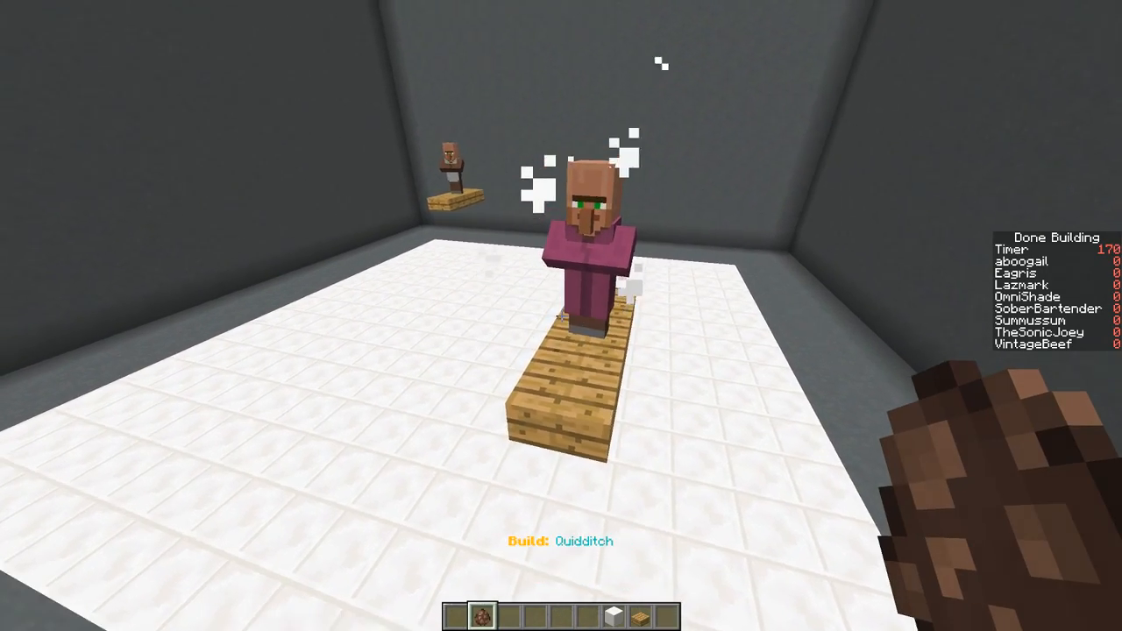
# - Search 'fen' for acacia fences and build tall hoop goalposts on poles
pyautogui.press('e')
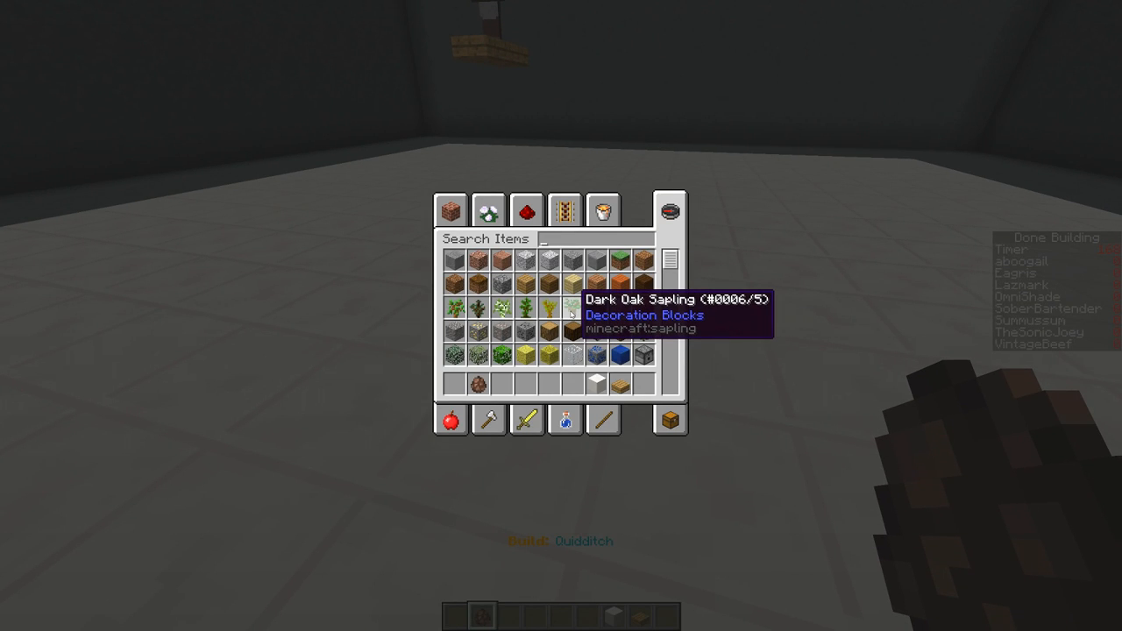
pyautogui.write('fen')
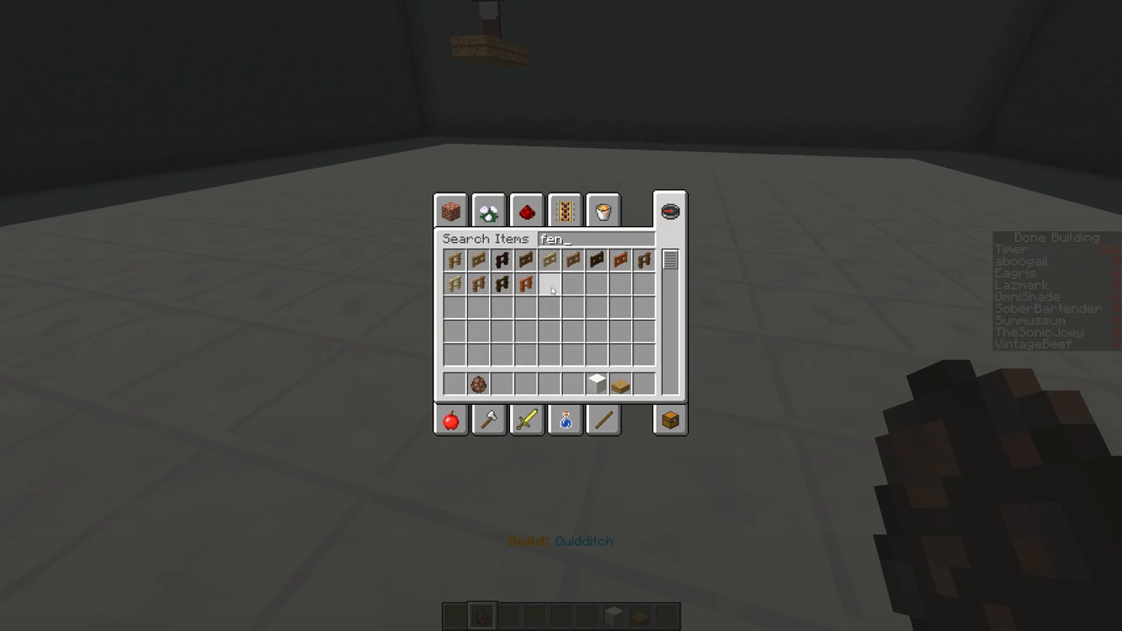
pyautogui.press('Escape')
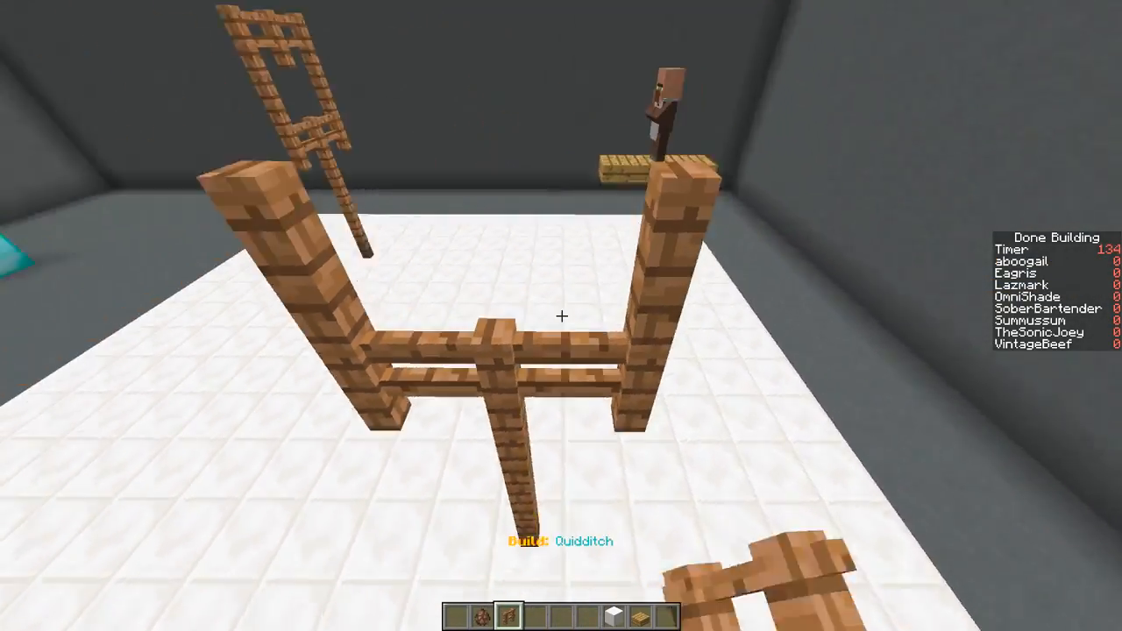
pyautogui.moveTo(561, 315)
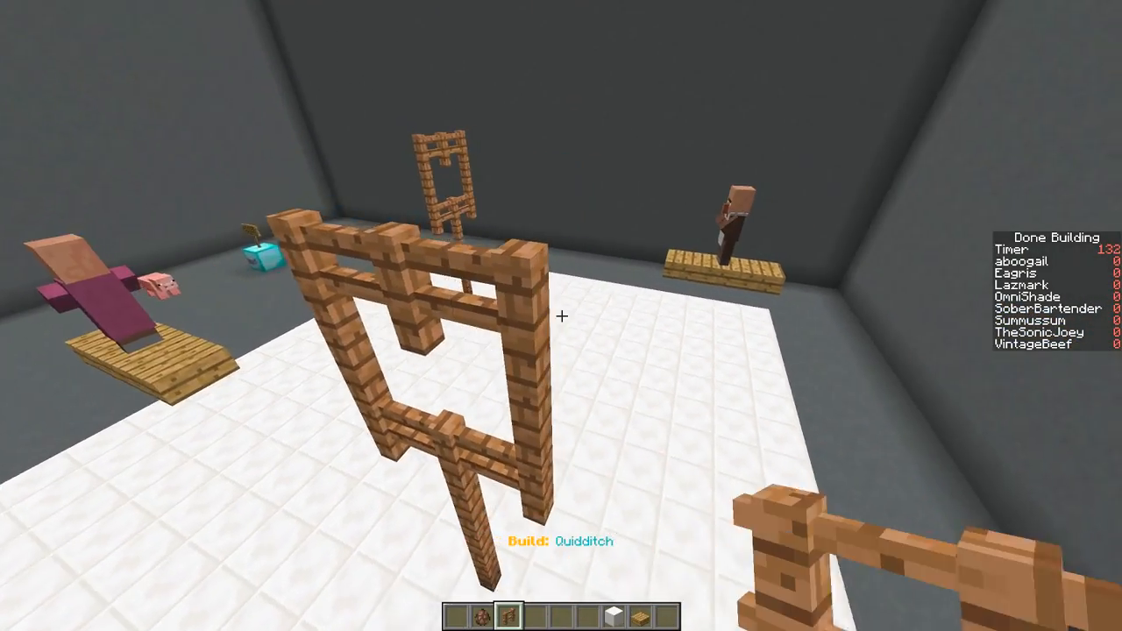
pyautogui.moveTo(561, 316)
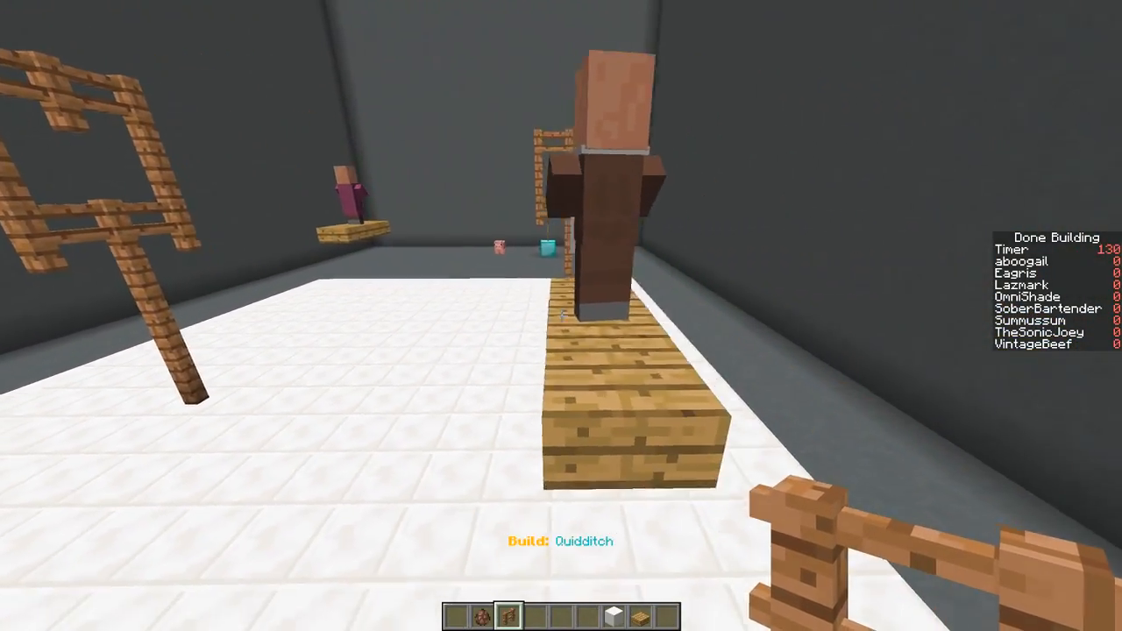
pyautogui.press('e')
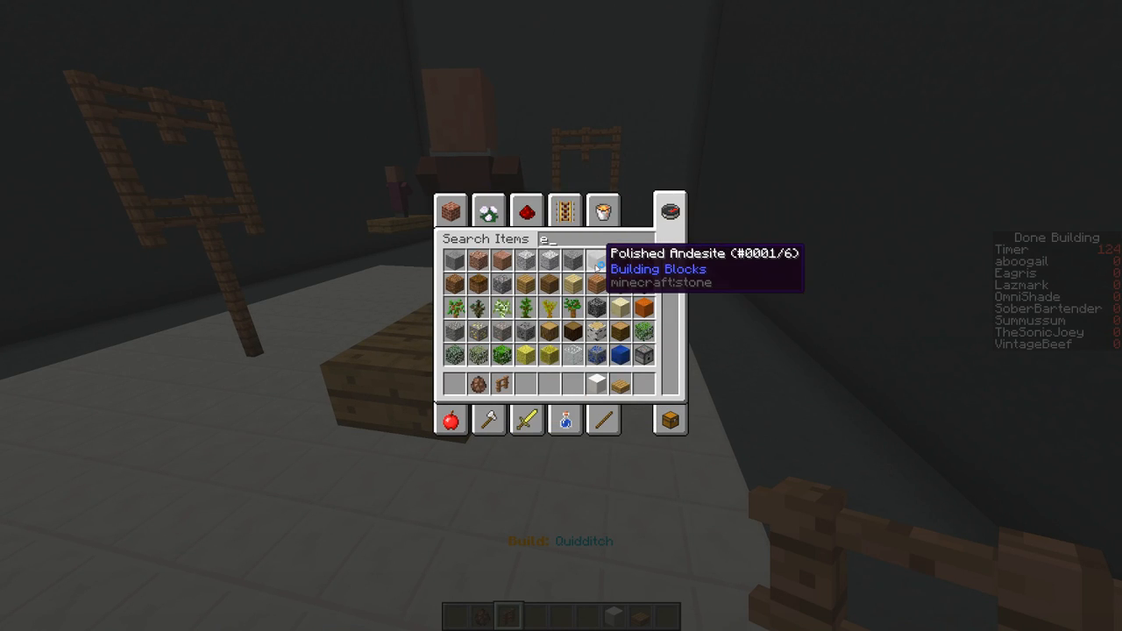
# - Search 'end' for an ender item and hang a teal ball midair among the hoops
pyautogui.press('Backspace')
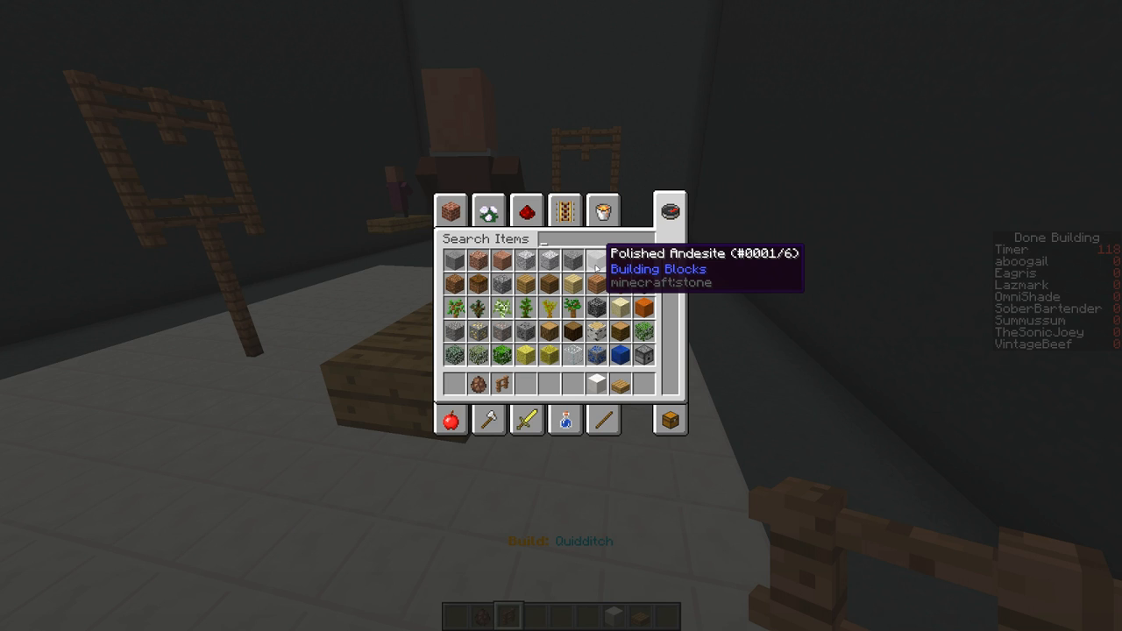
pyautogui.write('end')
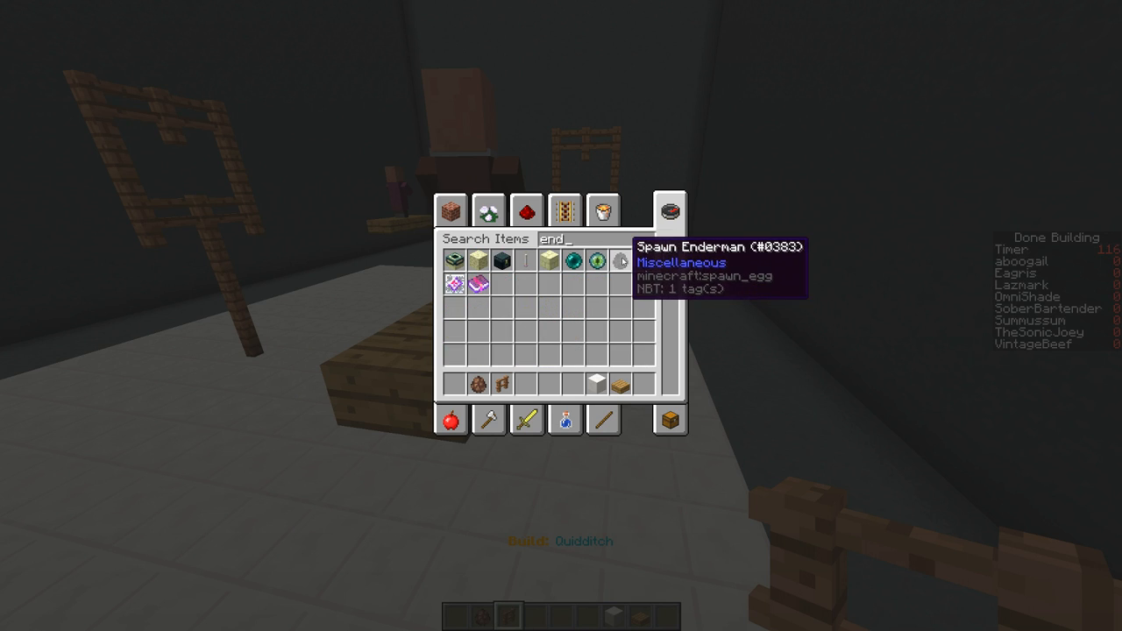
pyautogui.press('Escape')
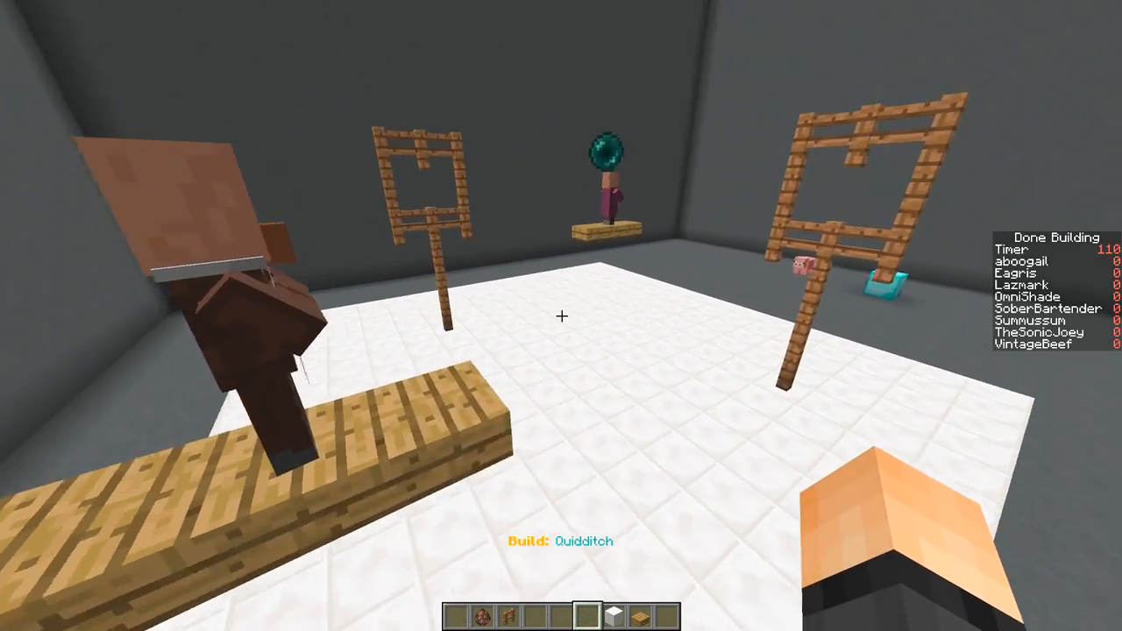
pyautogui.moveTo(561, 315)
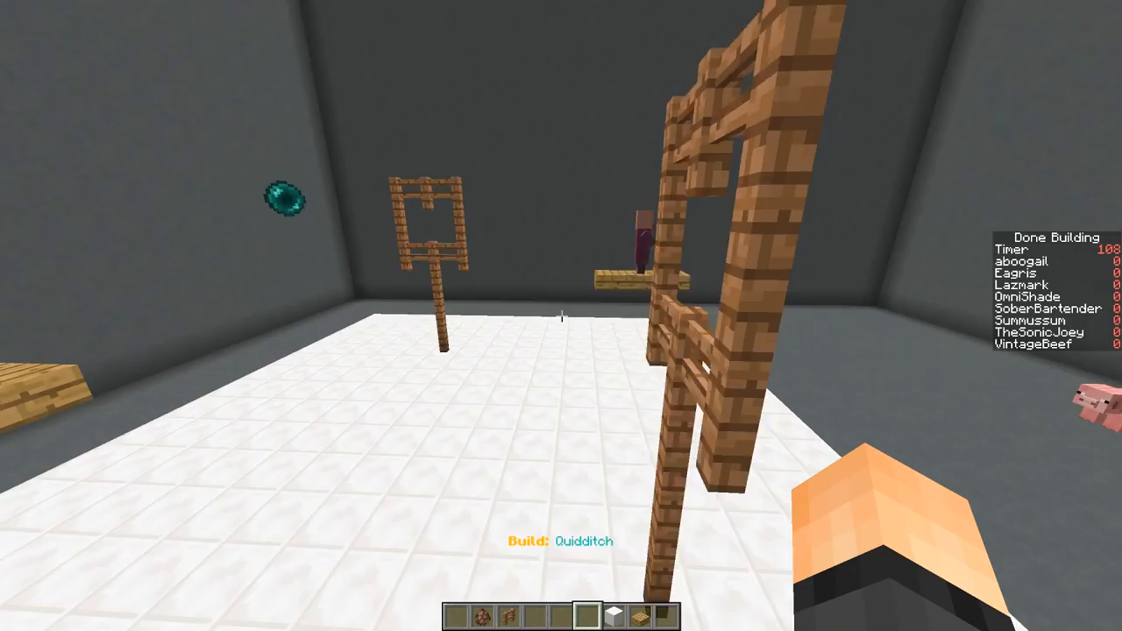
pyautogui.moveTo(561, 316)
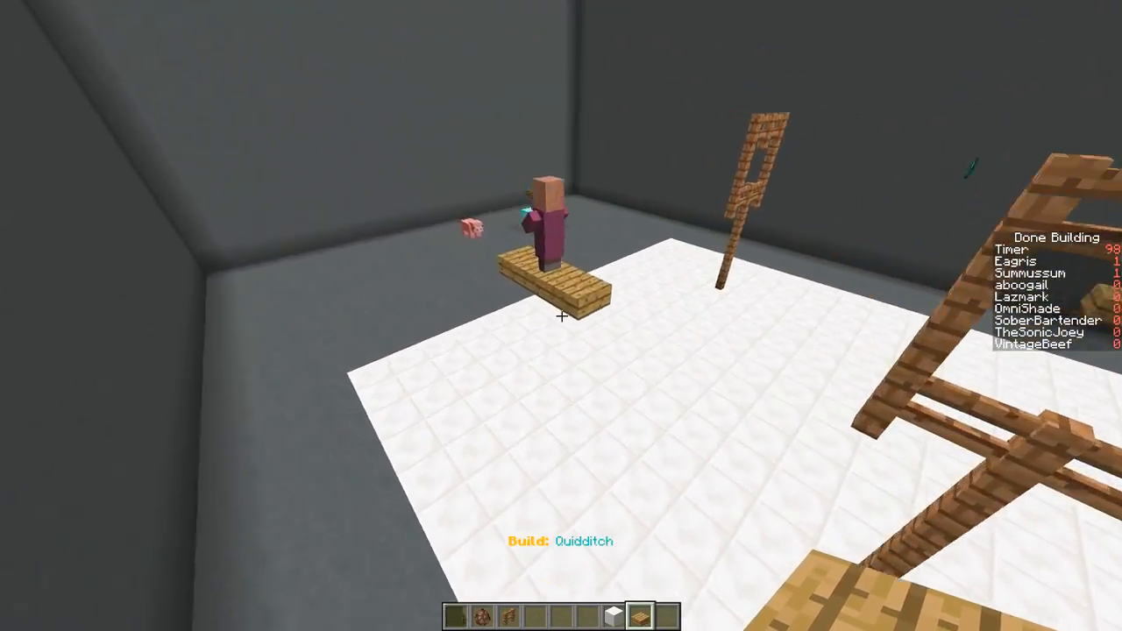
pyautogui.moveTo(561, 316)
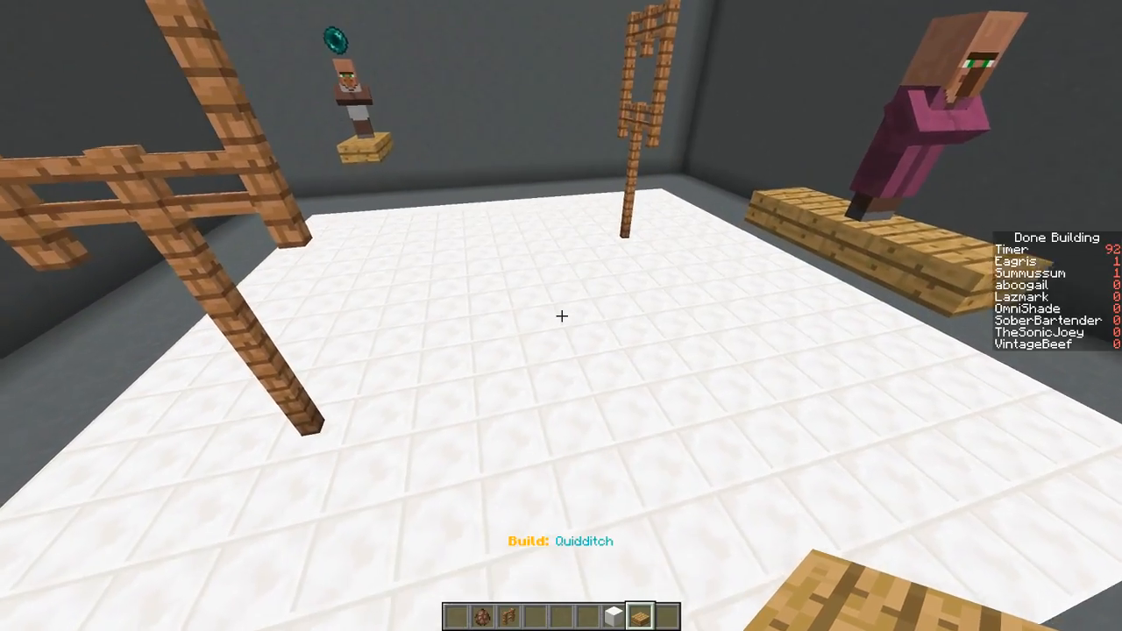
pyautogui.moveTo(561, 315)
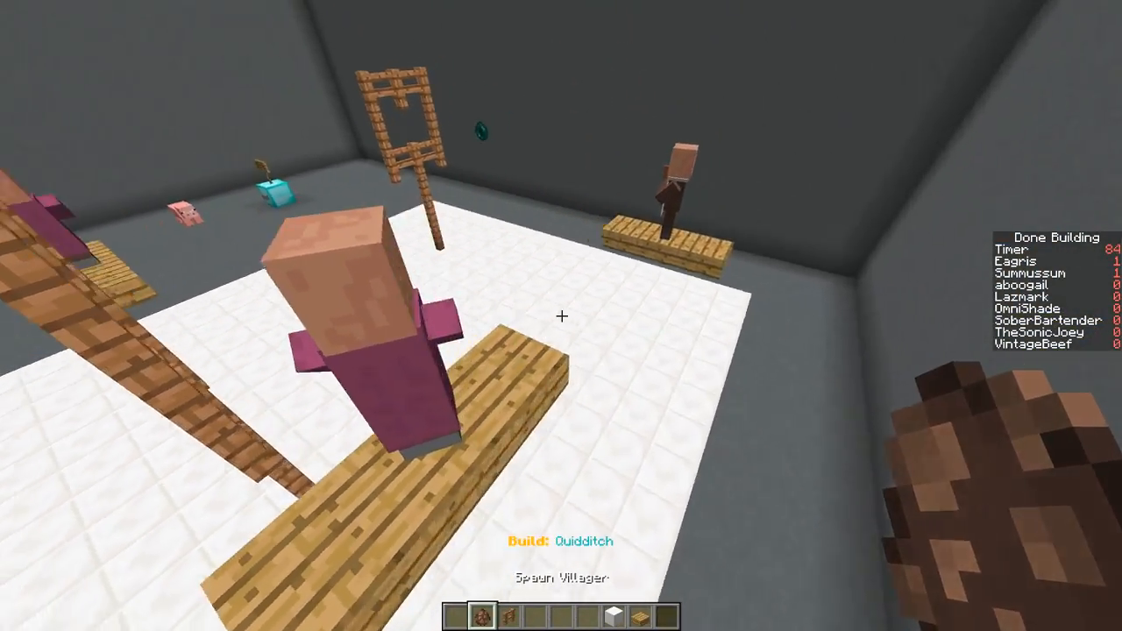
pyautogui.moveTo(561, 316)
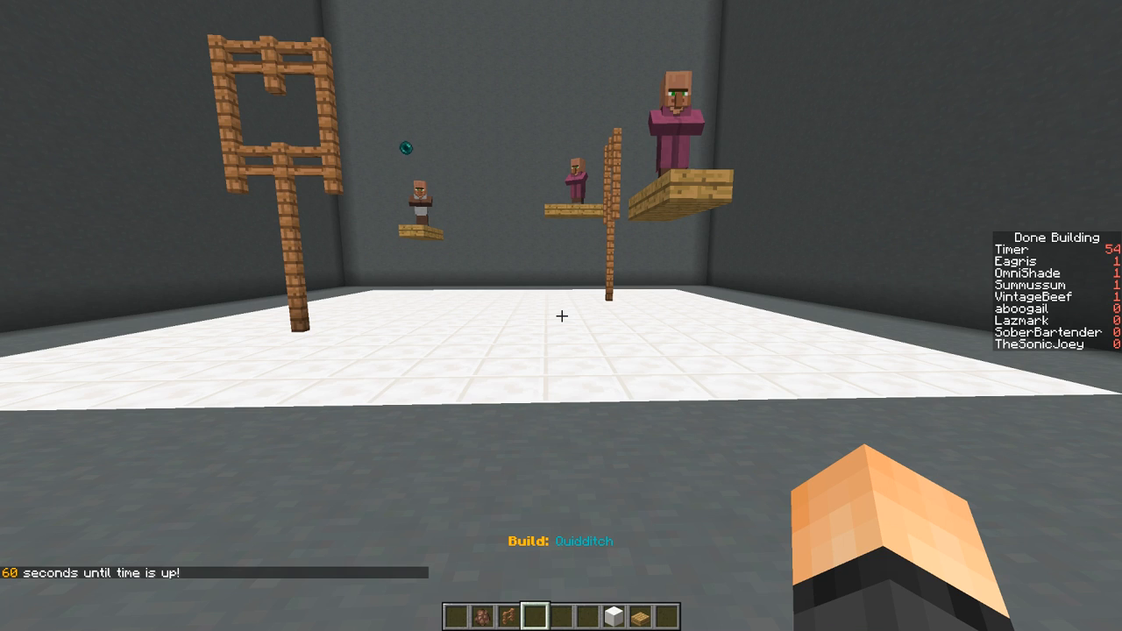
pyautogui.moveTo(561, 316)
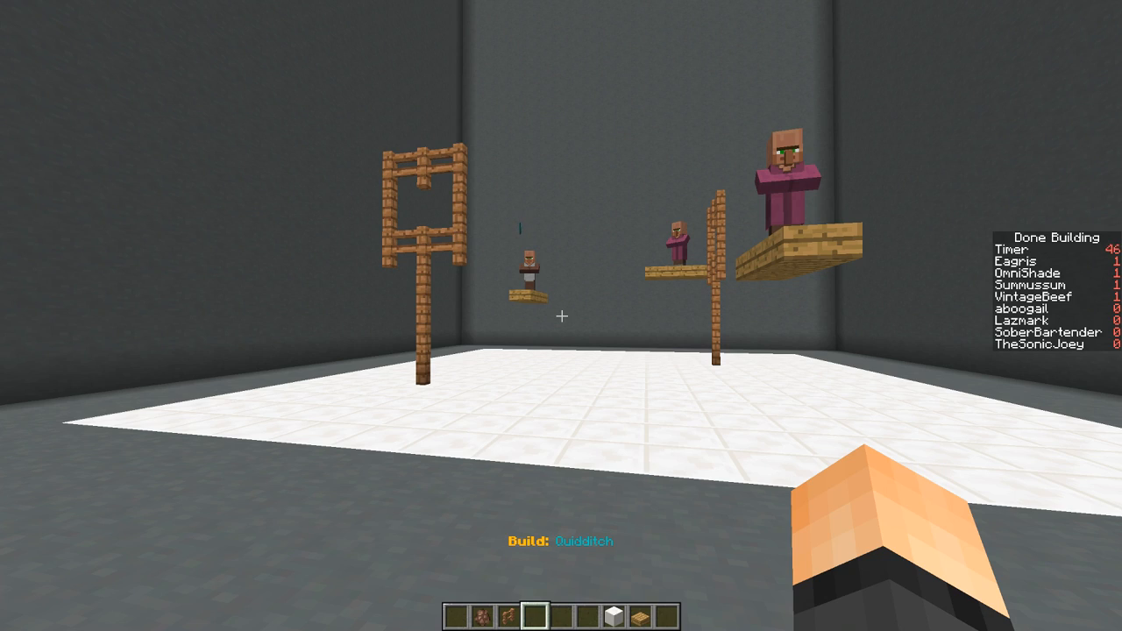
pyautogui.moveTo(561, 316)
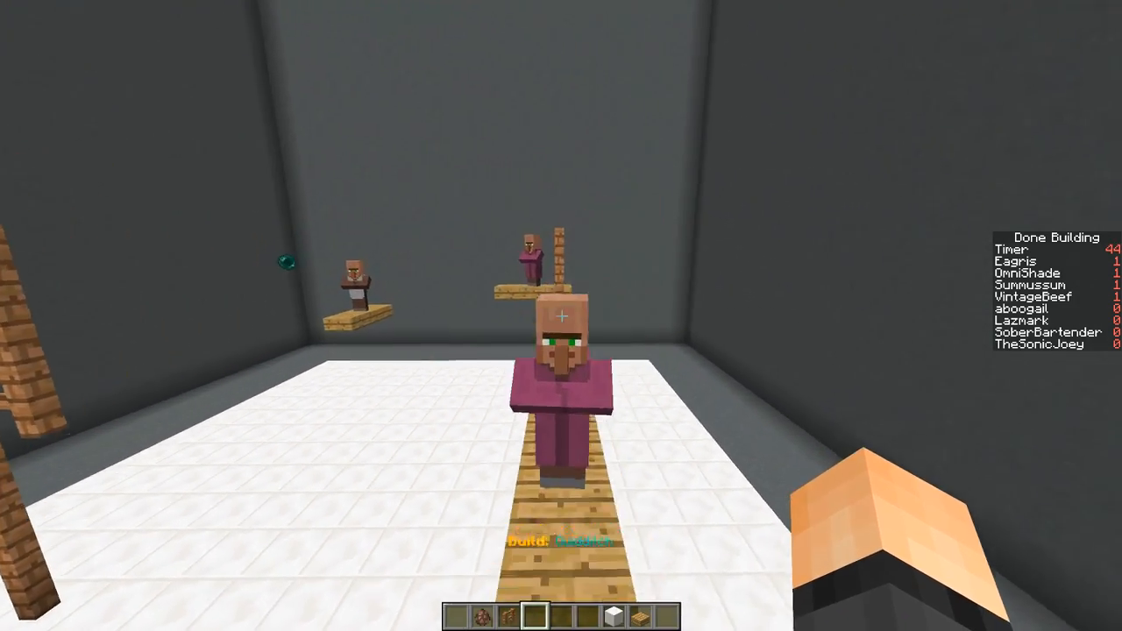
pyautogui.moveTo(561, 316)
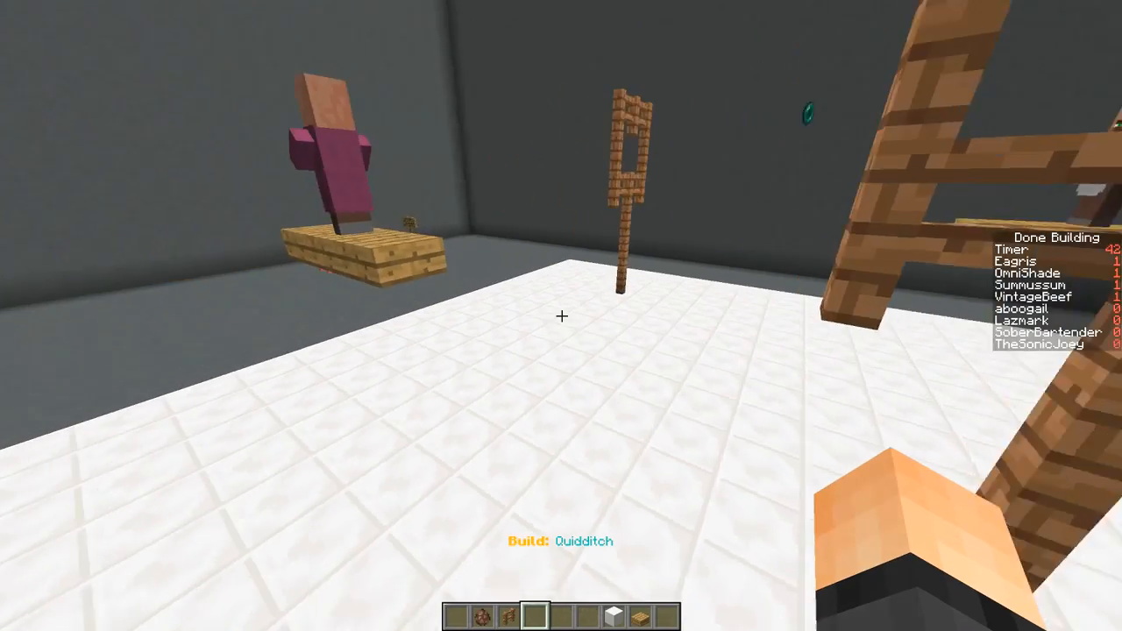
pyautogui.moveTo(561, 315)
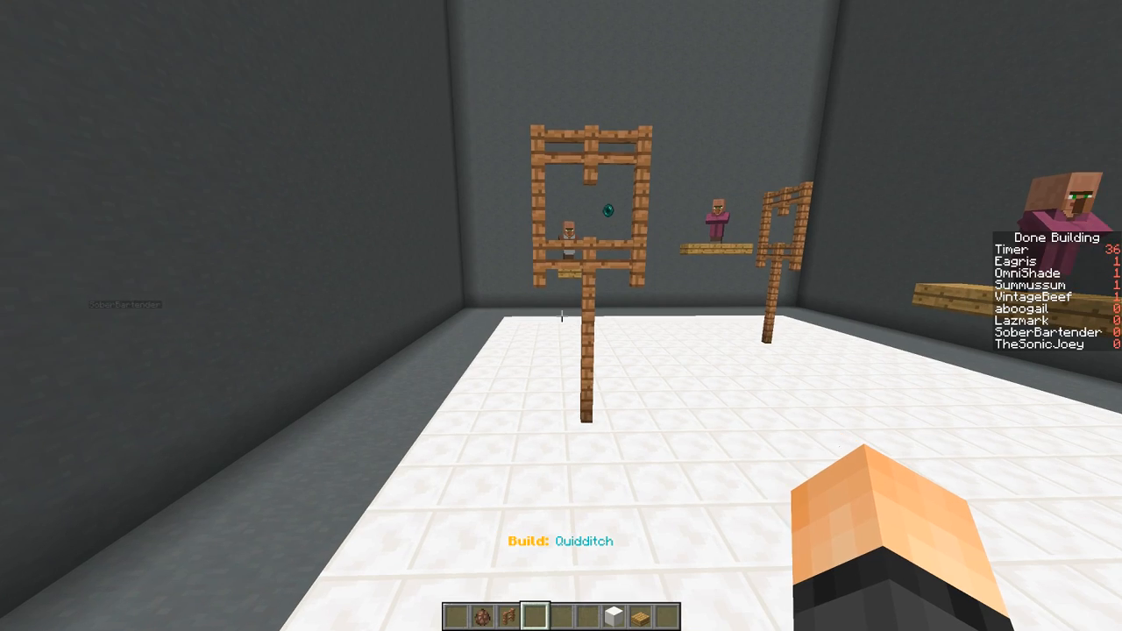
pyautogui.moveTo(561, 315)
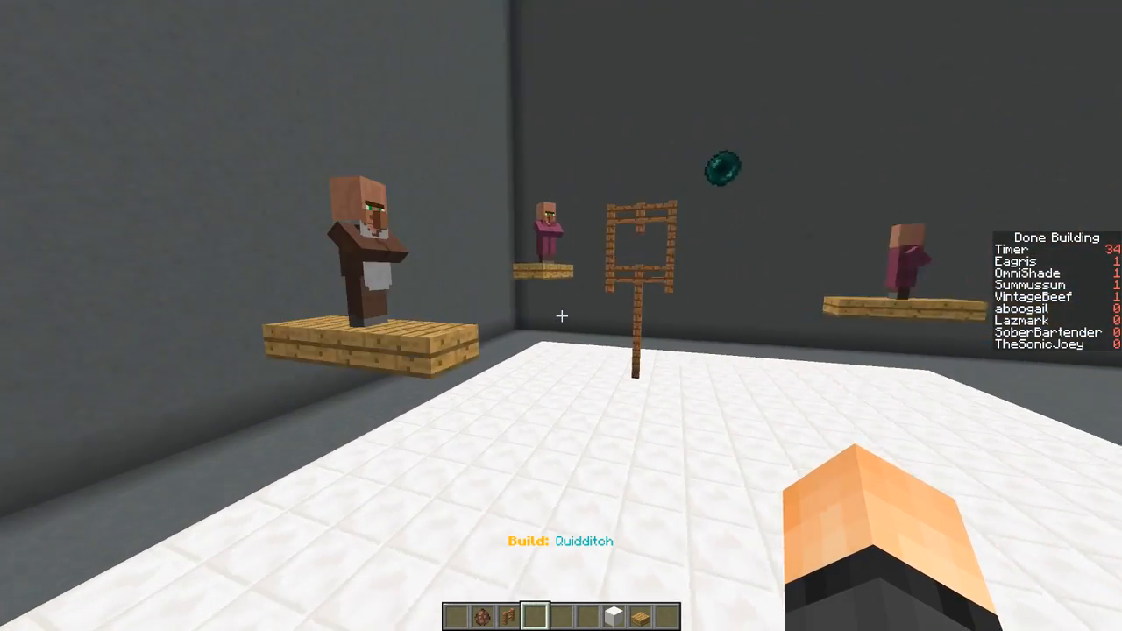
pyautogui.moveTo(561, 315)
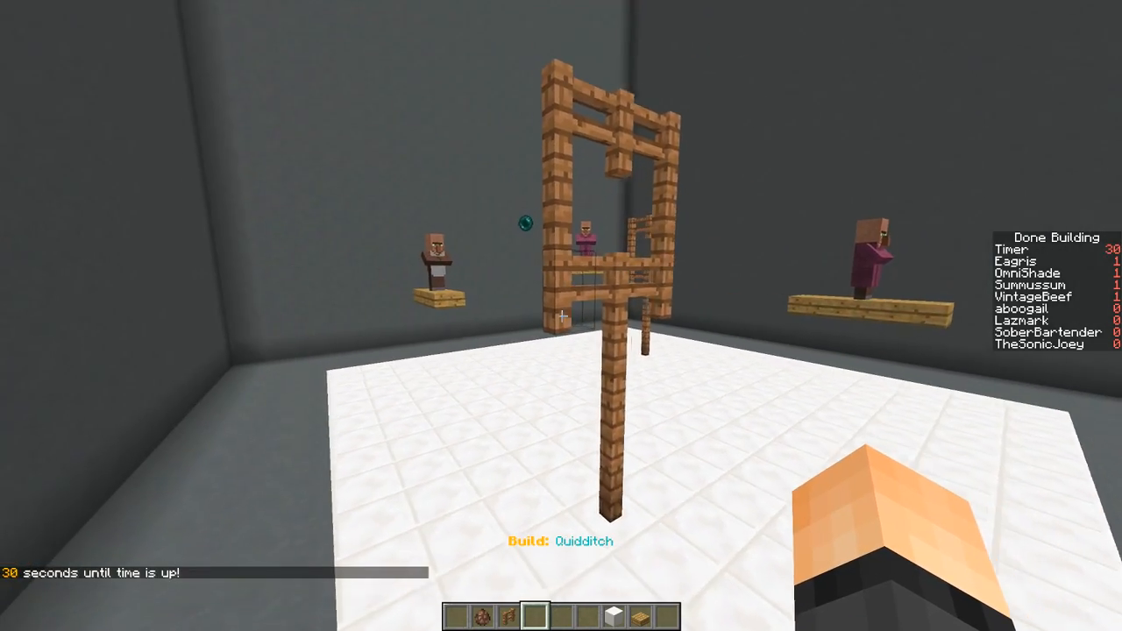
# - Search 'pea' and take an ender pearl for the triple-ring fence goal
pyautogui.press('e')
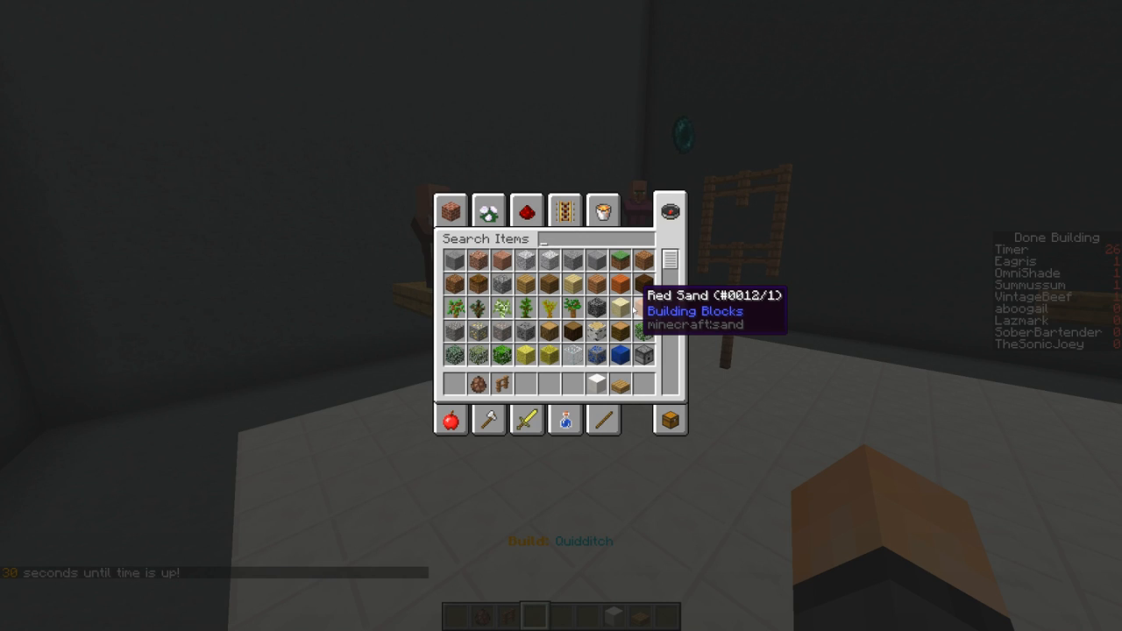
pyautogui.write('pea')
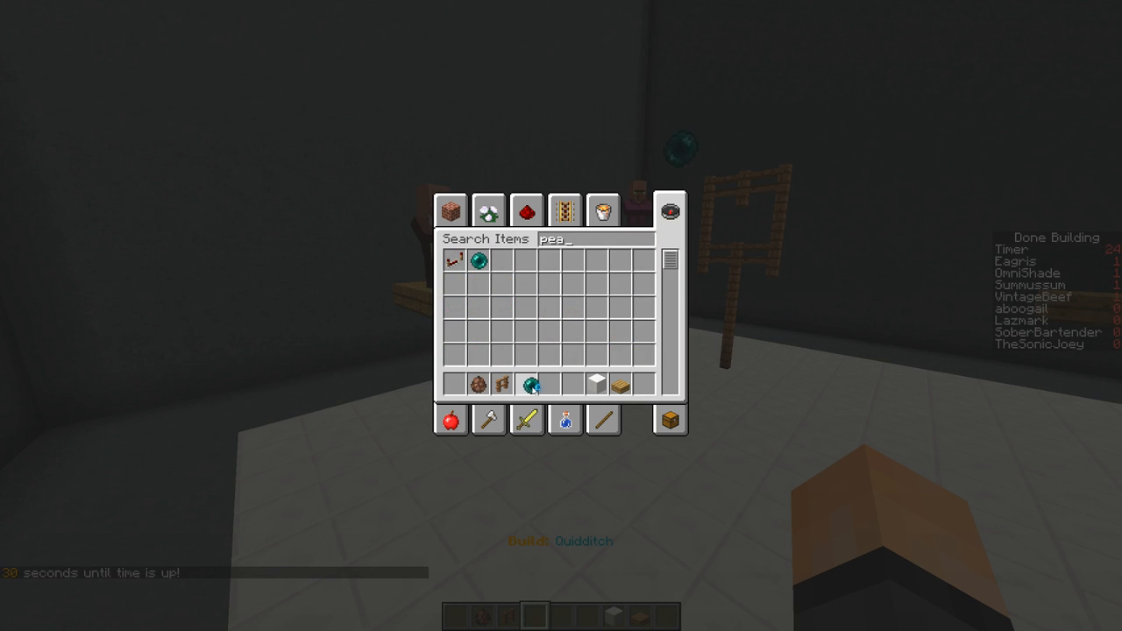
pyautogui.press('Escape')
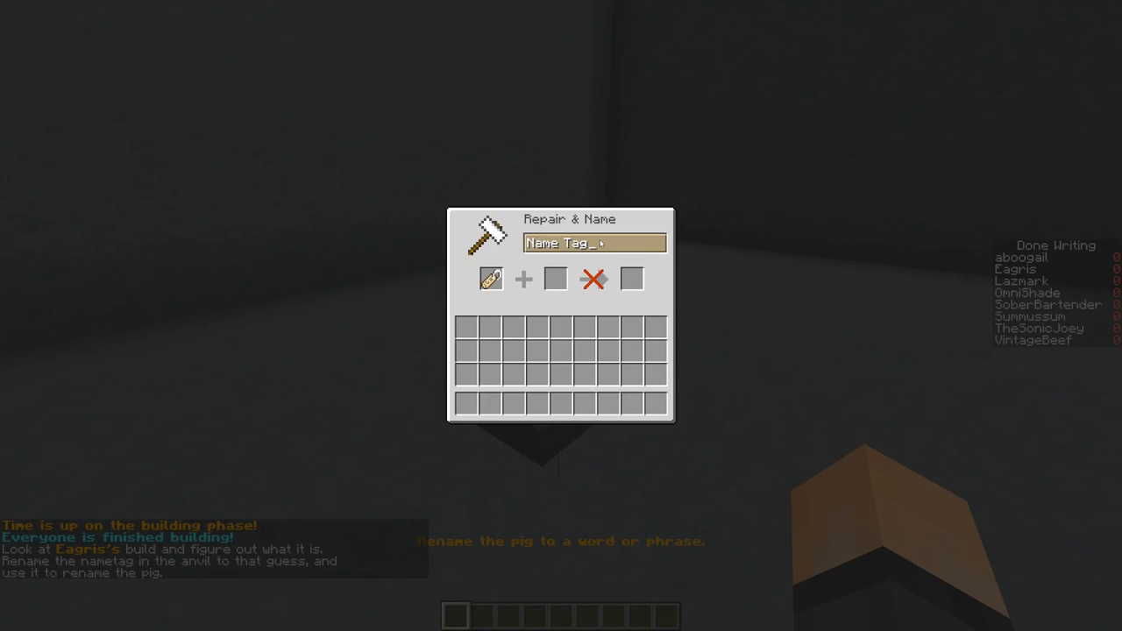
# - Enter the guess 'Basketball' for the hoop-and-figure build
pyautogui.write('Bas')
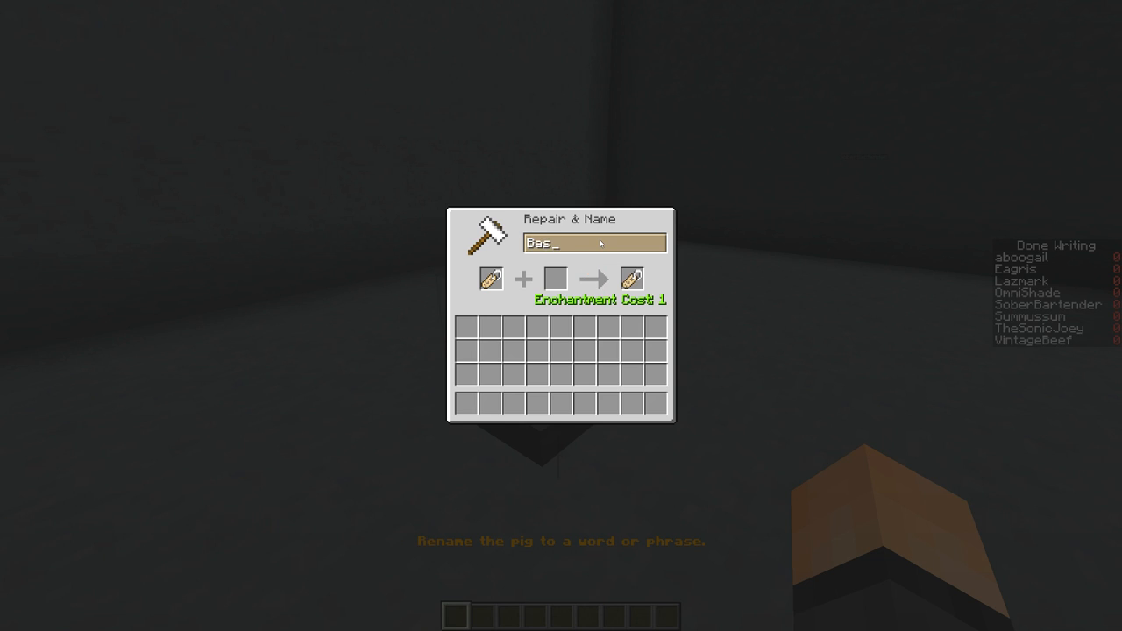
pyautogui.write('ke')
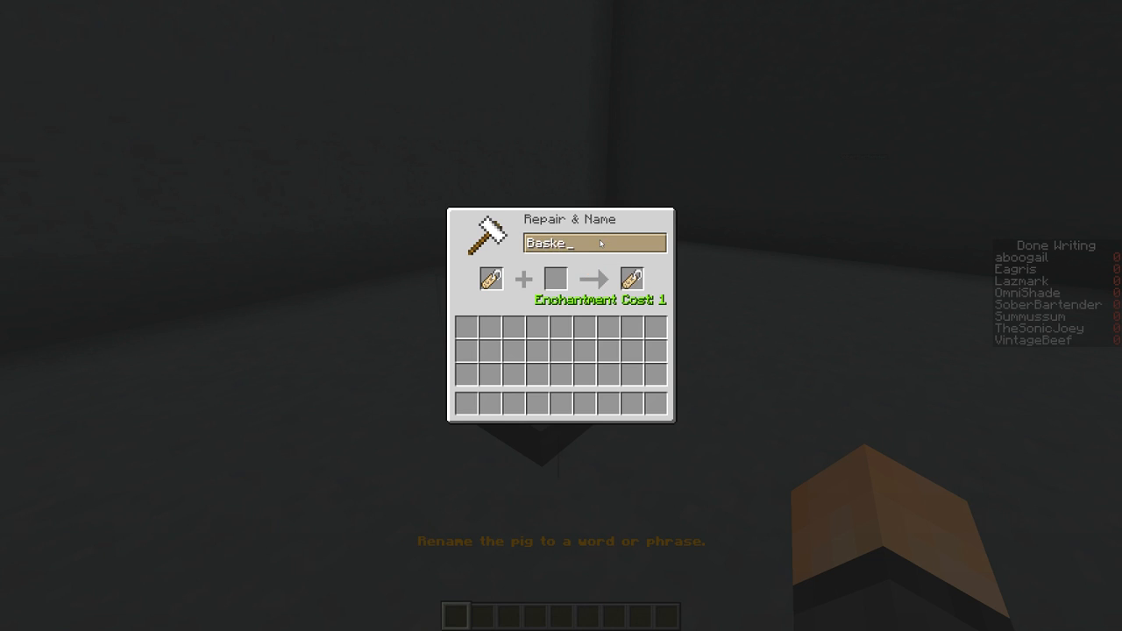
pyautogui.write('tball')
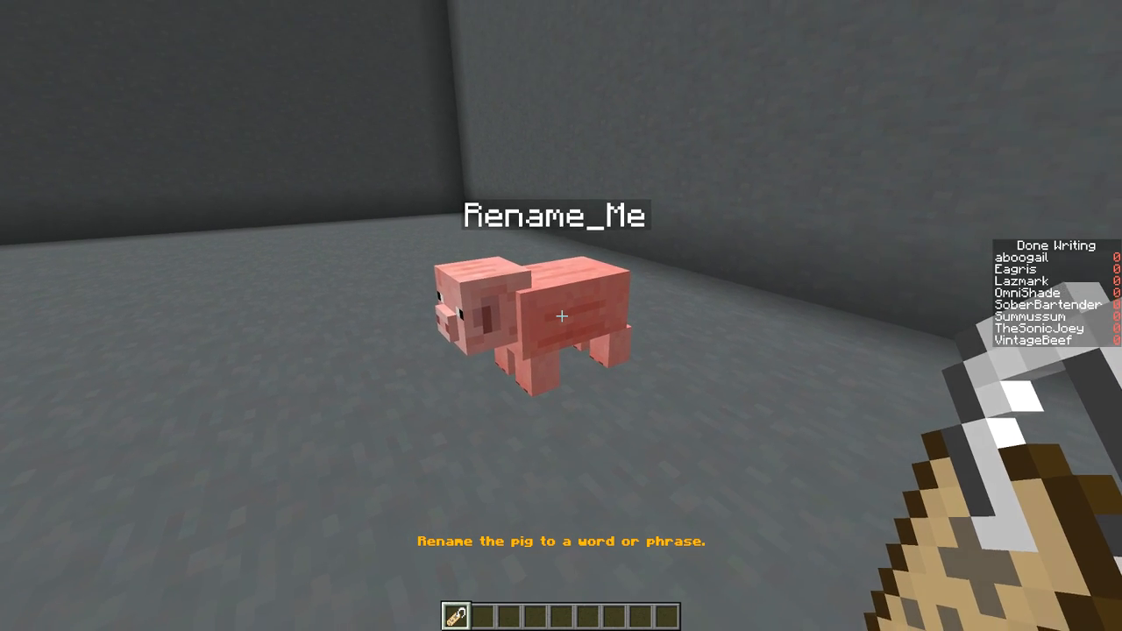
# - Briefly check the creative inventory, then tour the build and save a screenshot
pyautogui.press('e')
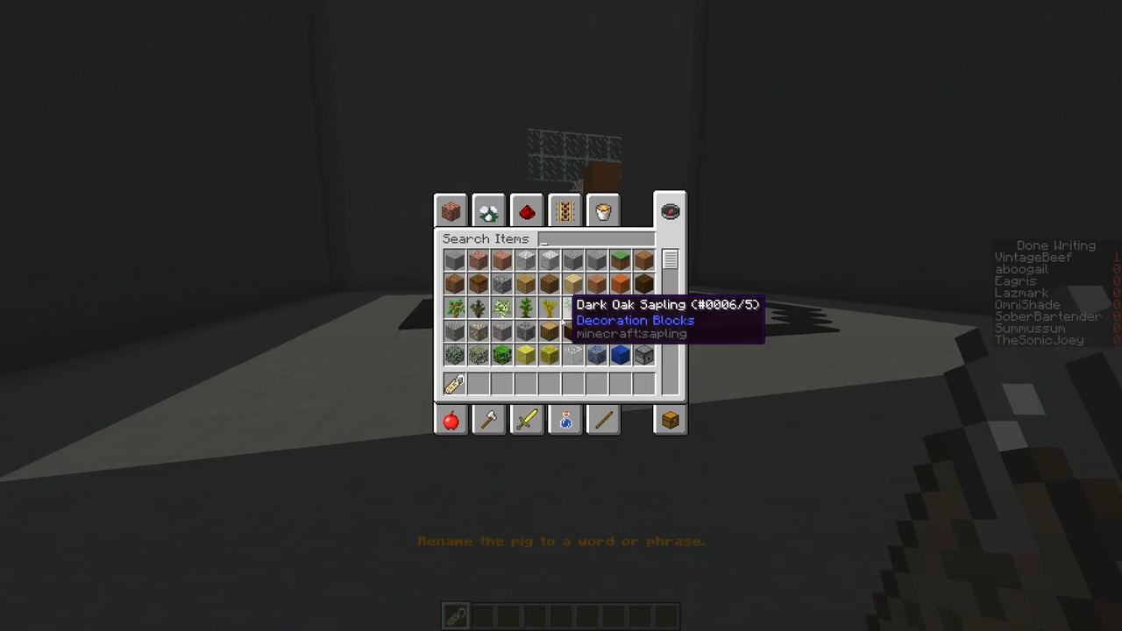
pyautogui.write('eww')
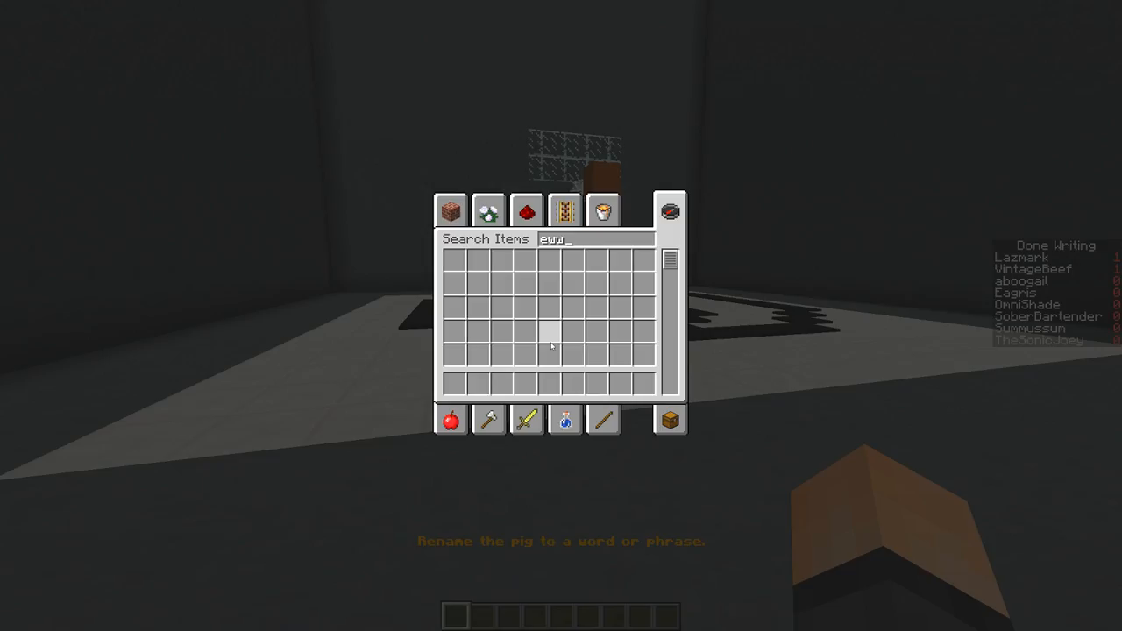
pyautogui.press('Escape')
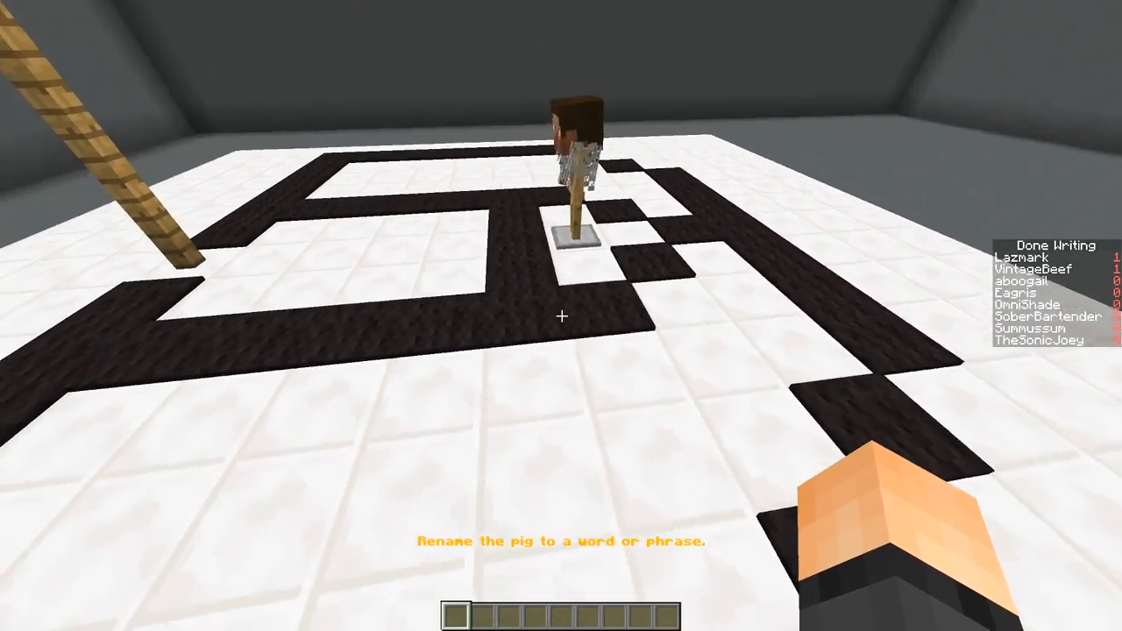
pyautogui.moveTo(561, 316)
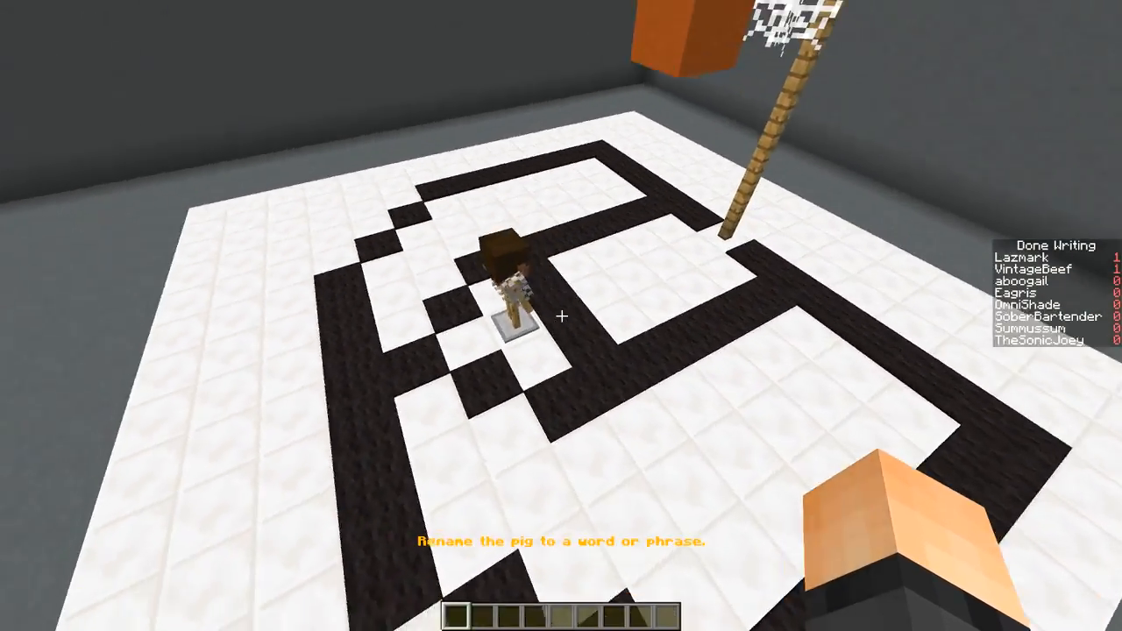
pyautogui.moveTo(561, 315)
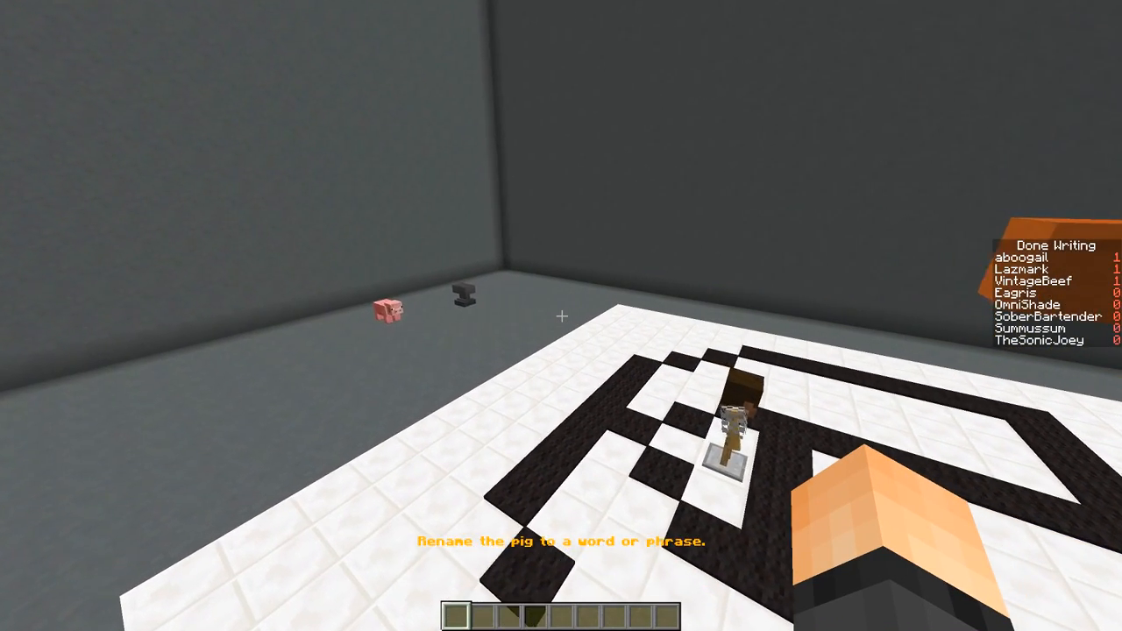
pyautogui.moveTo(561, 316)
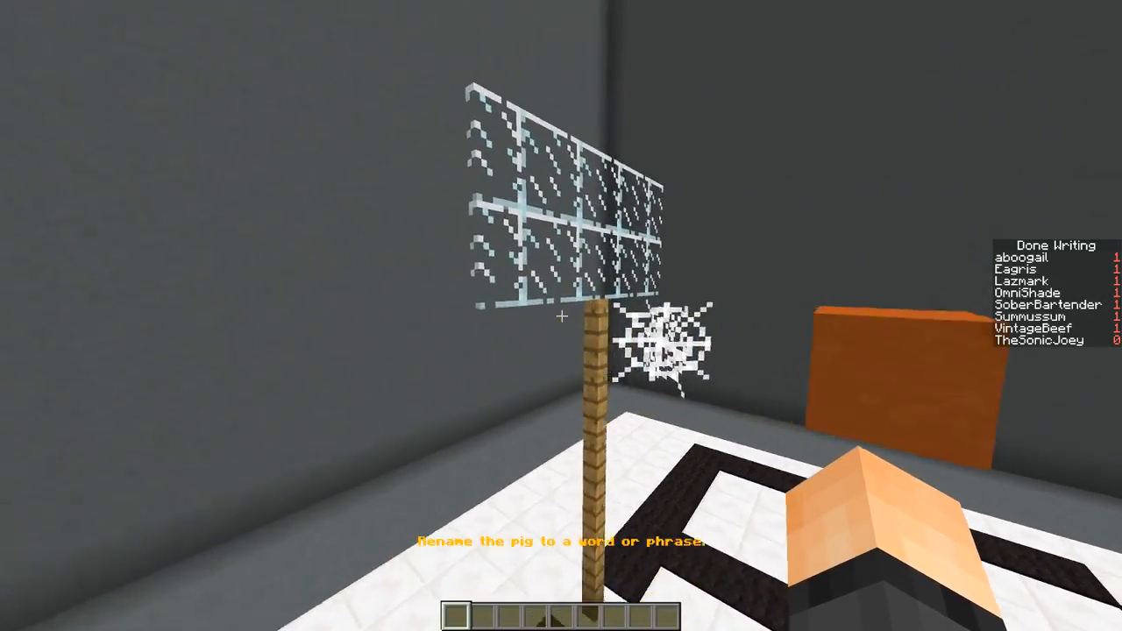
pyautogui.moveTo(561, 316)
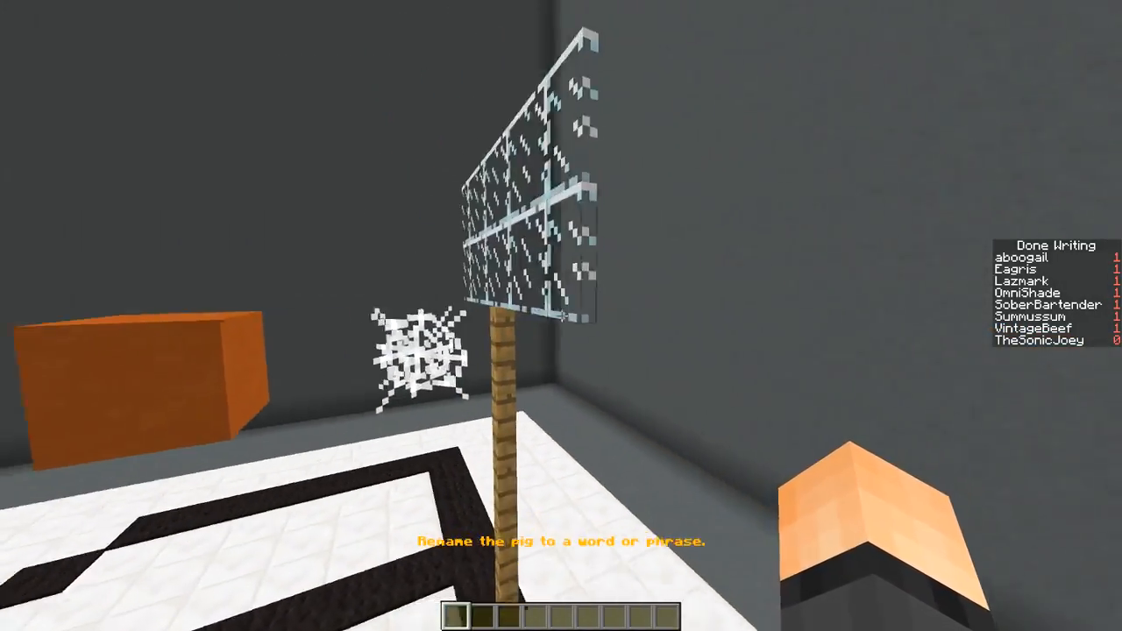
pyautogui.moveTo(561, 316)
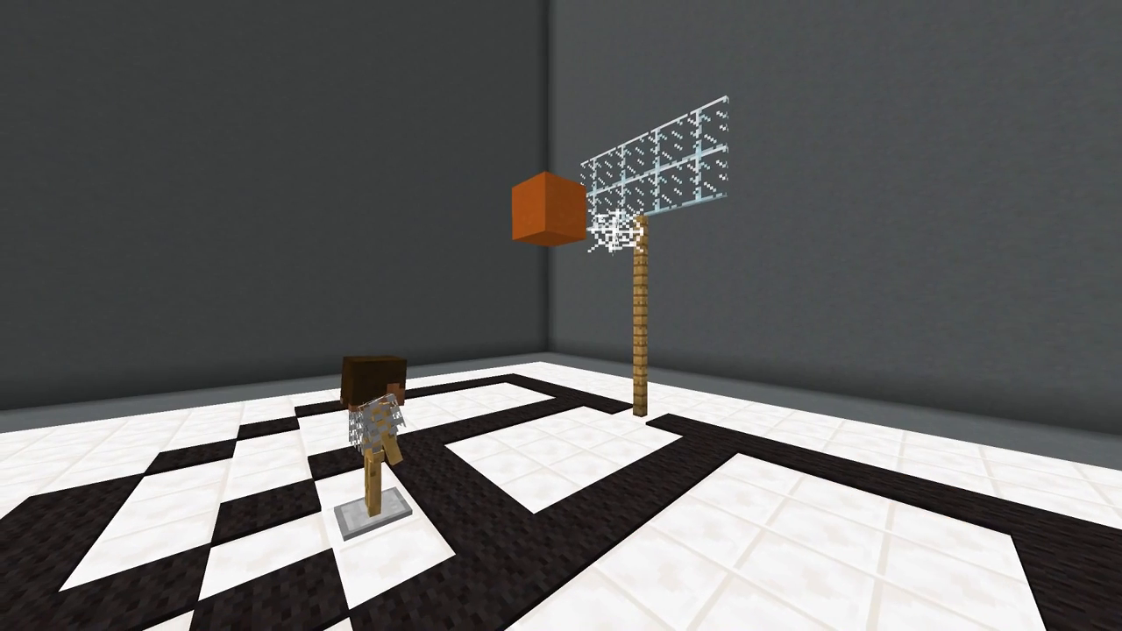
pyautogui.press('F2')
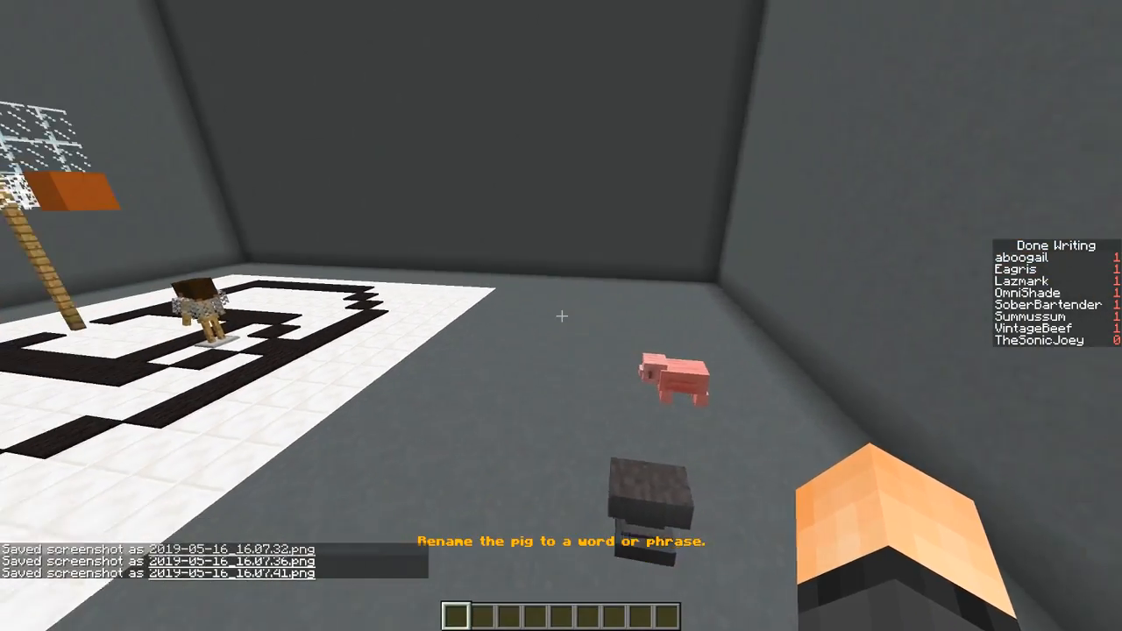
pyautogui.moveTo(561, 316)
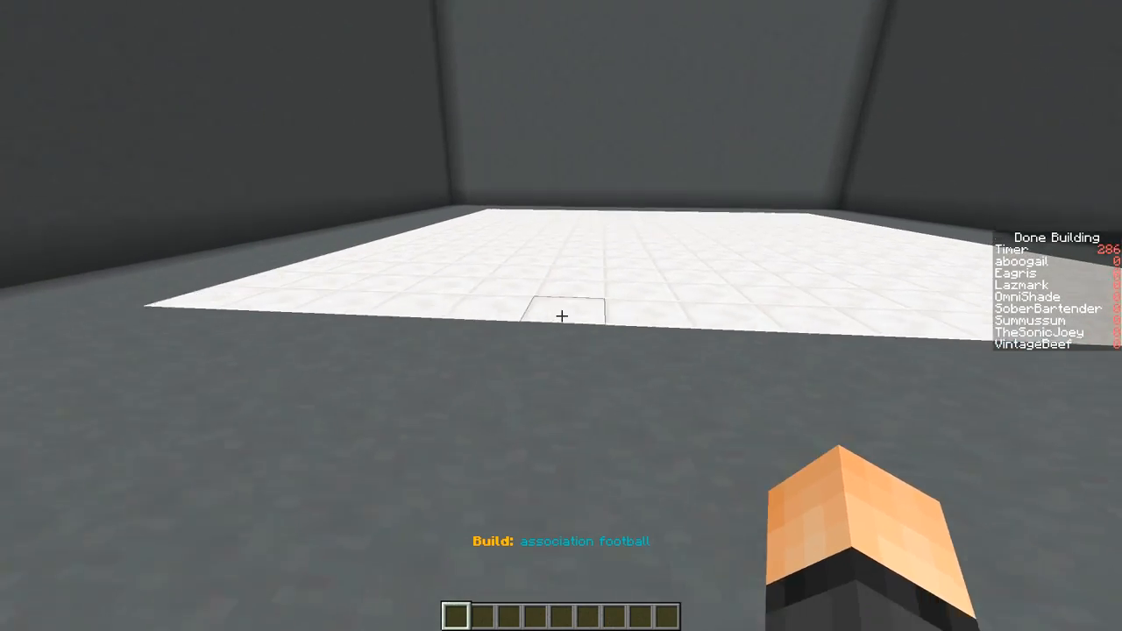
pyautogui.moveTo(561, 315)
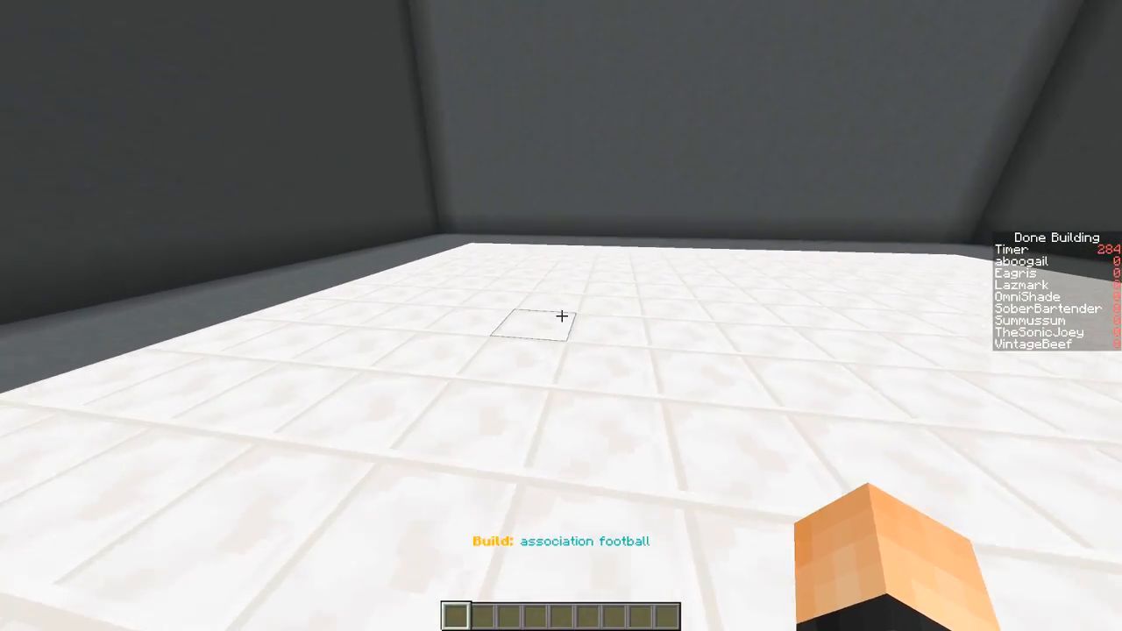
pyautogui.moveTo(561, 316)
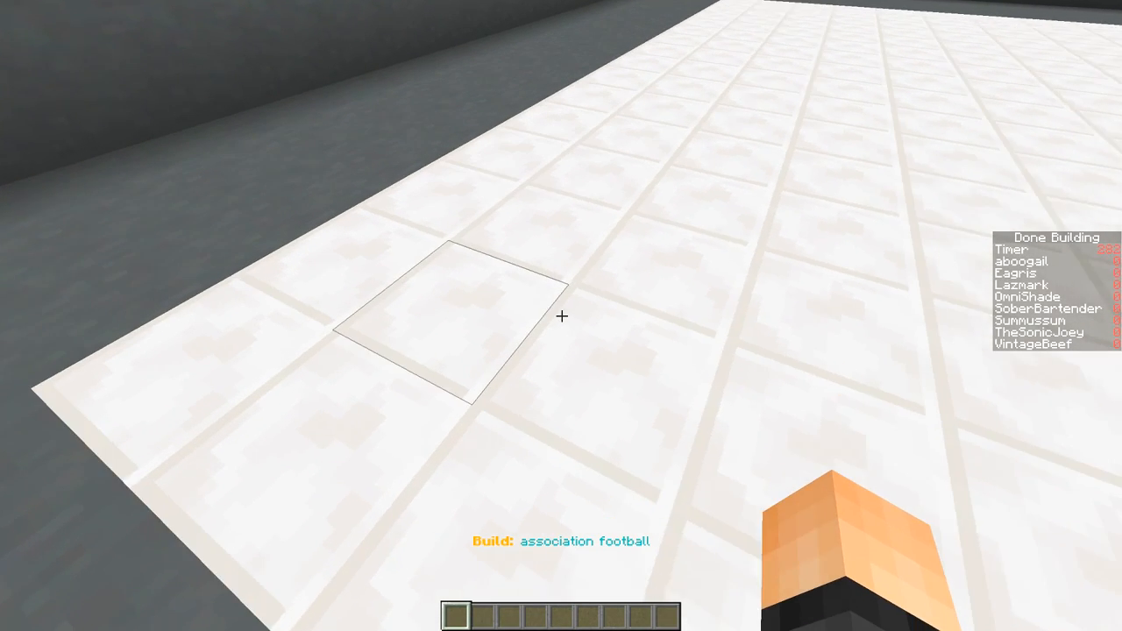
# - Take grass blocks from the inventory and break the quartz floor edge to lay the grass strip
pyautogui.press('e')
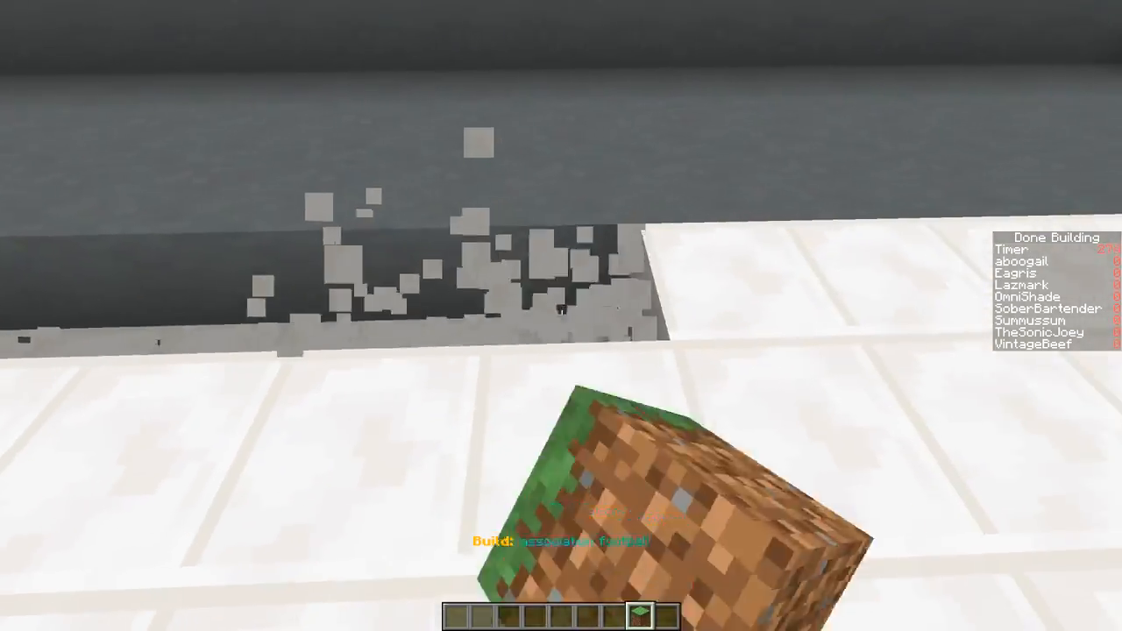
pyautogui.moveTo(561, 316)
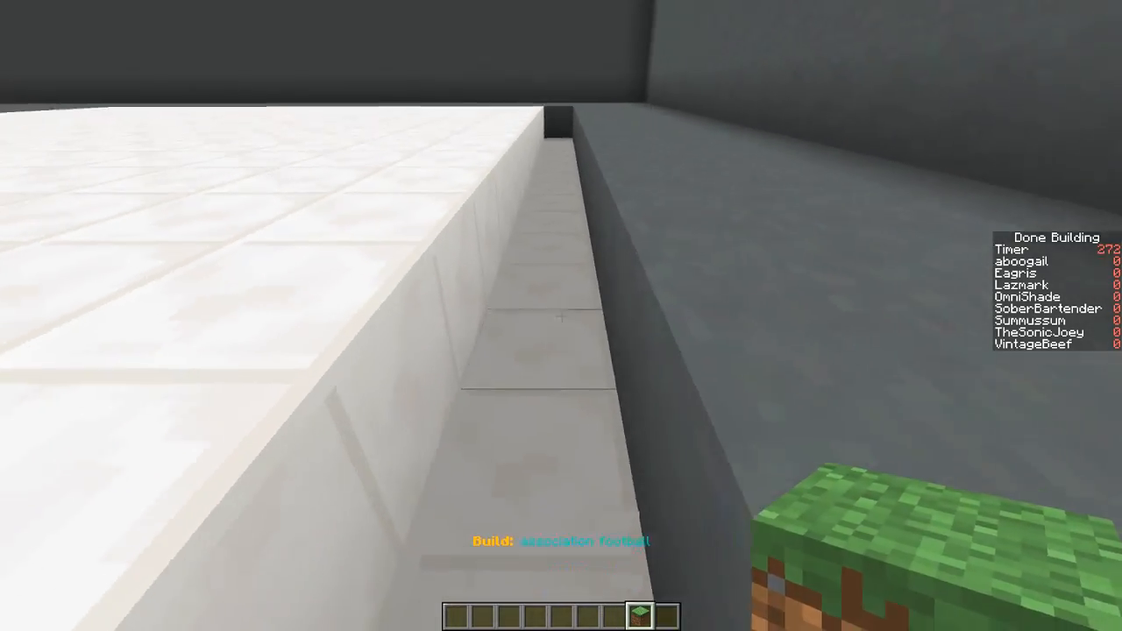
pyautogui.moveTo(561, 315)
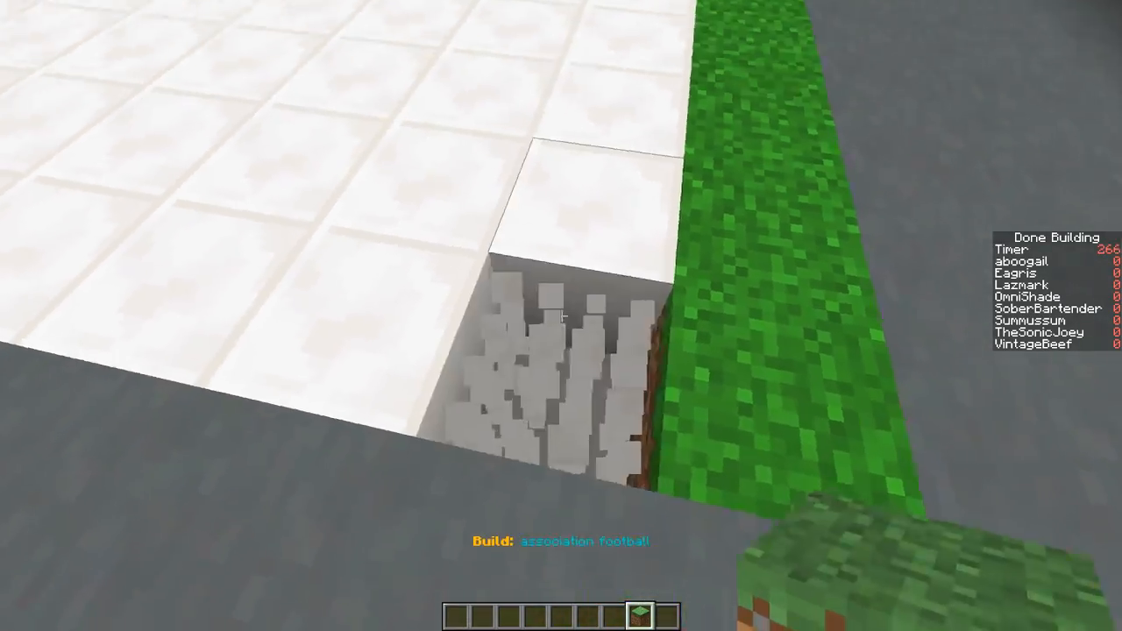
pyautogui.moveTo(561, 316)
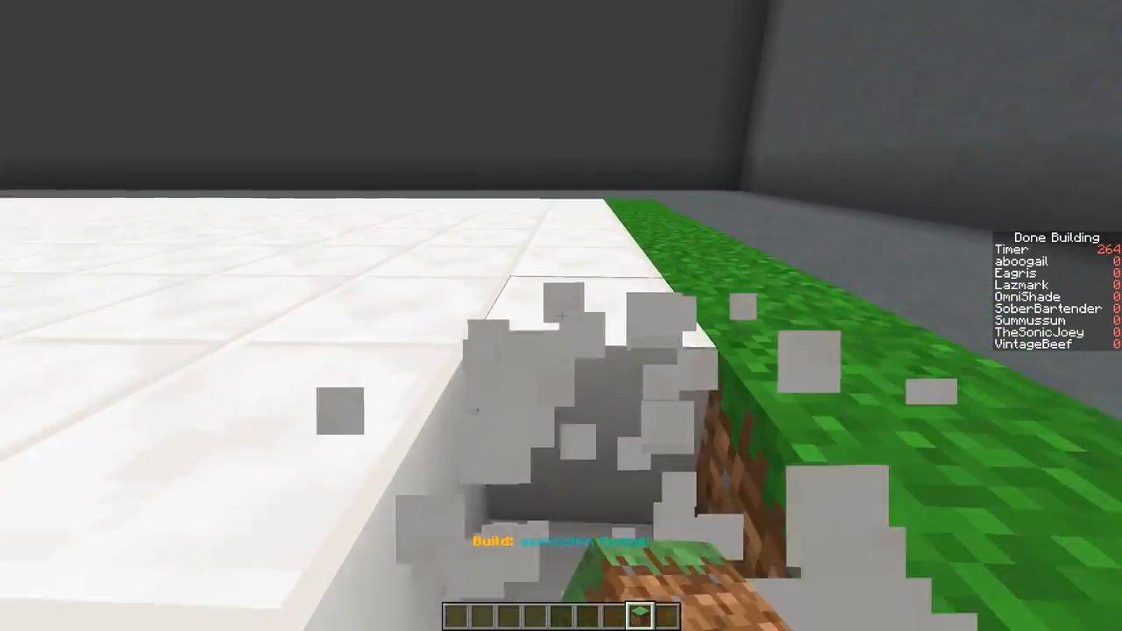
pyautogui.moveTo(561, 315)
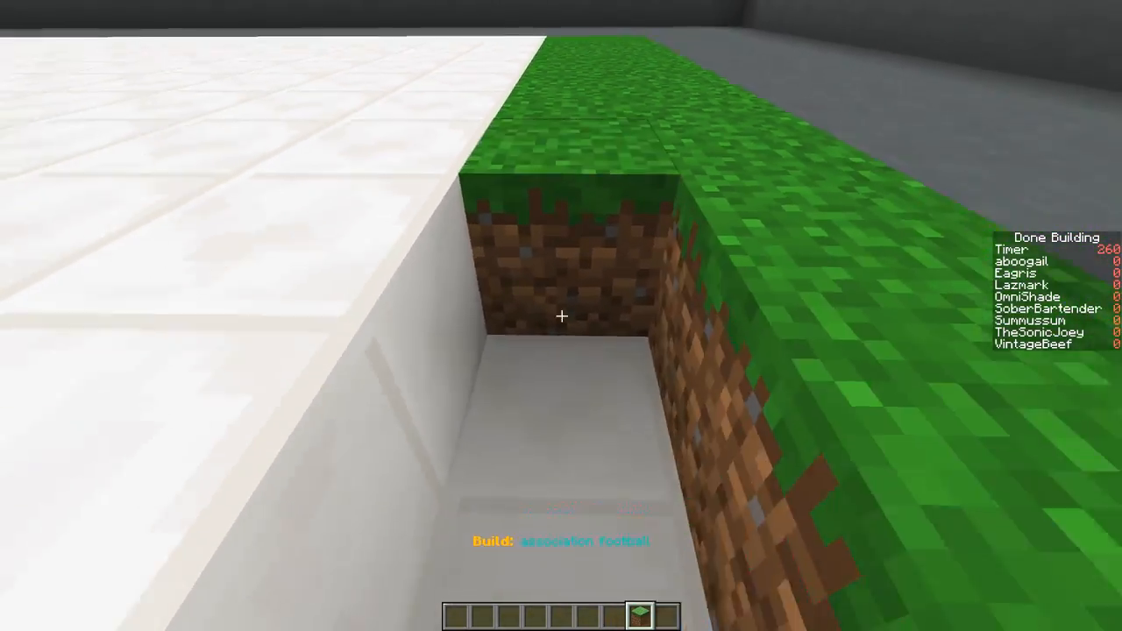
pyautogui.moveTo(561, 316)
pyautogui.write('e')
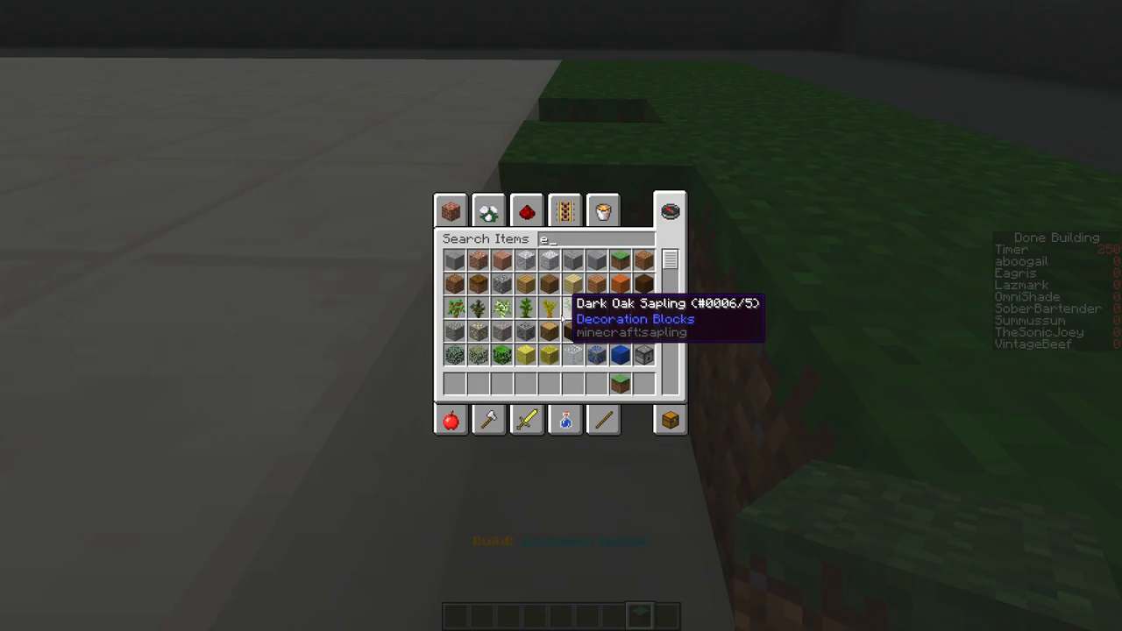
pyautogui.press('Escape')
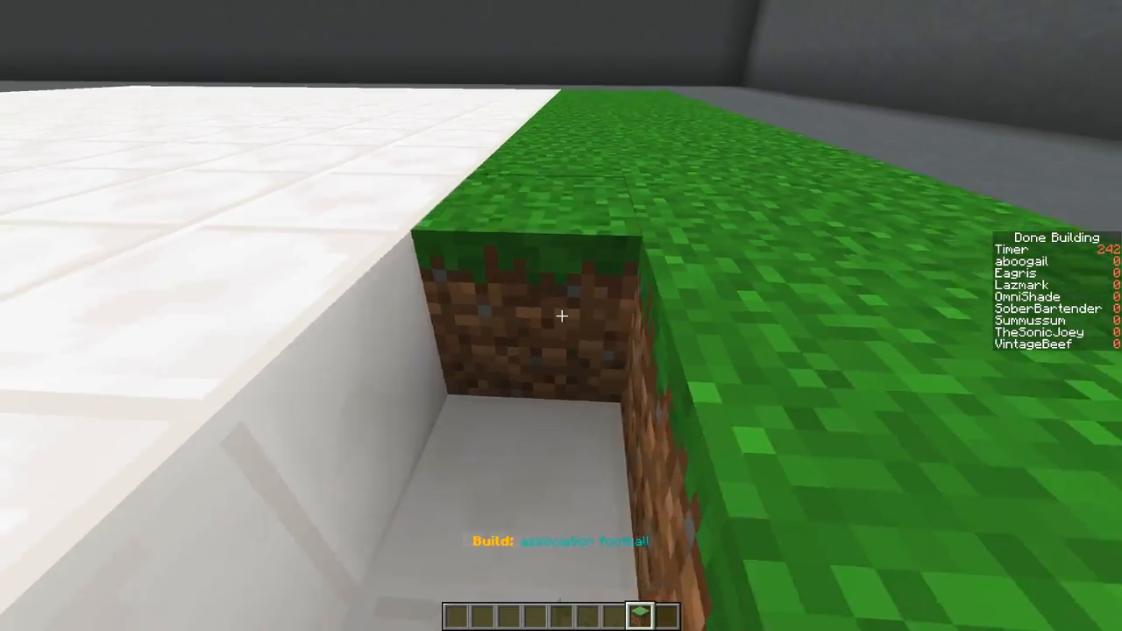
pyautogui.moveTo(561, 315)
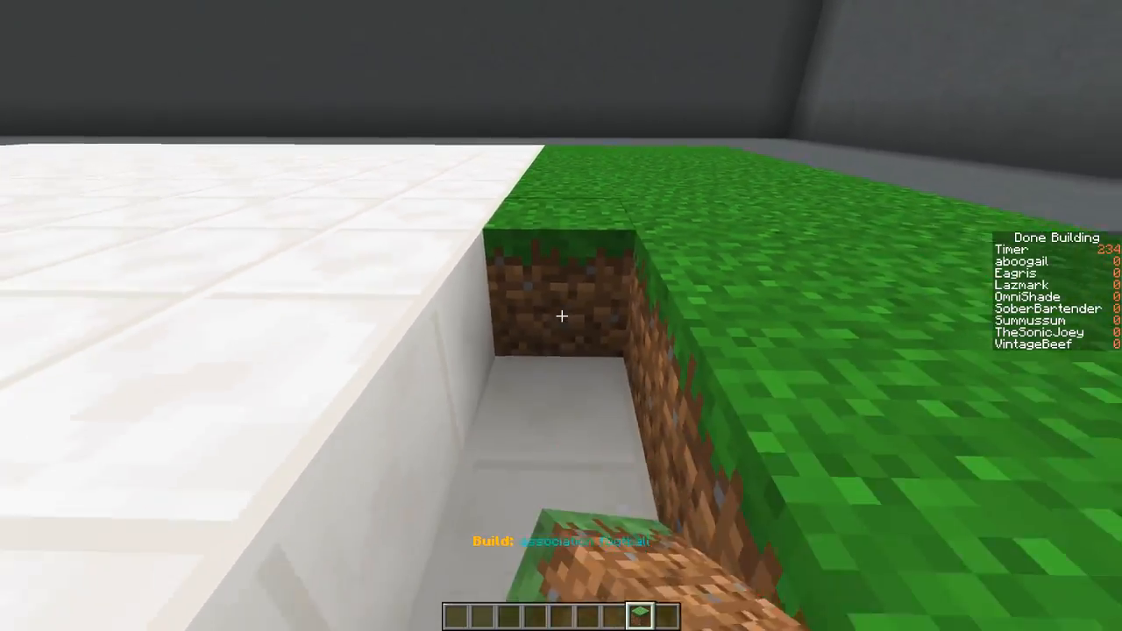
pyautogui.moveTo(561, 316)
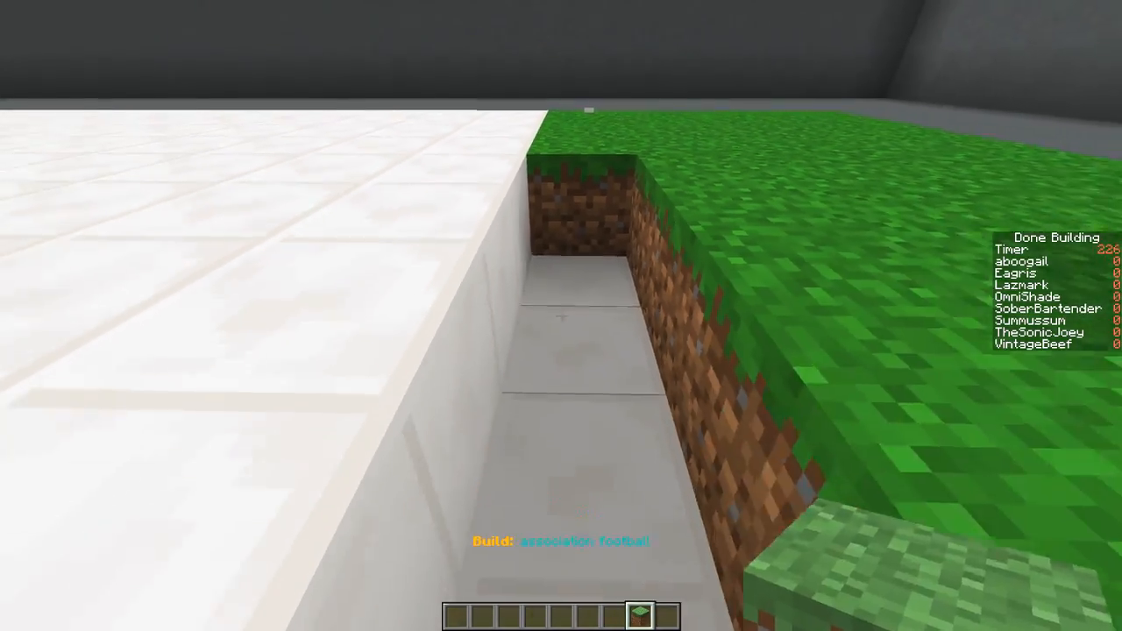
pyautogui.click(561, 315)
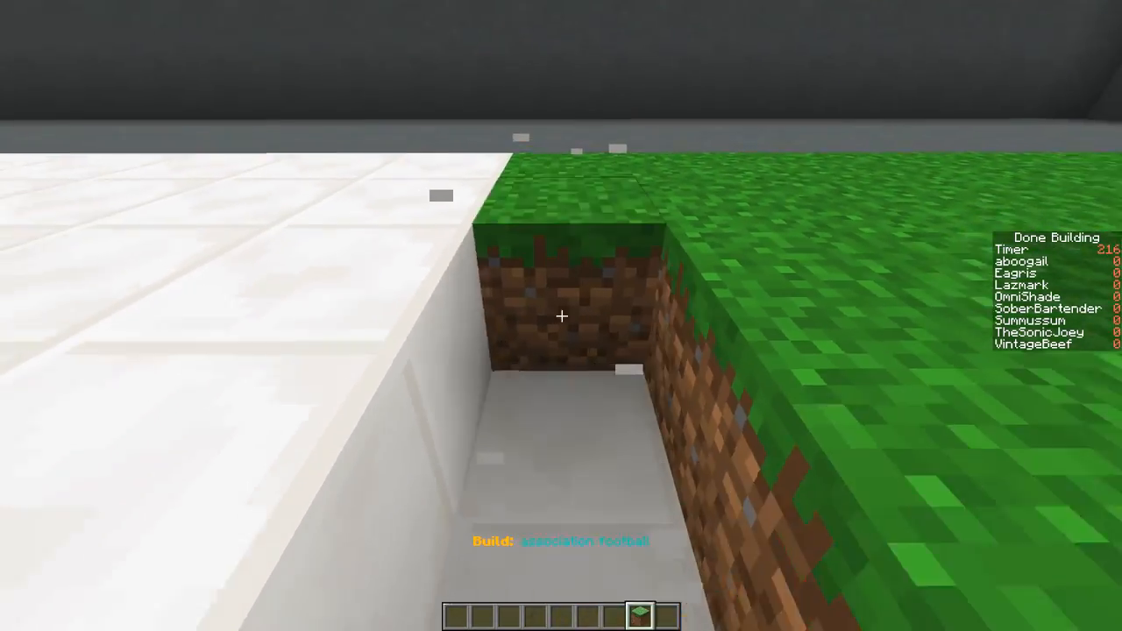
pyautogui.moveTo(561, 315)
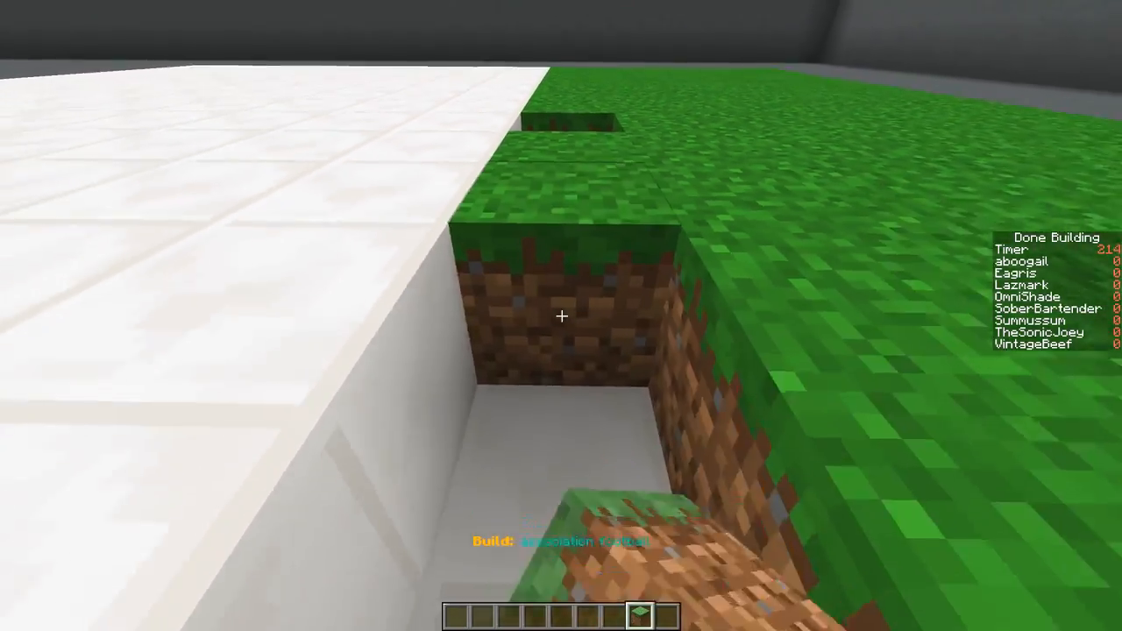
pyautogui.moveTo(561, 315)
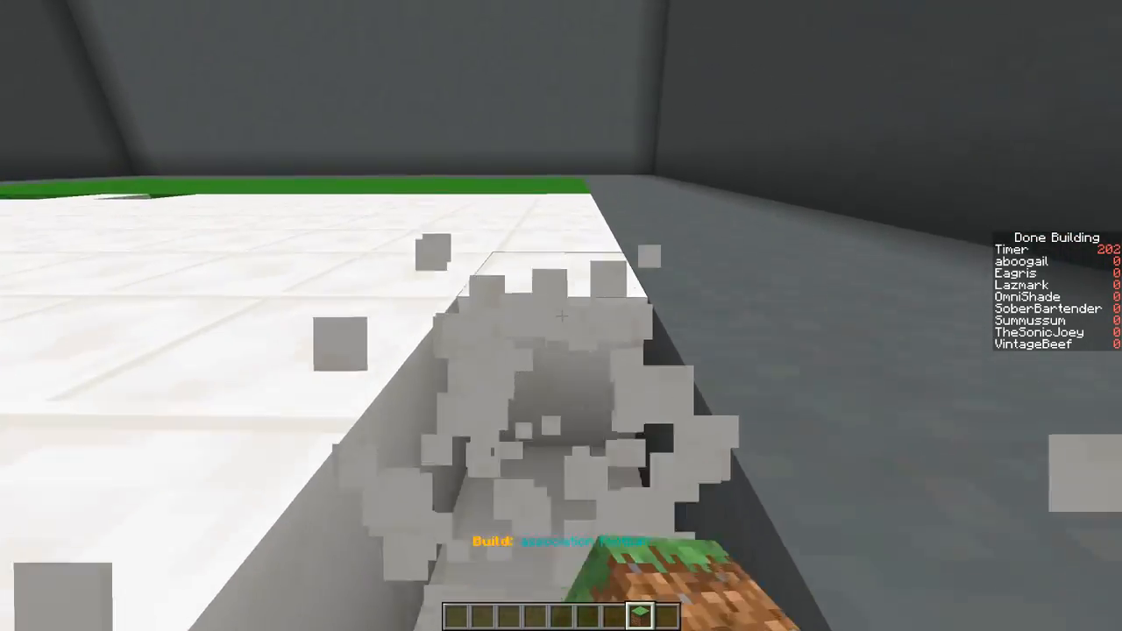
pyautogui.moveTo(561, 315)
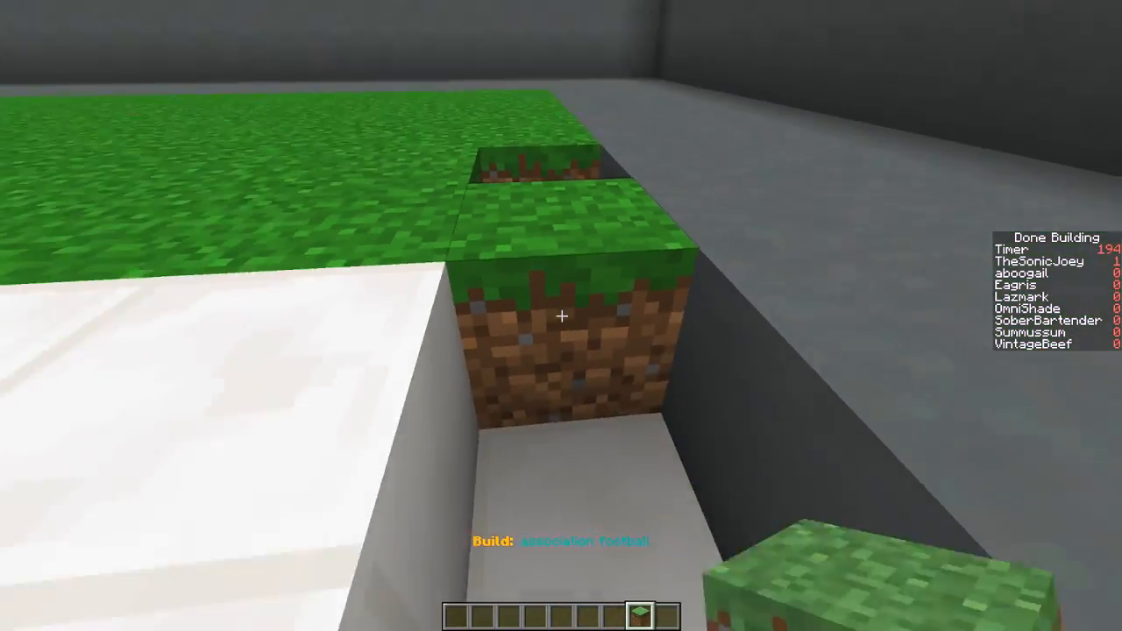
pyautogui.moveTo(561, 316)
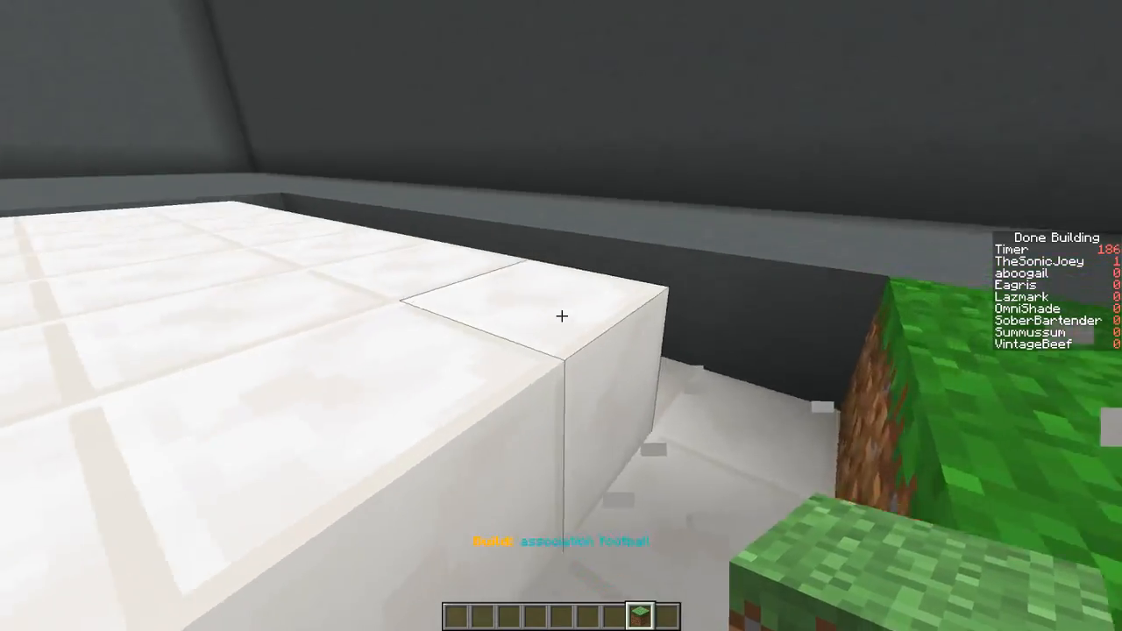
pyautogui.moveTo(561, 316)
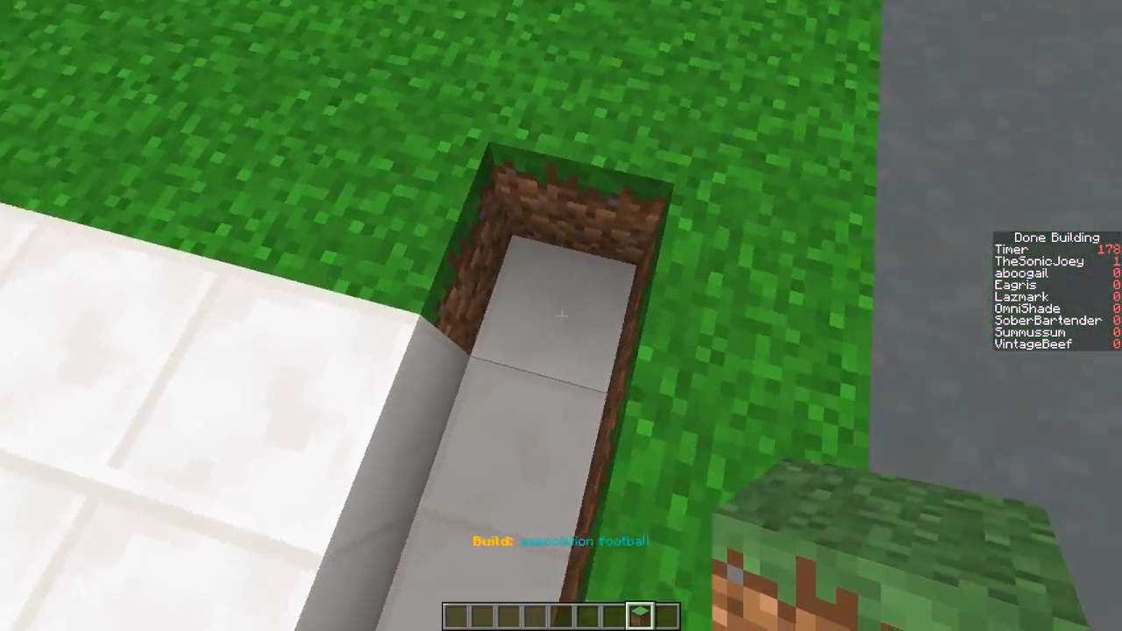
pyautogui.moveTo(561, 316)
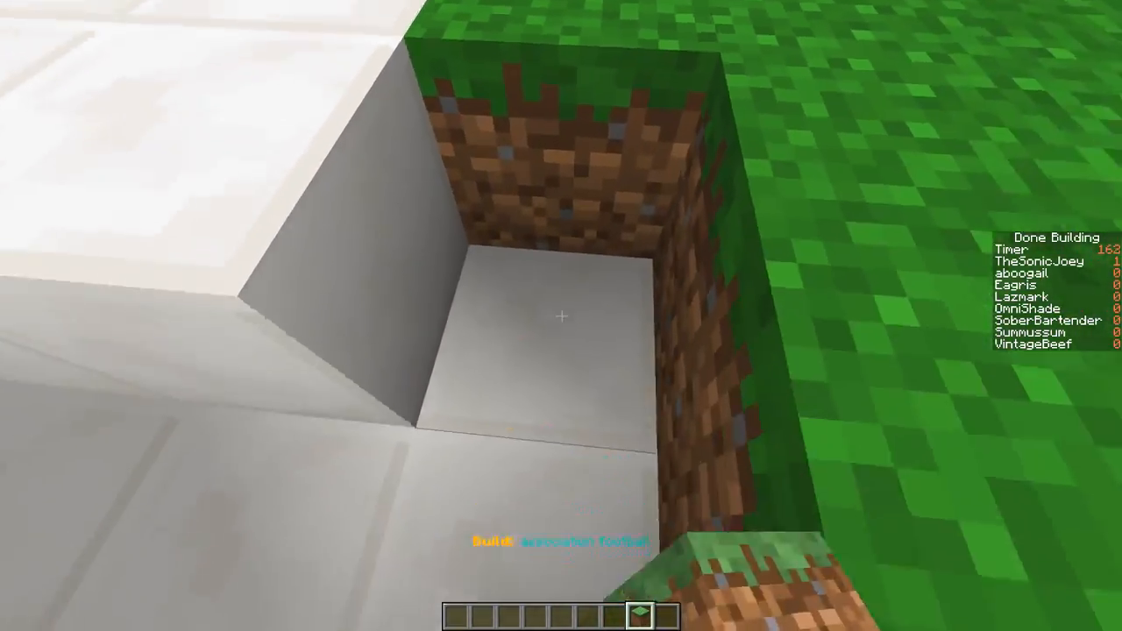
pyautogui.moveTo(561, 316)
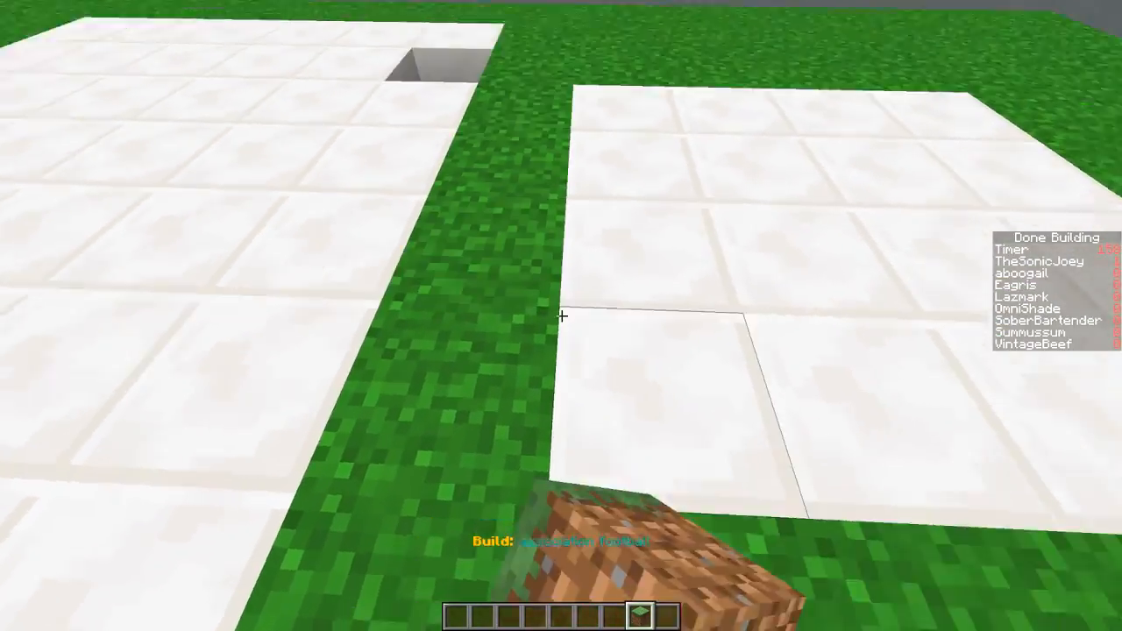
pyautogui.moveTo(561, 316)
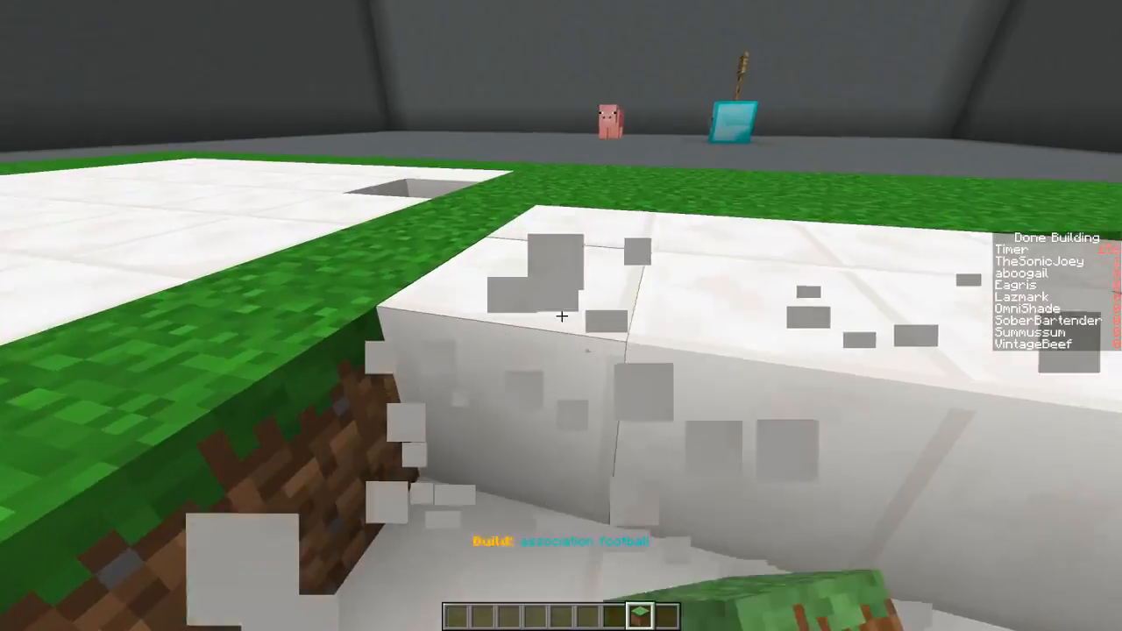
pyautogui.moveTo(561, 315)
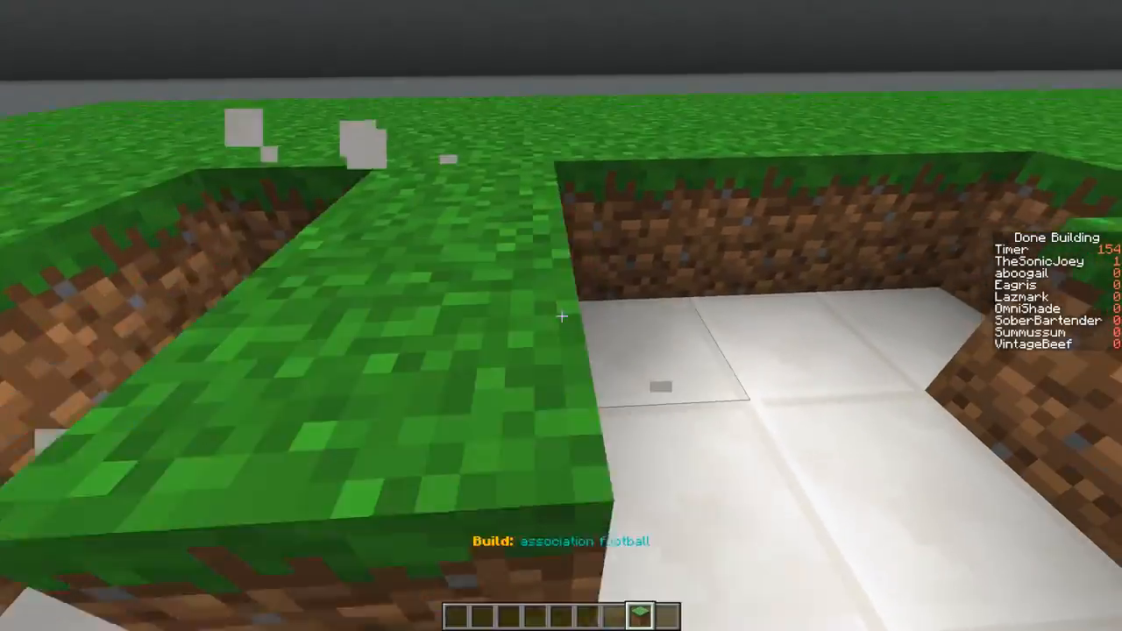
pyautogui.moveTo(561, 316)
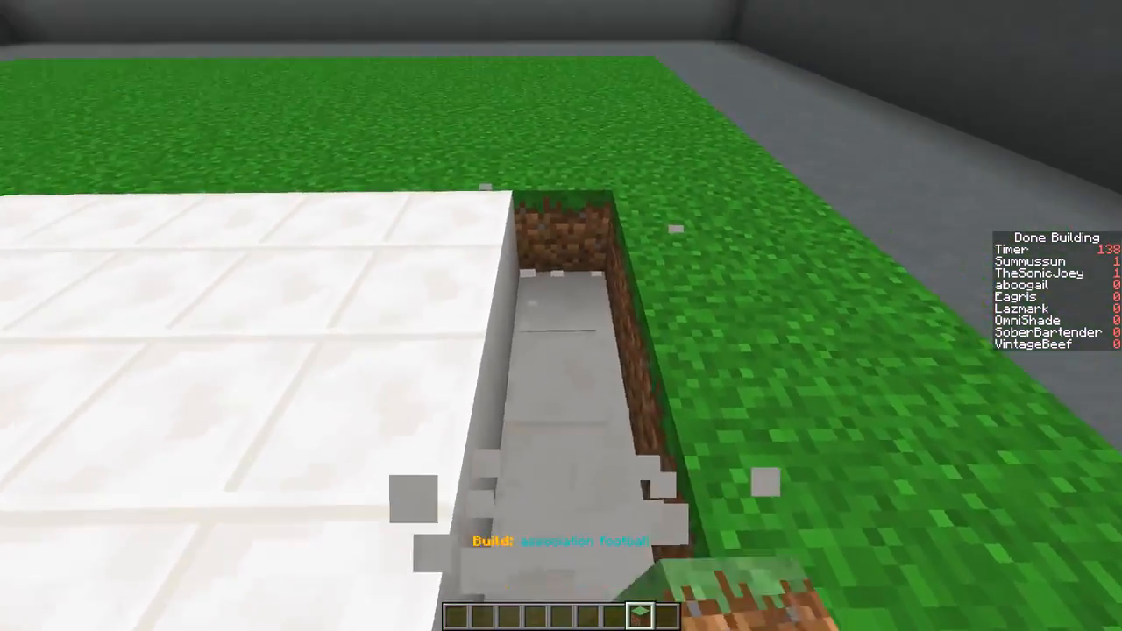
pyautogui.moveTo(561, 316)
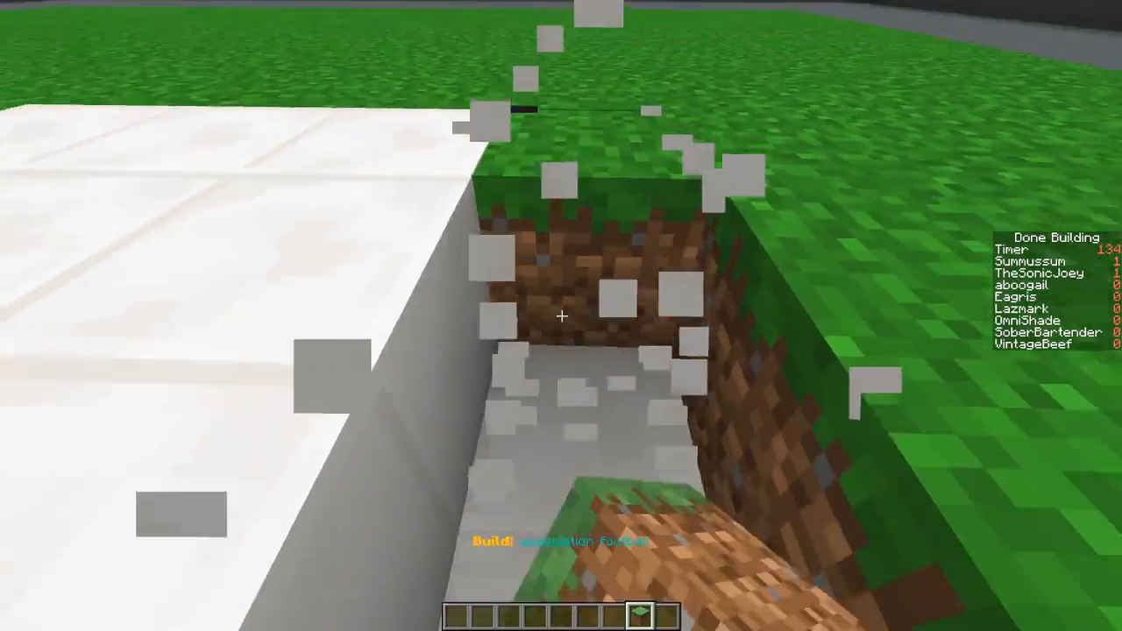
pyautogui.moveTo(561, 316)
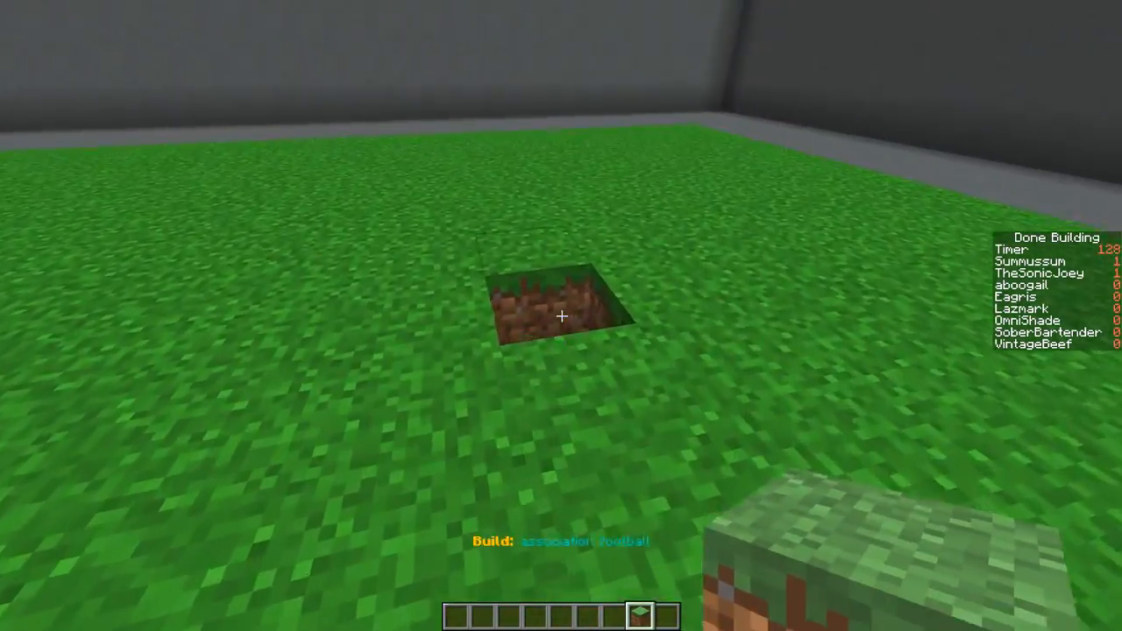
# - Search iron, fence and wall items and take cobblestone wall and iron bars for the goal
pyautogui.press('e')
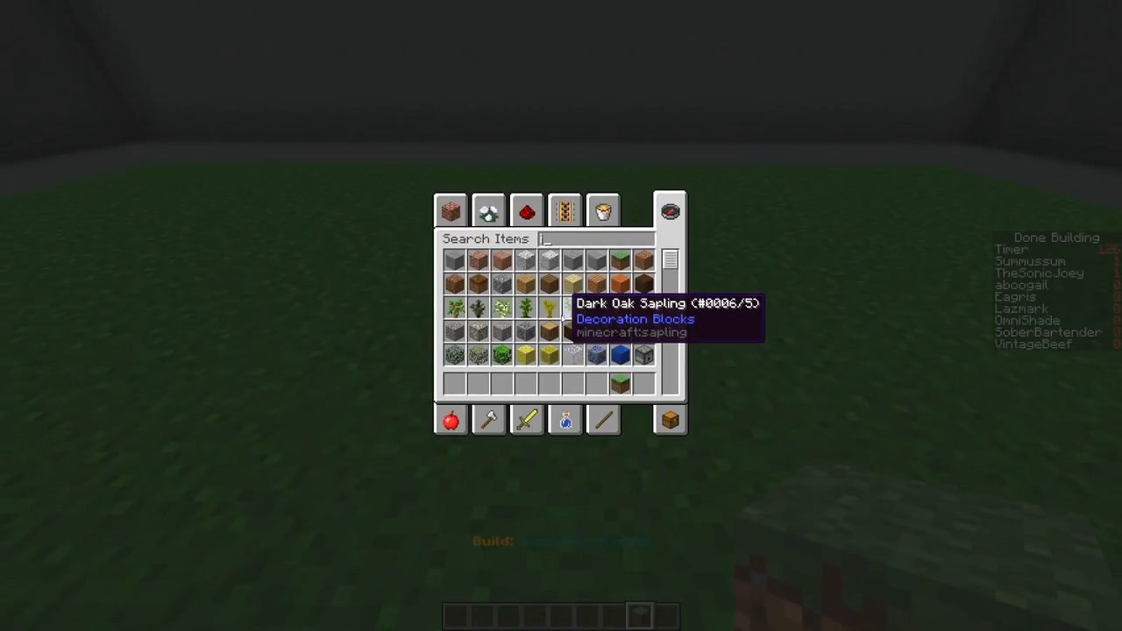
pyautogui.write('ron')
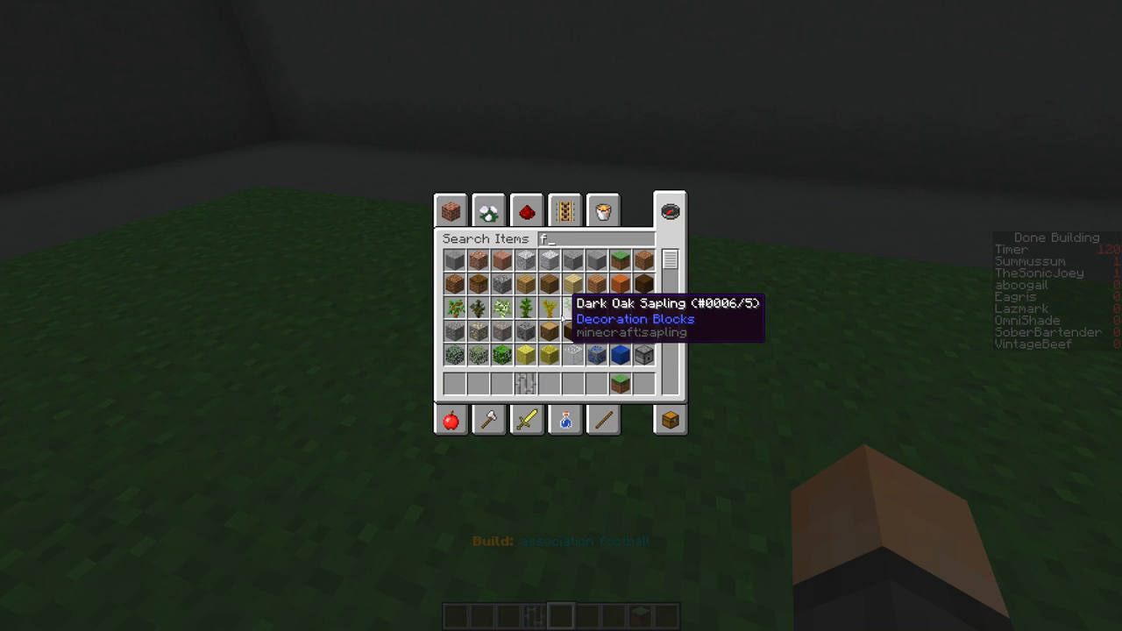
pyautogui.write('en')
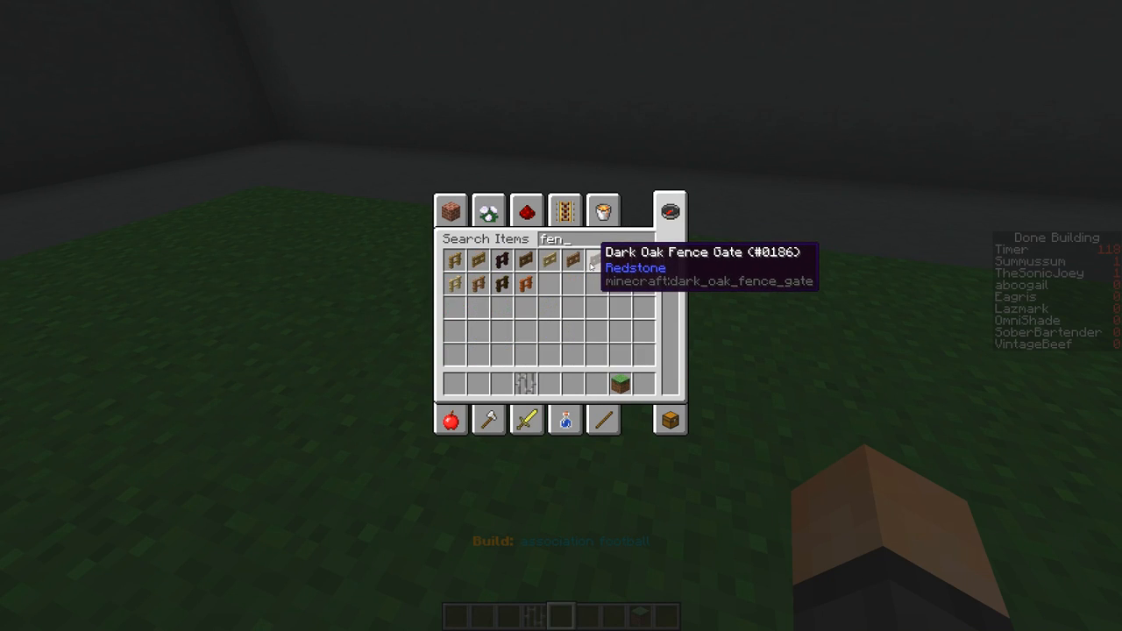
pyautogui.write('wall')
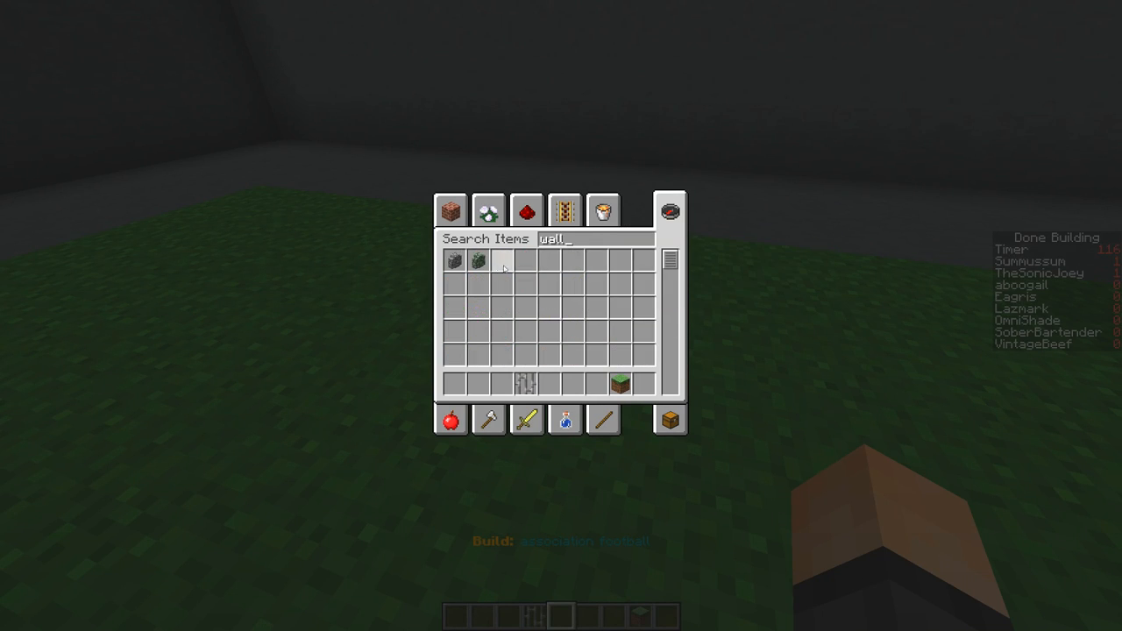
pyautogui.press('Escape')
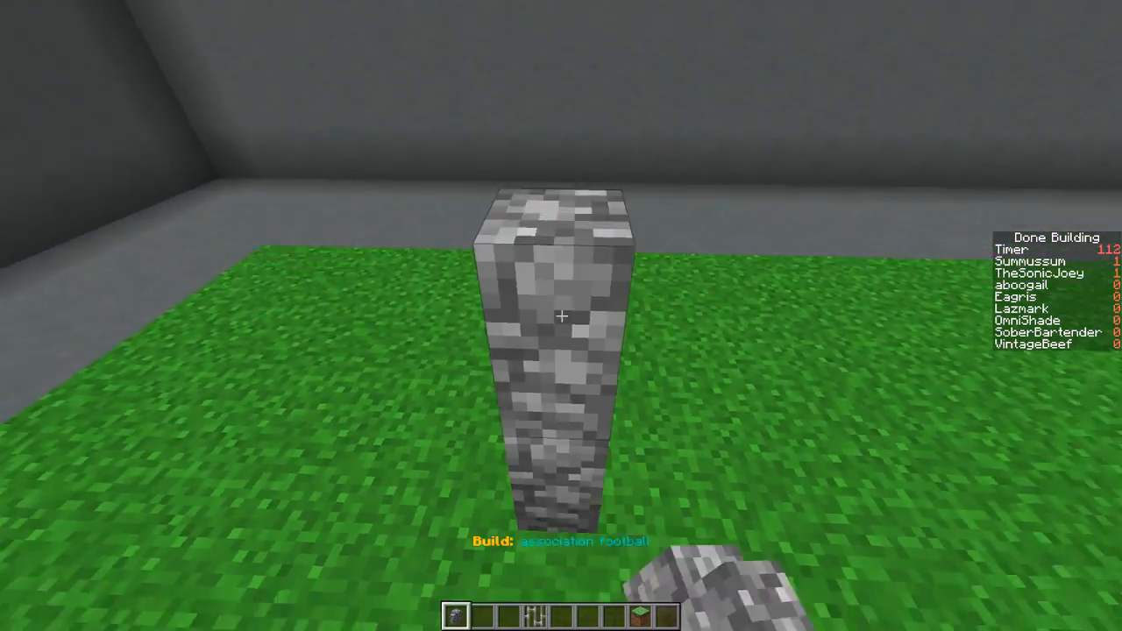
pyautogui.moveTo(561, 315)
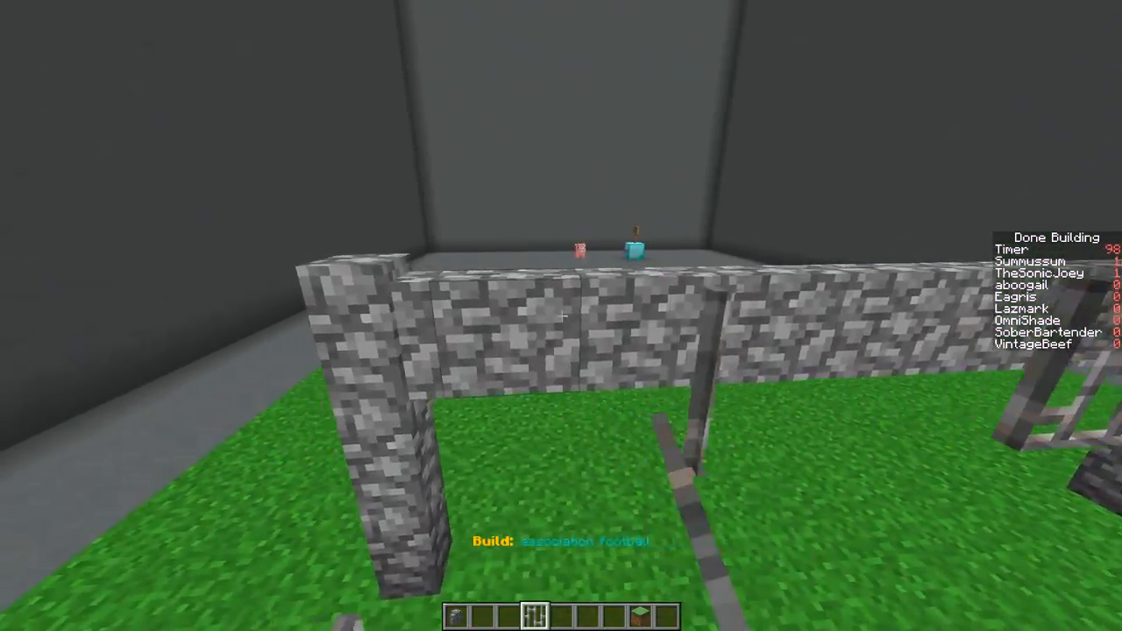
pyautogui.moveTo(561, 315)
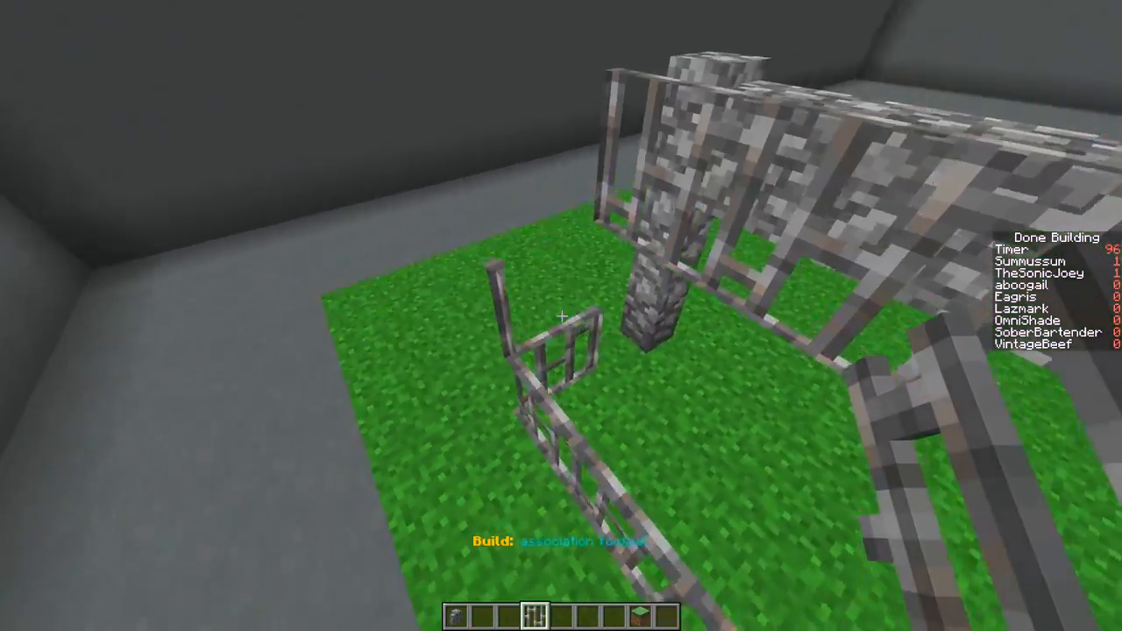
pyautogui.moveTo(561, 315)
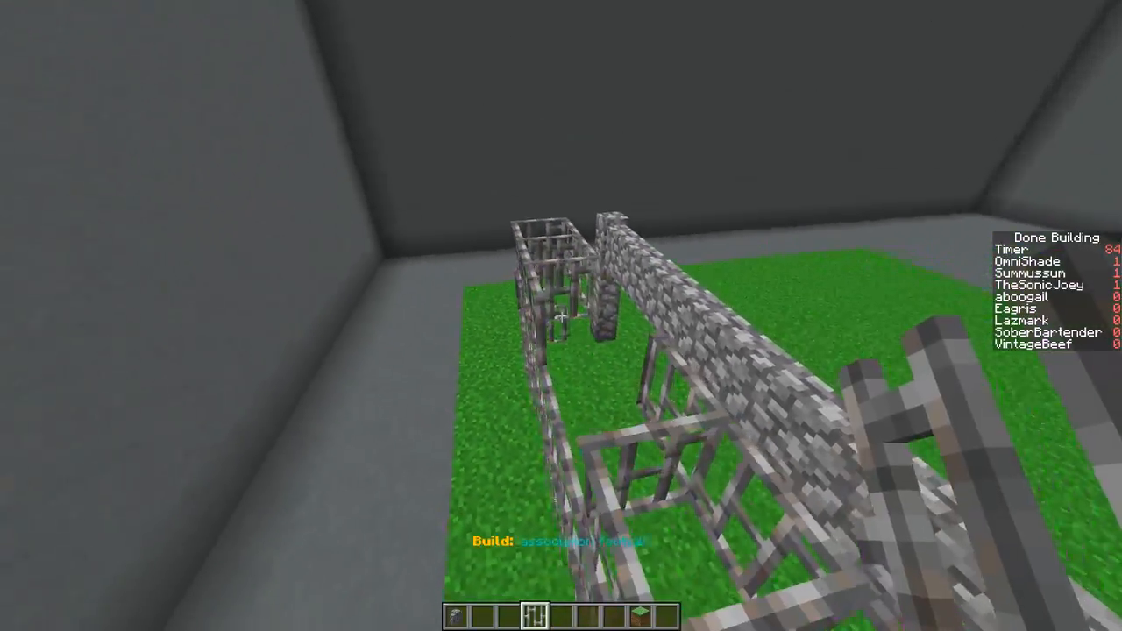
pyautogui.moveTo(561, 315)
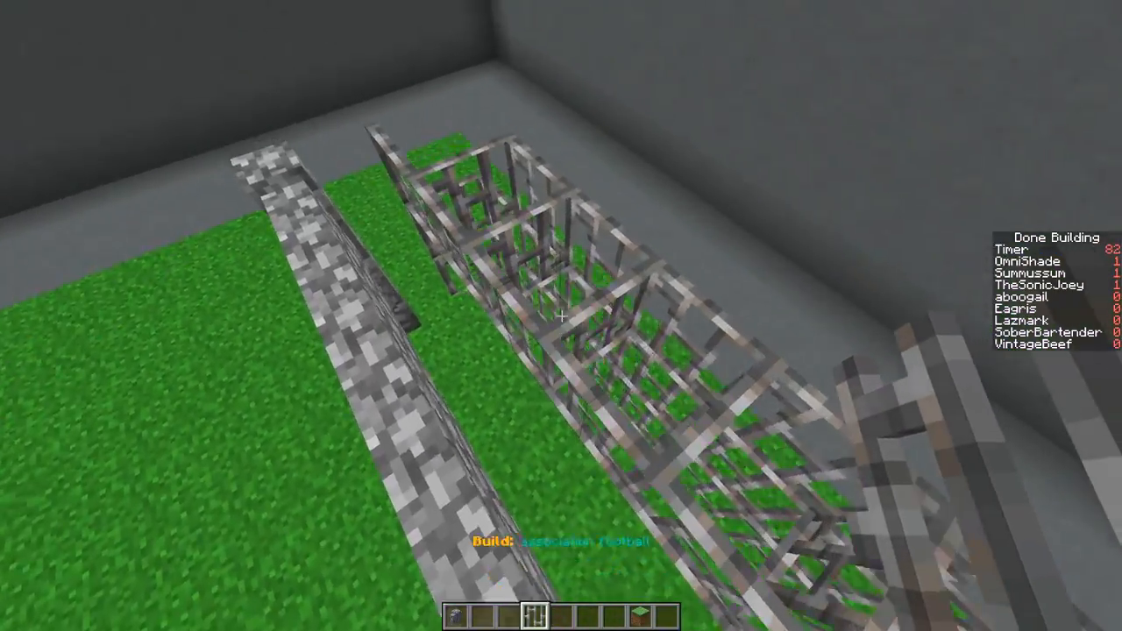
pyautogui.moveTo(561, 316)
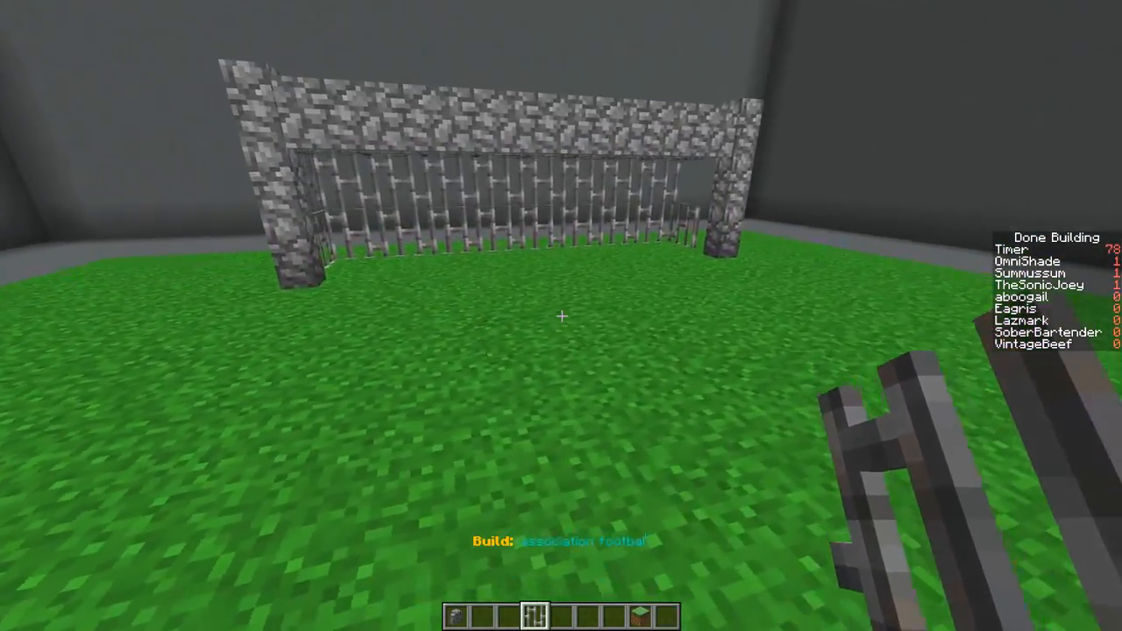
# - Search 'villa' and take the Spawn Villager egg to populate the pitch
pyautogui.press('e')
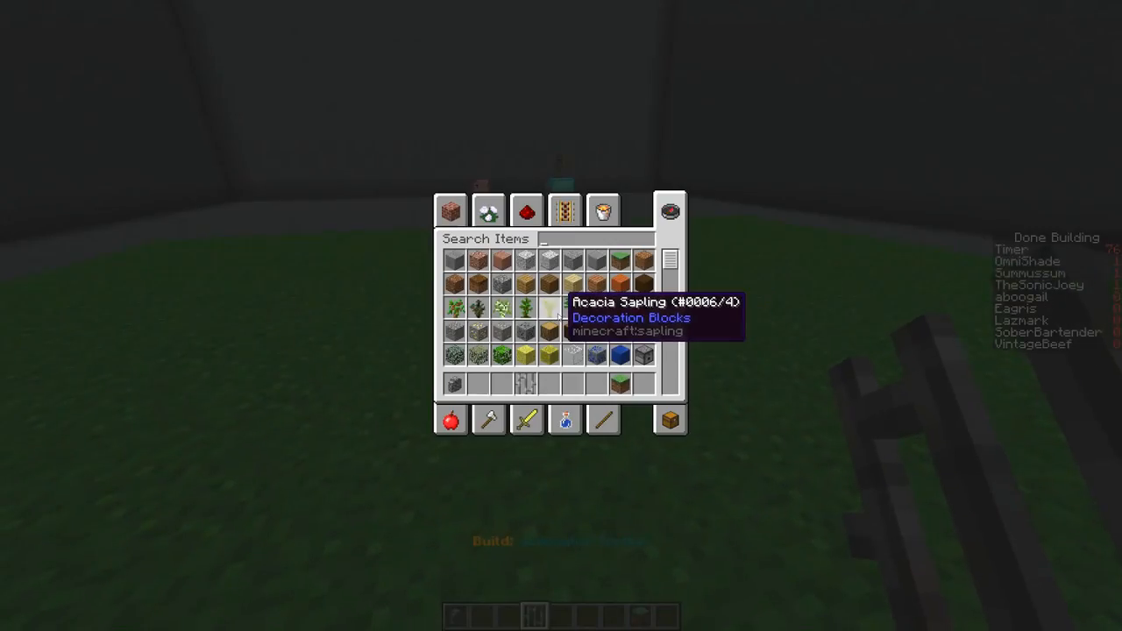
pyautogui.write('villa')
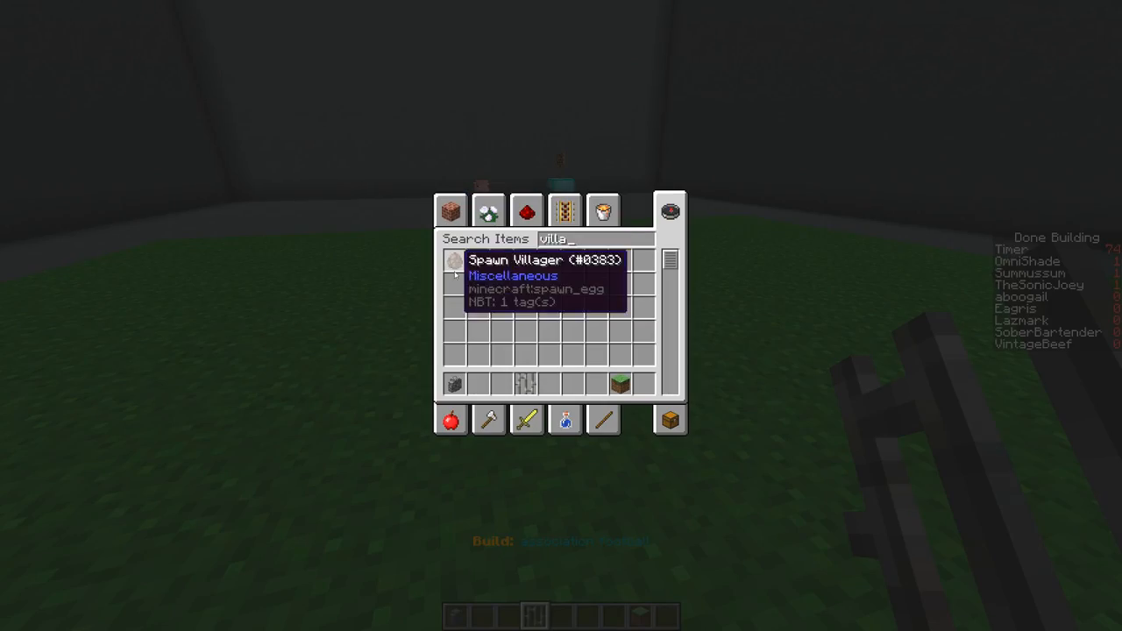
pyautogui.click(456, 263)
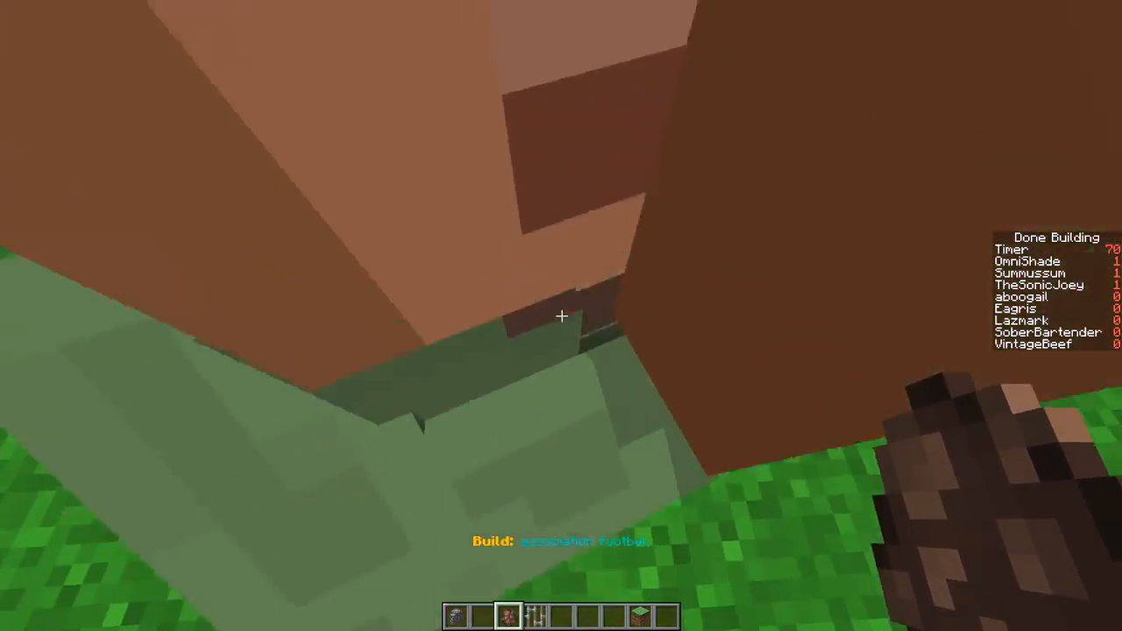
pyautogui.moveTo(561, 316)
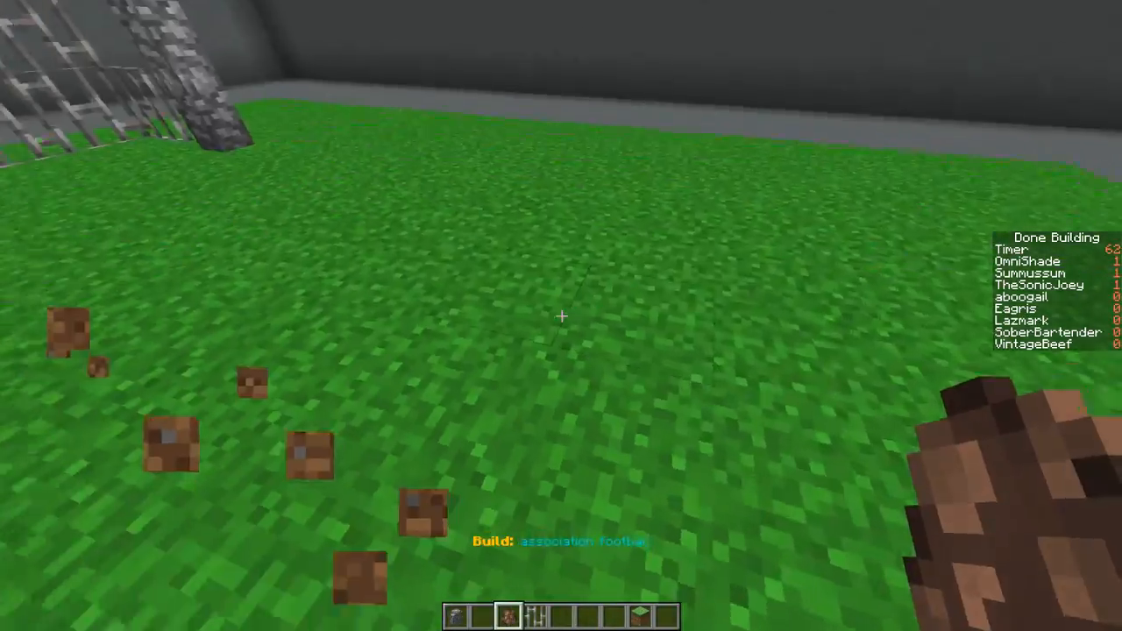
pyautogui.moveTo(561, 315)
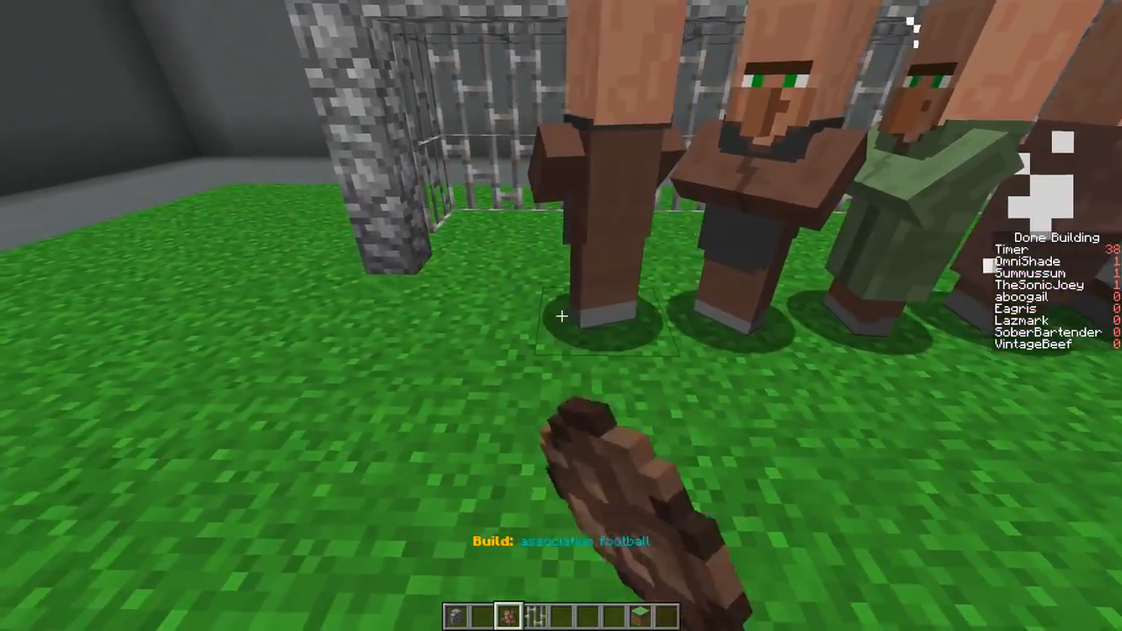
pyautogui.moveTo(561, 316)
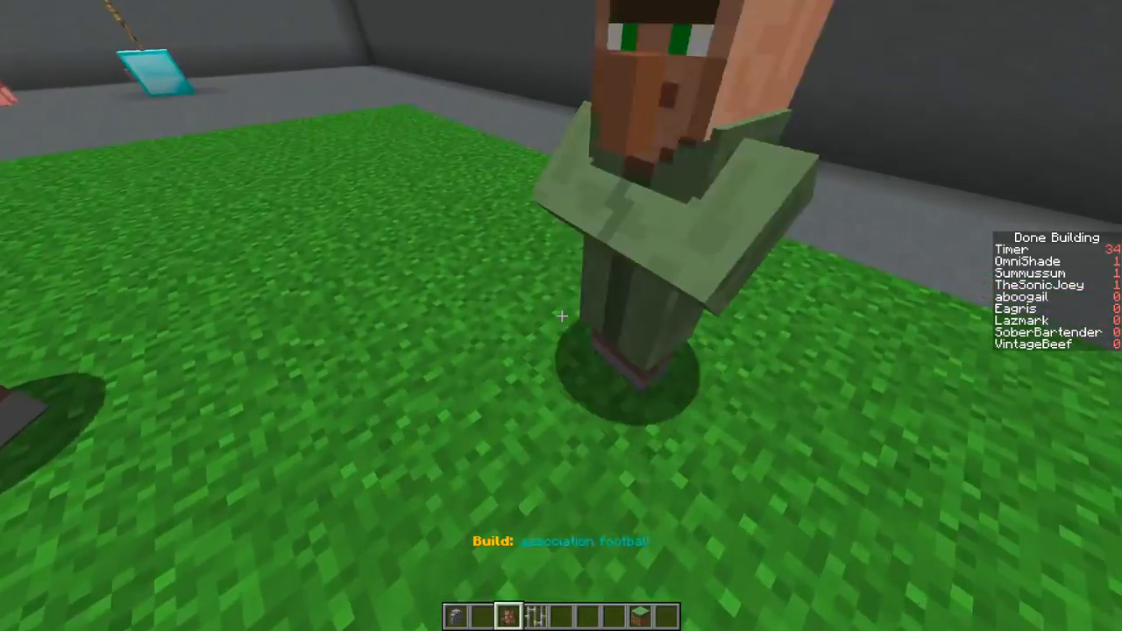
pyautogui.moveTo(561, 315)
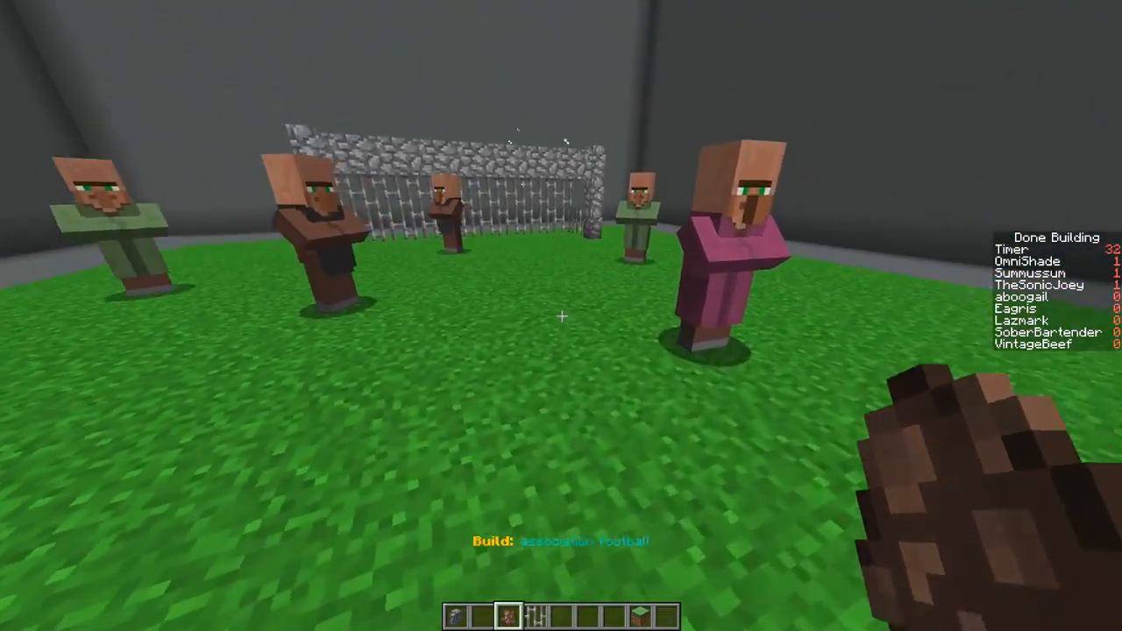
# - Search 'egg', pick a ball item and place it at a villager's feet by the goal
pyautogui.press('e')
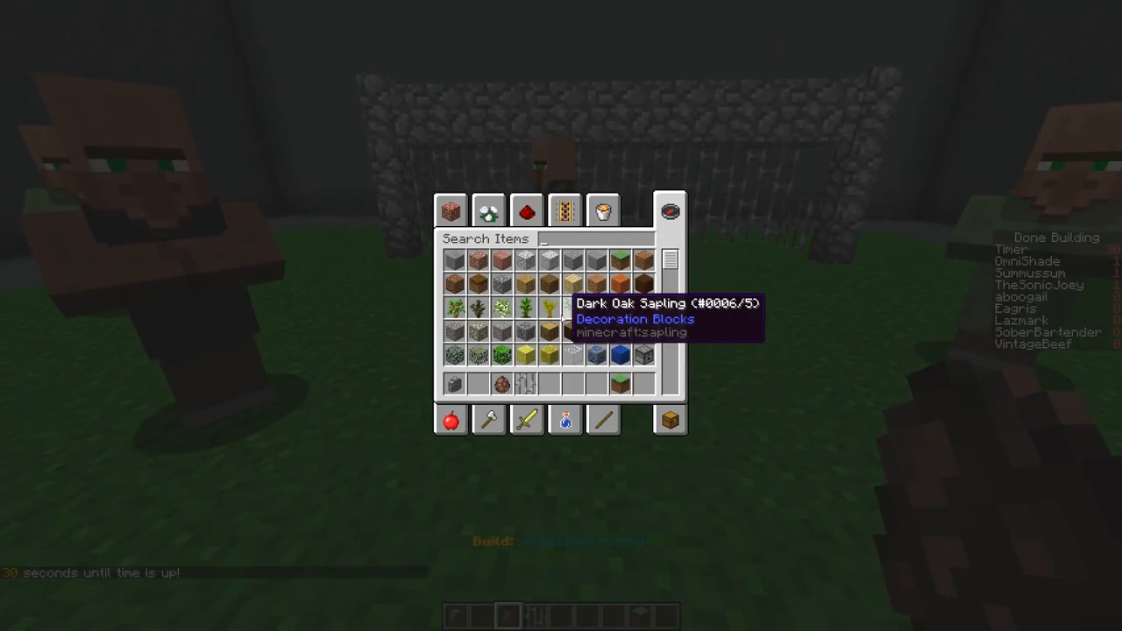
pyautogui.write('egg')
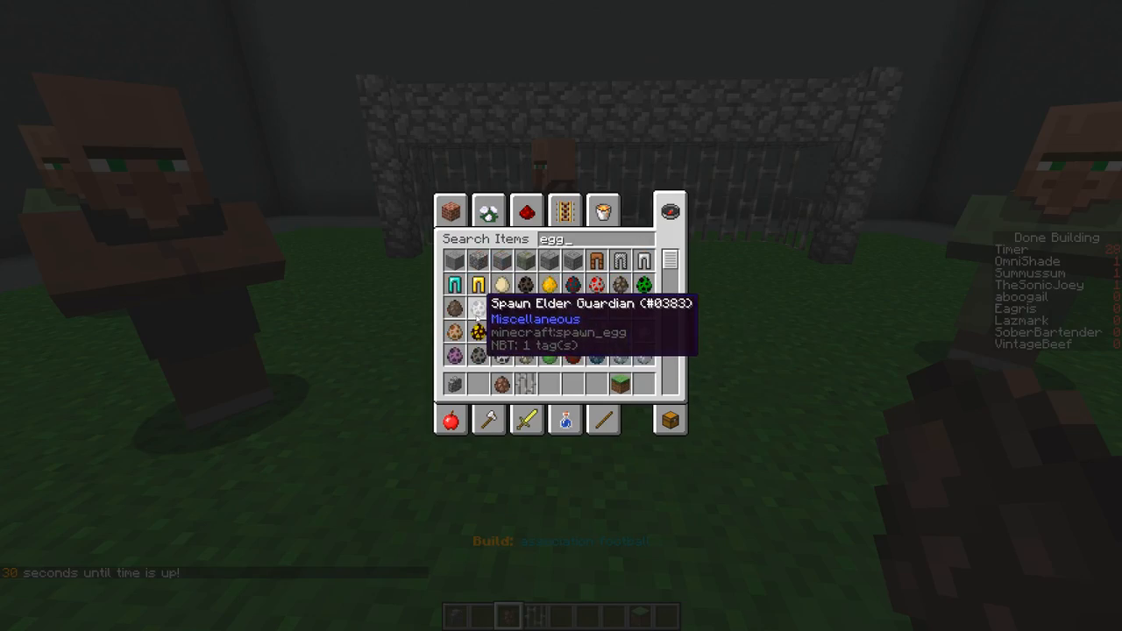
pyautogui.press('Escape')
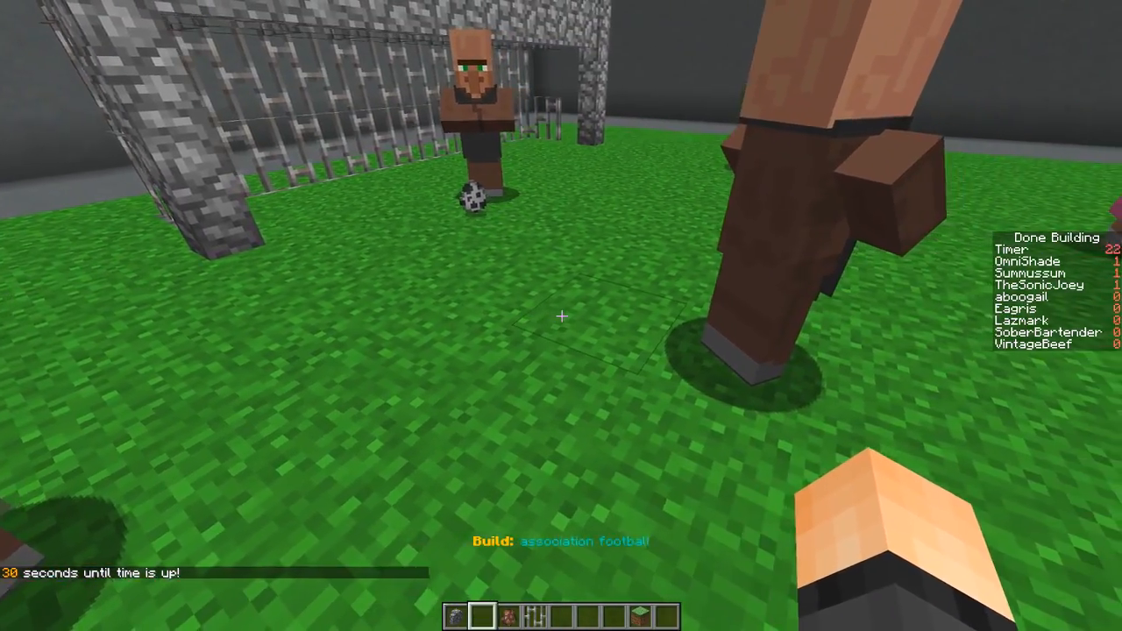
pyautogui.moveTo(561, 316)
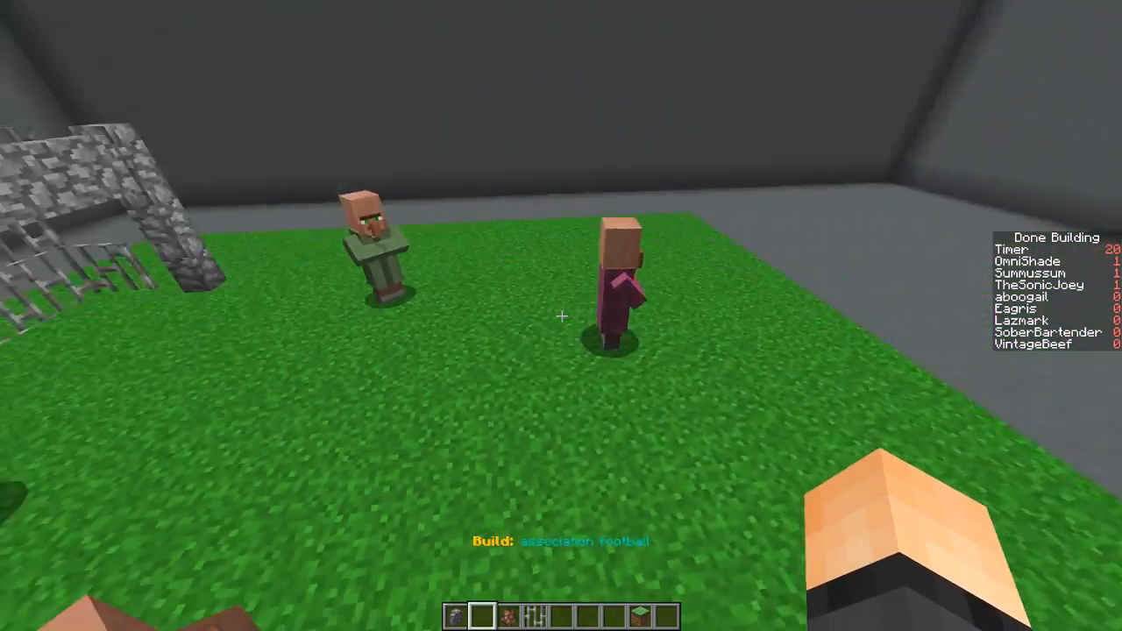
pyautogui.press('e')
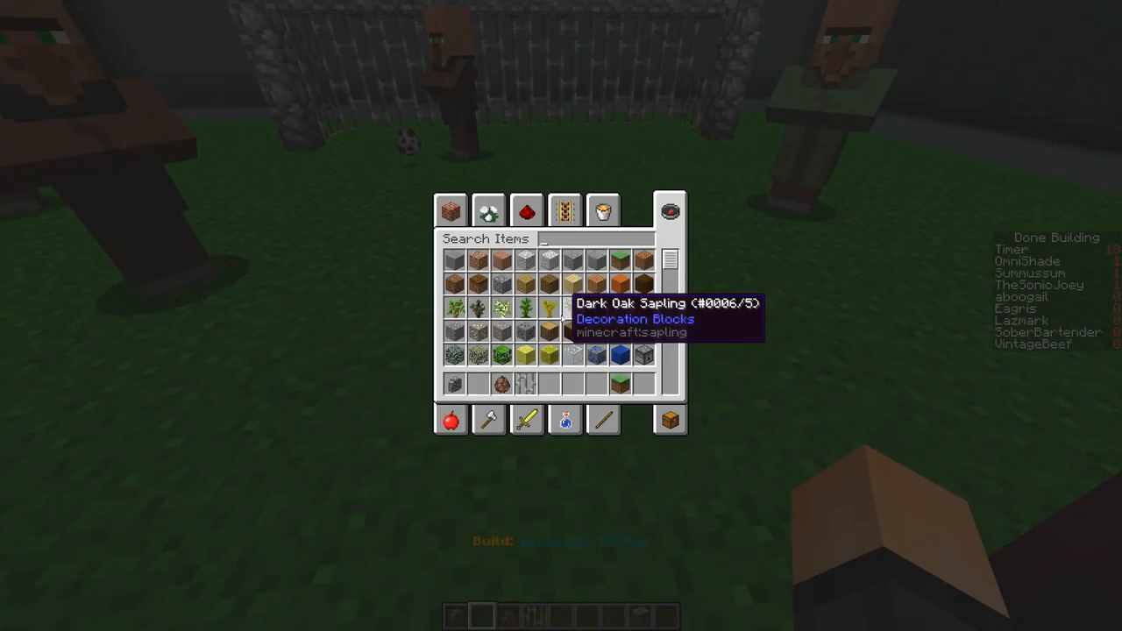
# - Search 'qua', take quartz slabs and mark white lines across the pitch
pyautogui.write('qua')
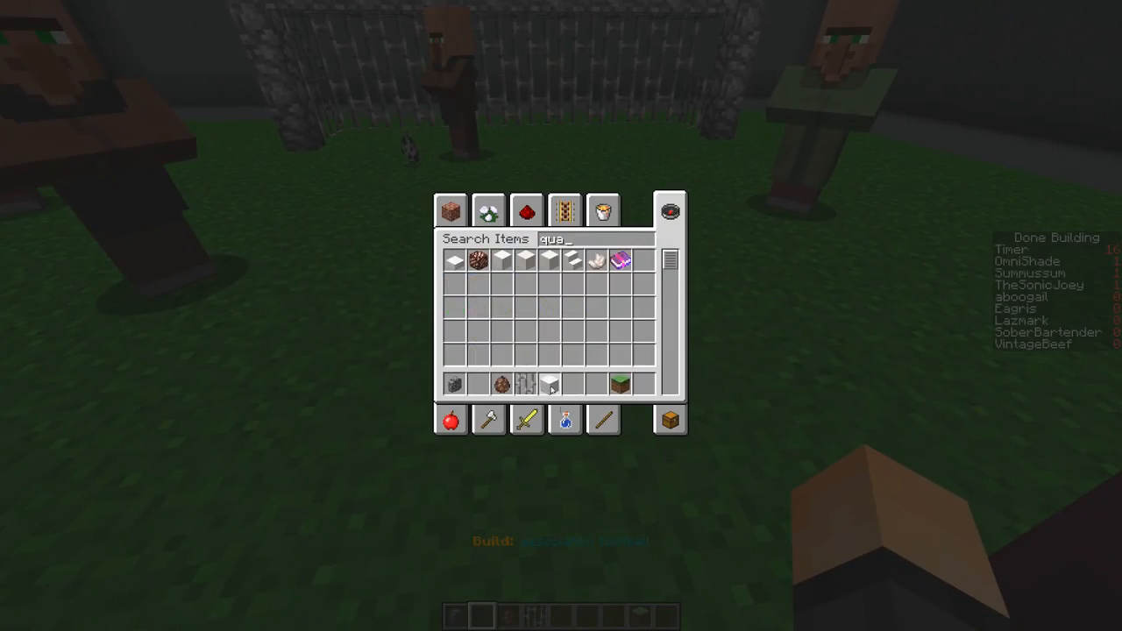
pyautogui.press('Escape')
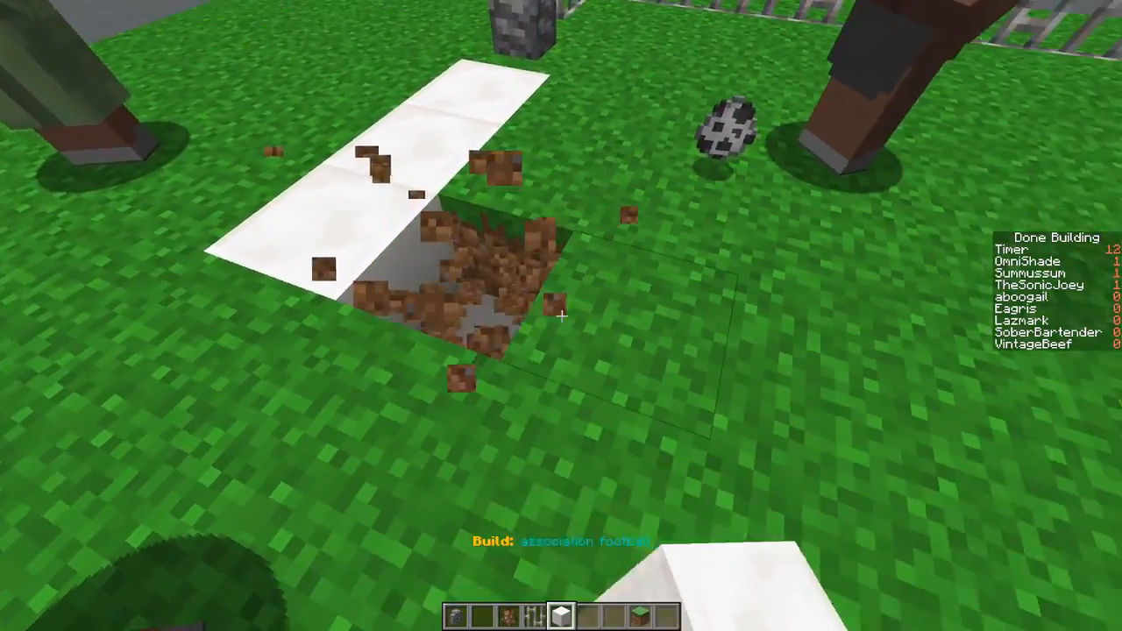
pyautogui.moveTo(561, 316)
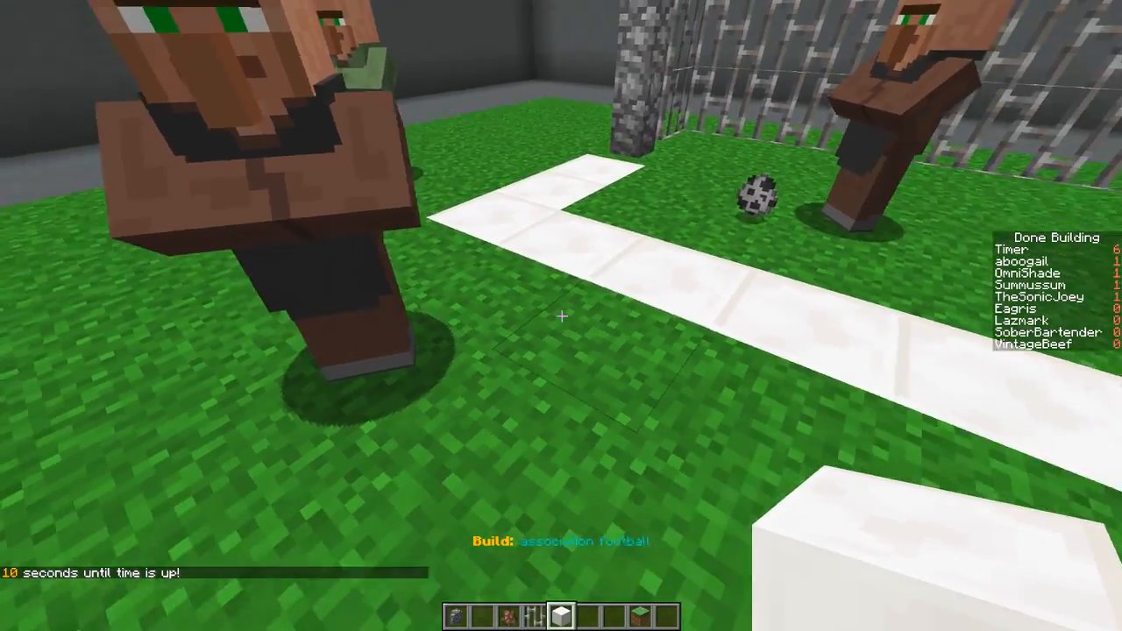
pyautogui.moveTo(561, 316)
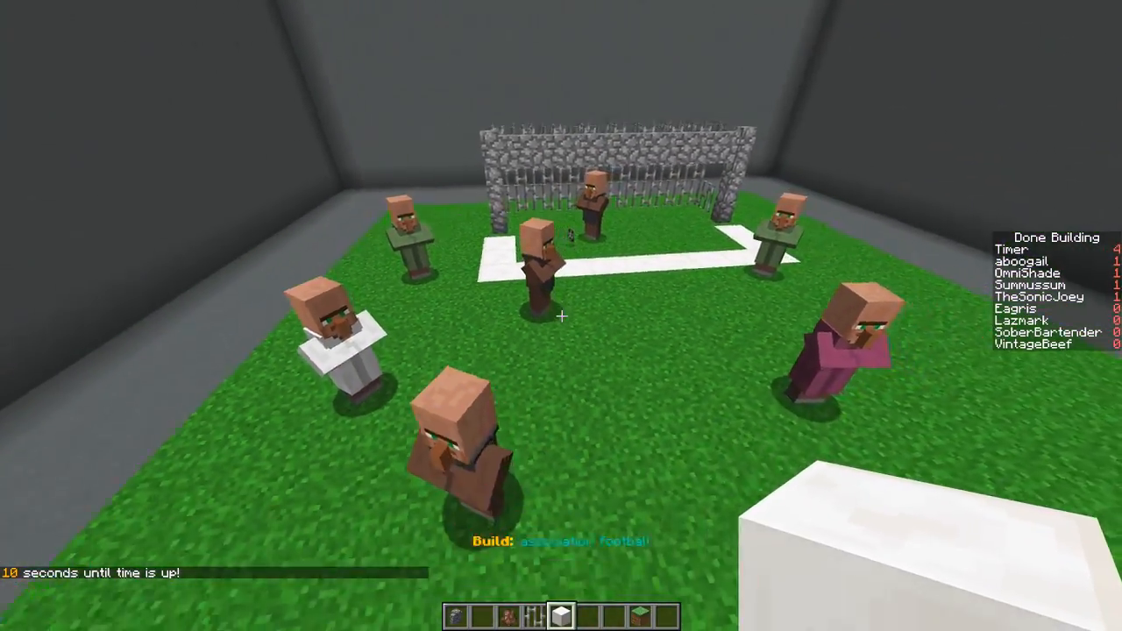
pyautogui.moveTo(561, 315)
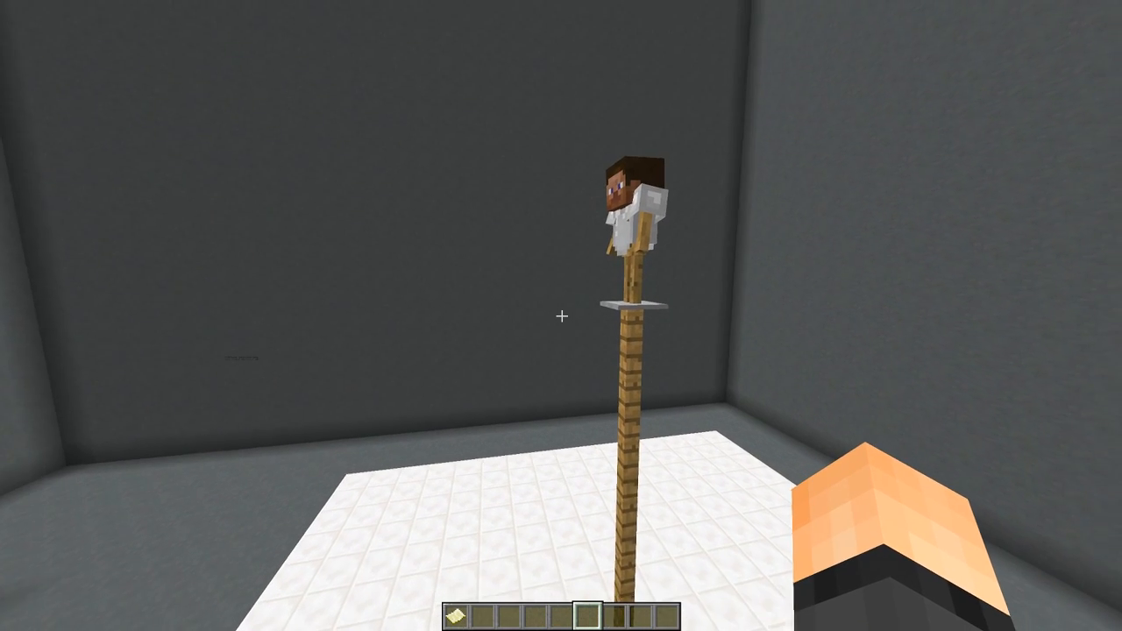
pyautogui.moveTo(561, 316)
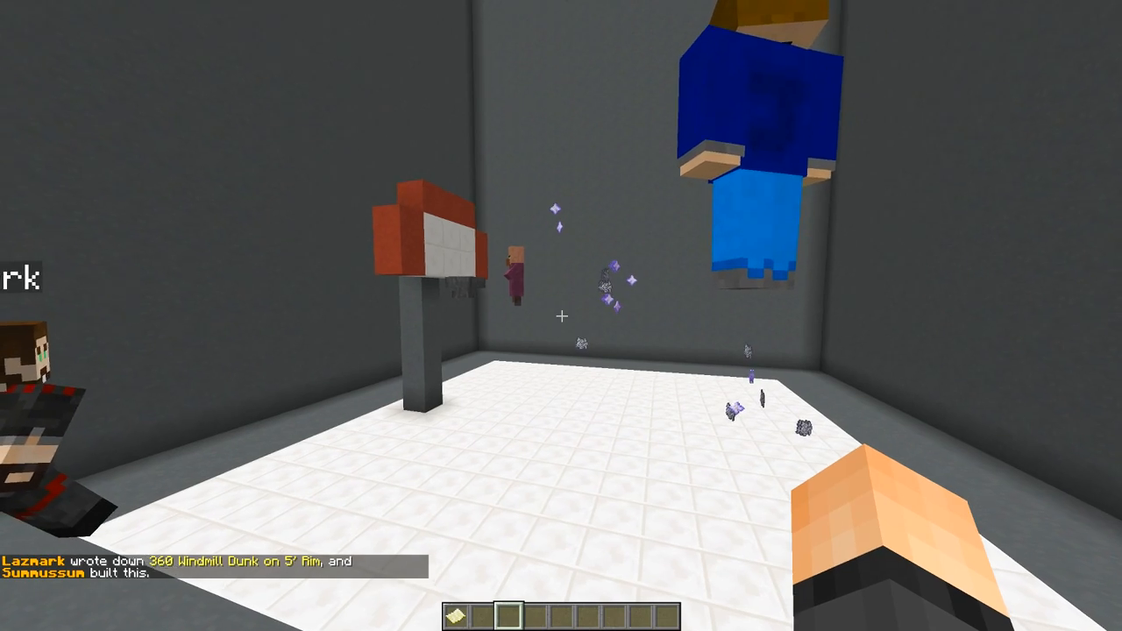
pyautogui.moveTo(561, 315)
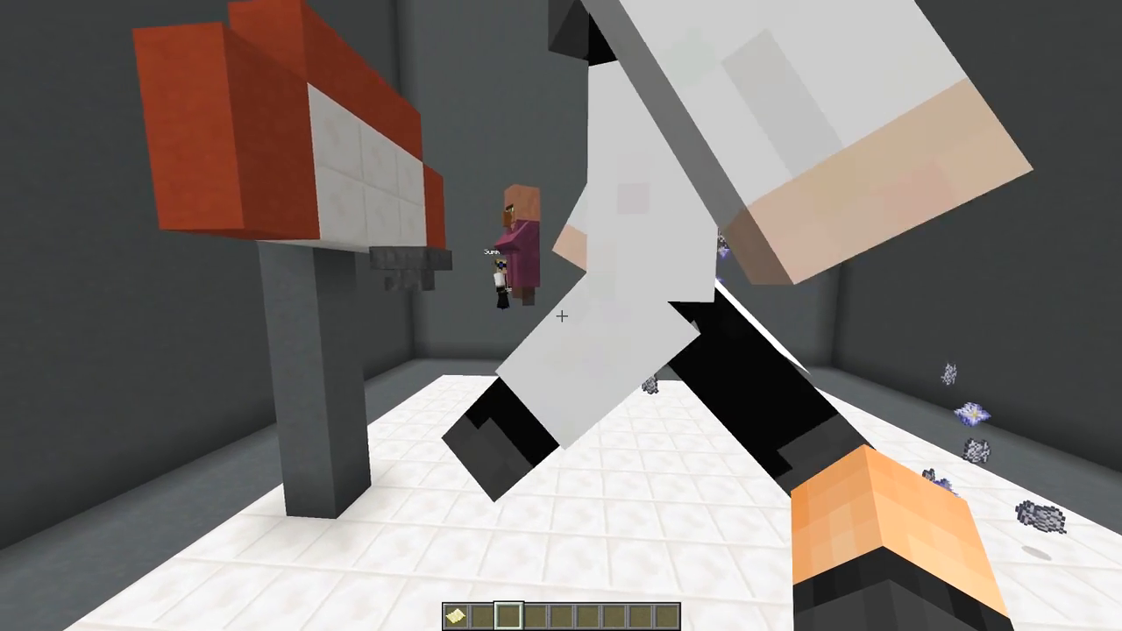
pyautogui.moveTo(561, 316)
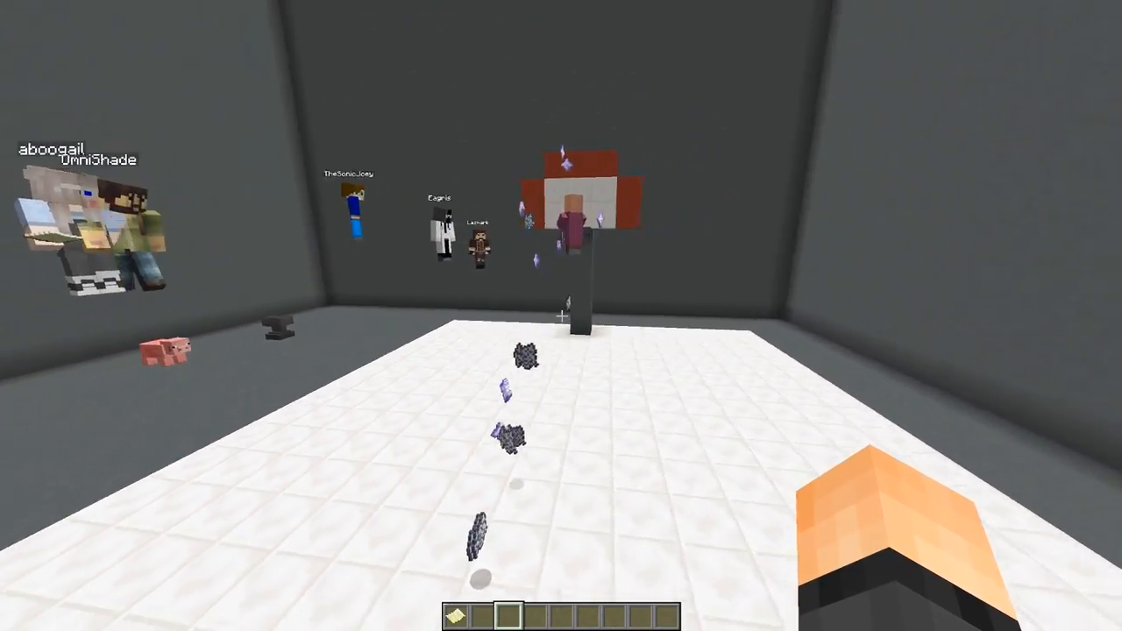
pyautogui.moveTo(561, 316)
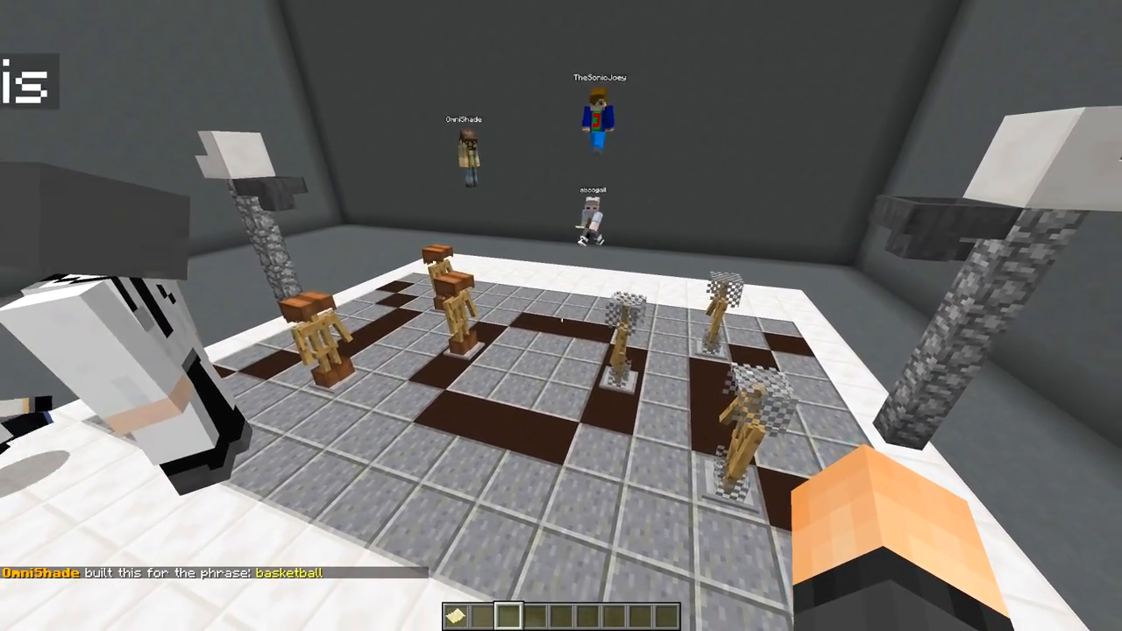
pyautogui.moveTo(561, 315)
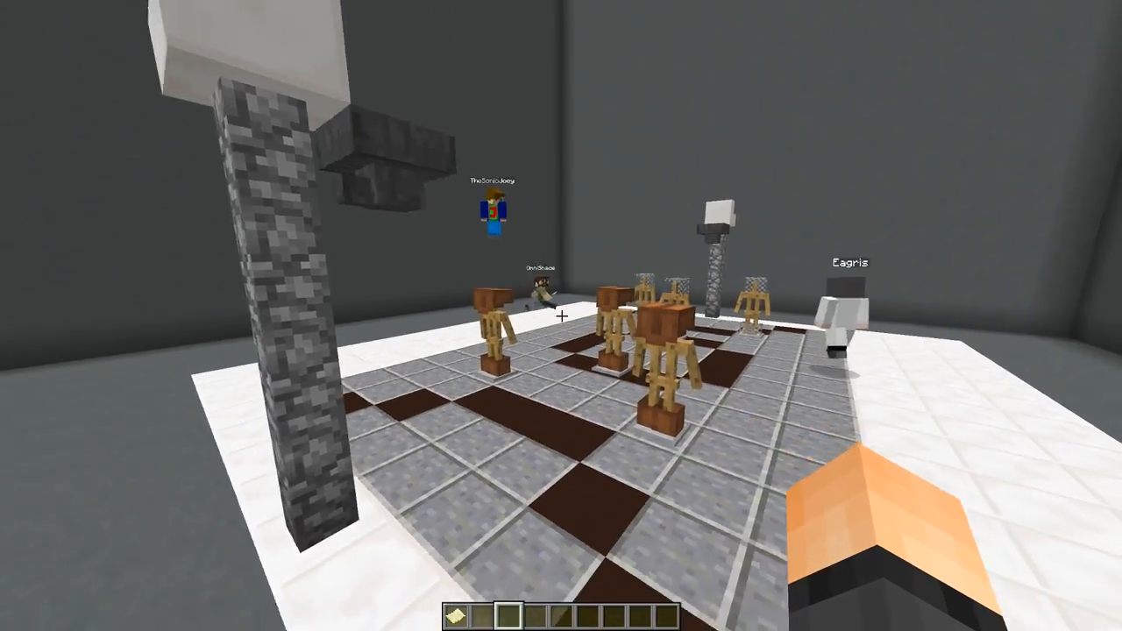
pyautogui.moveTo(350, 316)
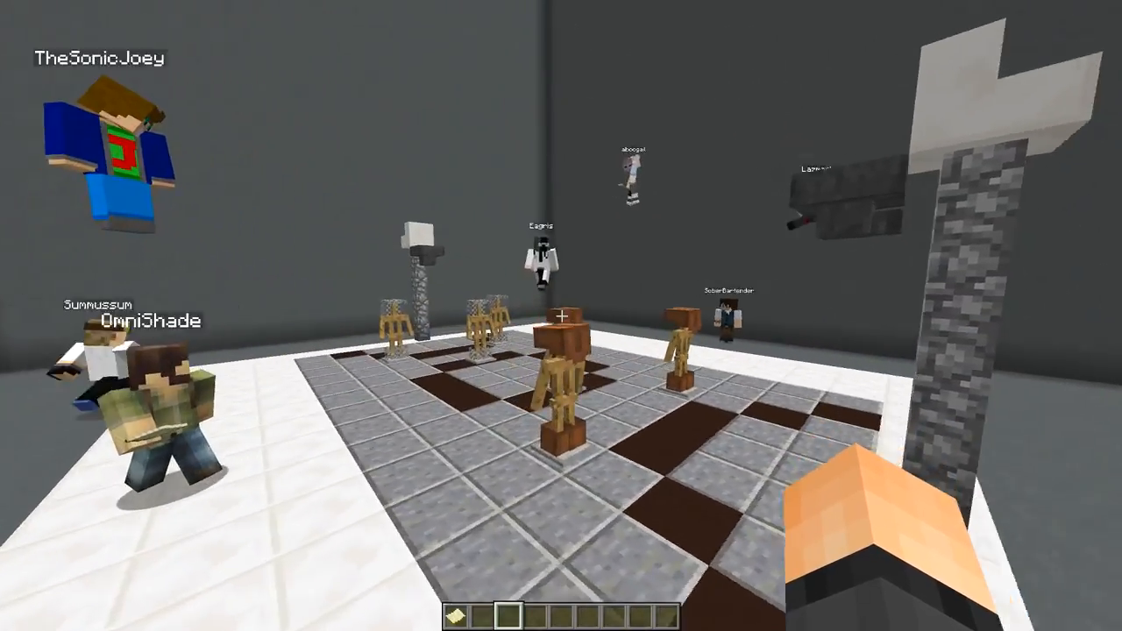
pyautogui.moveTo(561, 315)
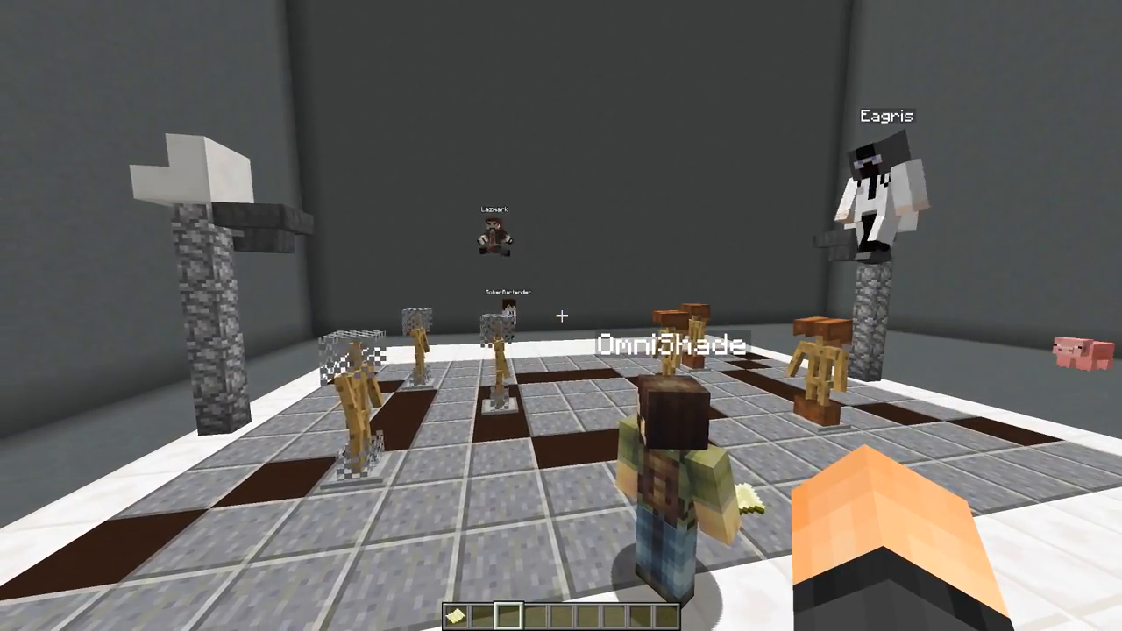
pyautogui.moveTo(561, 315)
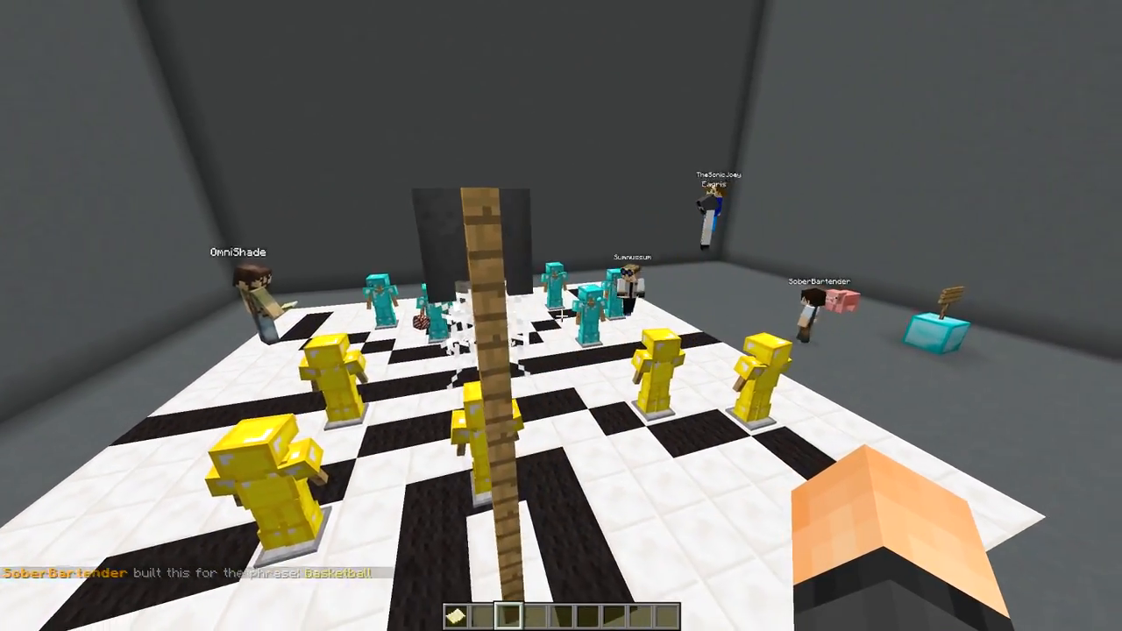
pyautogui.moveTo(561, 316)
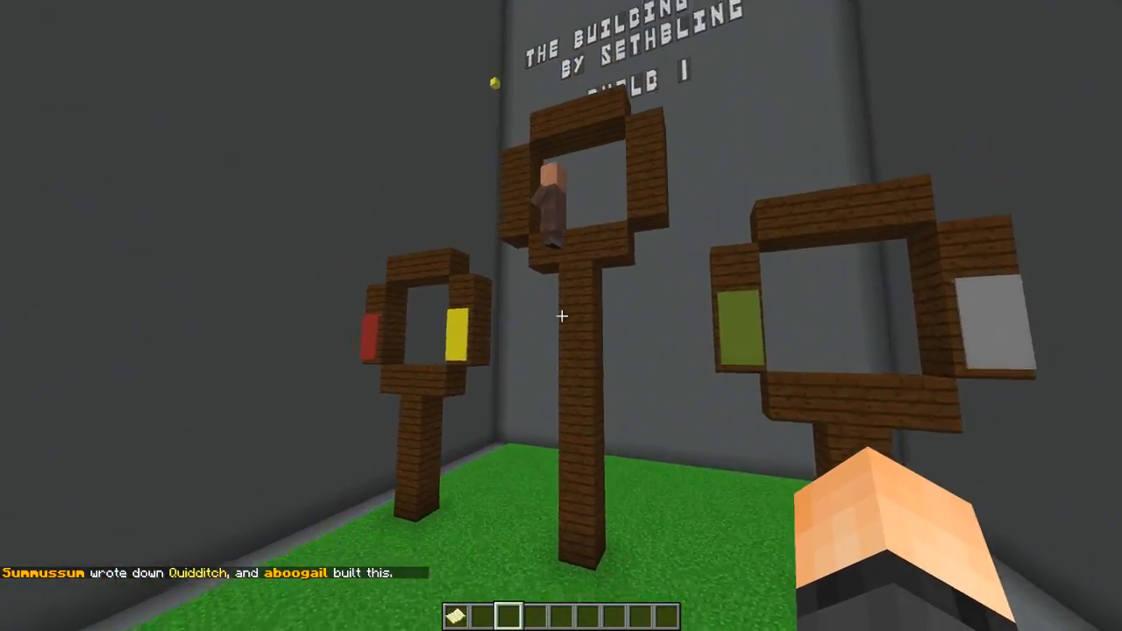
pyautogui.moveTo(561, 315)
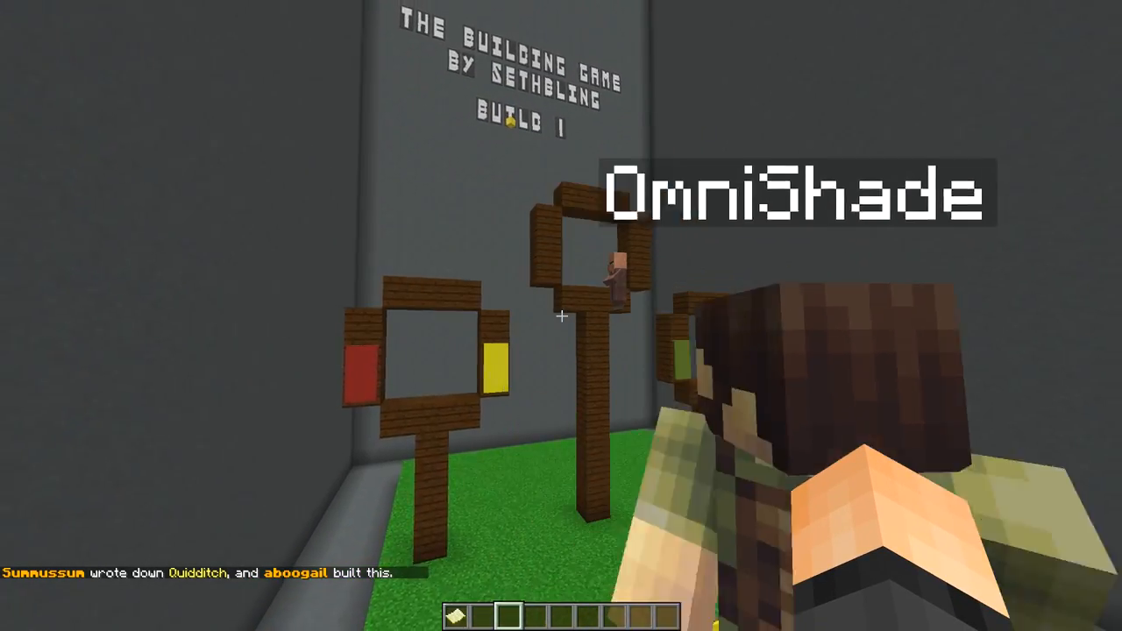
pyautogui.moveTo(561, 316)
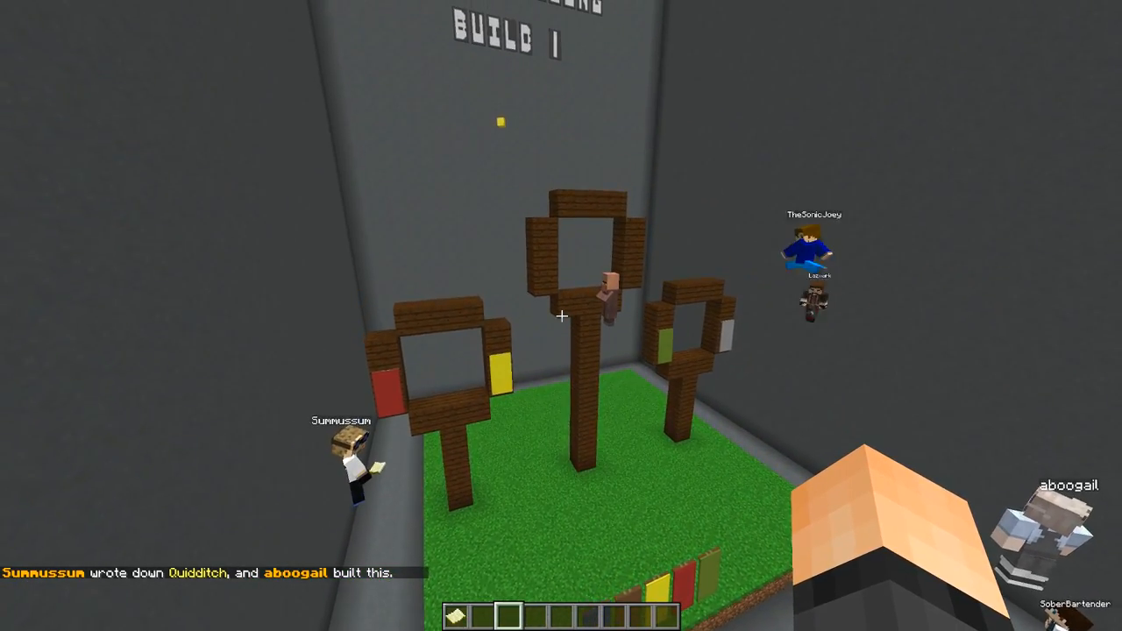
pyautogui.moveTo(561, 316)
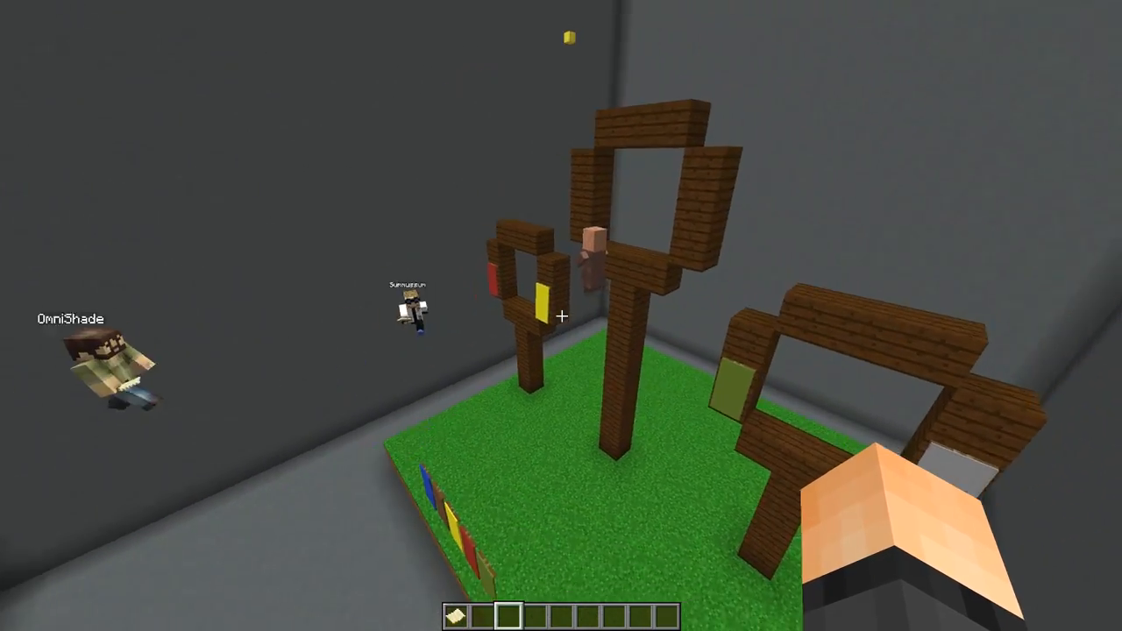
pyautogui.moveTo(561, 316)
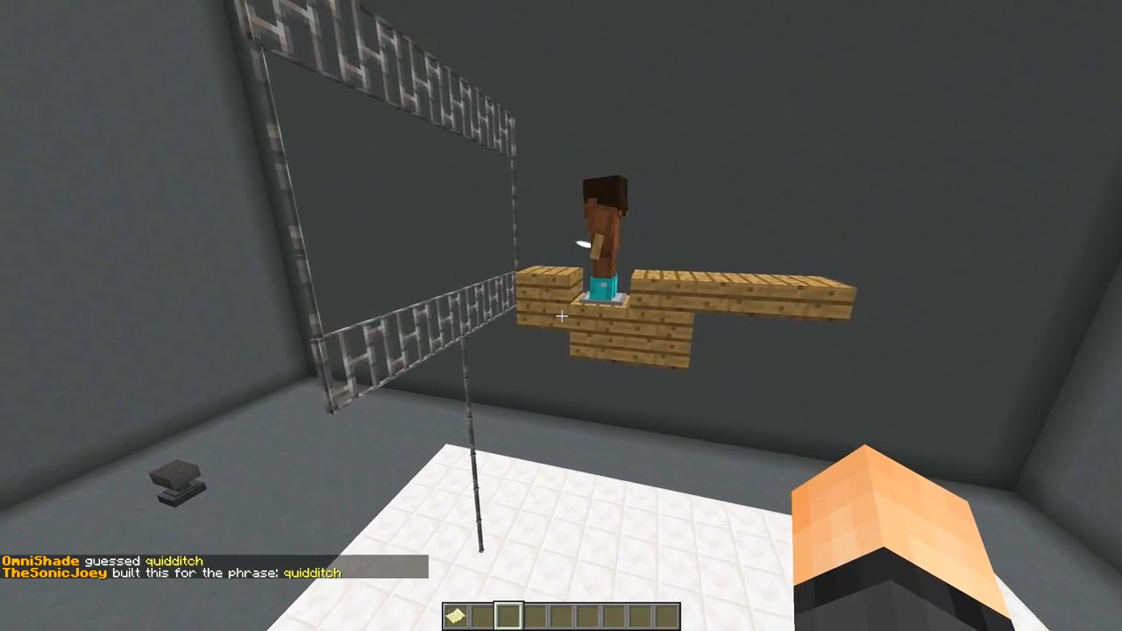
pyautogui.moveTo(561, 316)
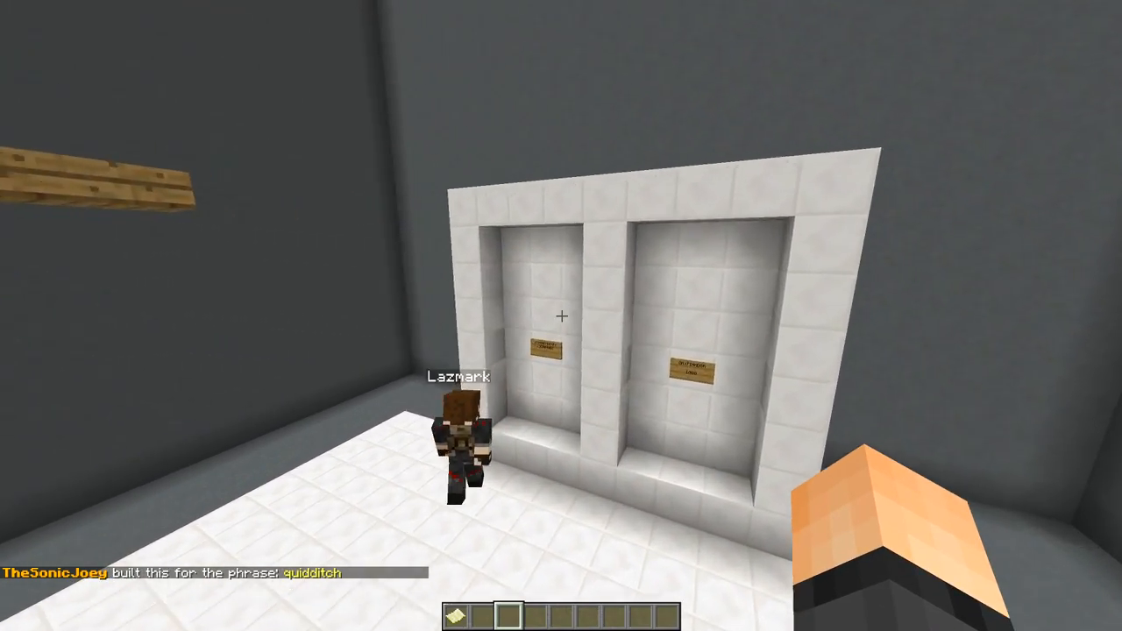
pyautogui.moveTo(561, 316)
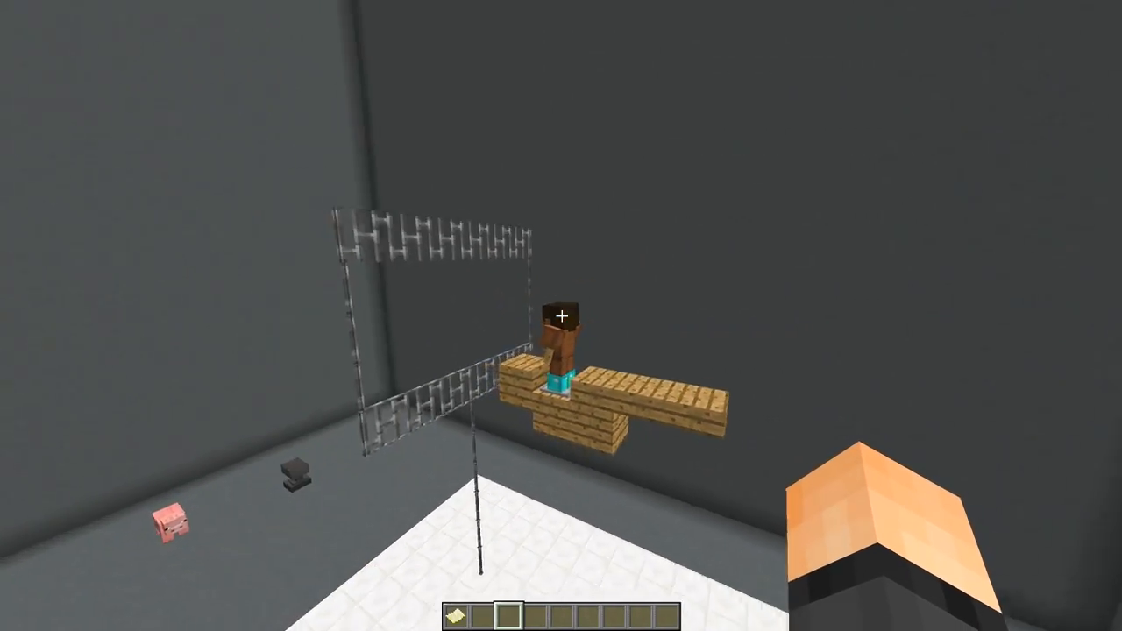
pyautogui.moveTo(561, 315)
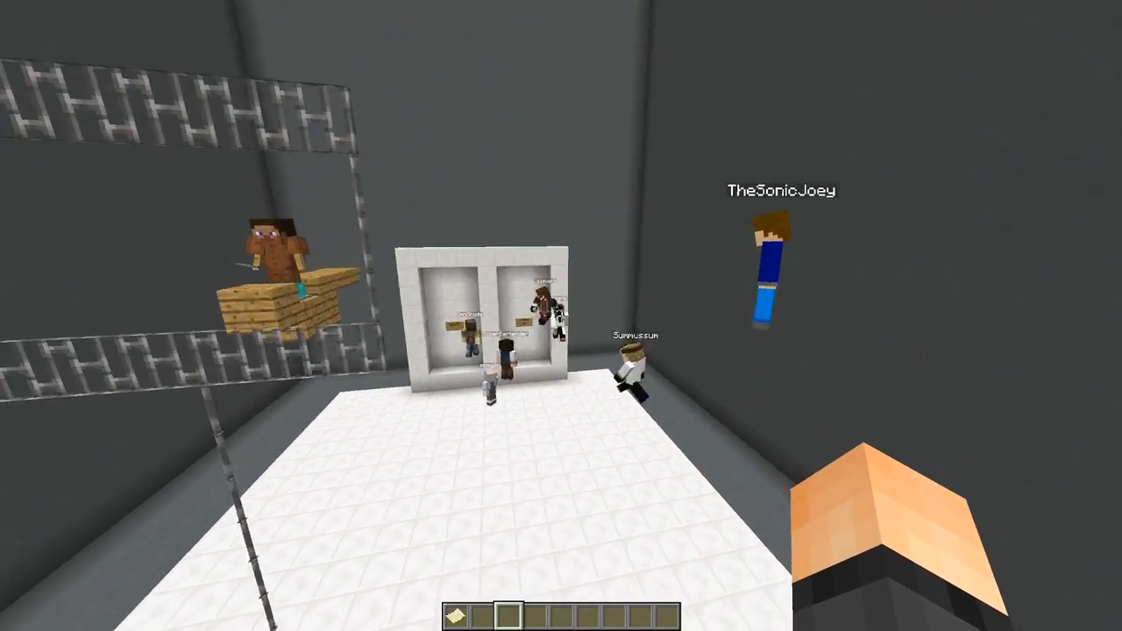
pyautogui.moveTo(561, 315)
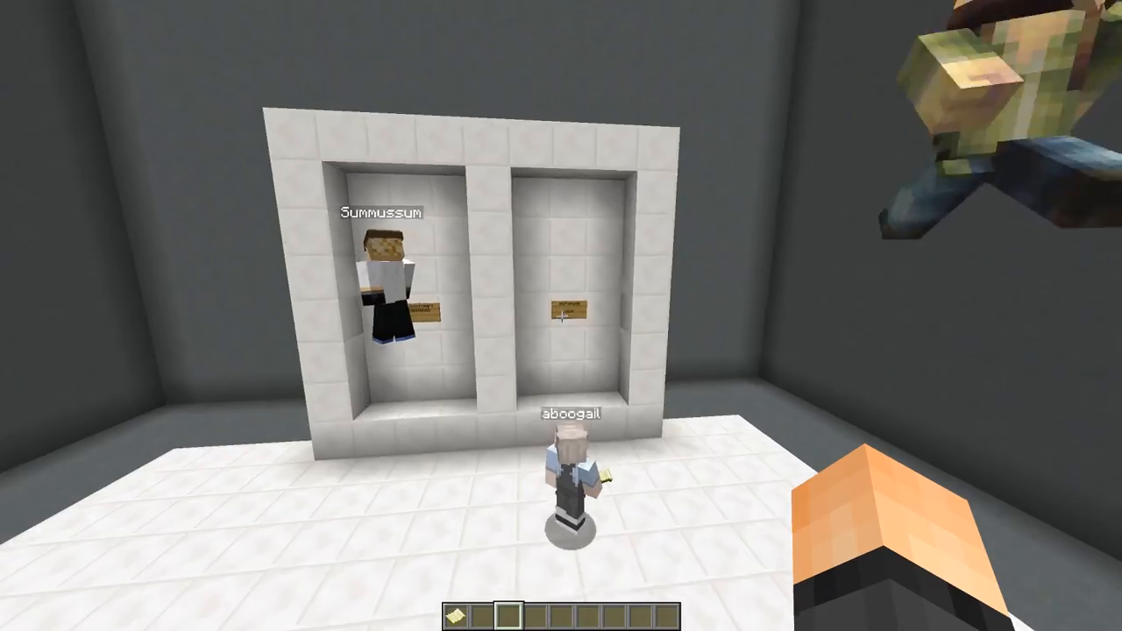
pyautogui.moveTo(561, 315)
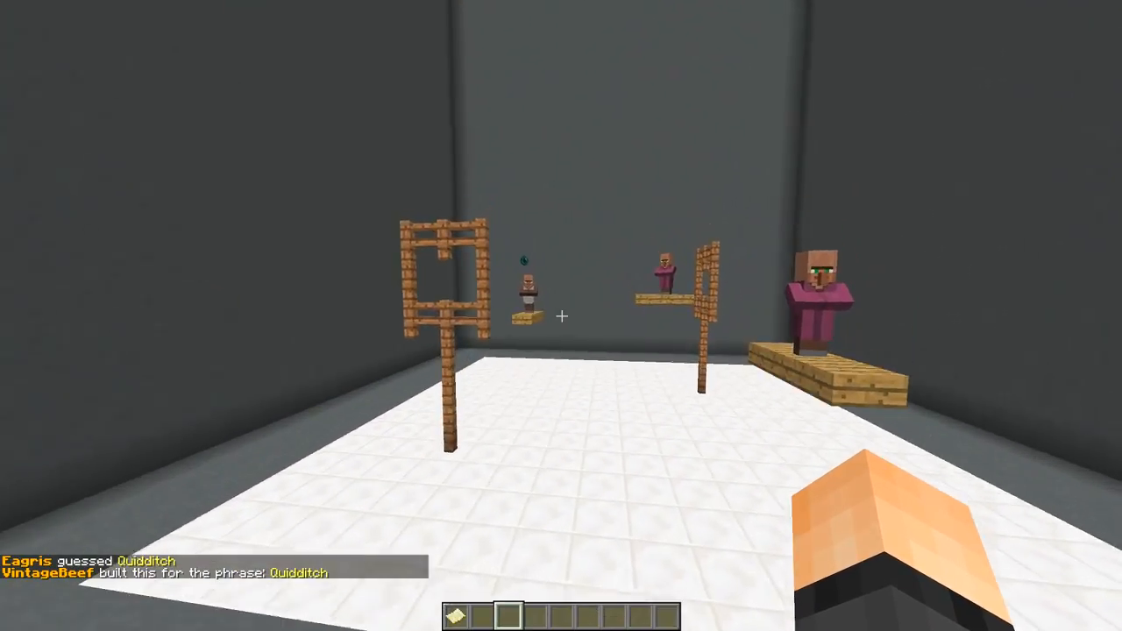
pyautogui.moveTo(561, 316)
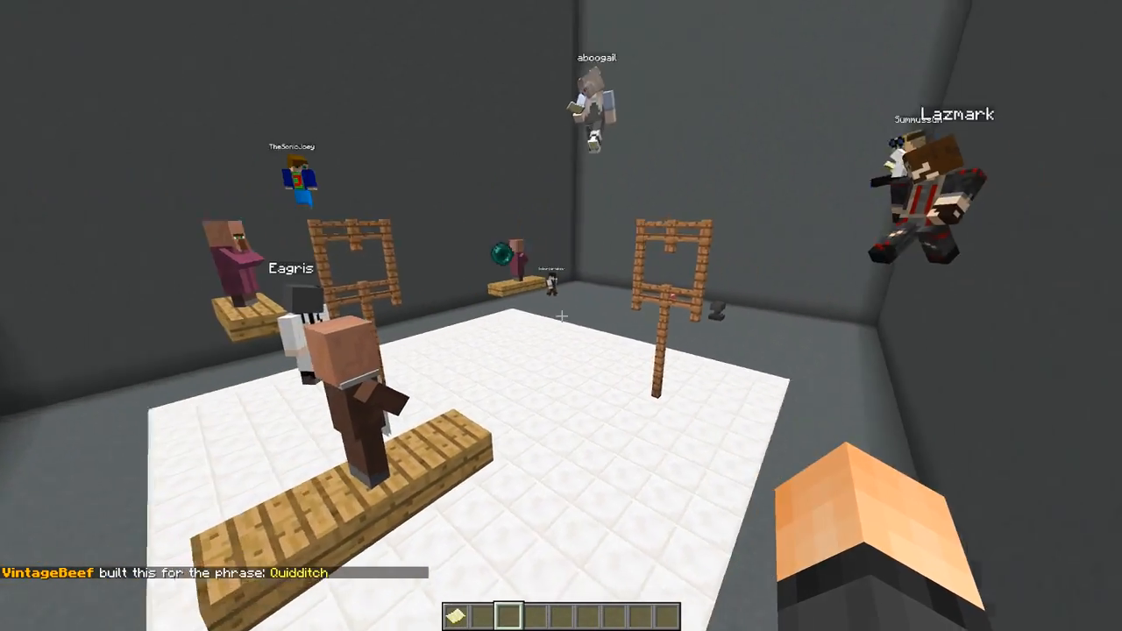
pyautogui.moveTo(561, 315)
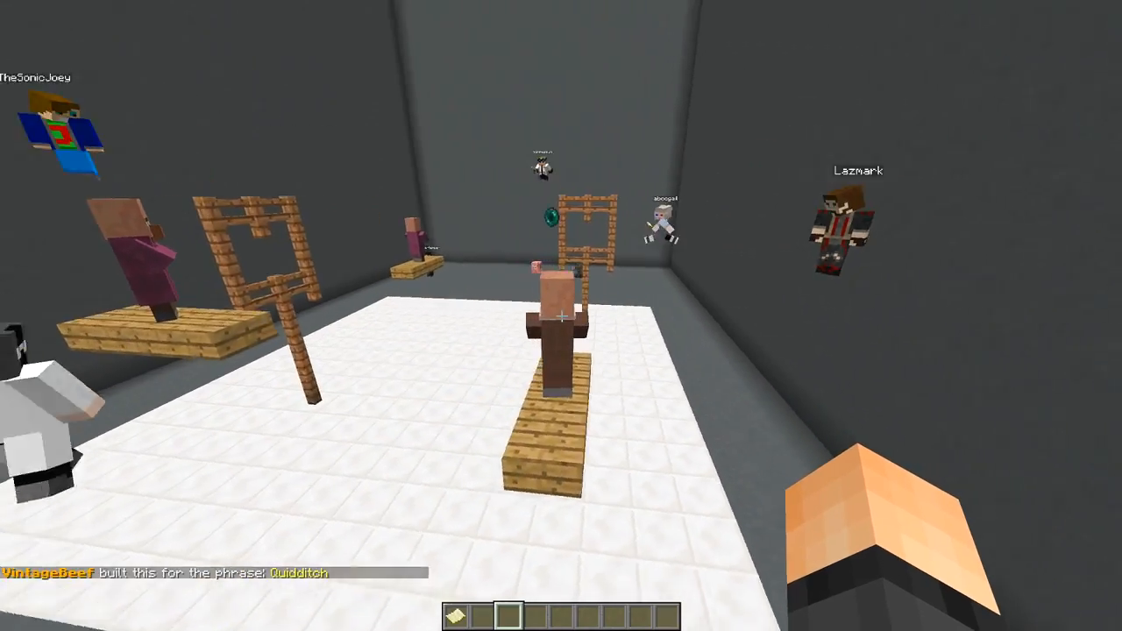
pyautogui.moveTo(561, 316)
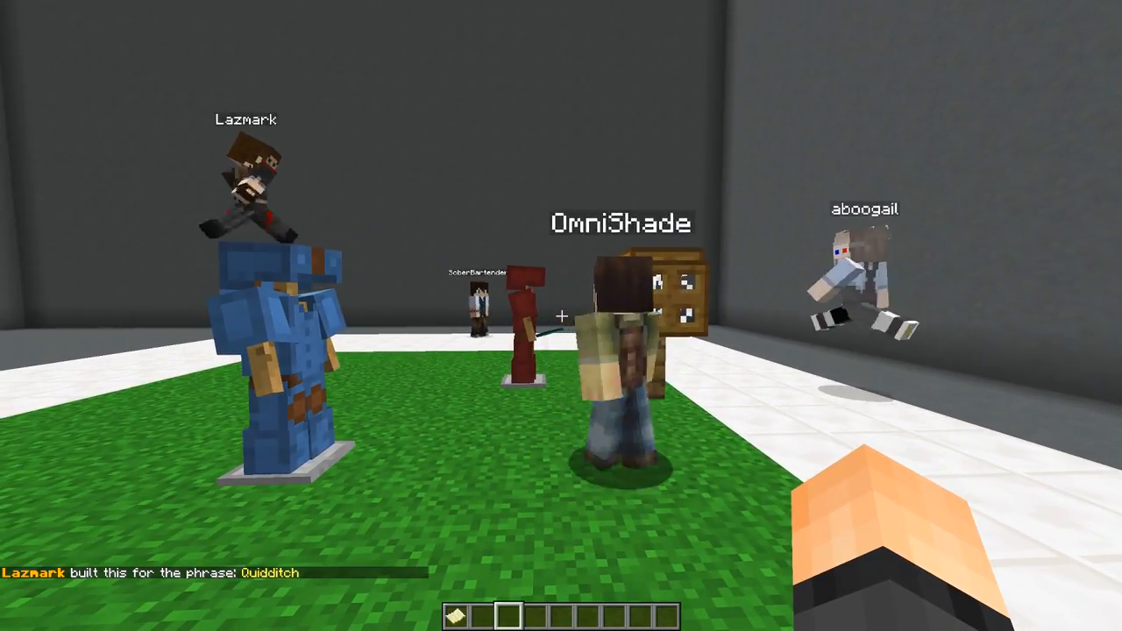
pyautogui.moveTo(561, 316)
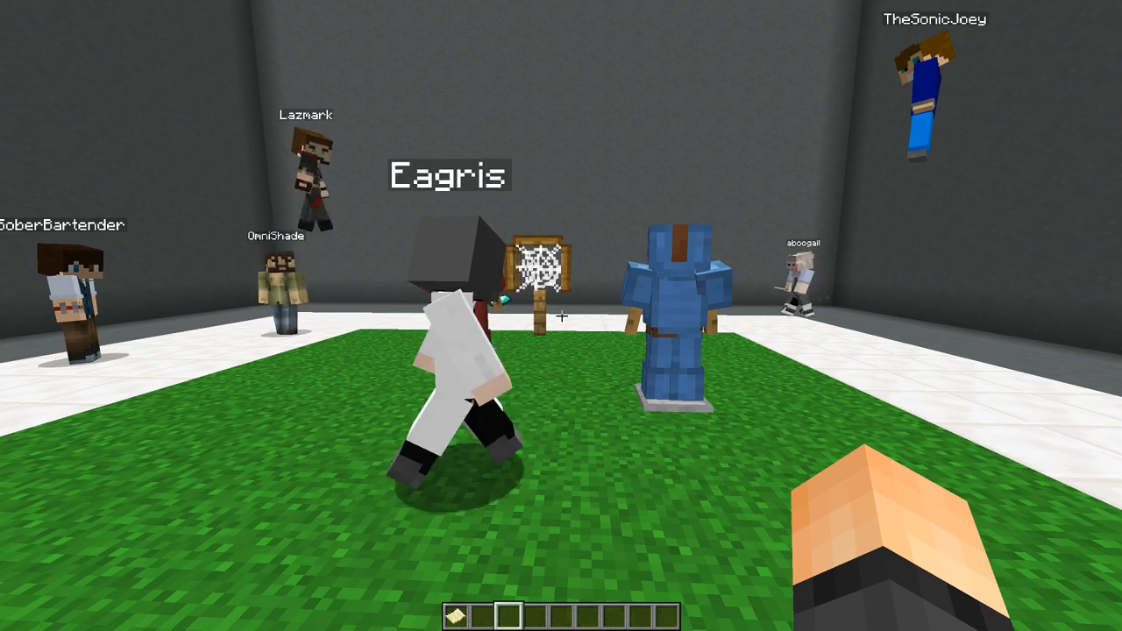
pyautogui.moveTo(561, 316)
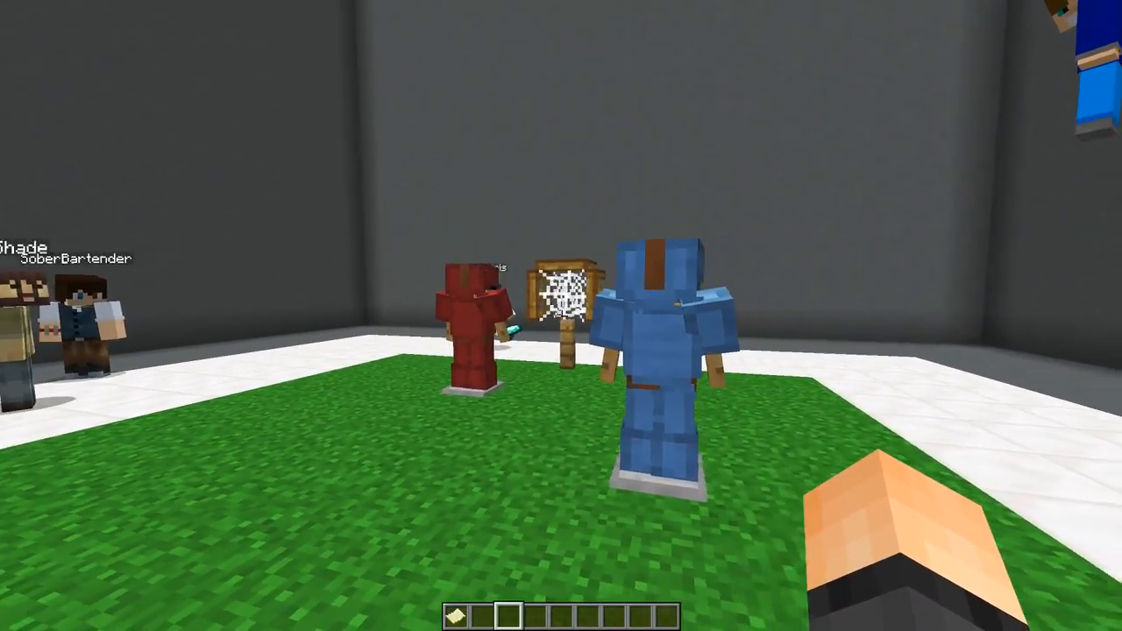
pyautogui.moveTo(561, 316)
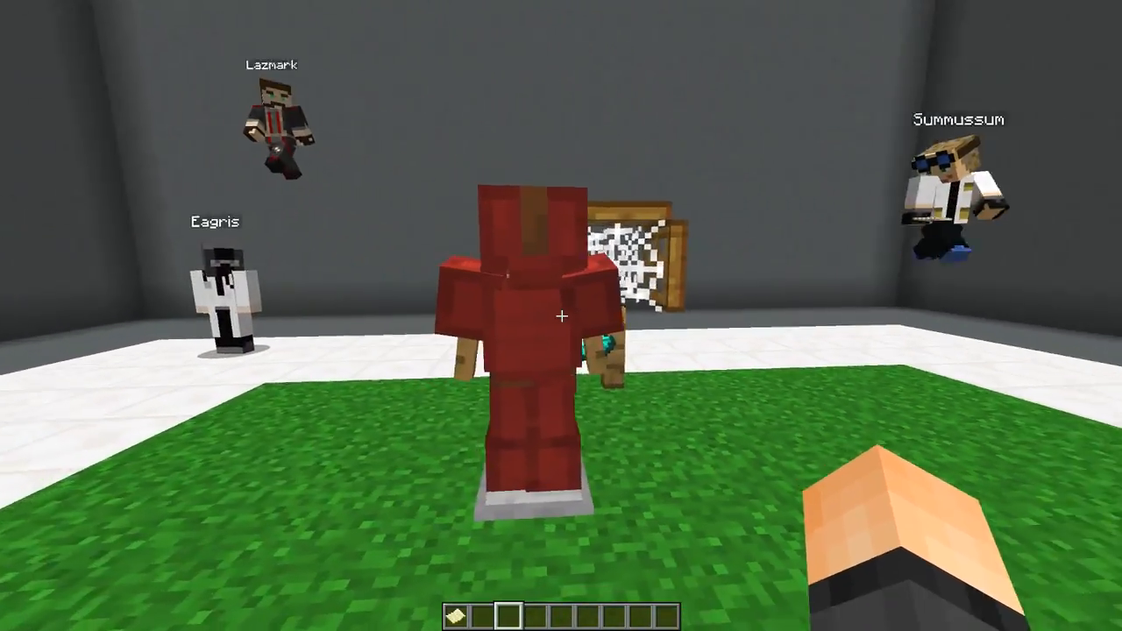
pyautogui.moveTo(561, 315)
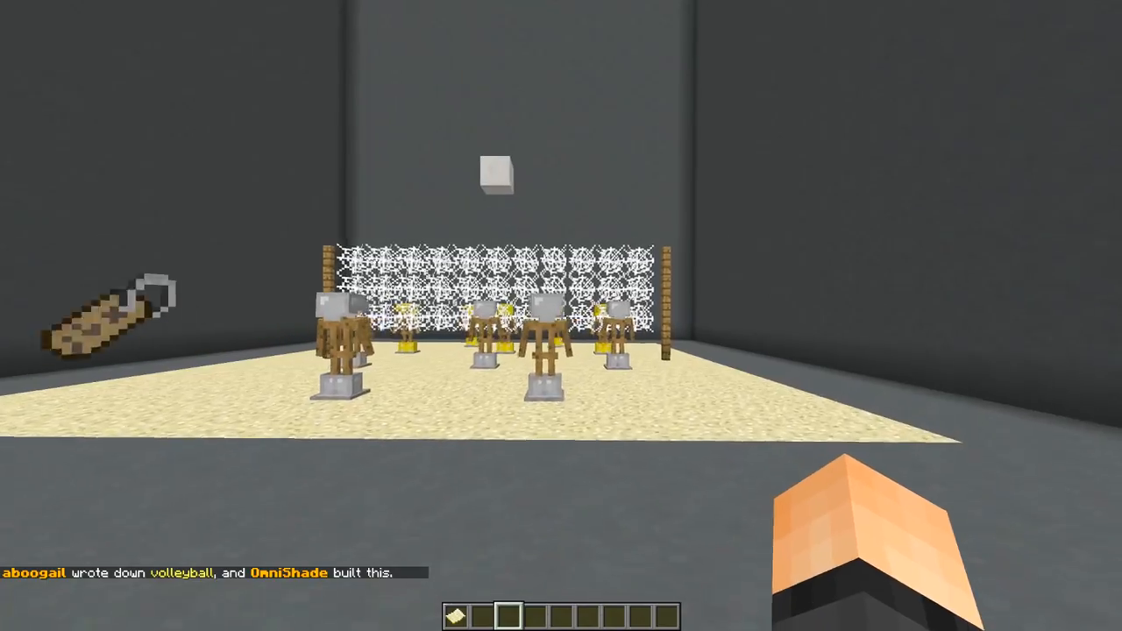
pyautogui.moveTo(561, 316)
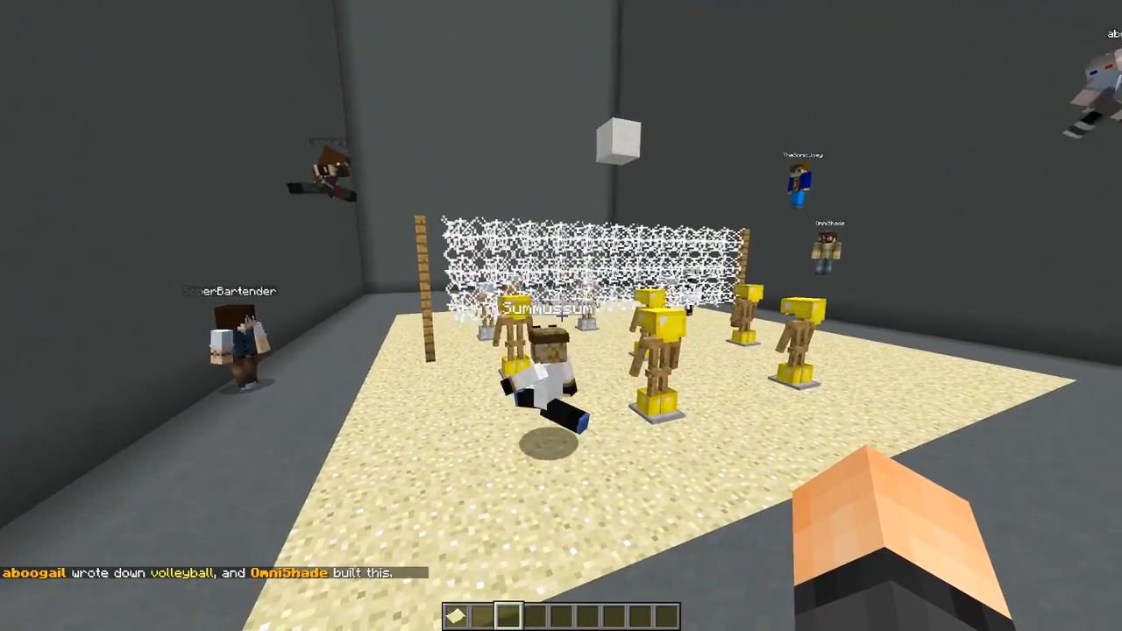
pyautogui.moveTo(561, 316)
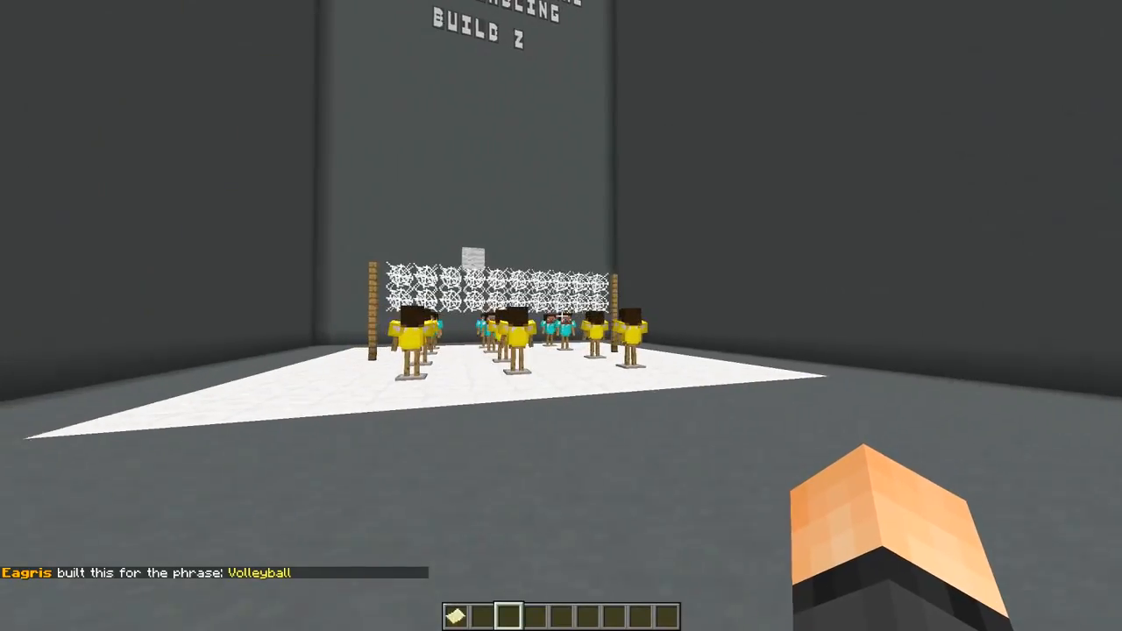
pyautogui.moveTo(561, 315)
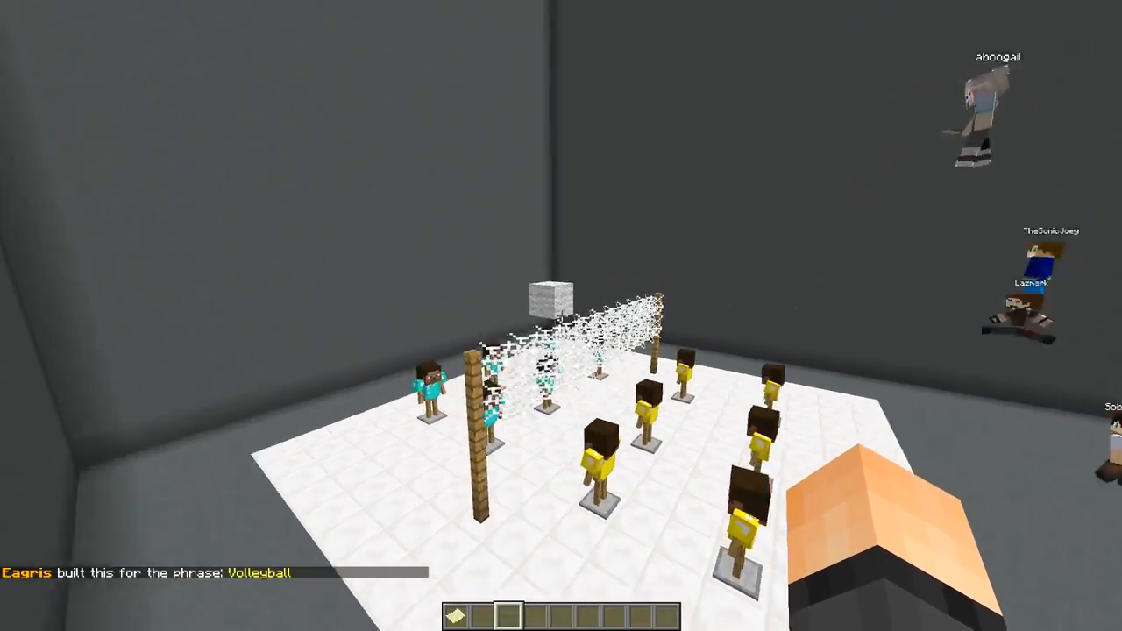
pyautogui.moveTo(561, 315)
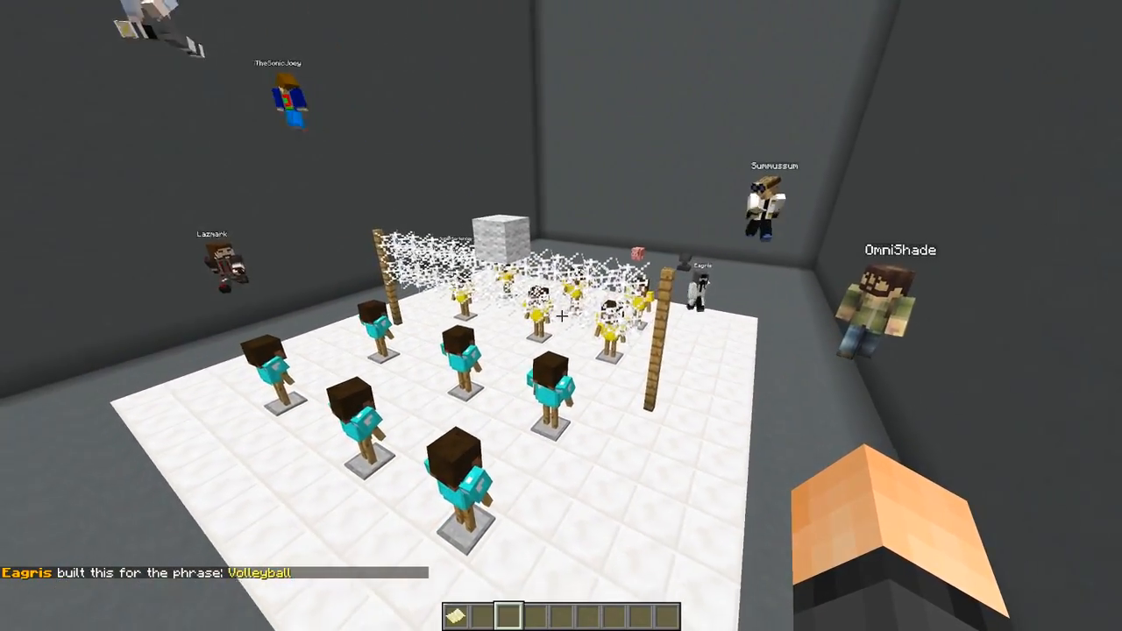
pyautogui.moveTo(561, 315)
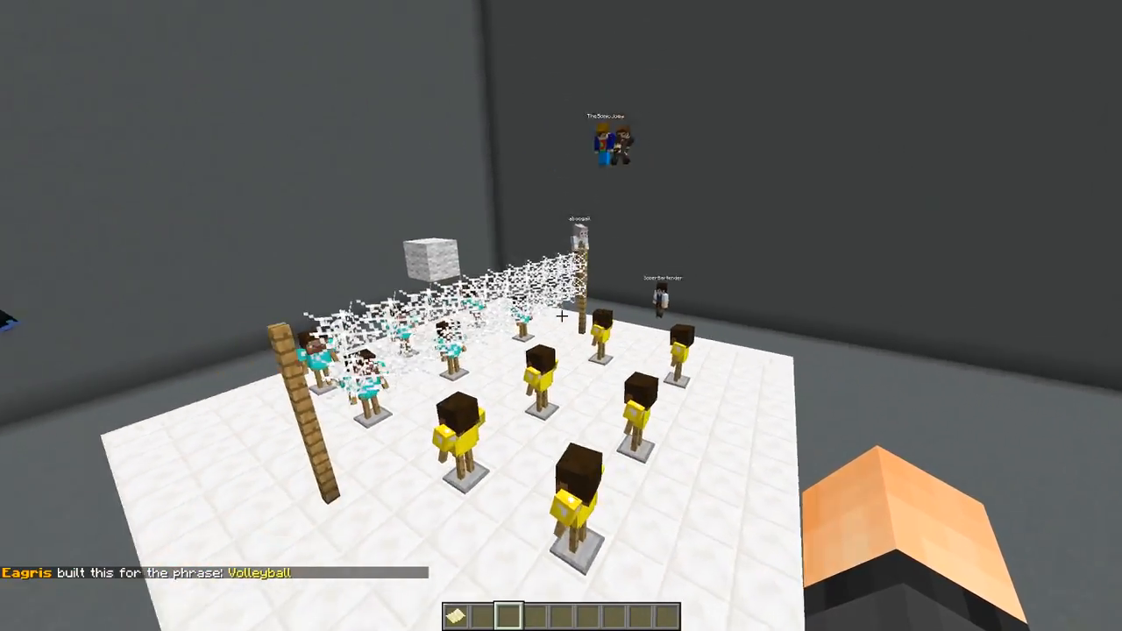
pyautogui.moveTo(561, 316)
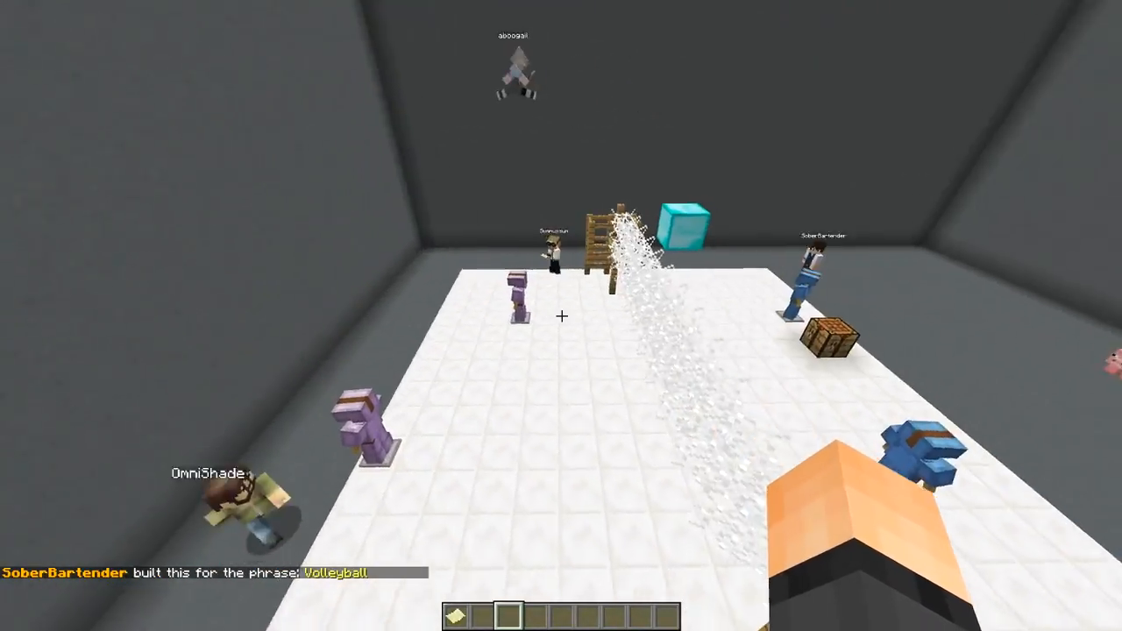
pyautogui.moveTo(561, 316)
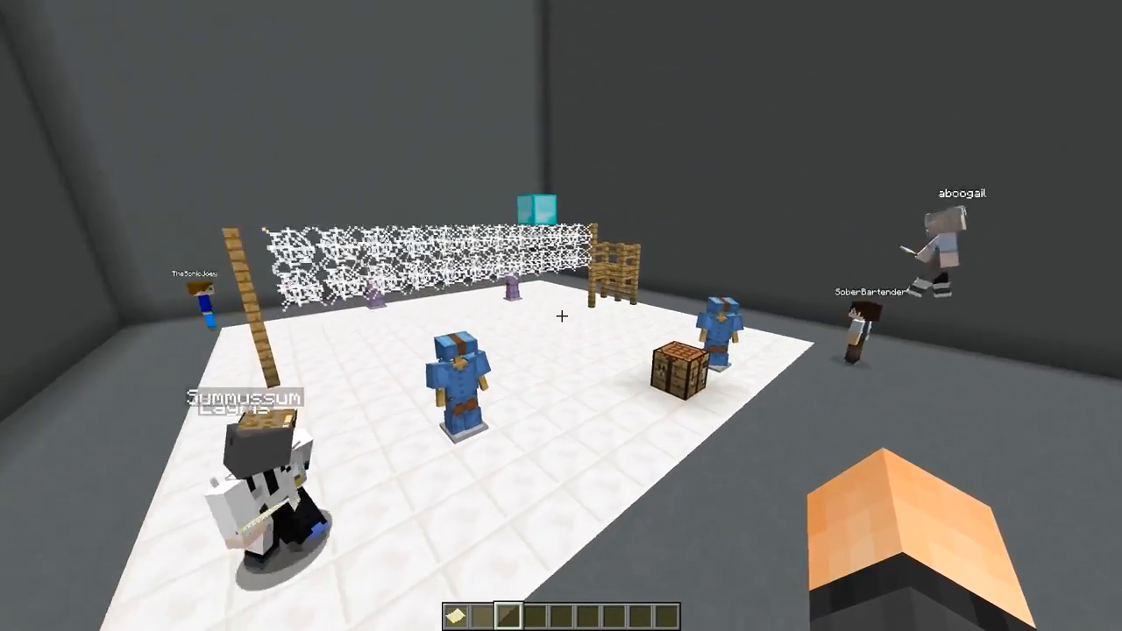
pyautogui.moveTo(561, 315)
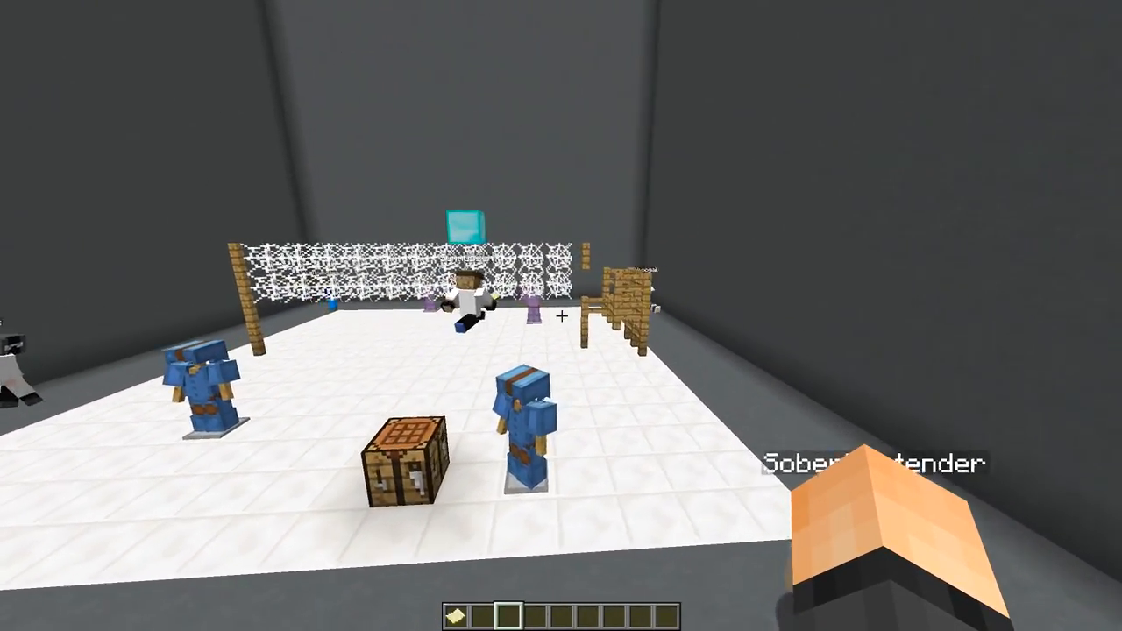
pyautogui.moveTo(561, 316)
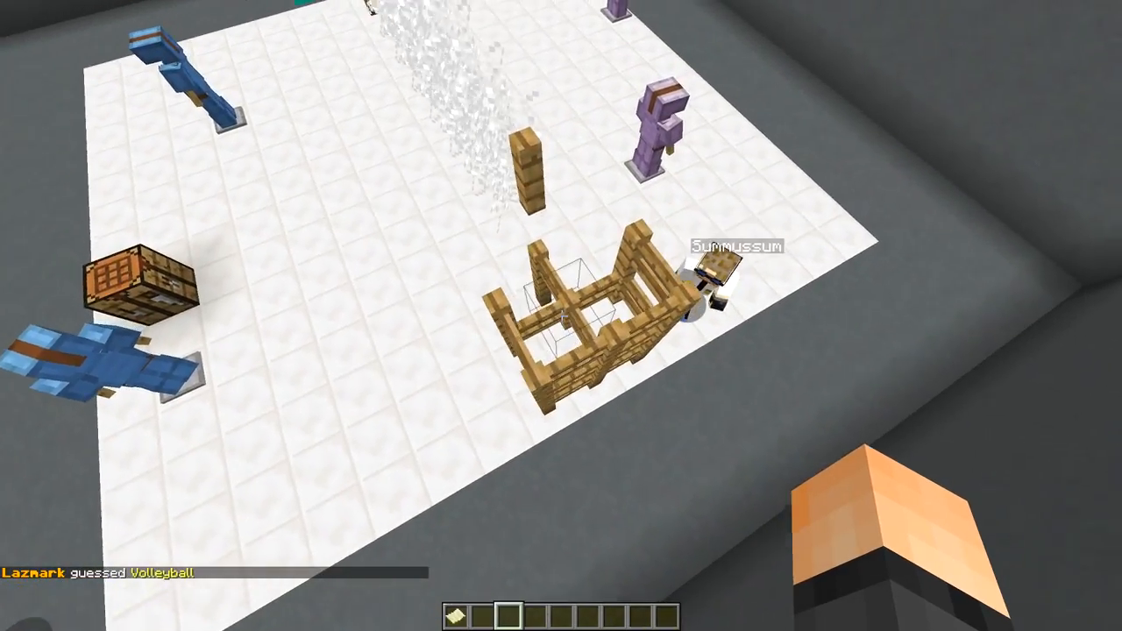
pyautogui.moveTo(561, 315)
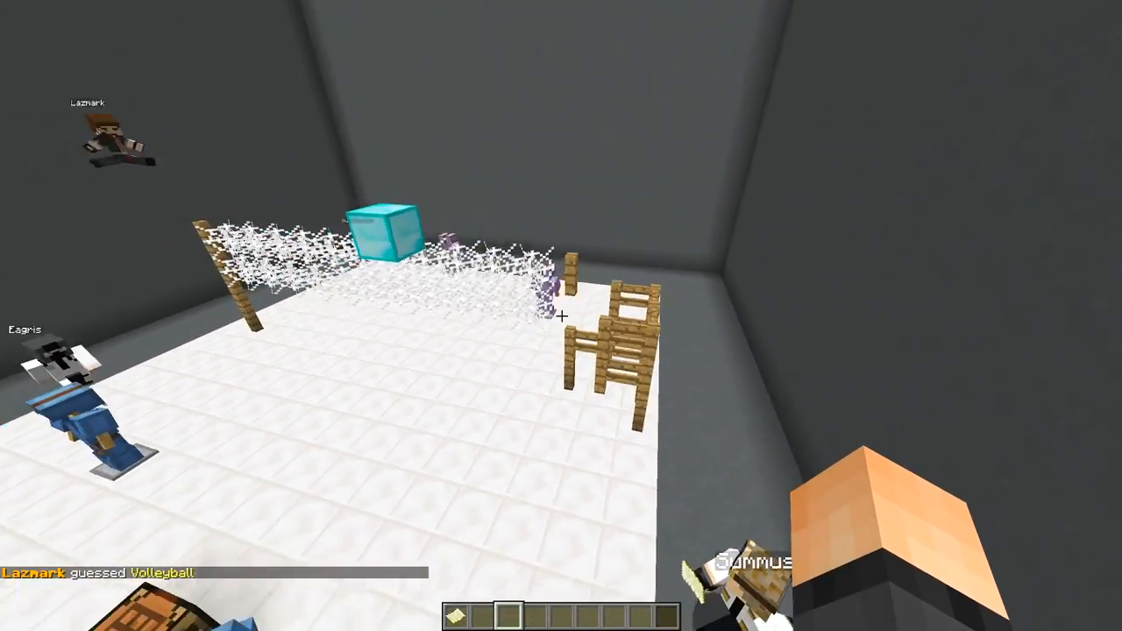
pyautogui.moveTo(561, 315)
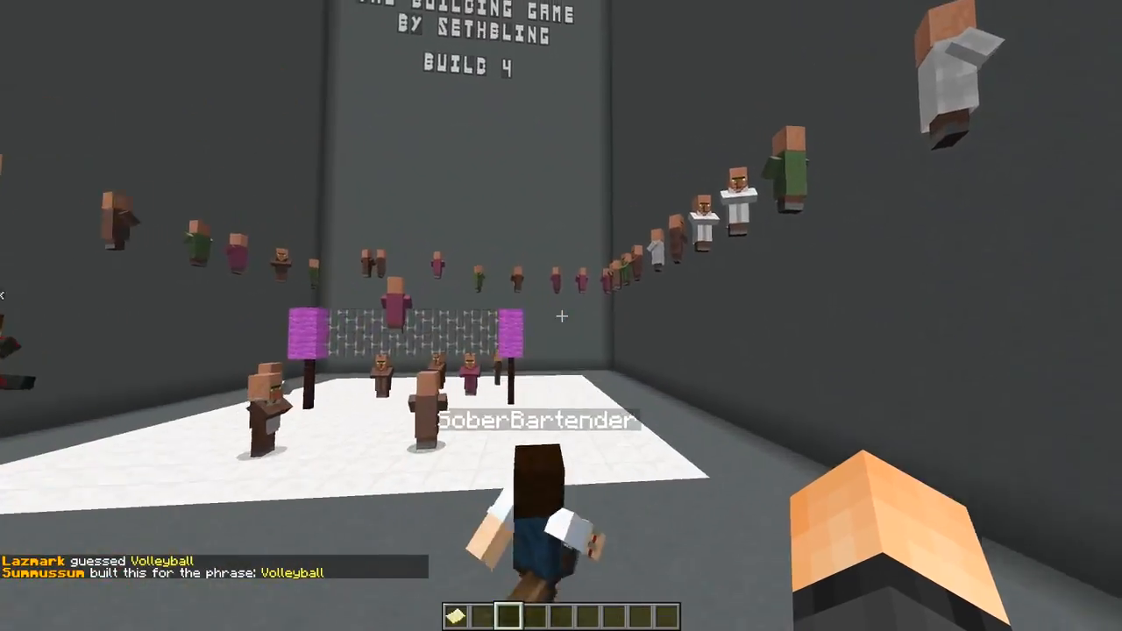
pyautogui.moveTo(561, 315)
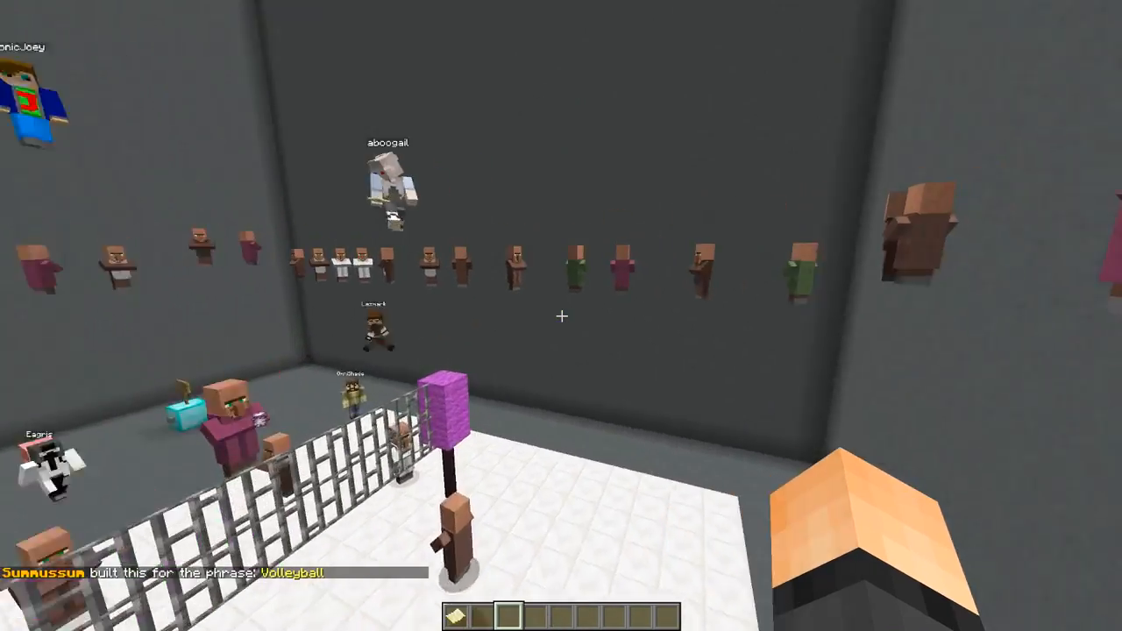
pyautogui.moveTo(561, 315)
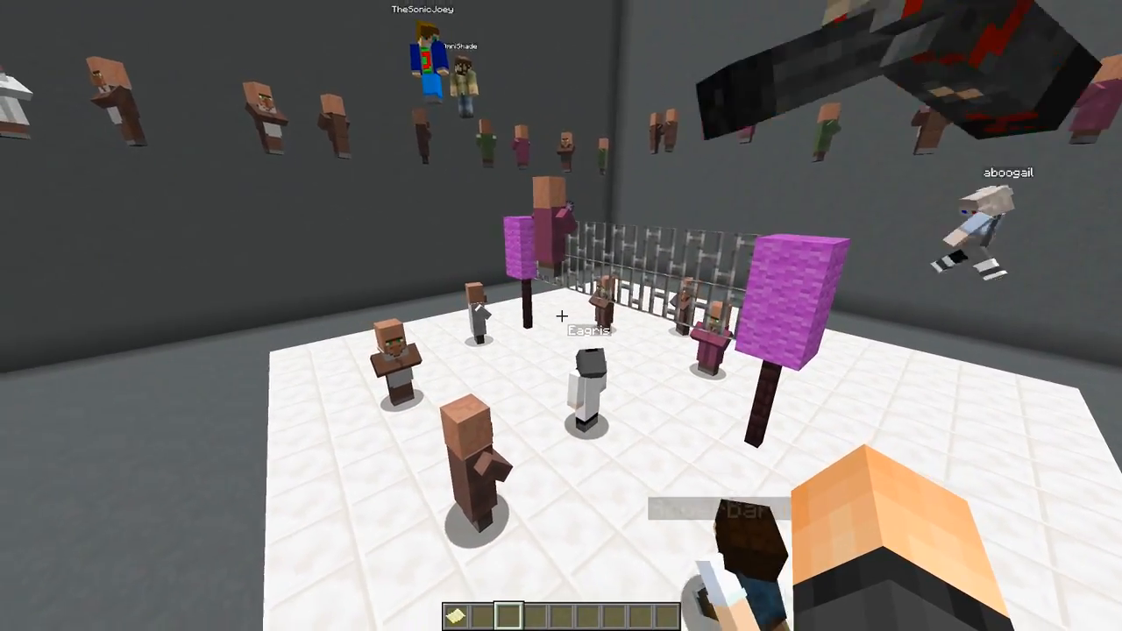
pyautogui.moveTo(561, 316)
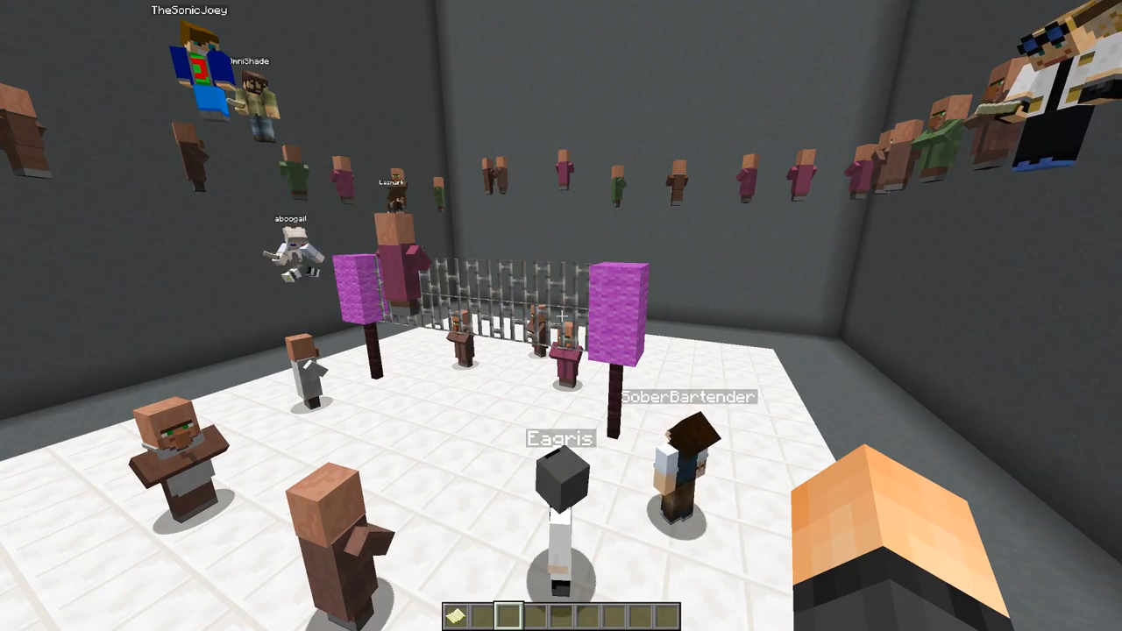
pyautogui.moveTo(561, 315)
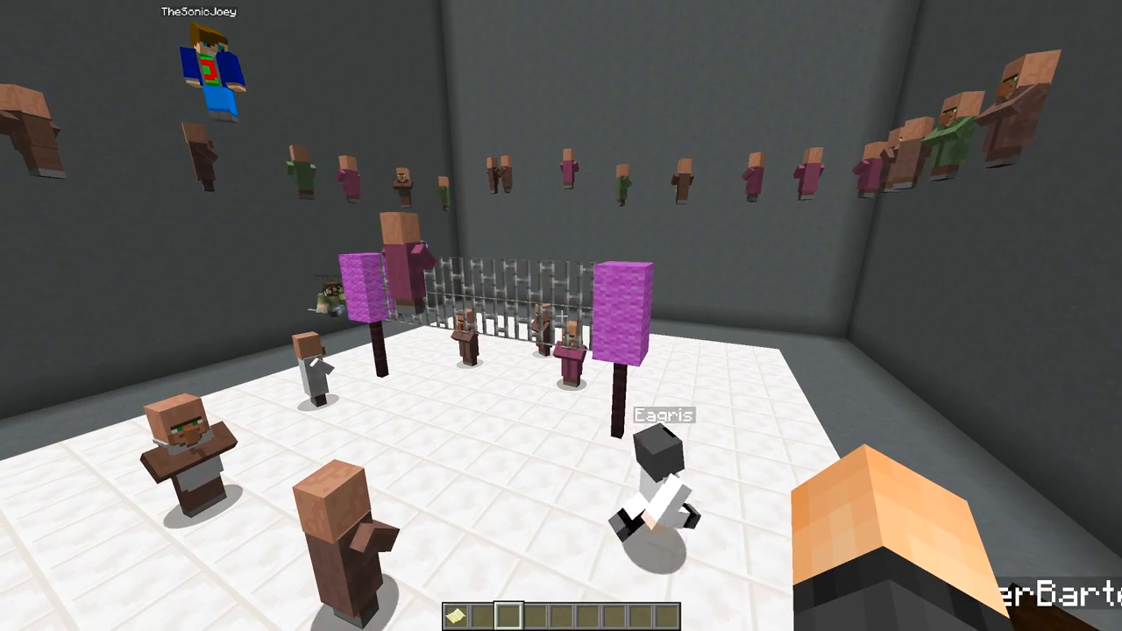
pyautogui.moveTo(561, 316)
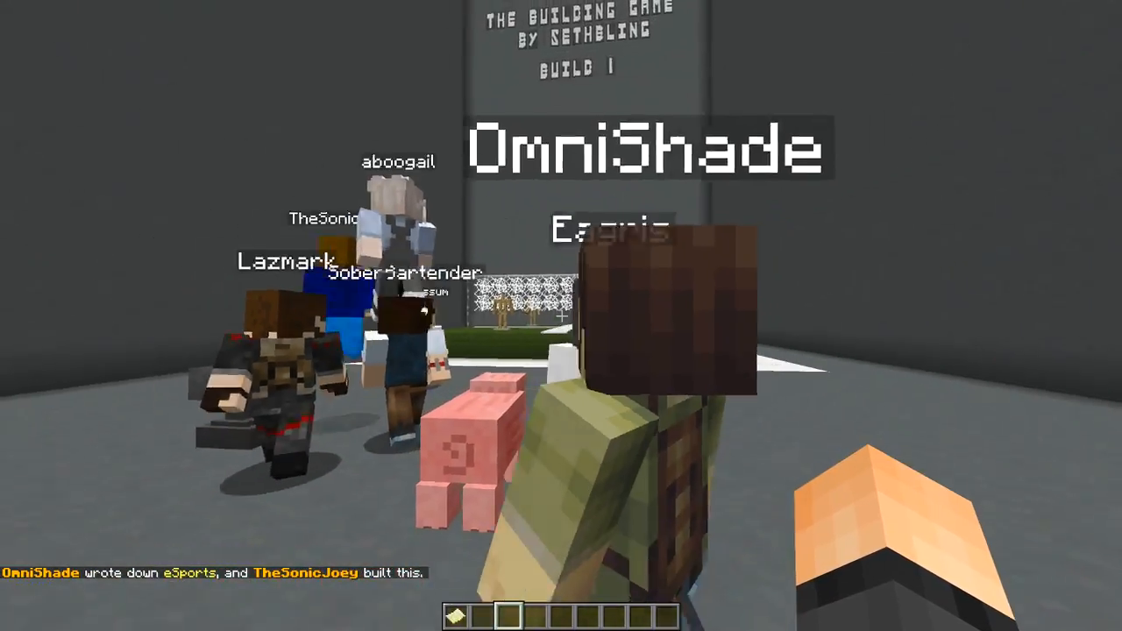
pyautogui.moveTo(561, 315)
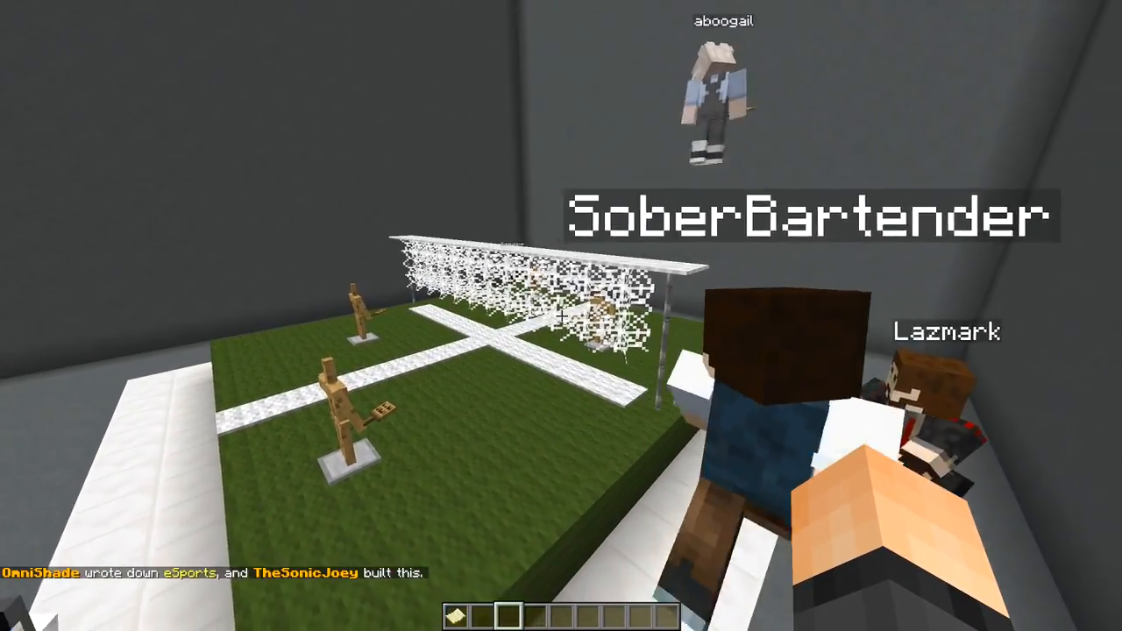
pyautogui.moveTo(561, 315)
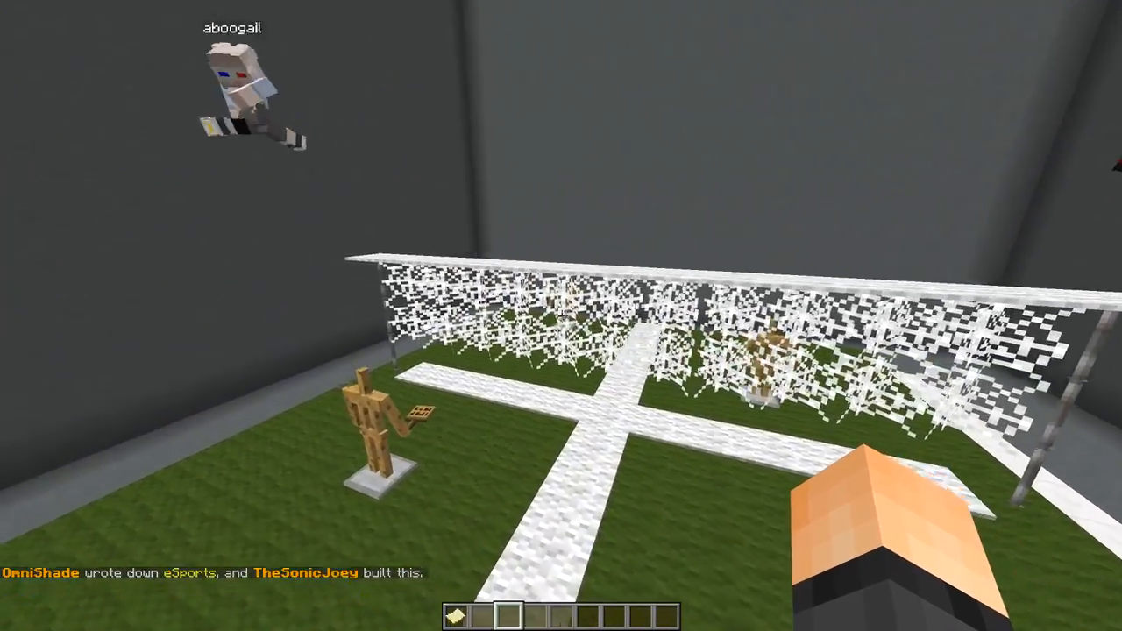
pyautogui.moveTo(561, 316)
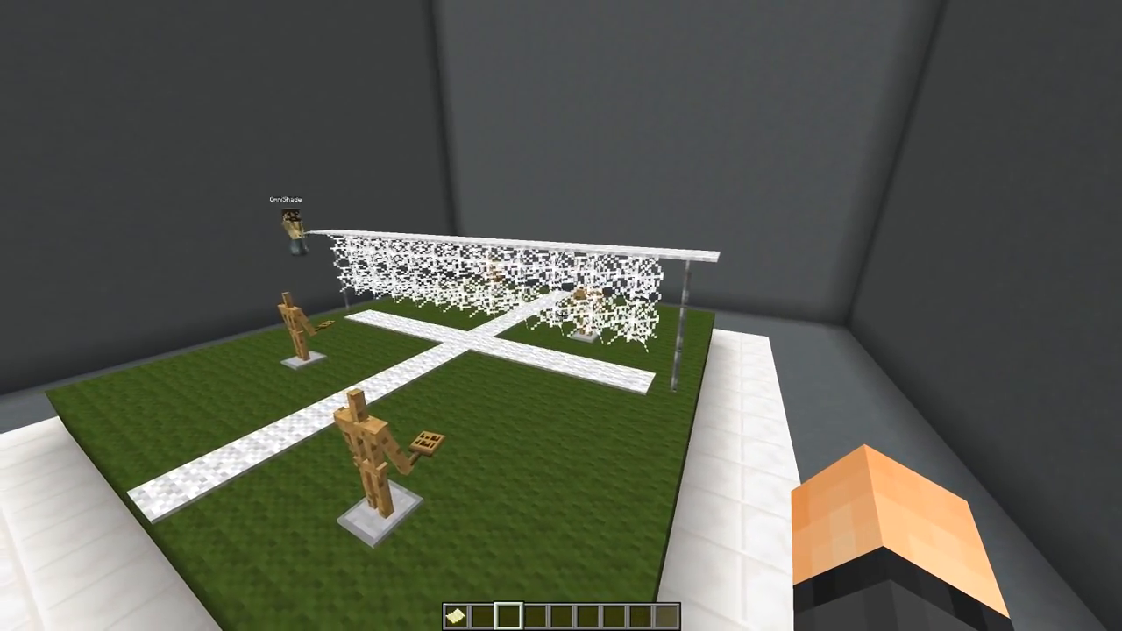
pyautogui.moveTo(561, 315)
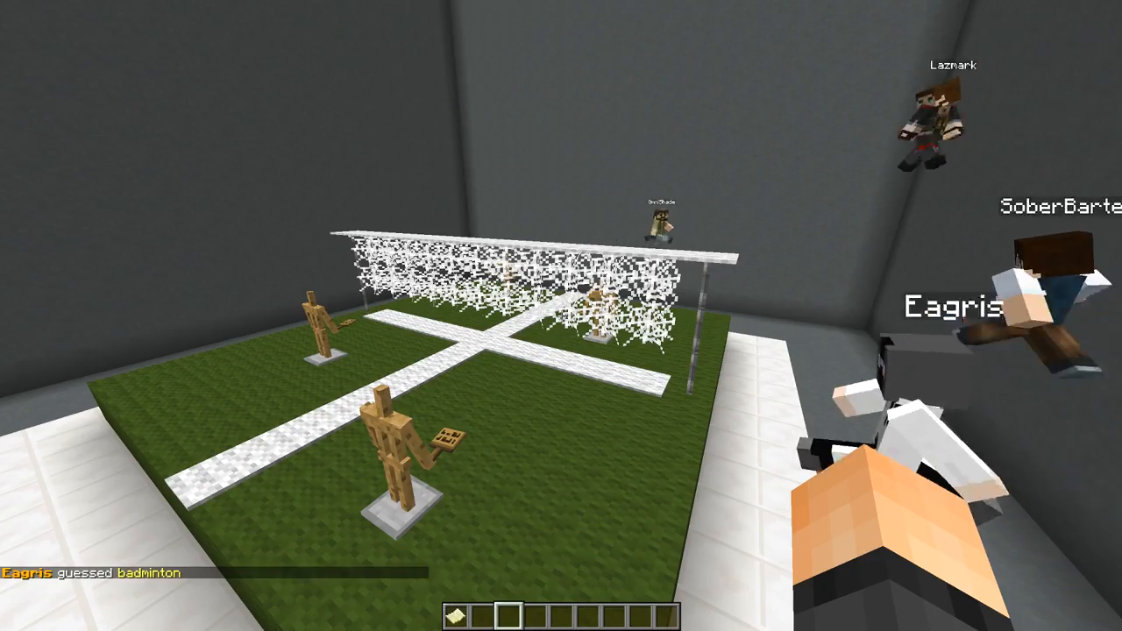
pyautogui.moveTo(561, 316)
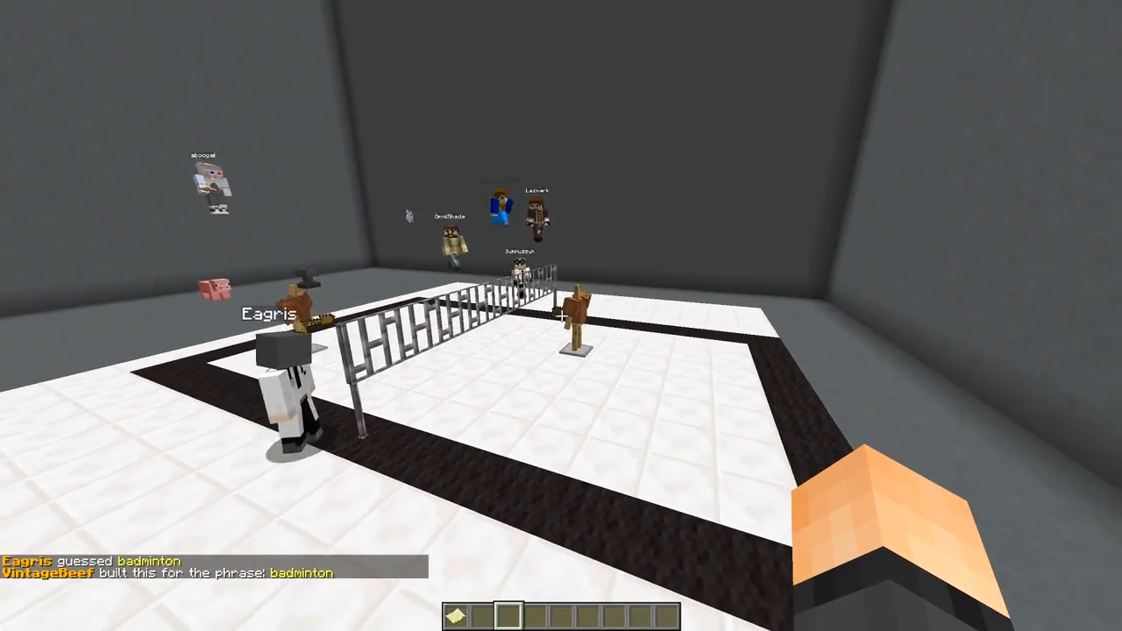
pyautogui.moveTo(562, 316)
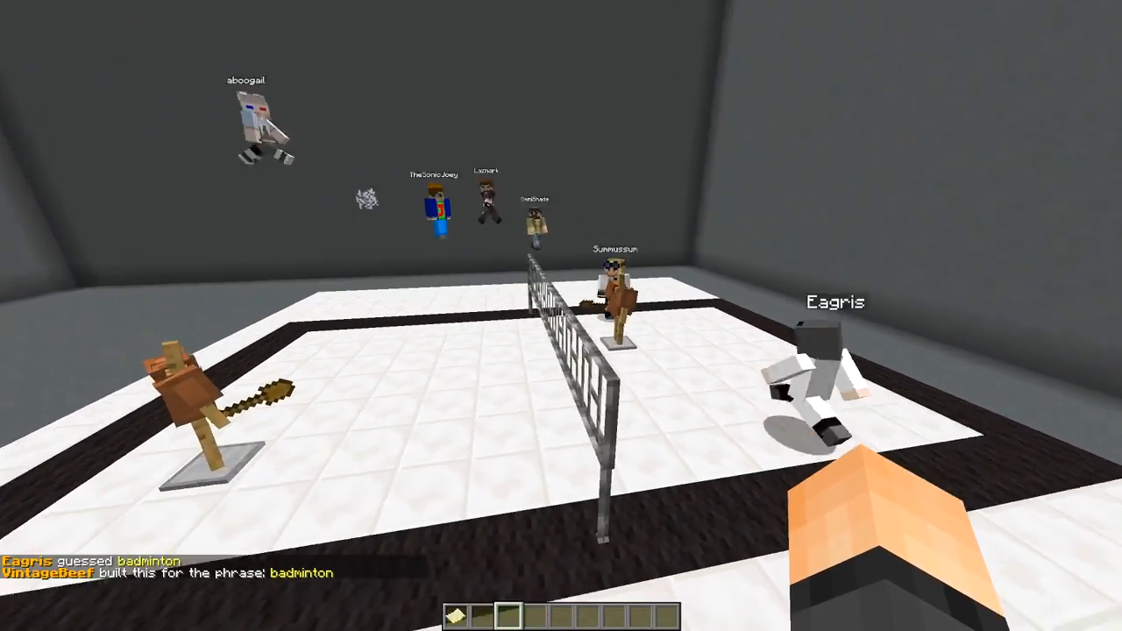
pyautogui.moveTo(561, 316)
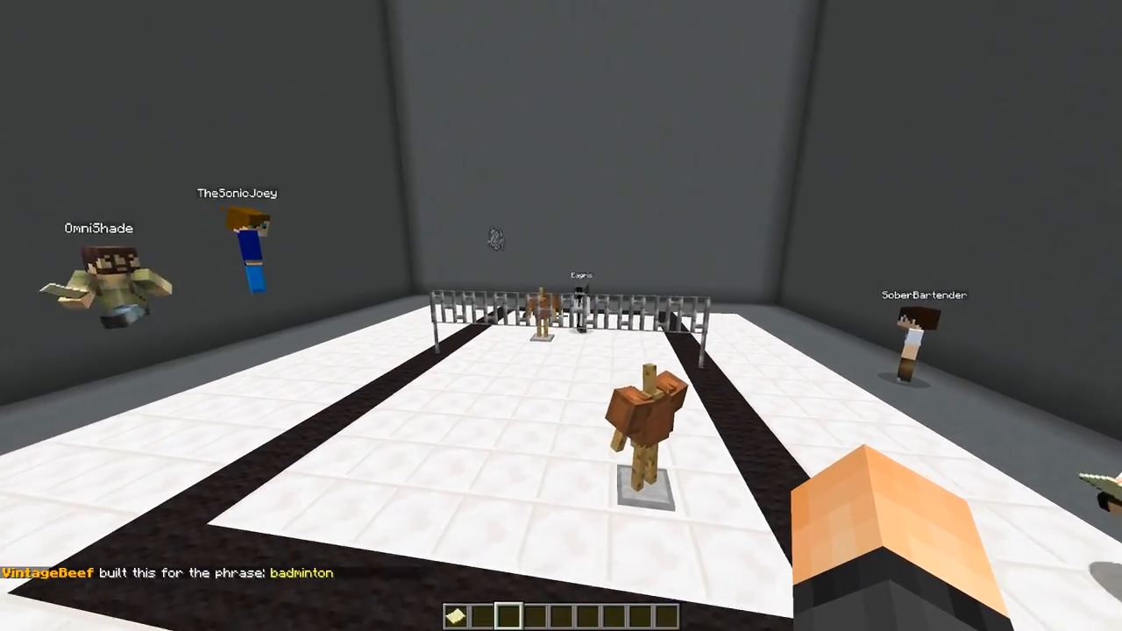
pyautogui.moveTo(561, 316)
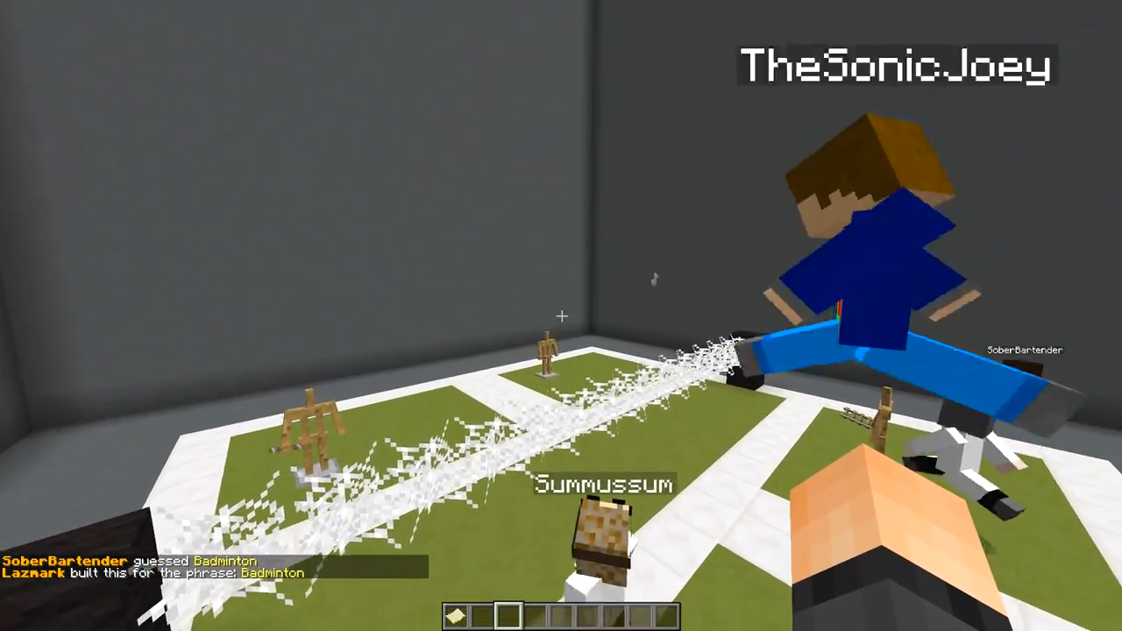
pyautogui.moveTo(561, 316)
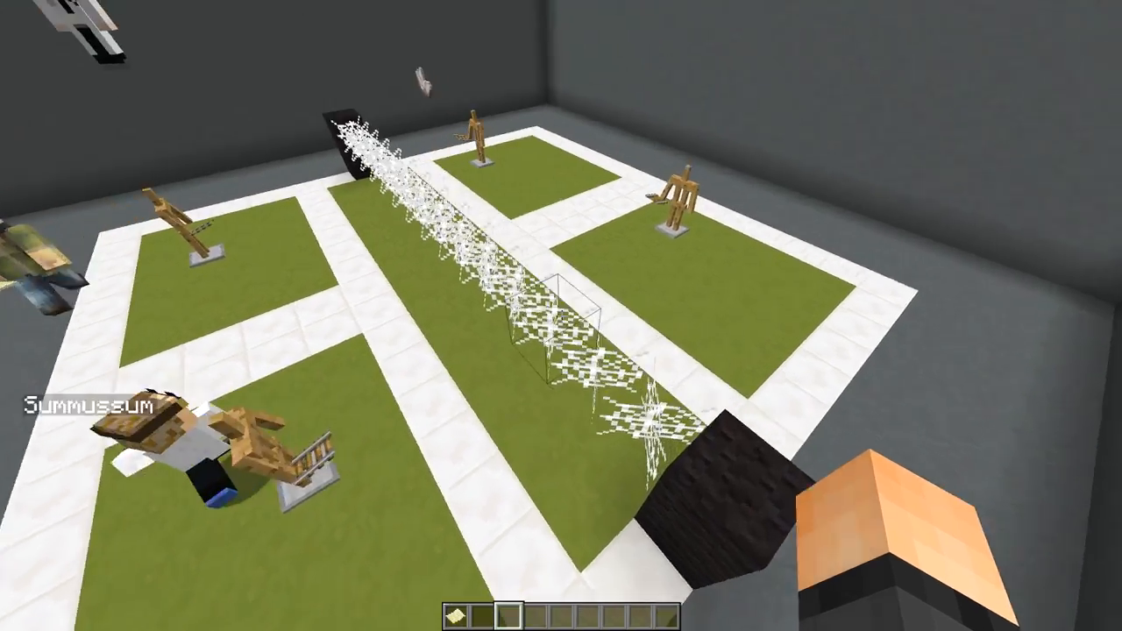
pyautogui.moveTo(562, 316)
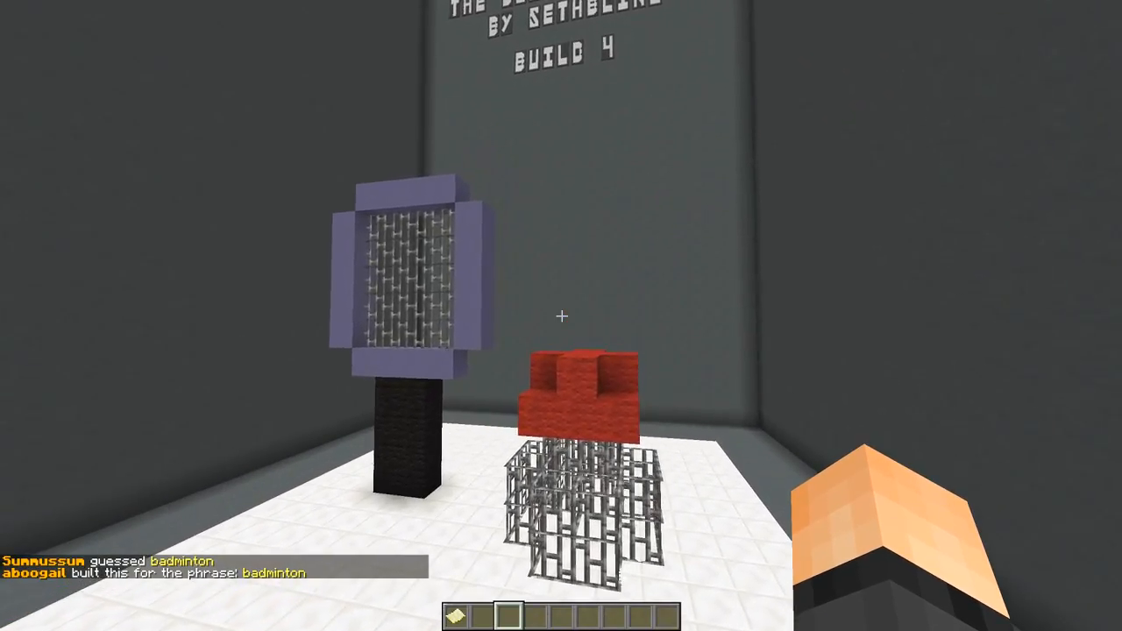
pyautogui.moveTo(561, 315)
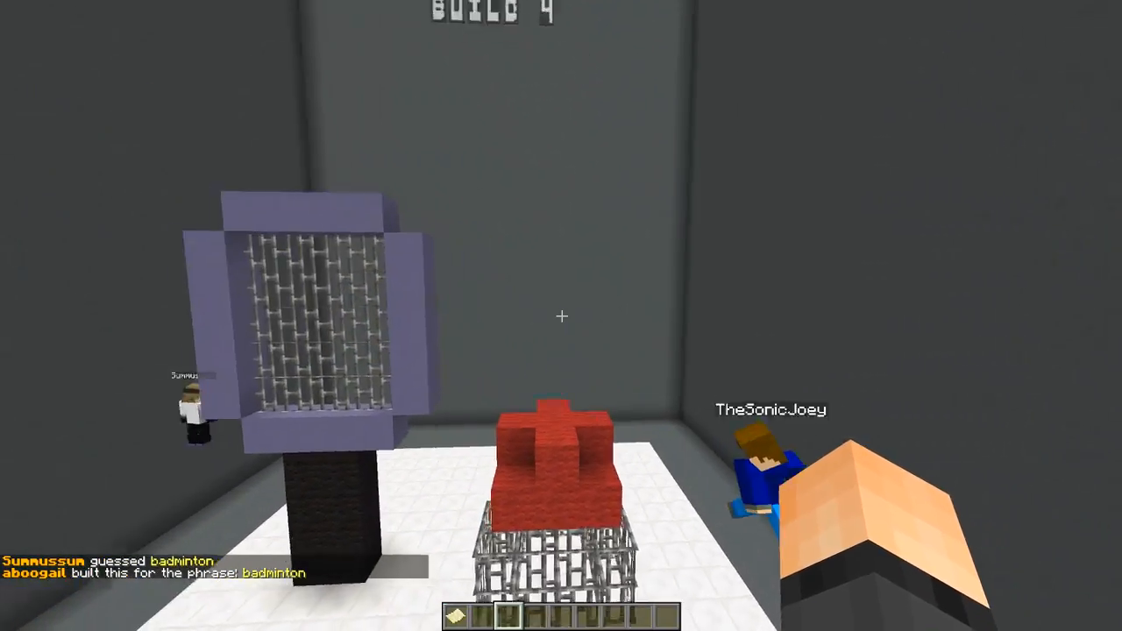
pyautogui.moveTo(561, 315)
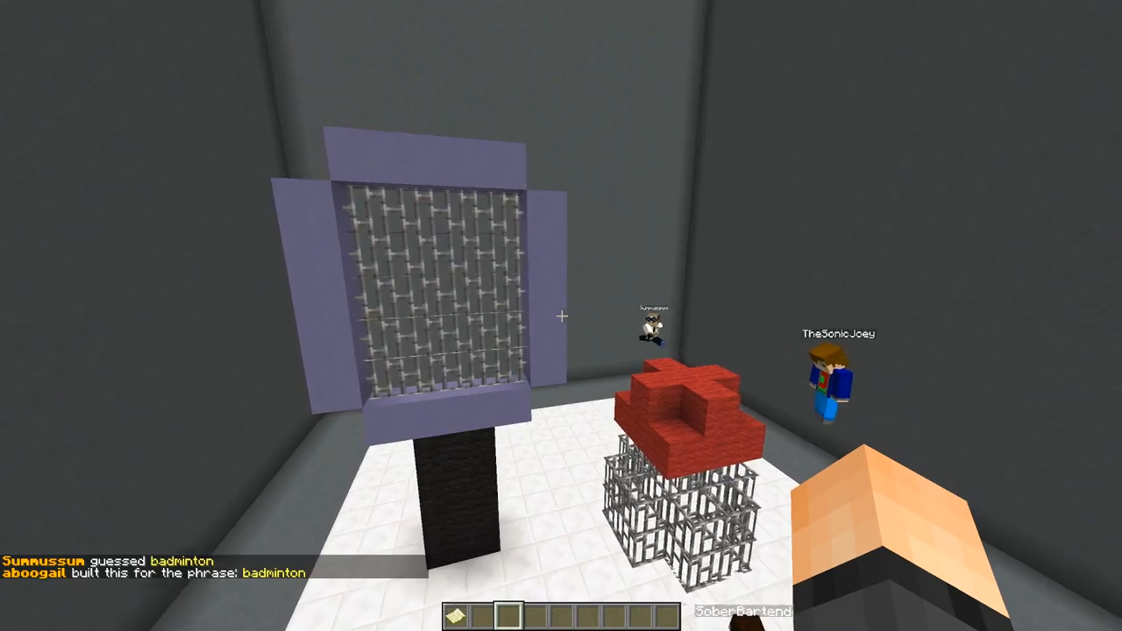
pyautogui.moveTo(561, 316)
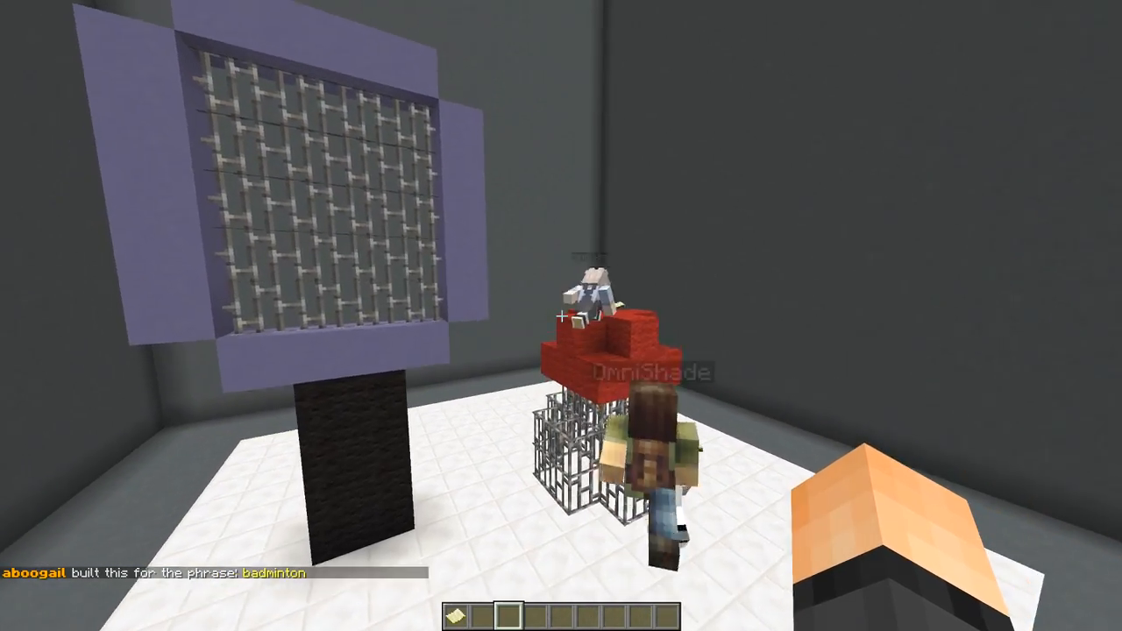
pyautogui.moveTo(561, 315)
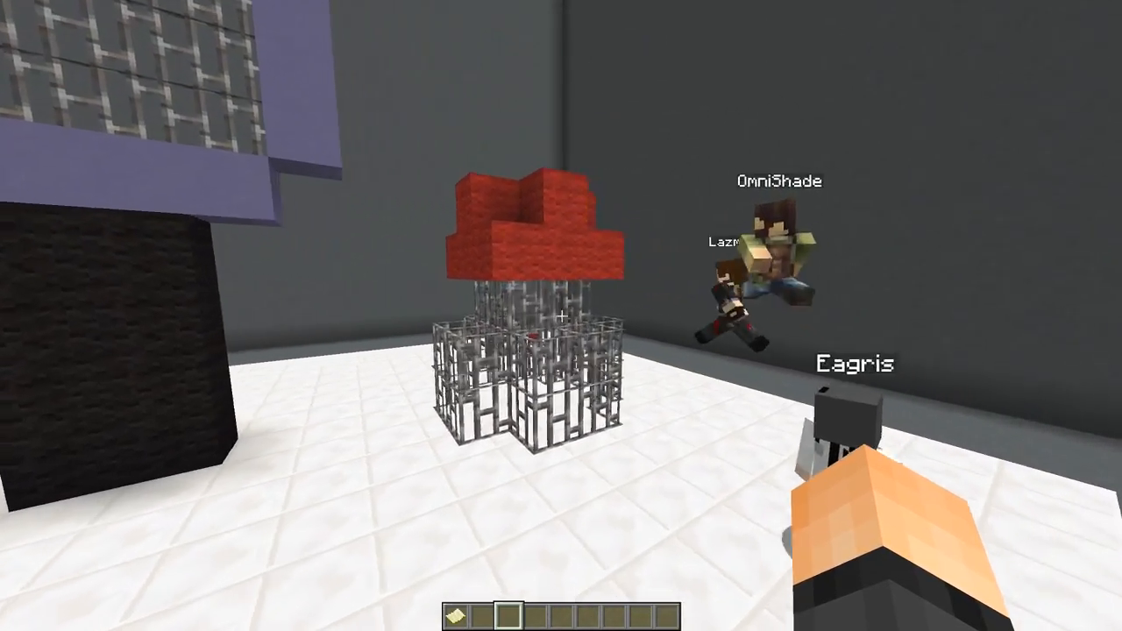
pyautogui.moveTo(561, 316)
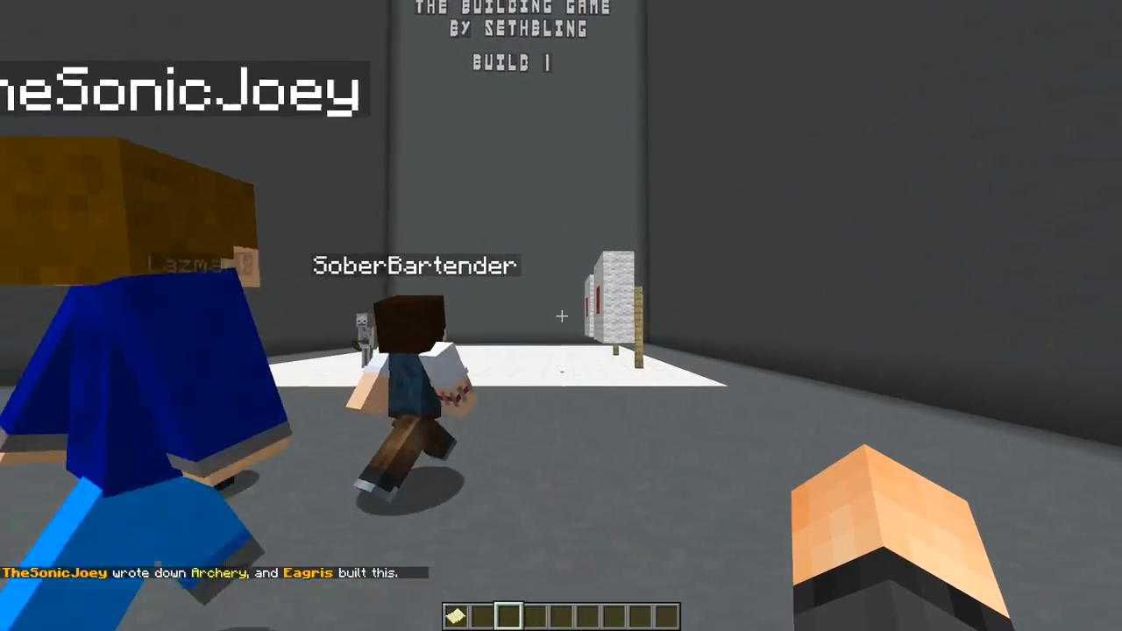
pyautogui.moveTo(561, 316)
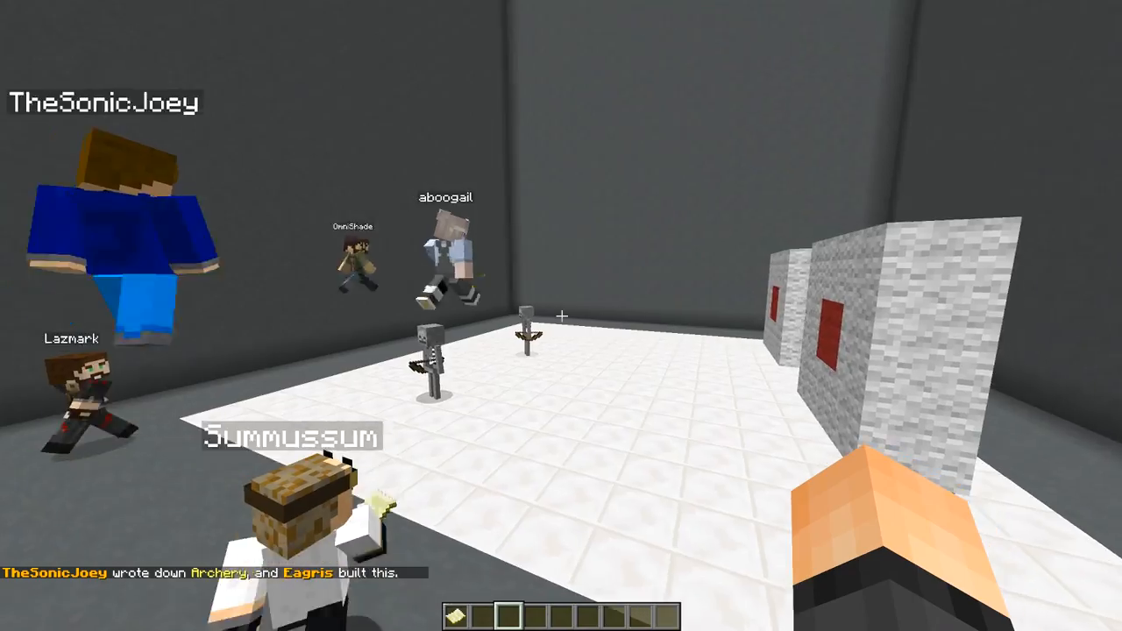
pyautogui.moveTo(561, 316)
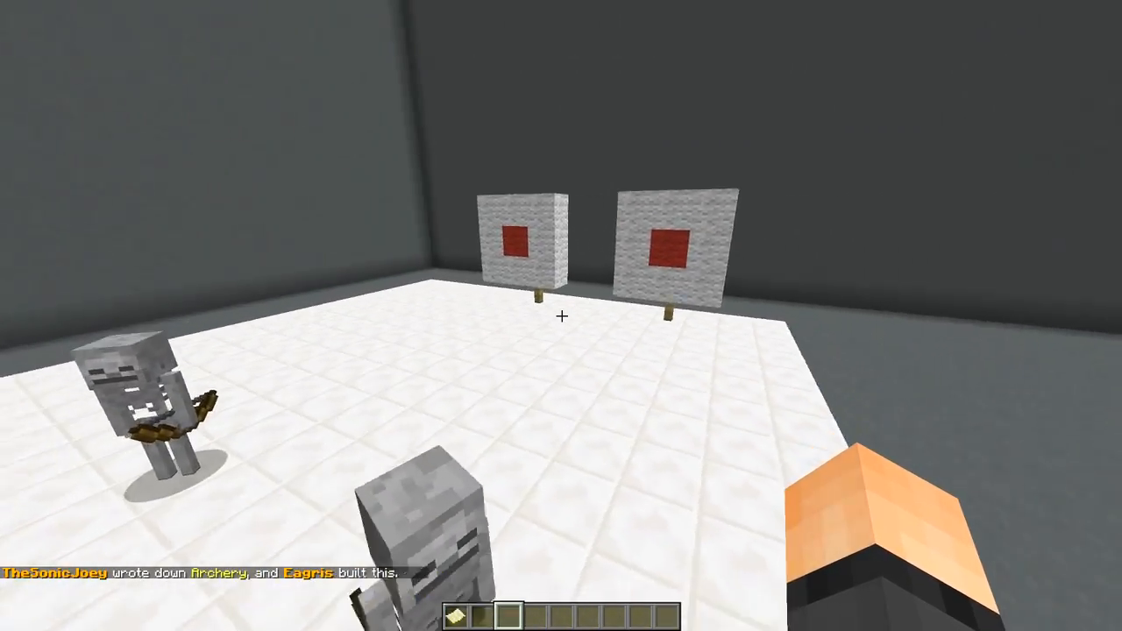
pyautogui.moveTo(561, 316)
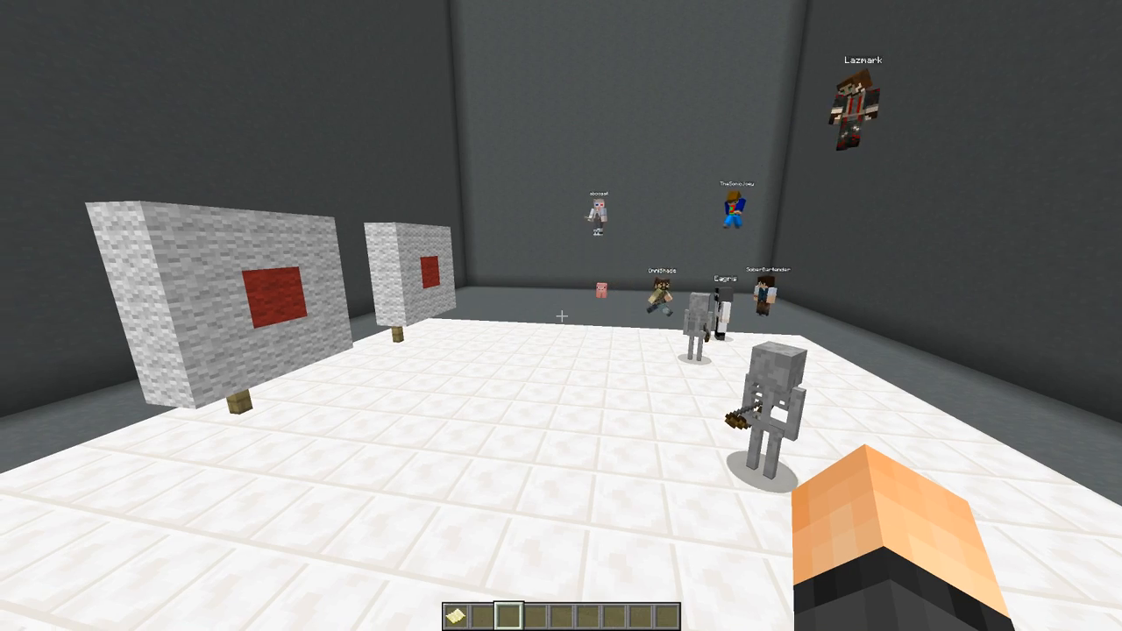
pyautogui.moveTo(561, 316)
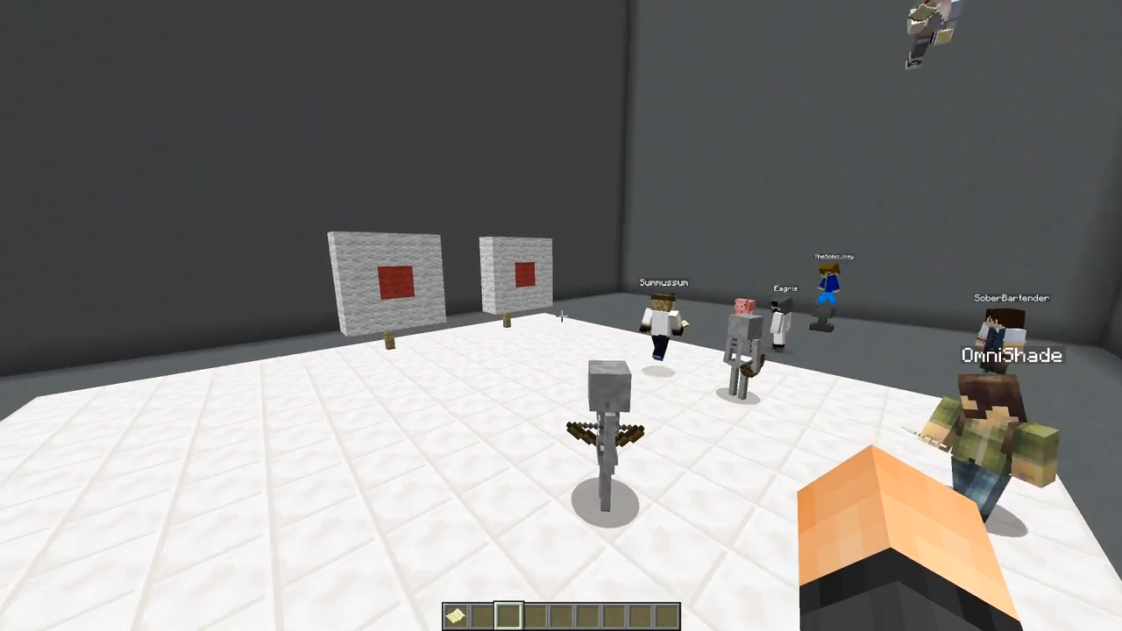
pyautogui.moveTo(561, 316)
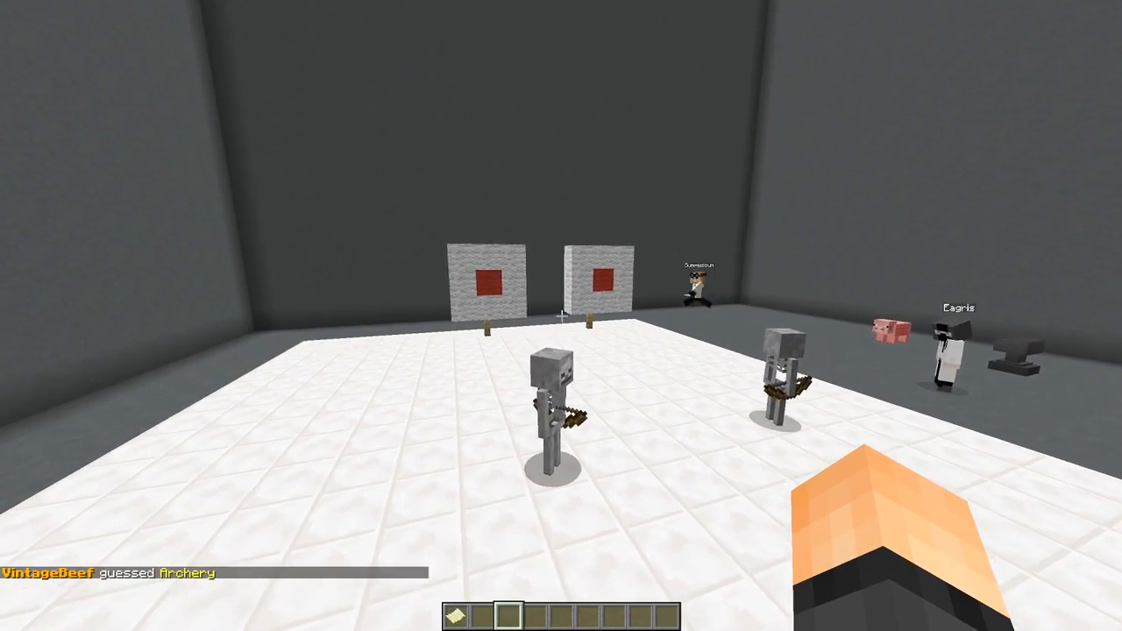
pyautogui.moveTo(561, 316)
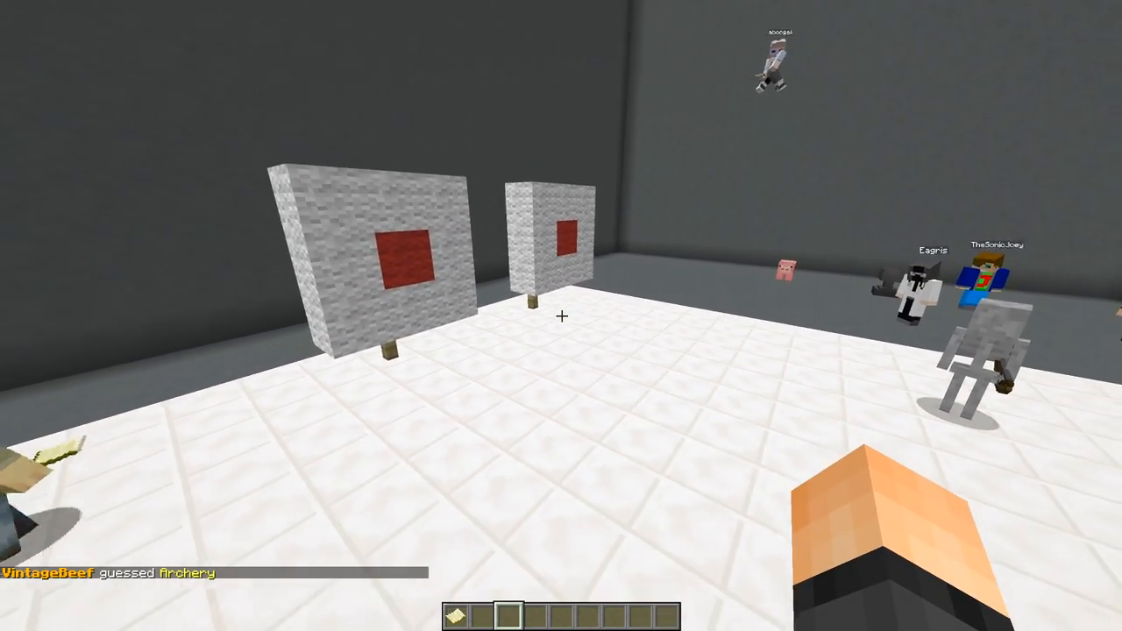
pyautogui.moveTo(561, 315)
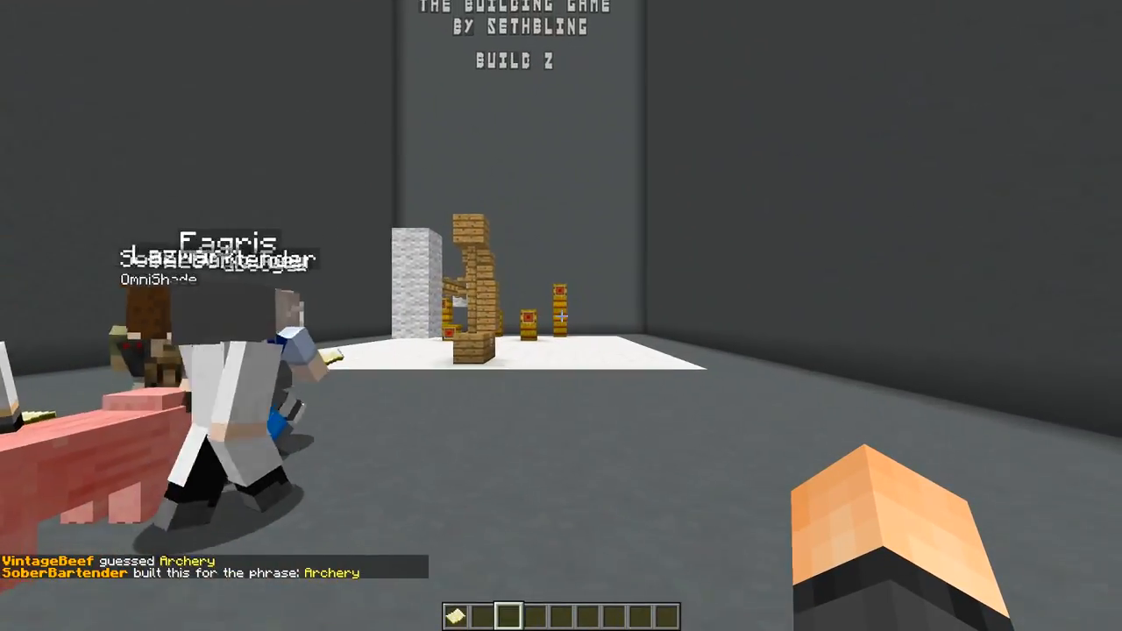
pyautogui.moveTo(561, 315)
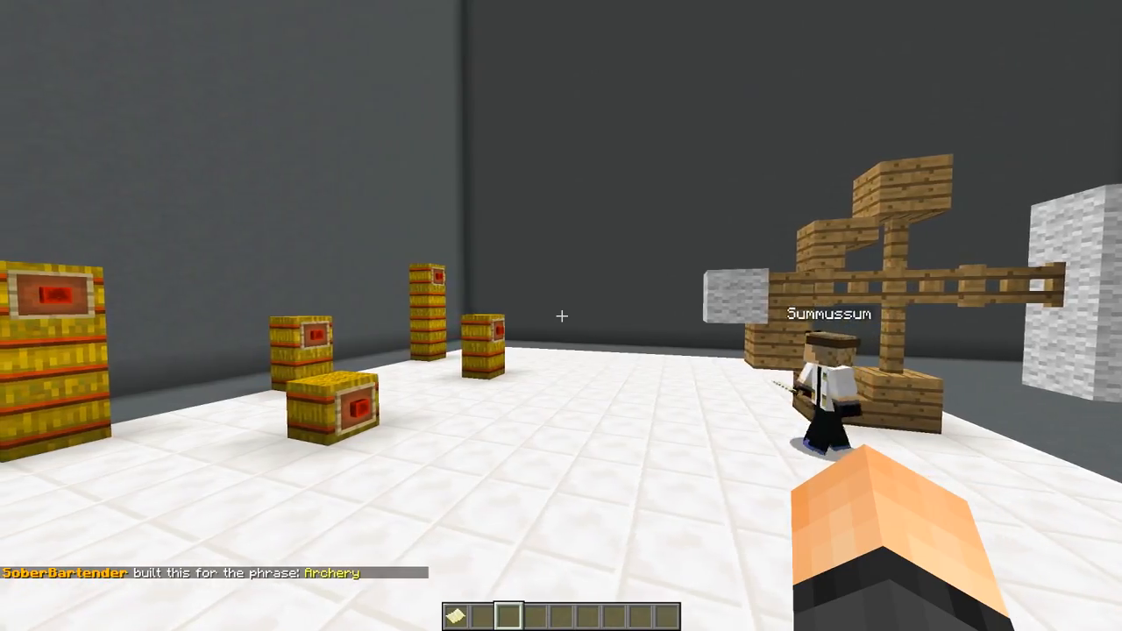
pyautogui.moveTo(561, 316)
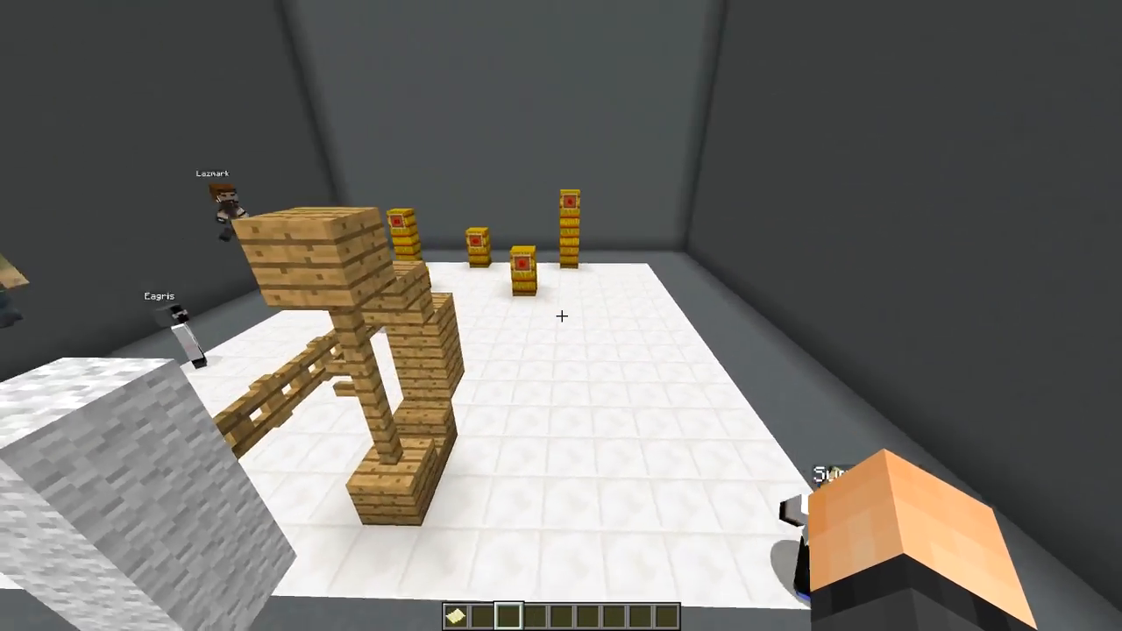
pyautogui.moveTo(562, 315)
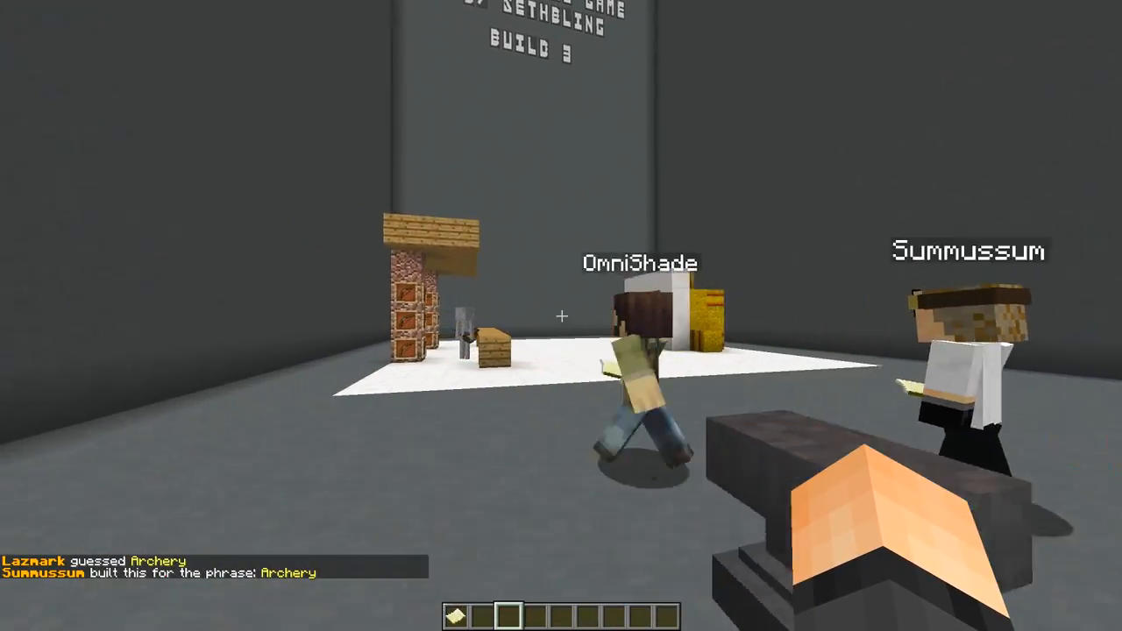
pyautogui.moveTo(561, 316)
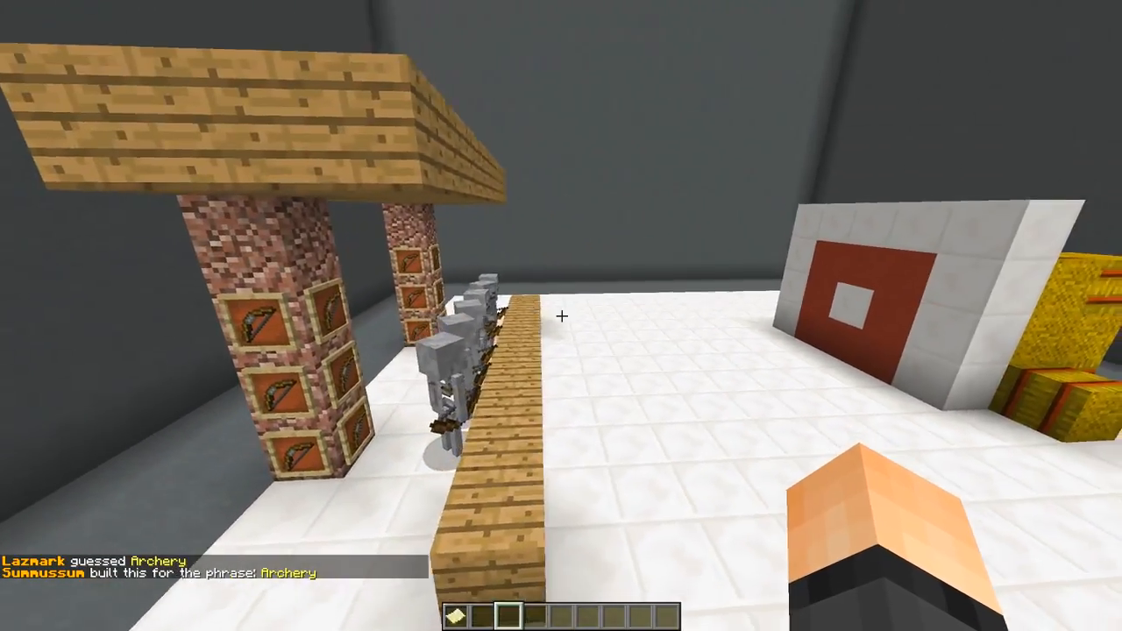
pyautogui.moveTo(561, 316)
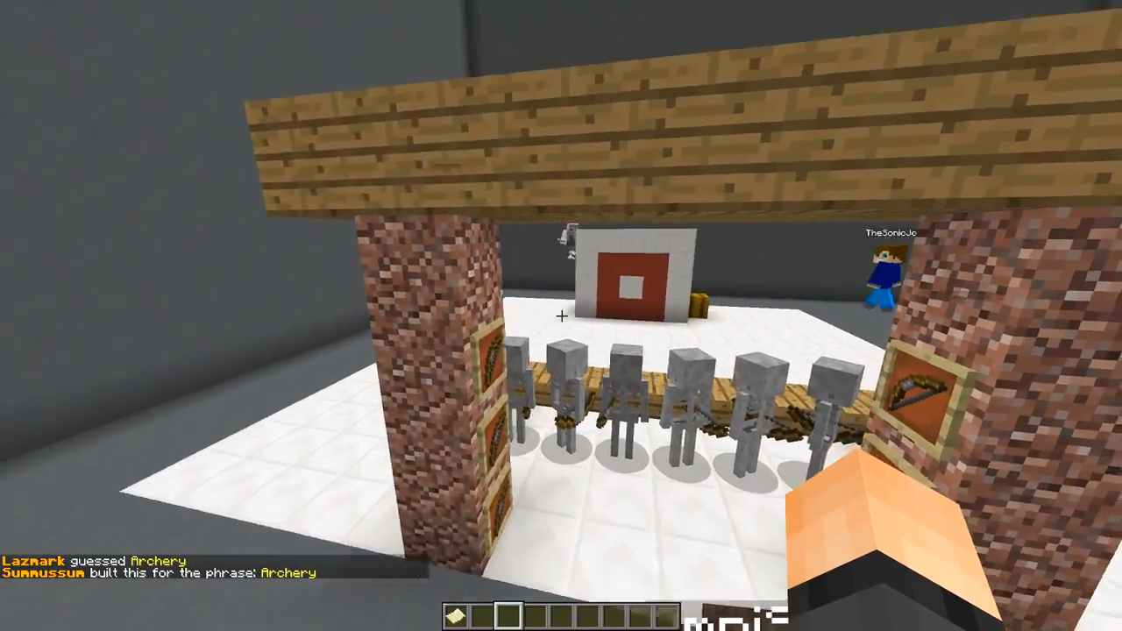
pyautogui.moveTo(561, 315)
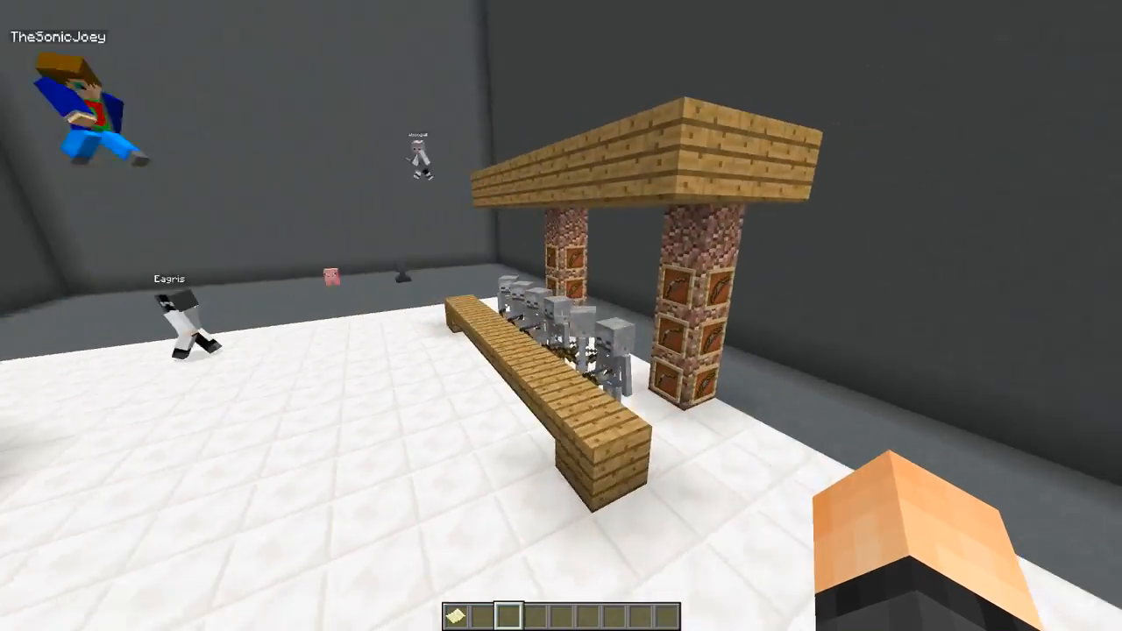
pyautogui.moveTo(561, 316)
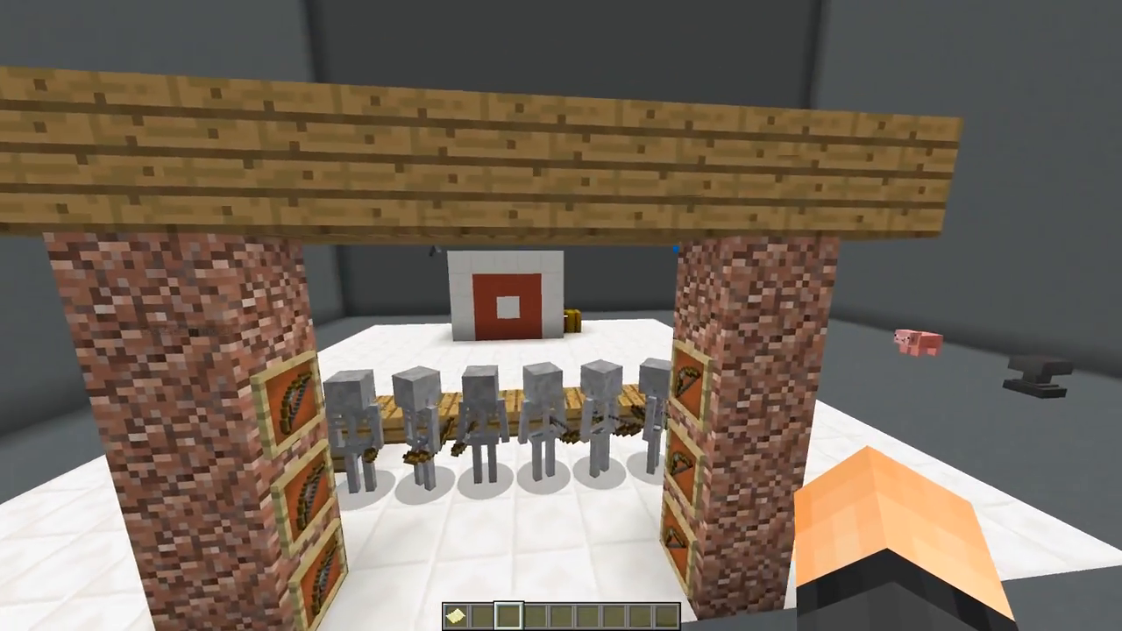
pyautogui.moveTo(561, 315)
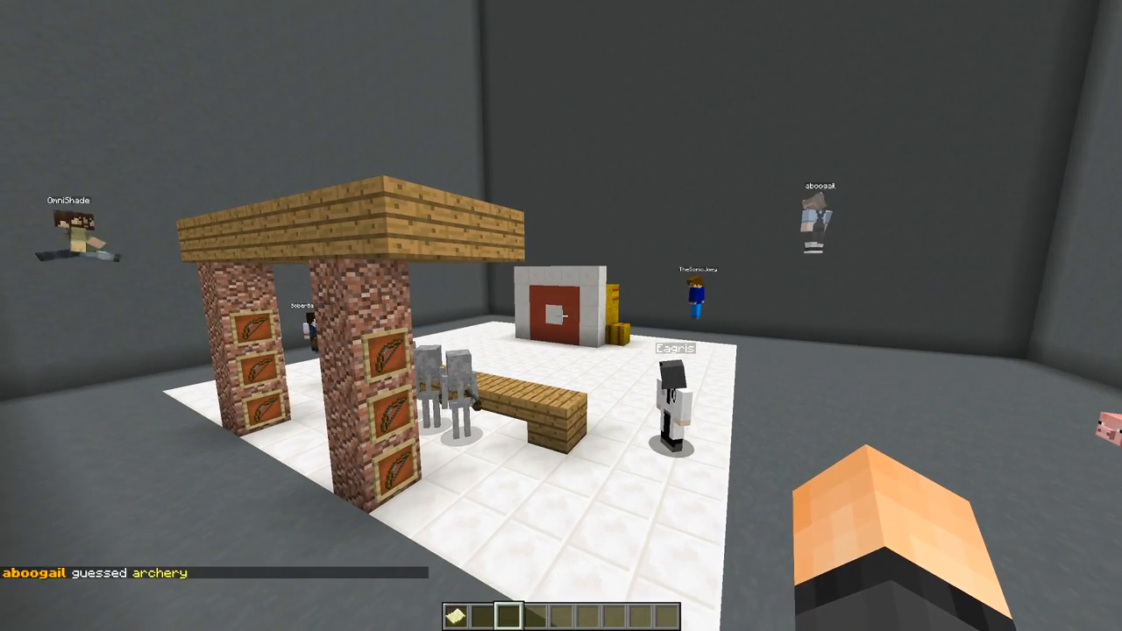
pyautogui.moveTo(561, 316)
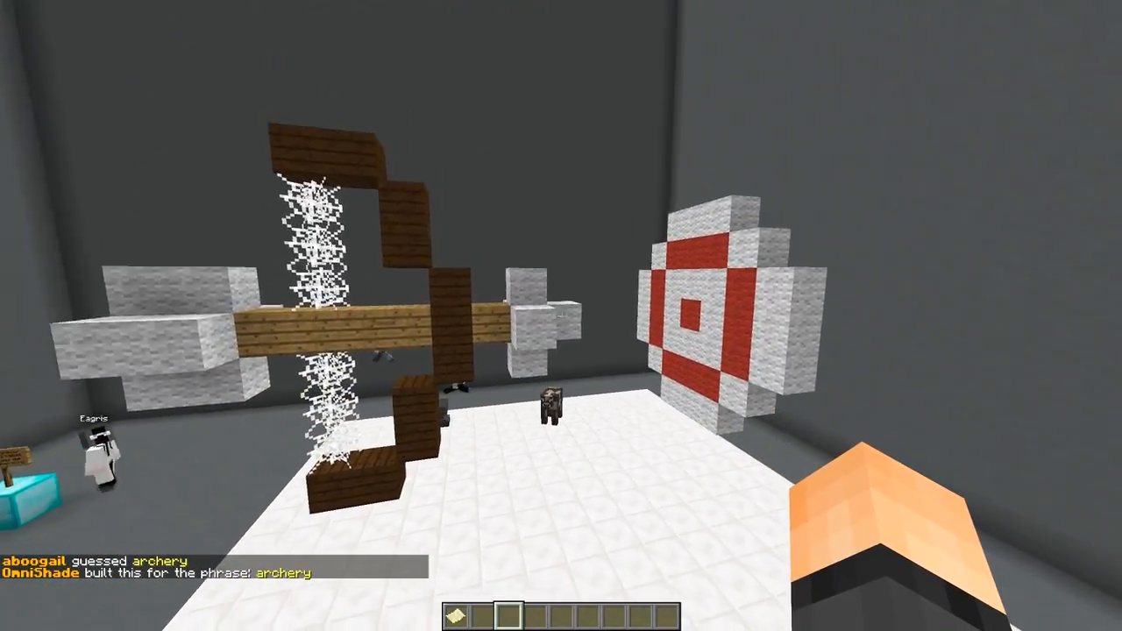
pyautogui.moveTo(561, 316)
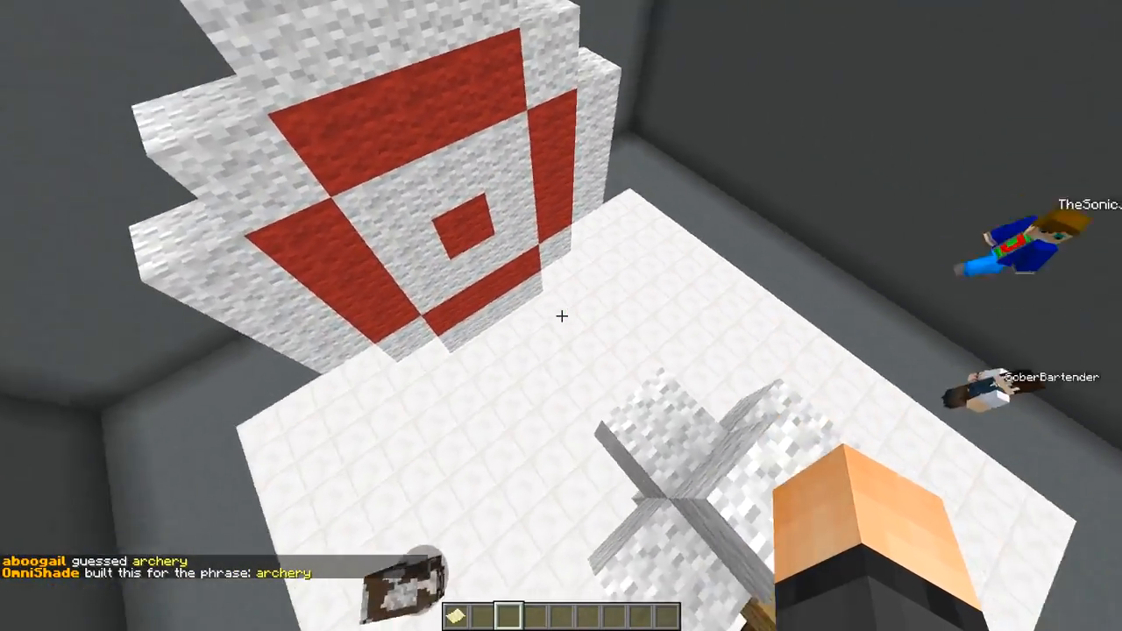
pyautogui.moveTo(561, 316)
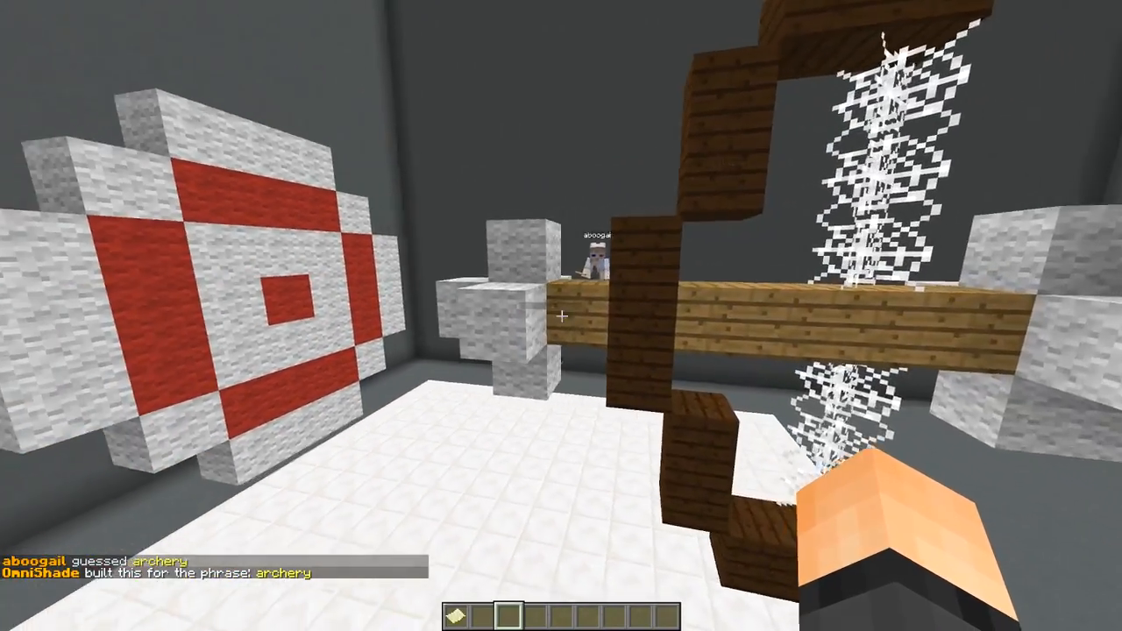
pyautogui.moveTo(561, 315)
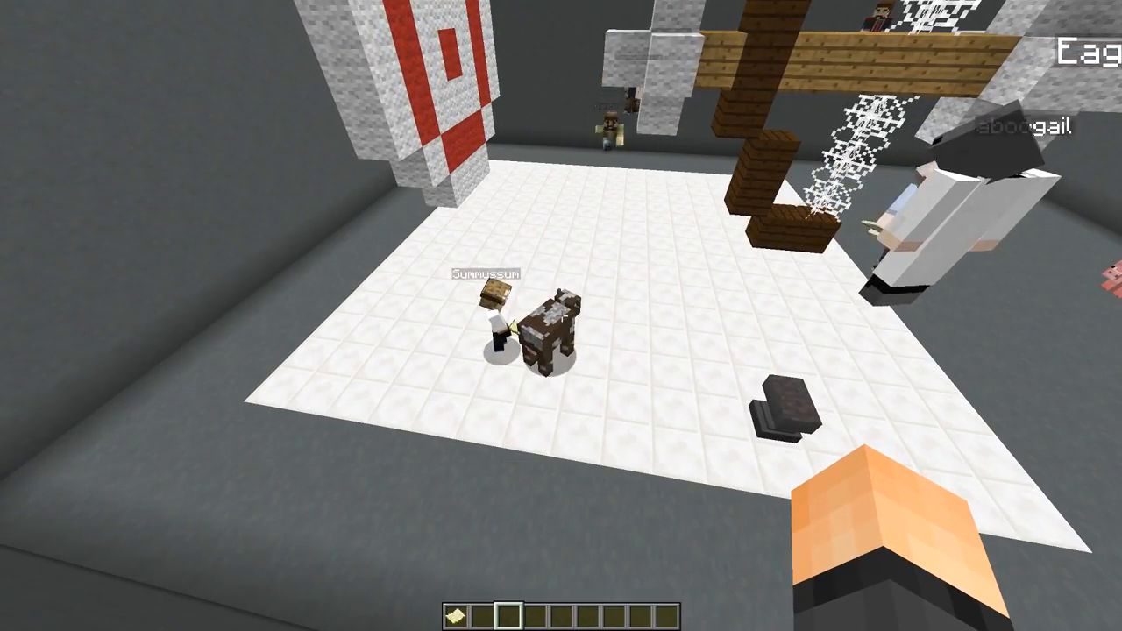
pyautogui.moveTo(561, 316)
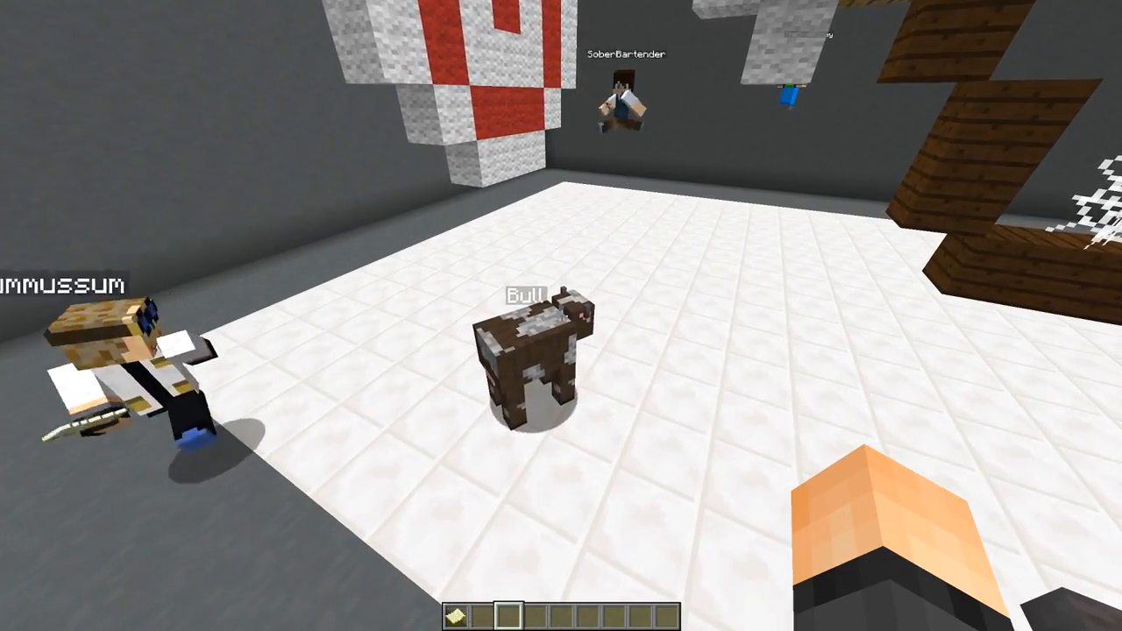
pyautogui.moveTo(561, 315)
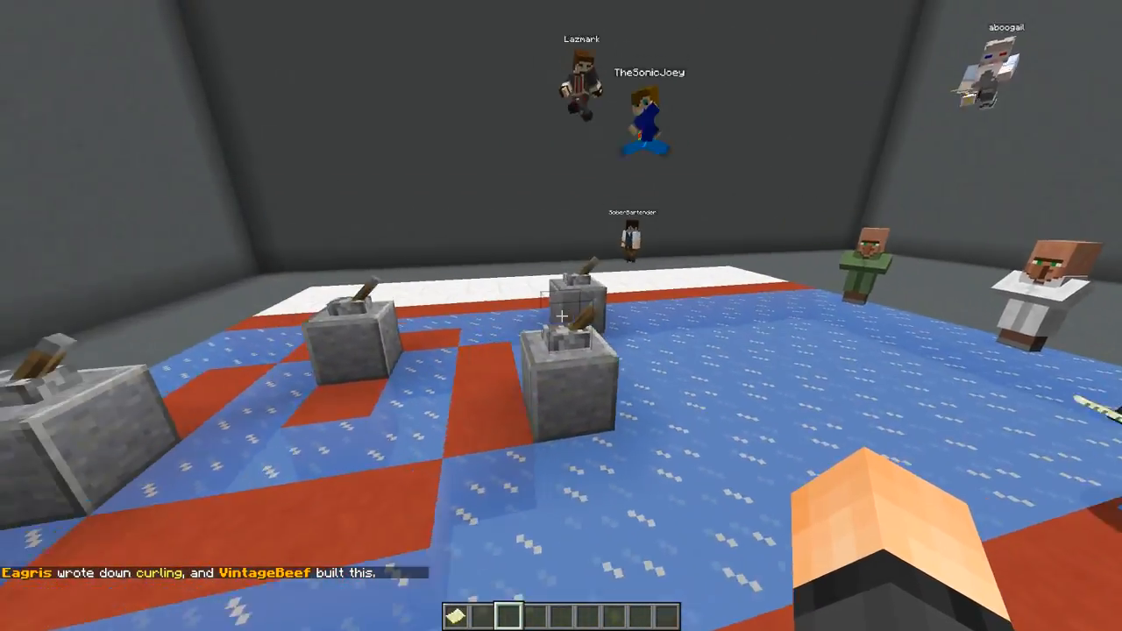
pyautogui.moveTo(561, 316)
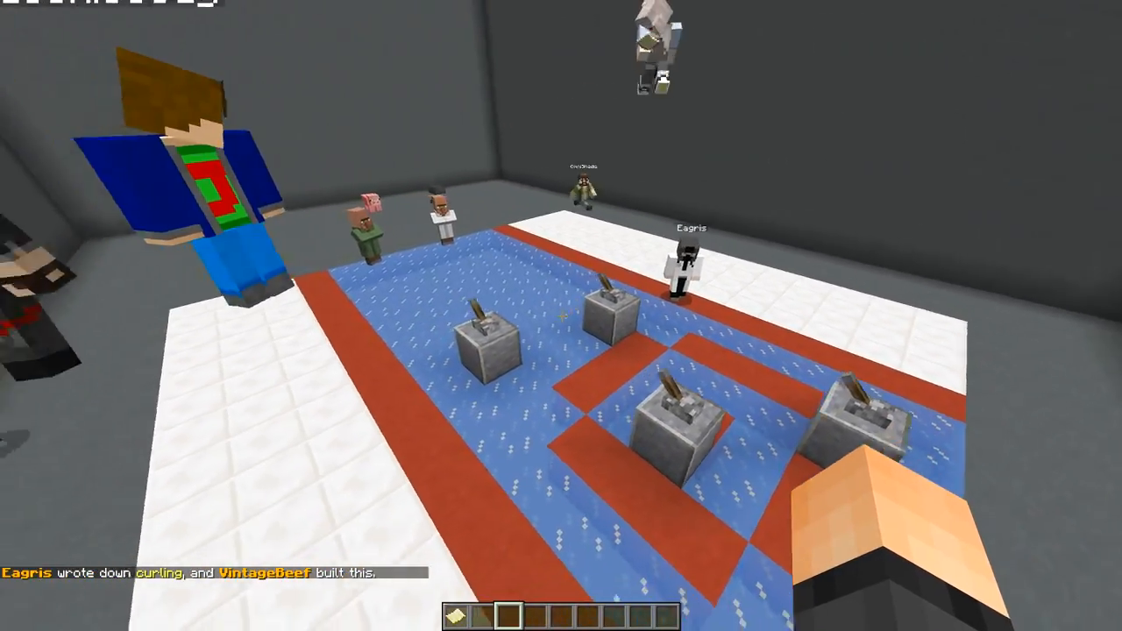
pyautogui.moveTo(561, 316)
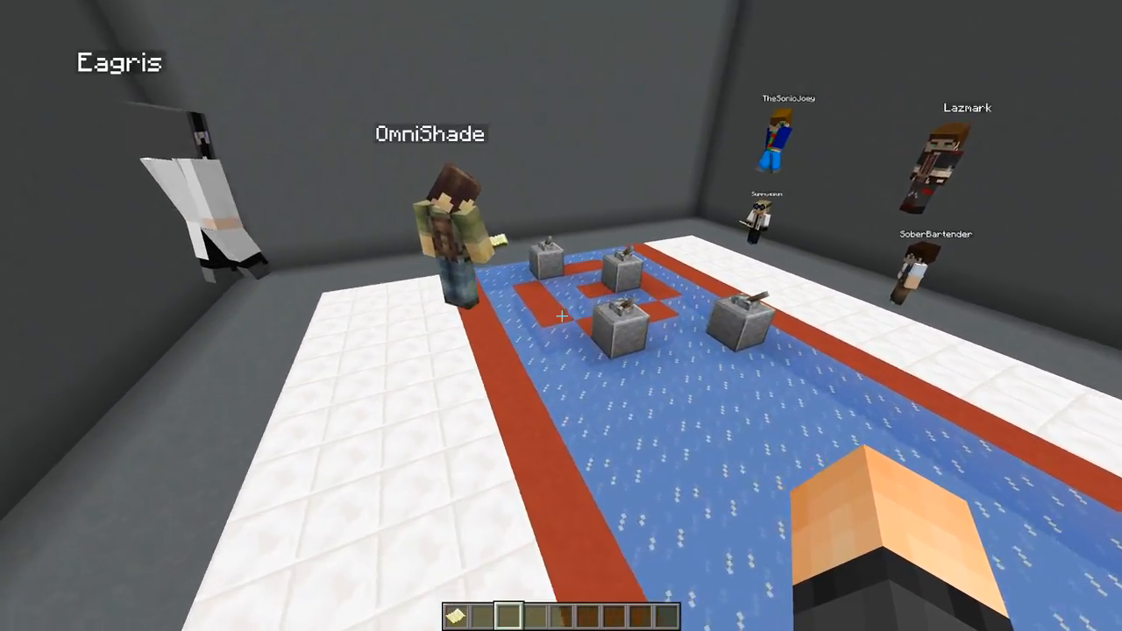
pyautogui.moveTo(561, 316)
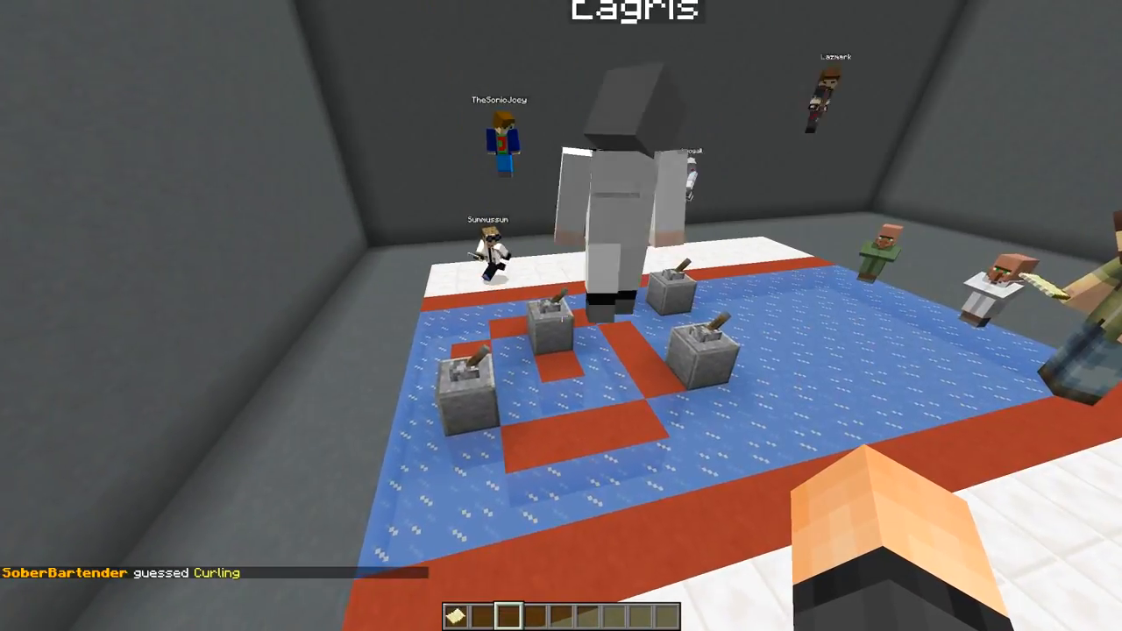
pyautogui.moveTo(561, 315)
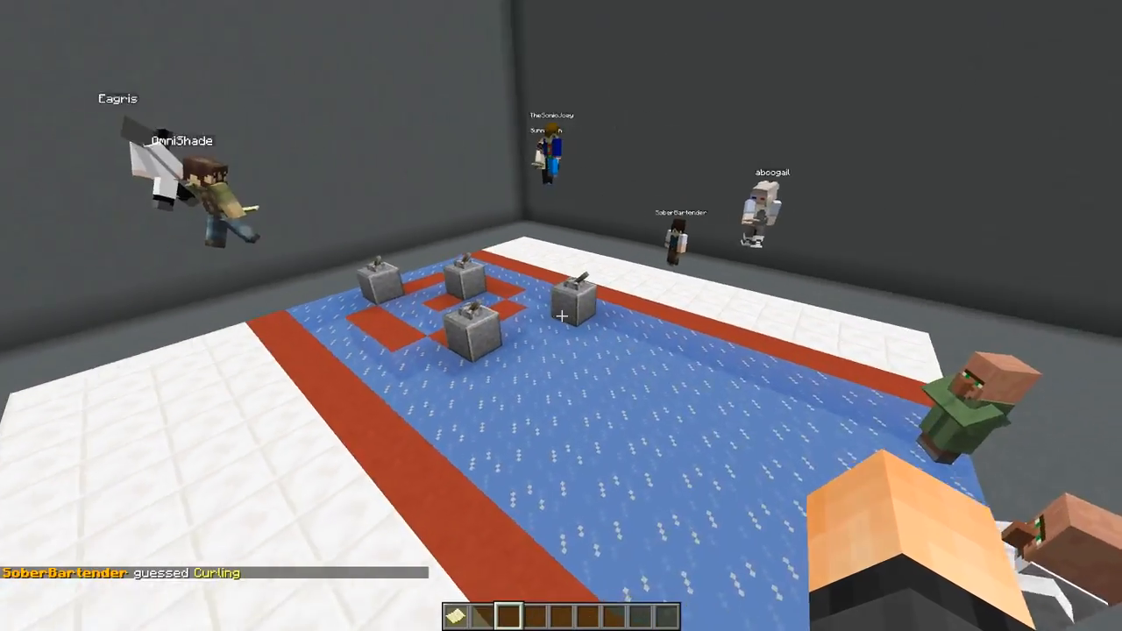
pyautogui.moveTo(561, 316)
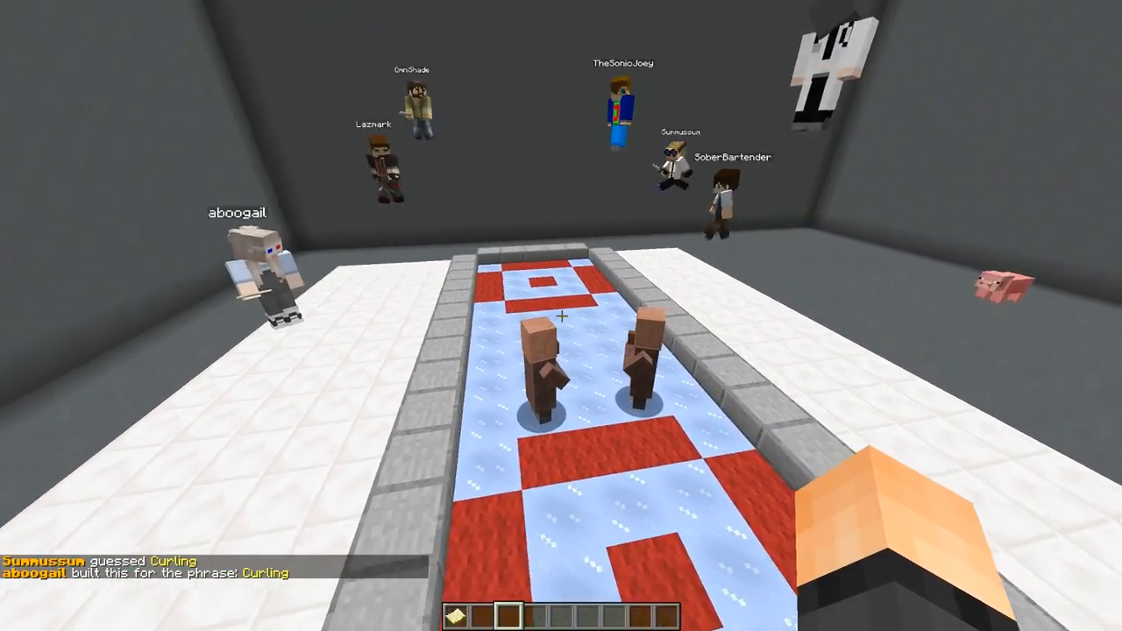
pyautogui.moveTo(561, 316)
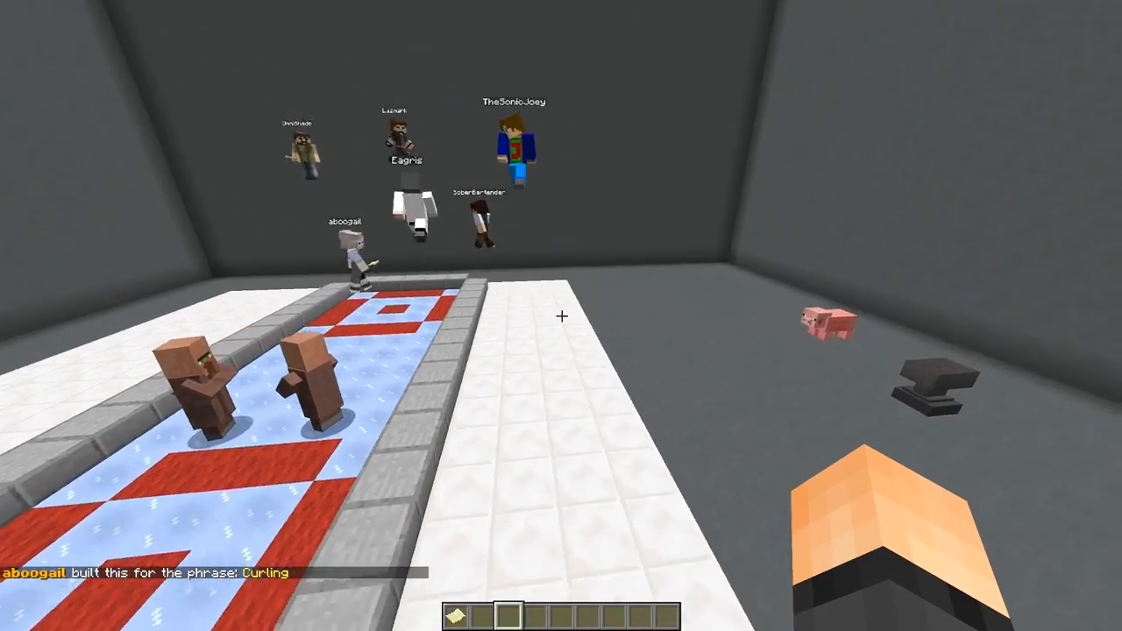
pyautogui.moveTo(561, 316)
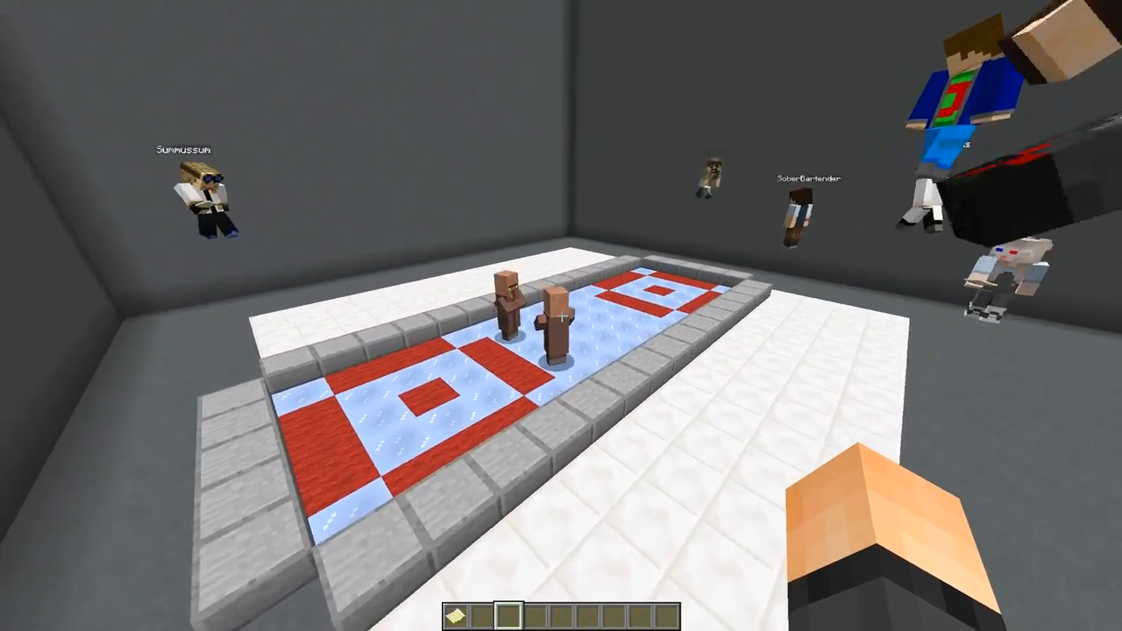
pyautogui.moveTo(561, 316)
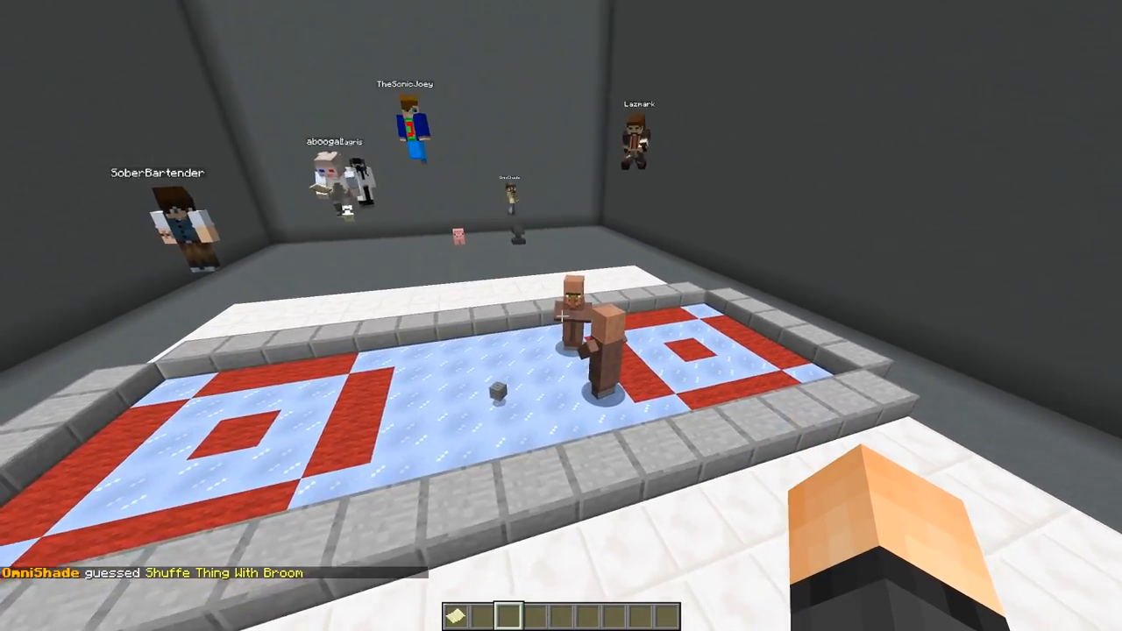
pyautogui.moveTo(561, 316)
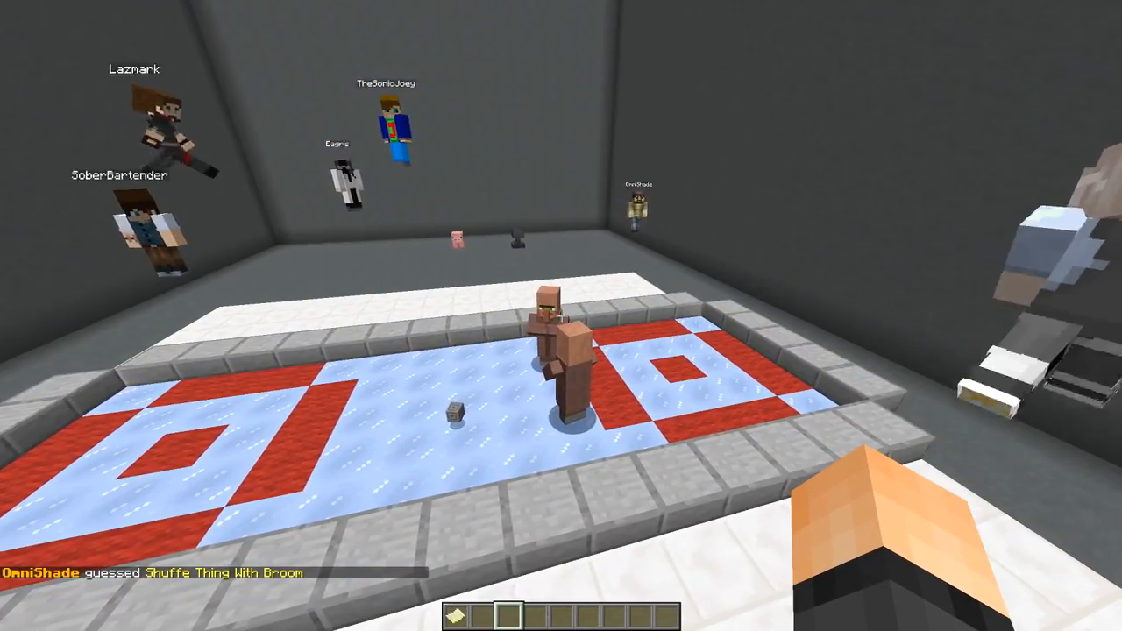
pyautogui.moveTo(561, 316)
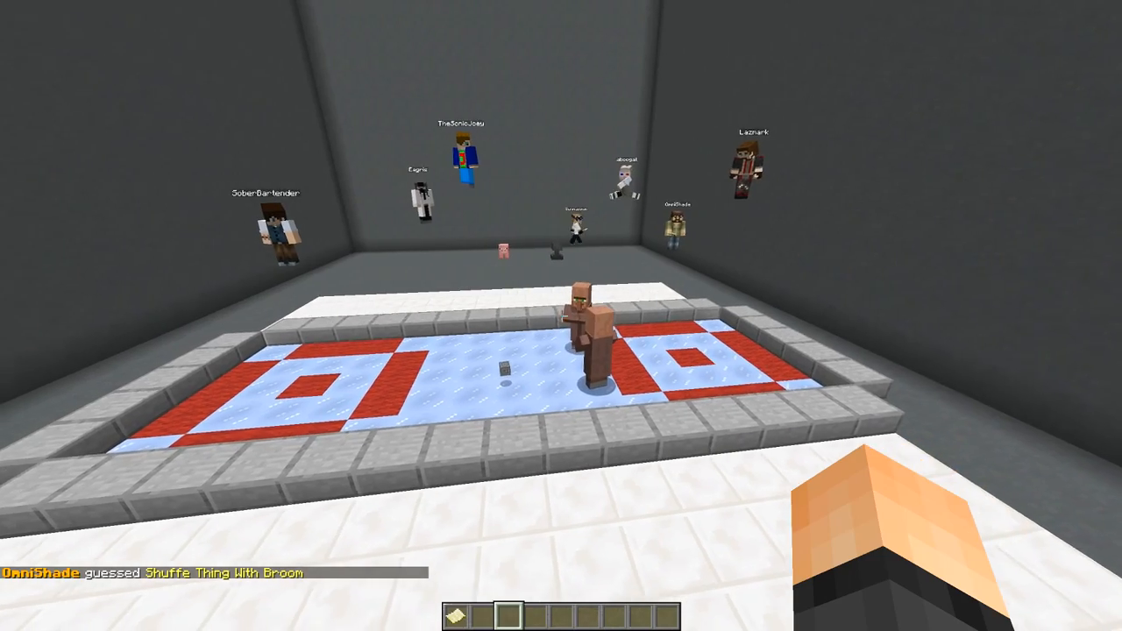
pyautogui.moveTo(561, 315)
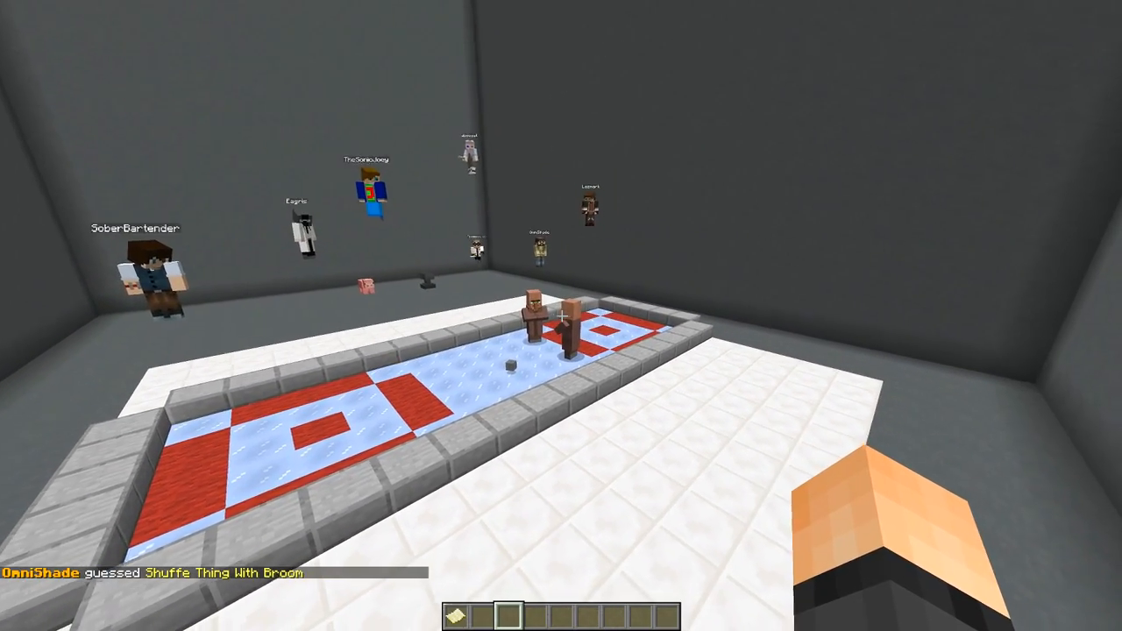
pyautogui.moveTo(561, 316)
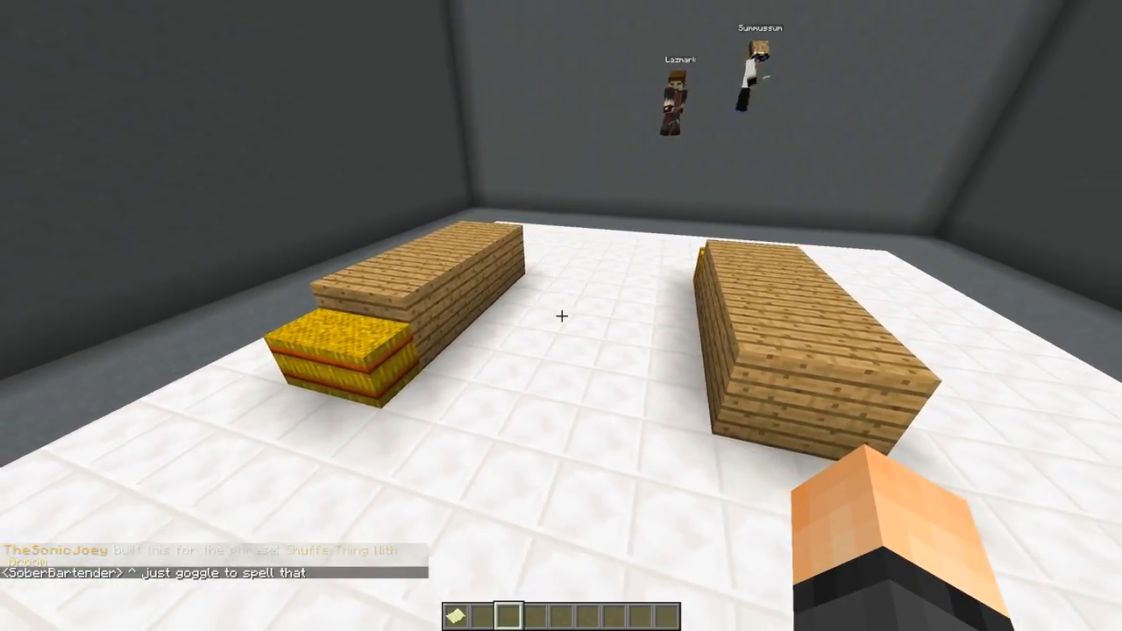
pyautogui.moveTo(561, 315)
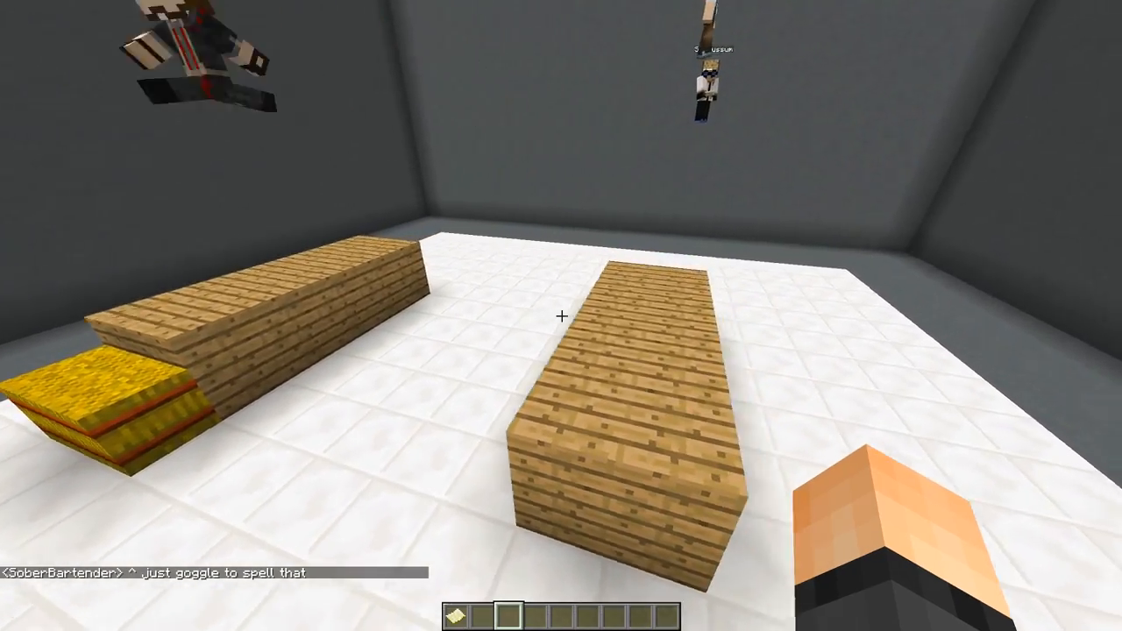
pyautogui.moveTo(561, 316)
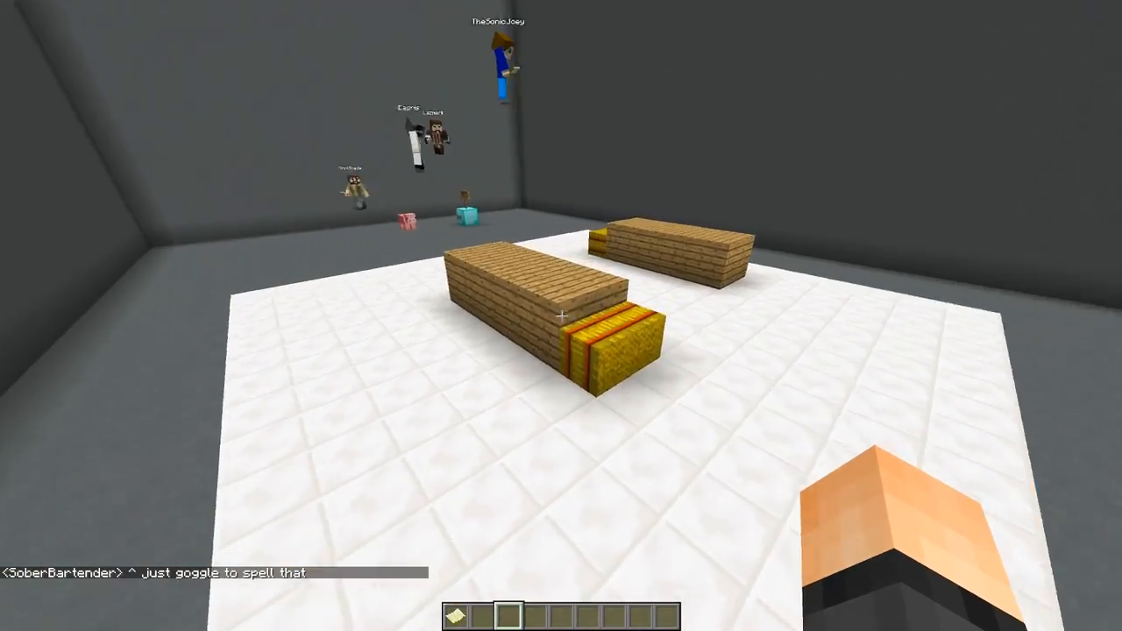
pyautogui.moveTo(561, 316)
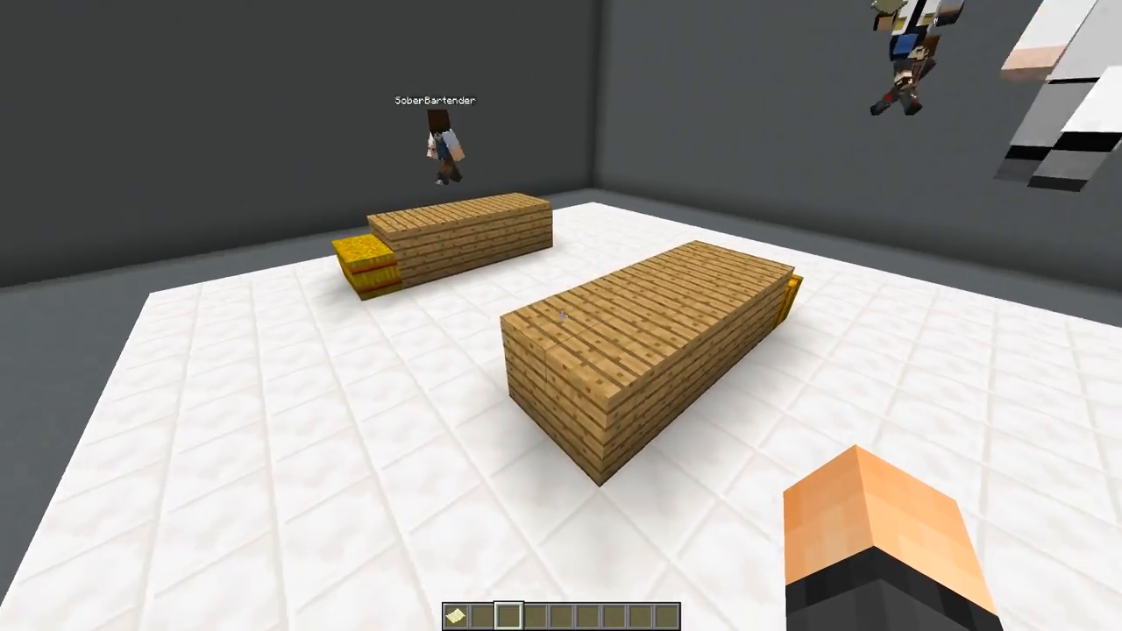
pyautogui.moveTo(561, 315)
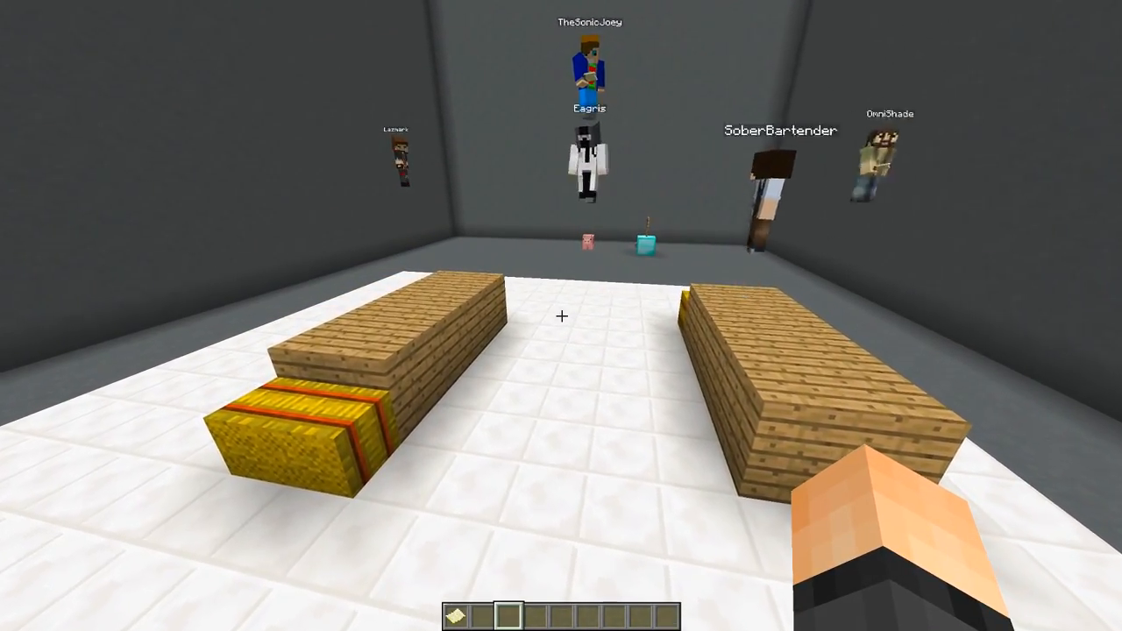
pyautogui.moveTo(561, 315)
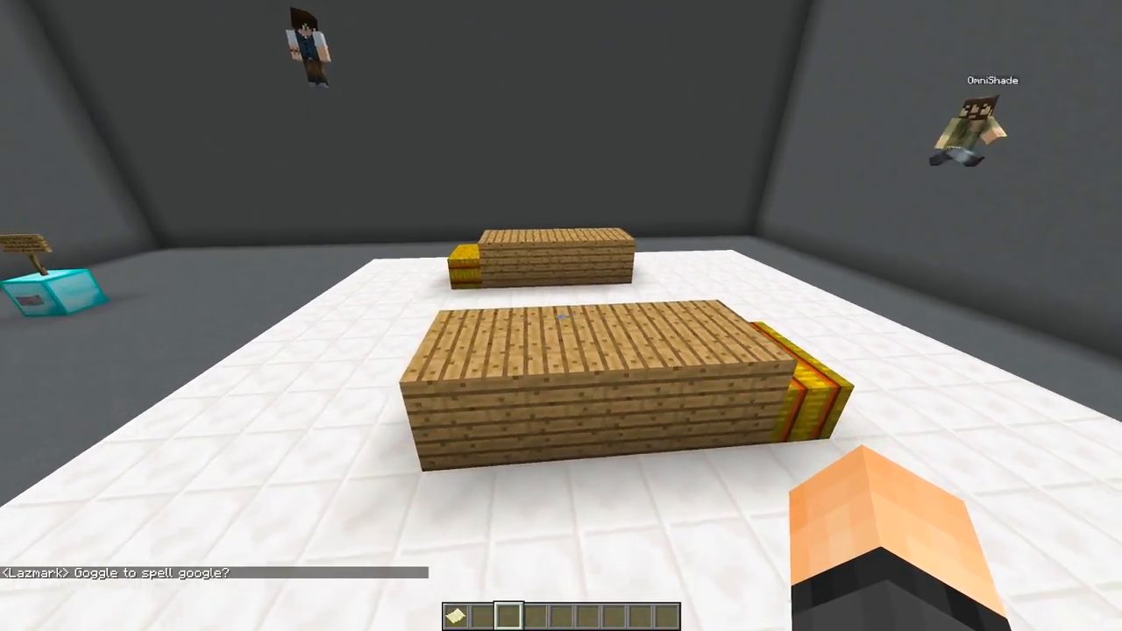
pyautogui.moveTo(561, 316)
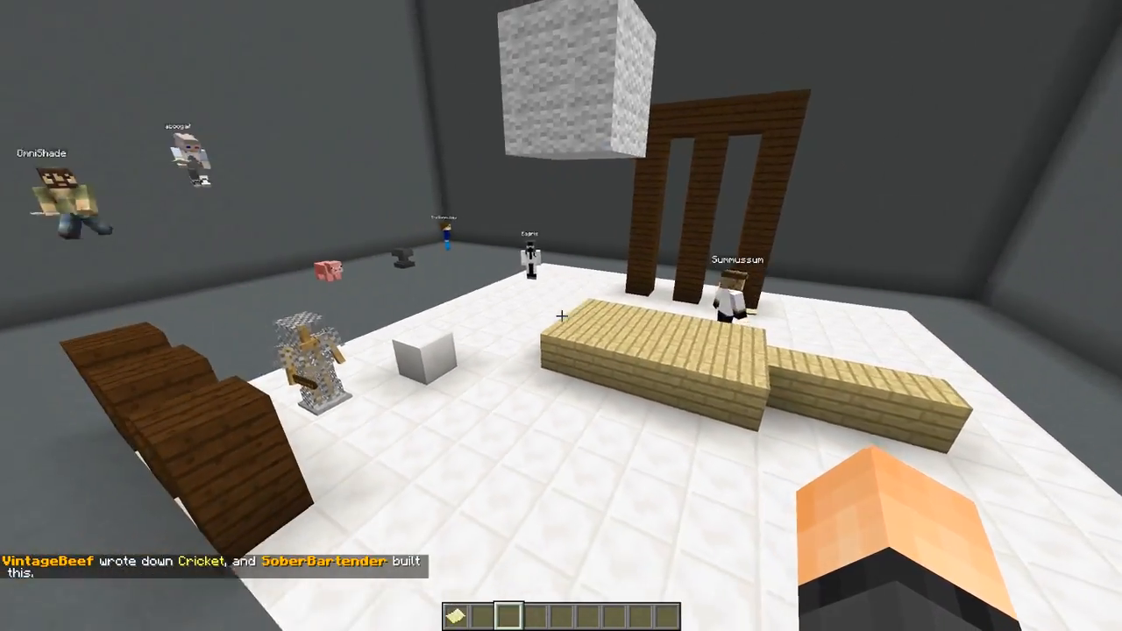
pyautogui.moveTo(561, 316)
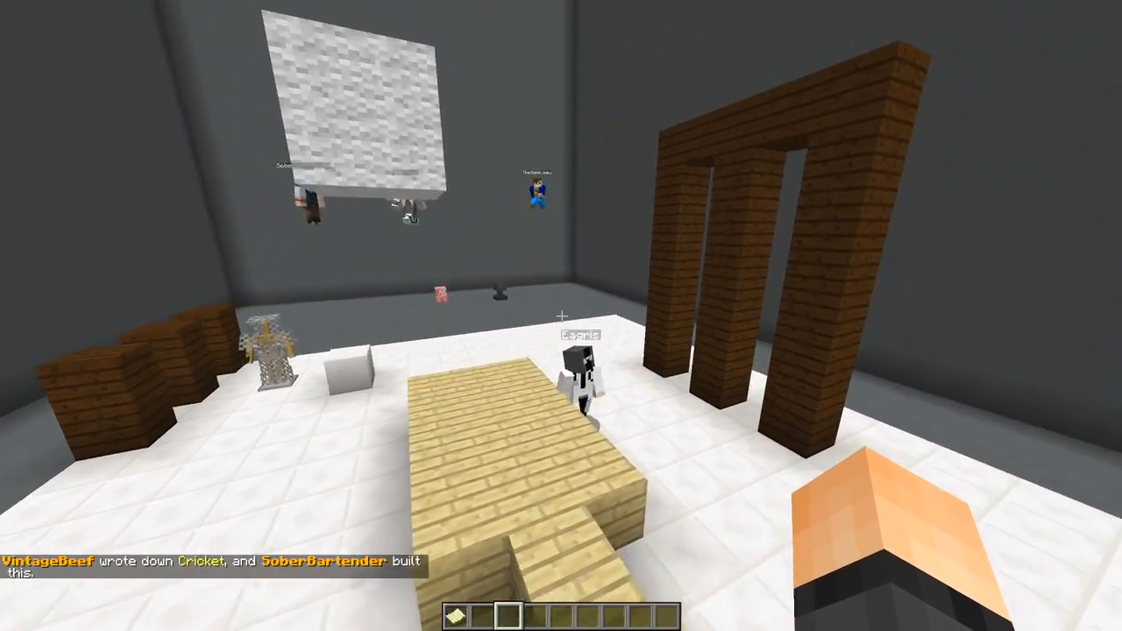
pyautogui.moveTo(561, 315)
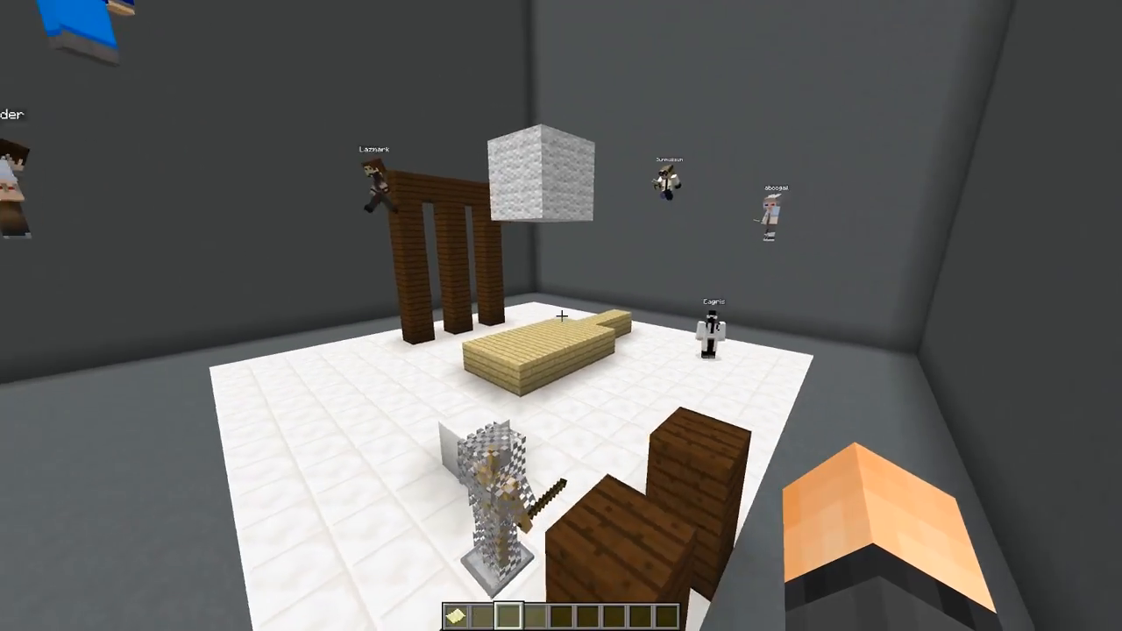
pyautogui.moveTo(561, 316)
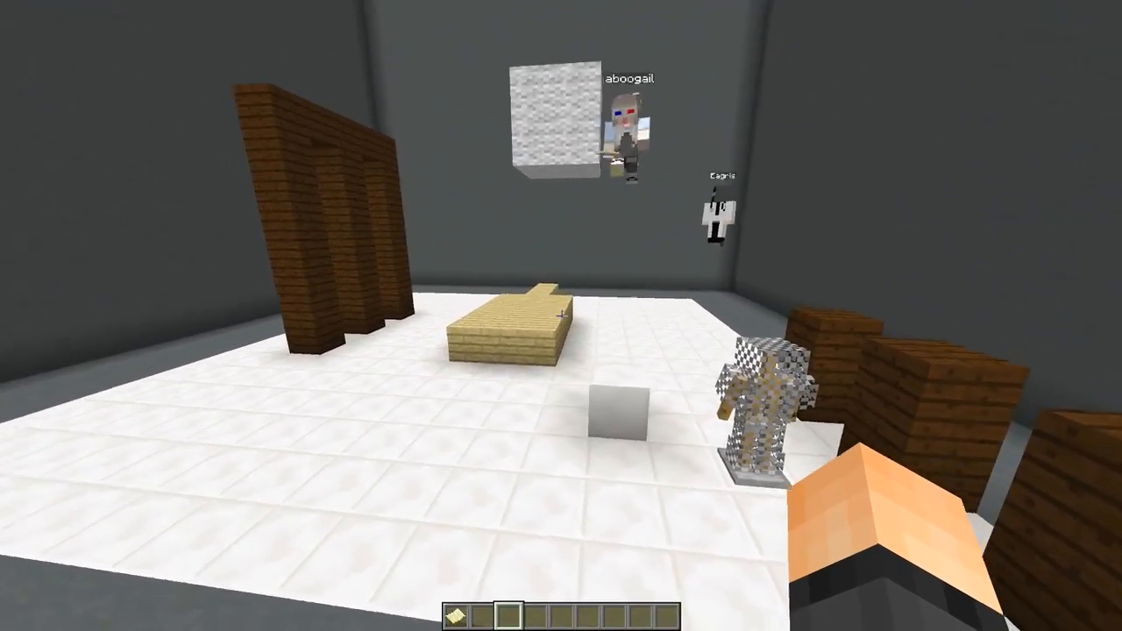
pyautogui.moveTo(561, 315)
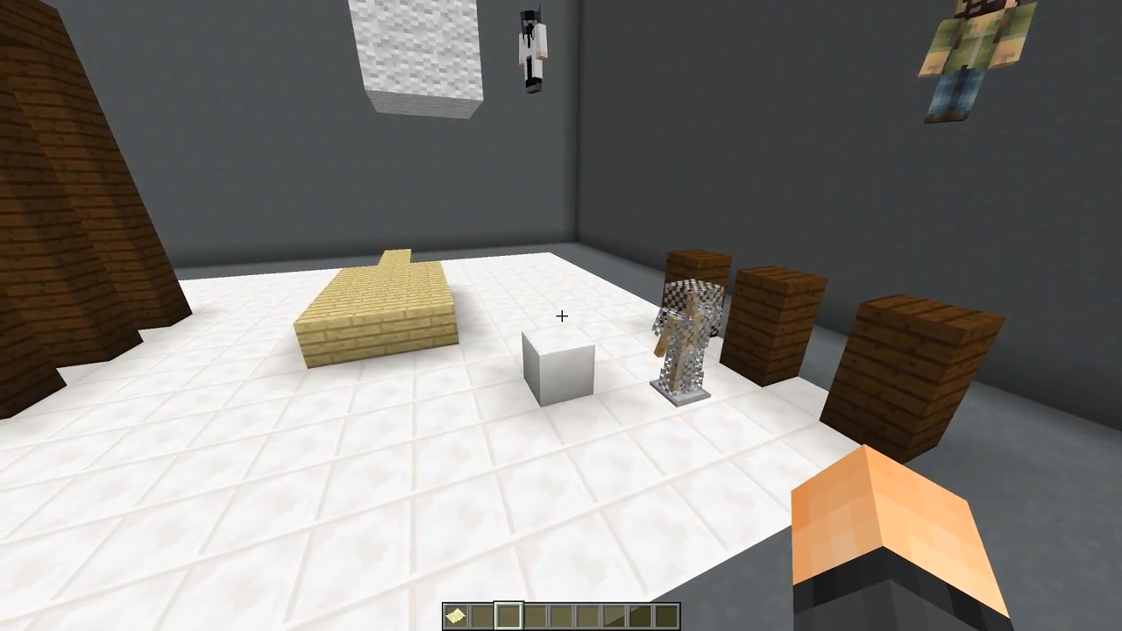
pyautogui.moveTo(561, 316)
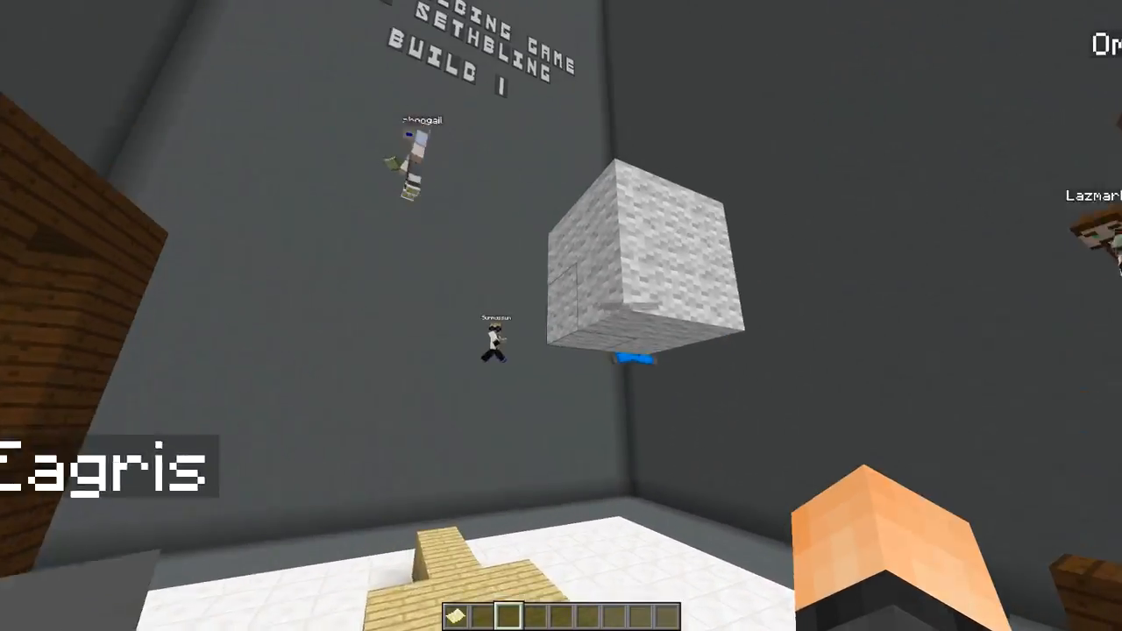
pyautogui.moveTo(561, 316)
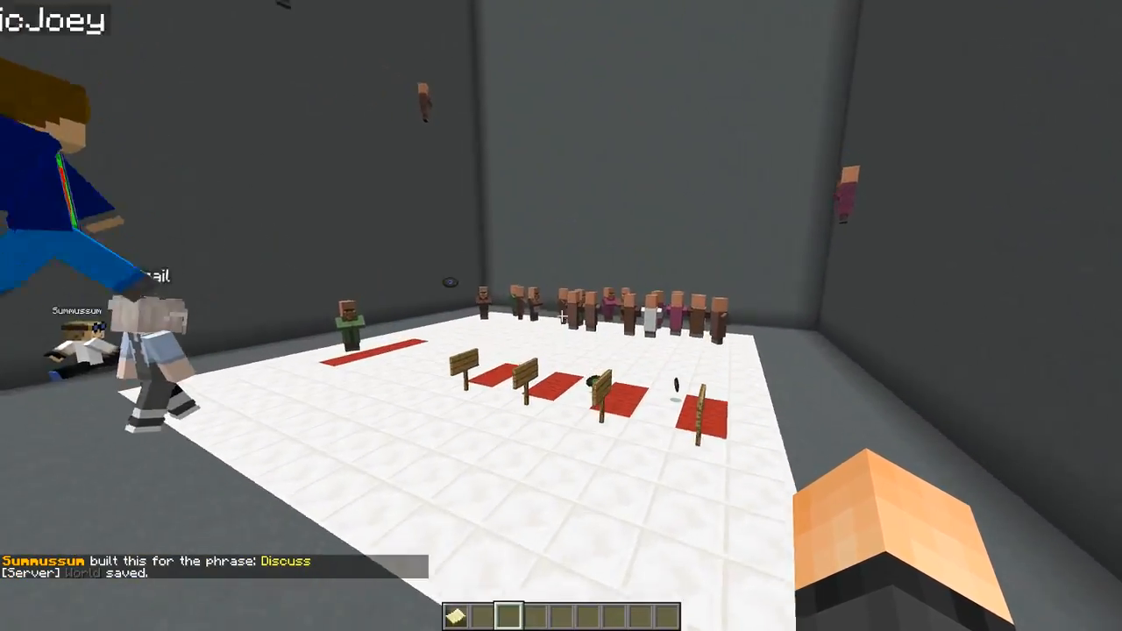
pyautogui.moveTo(561, 316)
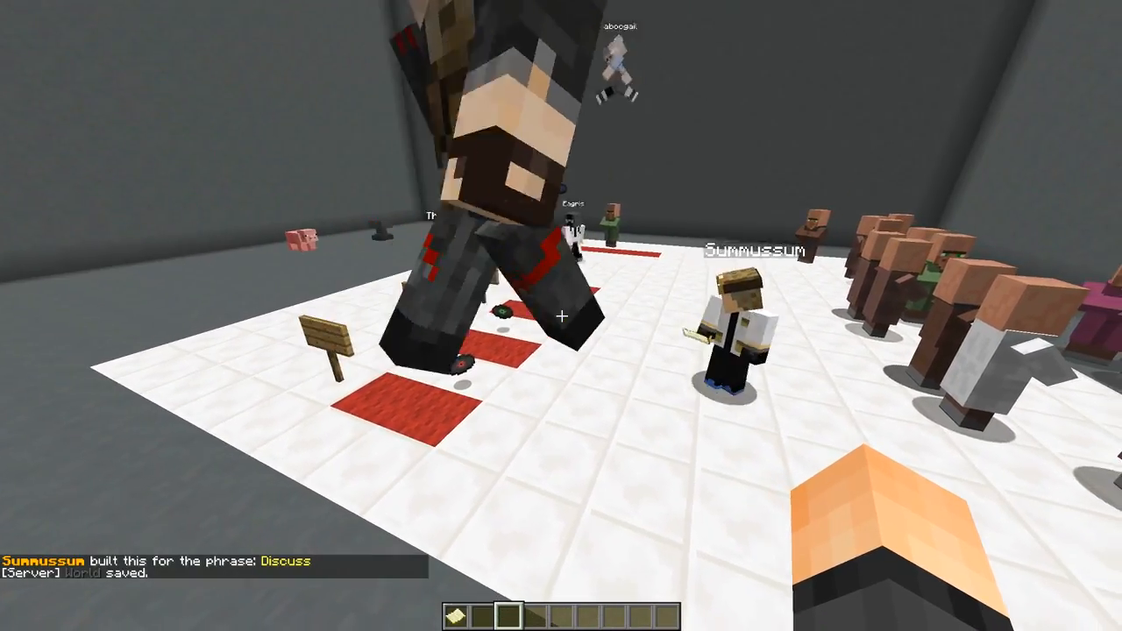
pyautogui.moveTo(561, 316)
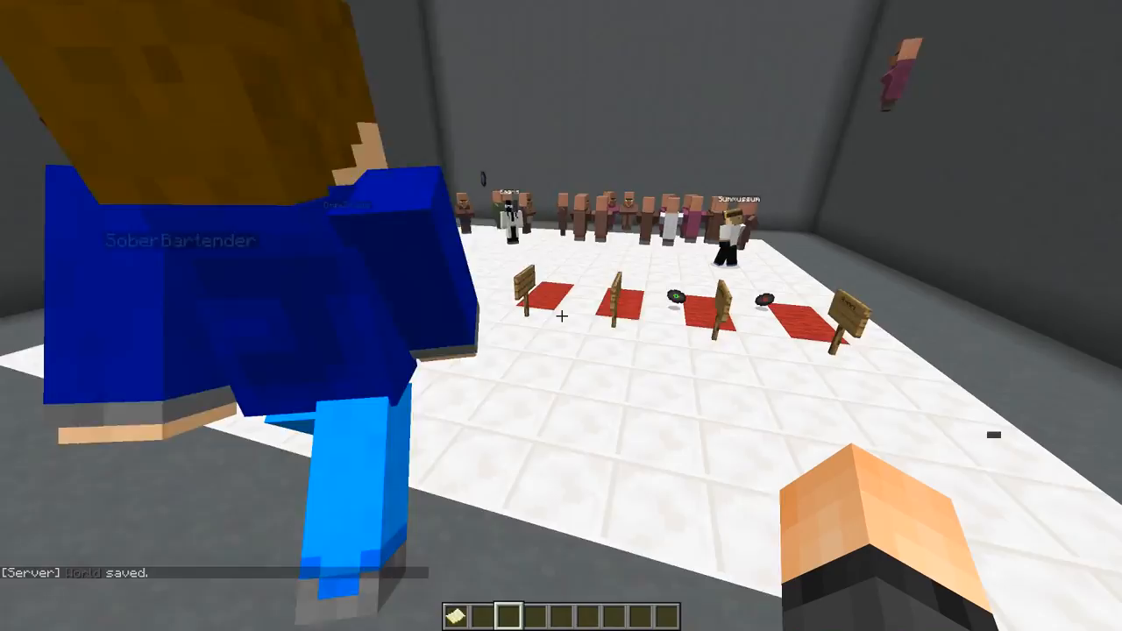
pyautogui.moveTo(561, 315)
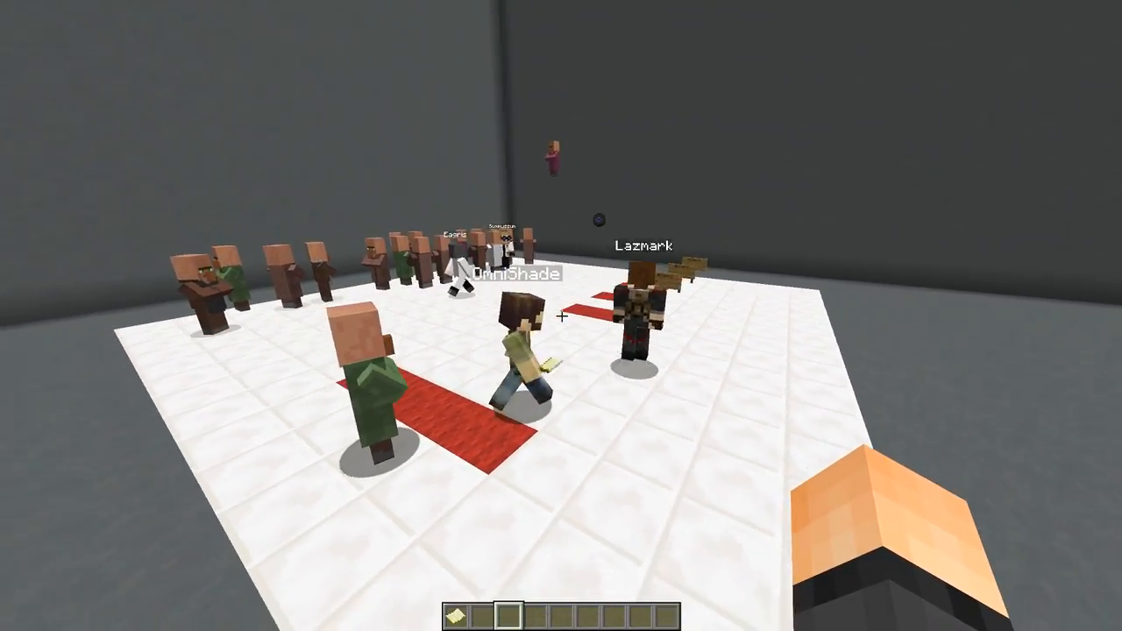
pyautogui.moveTo(561, 315)
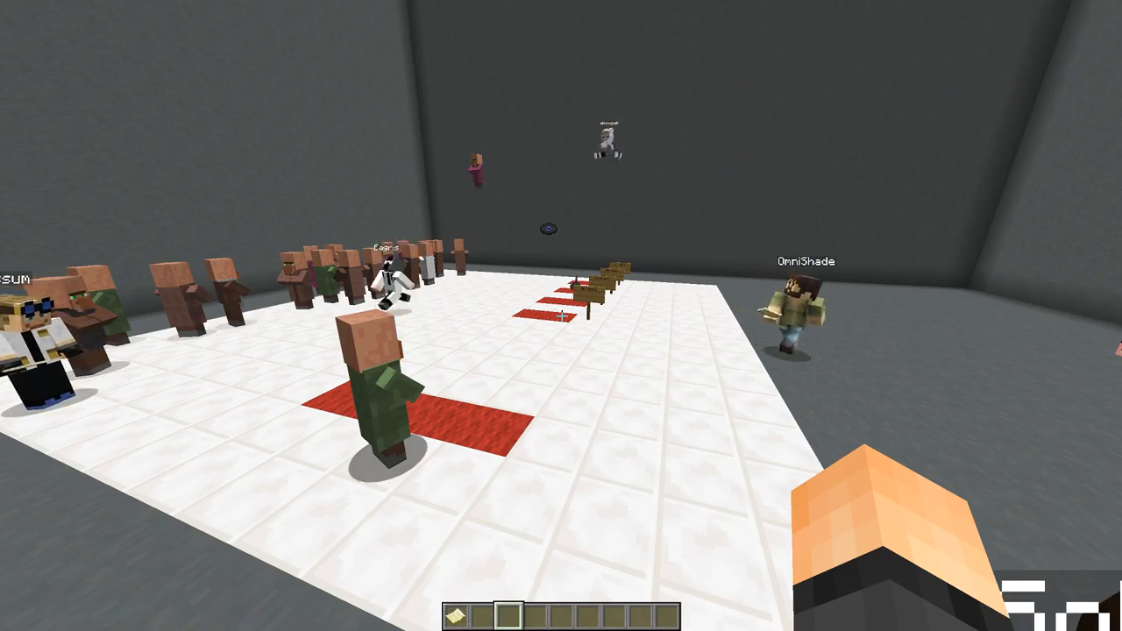
pyautogui.moveTo(561, 315)
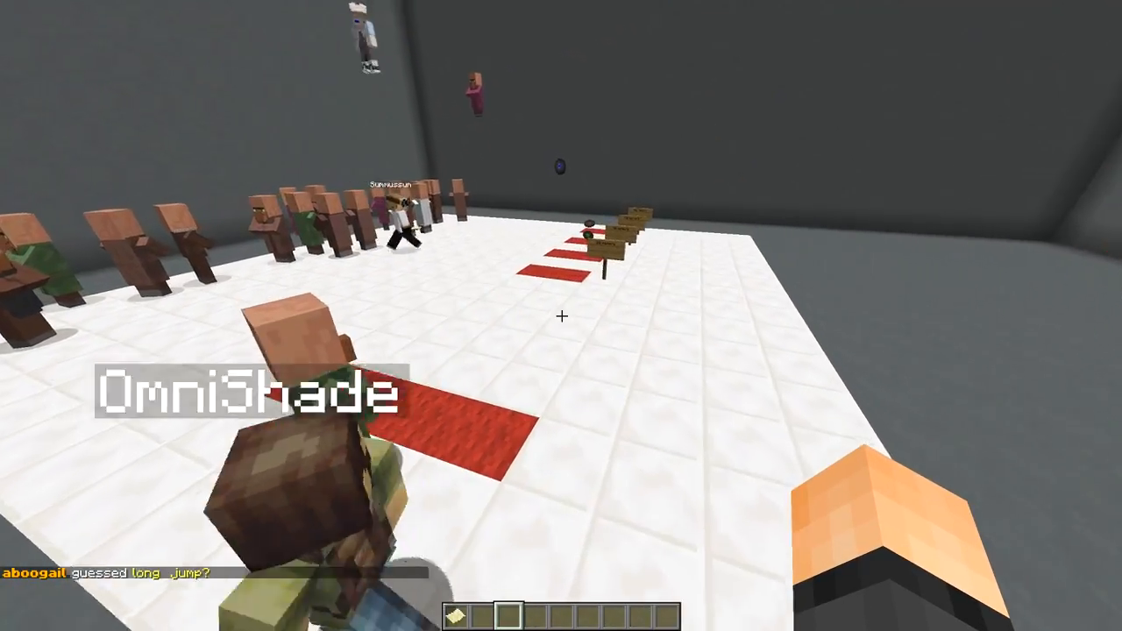
pyautogui.moveTo(561, 315)
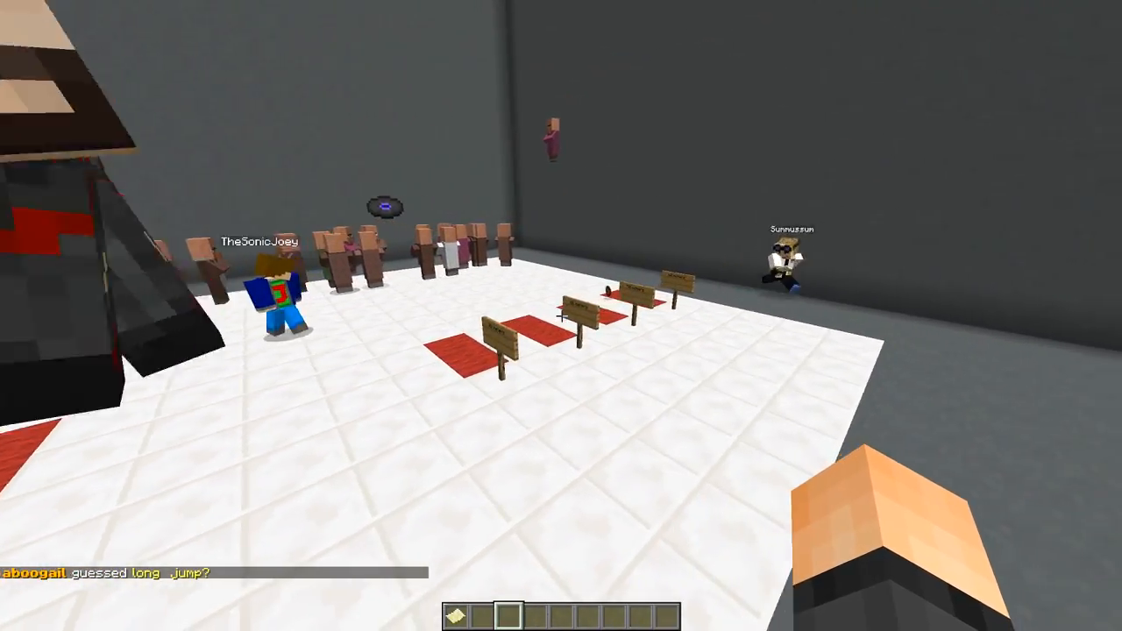
pyautogui.moveTo(561, 316)
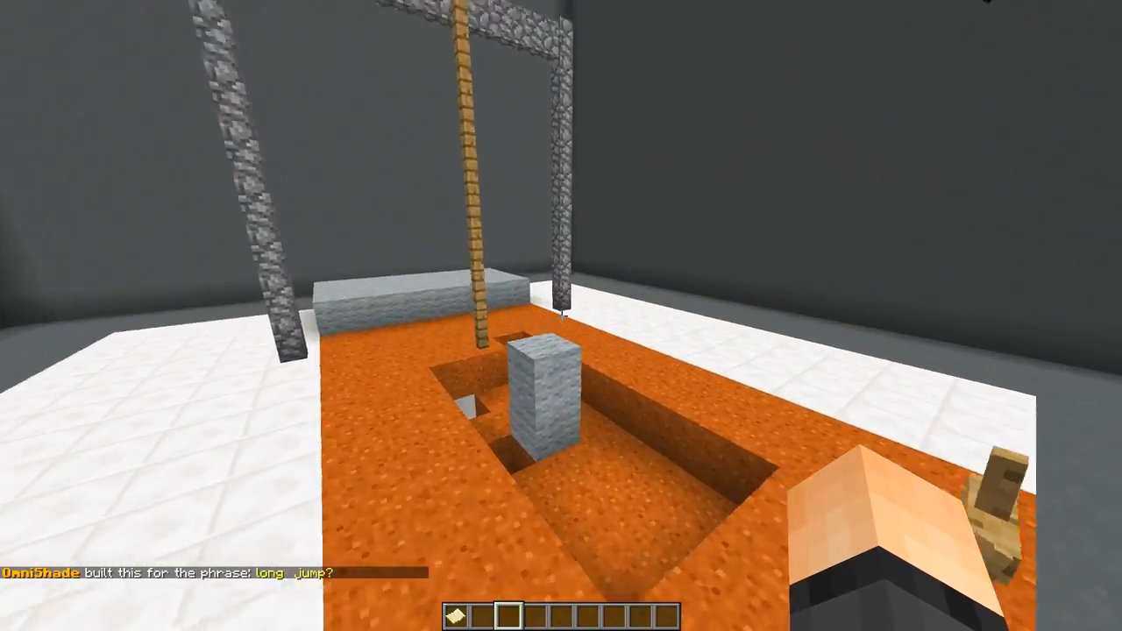
pyautogui.moveTo(561, 315)
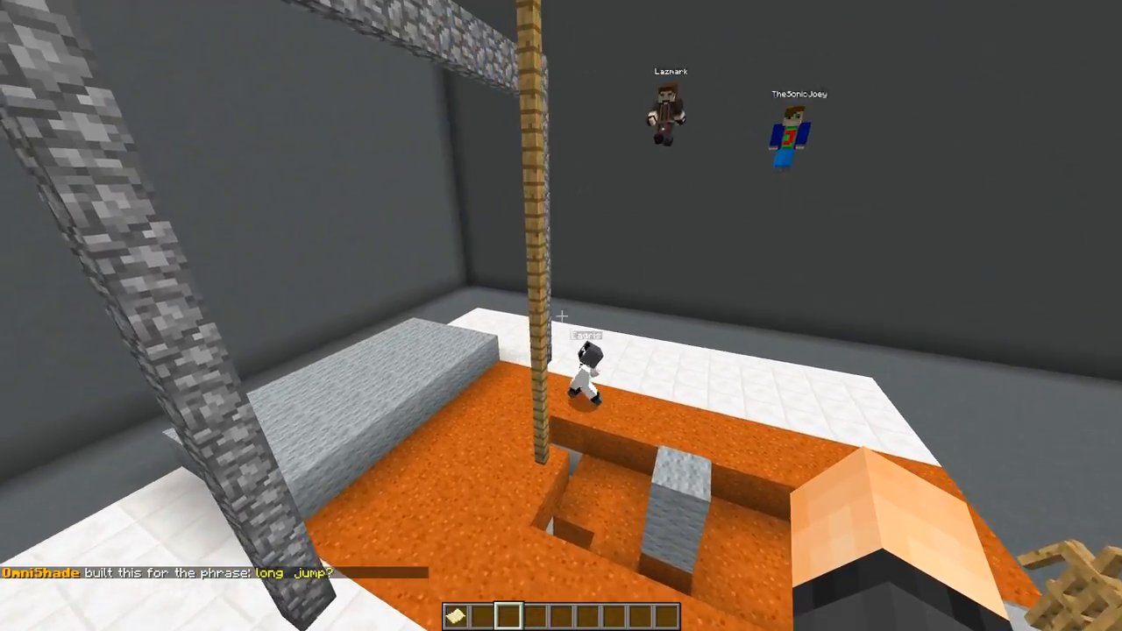
pyautogui.moveTo(562, 316)
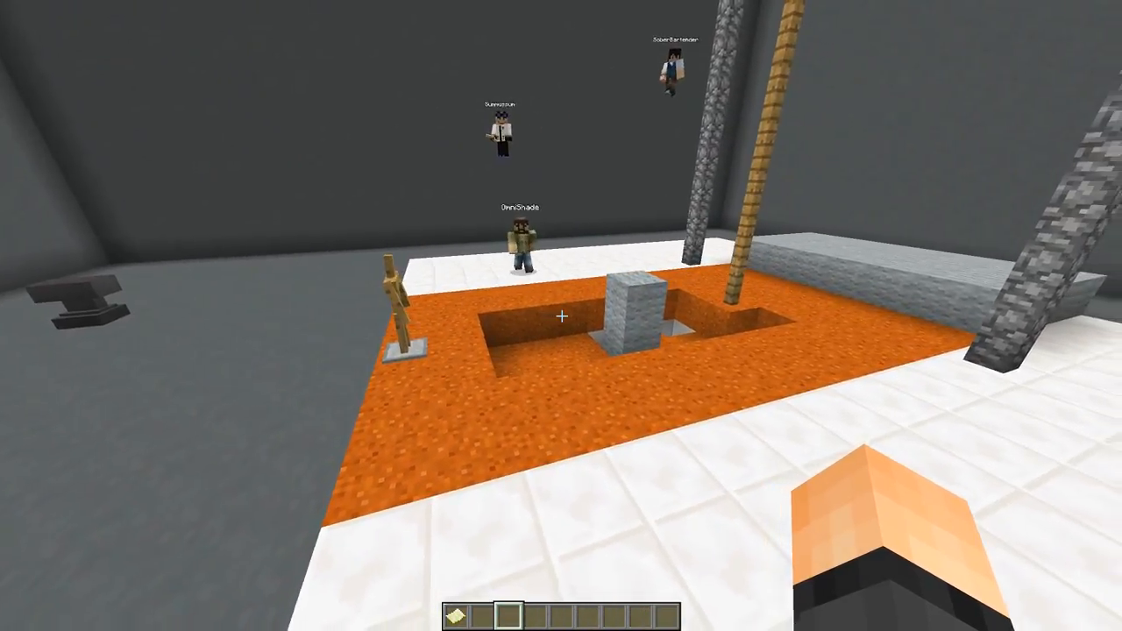
pyautogui.moveTo(561, 315)
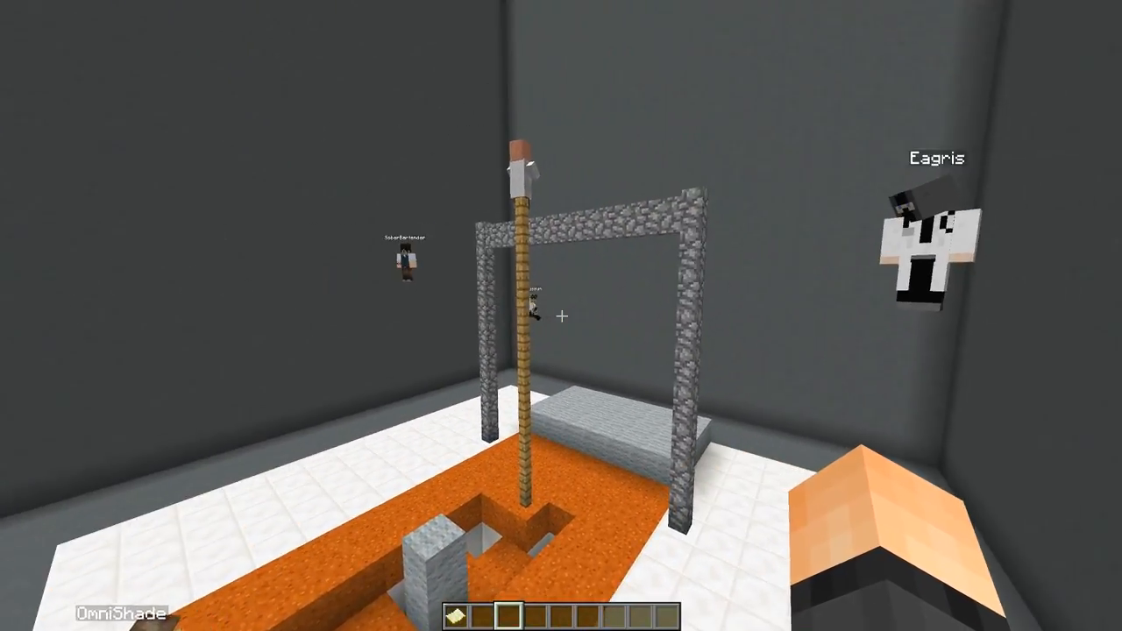
pyautogui.moveTo(561, 316)
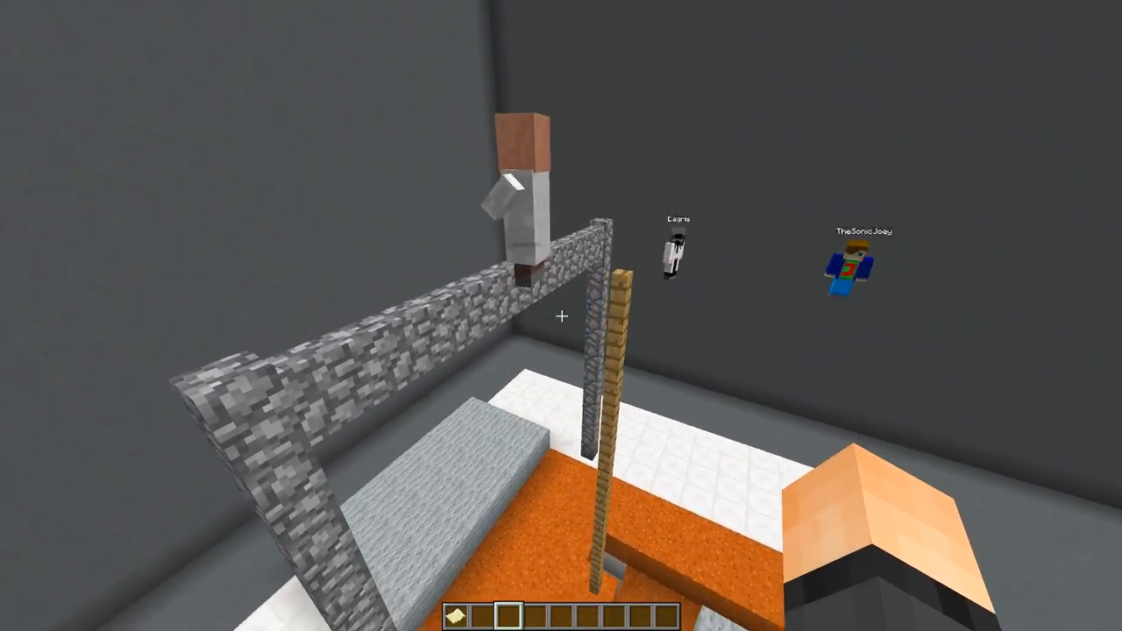
pyautogui.moveTo(561, 316)
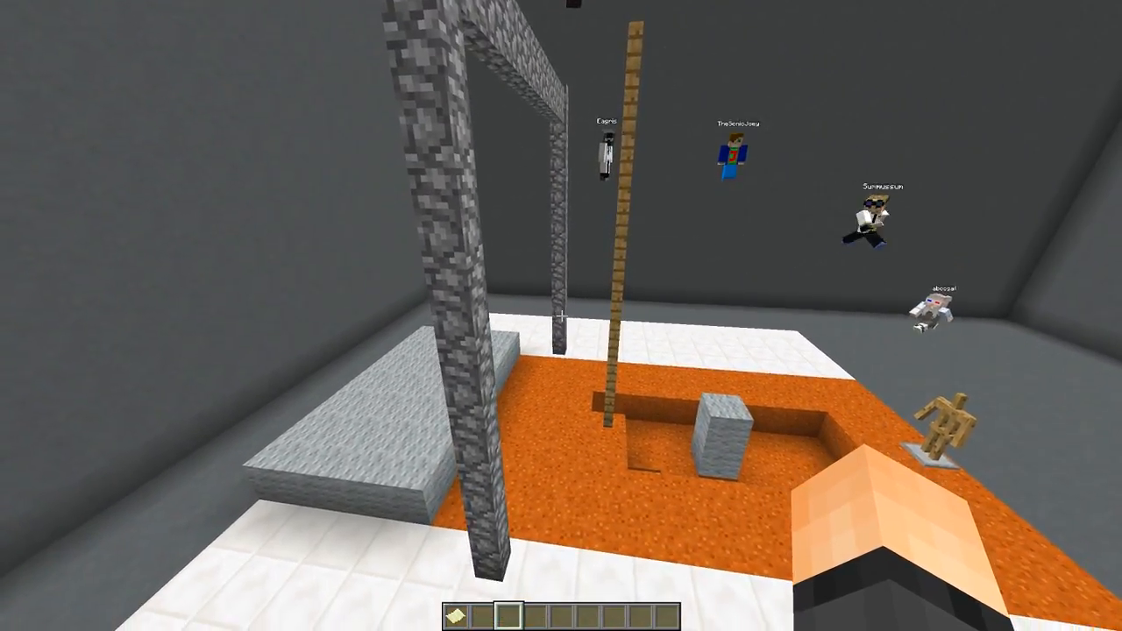
pyautogui.moveTo(561, 315)
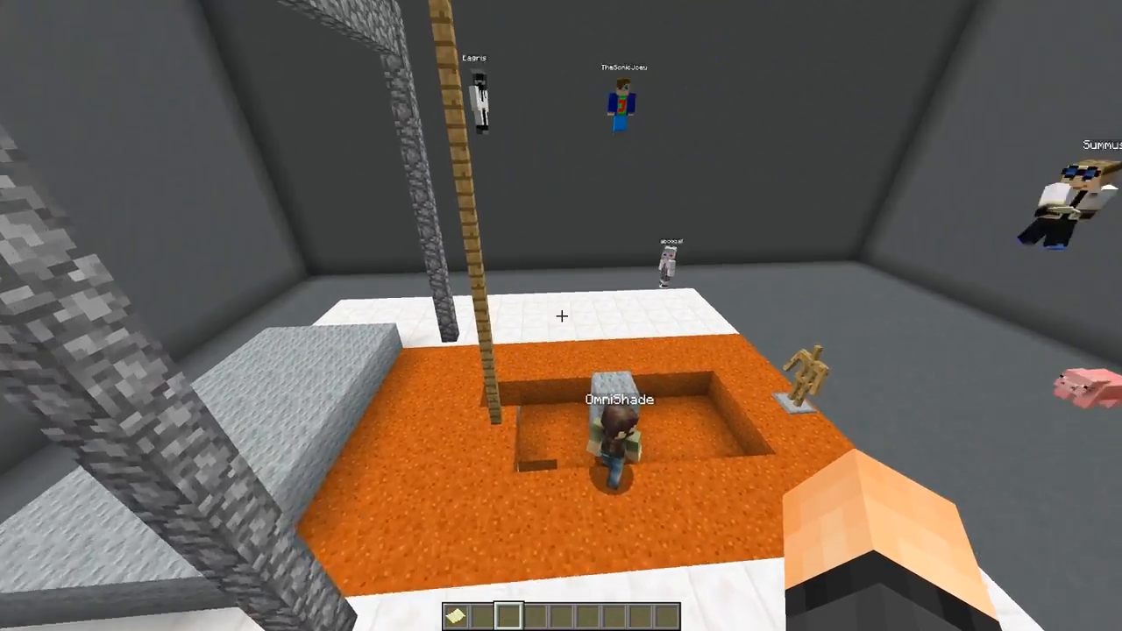
pyautogui.moveTo(561, 315)
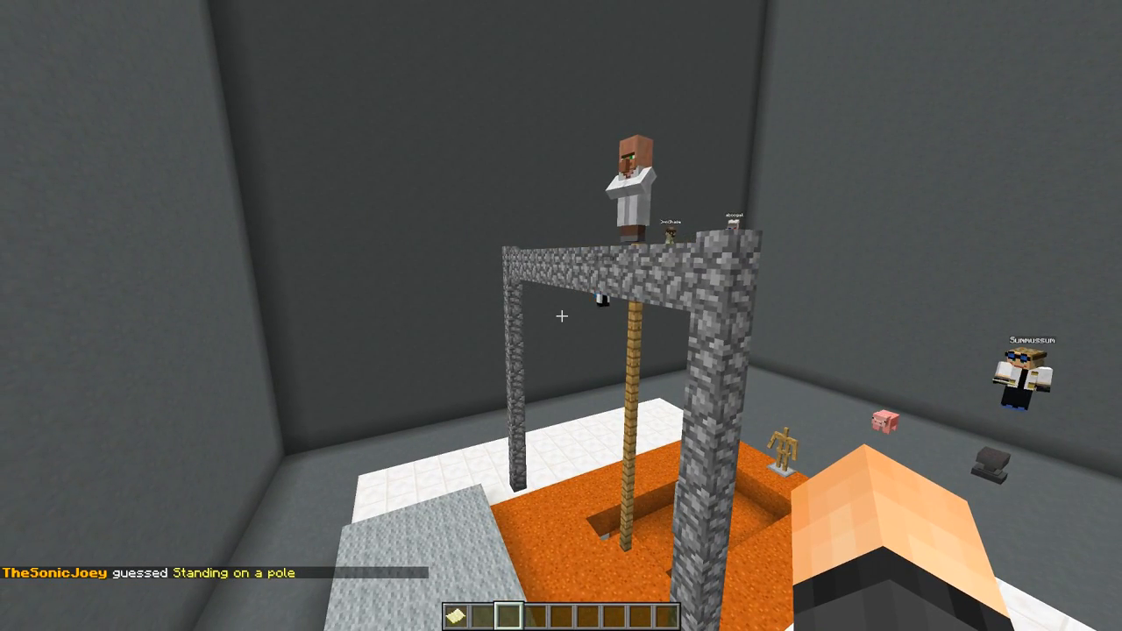
pyautogui.moveTo(561, 316)
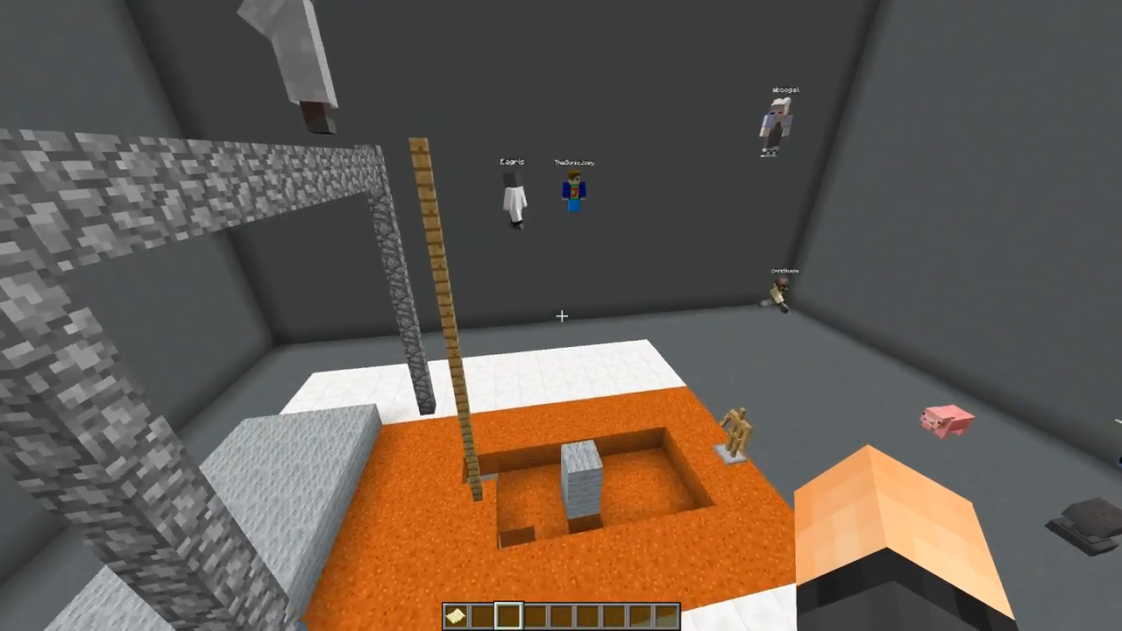
pyautogui.moveTo(561, 316)
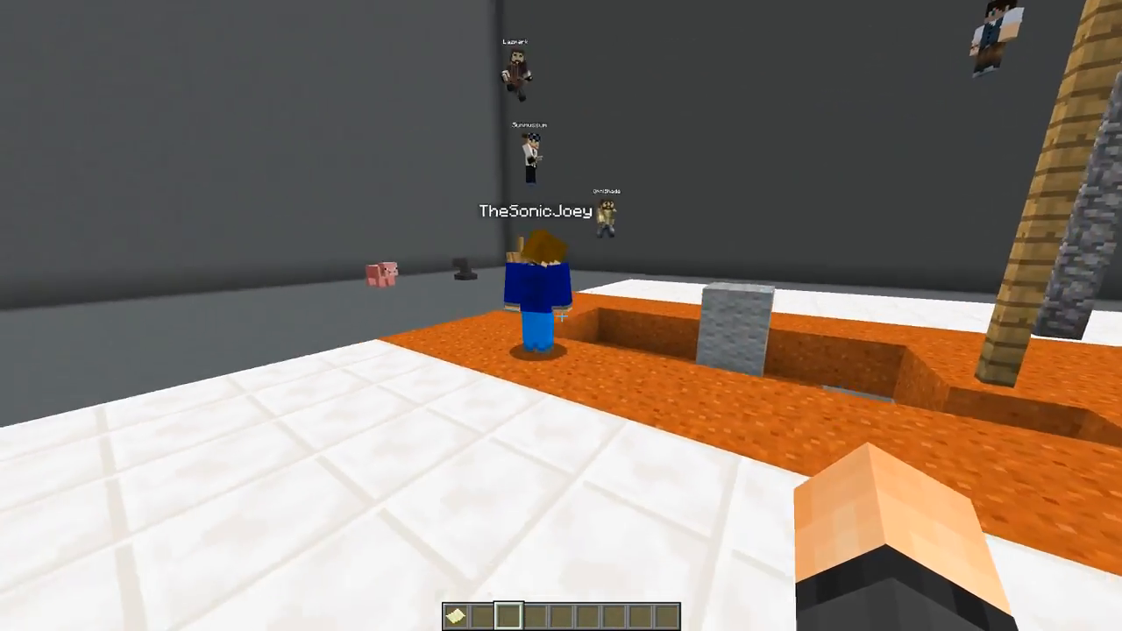
pyautogui.moveTo(561, 315)
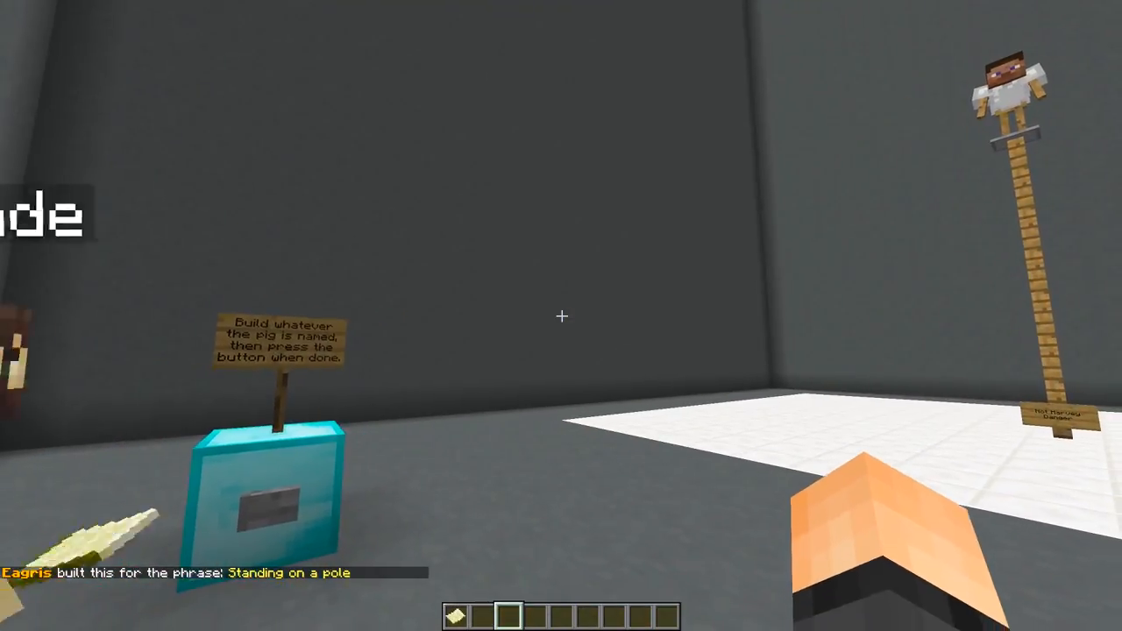
pyautogui.moveTo(561, 316)
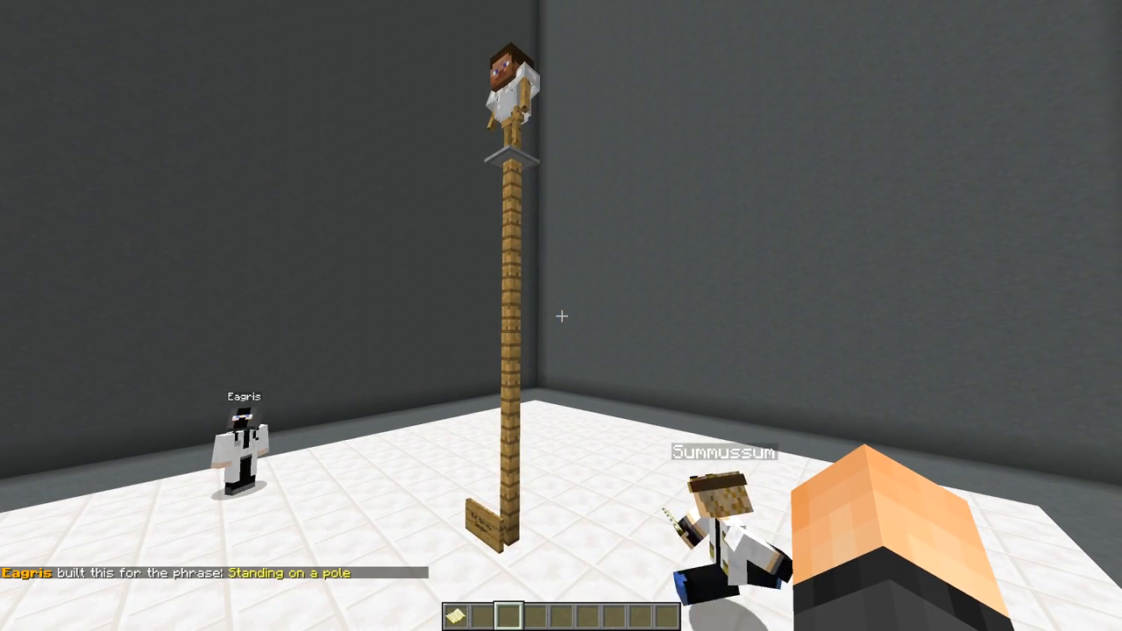
pyautogui.moveTo(561, 315)
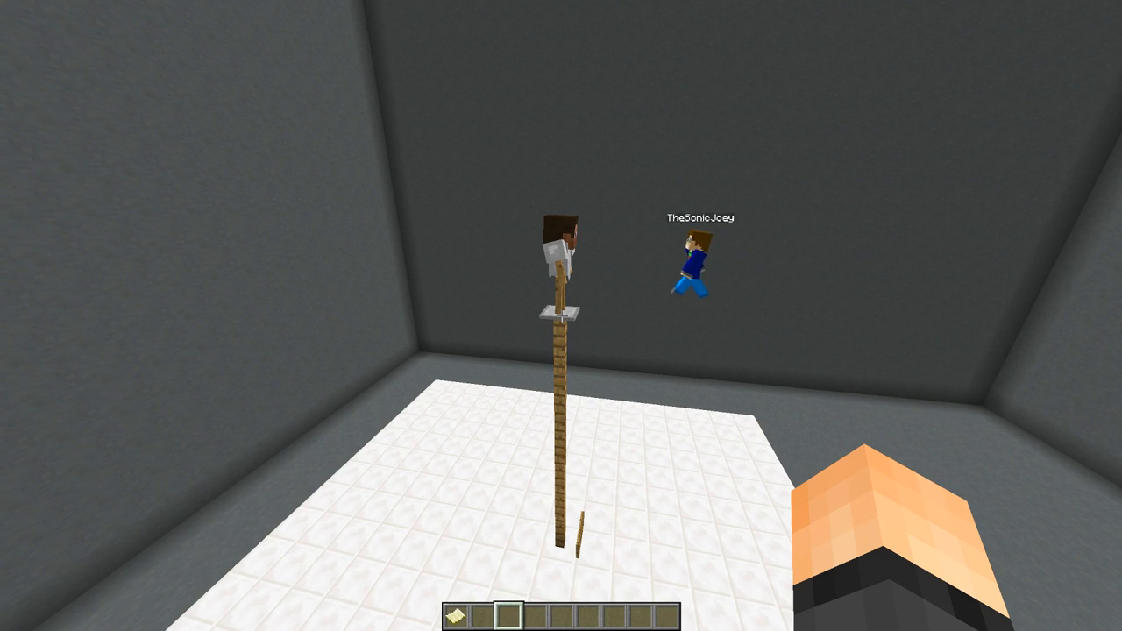
pyautogui.moveTo(561, 316)
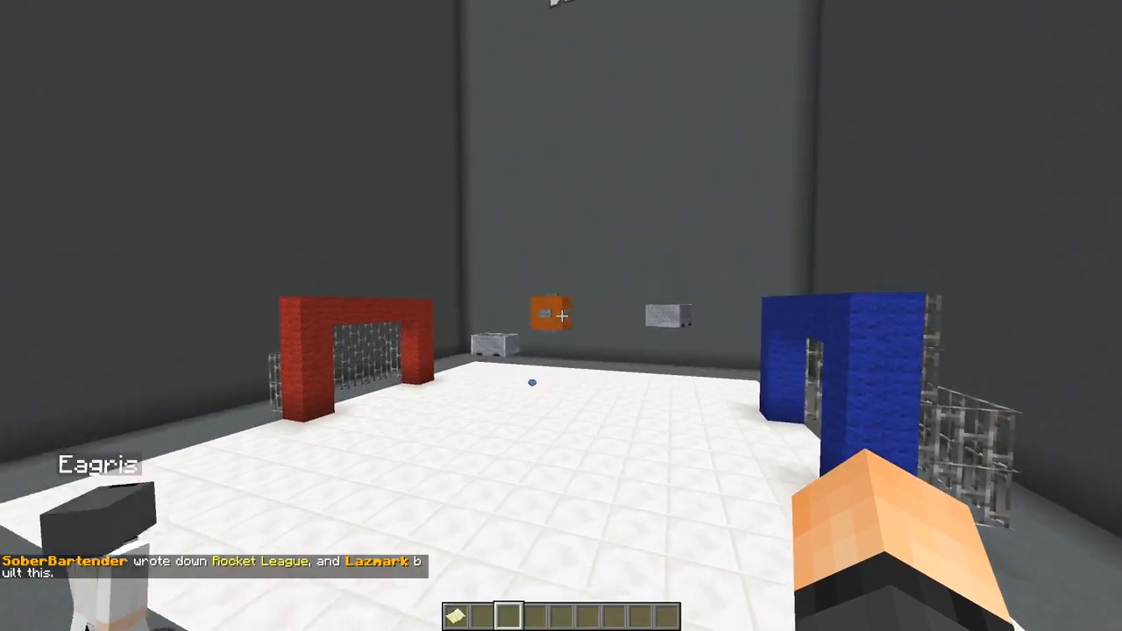
pyautogui.moveTo(561, 315)
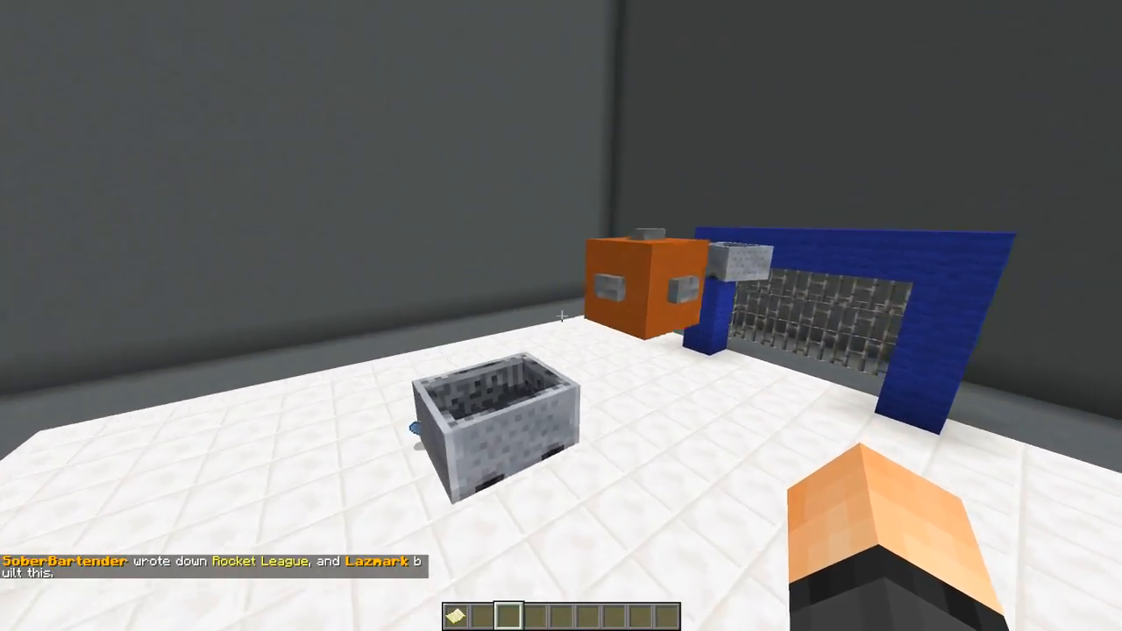
pyautogui.moveTo(561, 316)
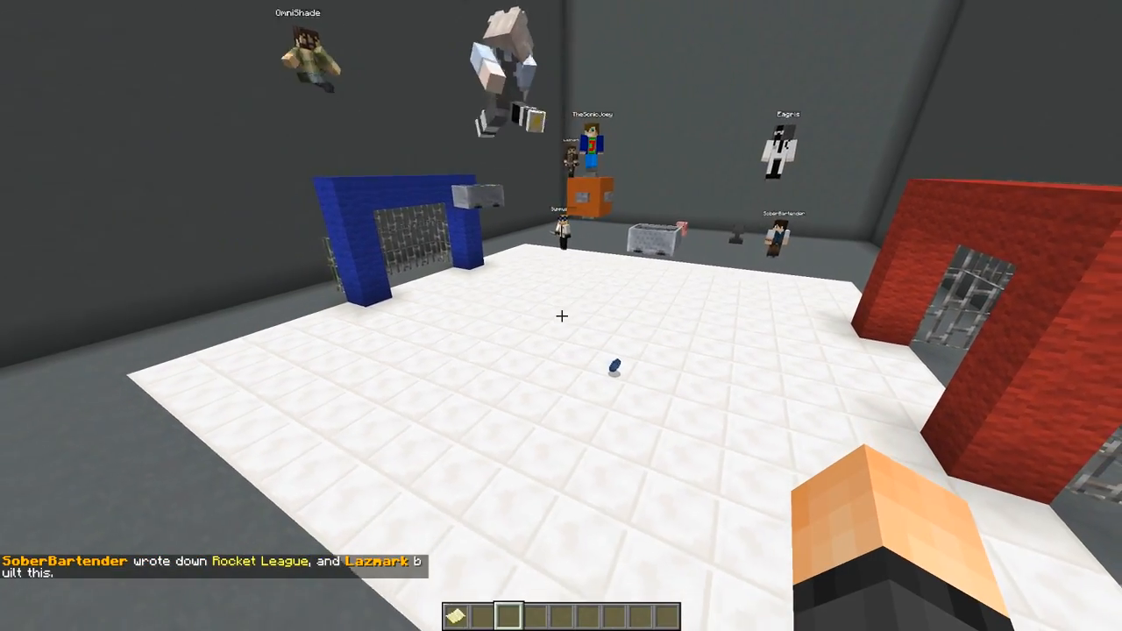
pyautogui.moveTo(561, 316)
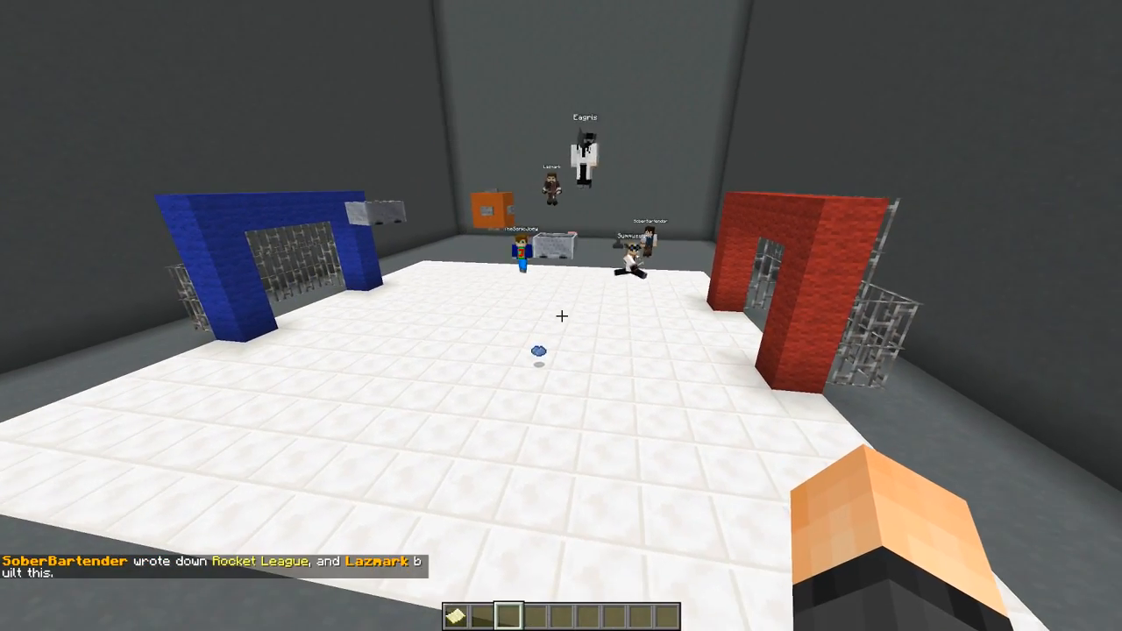
pyautogui.moveTo(561, 316)
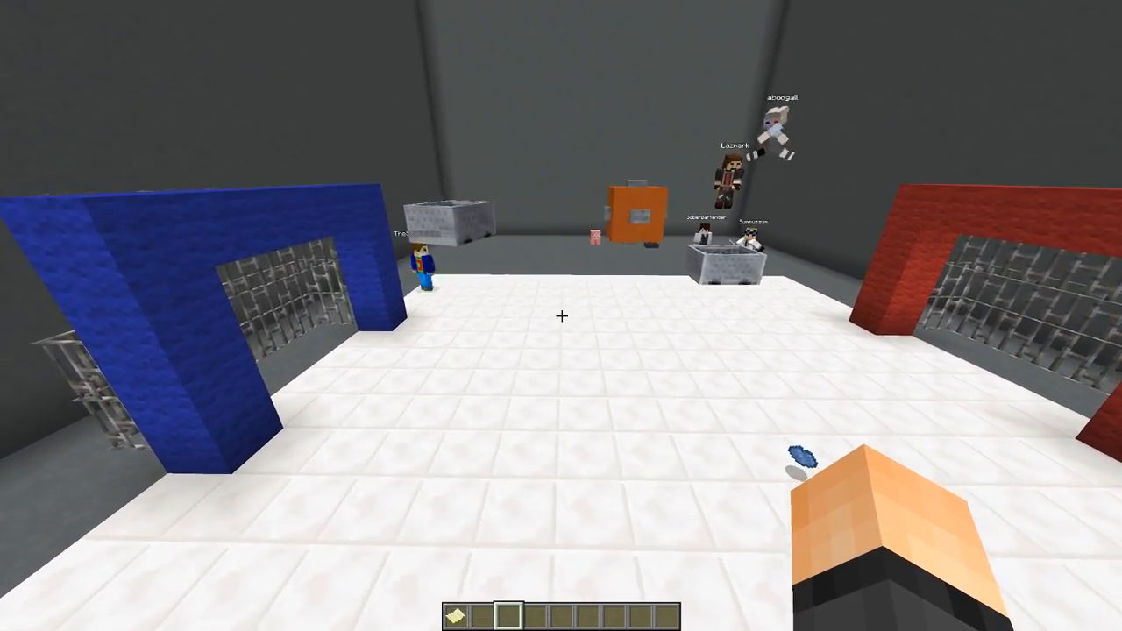
pyautogui.moveTo(561, 316)
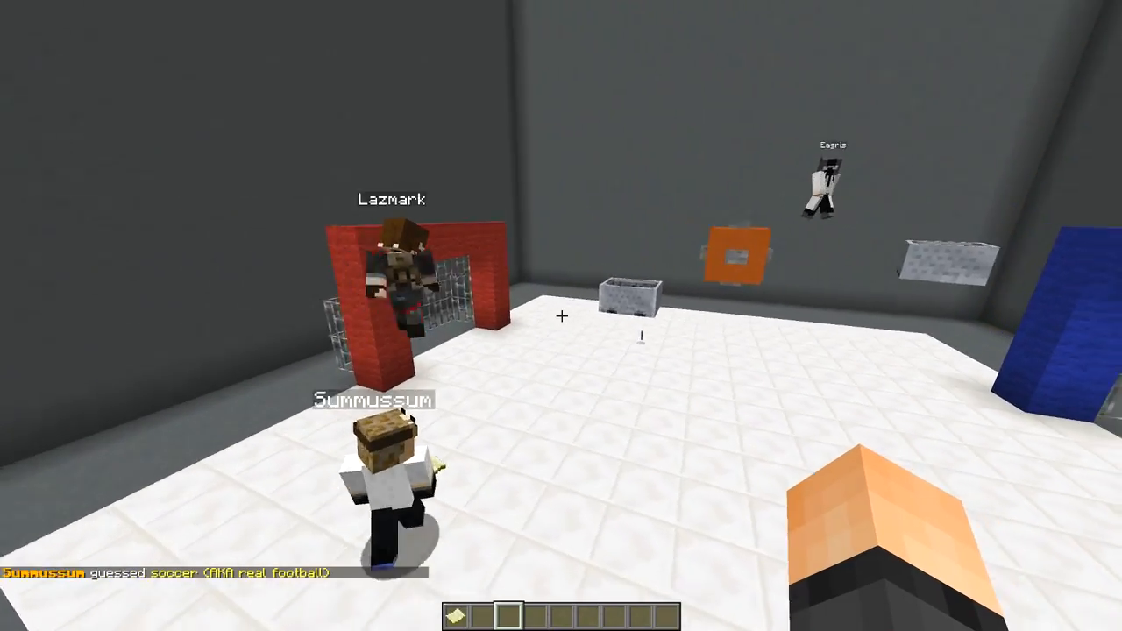
pyautogui.moveTo(561, 316)
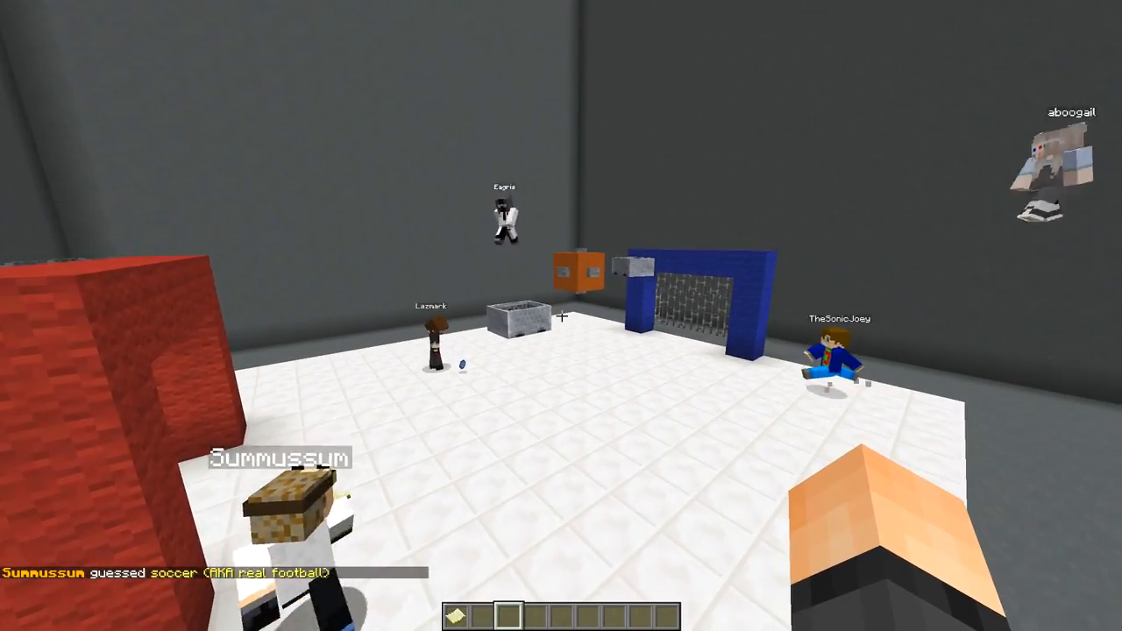
pyautogui.moveTo(561, 316)
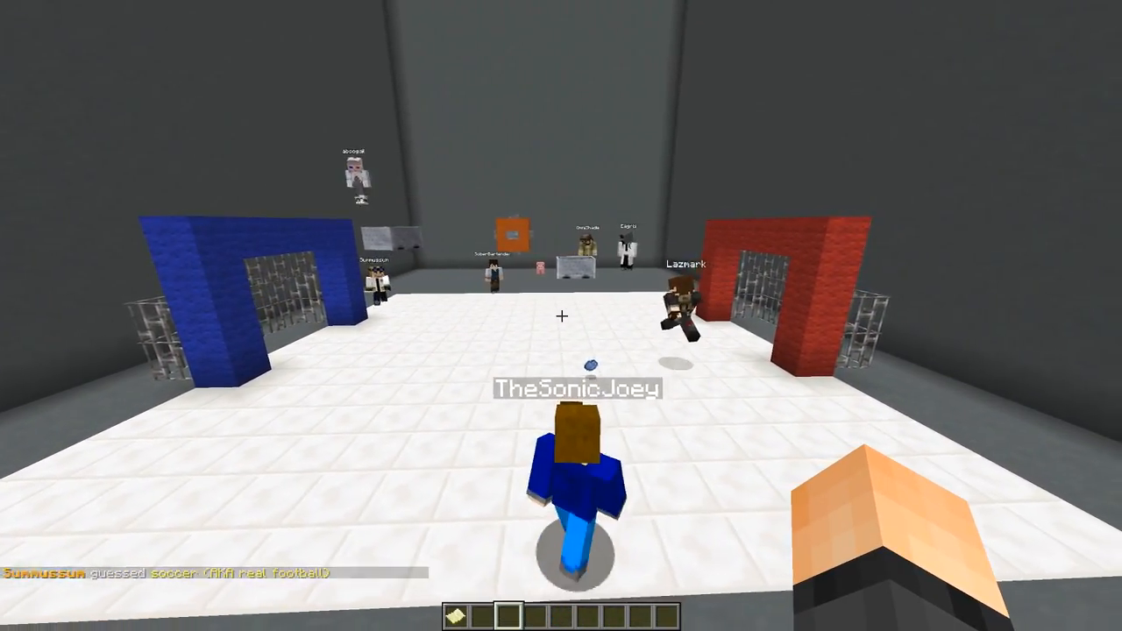
pyautogui.moveTo(561, 315)
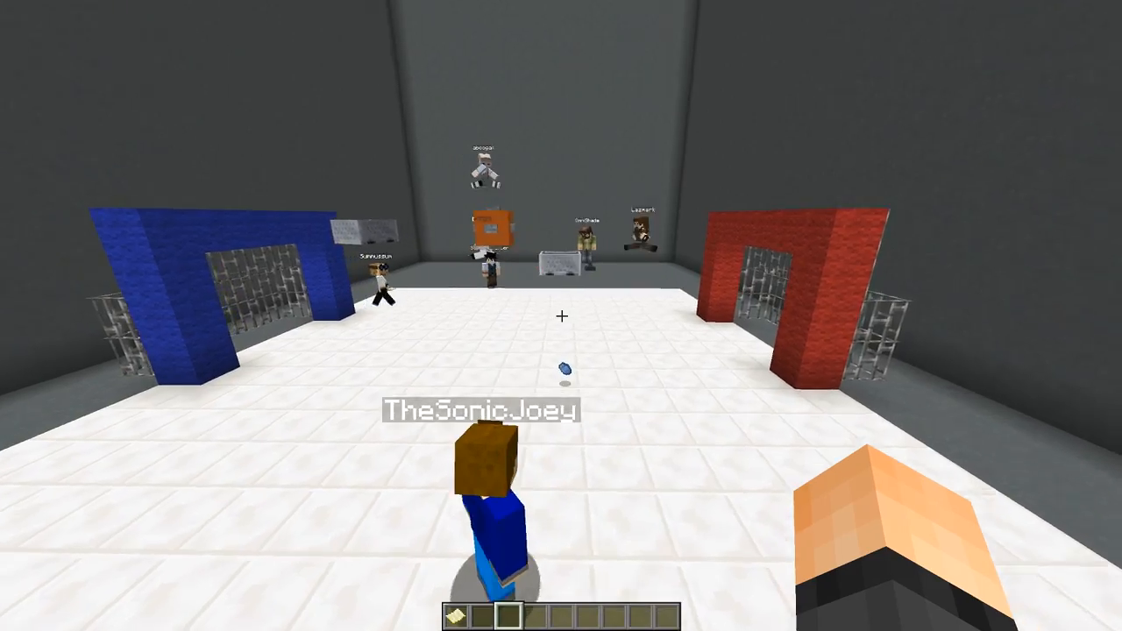
pyautogui.moveTo(561, 315)
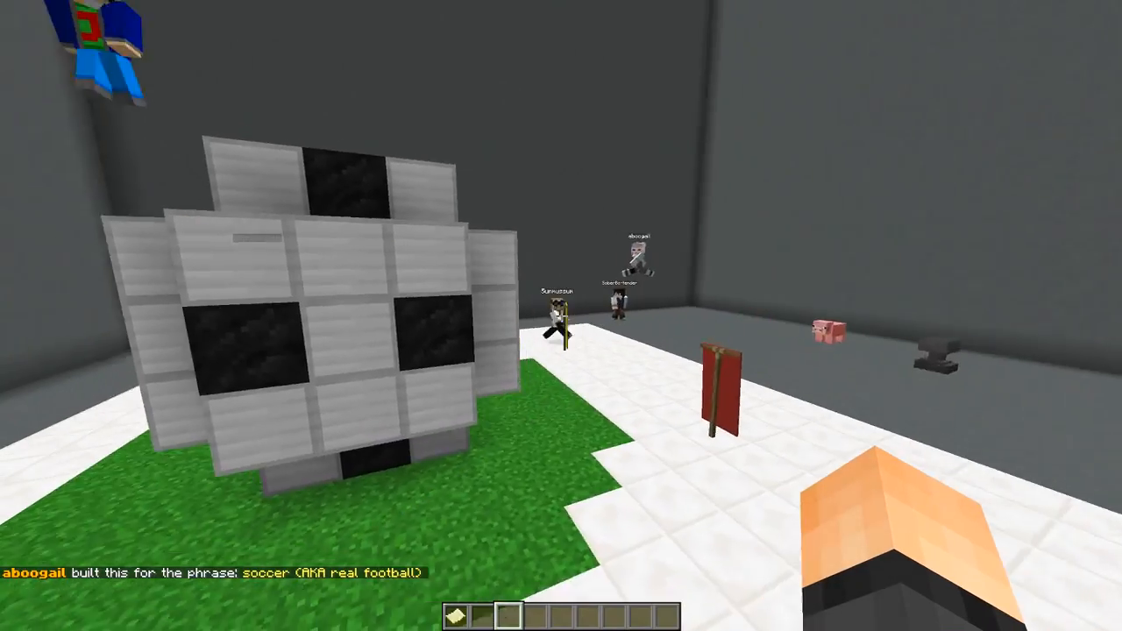
pyautogui.moveTo(561, 315)
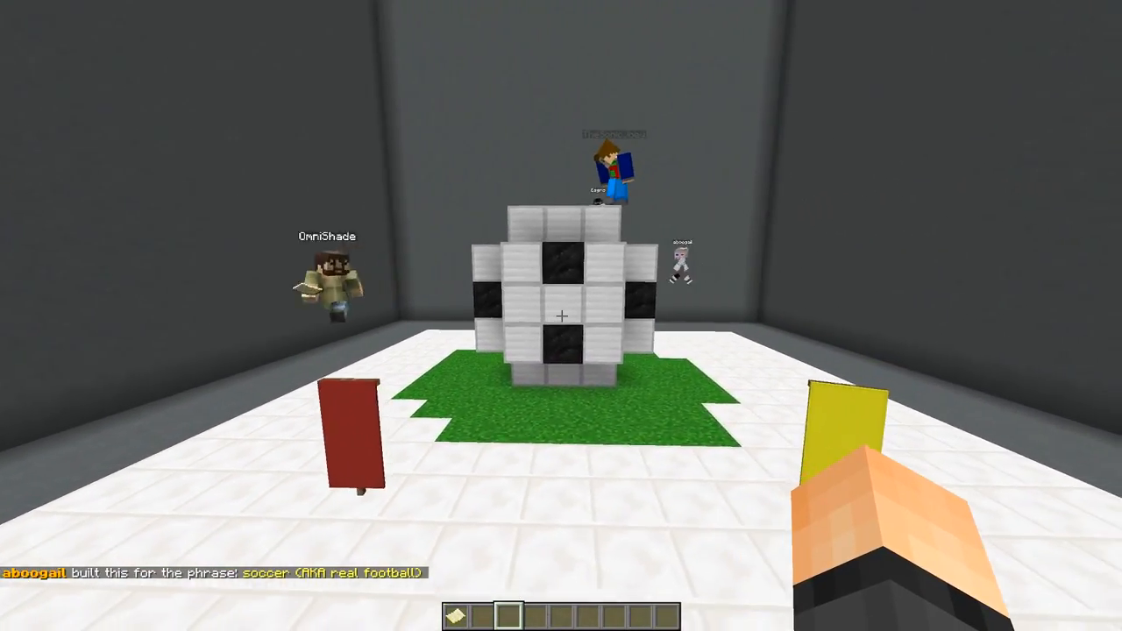
pyautogui.moveTo(561, 316)
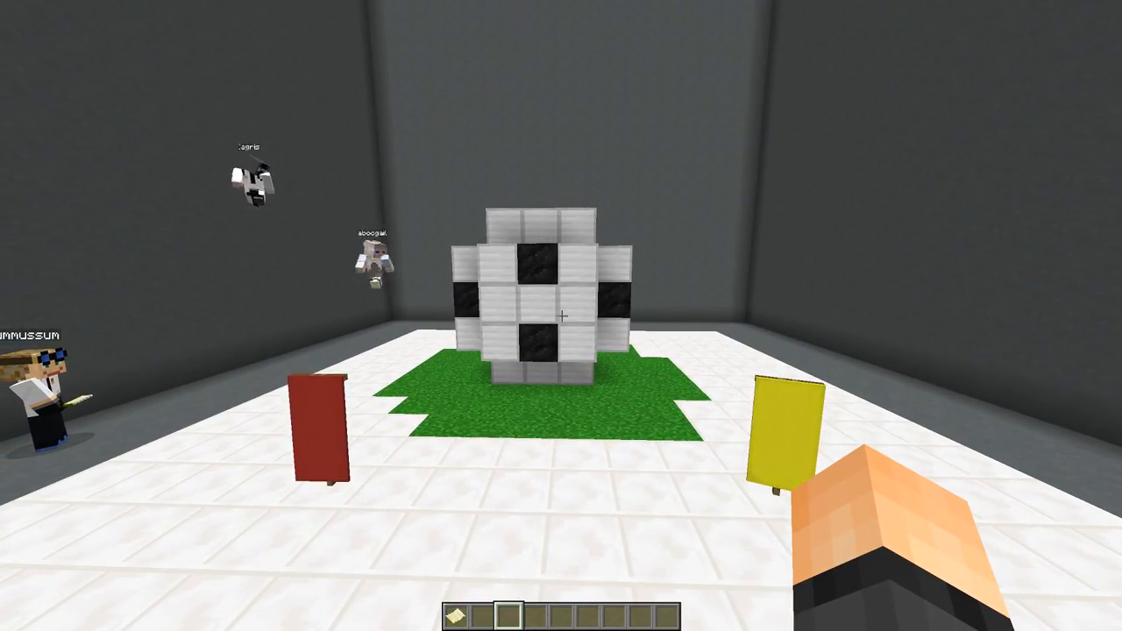
pyautogui.moveTo(561, 316)
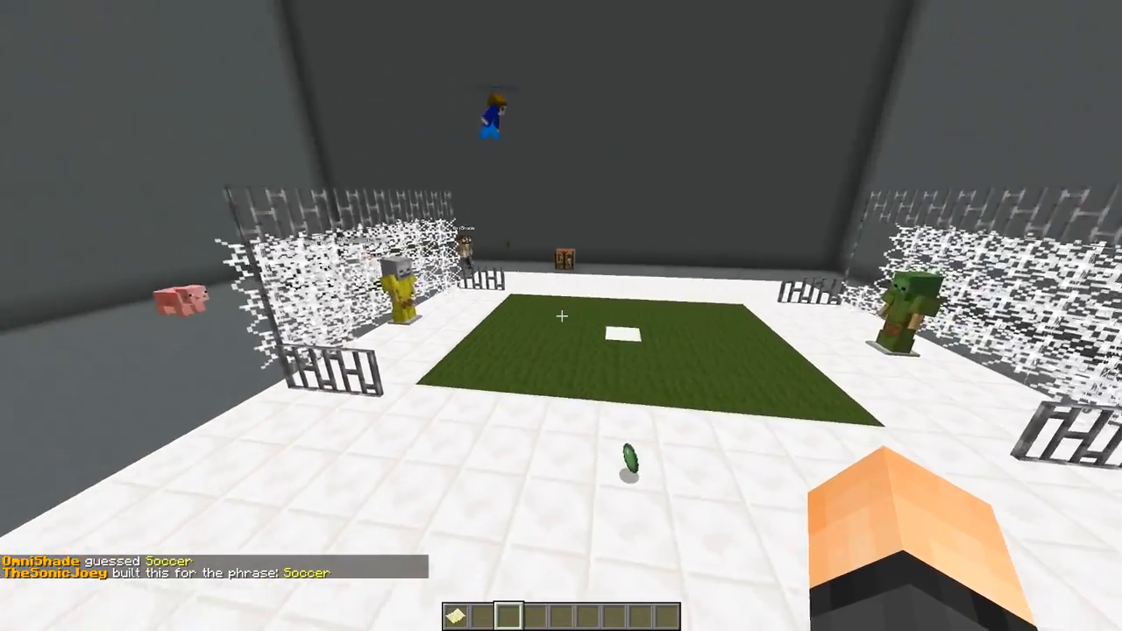
pyautogui.moveTo(561, 315)
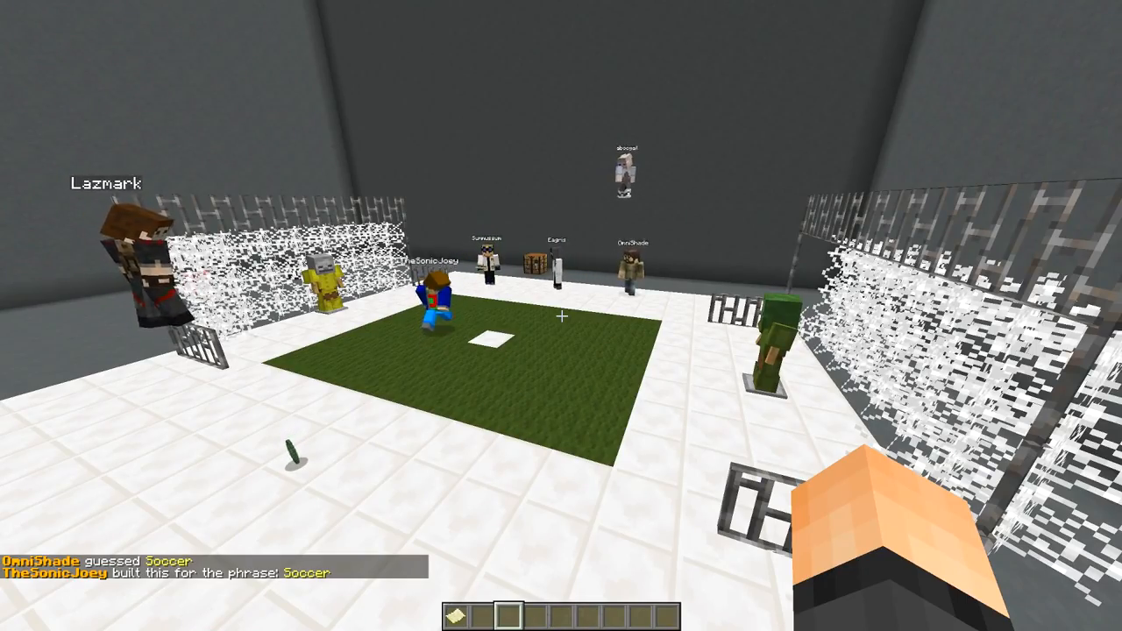
pyautogui.moveTo(561, 315)
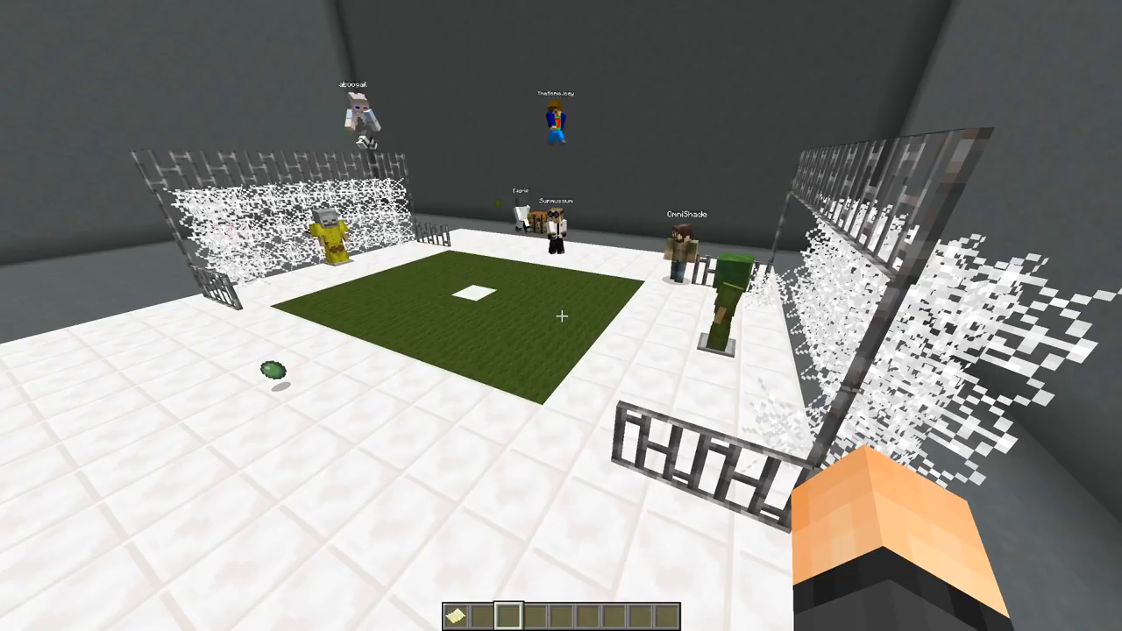
pyautogui.moveTo(561, 316)
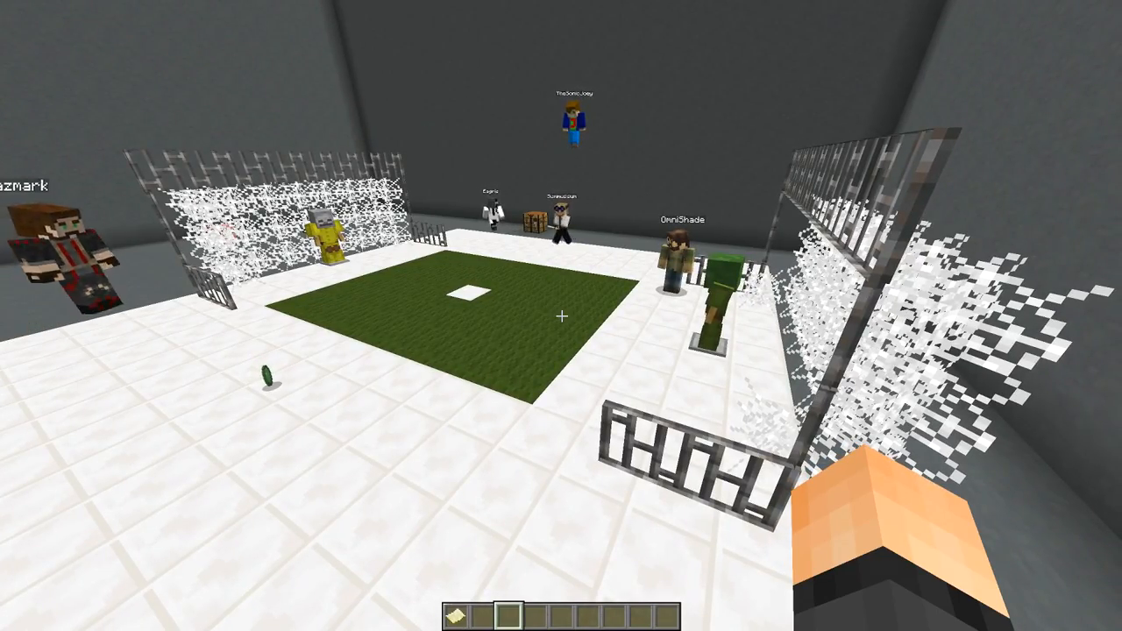
pyautogui.moveTo(561, 315)
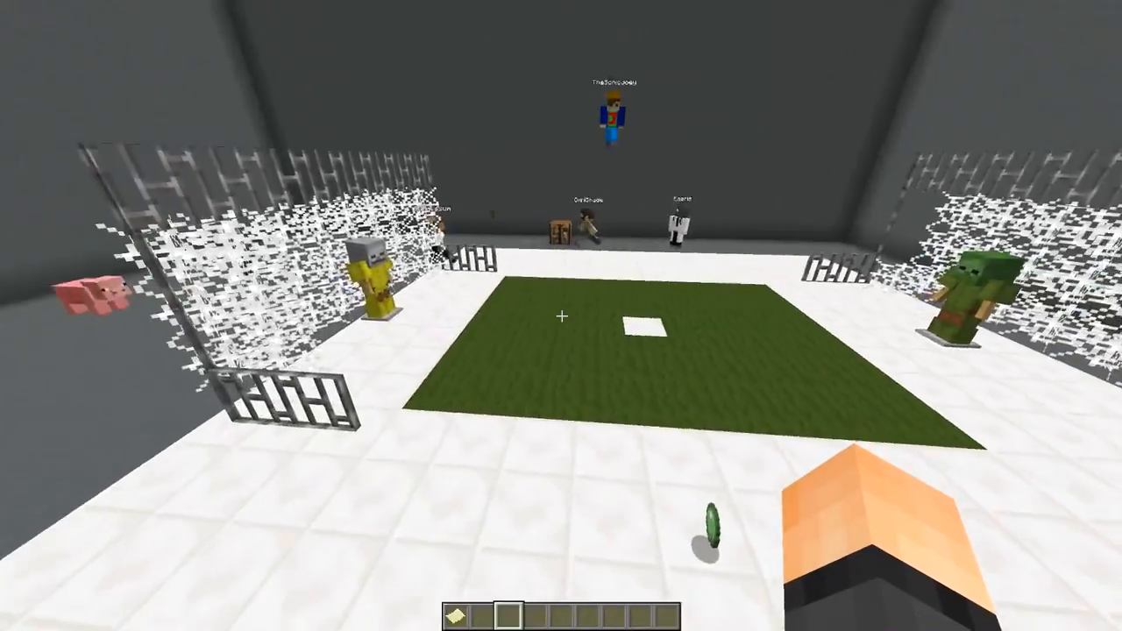
pyautogui.moveTo(561, 315)
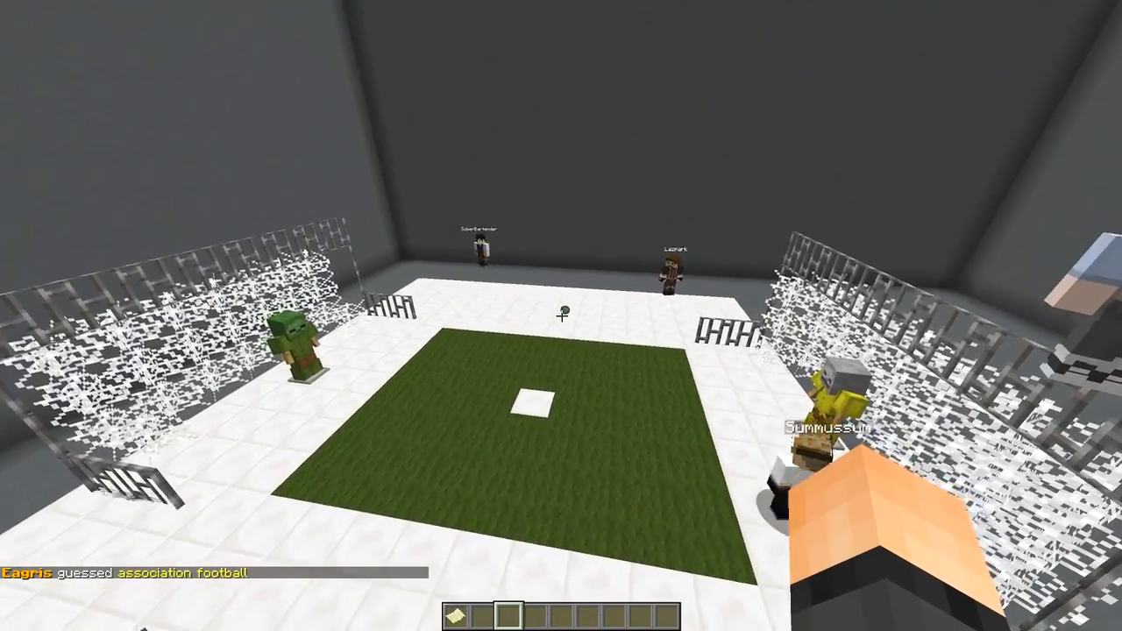
pyautogui.moveTo(561, 316)
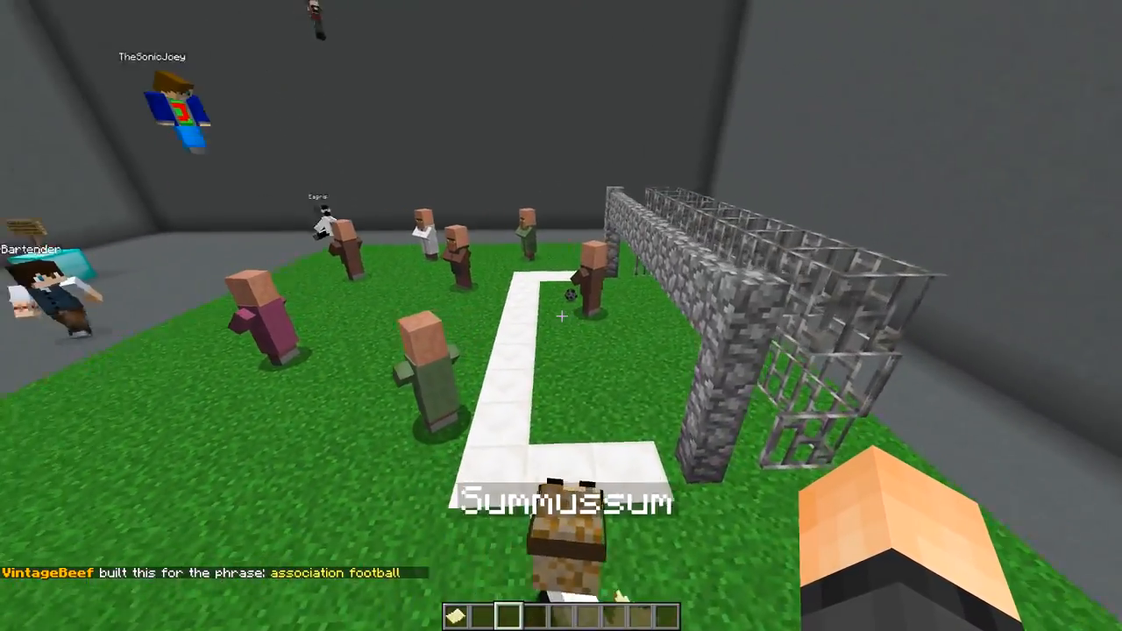
pyautogui.moveTo(561, 315)
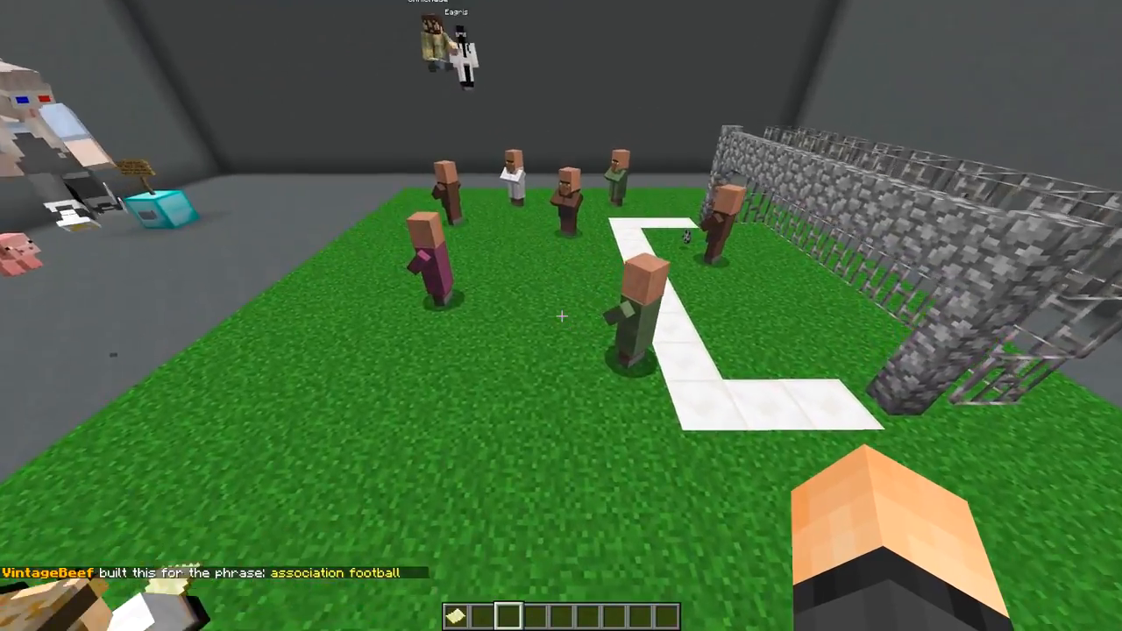
pyautogui.moveTo(561, 315)
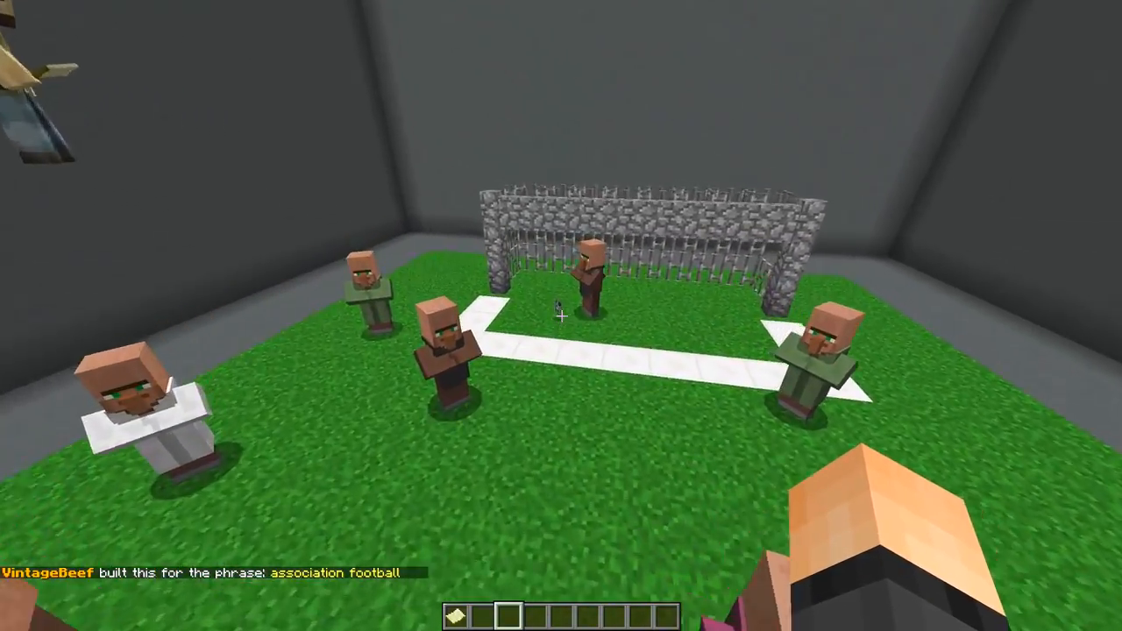
pyautogui.moveTo(561, 315)
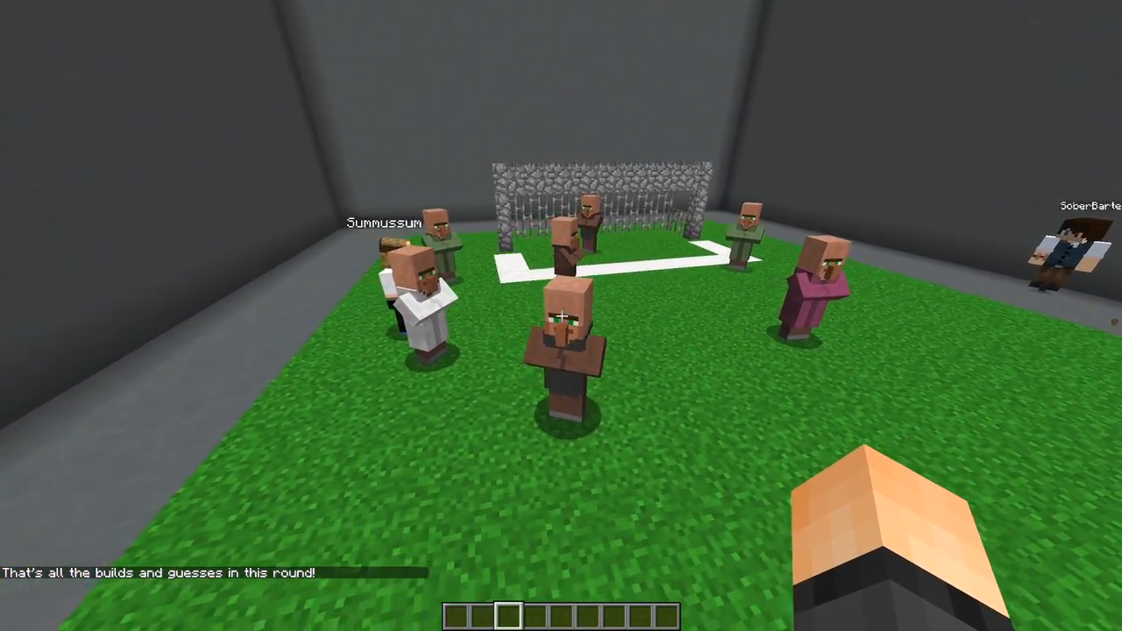
pyautogui.moveTo(561, 316)
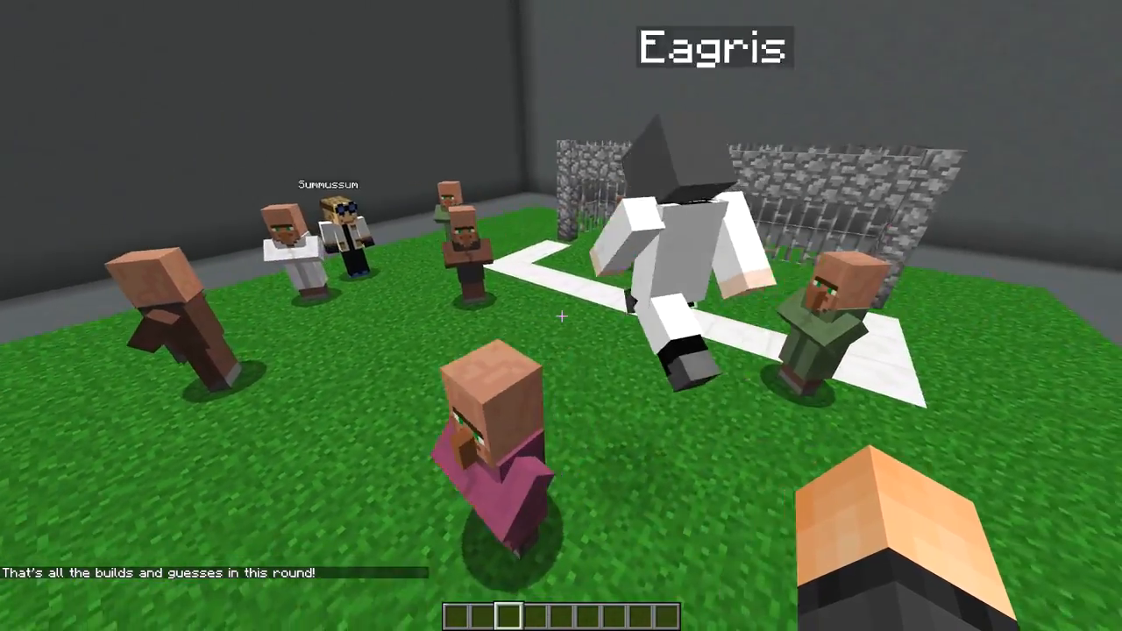
pyautogui.moveTo(561, 316)
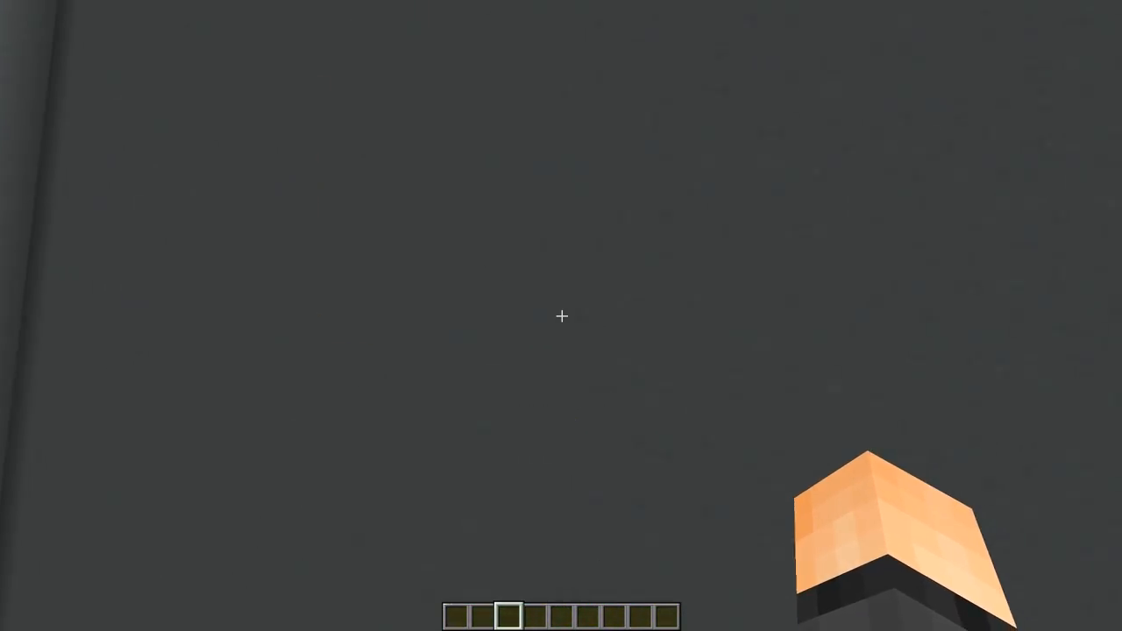
pyautogui.moveTo(561, 316)
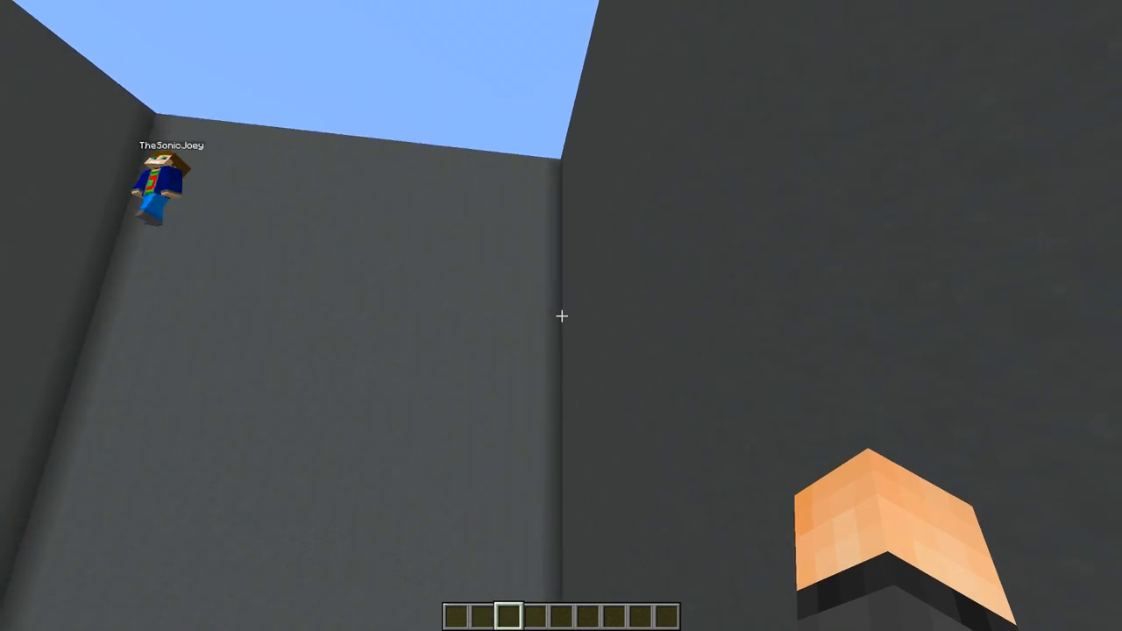
pyautogui.moveTo(561, 316)
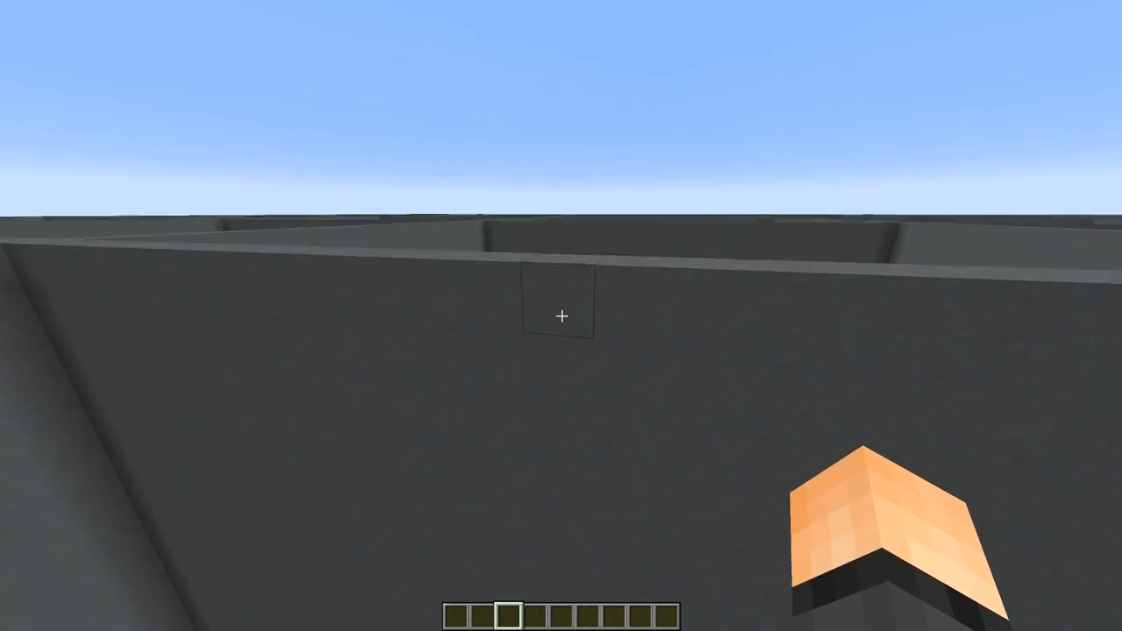
pyautogui.moveTo(561, 316)
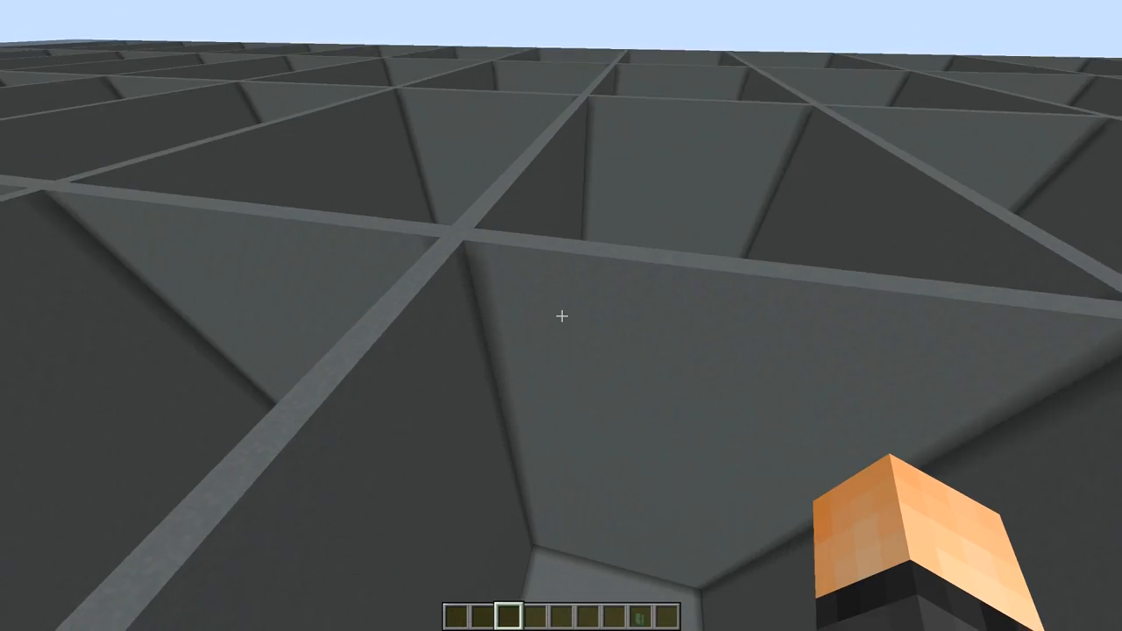
pyautogui.moveTo(561, 315)
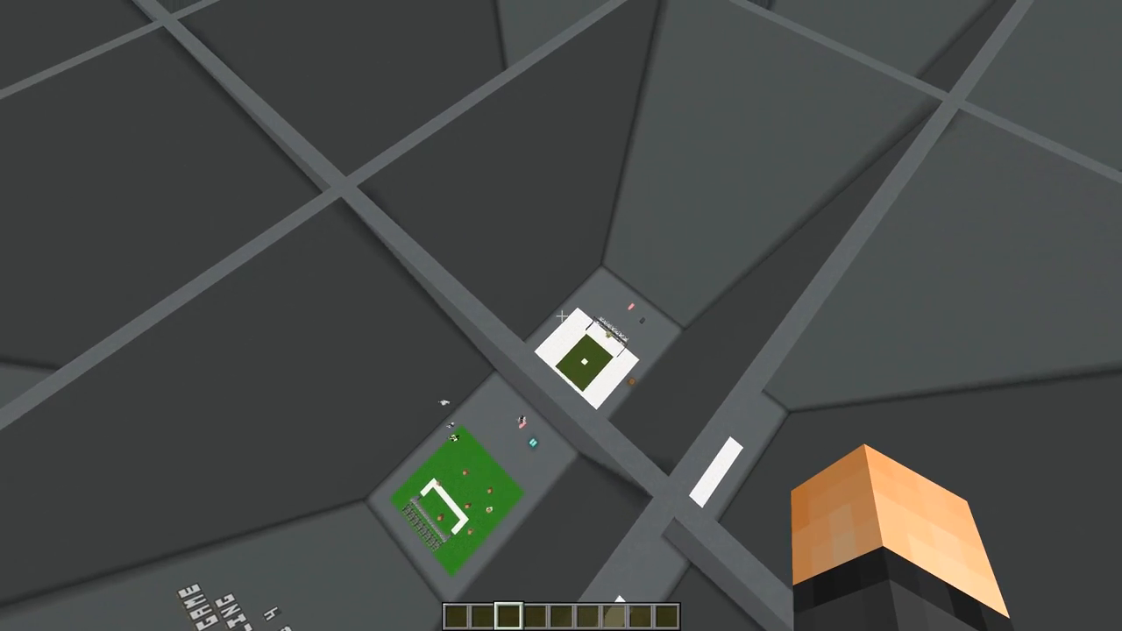
pyautogui.moveTo(561, 315)
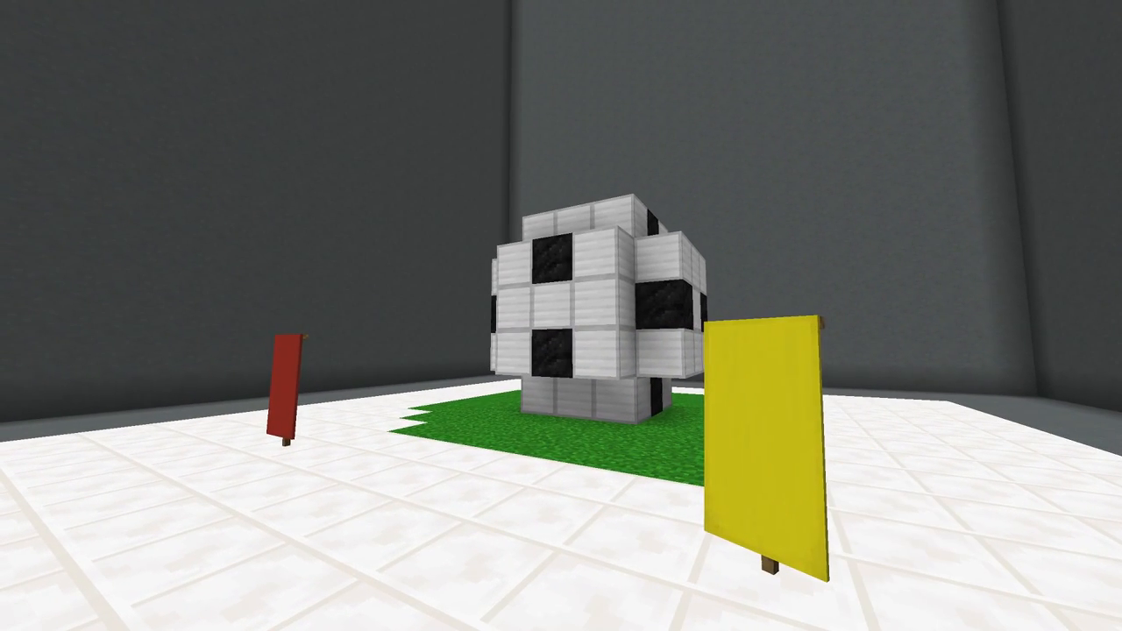
# - Save a screenshot of the giant soccer-ball build before flying over the arena grid
pyautogui.press('F2')
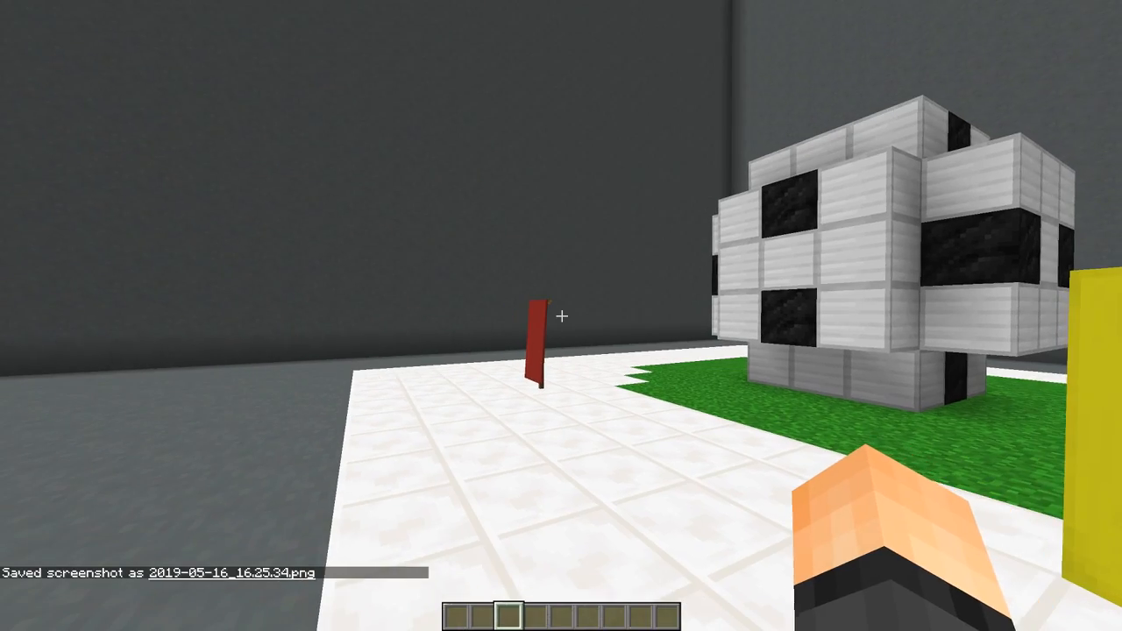
pyautogui.moveTo(561, 315)
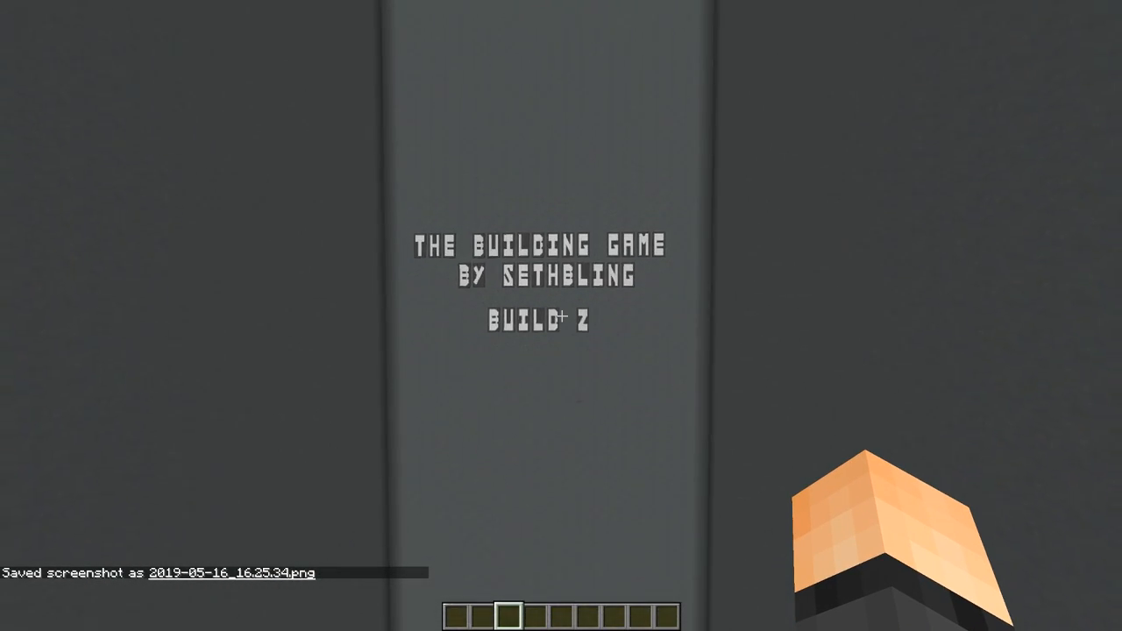
pyautogui.moveTo(561, 316)
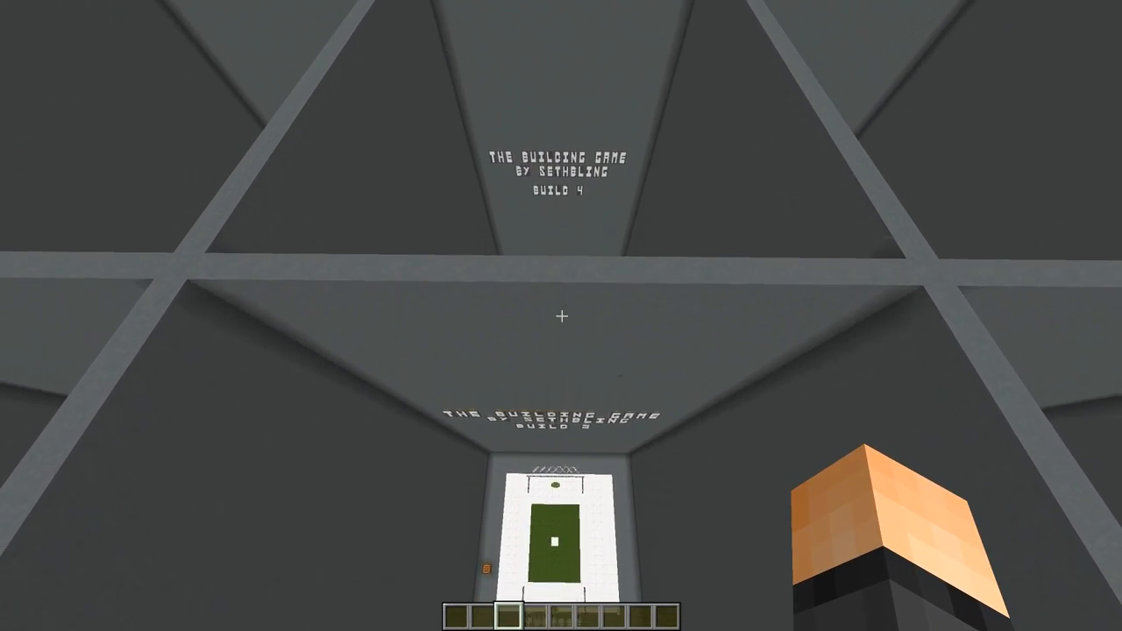
pyautogui.moveTo(561, 315)
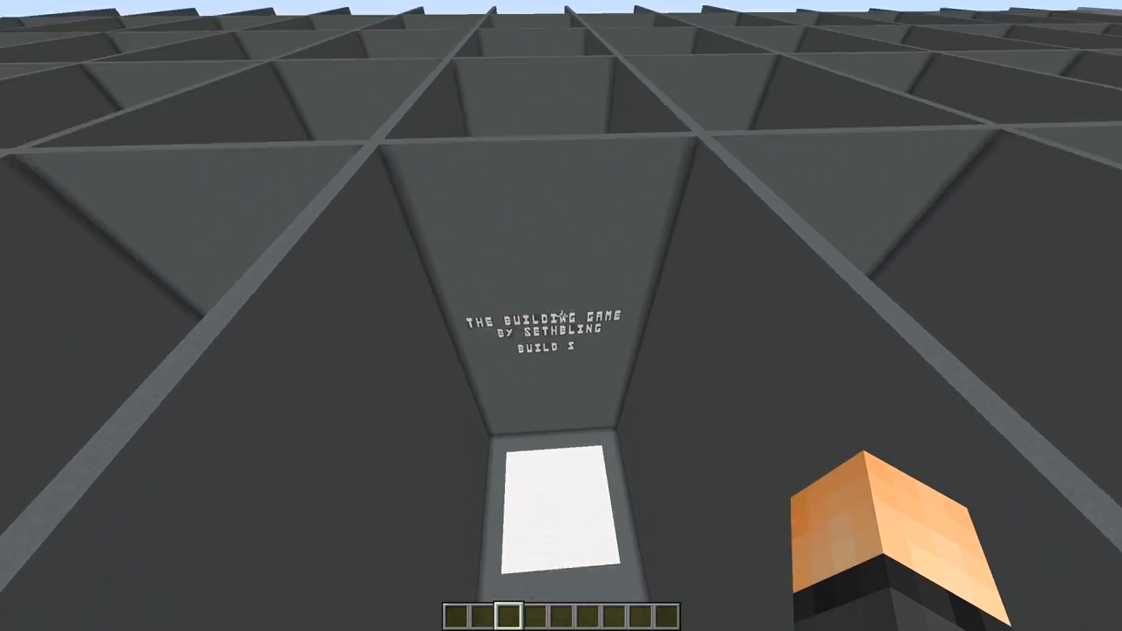
pyautogui.moveTo(561, 315)
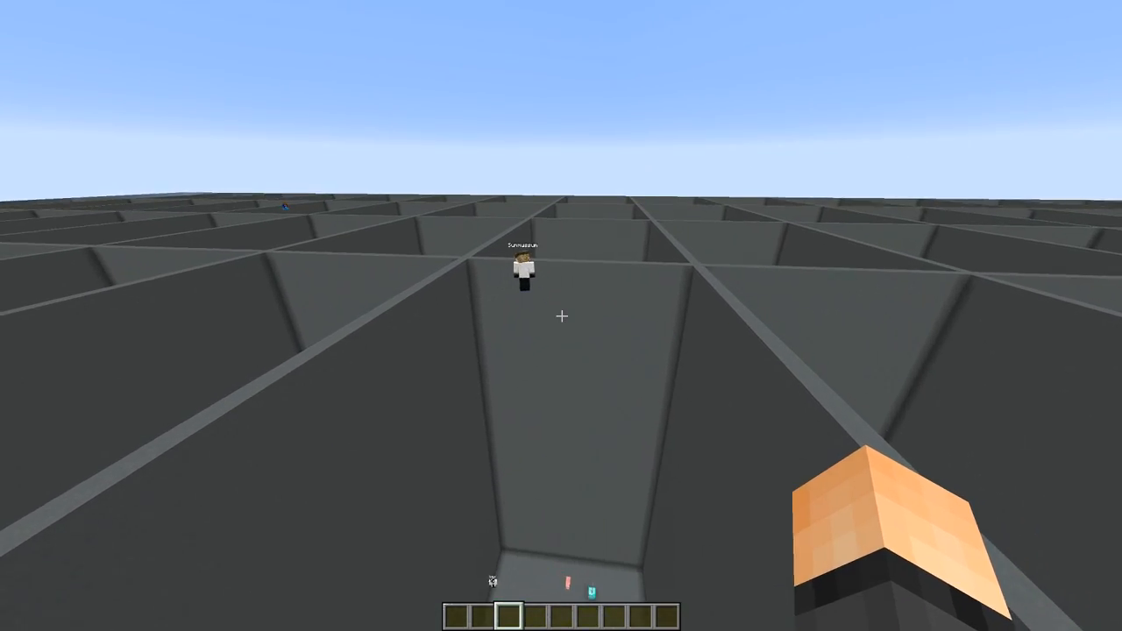
pyautogui.moveTo(561, 315)
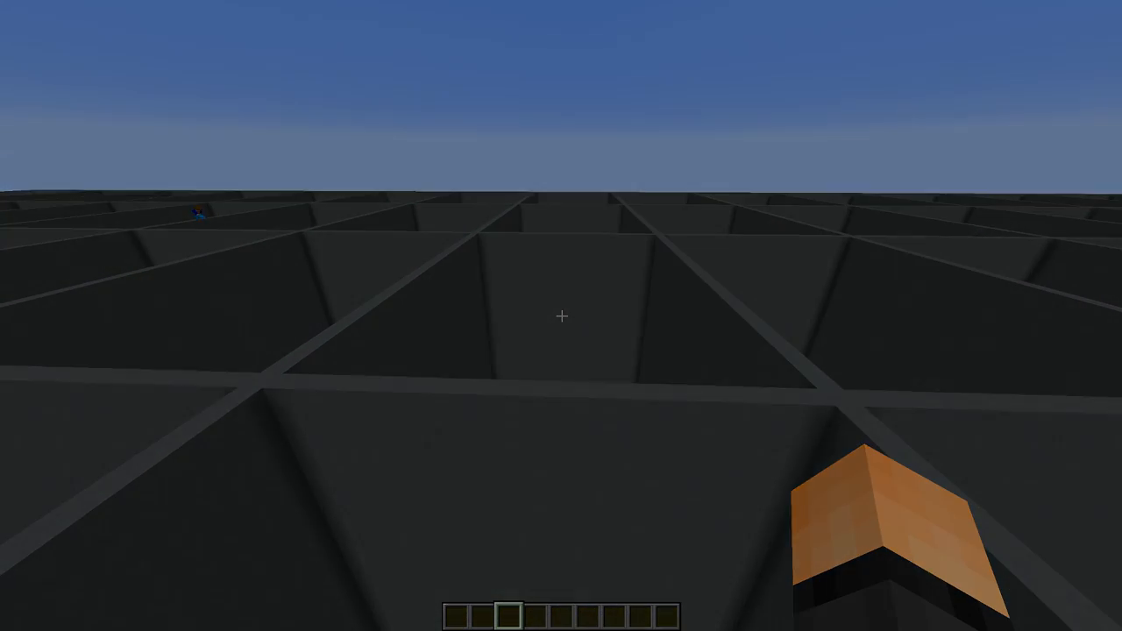